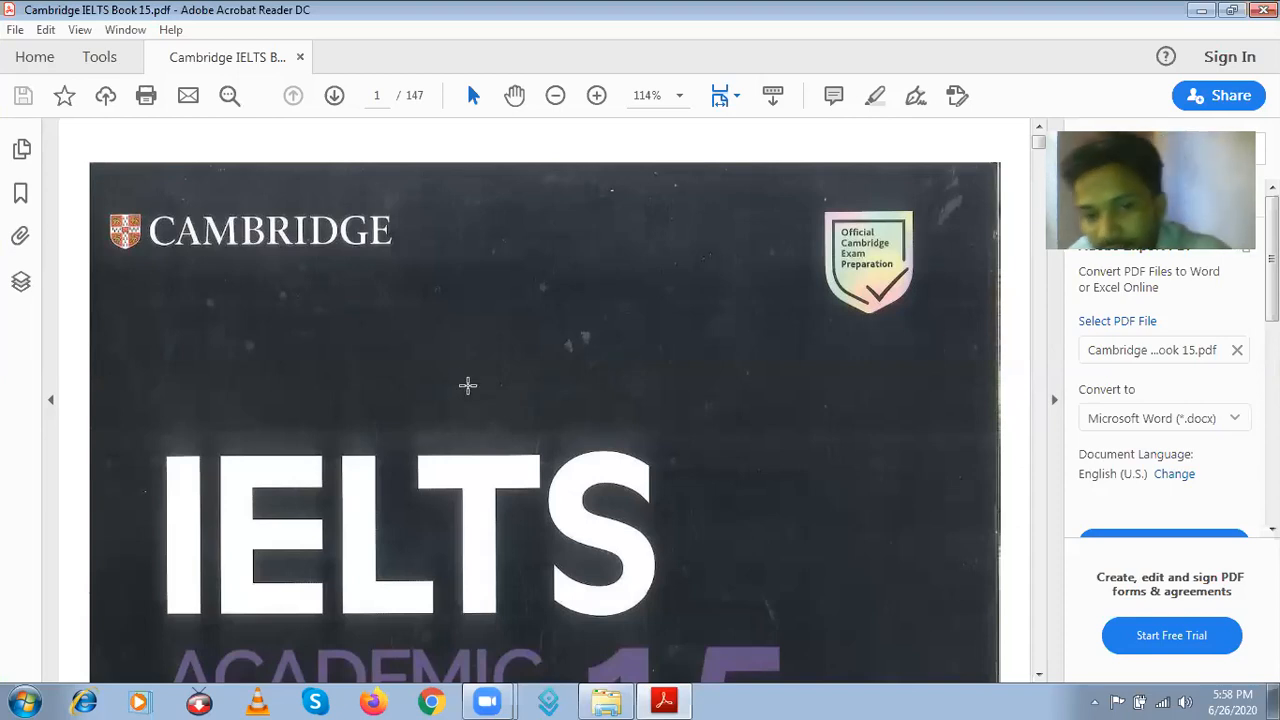
Scroll down past the cover, contents and introduction to Test 1 Listening Part 1, questions 1–10
scroll(down, 3)
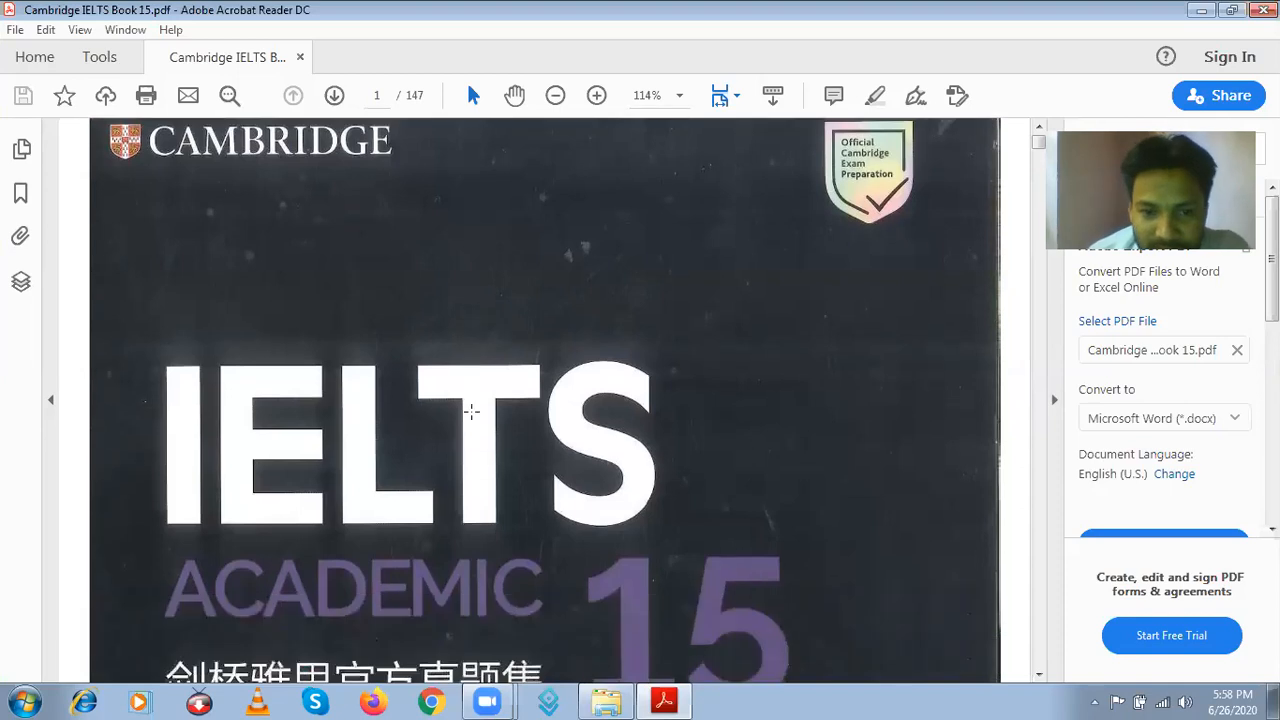
scroll(down, 3)
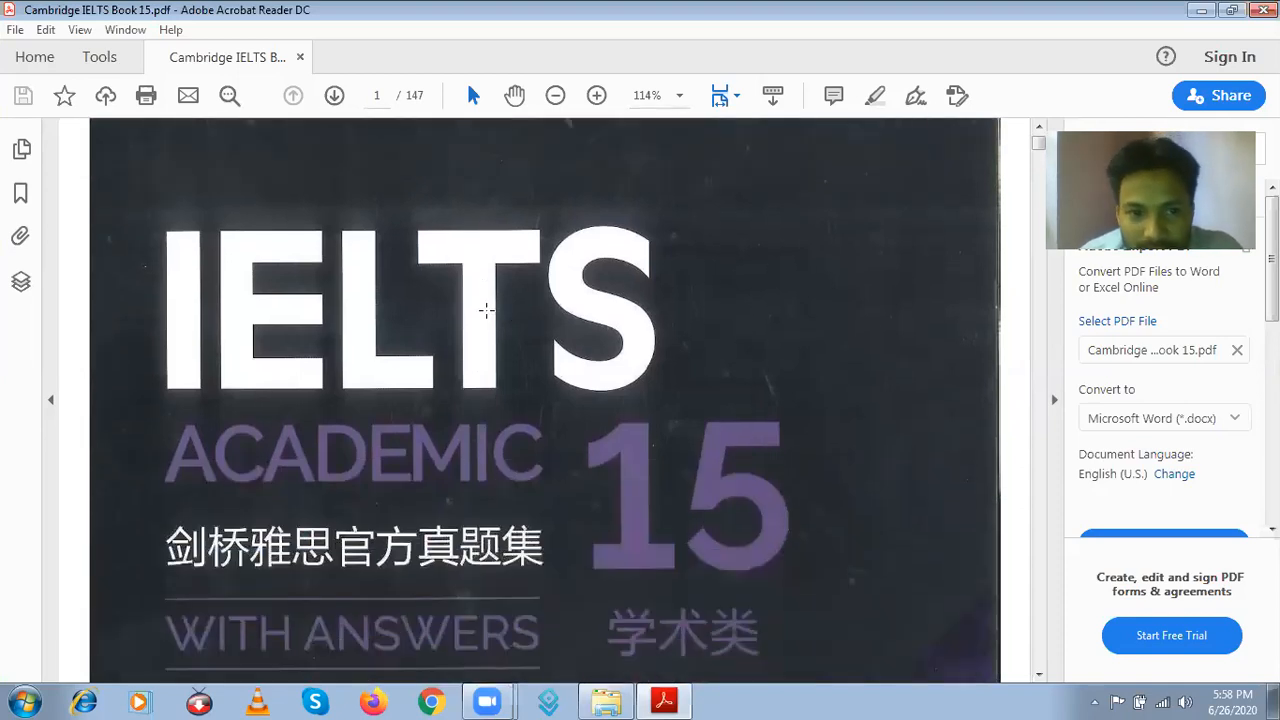
mouse_move(372, 382)
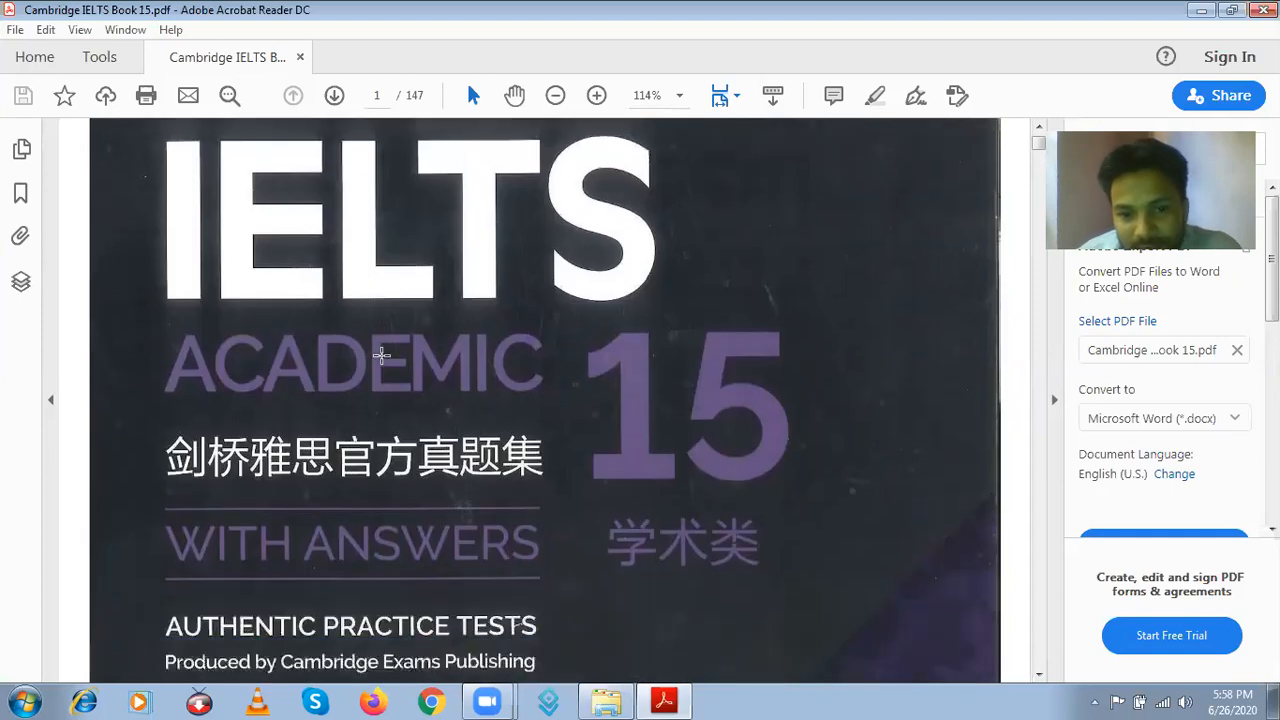
scroll(down, 3)
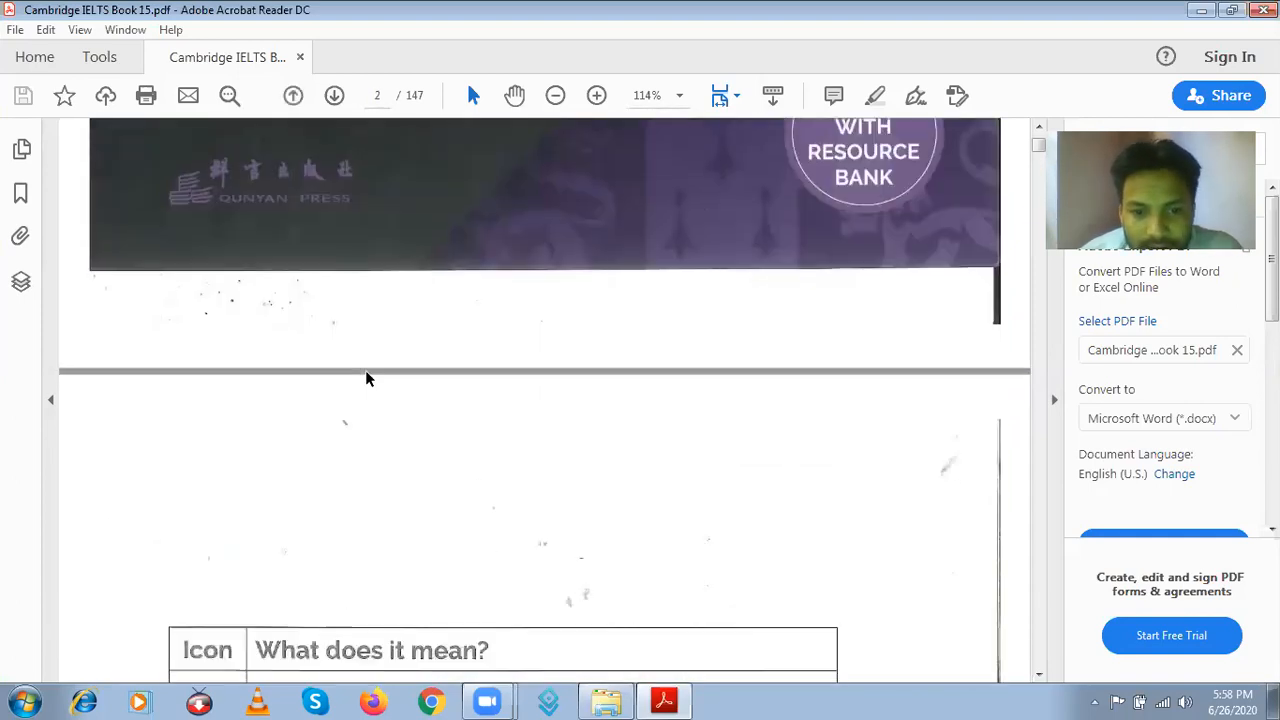
scroll(down, 3)
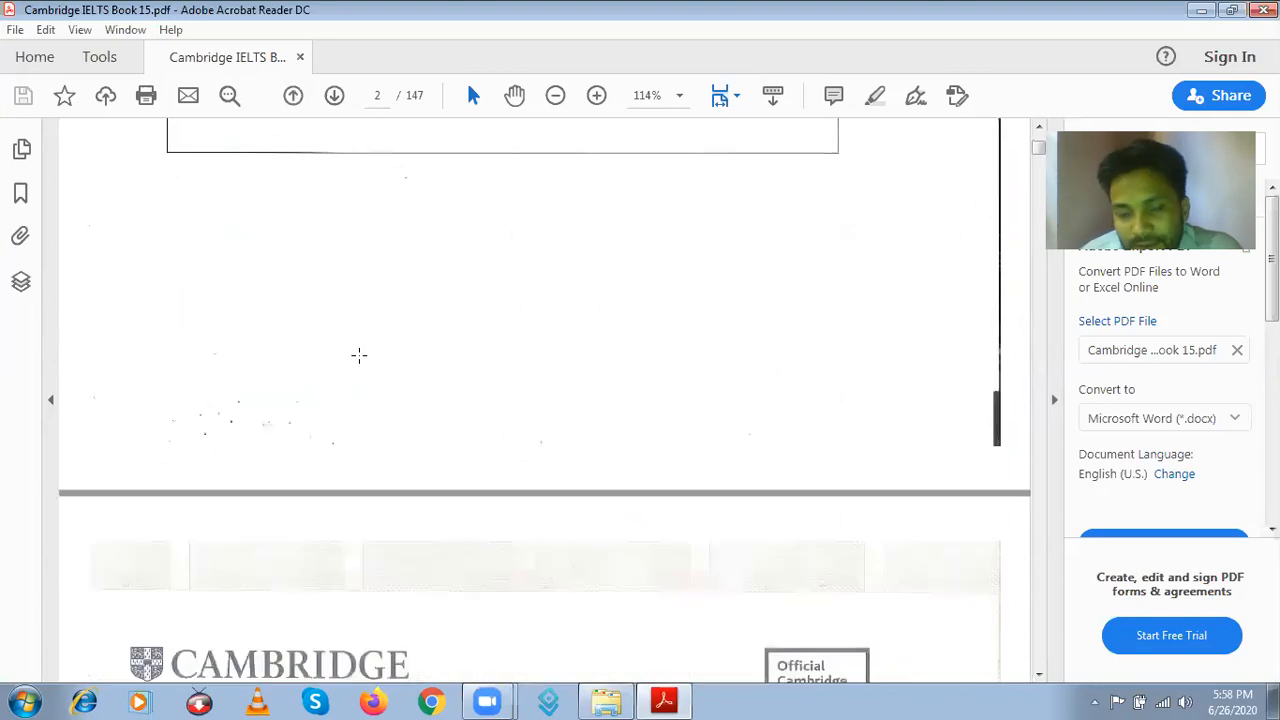
scroll(down, 3)
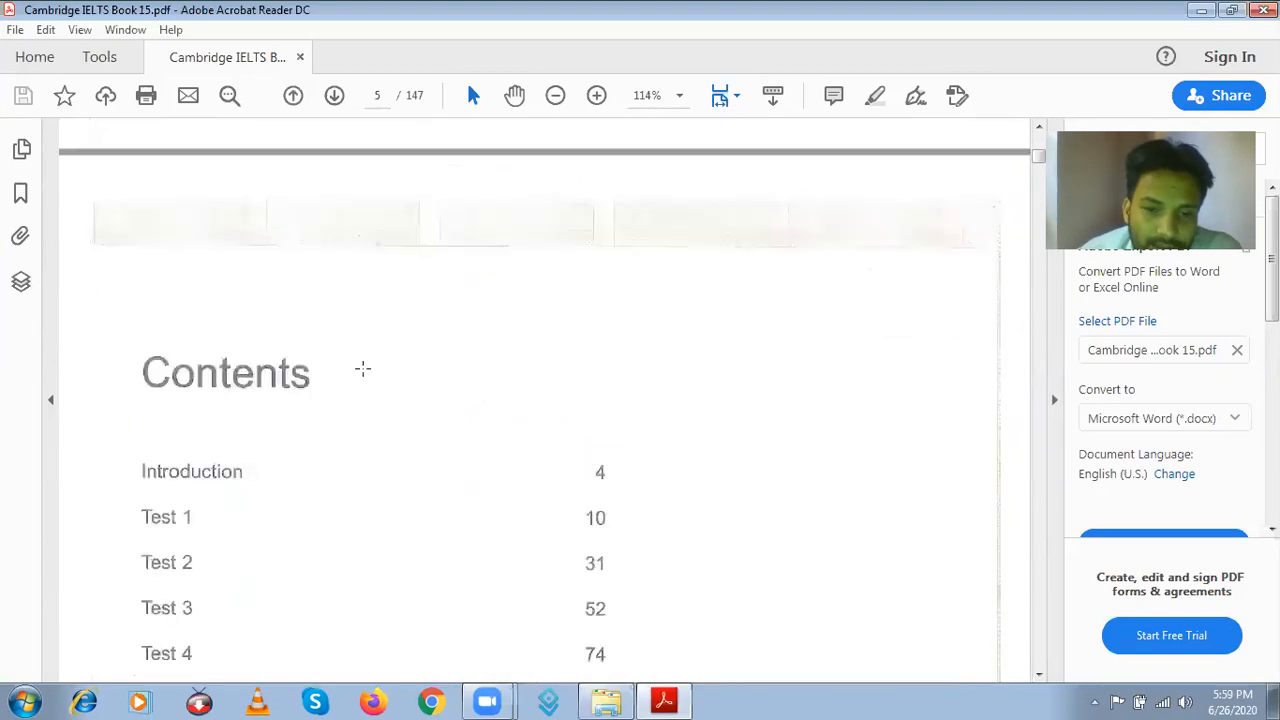
scroll(down, 3)
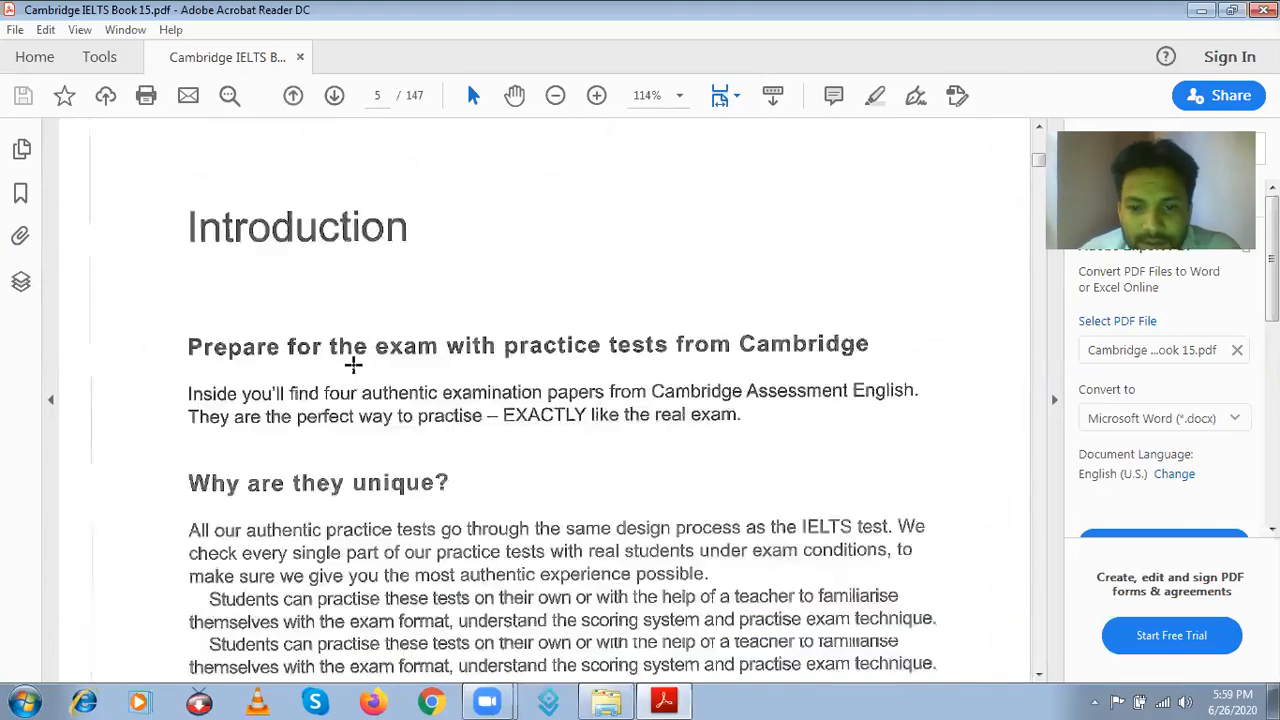
scroll(down, 3)
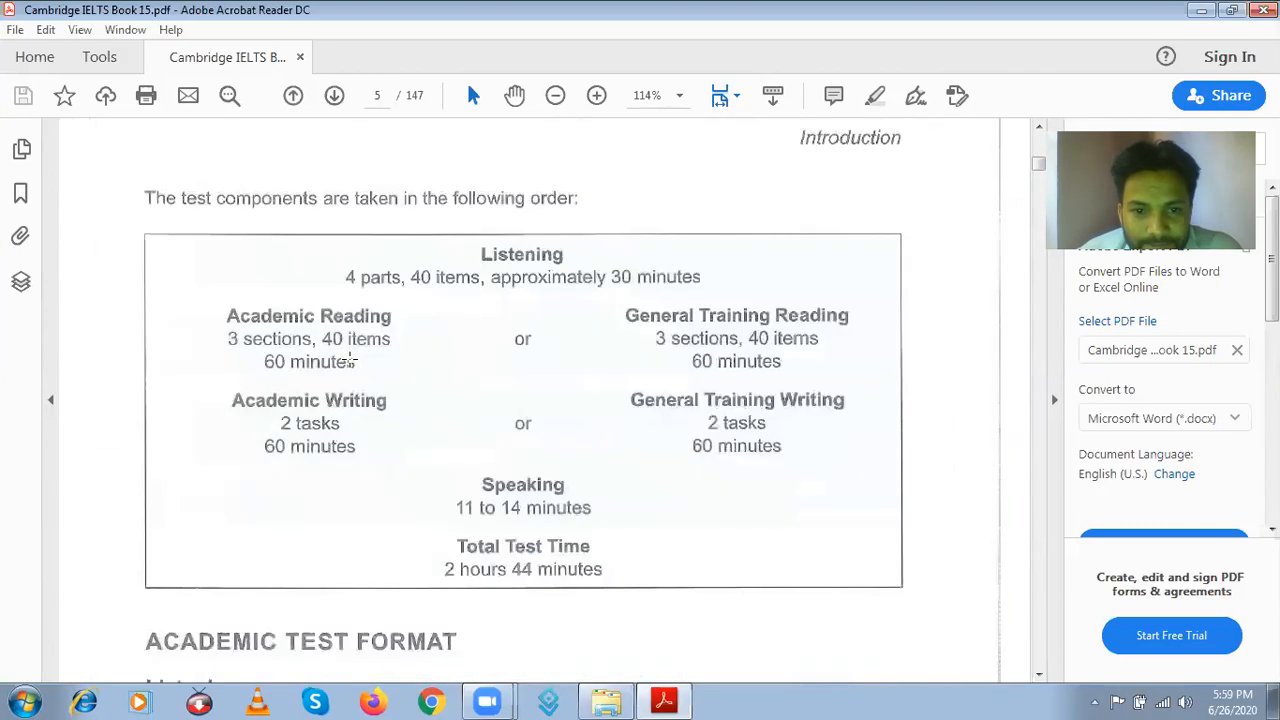
scroll(down, 3)
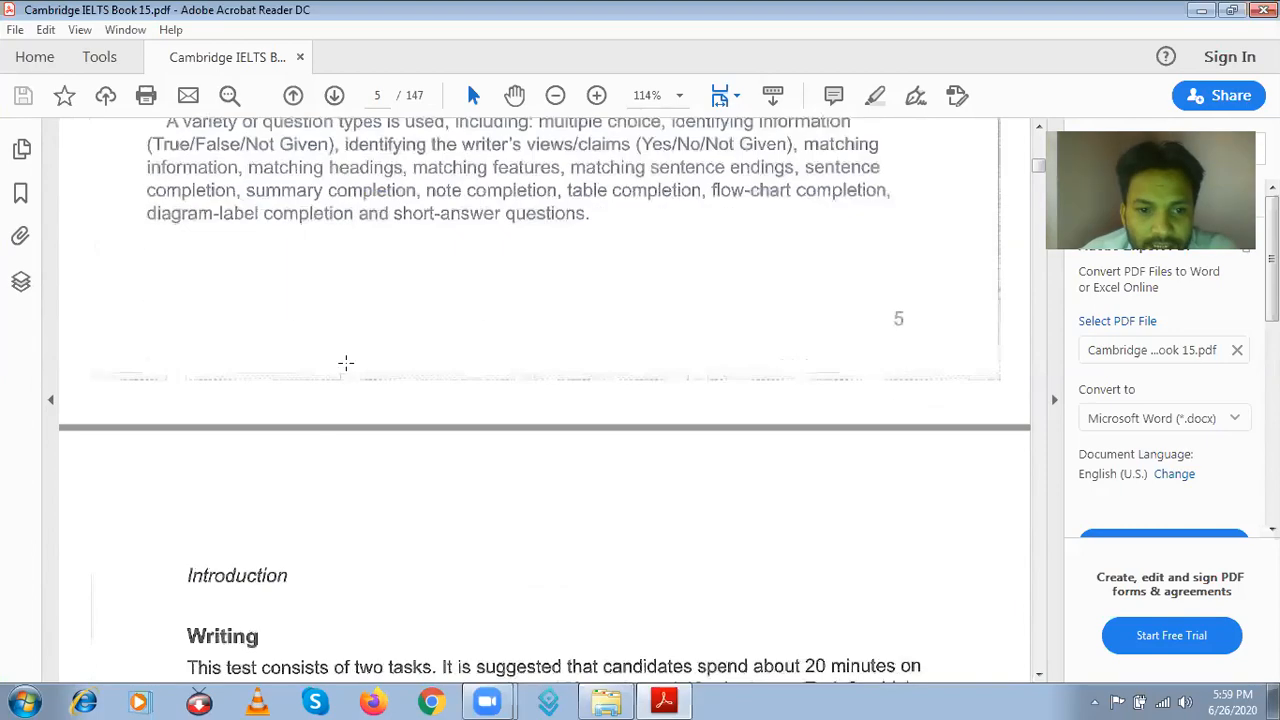
scroll(down, 3)
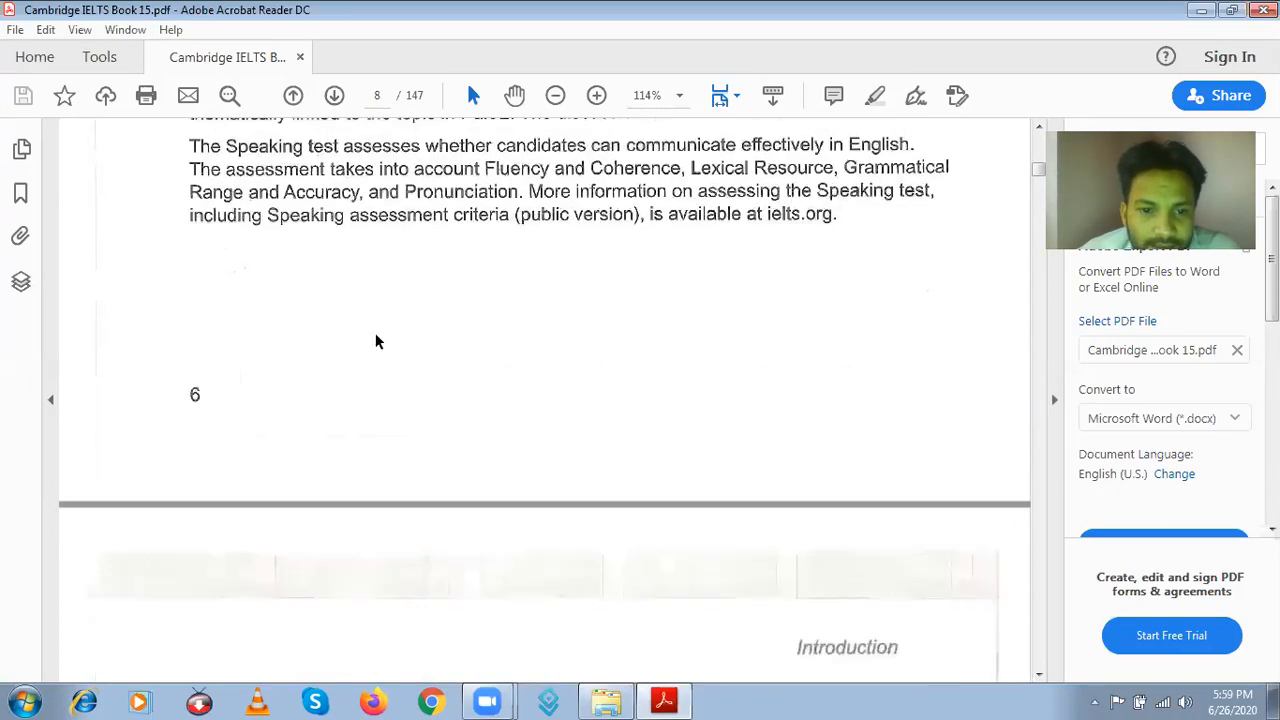
scroll(down, 3)
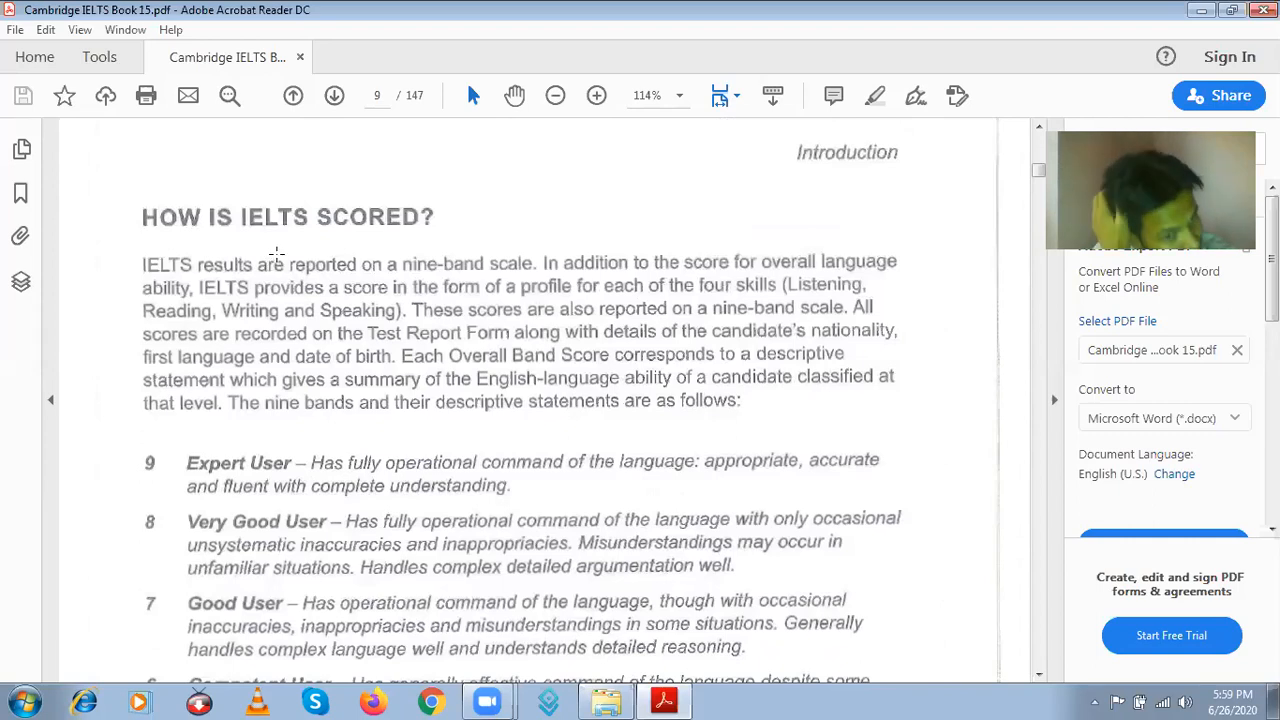
scroll(down, 3)
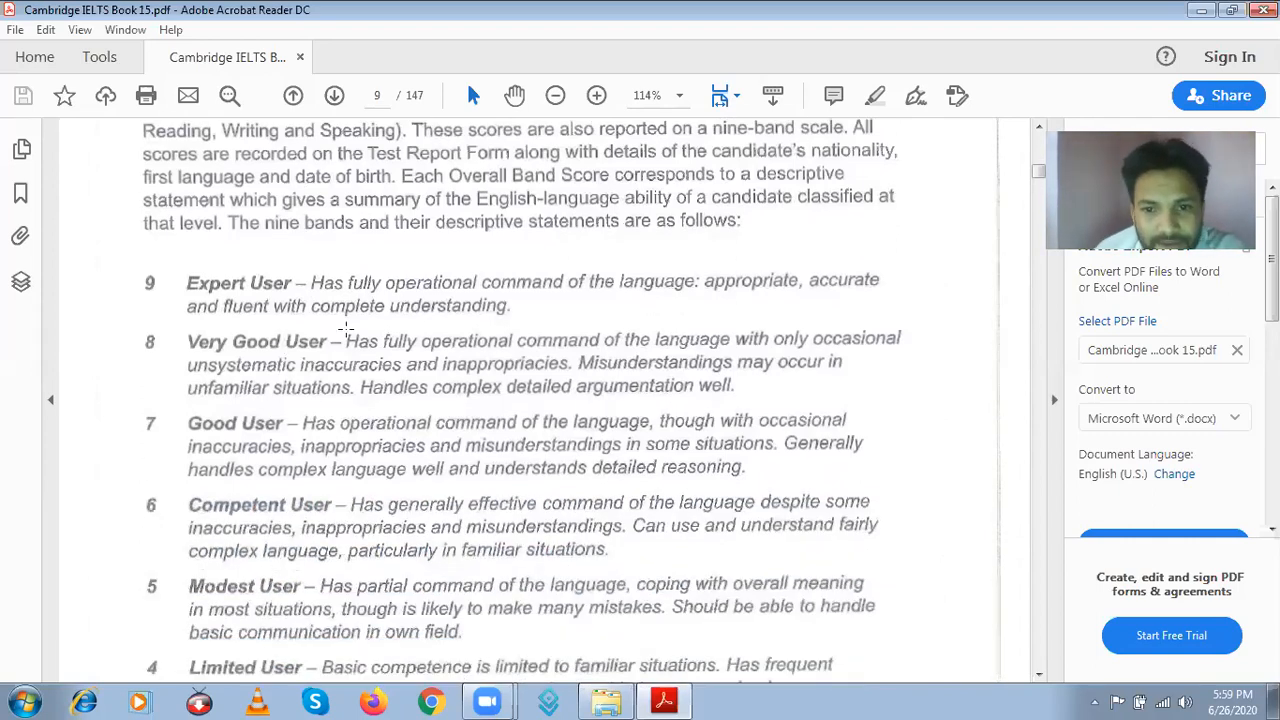
scroll(down, 3)
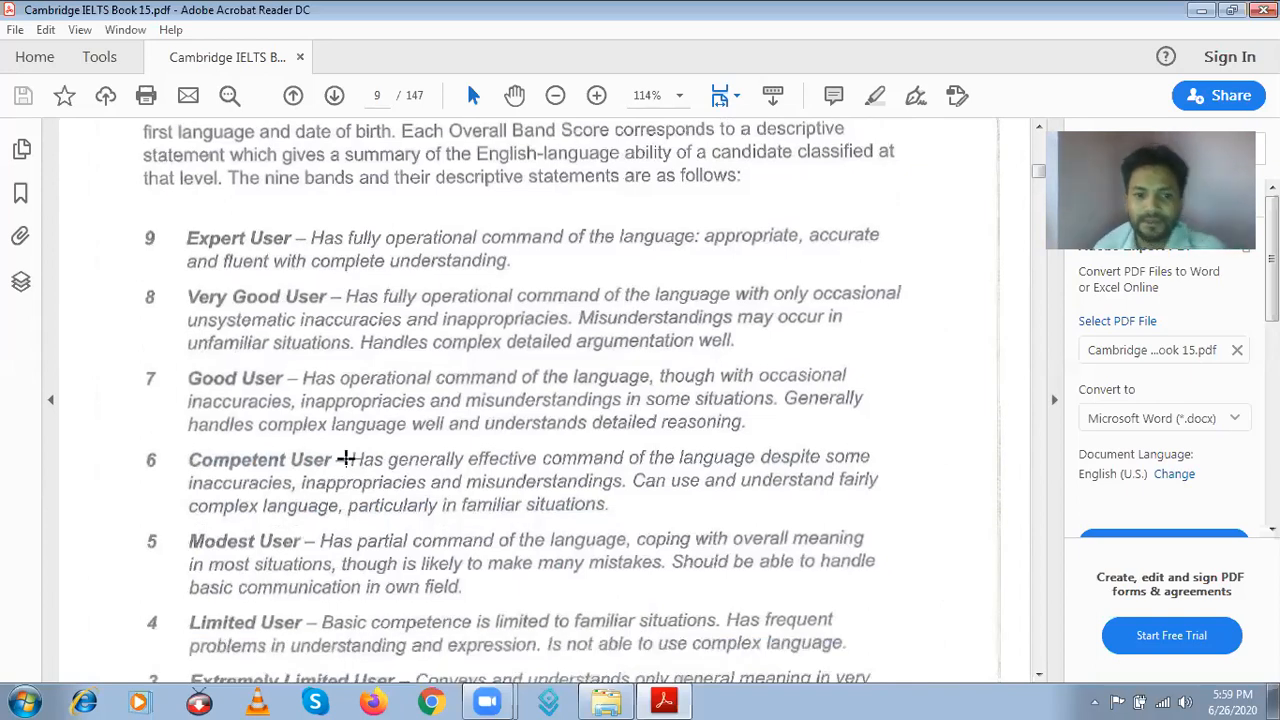
scroll(down, 3)
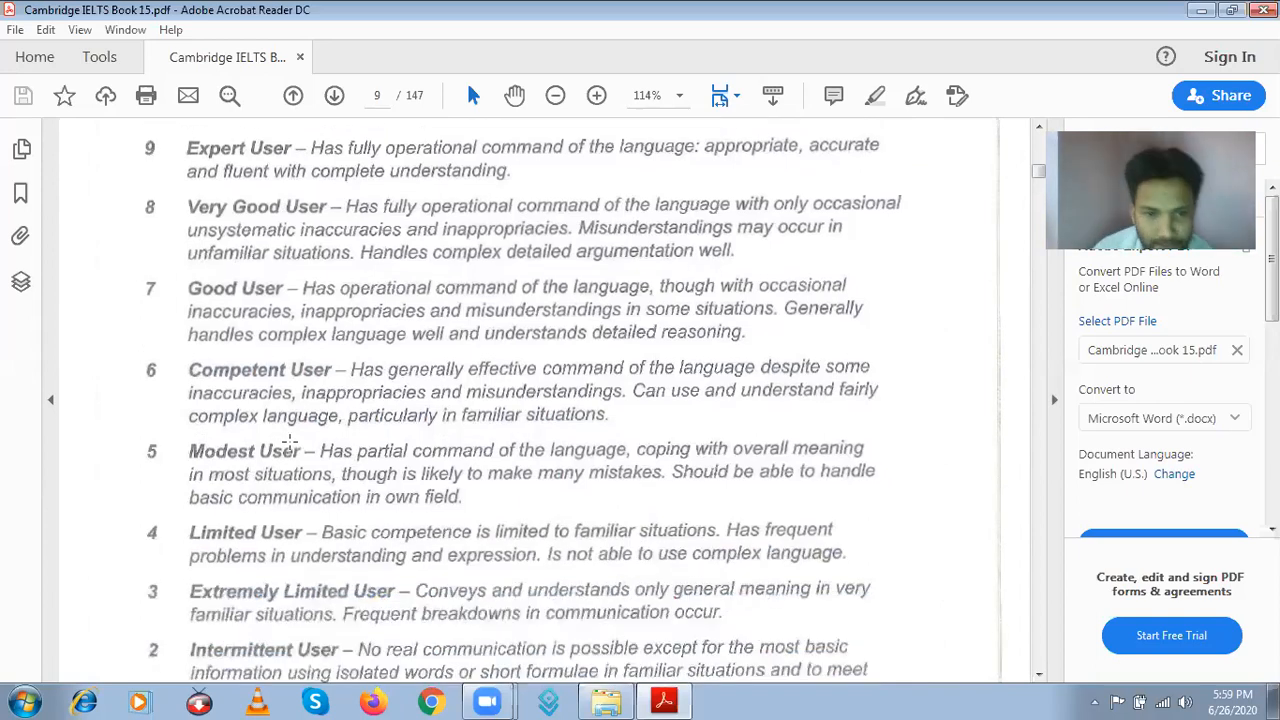
scroll(down, 3)
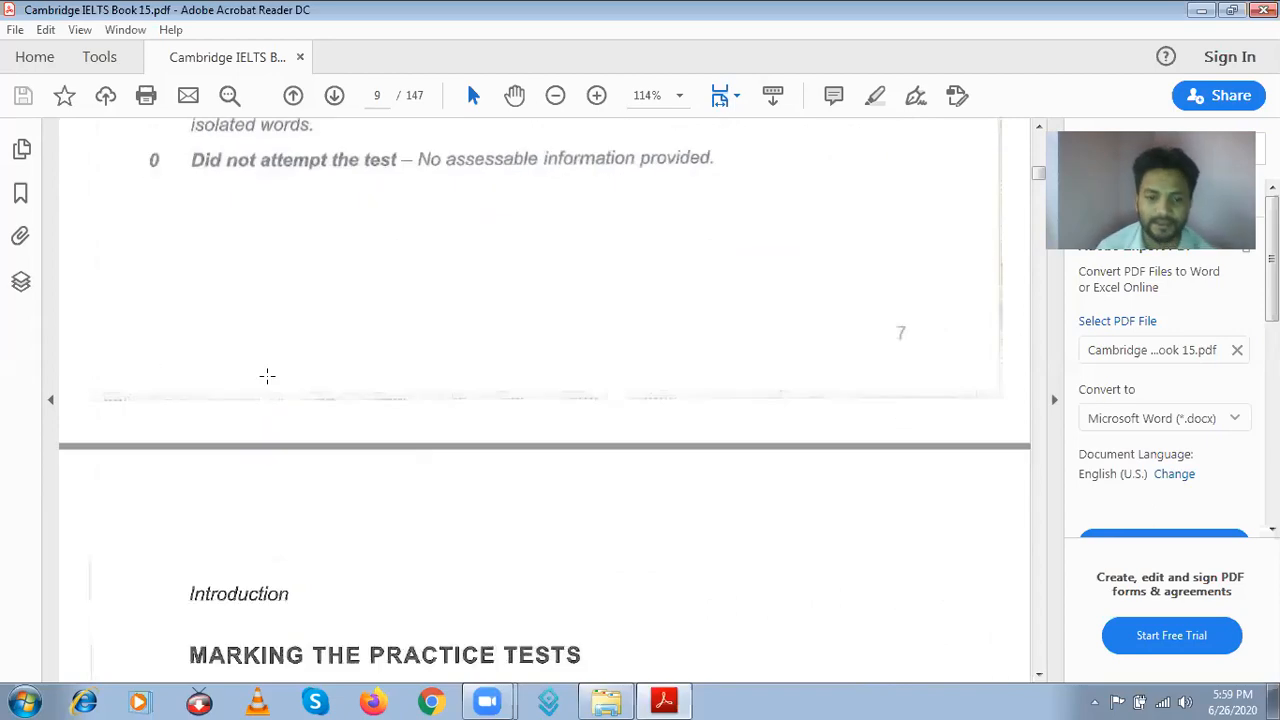
scroll(down, 3)
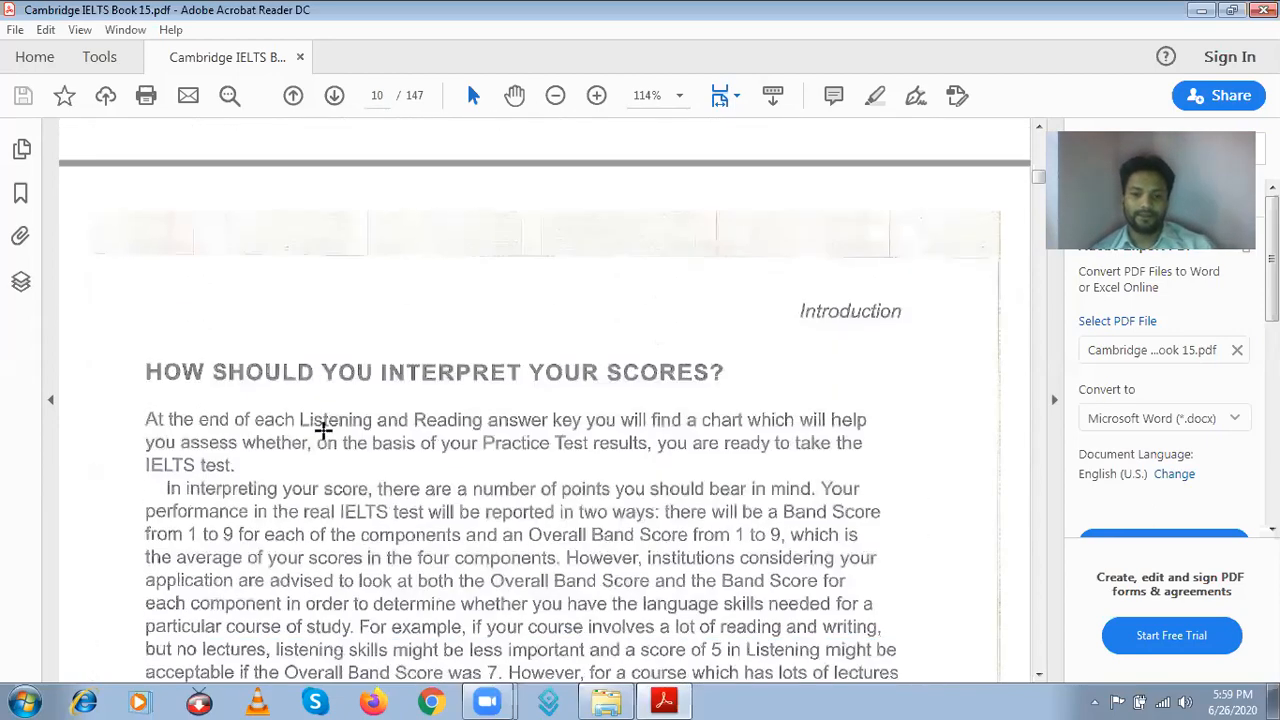
scroll(down, 3)
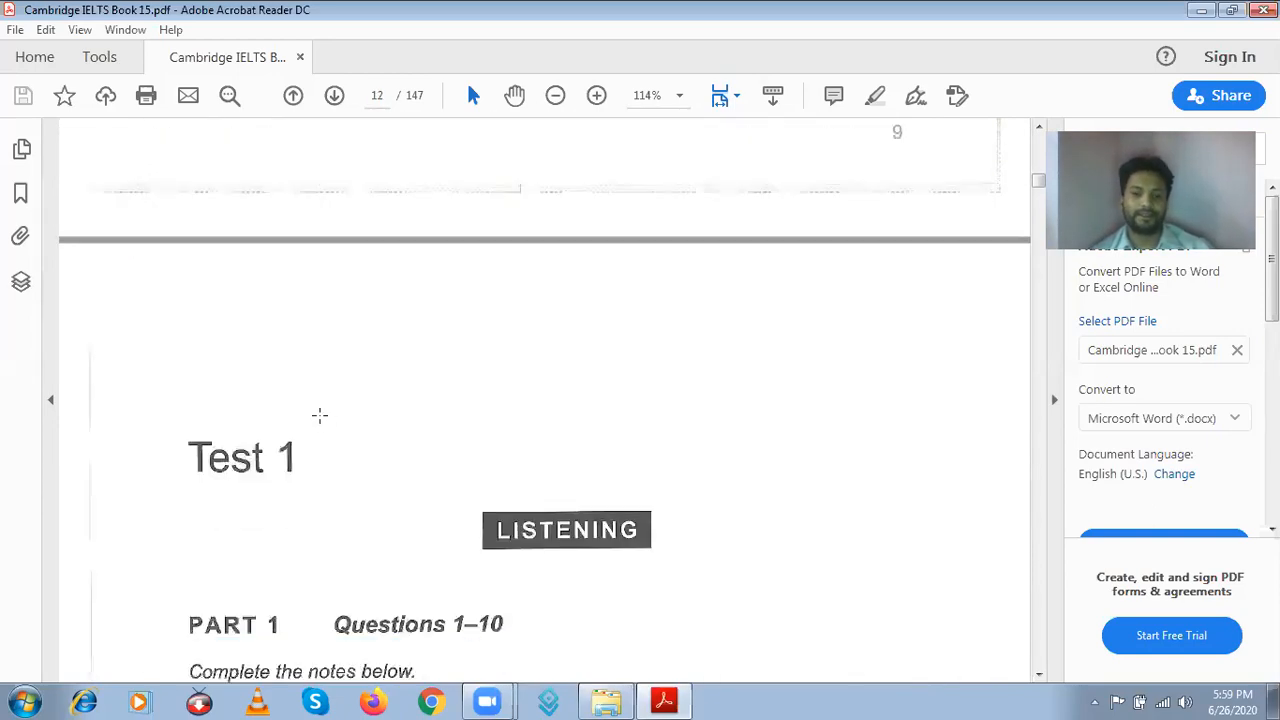
mouse_move(404, 352)
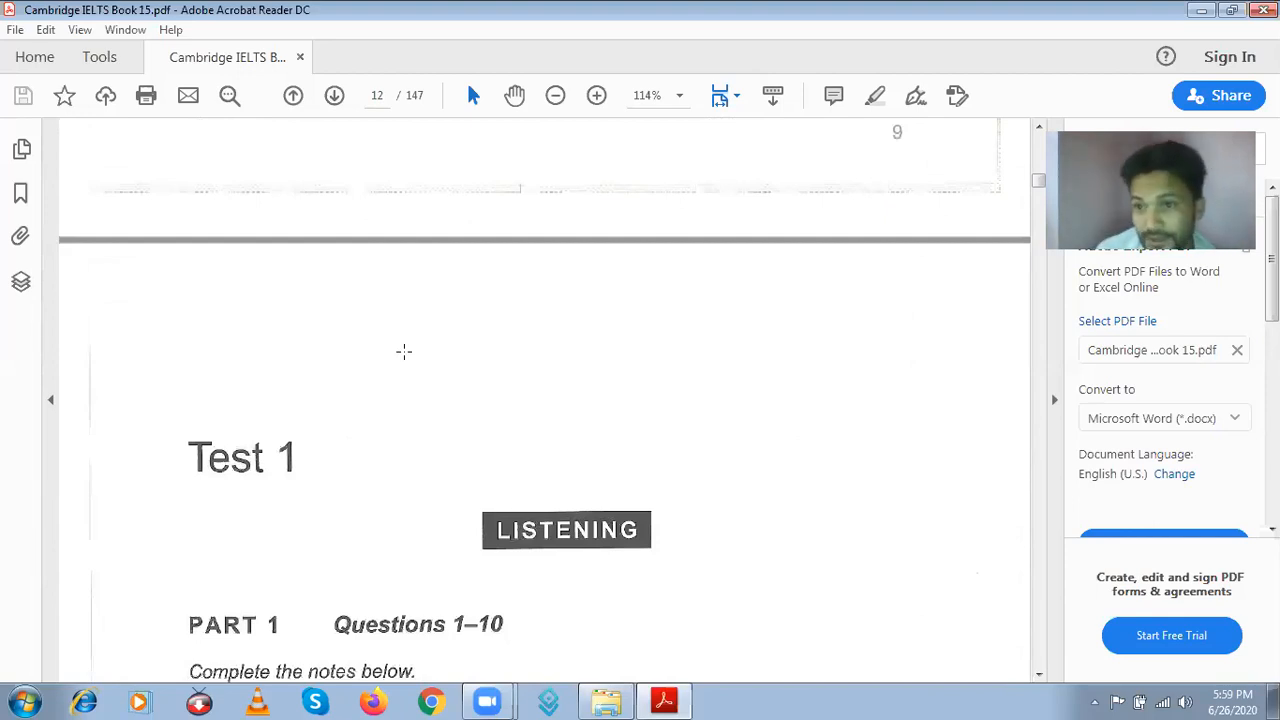
scroll(down, 3)
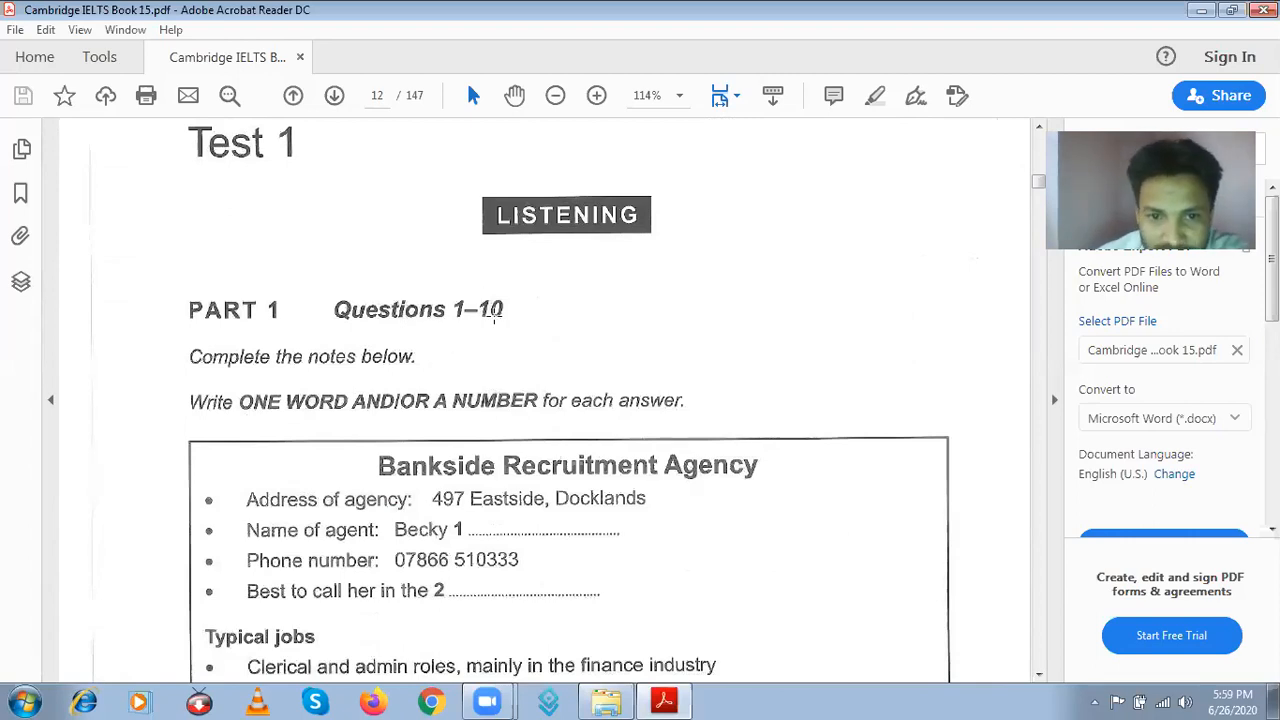
Browse through Parts 2–4 to question 40, then return to page 12 at Part 1 questions 1–10
scroll(down, 3)
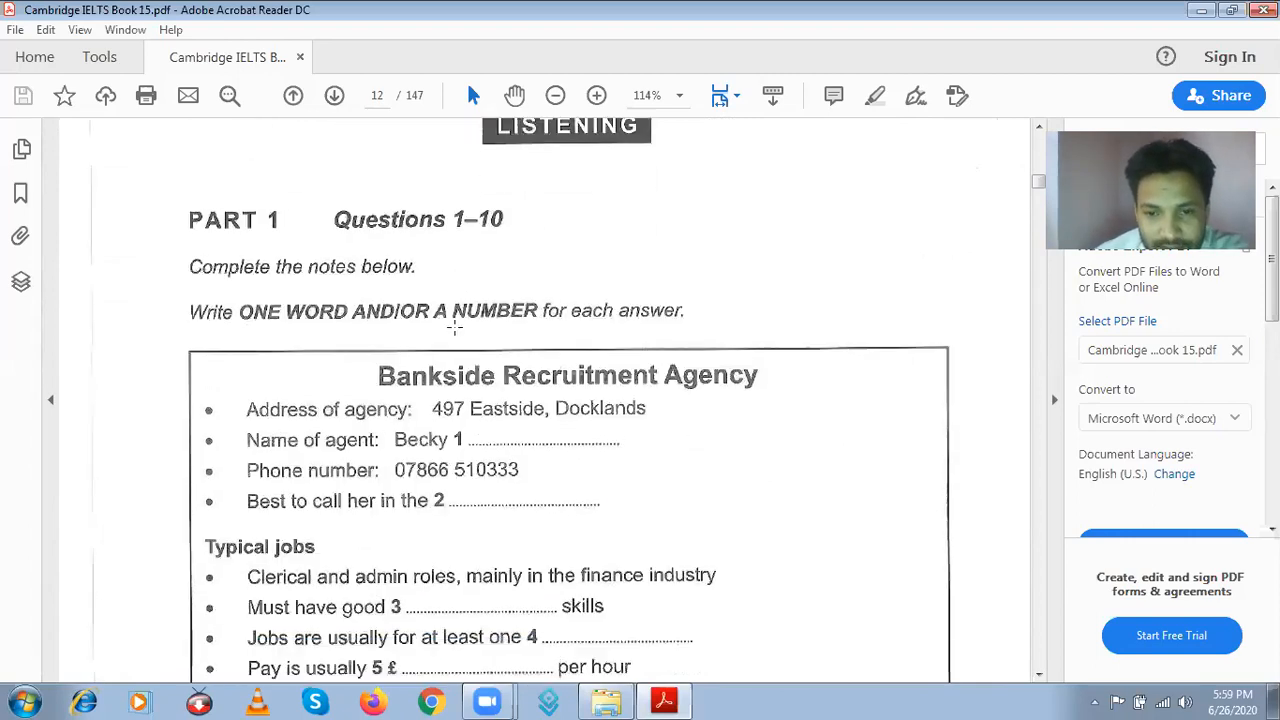
scroll(down, 3)
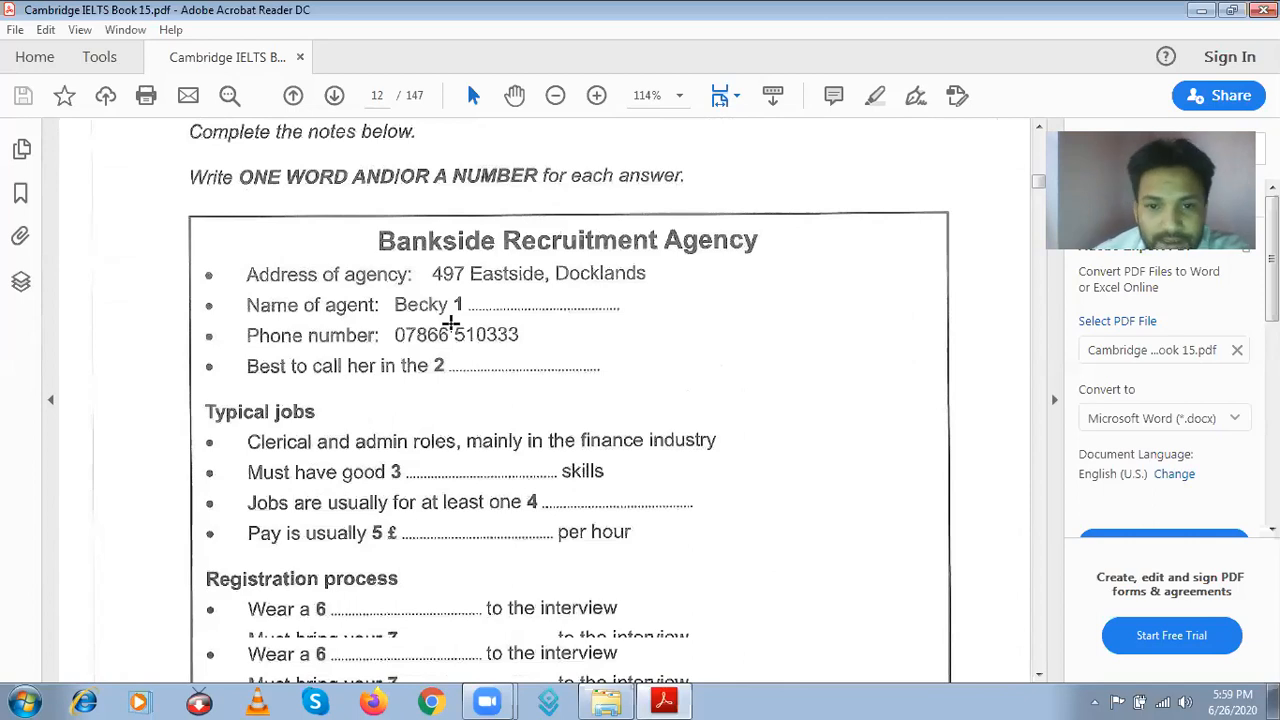
scroll(down, 3)
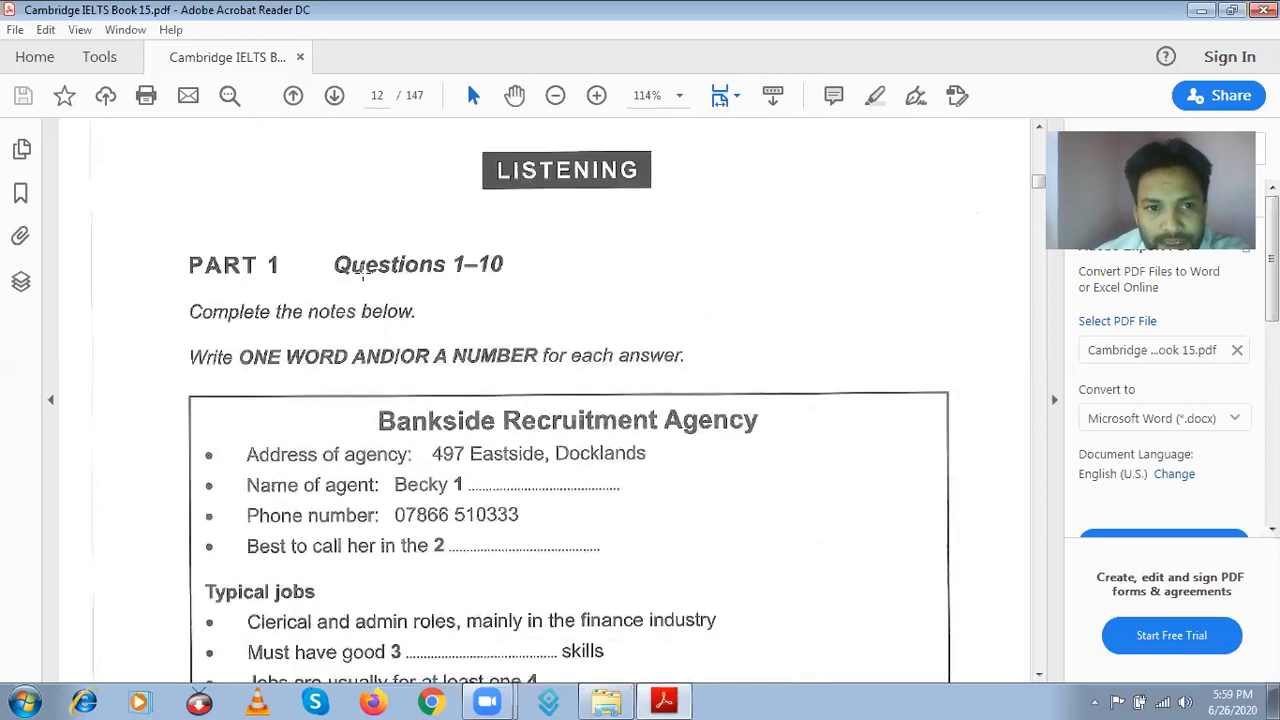
scroll(down, 3)
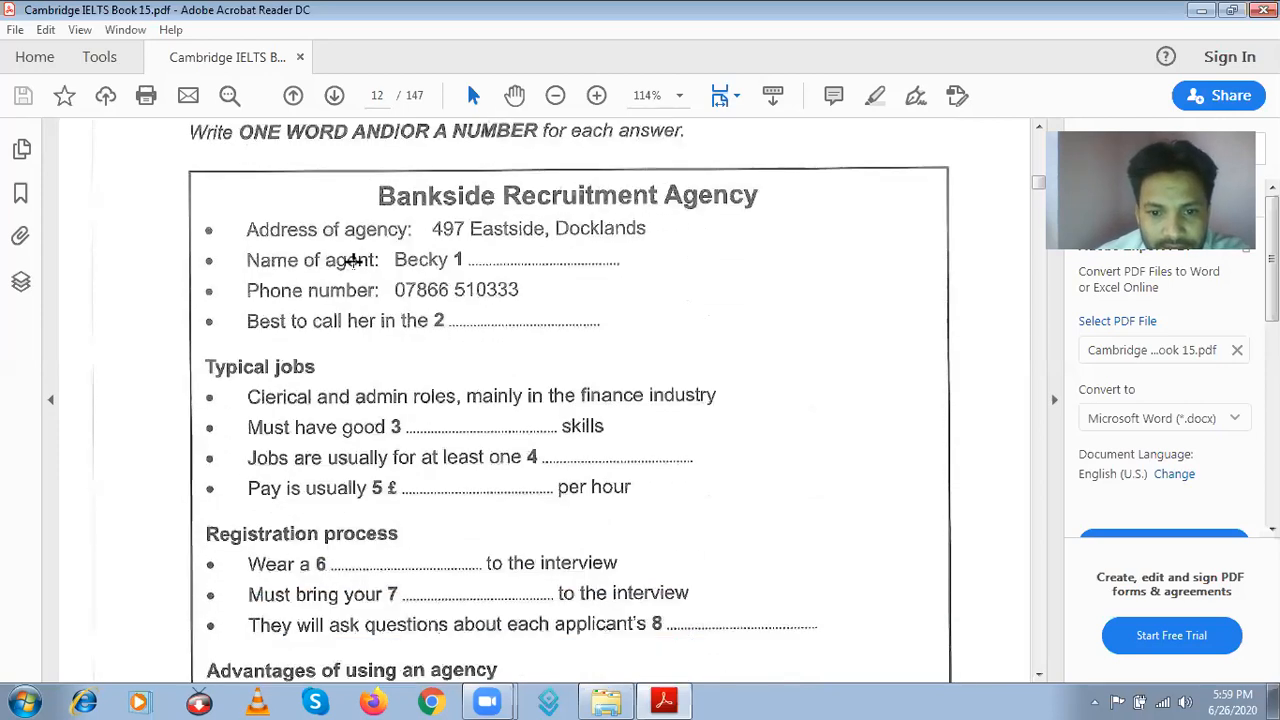
scroll(down, 3)
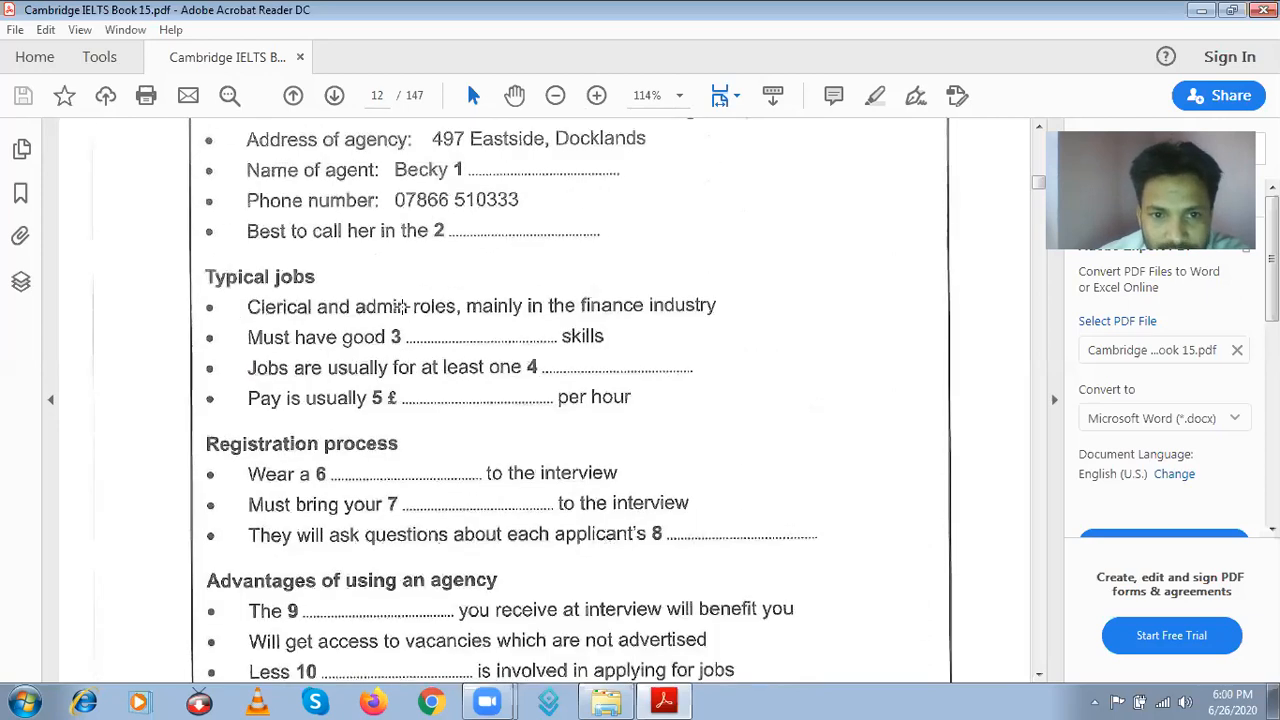
scroll(down, 3)
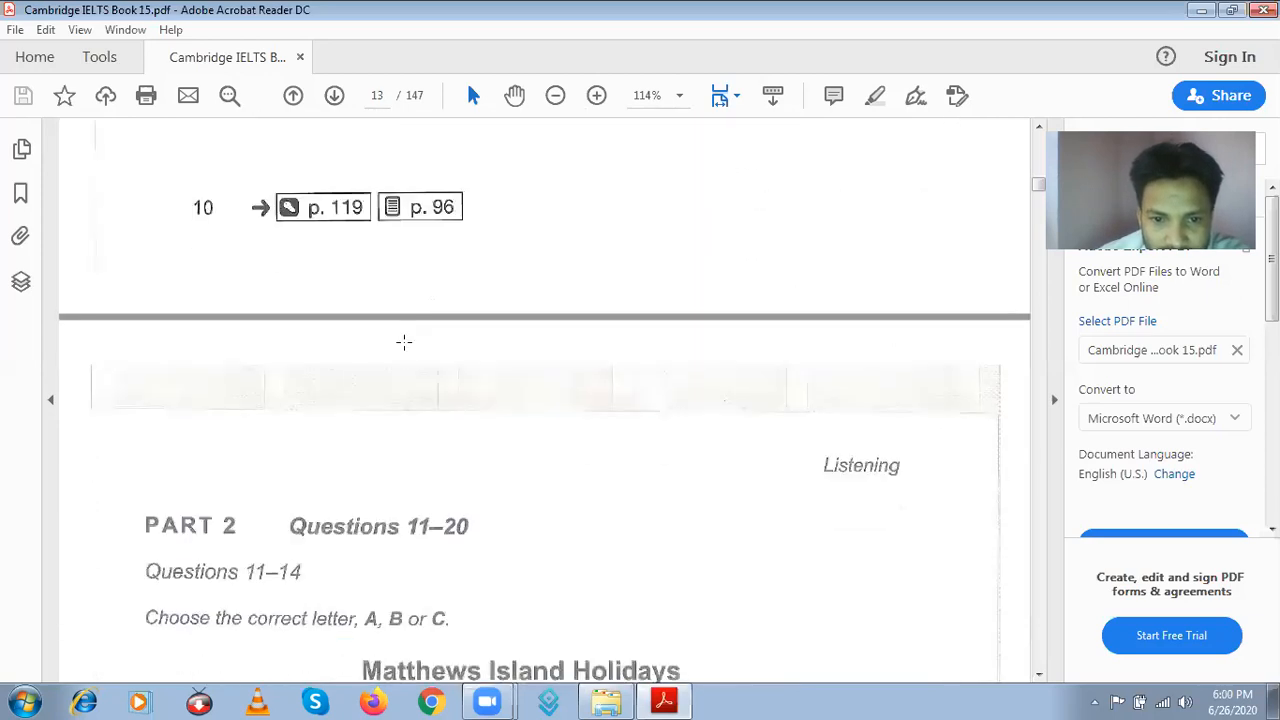
scroll(down, 3)
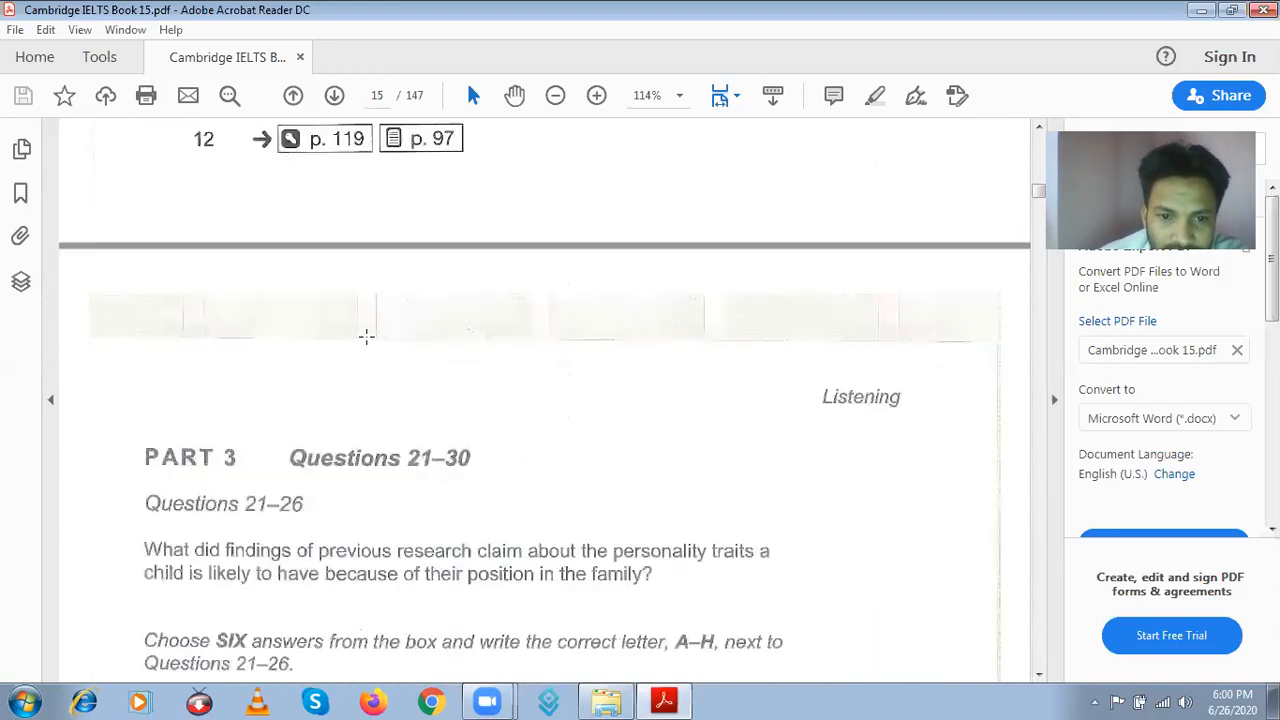
scroll(down, 3)
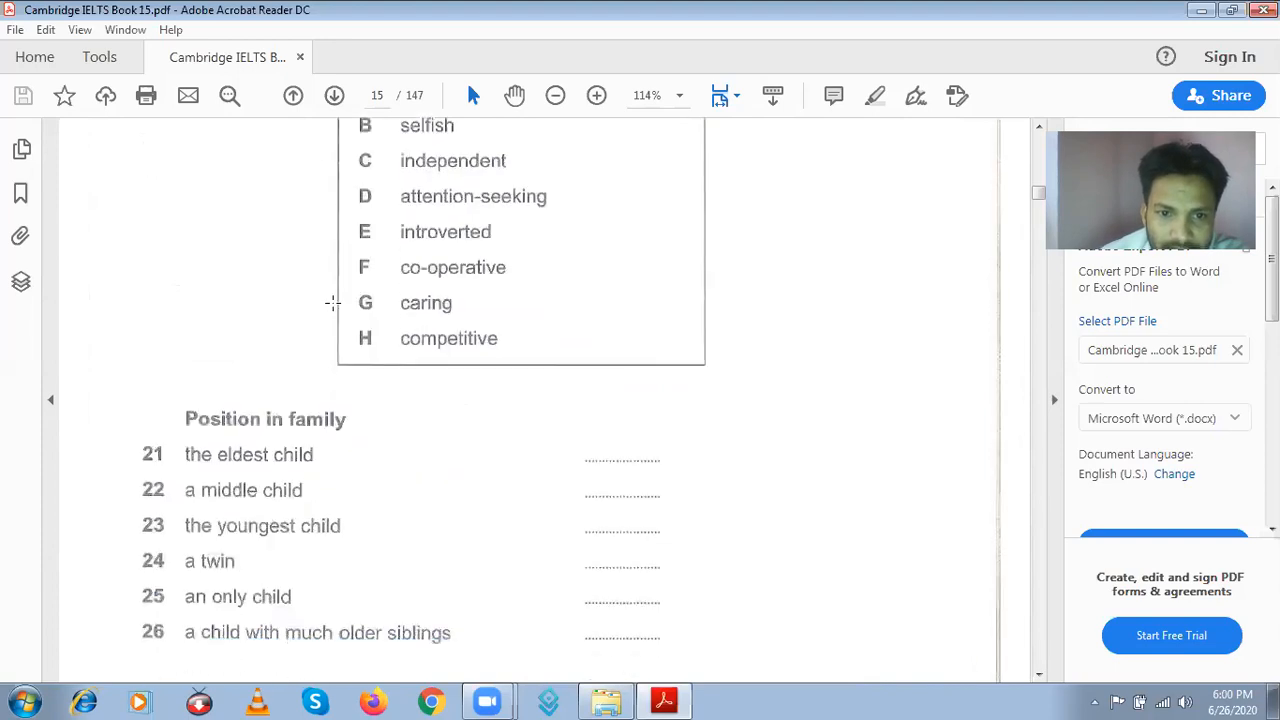
scroll(down, 3)
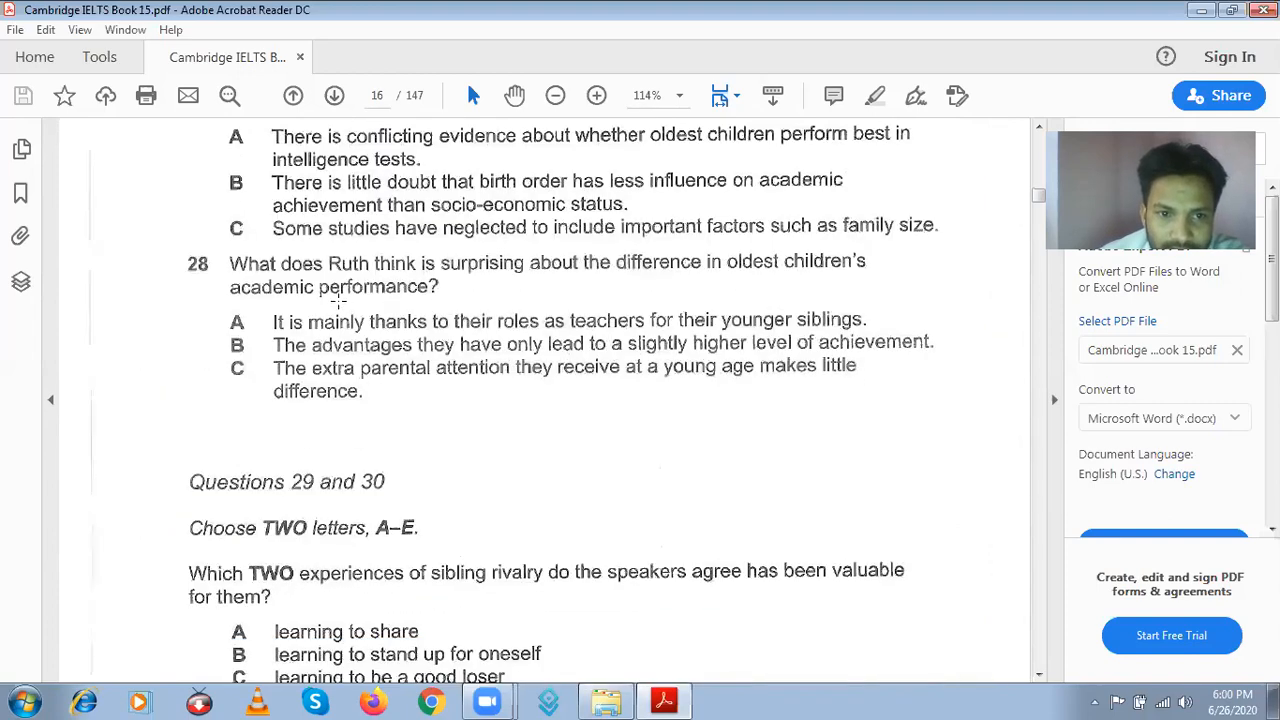
scroll(down, 3)
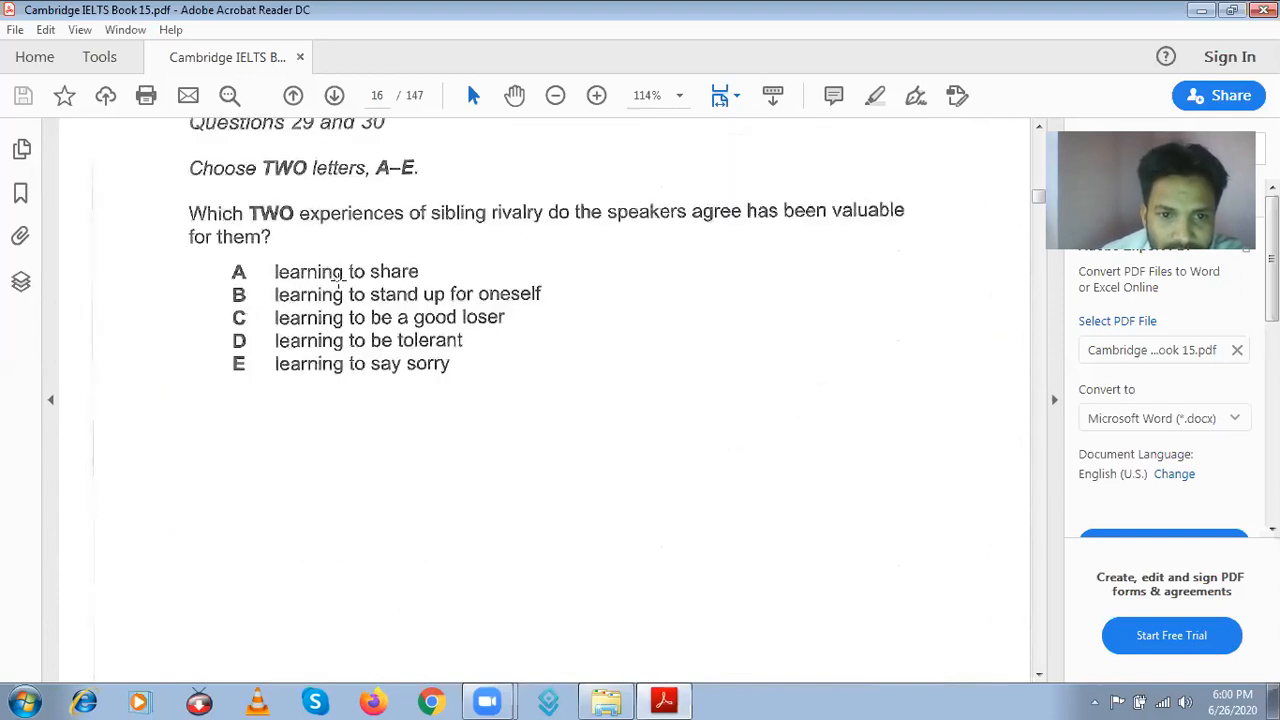
scroll(down, 3)
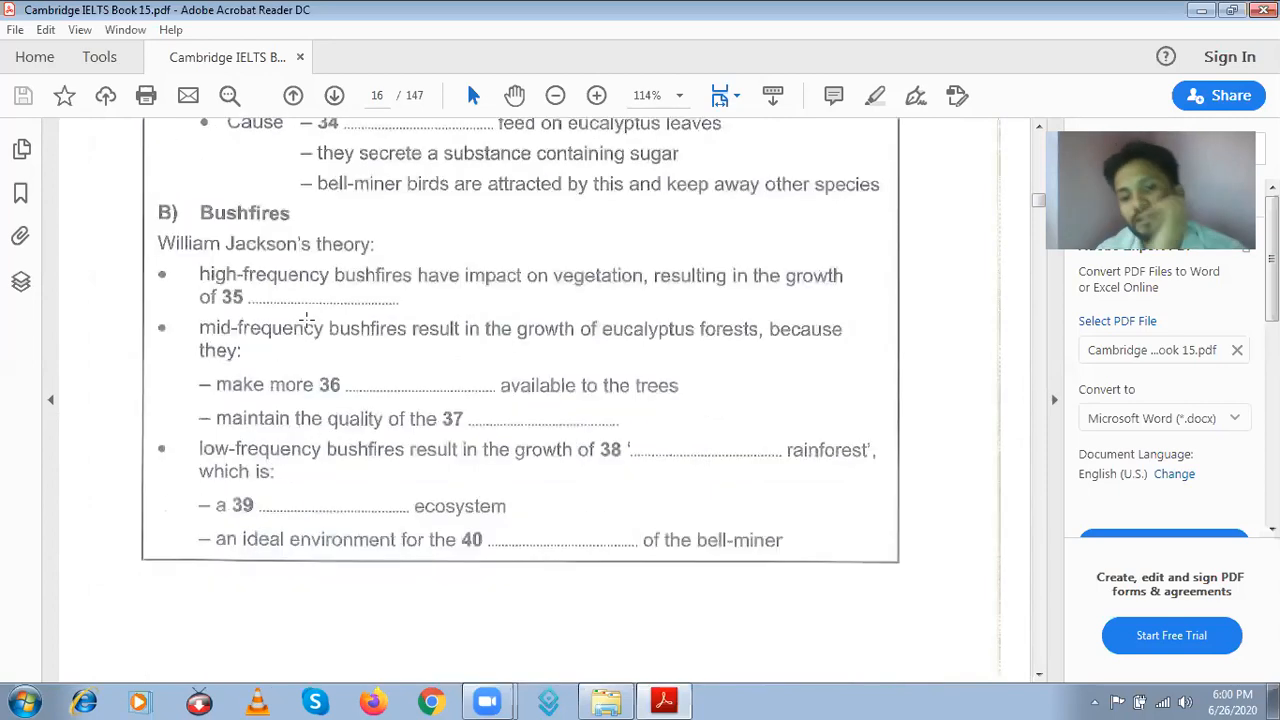
scroll(down, 3)
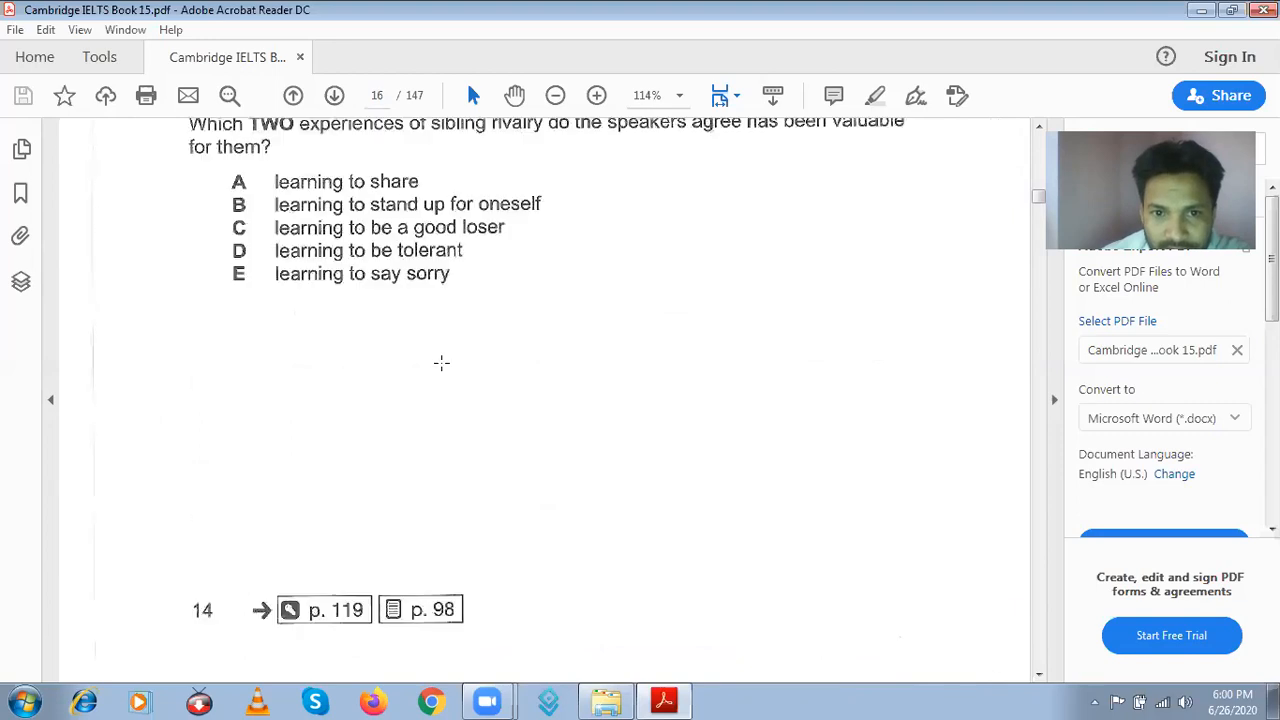
scroll(up, 3)
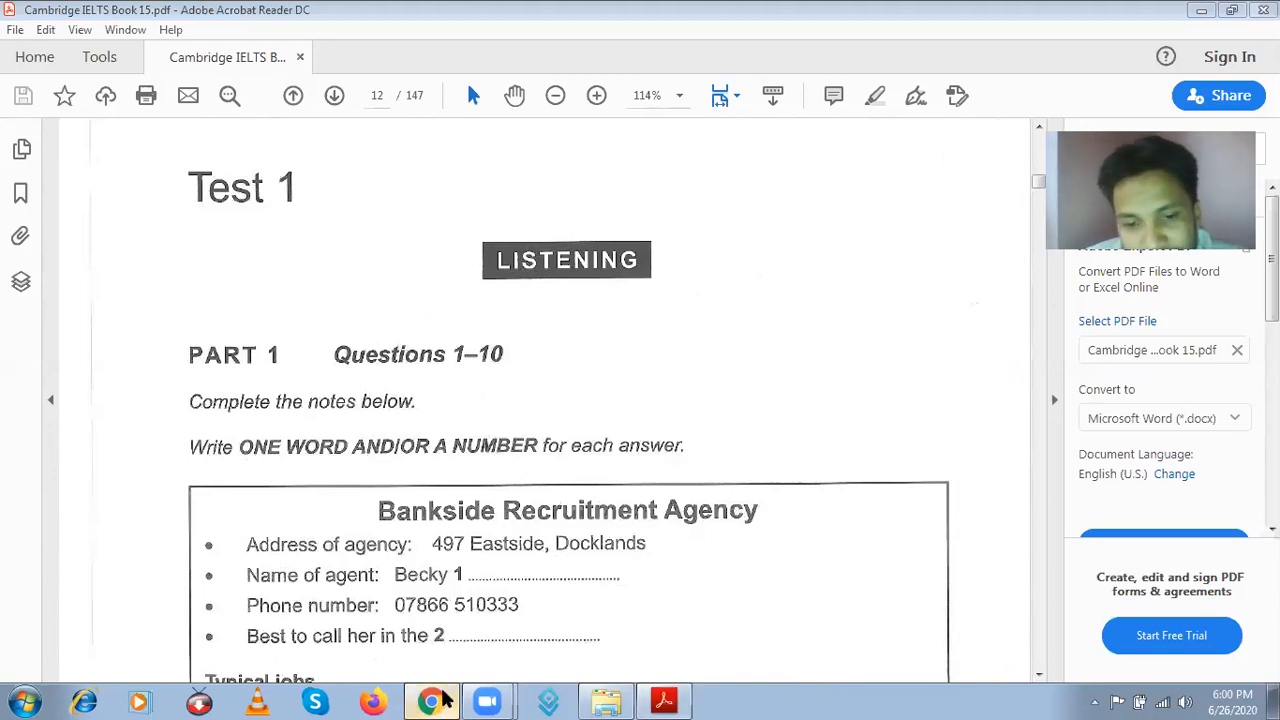
In Chrome, search YouTube for 'ielts book 15 listening test 1' and open the Cambridge IELTS 15 Listening Test 1 video
click(432, 700)
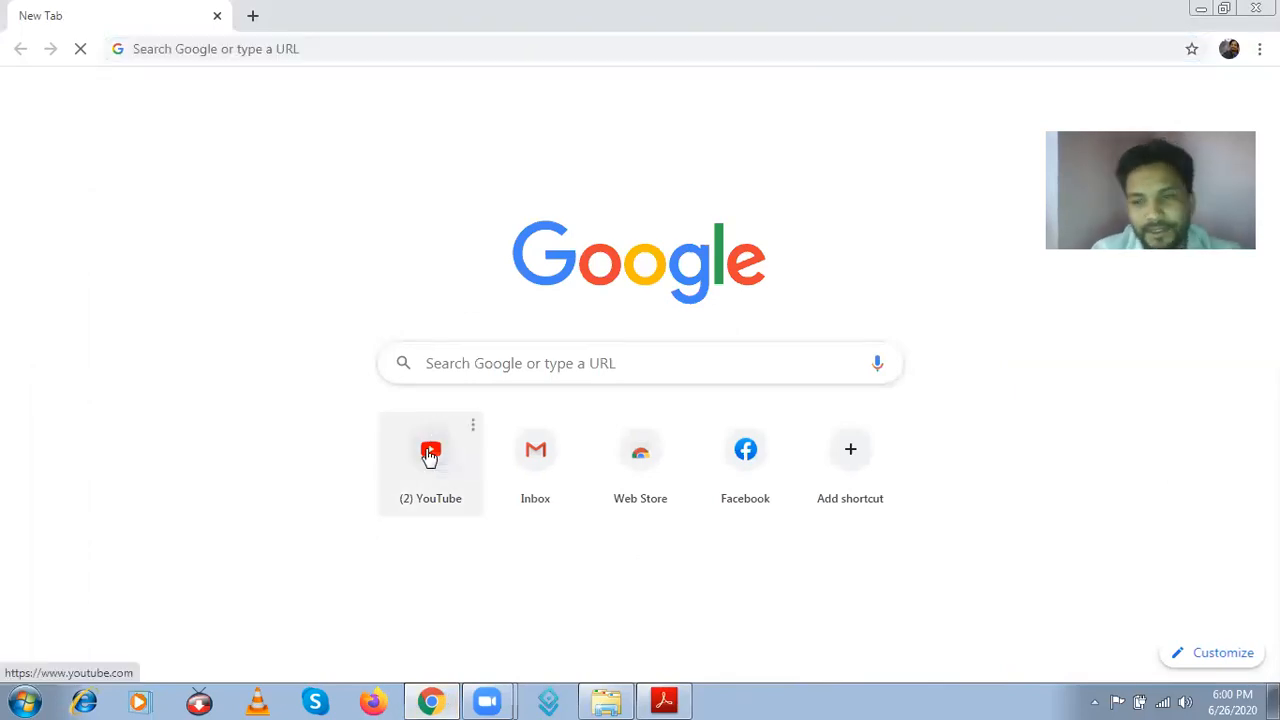
click(430, 448)
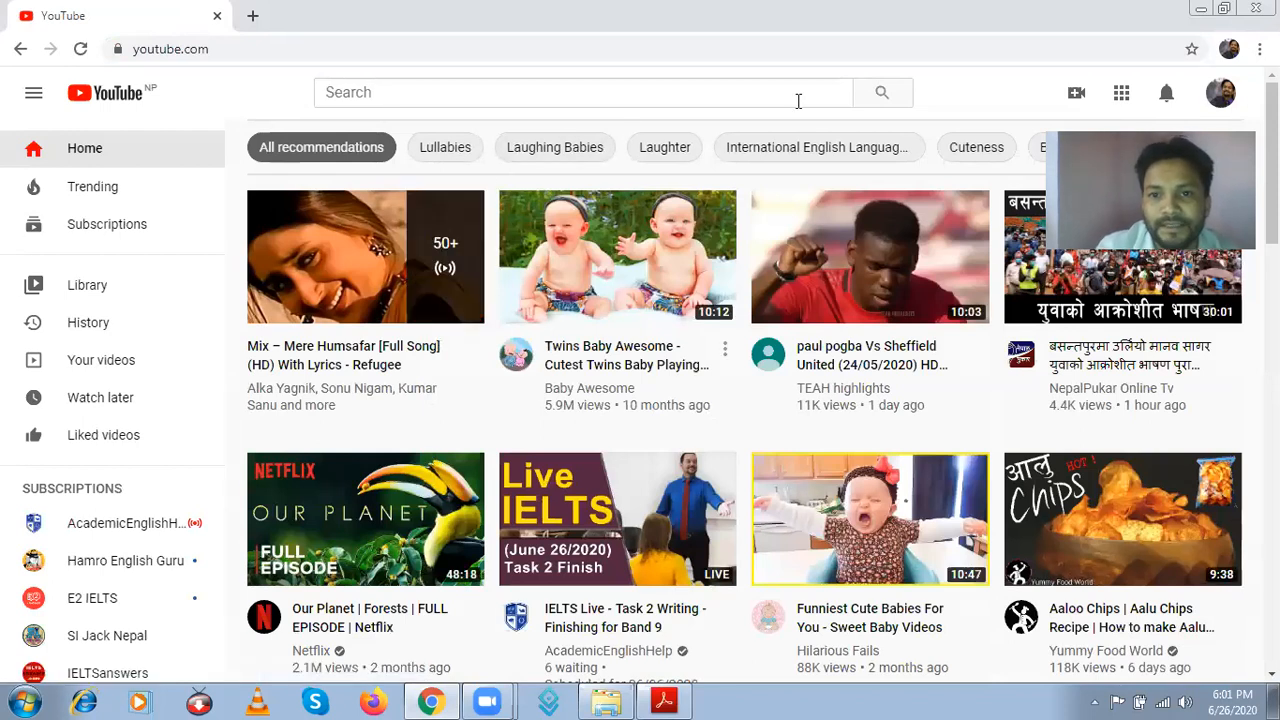
click(580, 92)
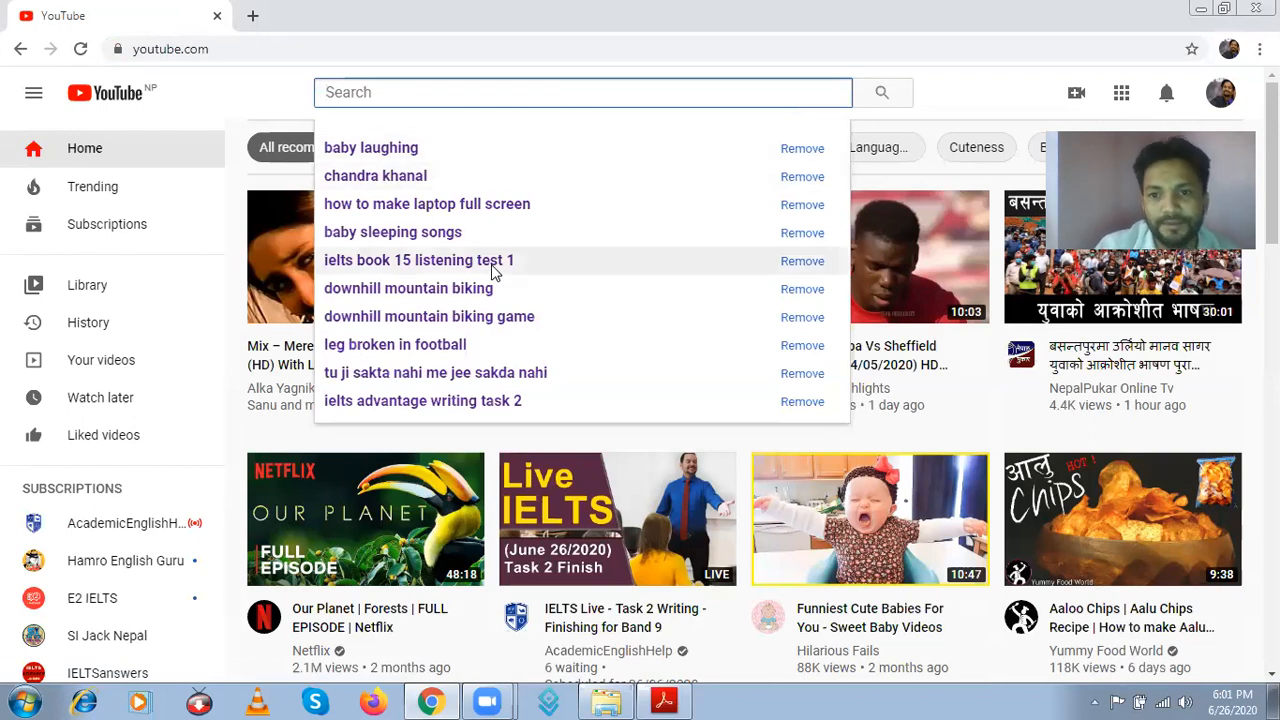
click(418, 260)
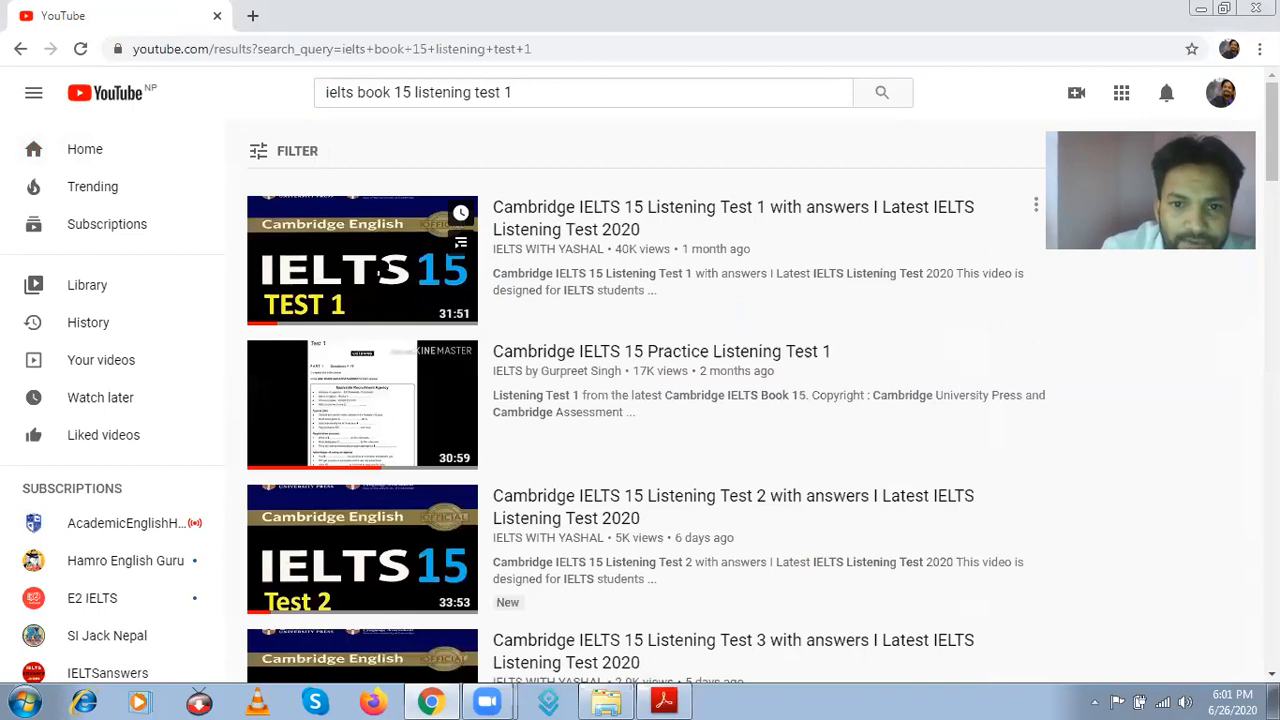
click(362, 260)
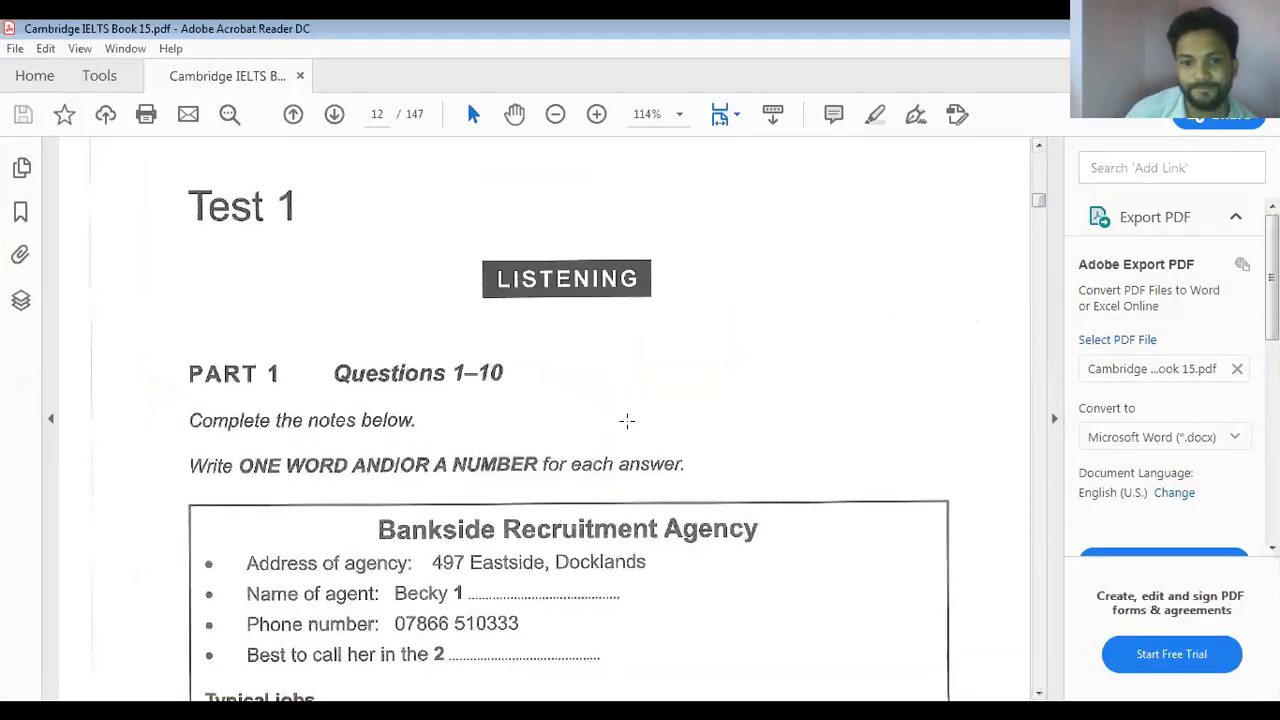
Highlight 'ONE WORD AND/OR A NUMBER' in the Part 1 instructions above the Bankside Recruitment Agency notes
scroll(down, 3)
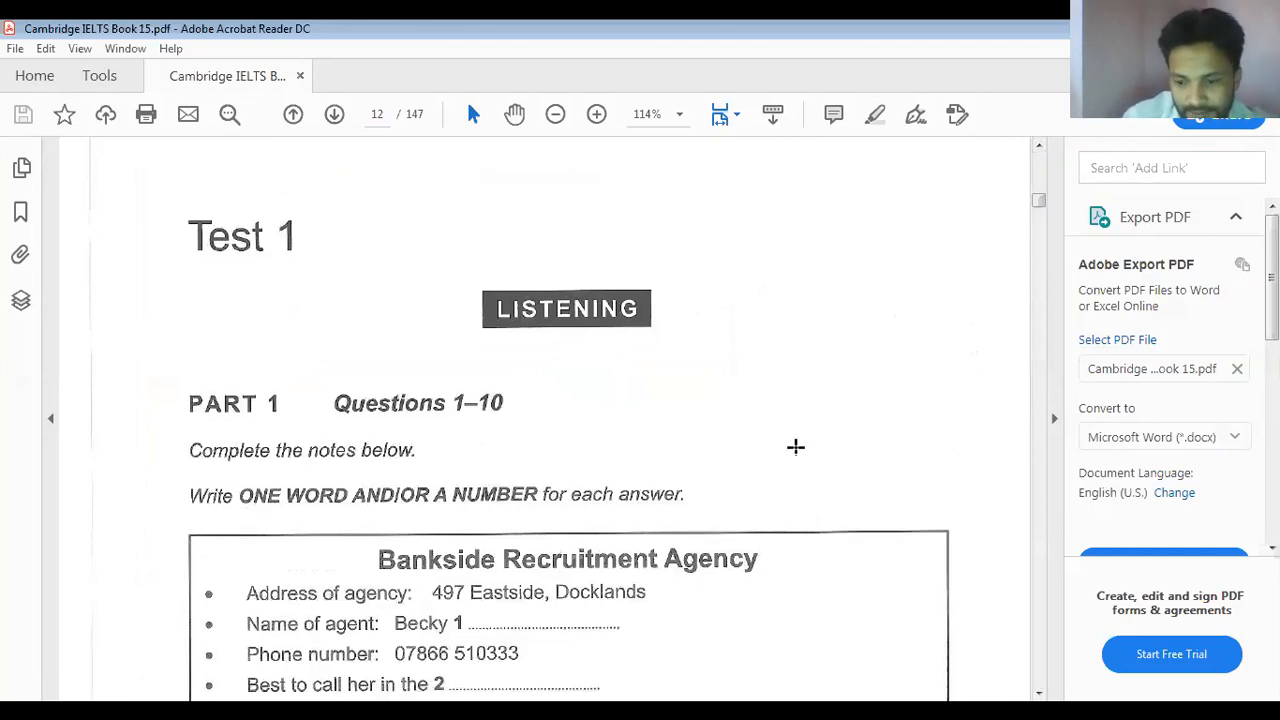
scroll(down, 3)
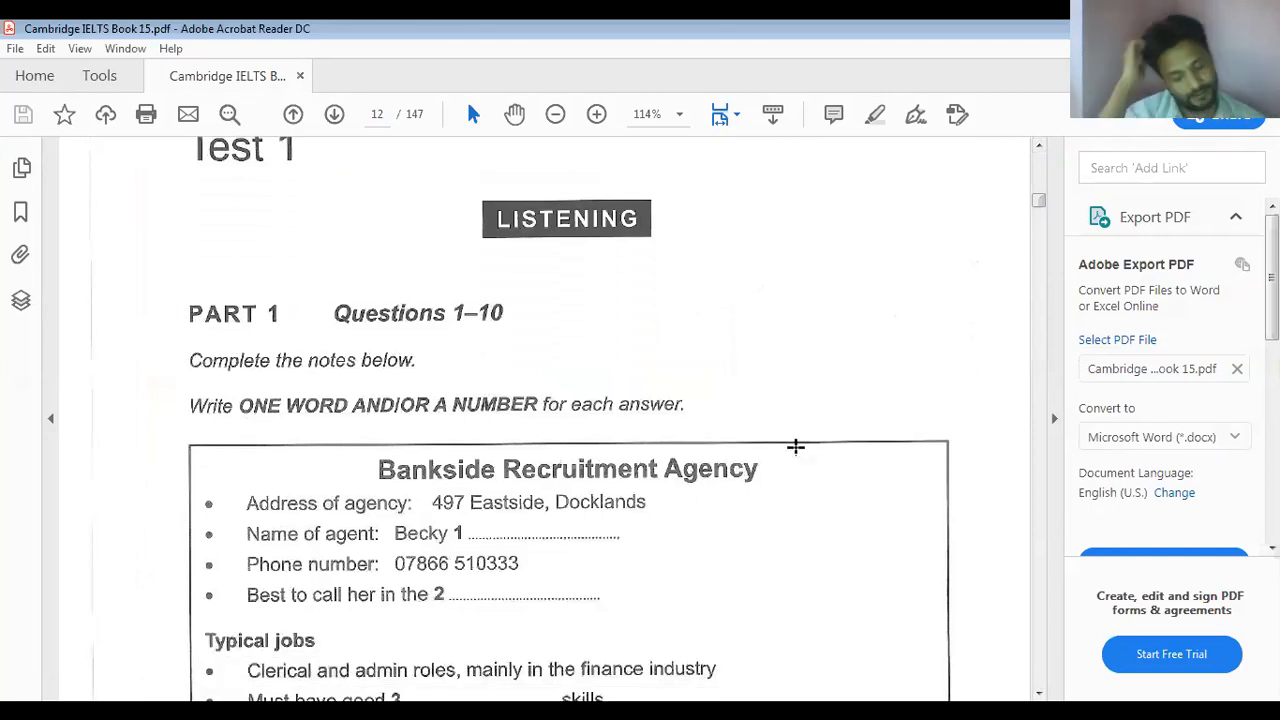
scroll(down, 3)
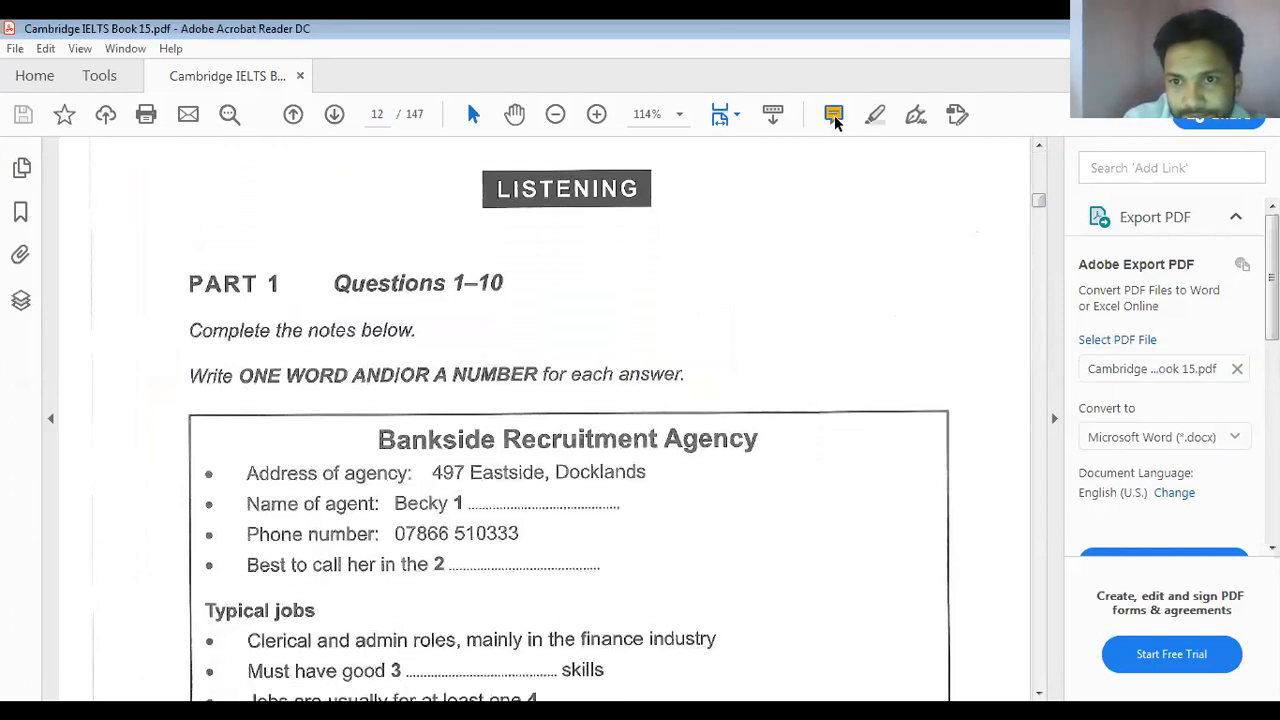
click(834, 114)
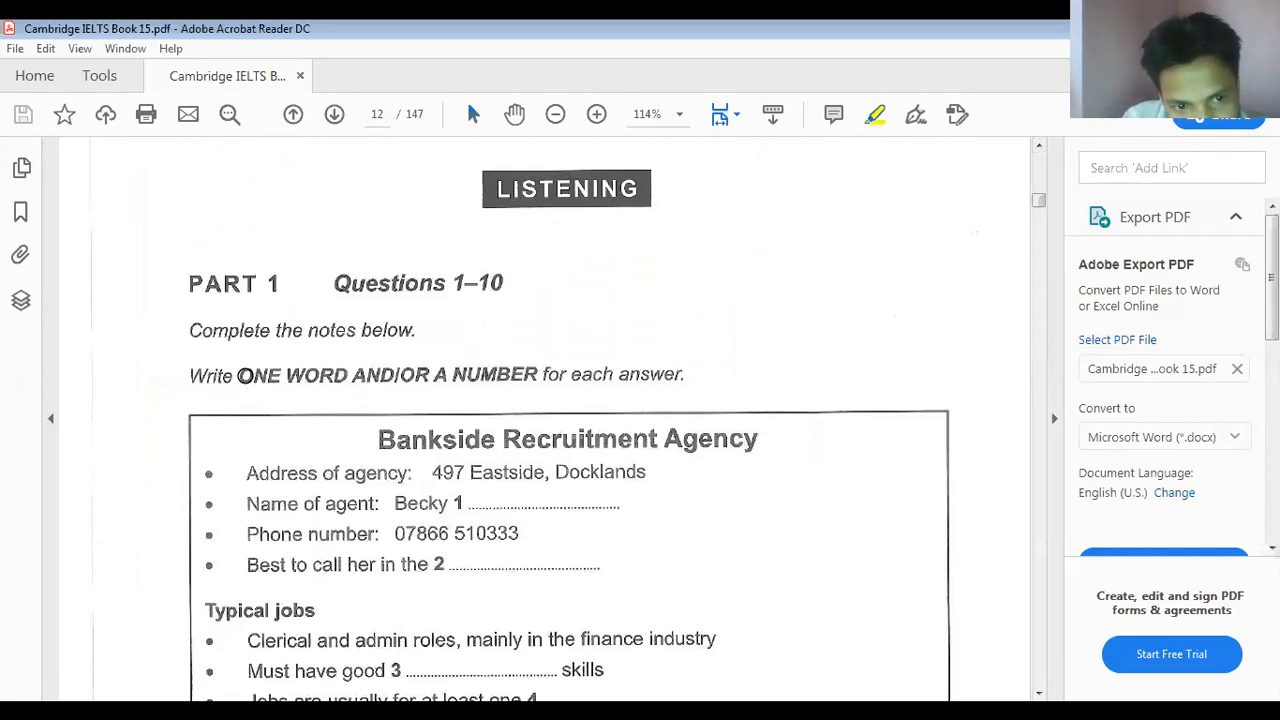
drag(240, 374, 536, 374)
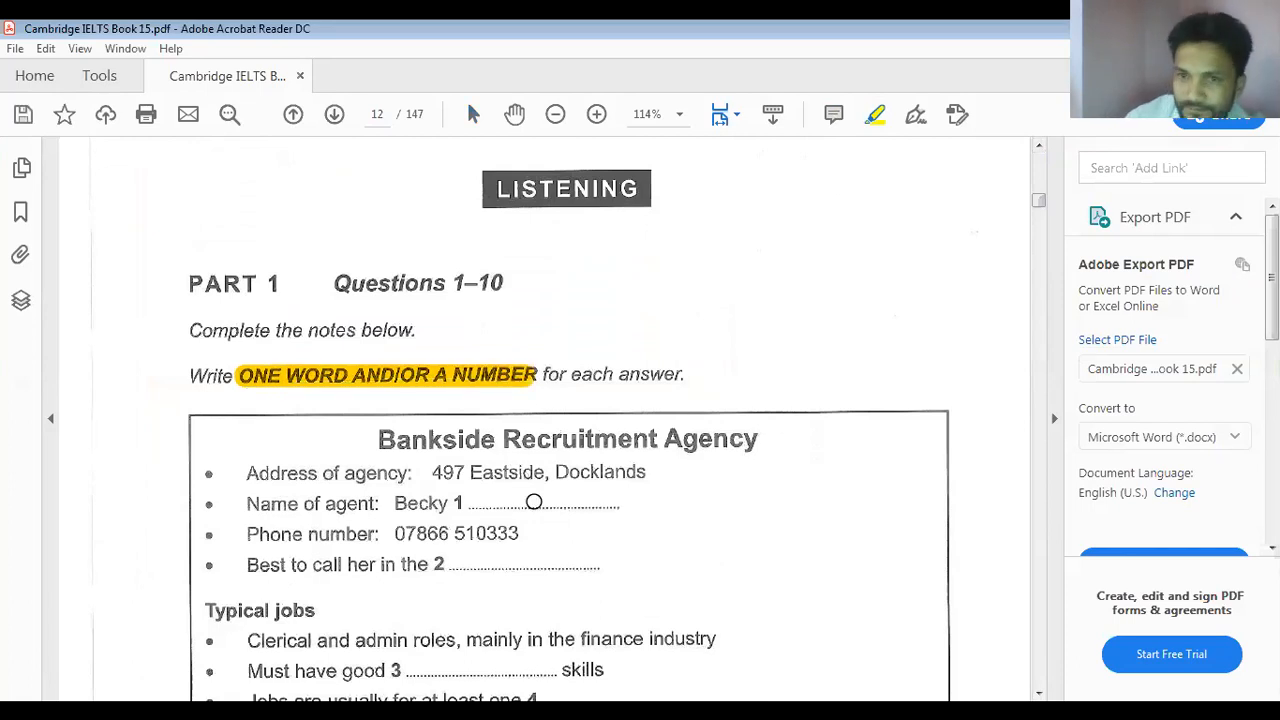
scroll(down, 3)
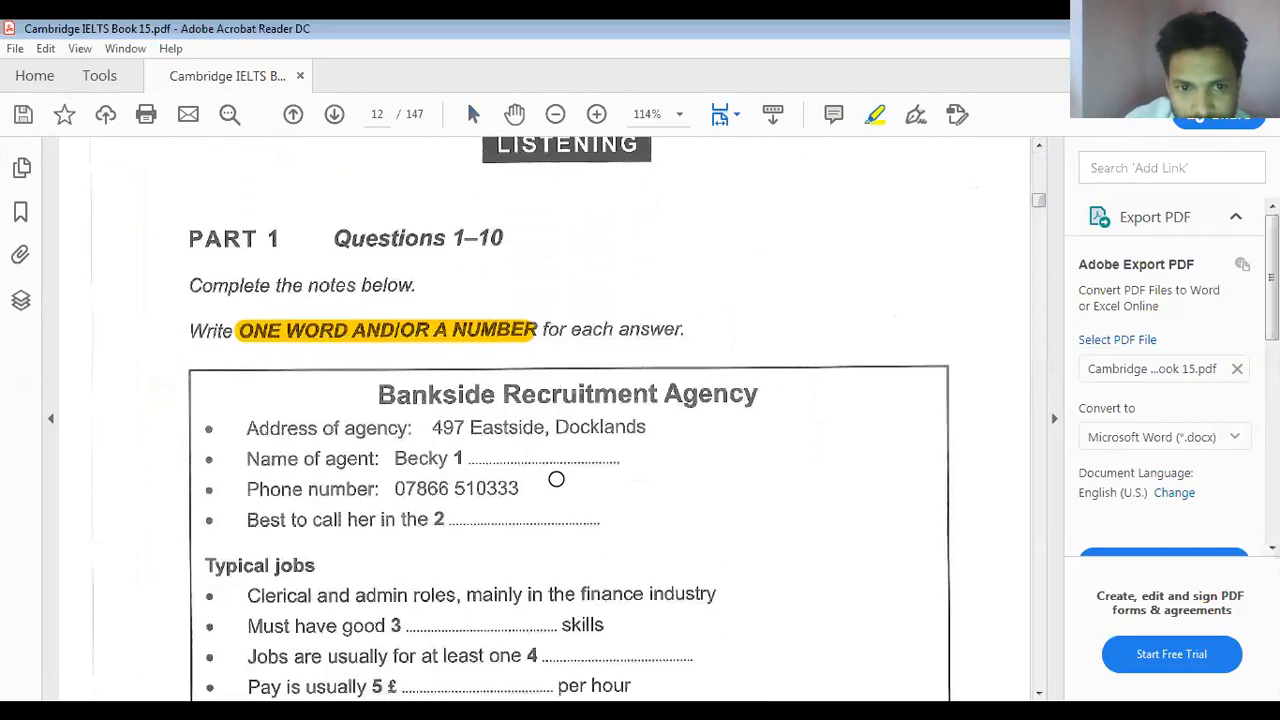
scroll(down, 3)
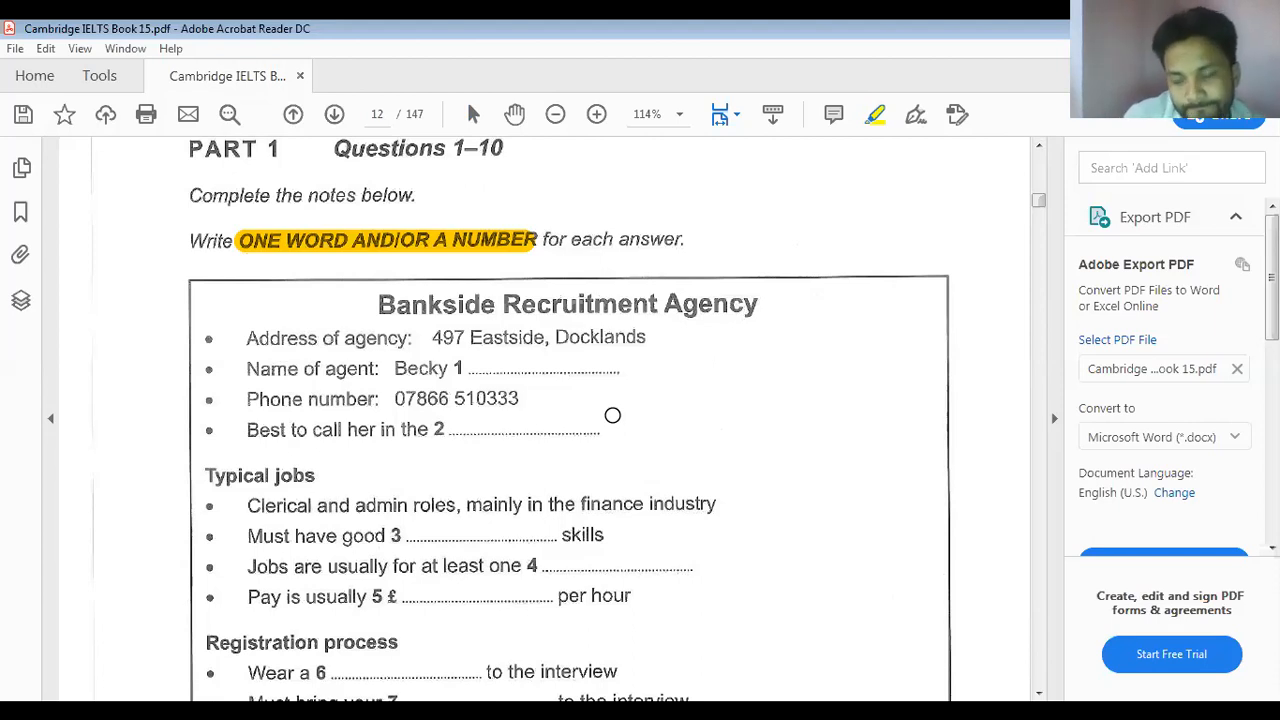
scroll(down, 3)
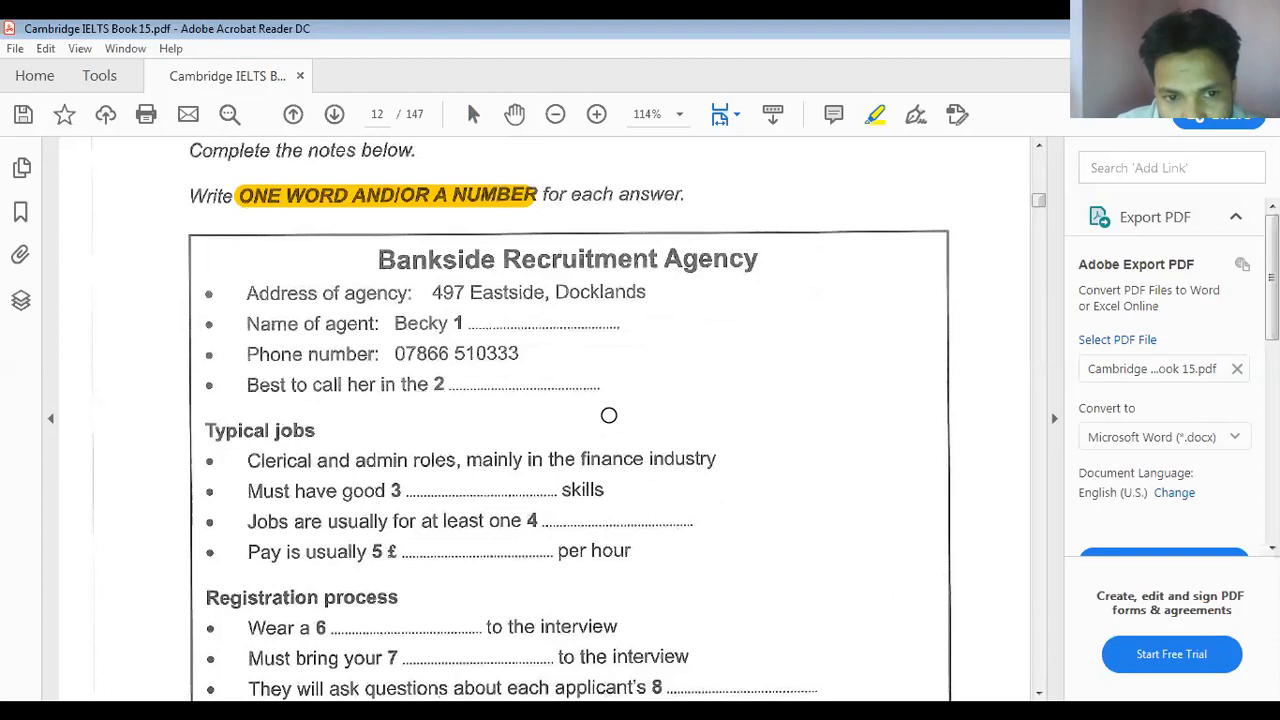
mouse_move(604, 418)
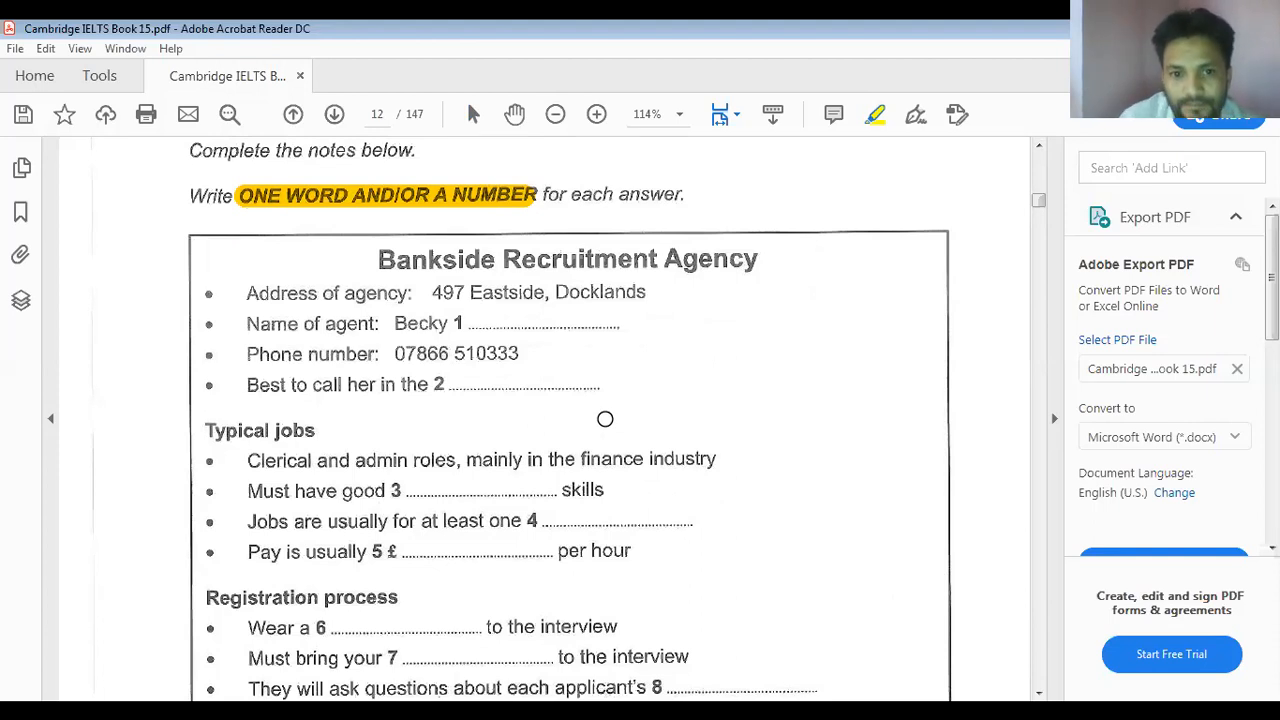
mouse_move(380, 252)
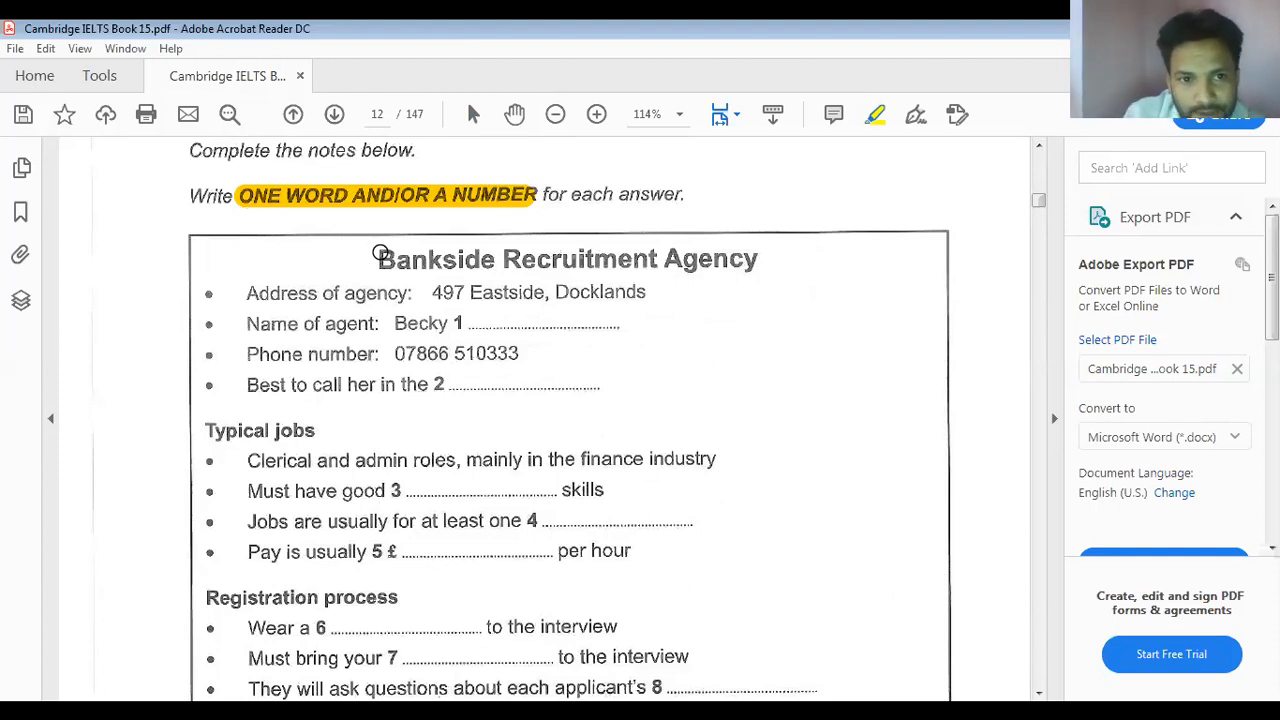
mouse_move(436, 350)
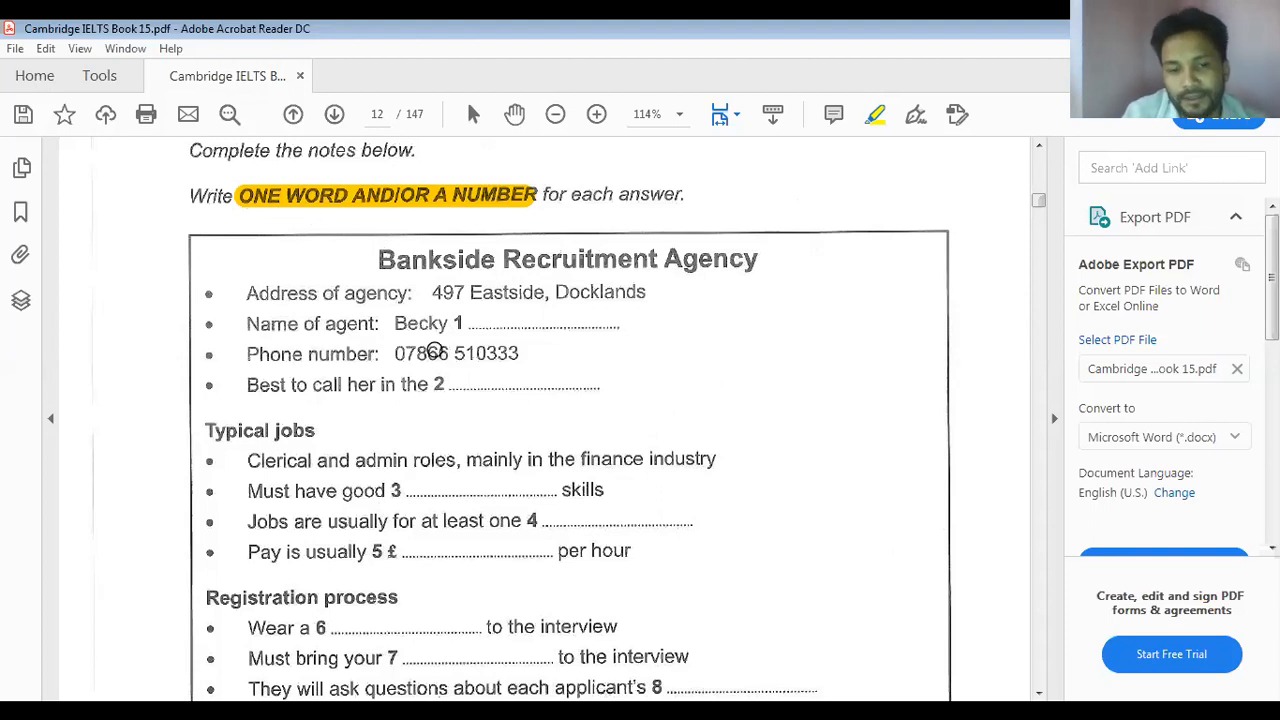
mouse_move(244, 324)
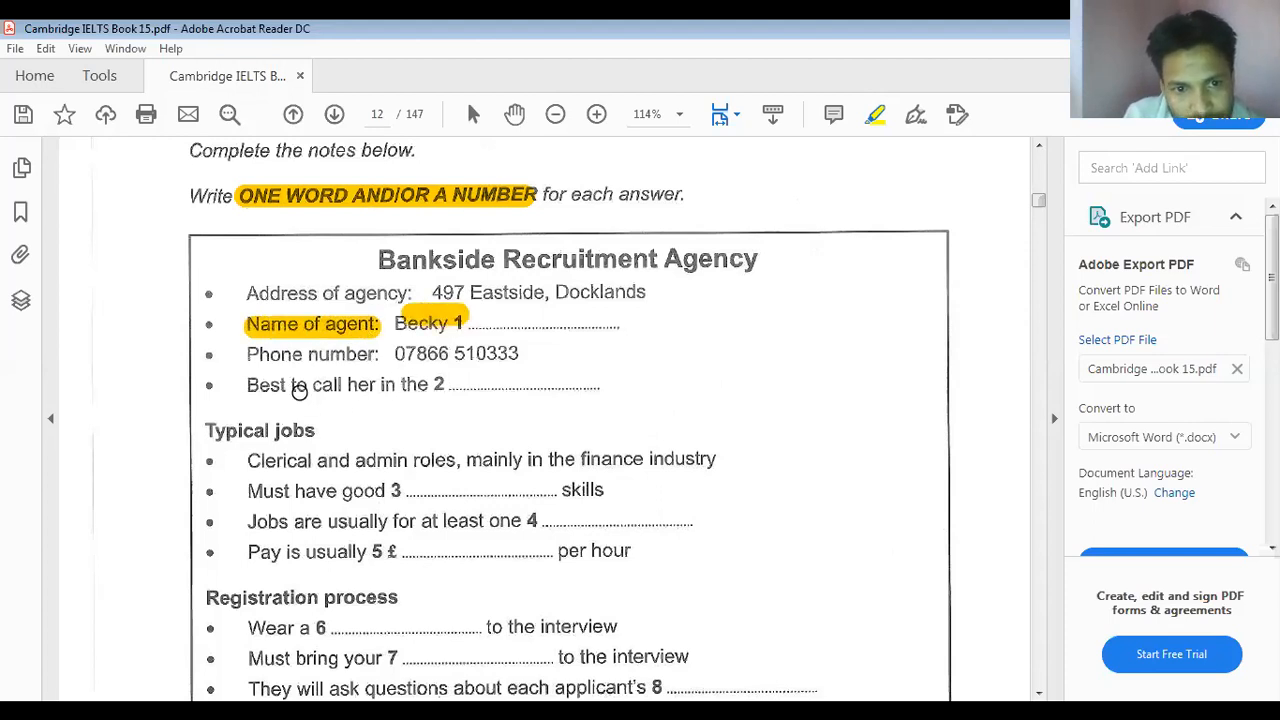
Highlight the question 2 keywords 'her in the 2'
drag(300, 390, 404, 390)
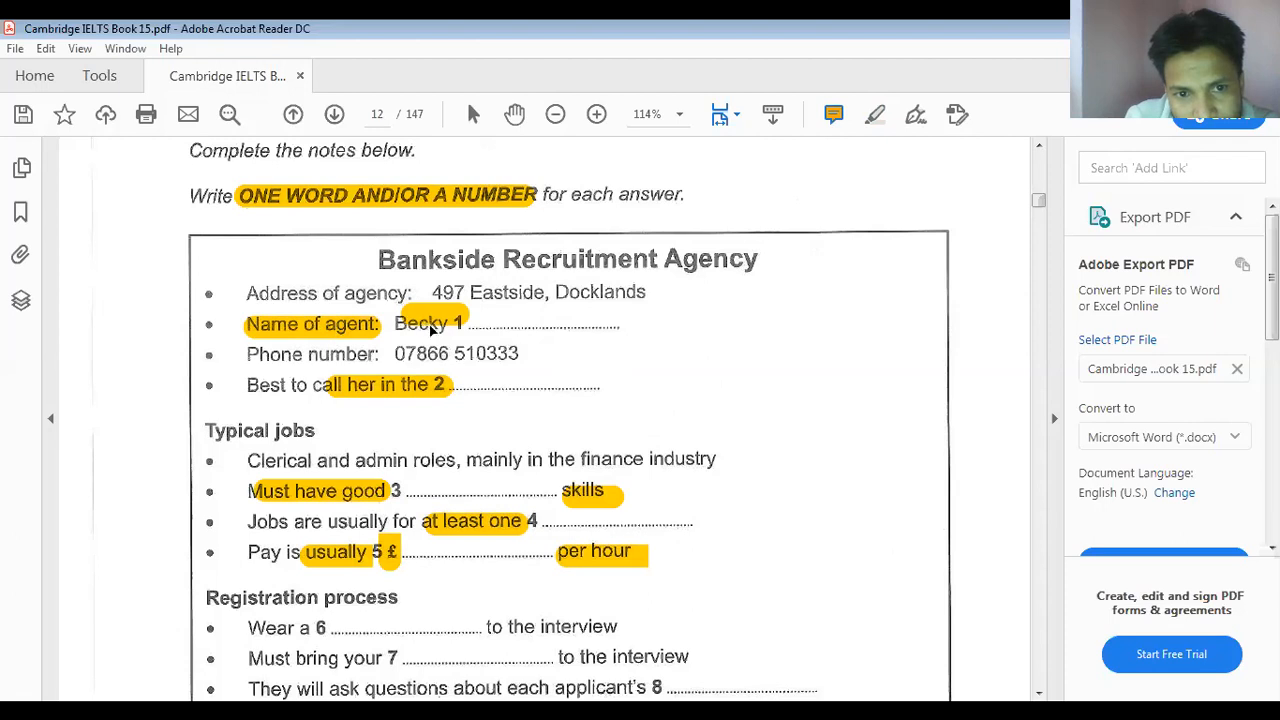
mouse_move(378, 336)
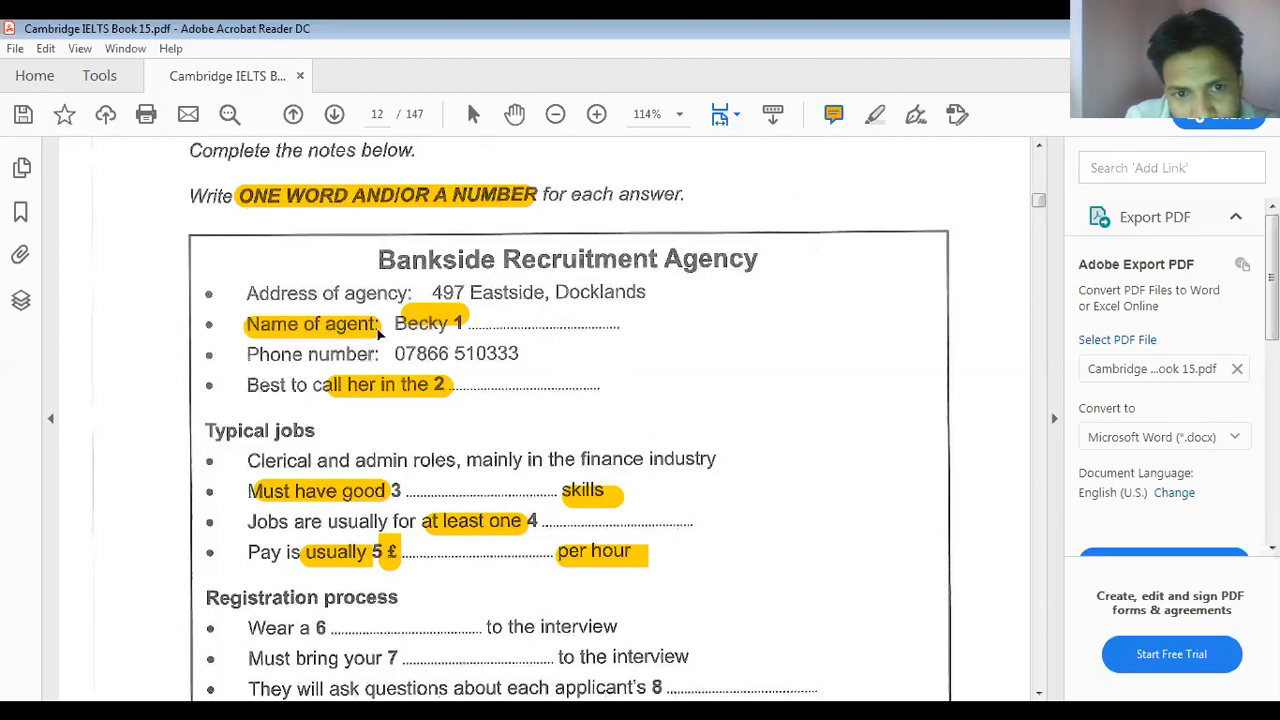
click(520, 328)
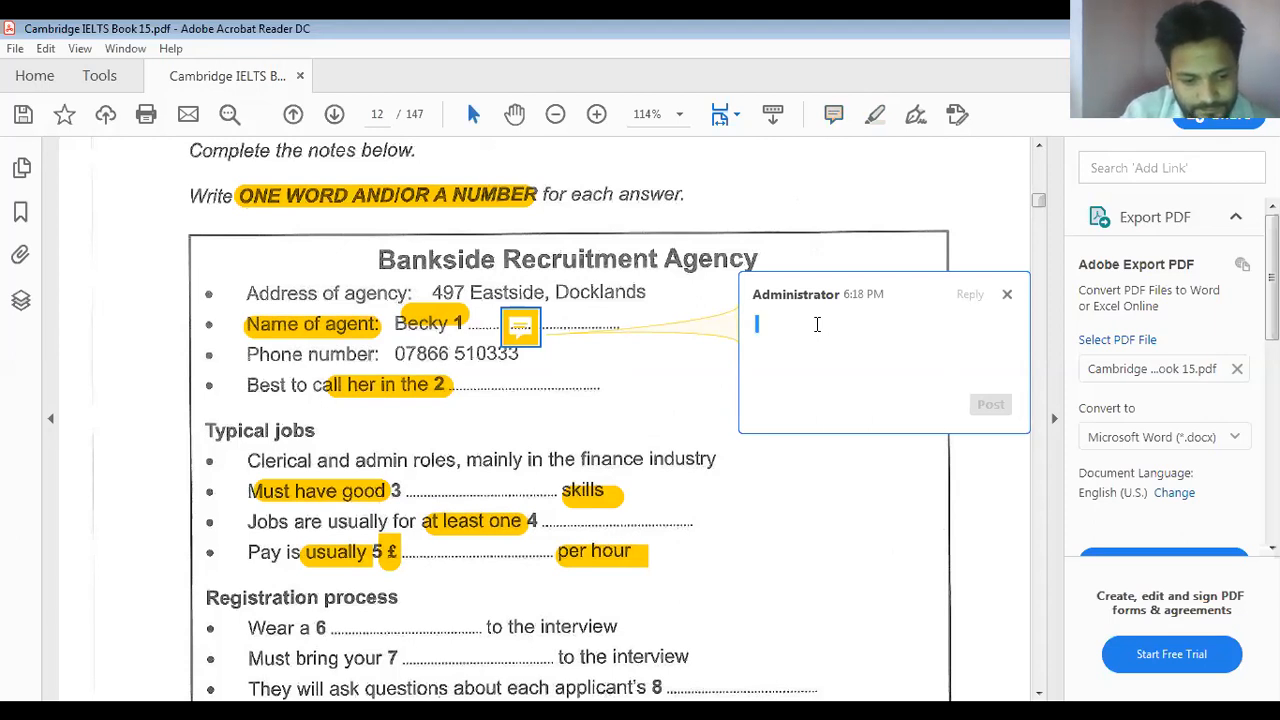
text(Ja)
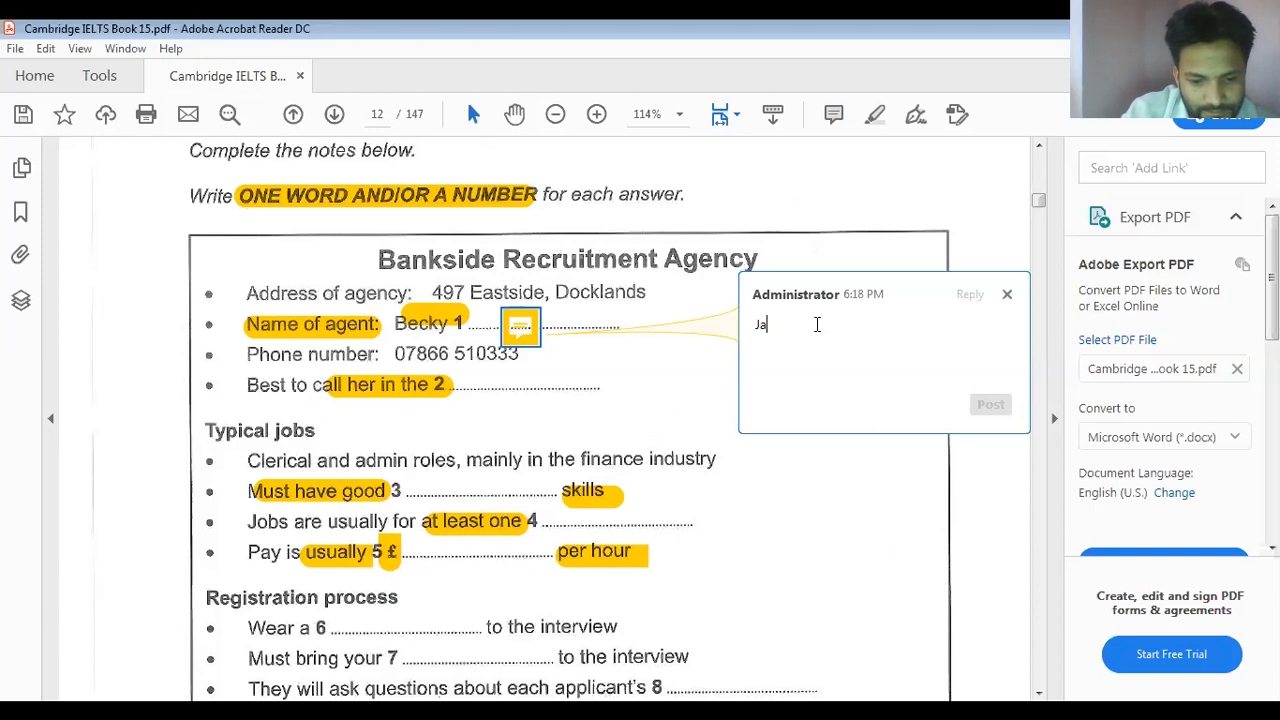
text(mie)
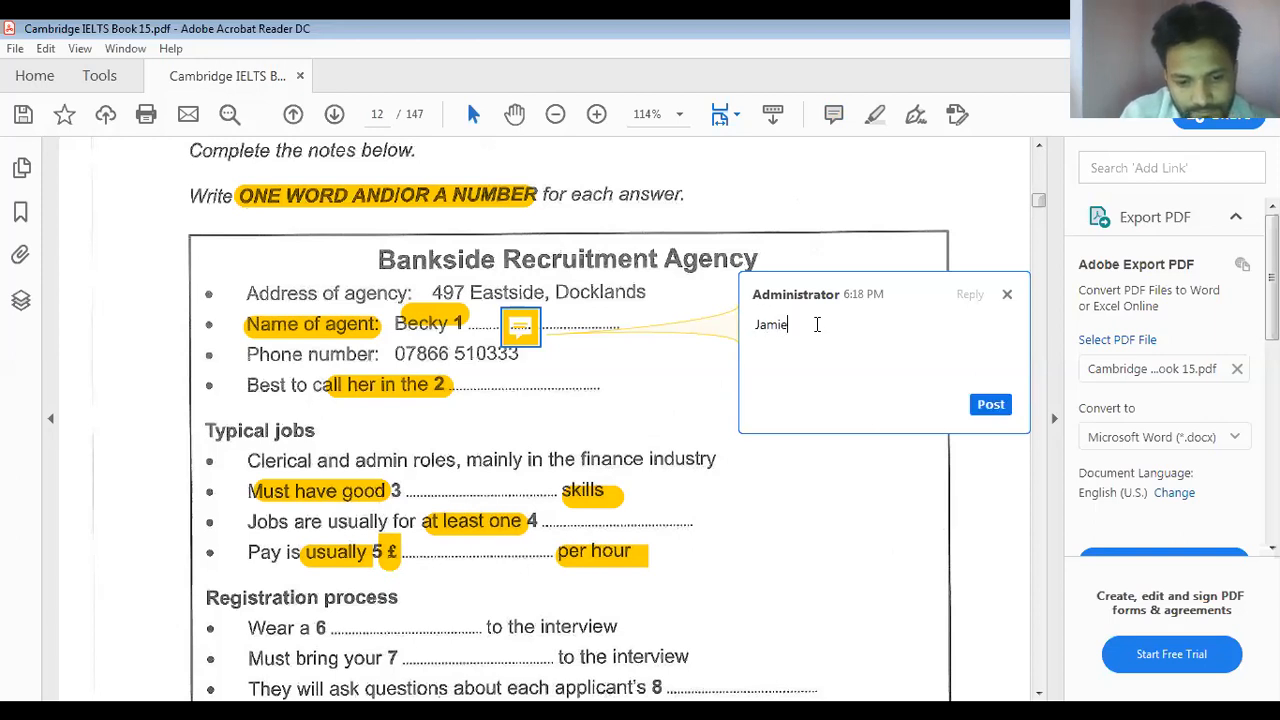
text(son)
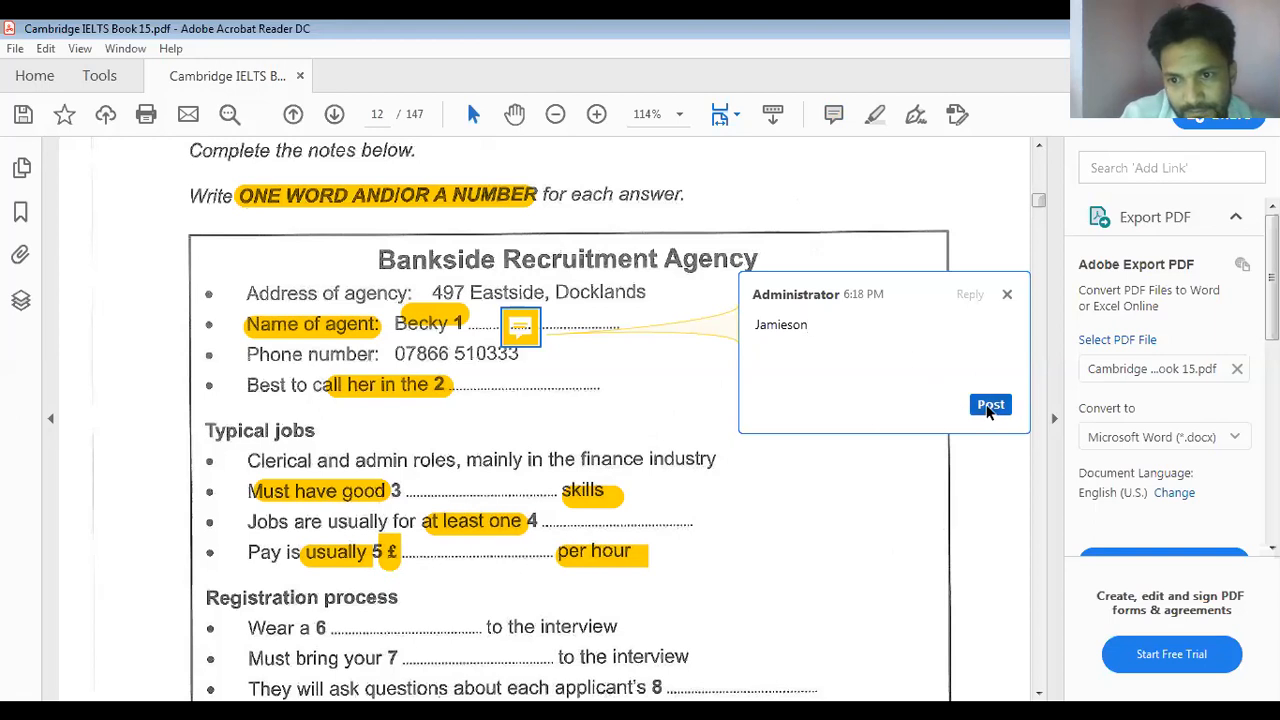
click(990, 404)
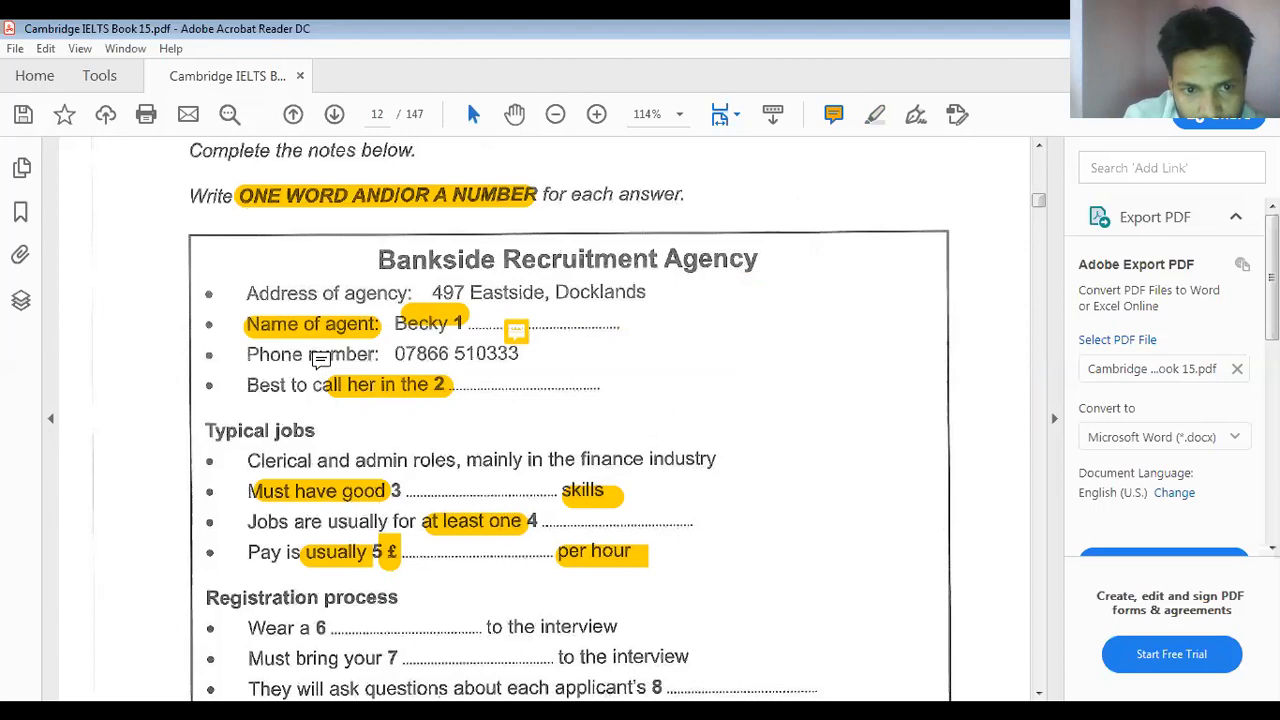
mouse_move(338, 364)
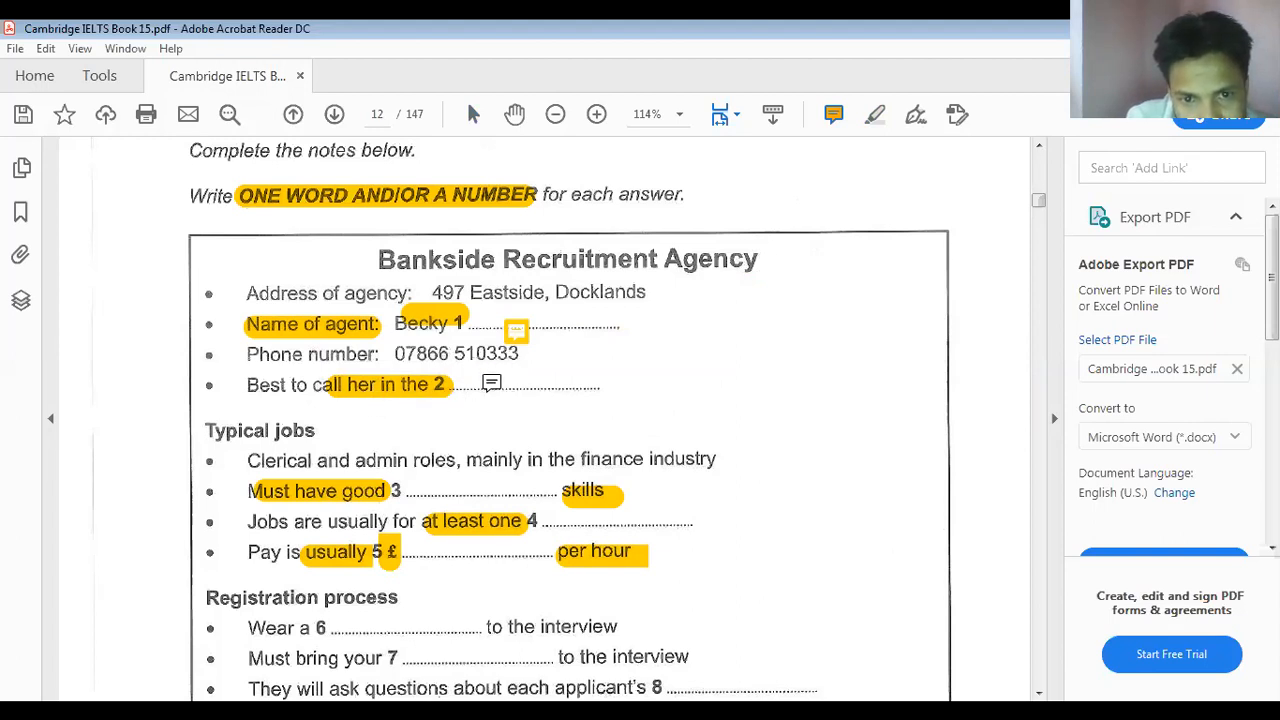
click(492, 384)
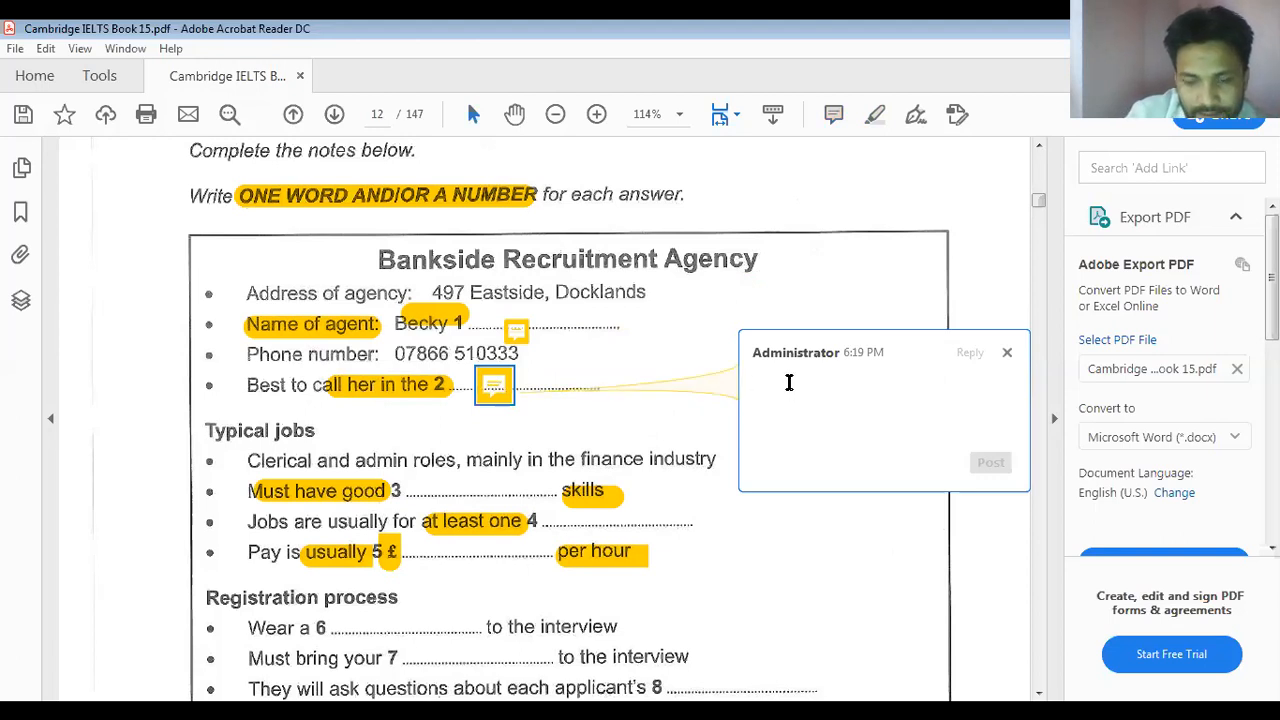
text(After)
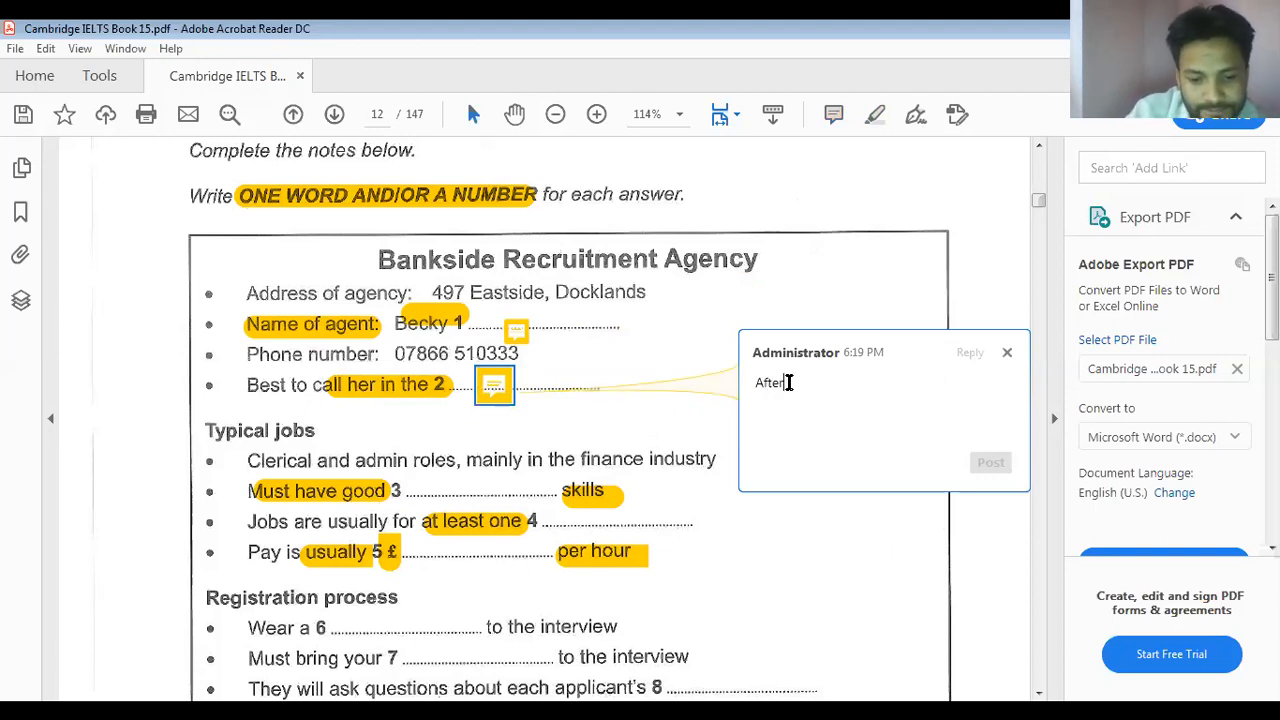
text(noon)
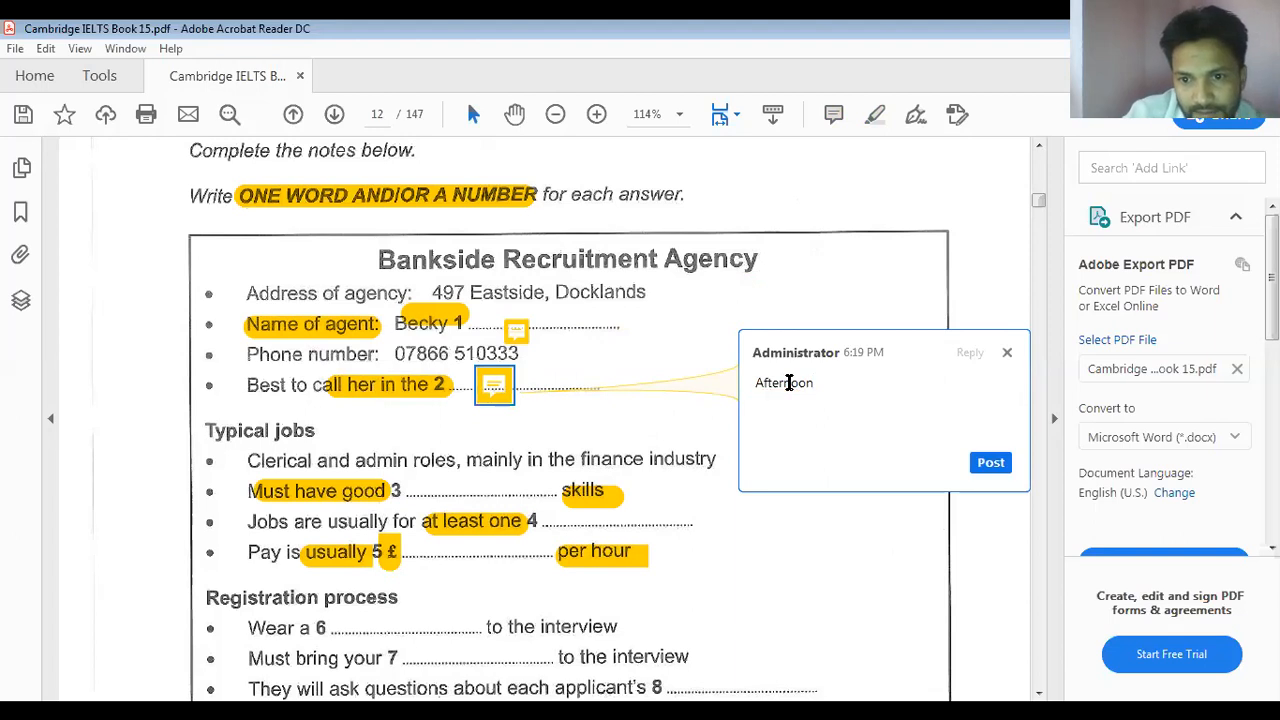
click(990, 462)
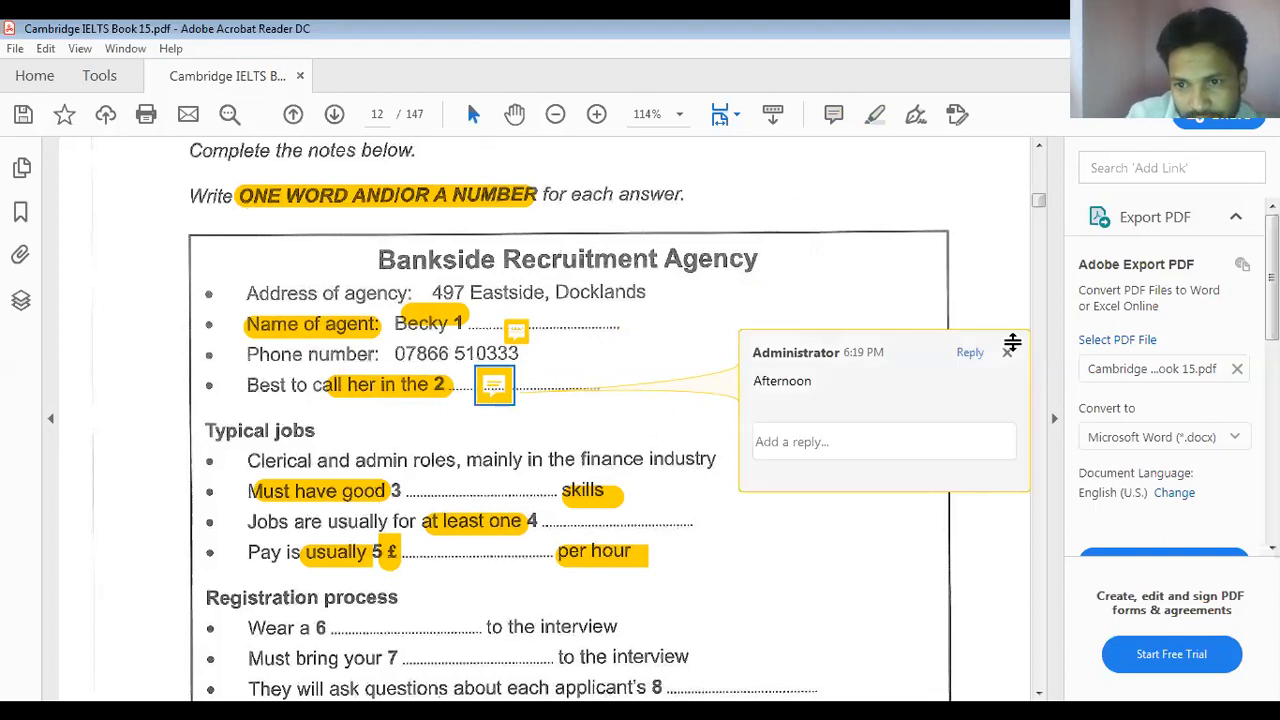
click(832, 114)
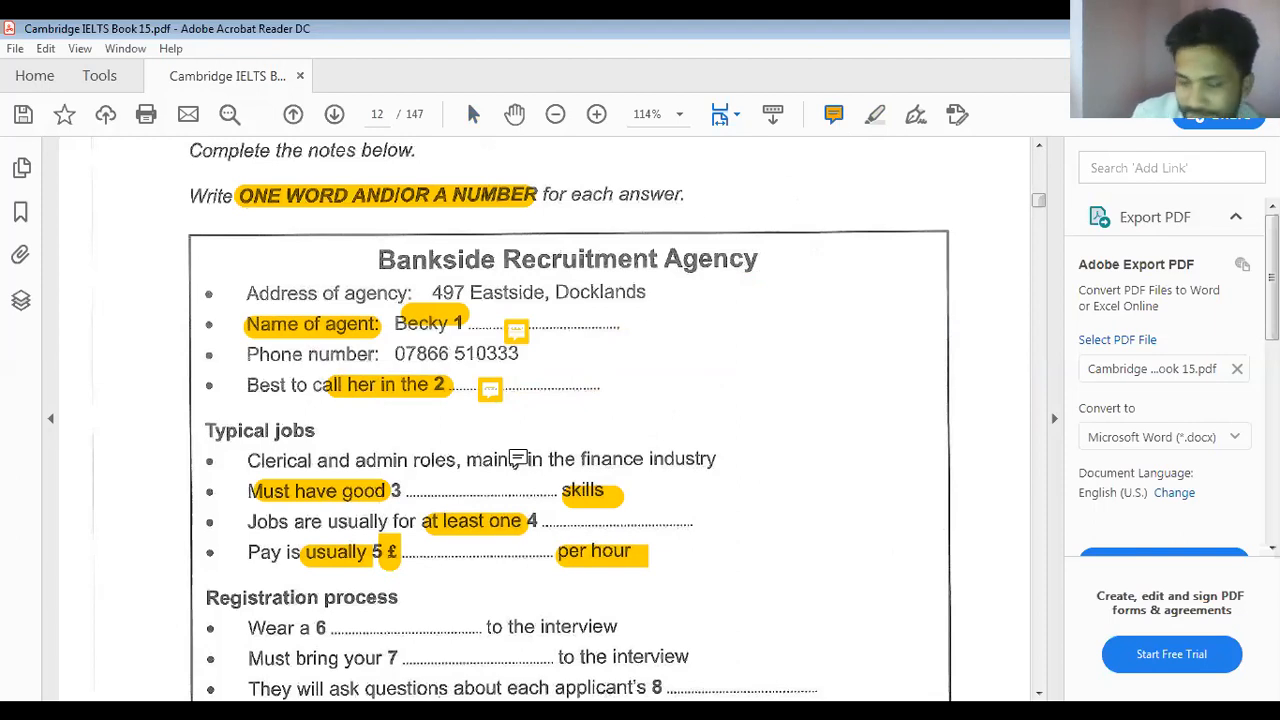
scroll(down, 3)
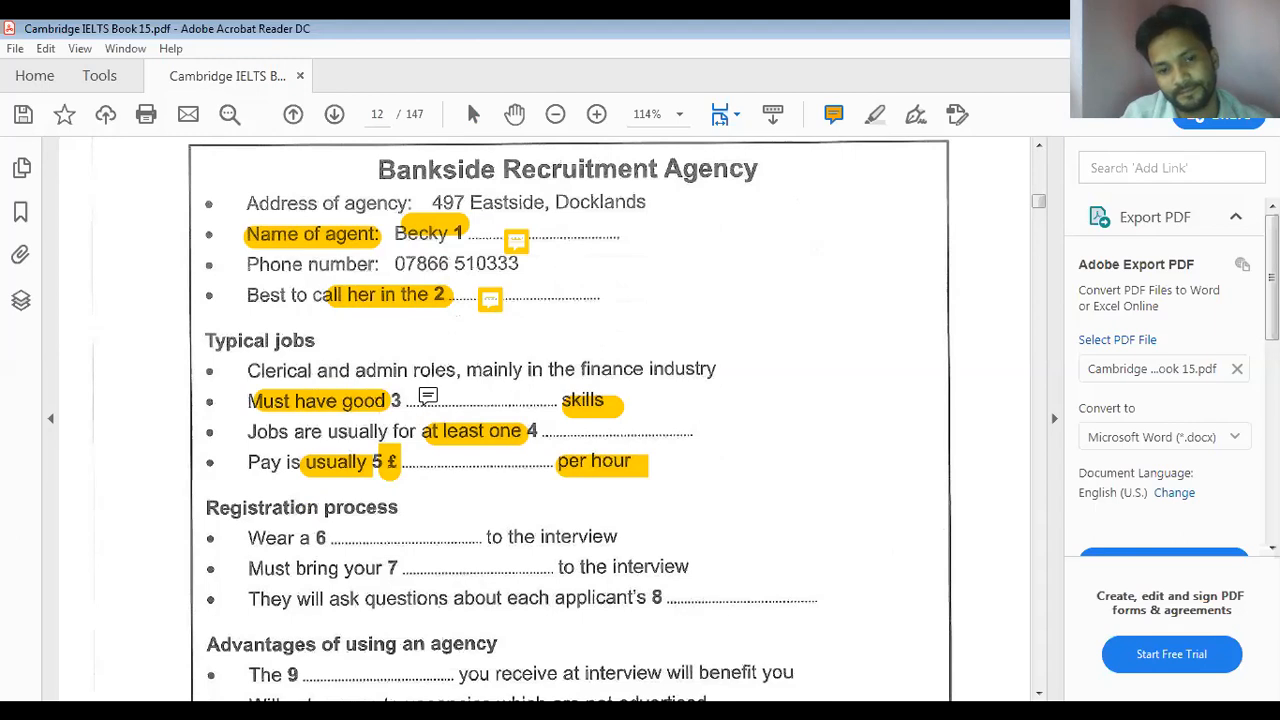
Add a sticky note with the answer 'communication' at blank 3 and close it
click(428, 400)
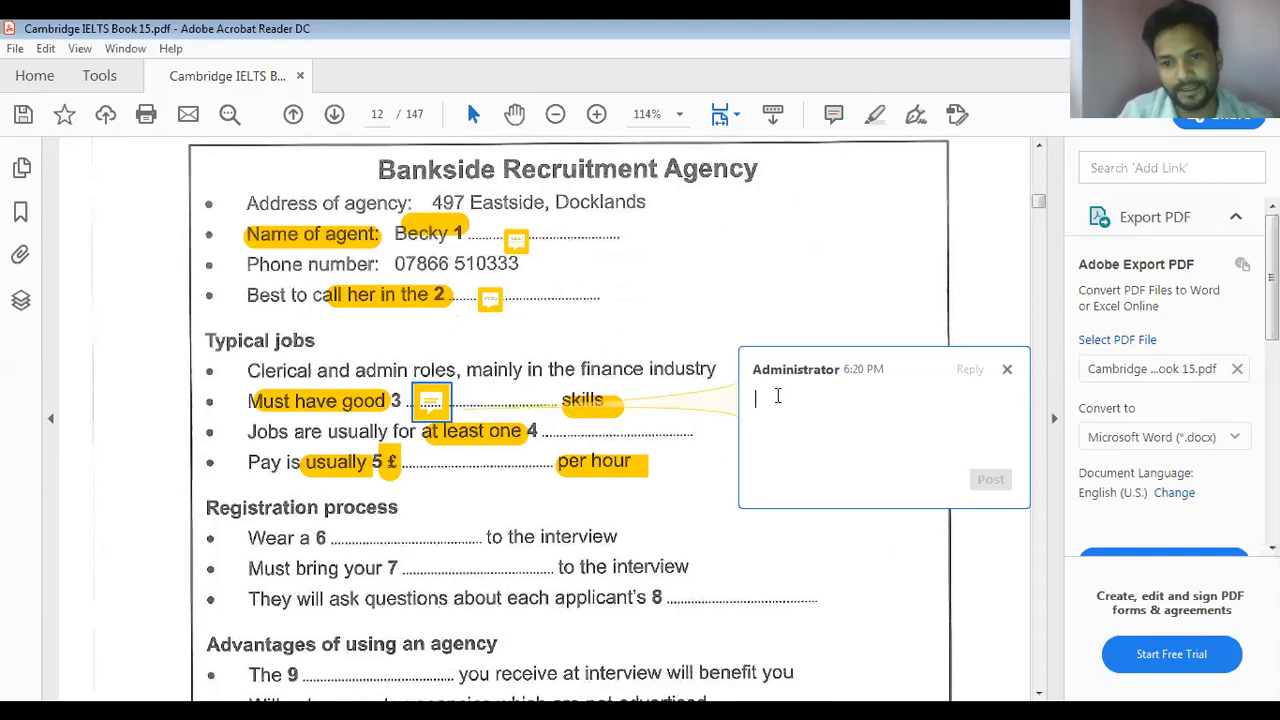
text(communication)
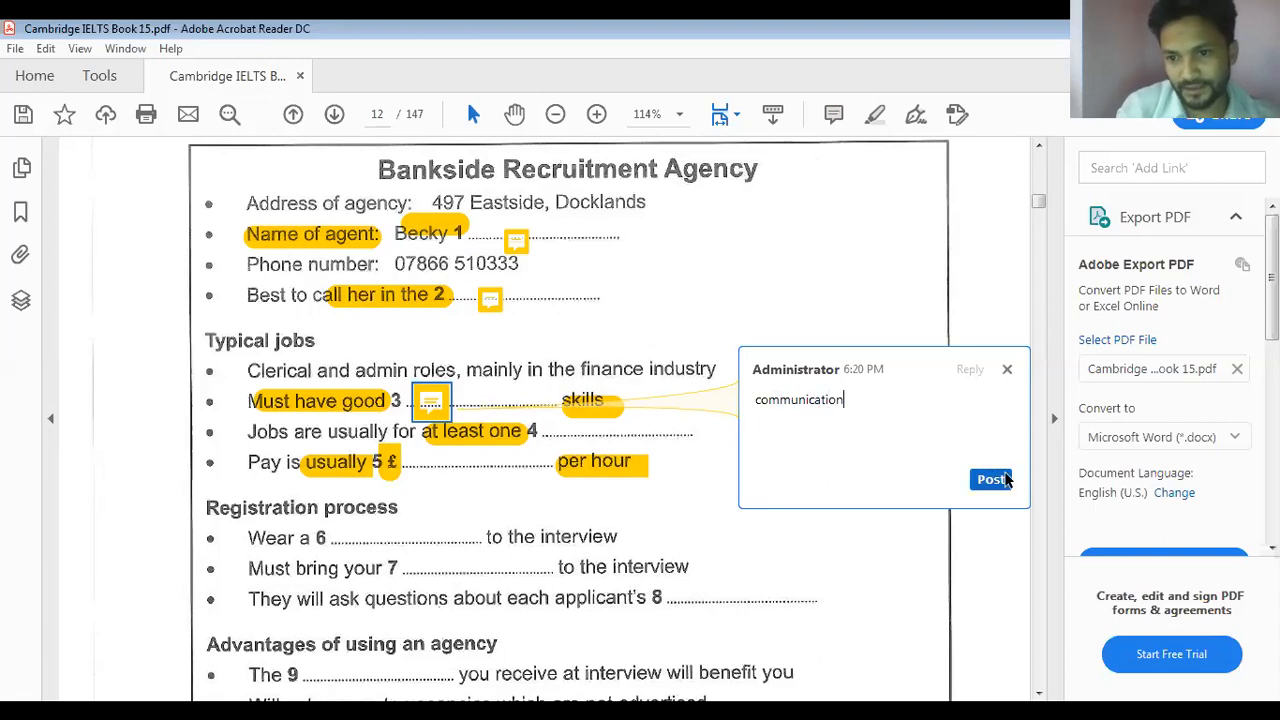
click(988, 480)
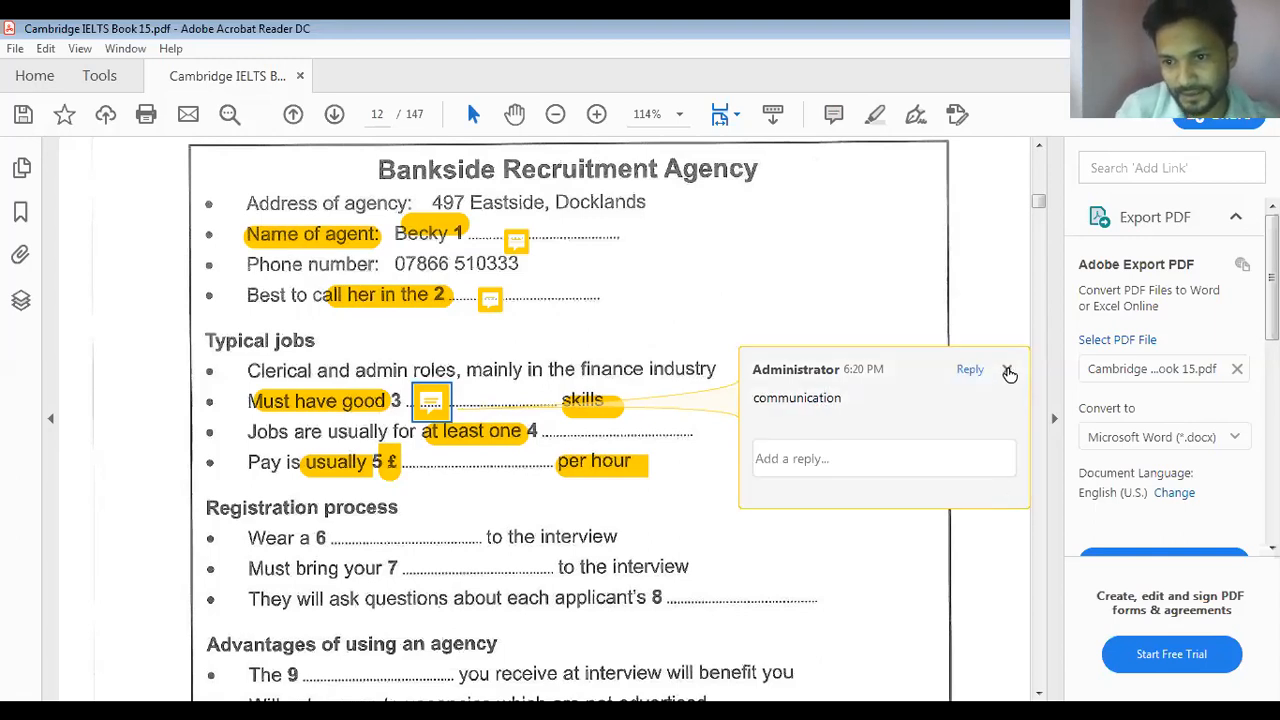
click(1008, 372)
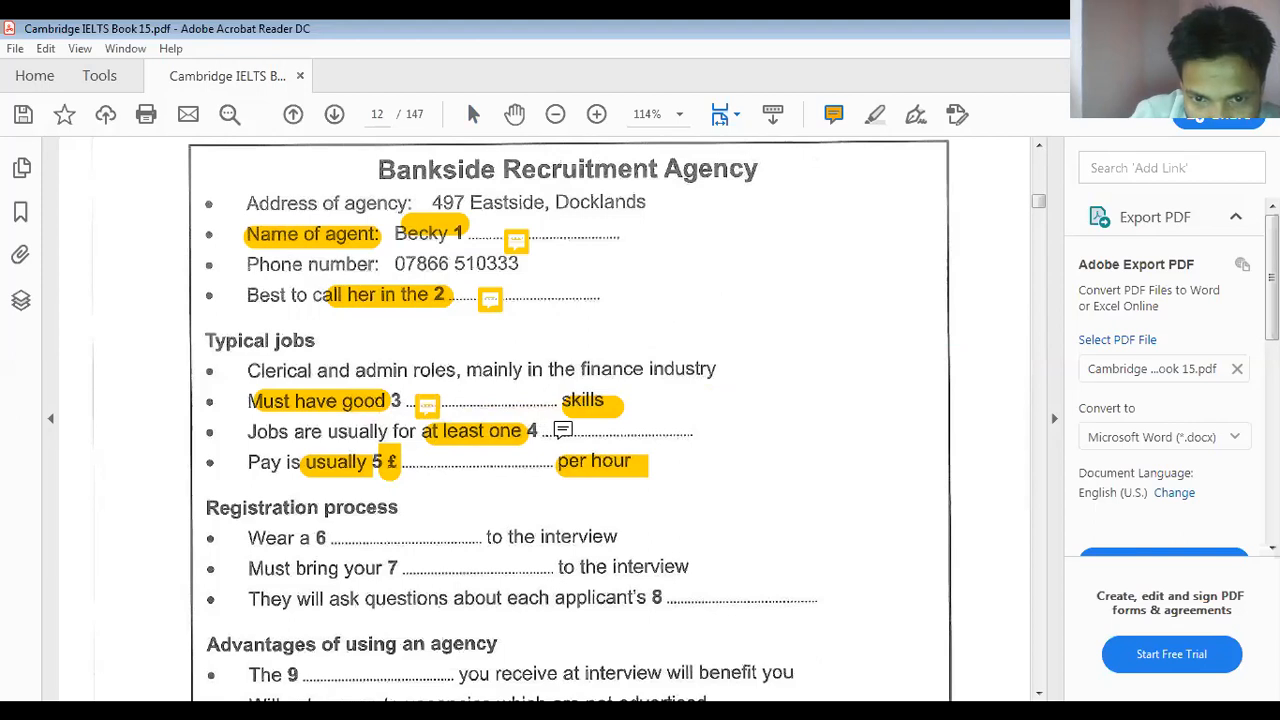
Add sticky notes beside blanks 4 and 5, entering the answer '10' at blank 5
click(582, 400)
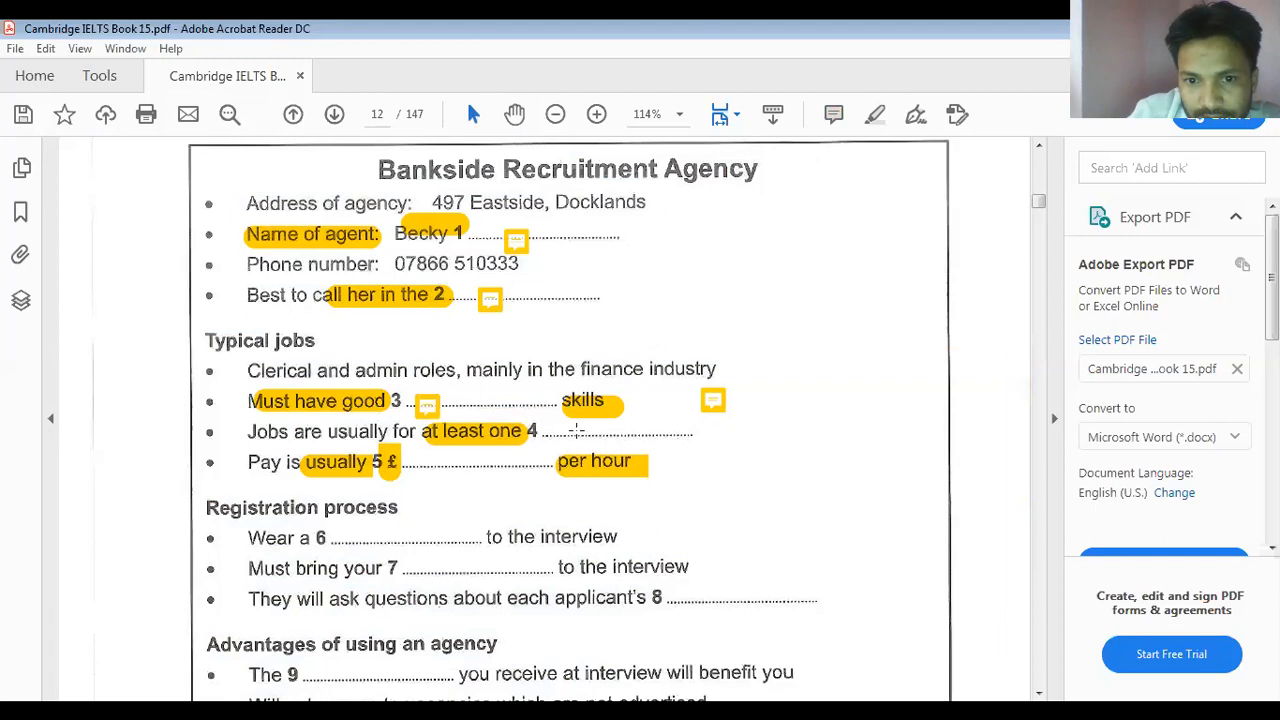
click(712, 400)
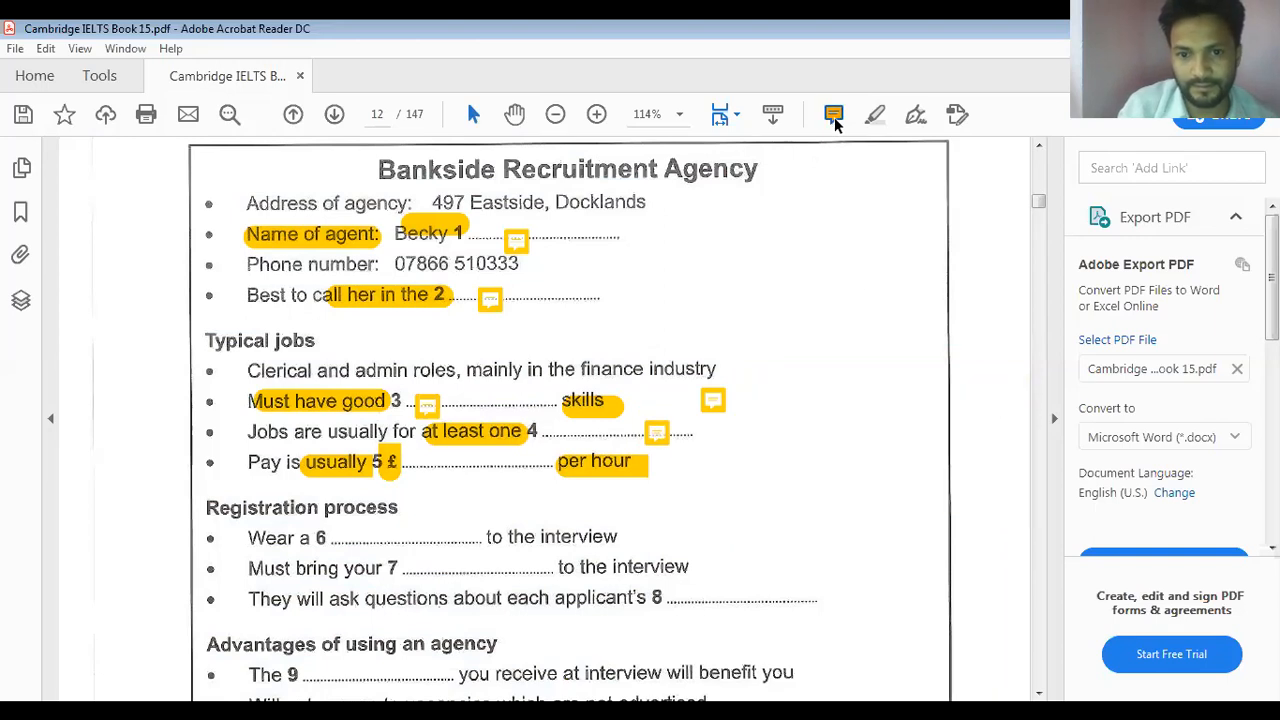
click(478, 464)
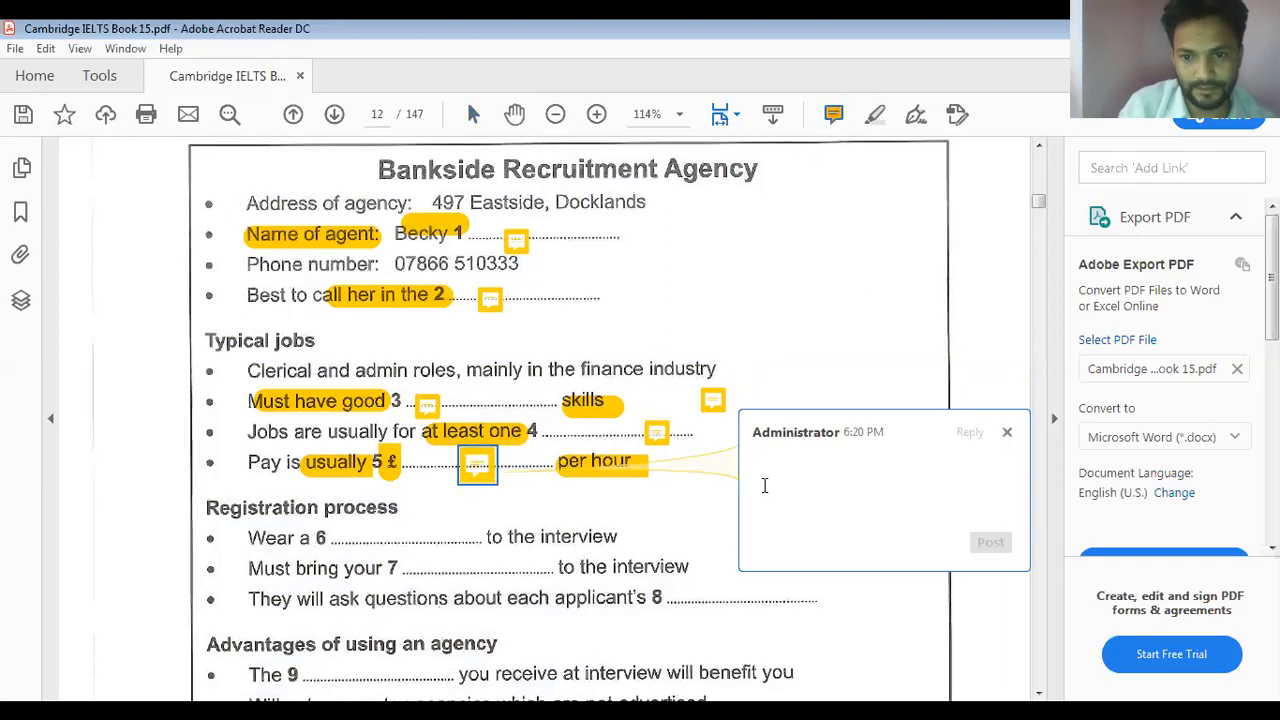
text(10)
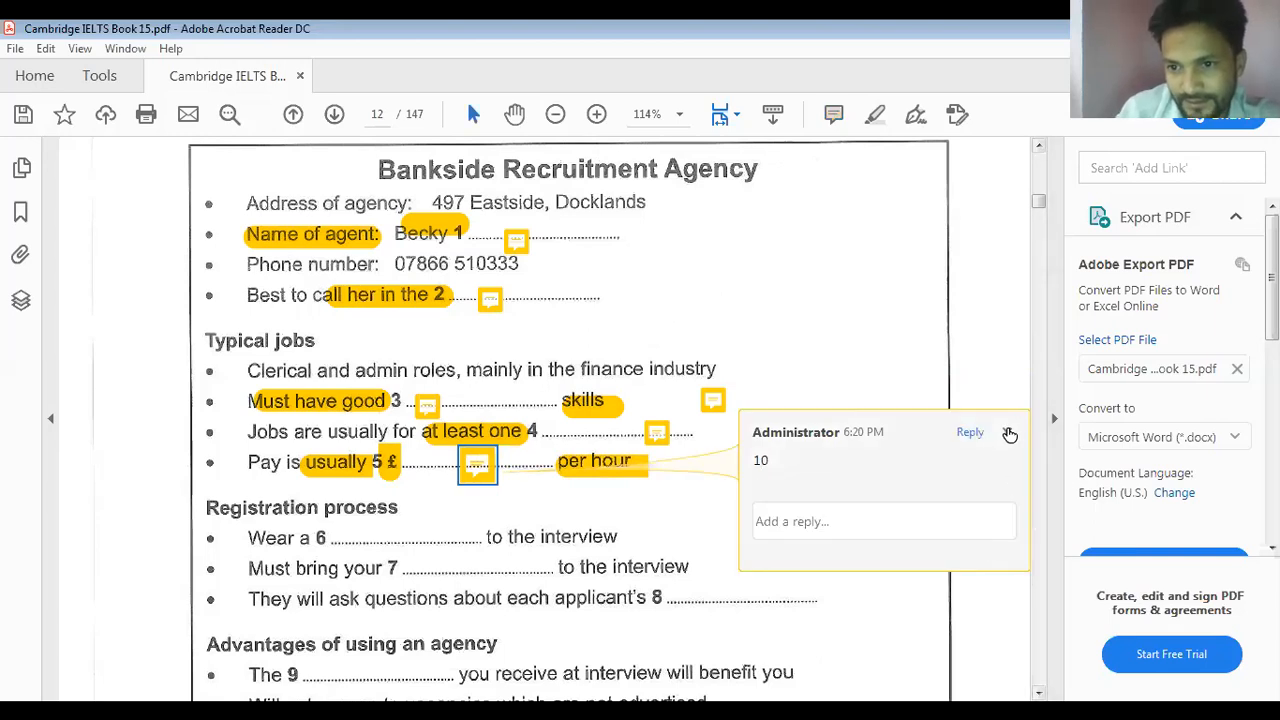
click(516, 496)
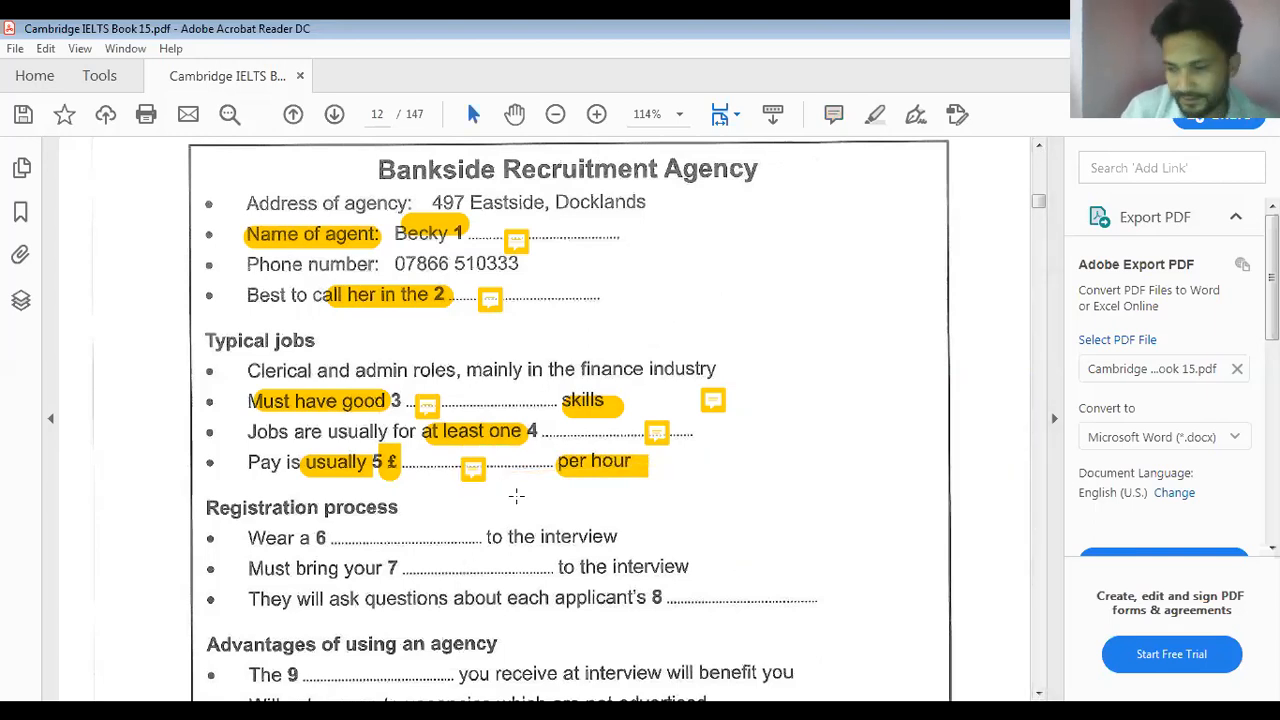
Highlight 'Wear a 6' in the Registration process section with the Highlight Text tool
scroll(down, 3)
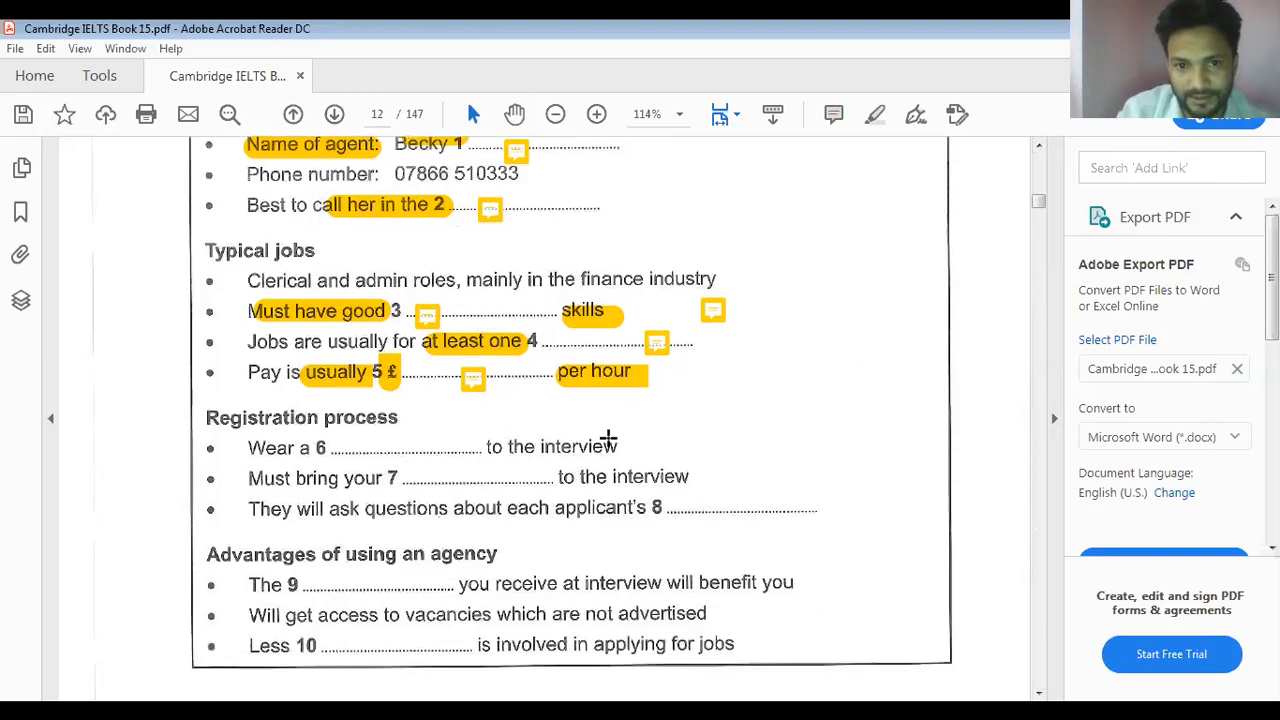
mouse_move(876, 114)
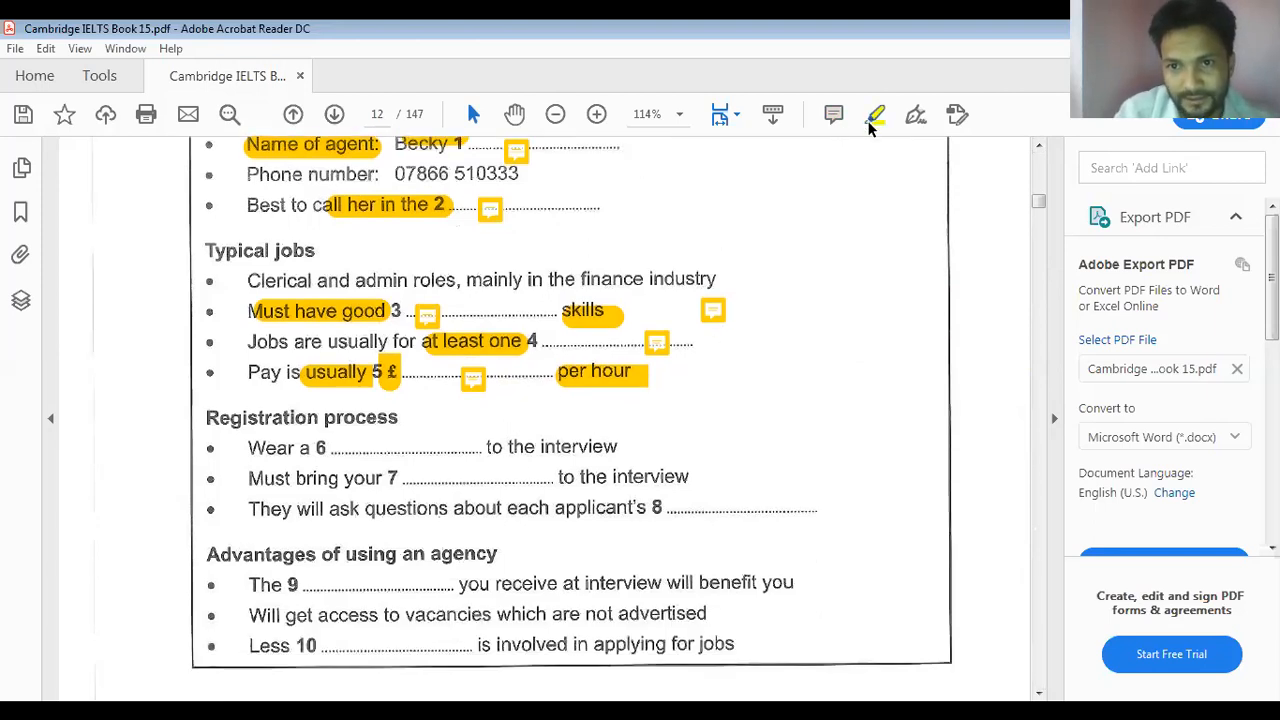
click(876, 114)
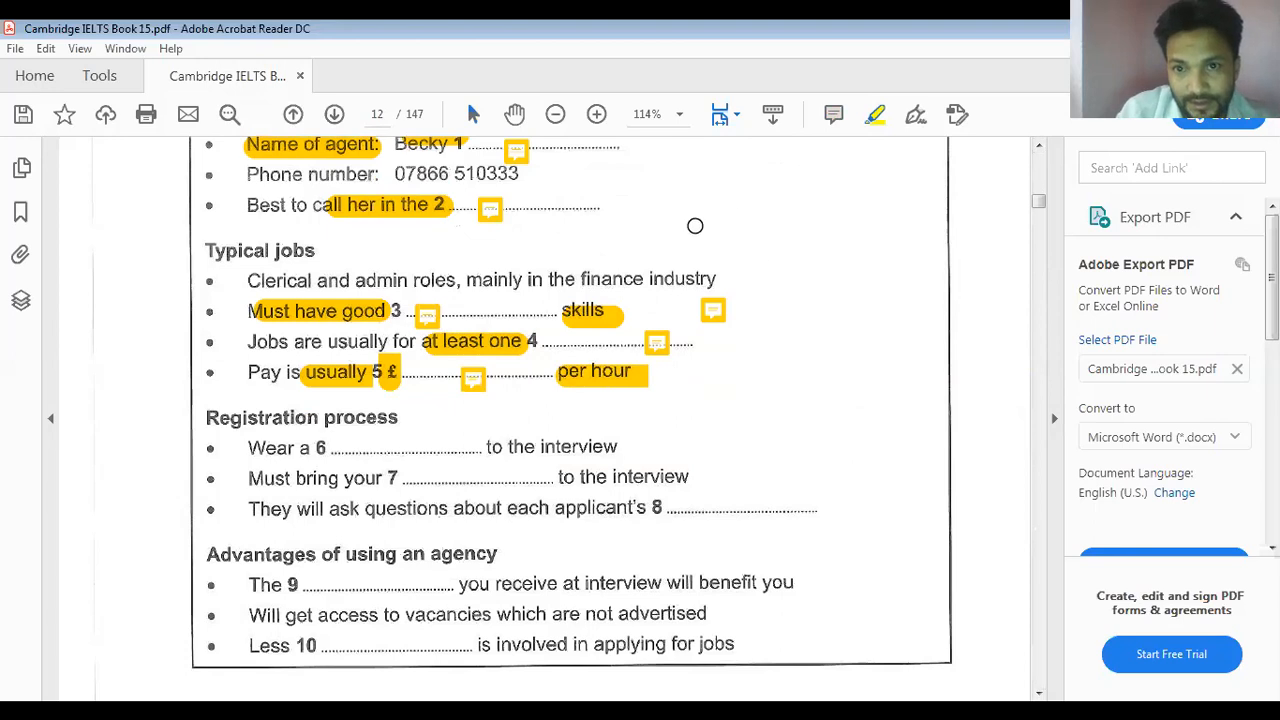
mouse_move(256, 458)
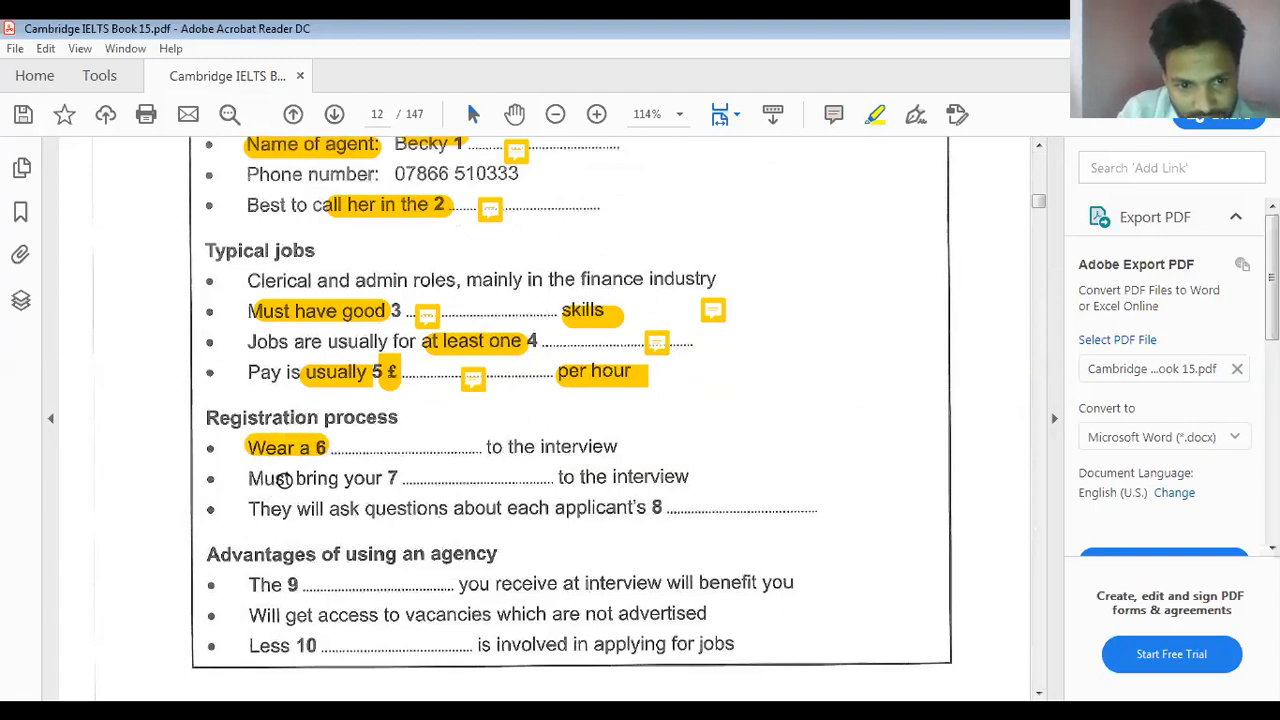
double_click(290, 478)
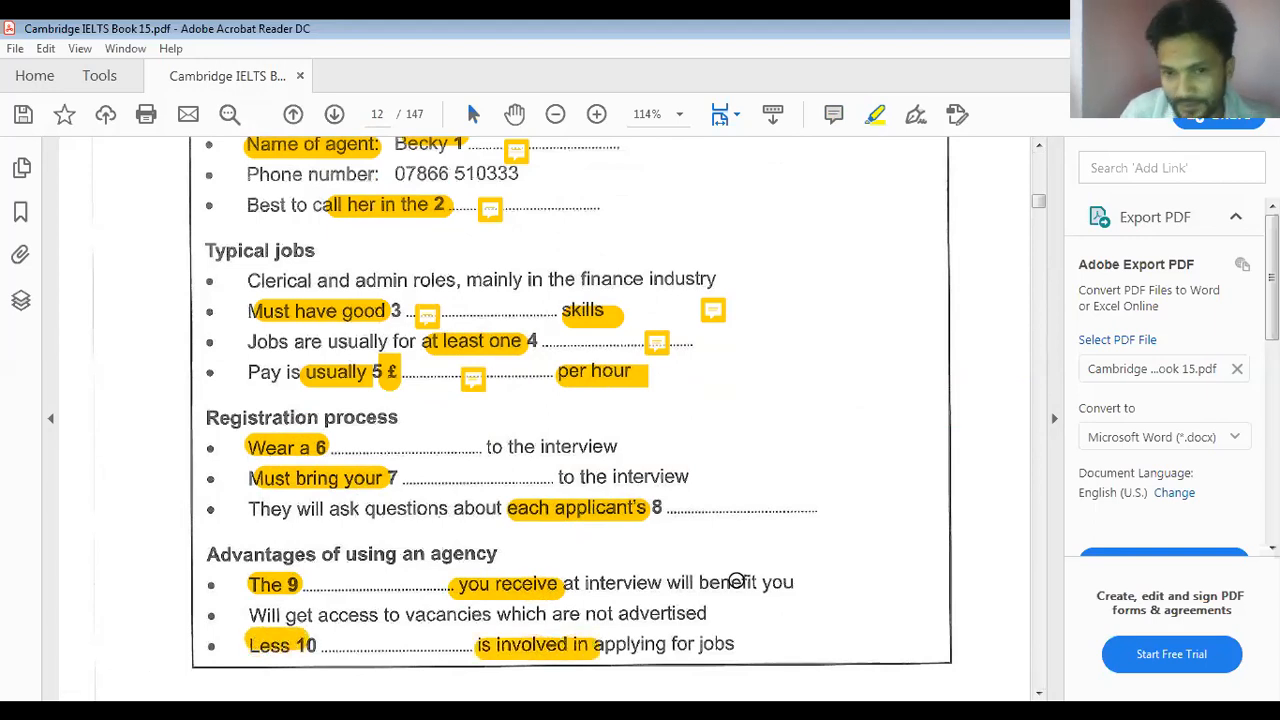
scroll(down, 3)
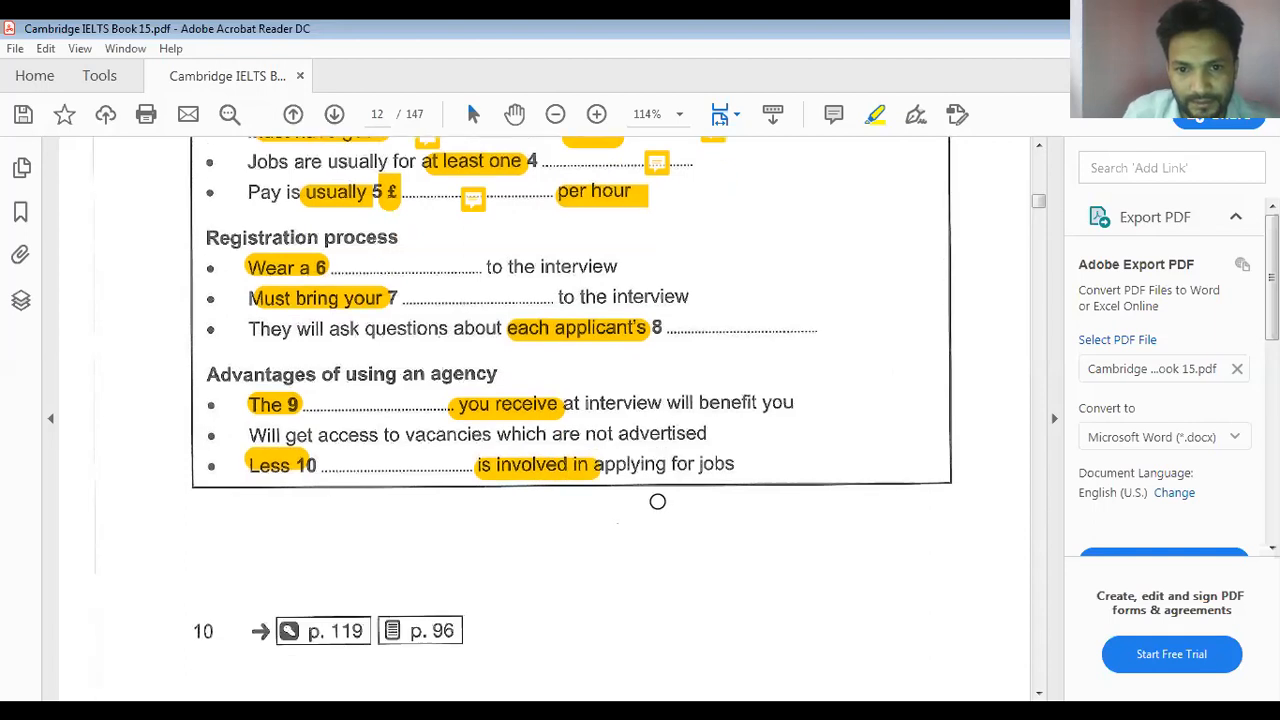
mouse_move(680, 468)
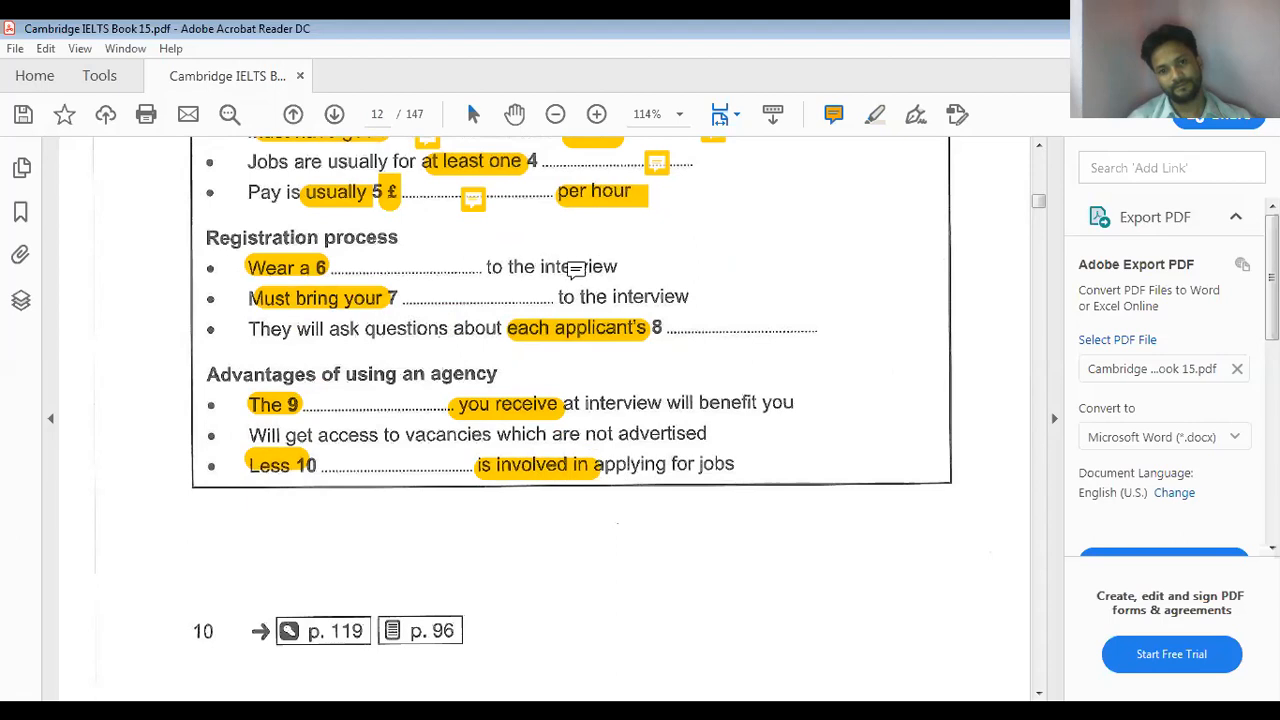
mouse_move(548, 280)
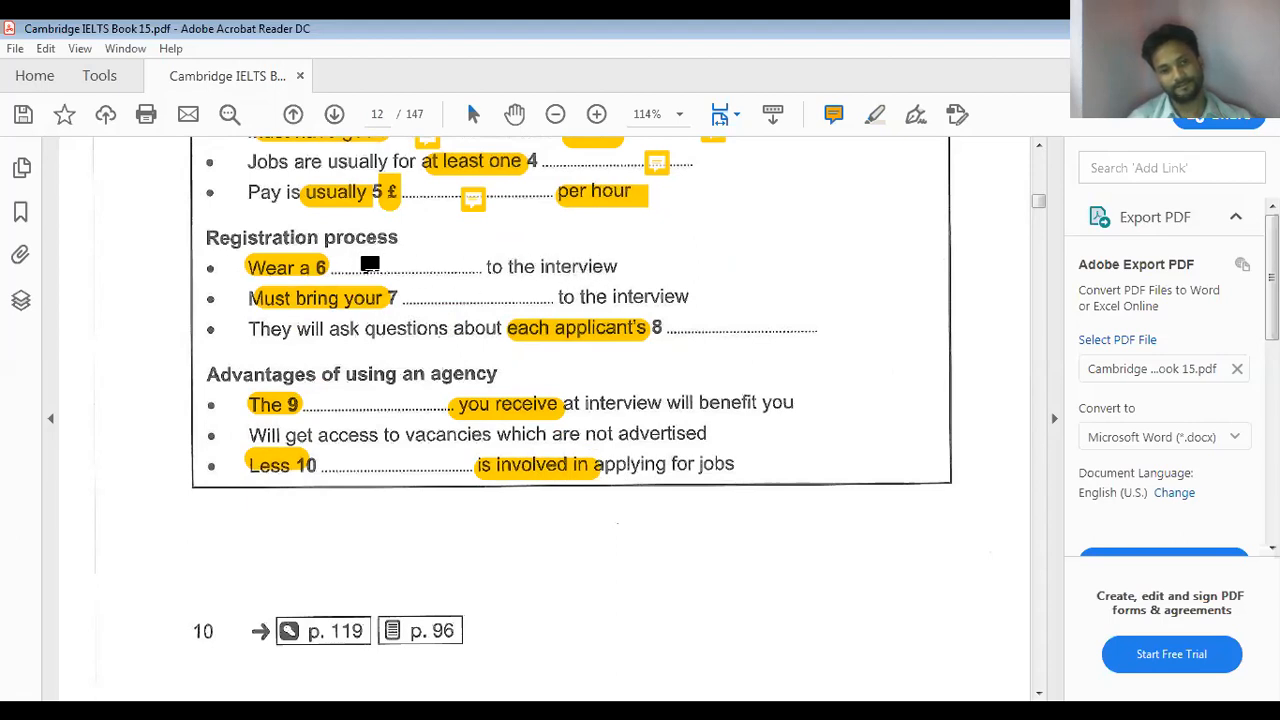
Add a sticky note with the answer 'suit' at blank 6
click(376, 264)
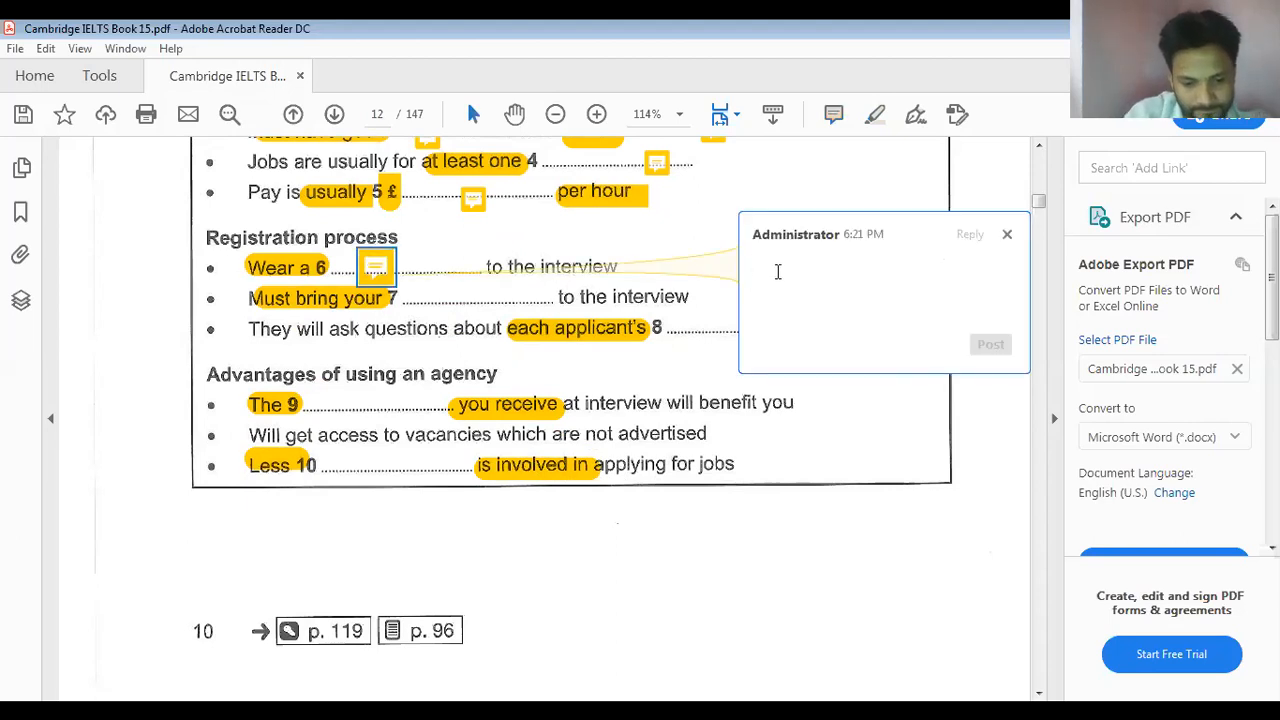
text(suit)
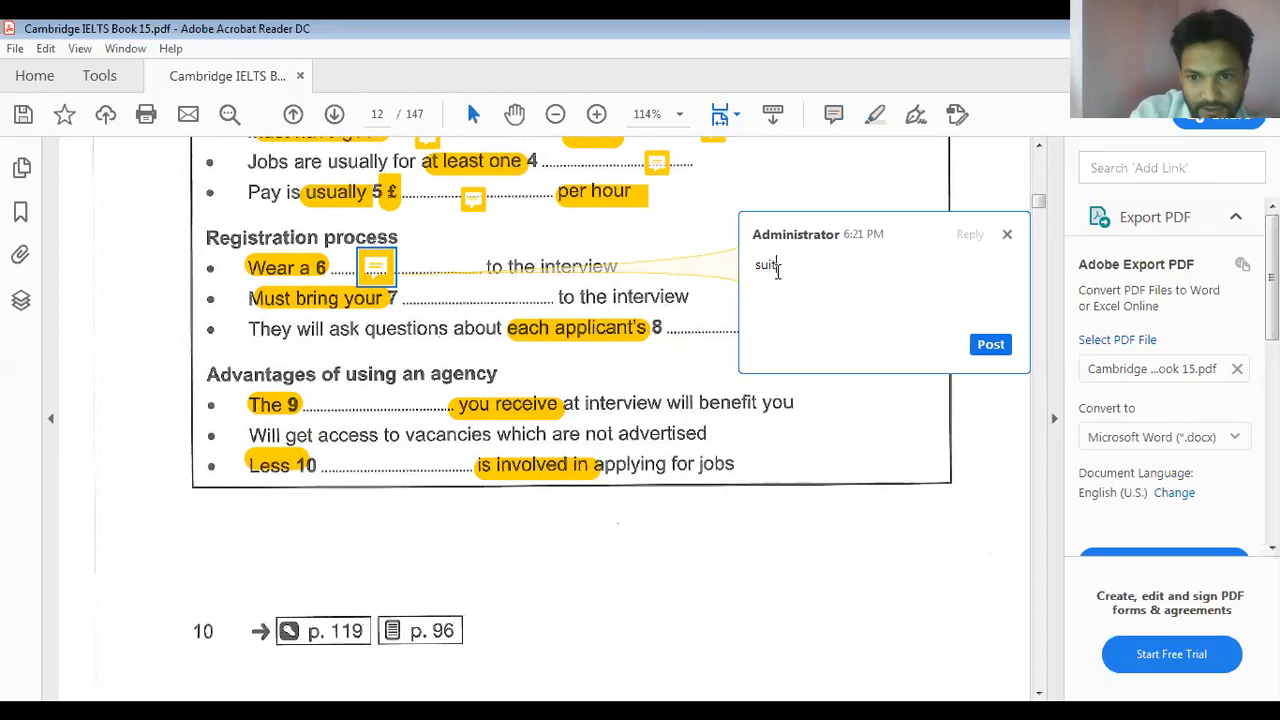
click(990, 344)
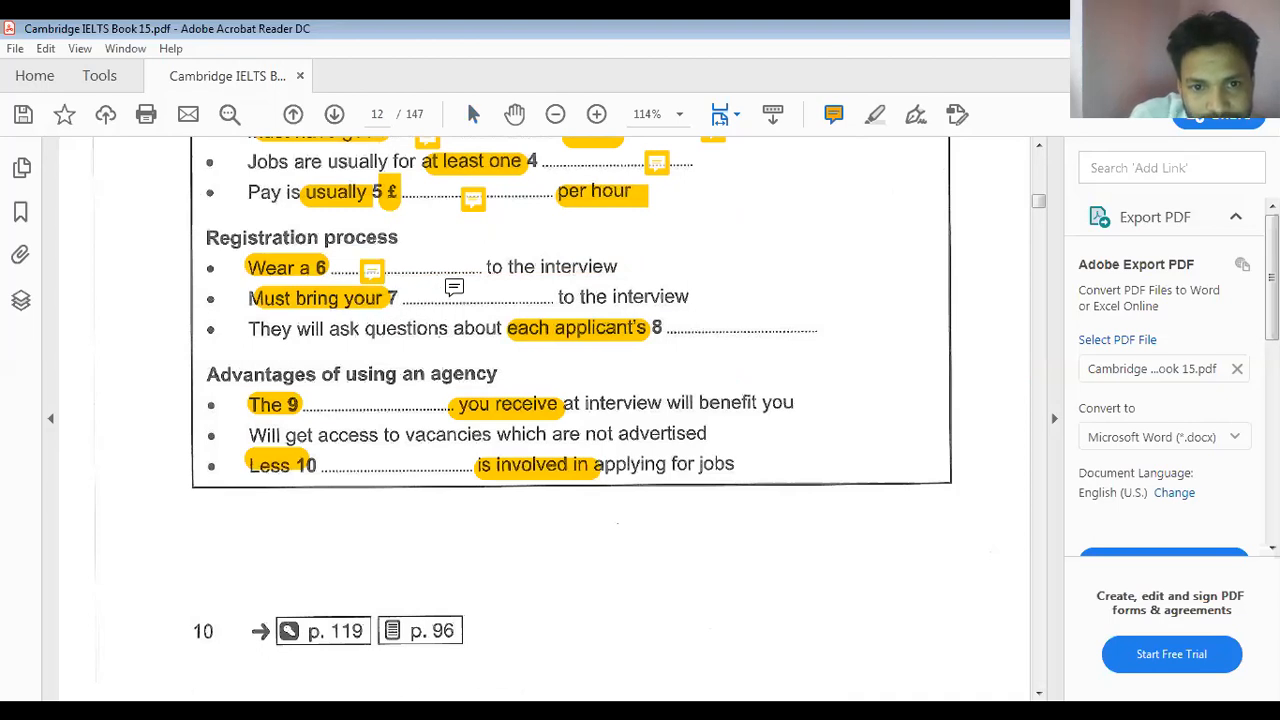
Add sticky notes with 'passport' at blank 7 and 'personality' at blank 8
click(454, 304)
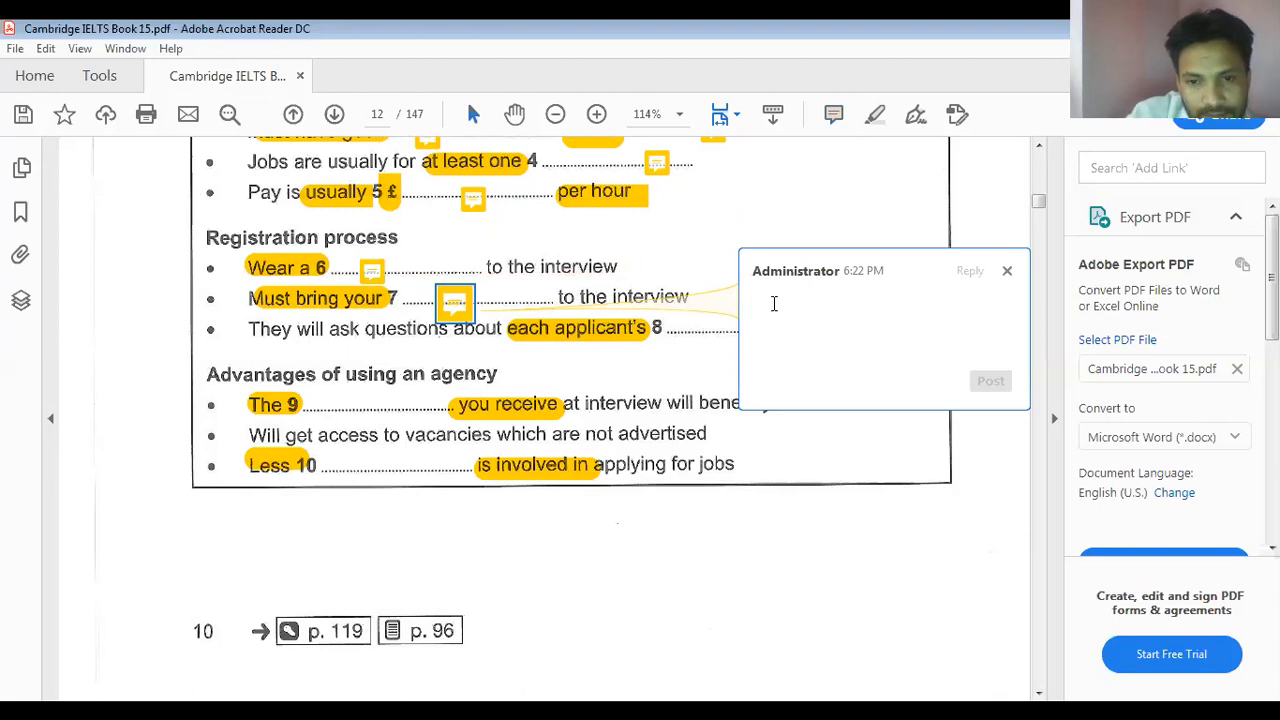
text(passpor)
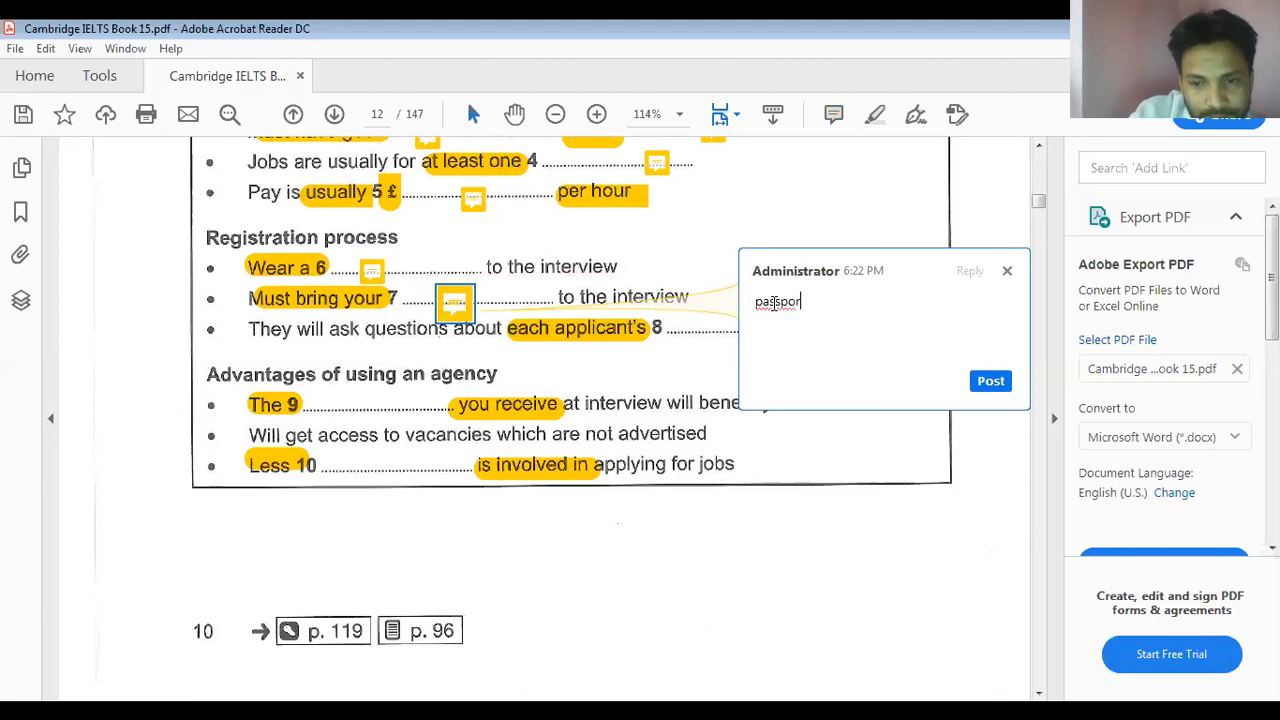
click(990, 380)
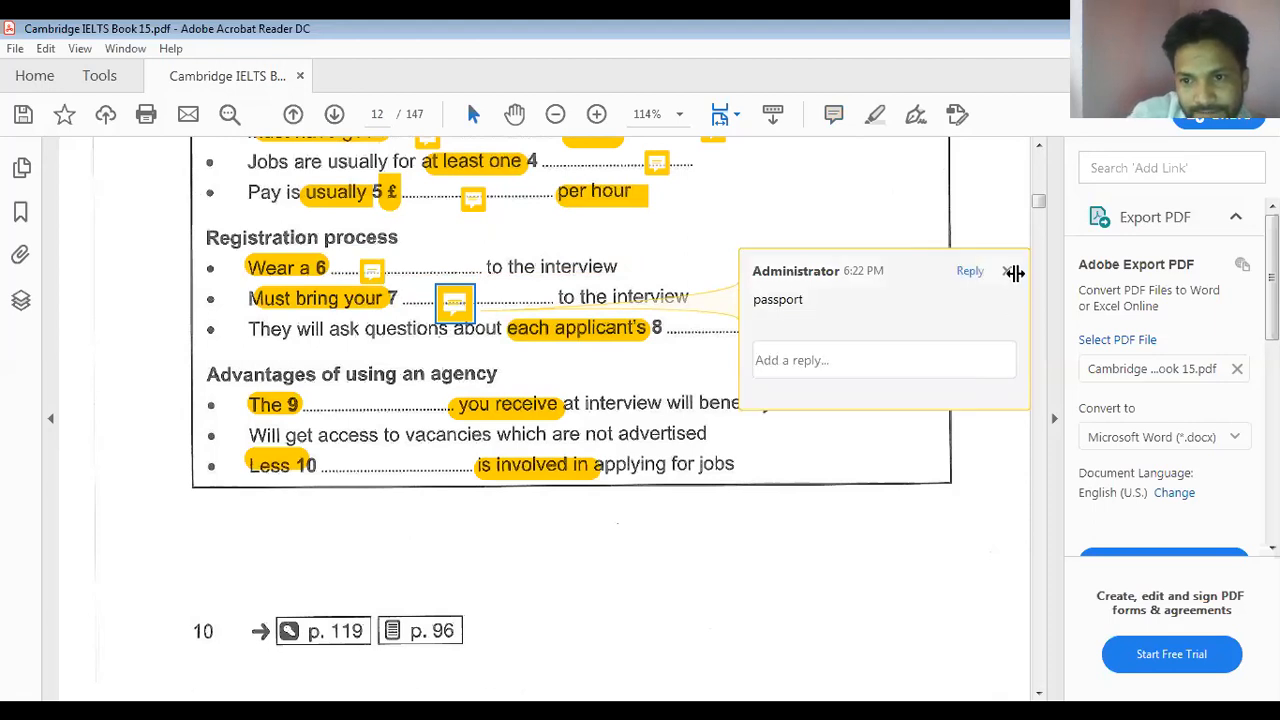
click(1010, 272)
text(personality)
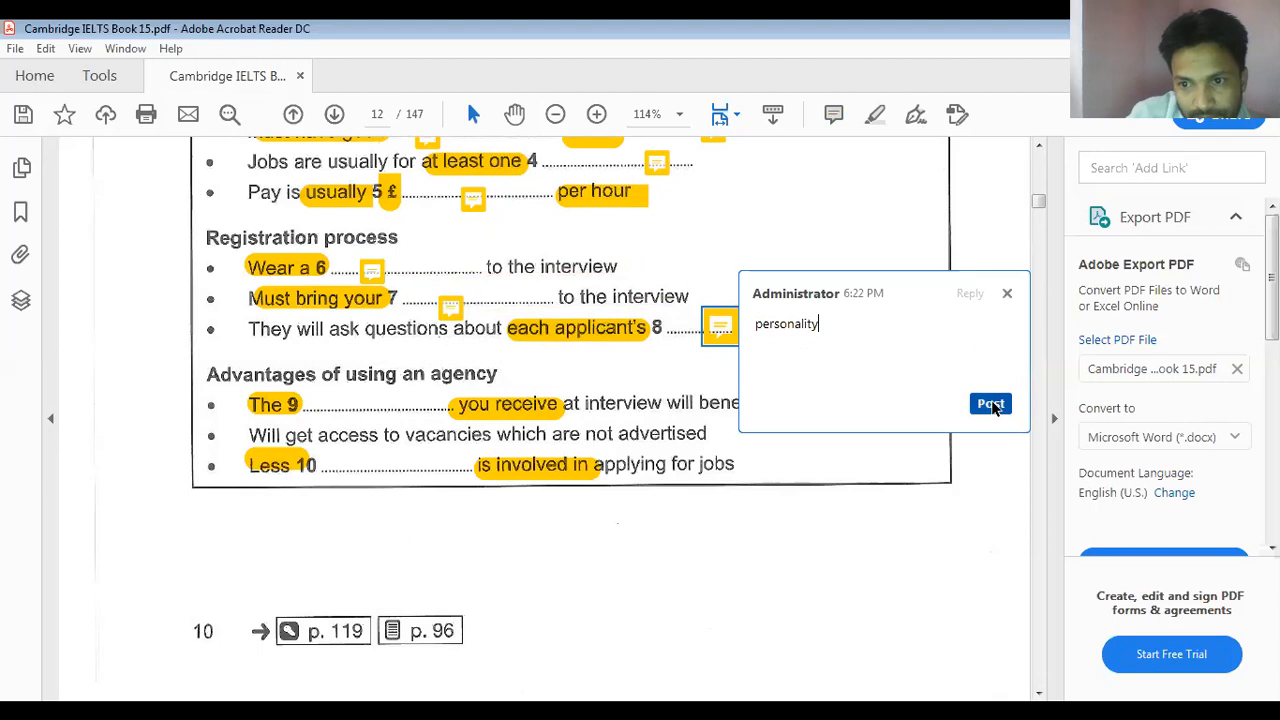
click(990, 404)
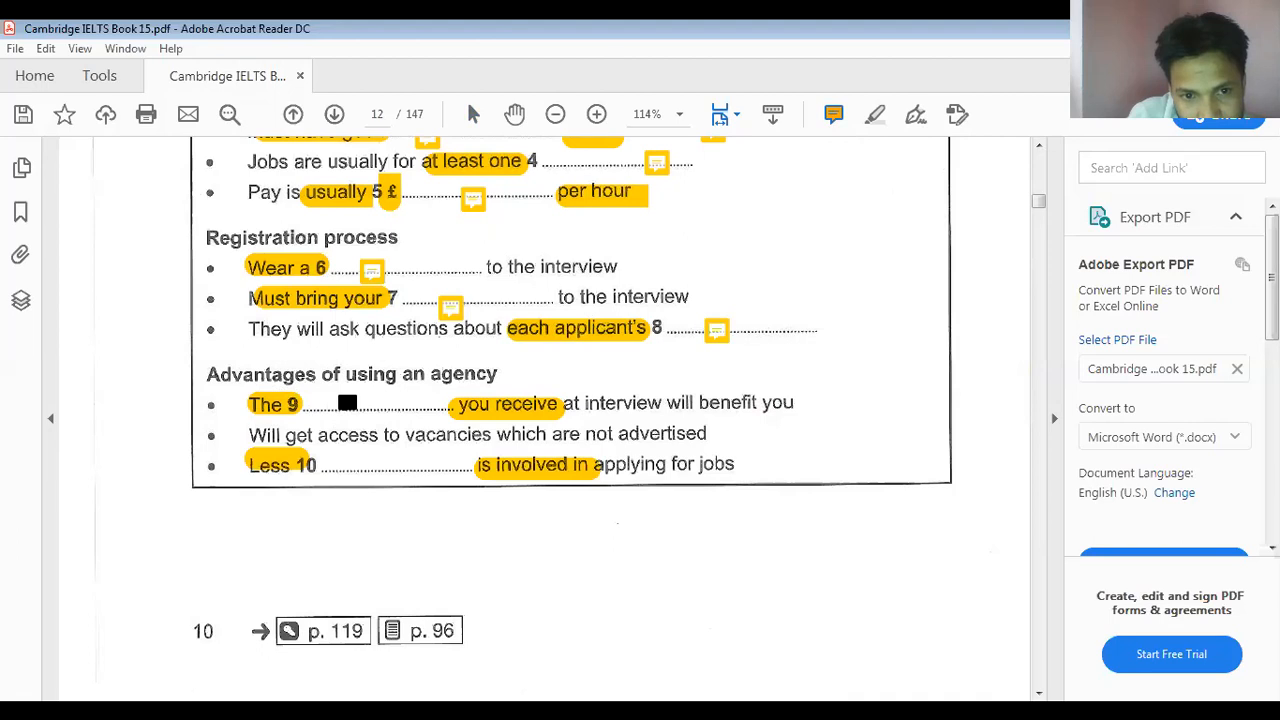
Add a sticky note with the answer 'feedback' at blank 9 and close it
click(348, 404)
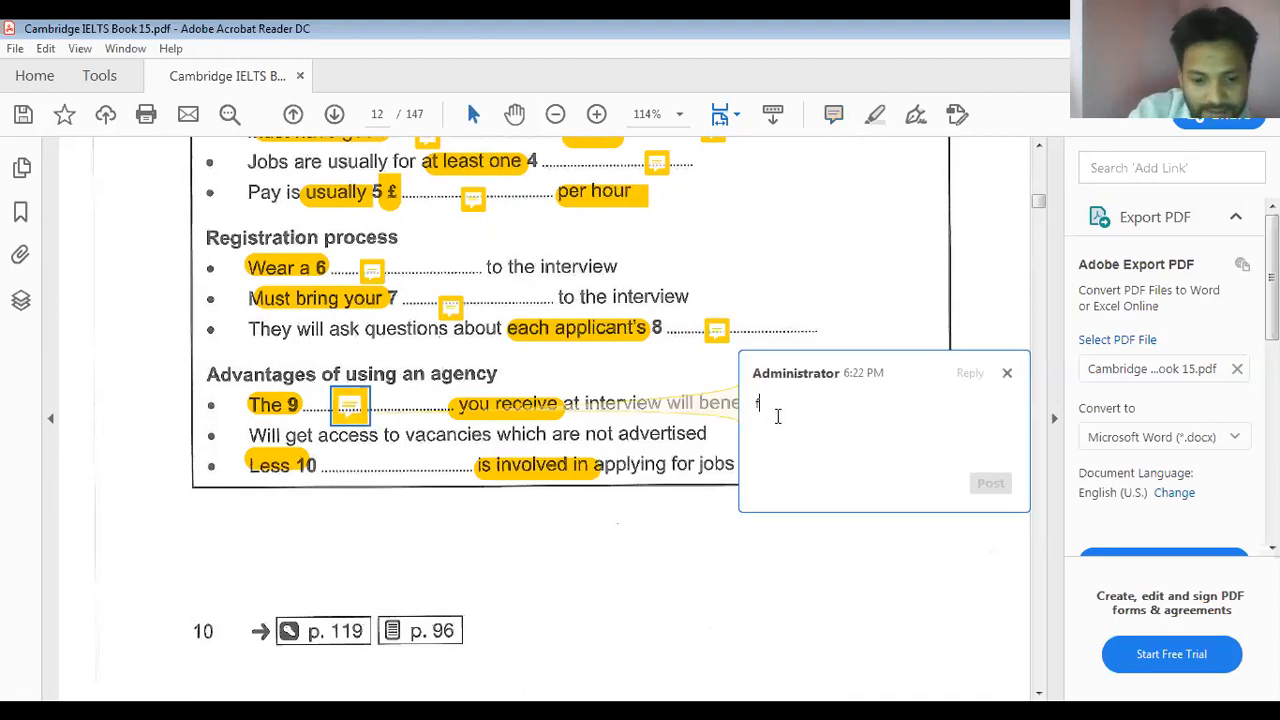
text(eedback)
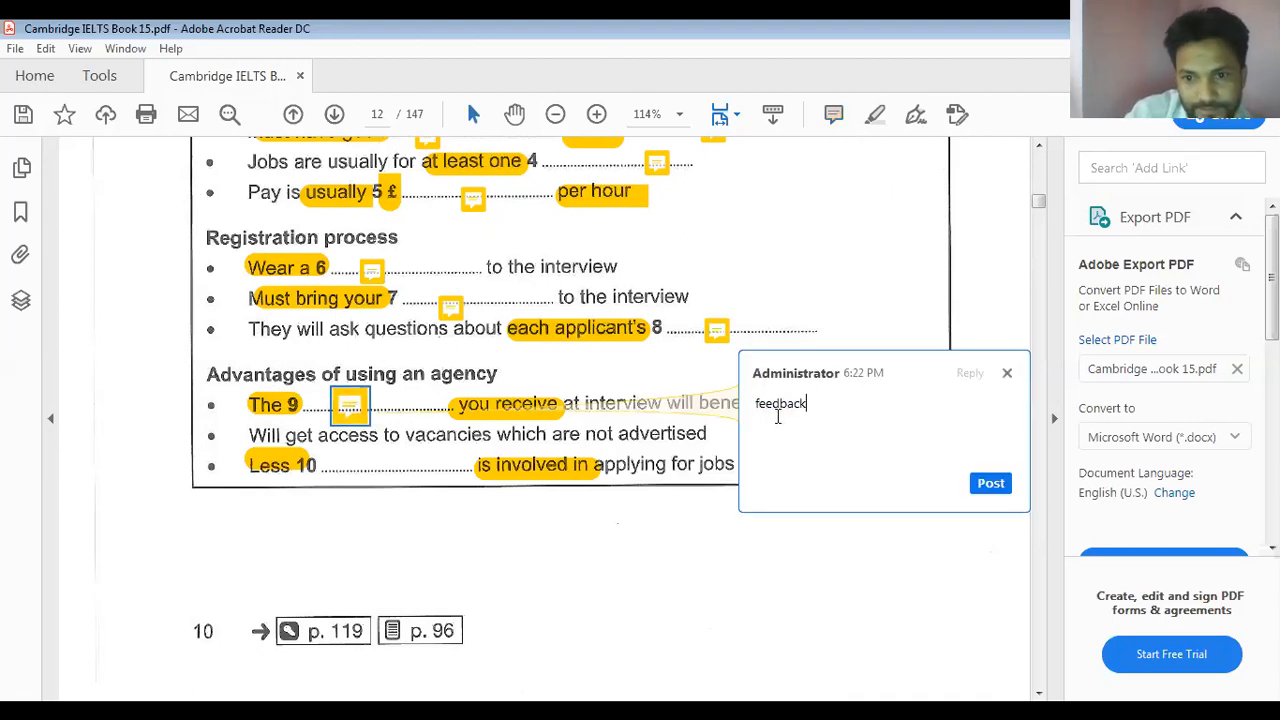
click(990, 482)
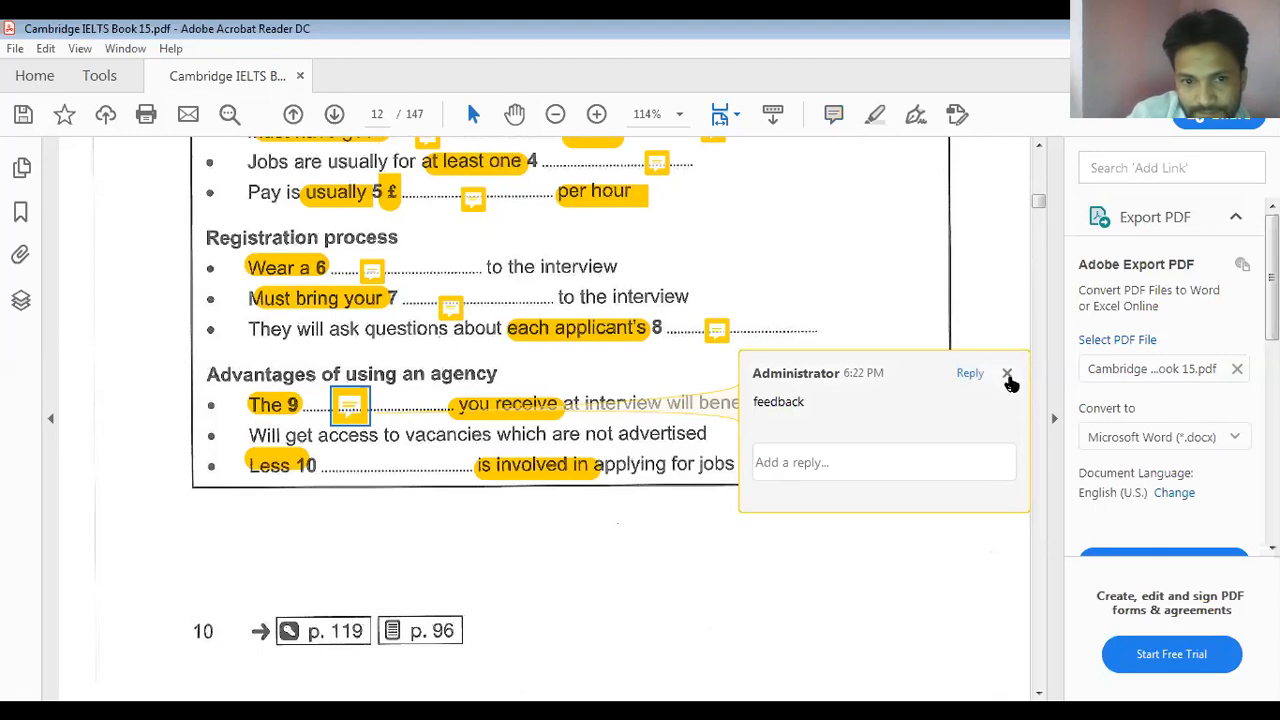
click(1006, 374)
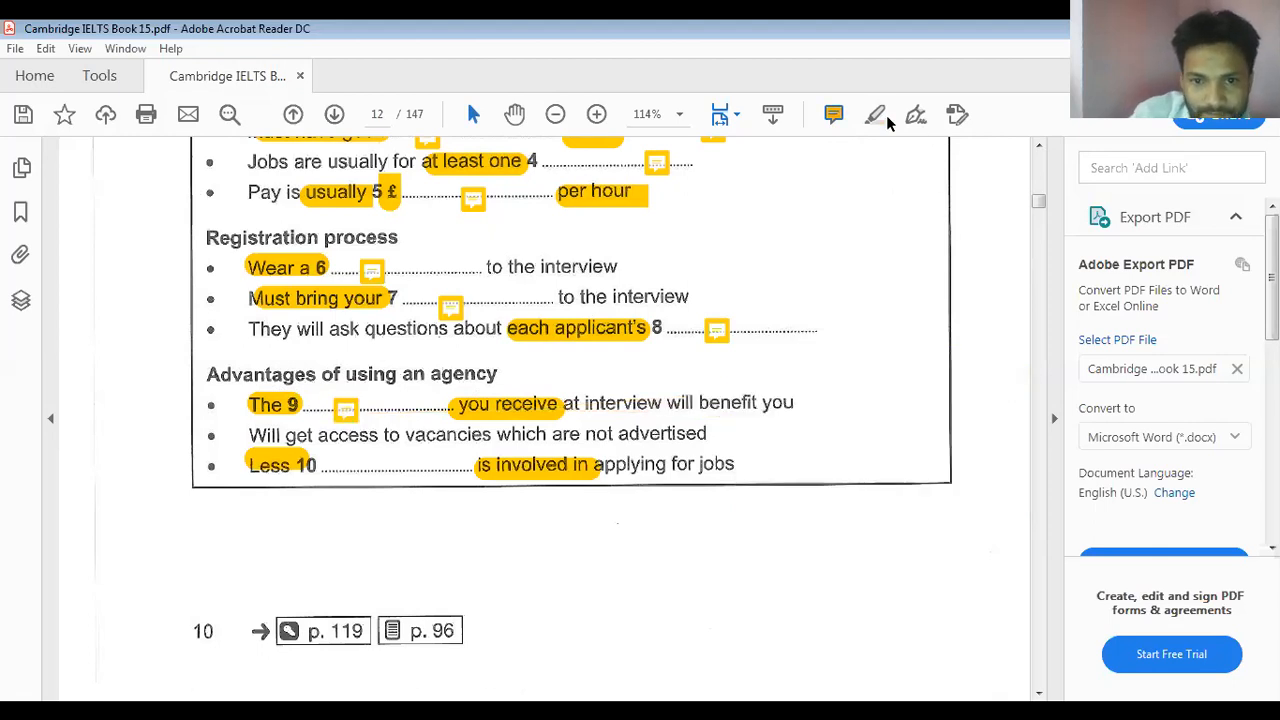
Write the answer 'time' in the sticky note for question 10
click(356, 468)
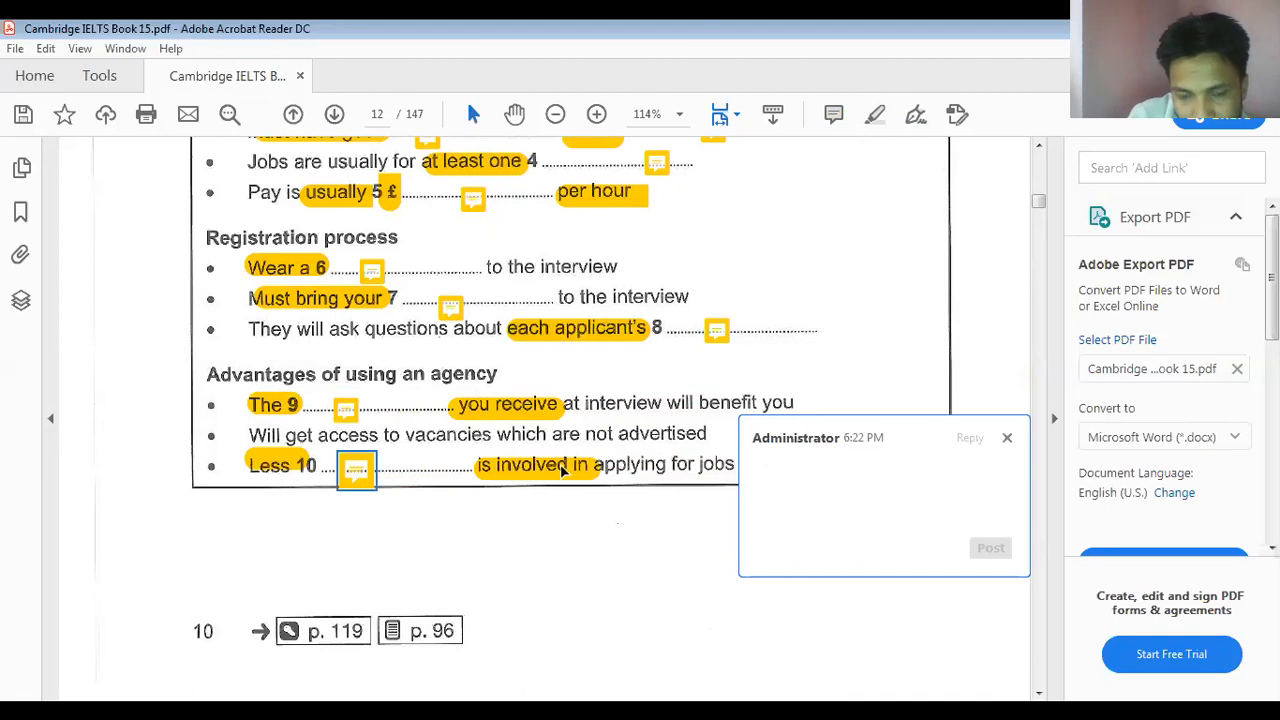
click(826, 468)
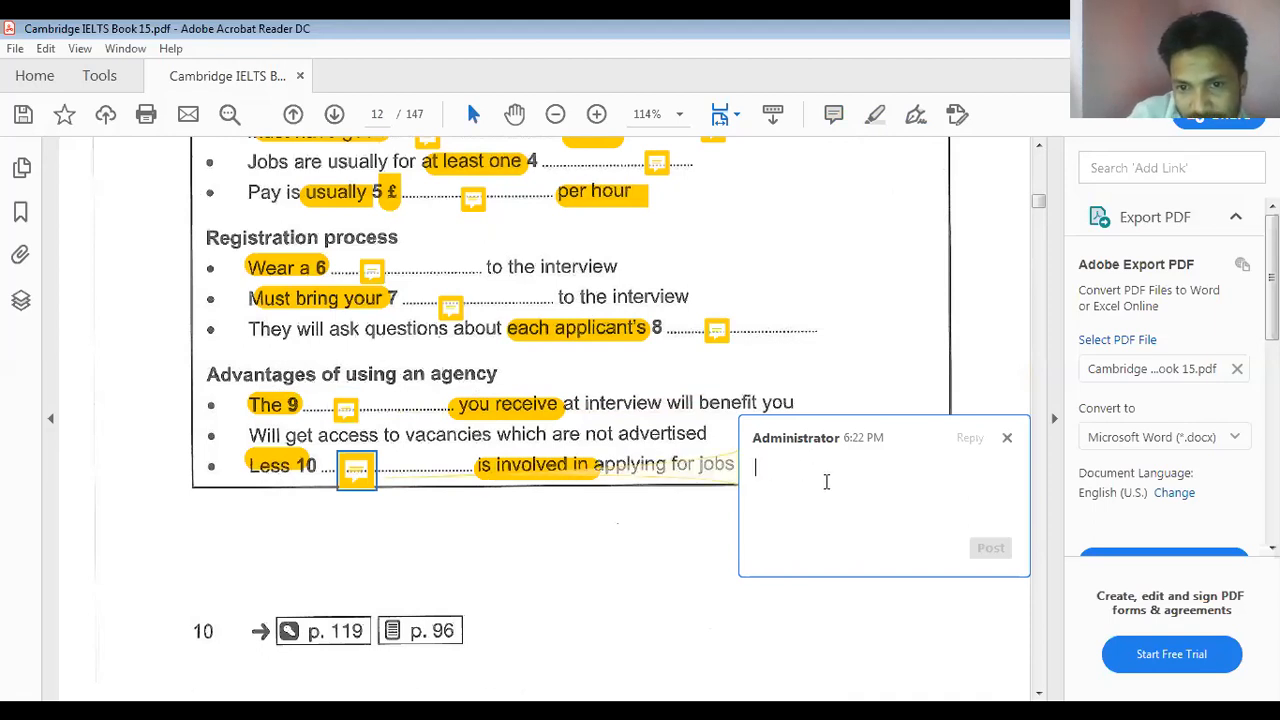
text(ti)
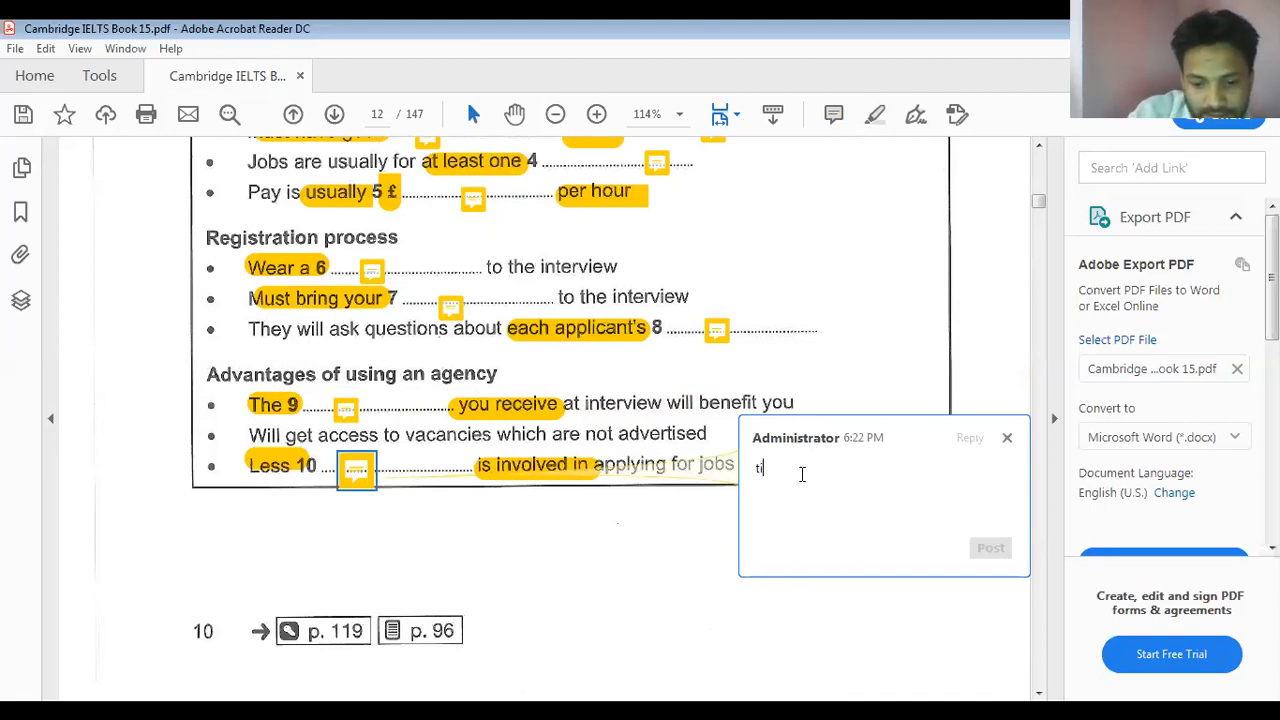
text(ime)
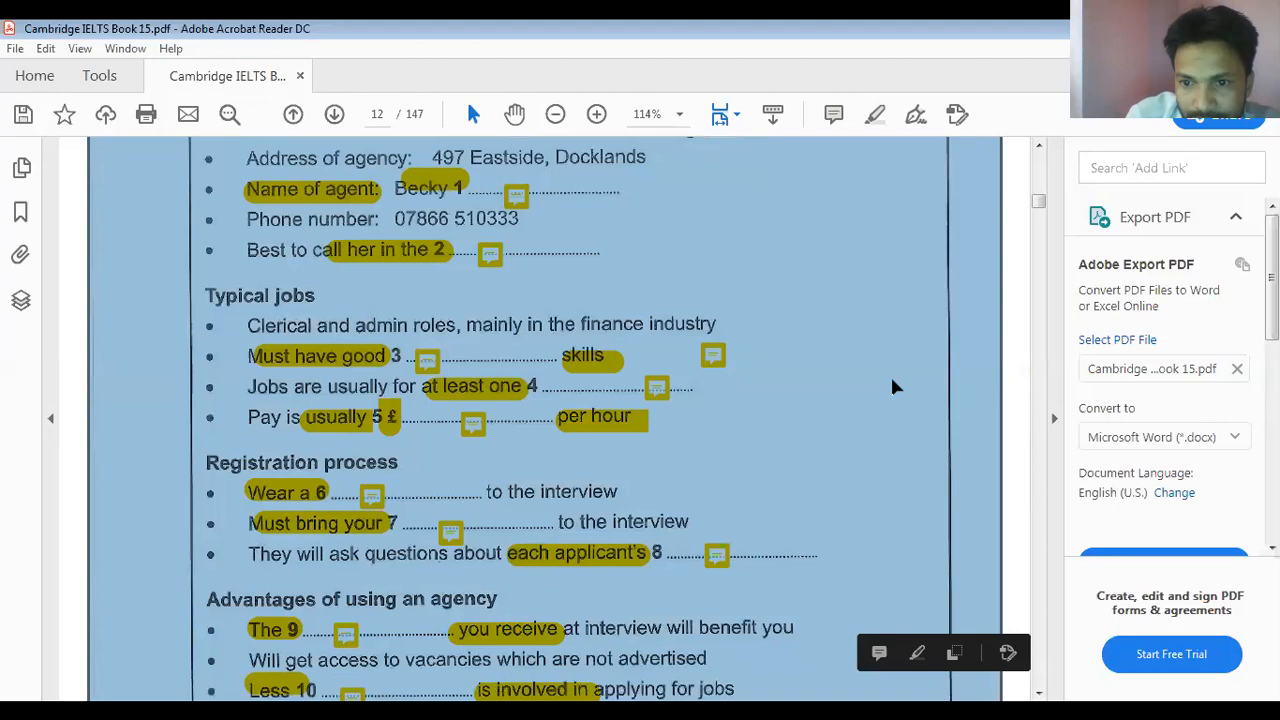
Scroll down to page 13 showing Part 2, Questions 11–14 on Matthews Island Holidays
scroll(down, 3)
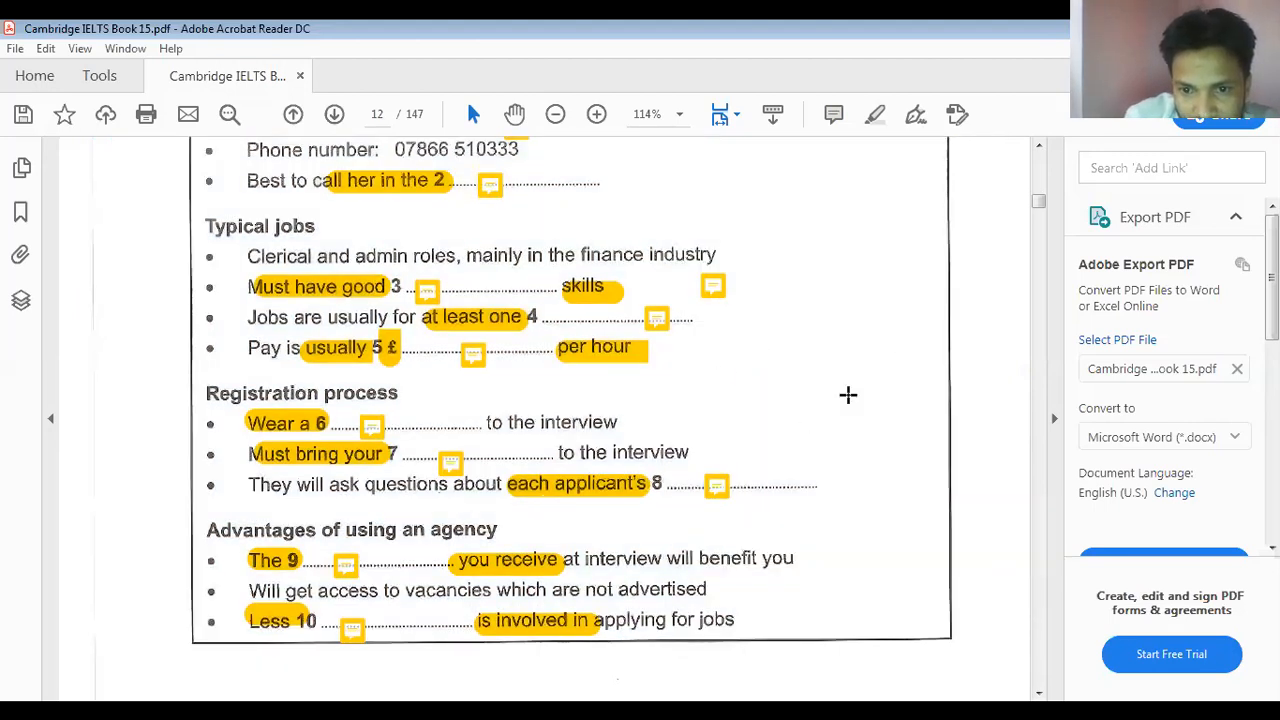
mouse_move(818, 522)
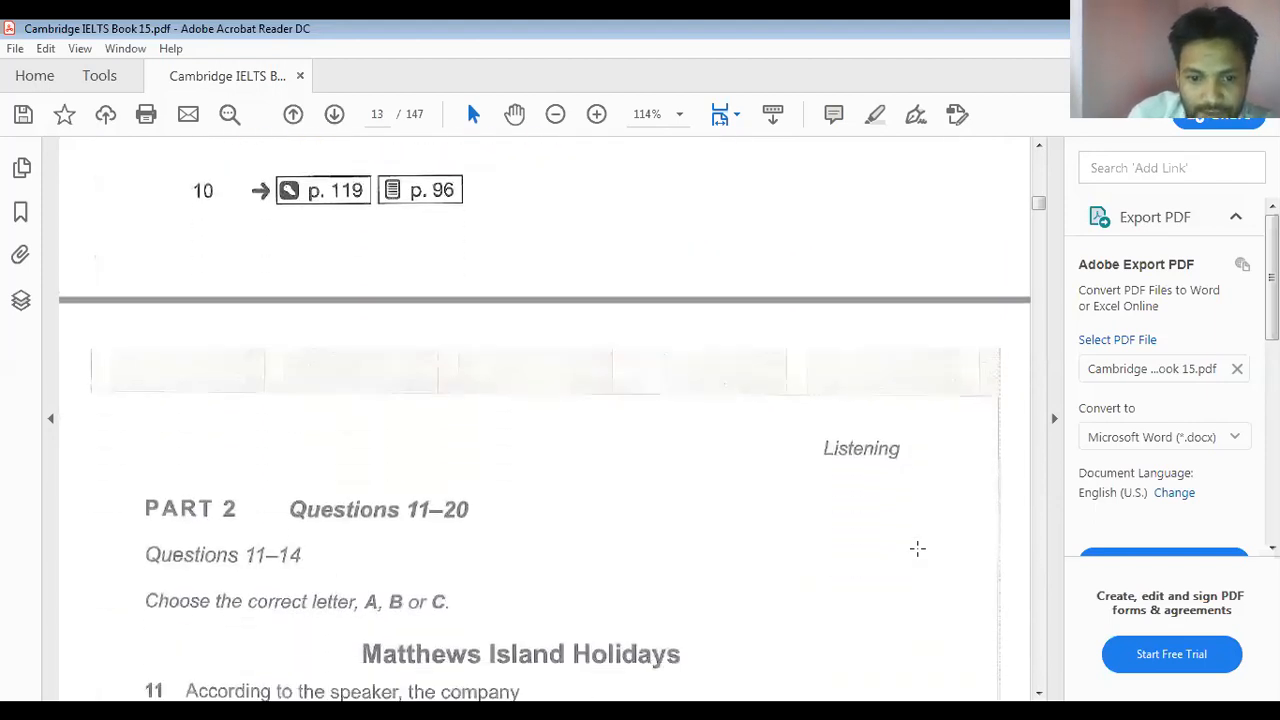
scroll(down, 3)
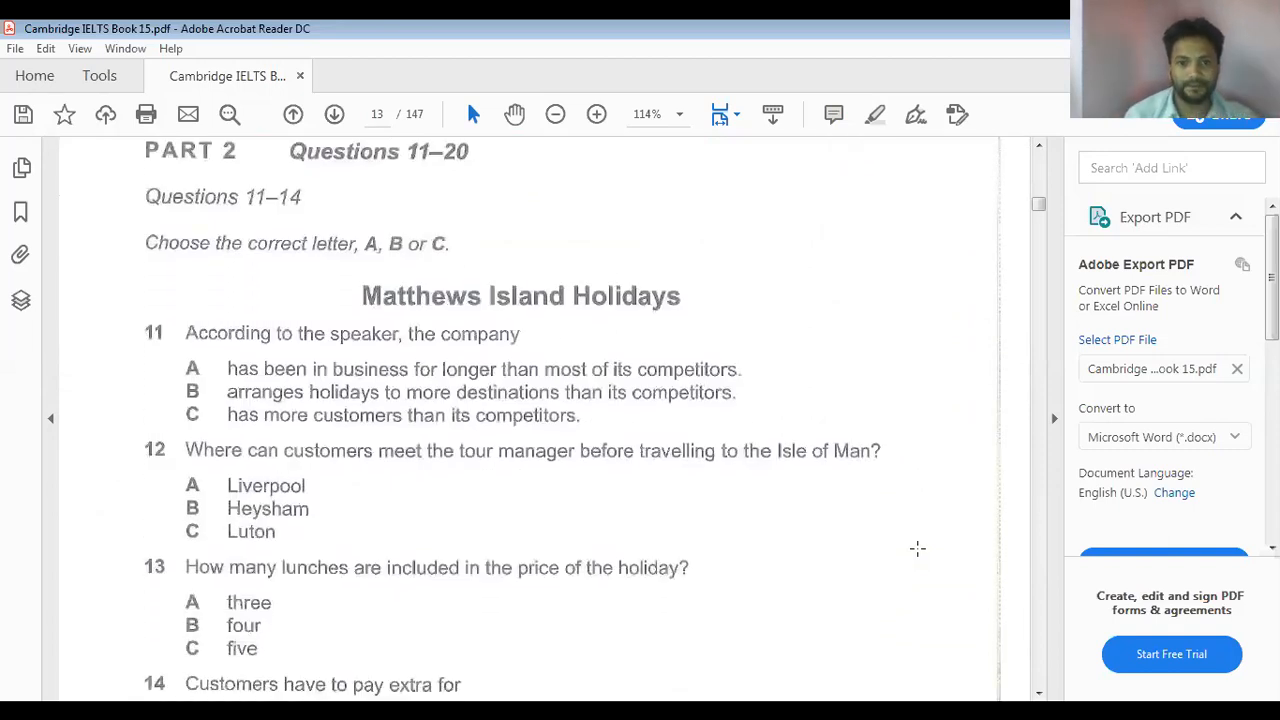
scroll(down, 3)
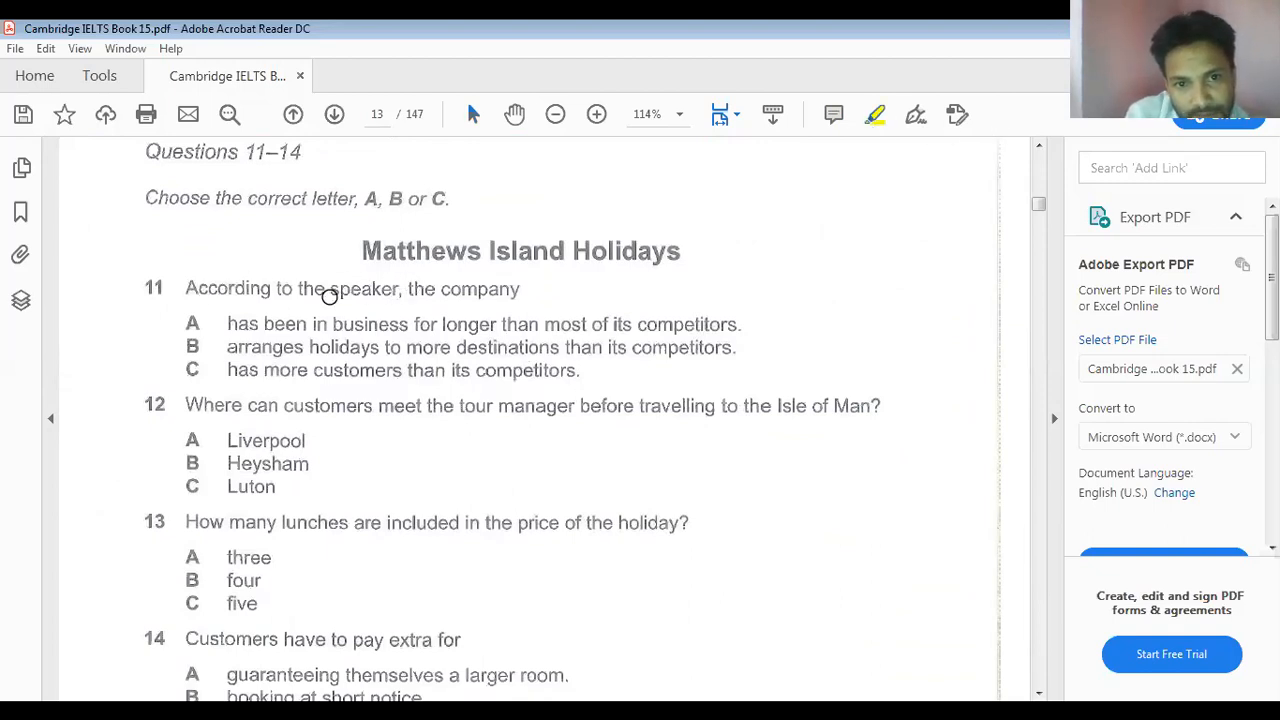
Highlight the keywords of questions 11, 12 and 13, including the company and how many lunches
drag(300, 288, 520, 288)
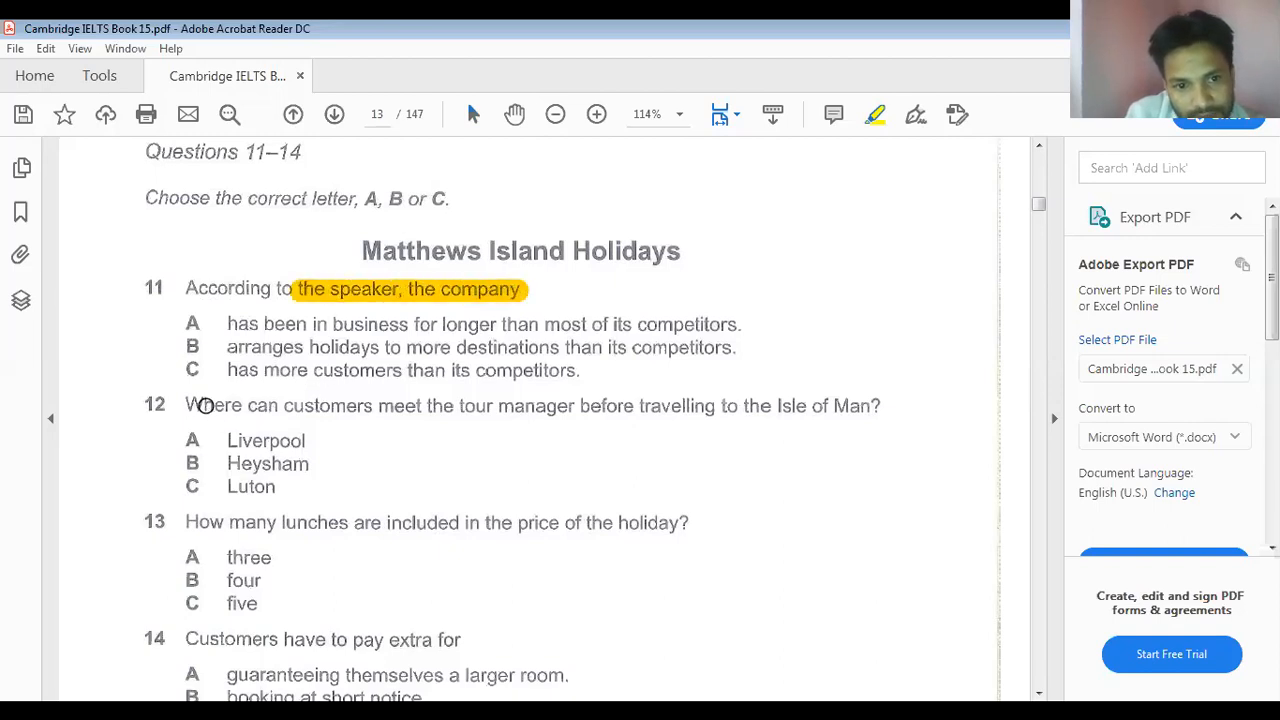
drag(196, 404, 372, 404)
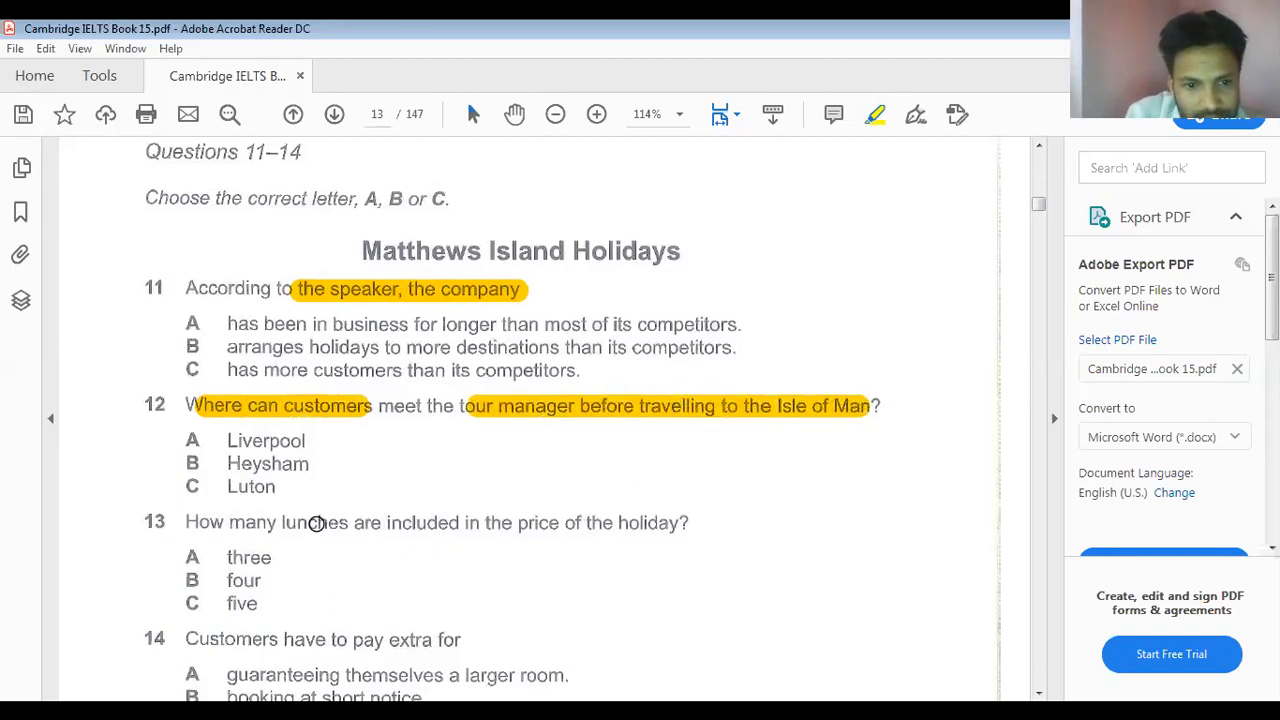
drag(186, 522, 378, 522)
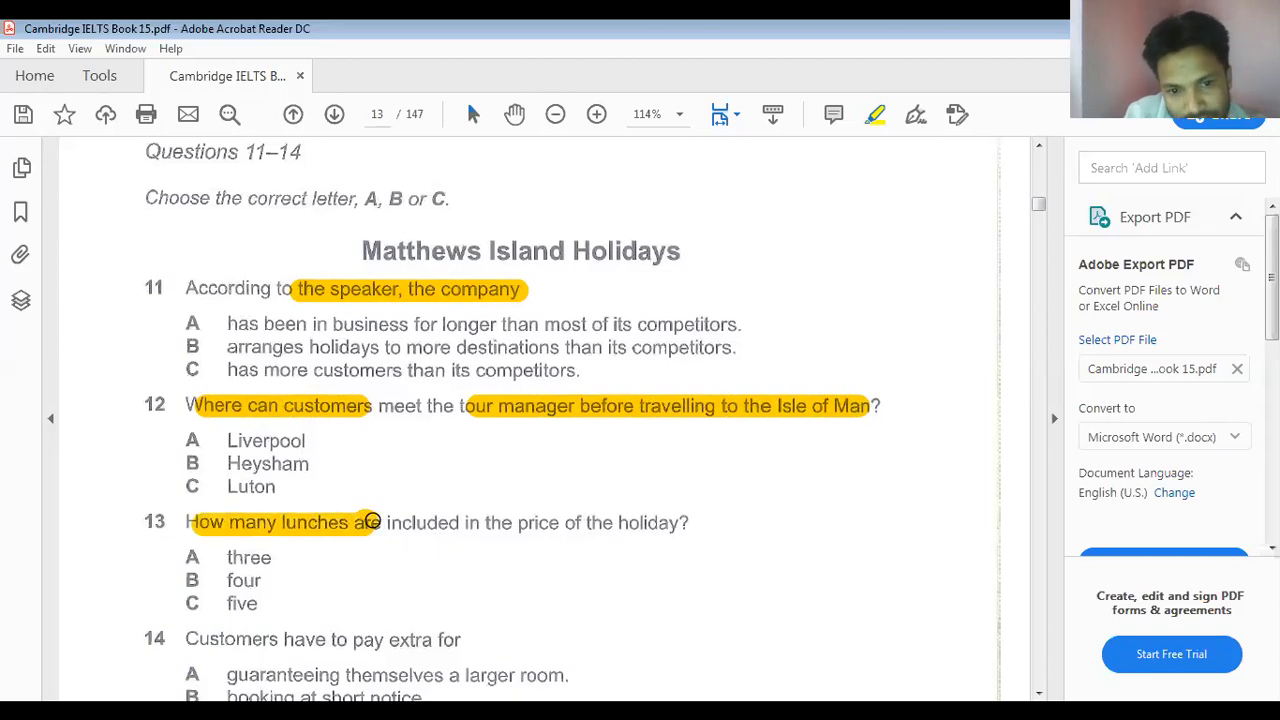
mouse_move(498, 524)
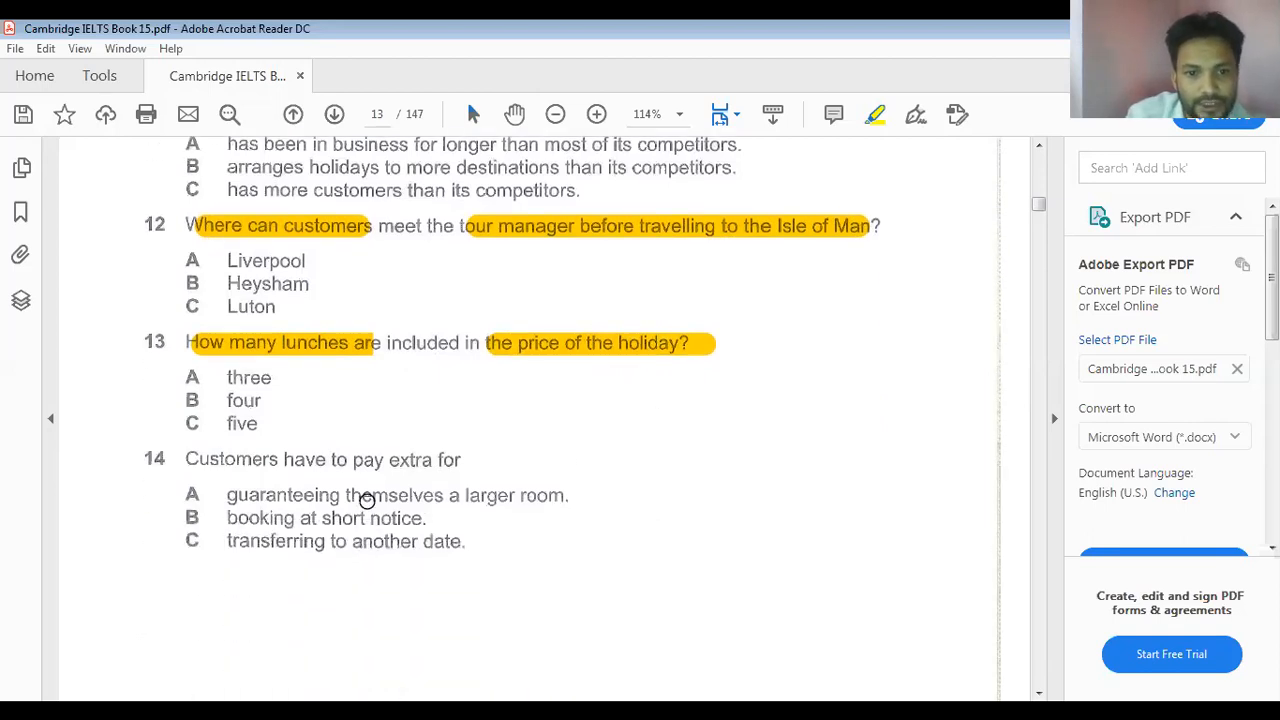
Highlight 'have to pay extra for' in question 14
drag(284, 460, 428, 460)
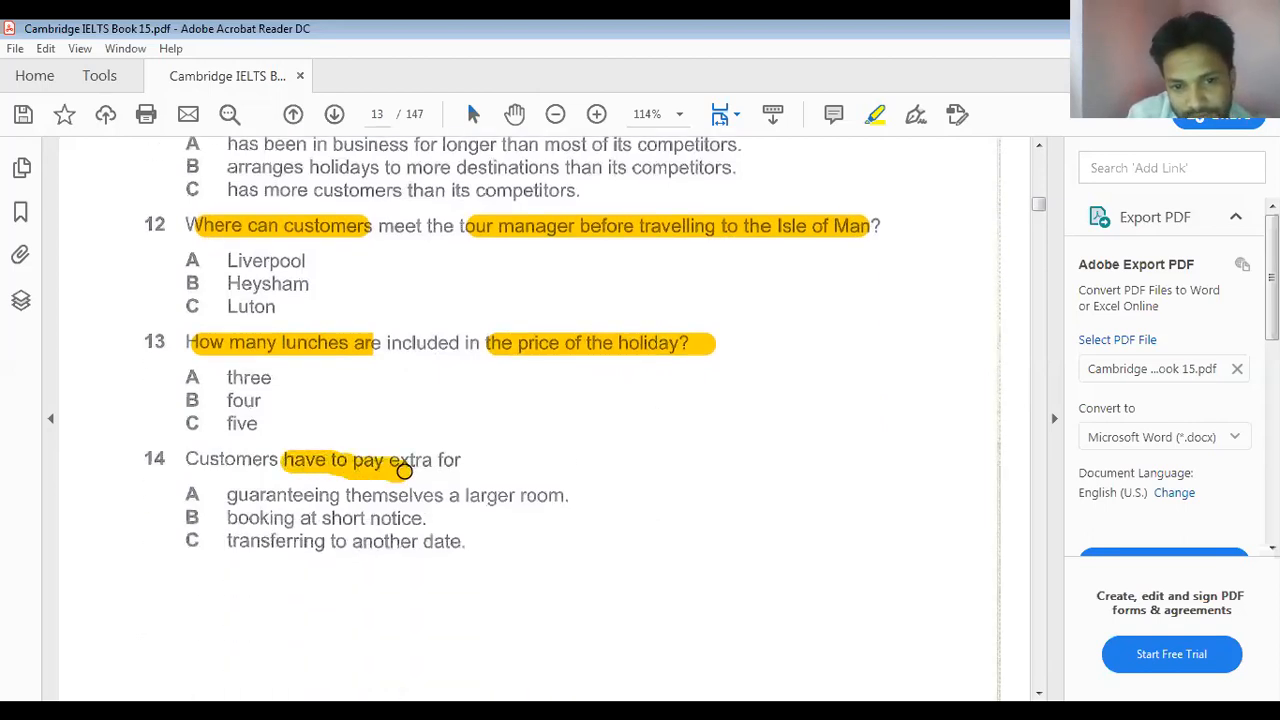
drag(284, 458, 464, 458)
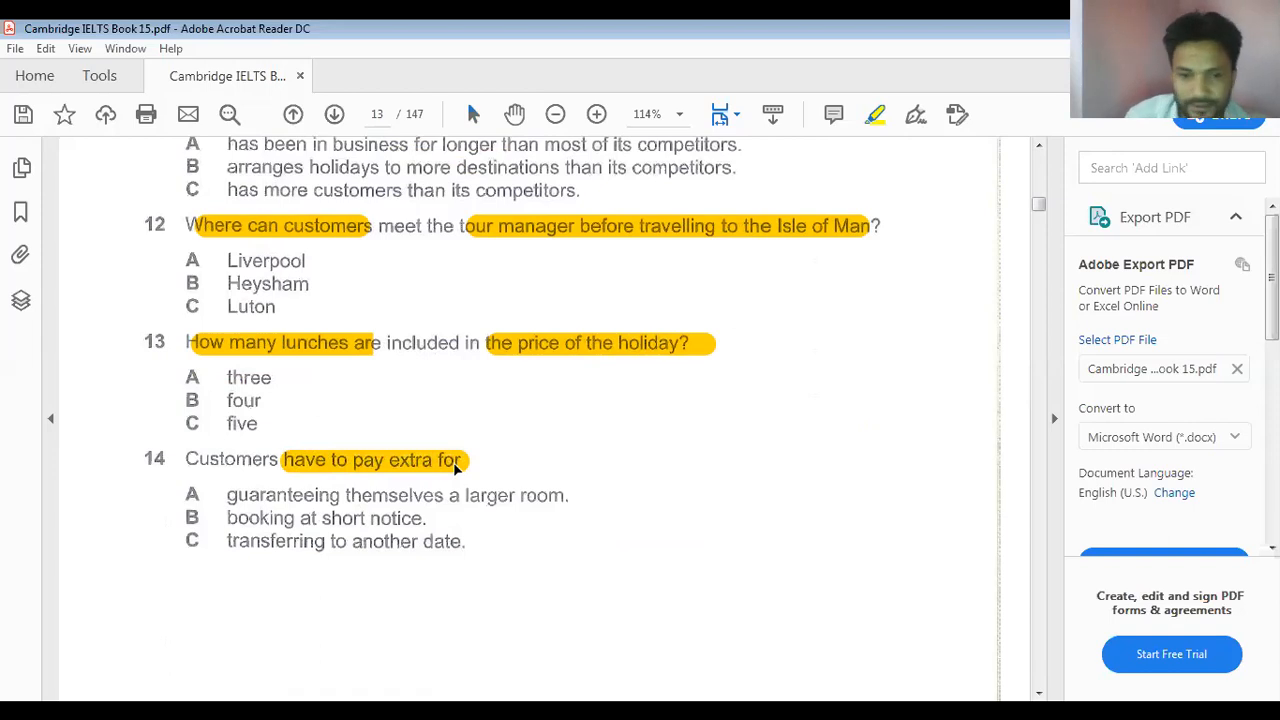
scroll(down, 3)
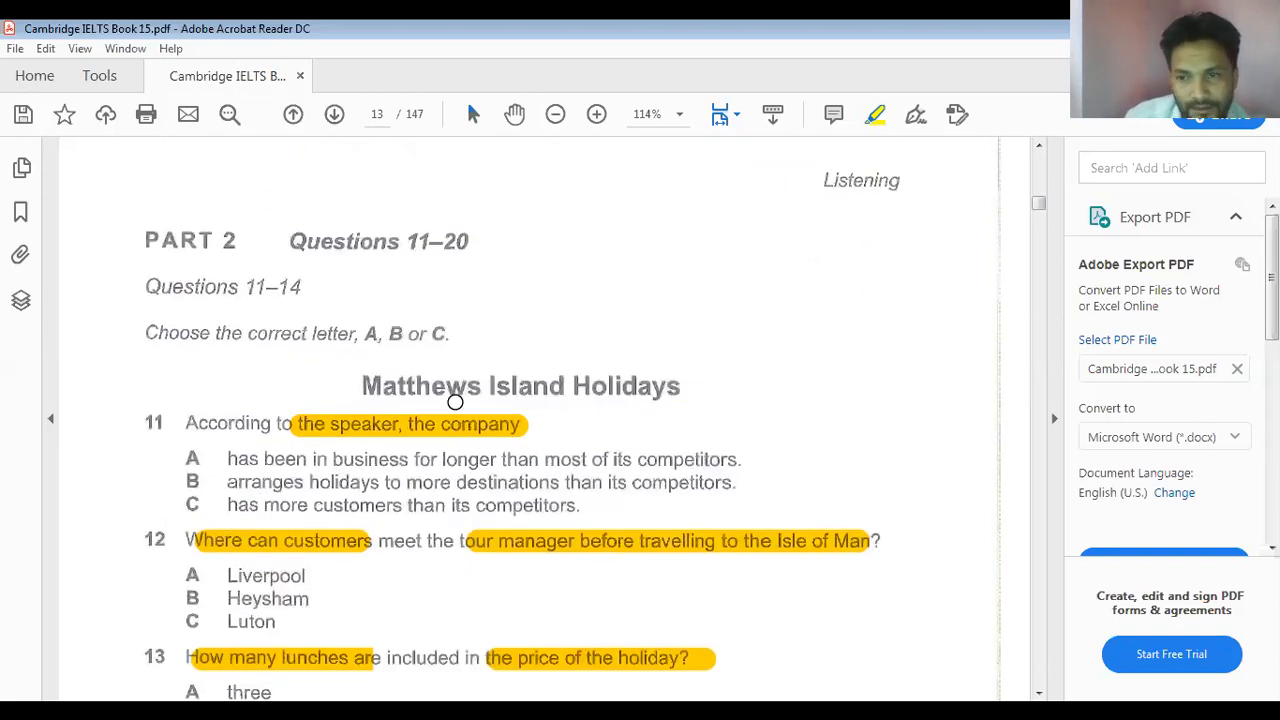
scroll(down, 3)
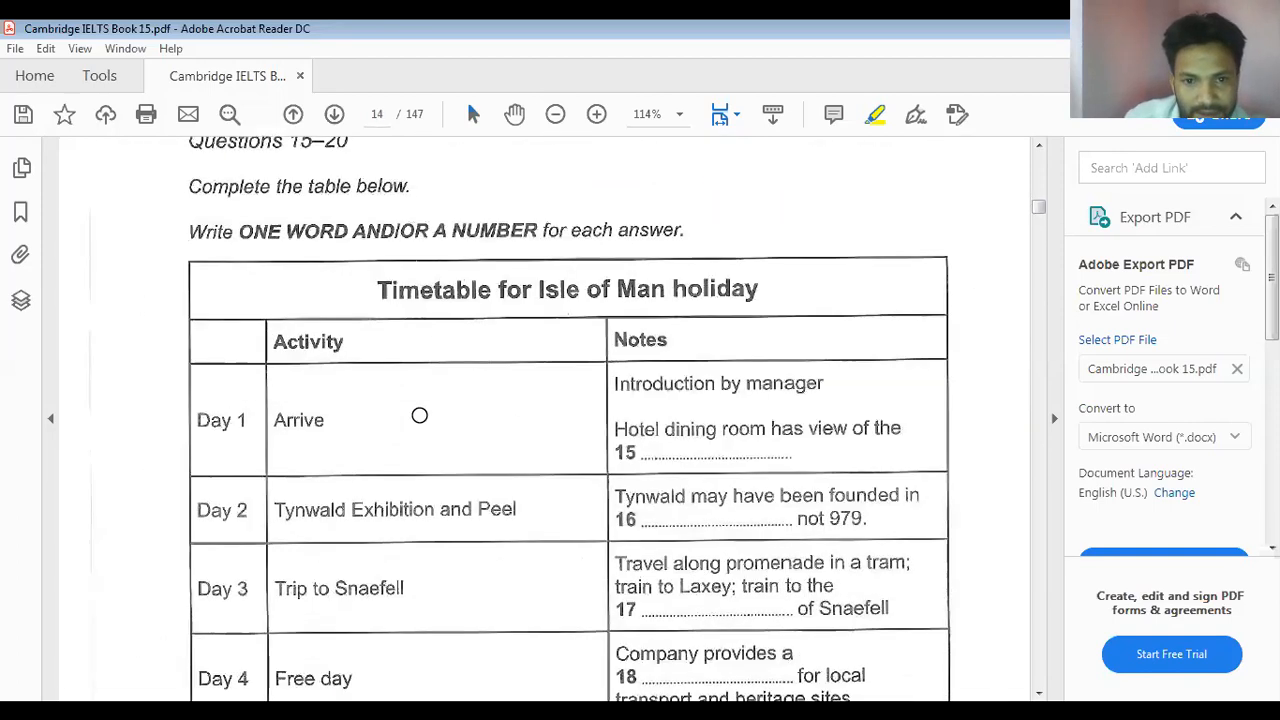
mouse_move(248, 232)
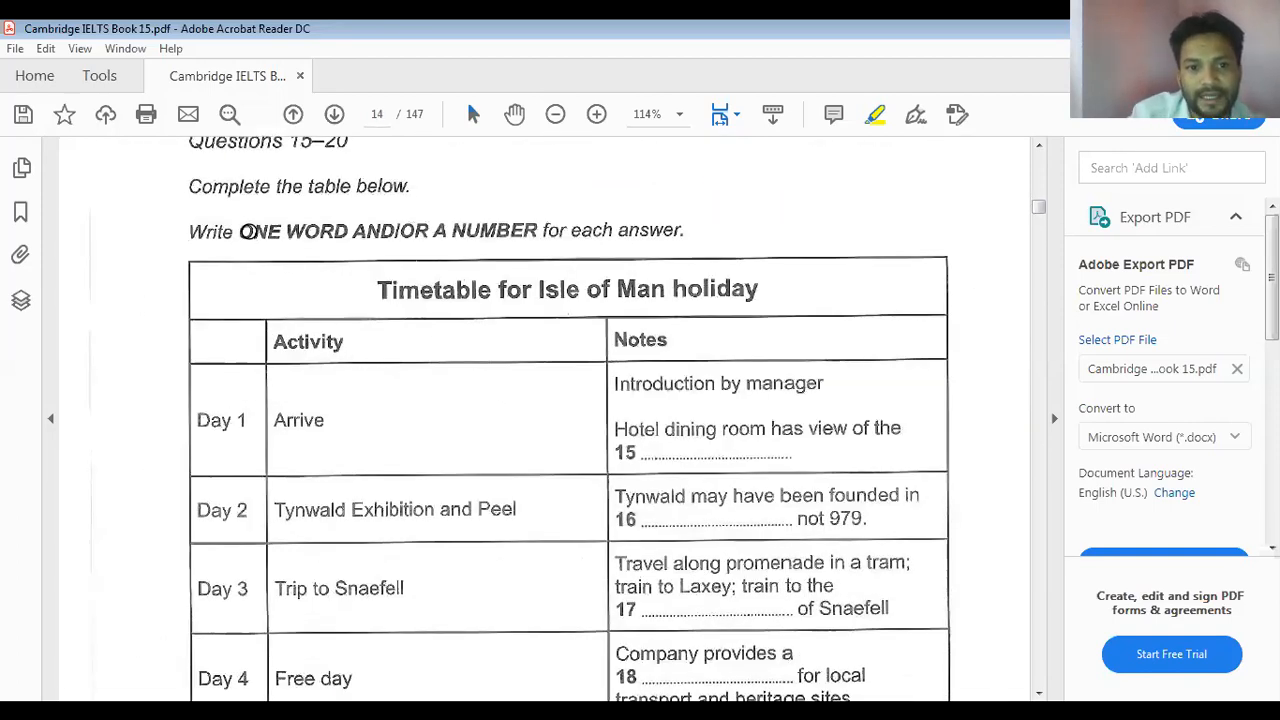
drag(238, 230, 420, 230)
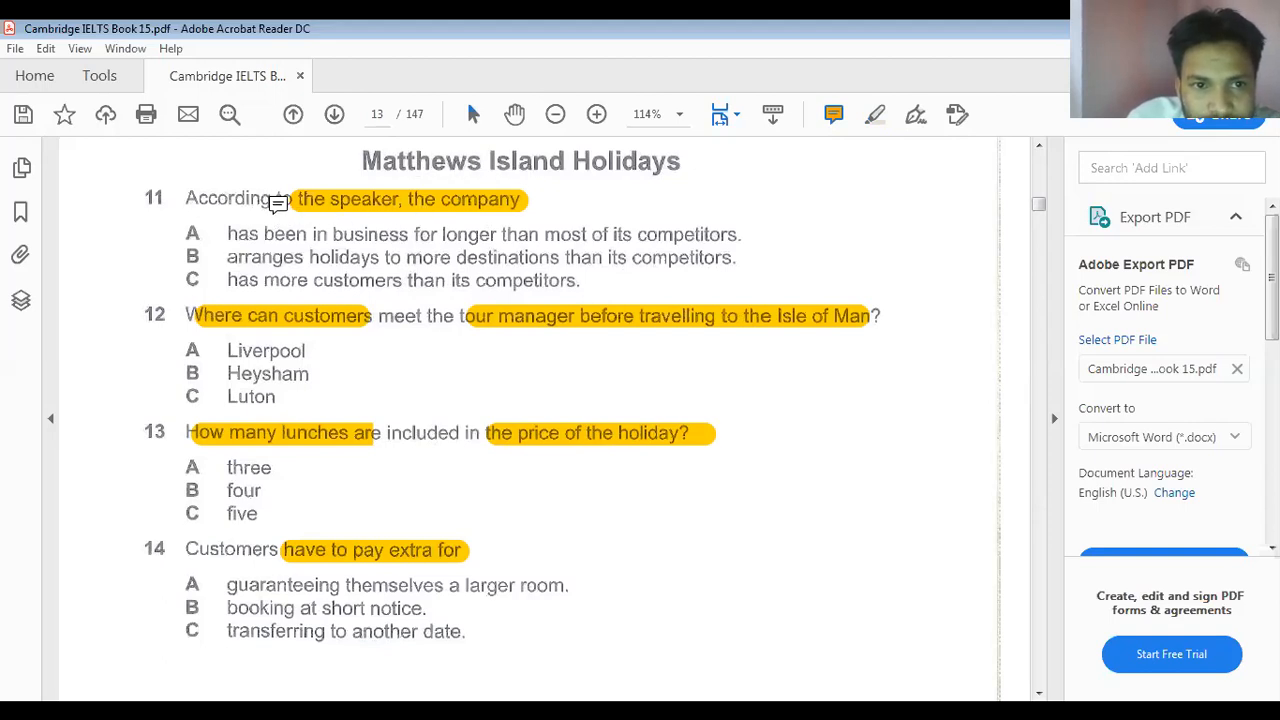
mouse_move(386, 204)
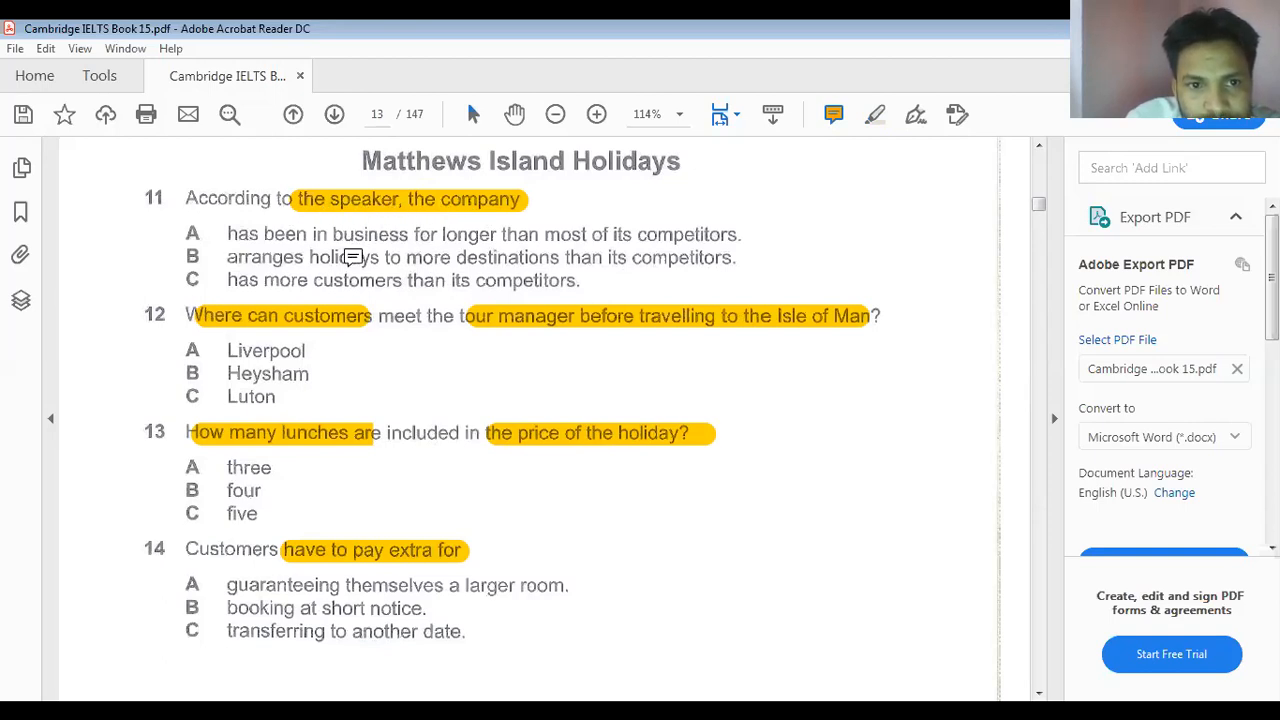
mouse_move(360, 290)
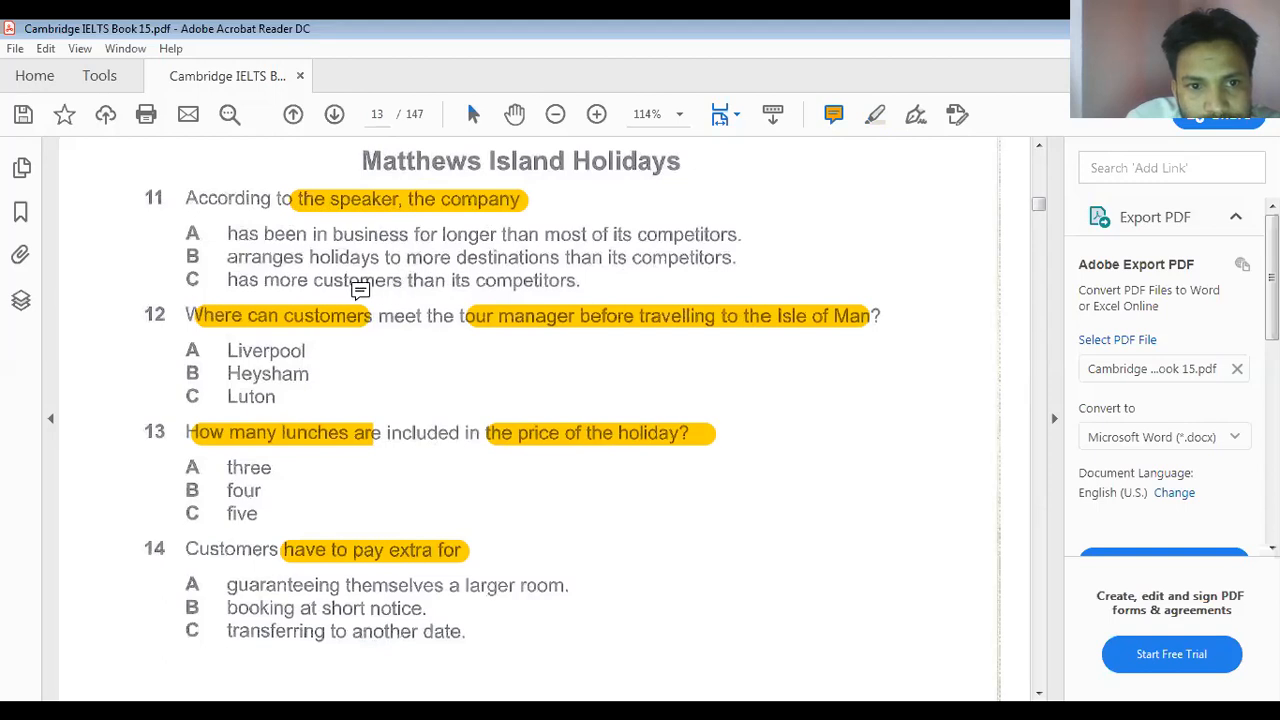
mouse_move(416, 278)
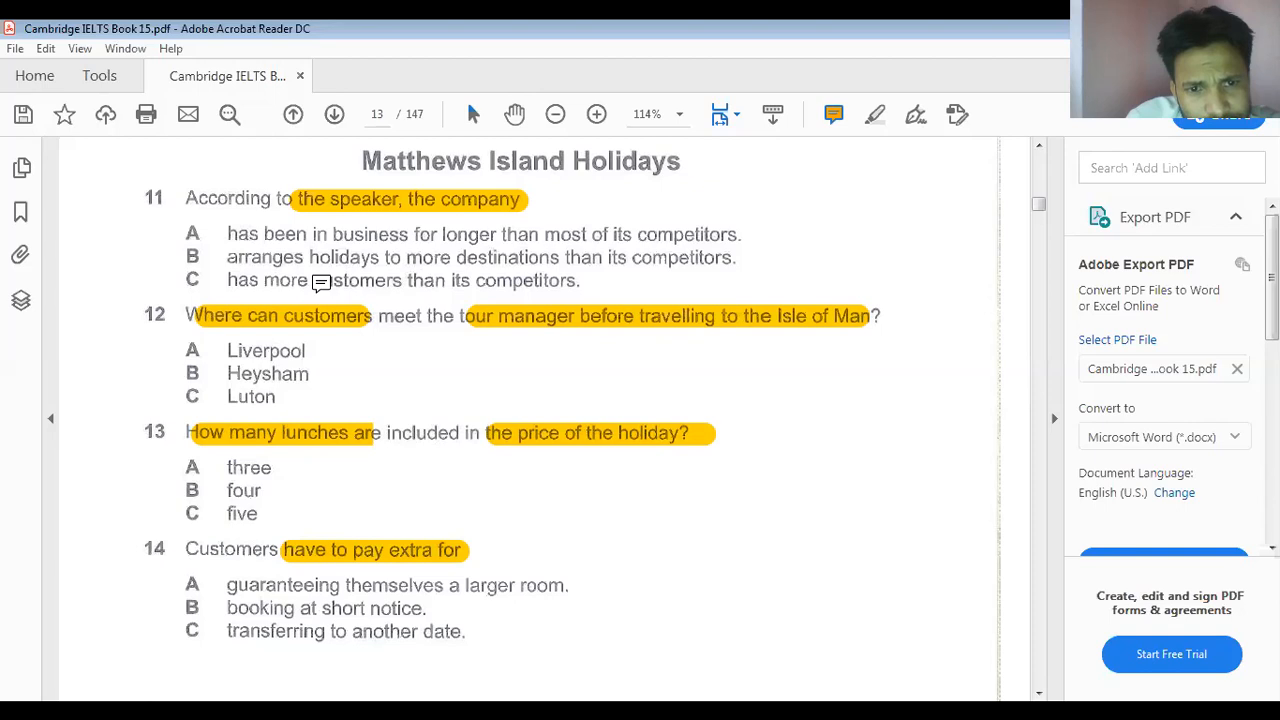
mouse_move(628, 260)
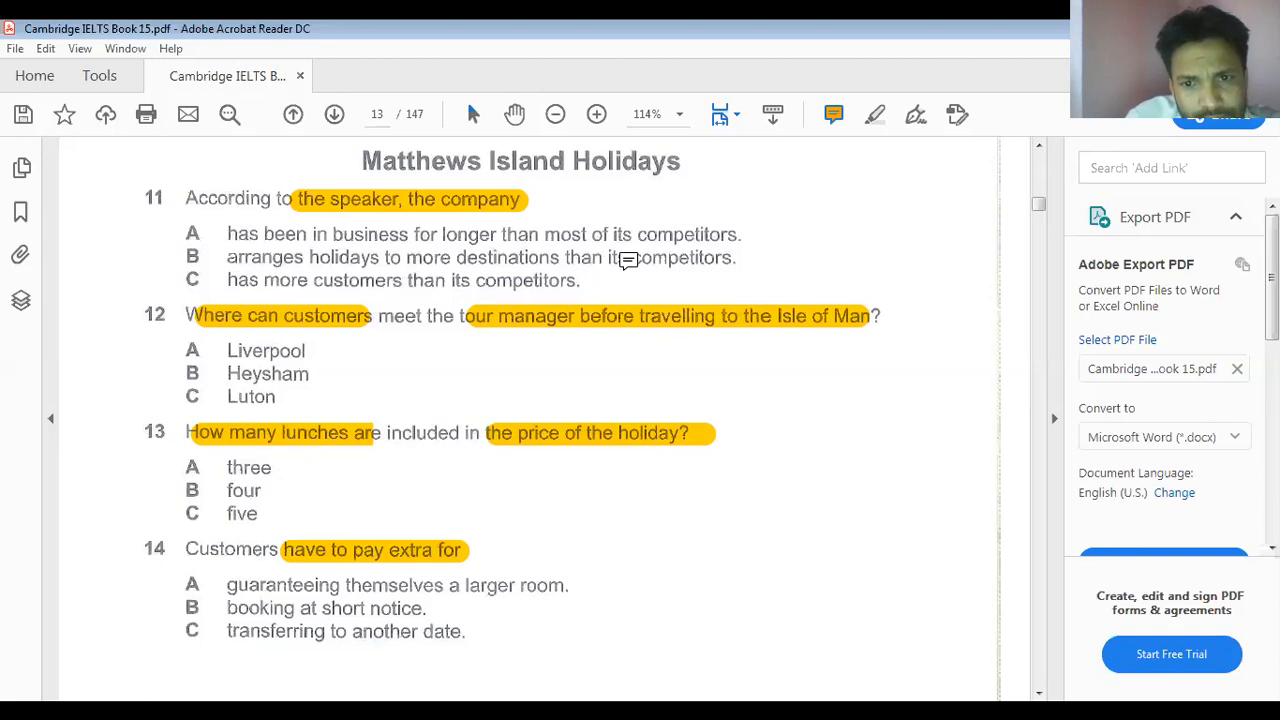
mouse_move(468, 282)
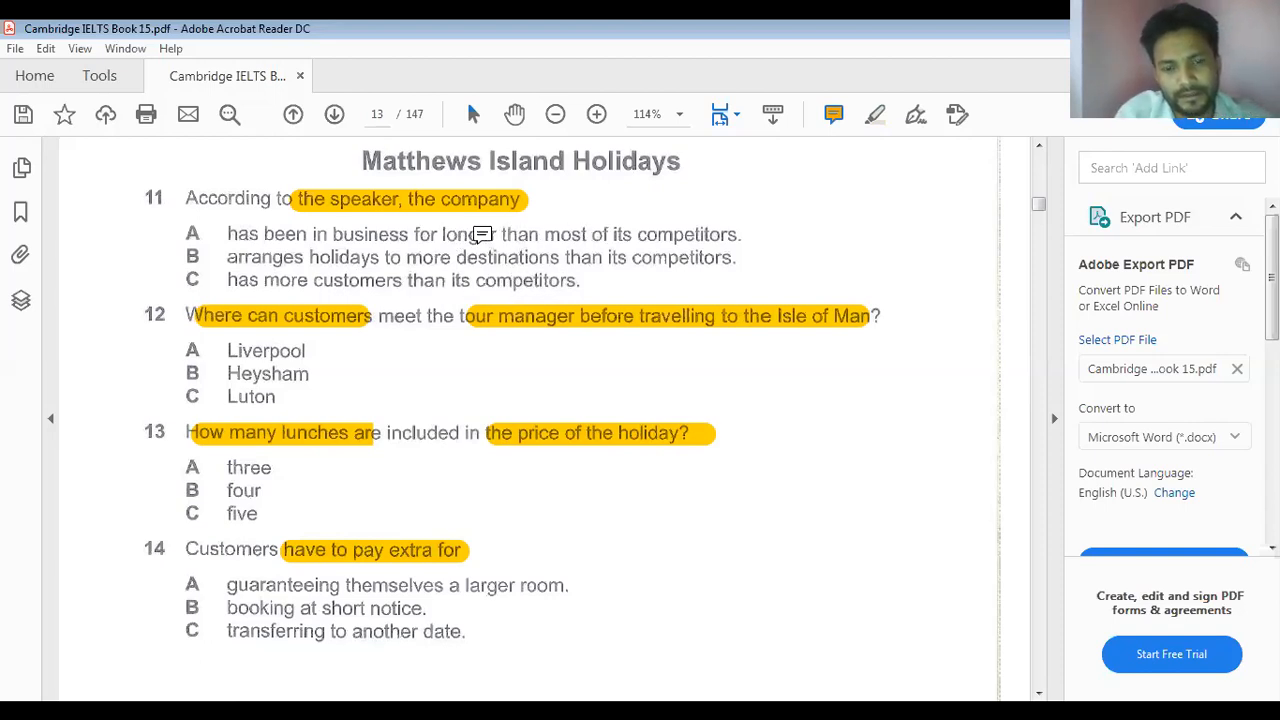
Add sticky notes 'A' beside option A of question 11 and 'B' beside option B of question 12
click(742, 234)
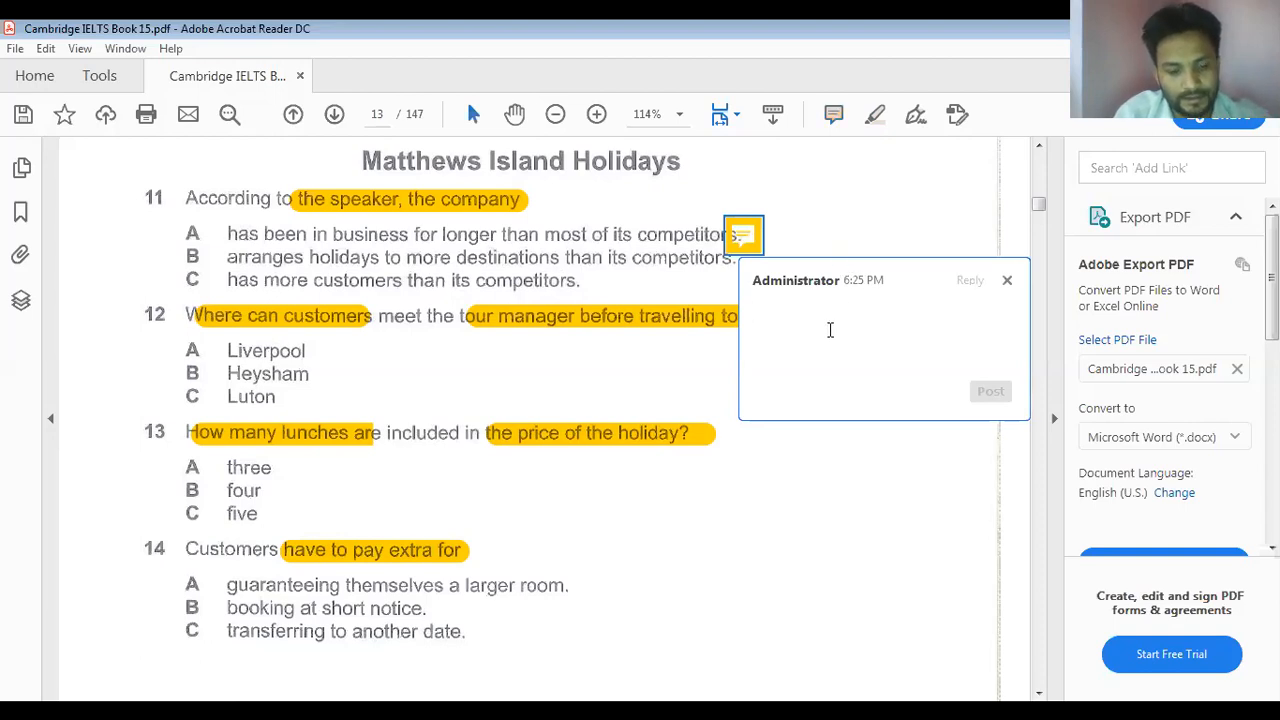
text(A)
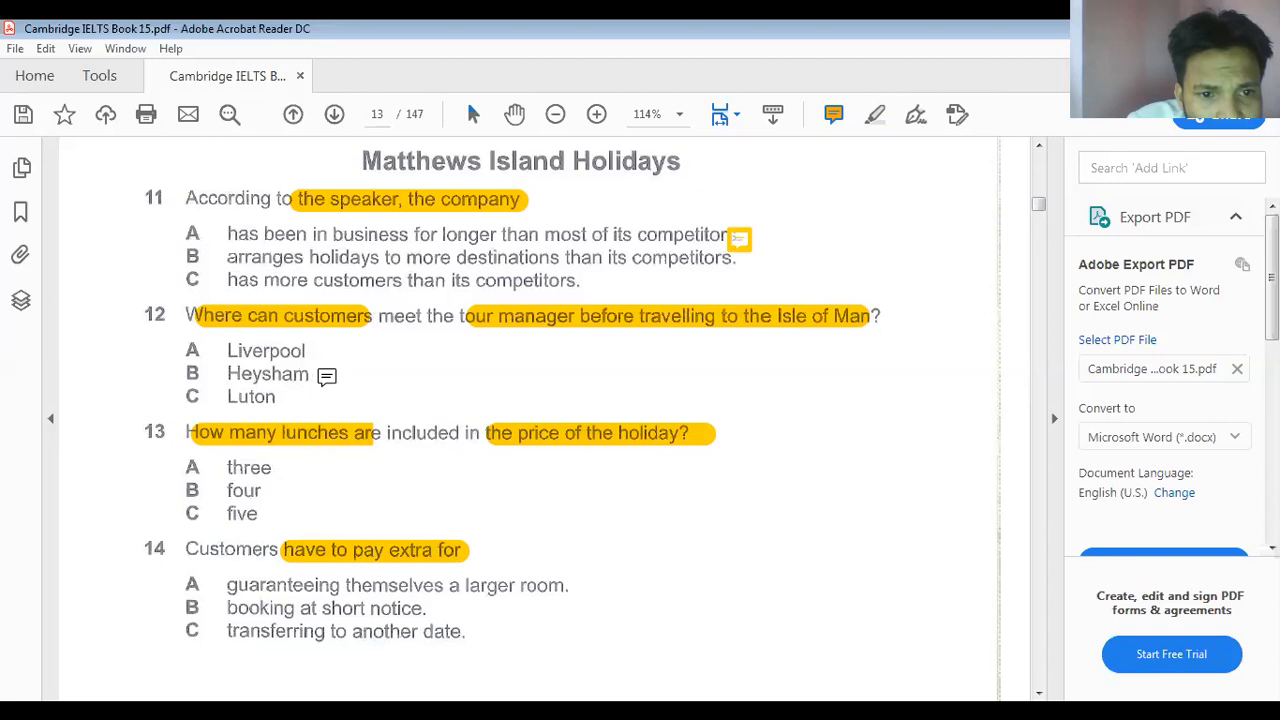
click(324, 382)
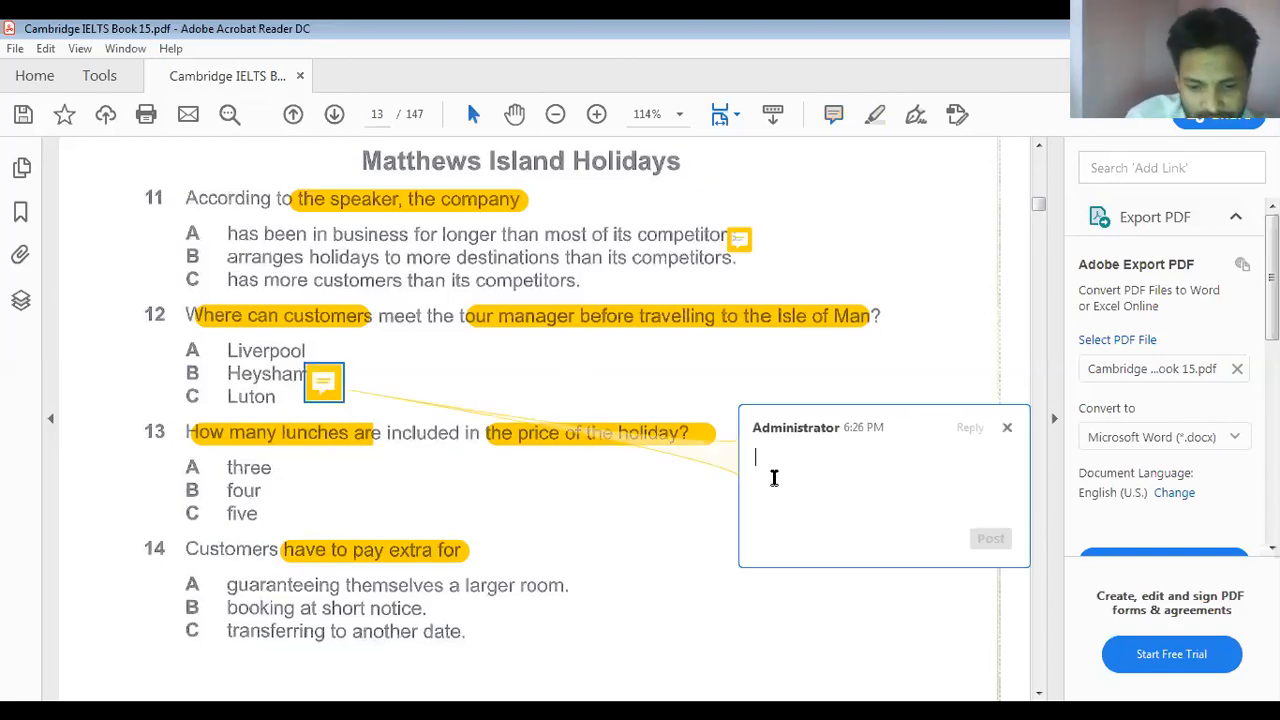
text(B)
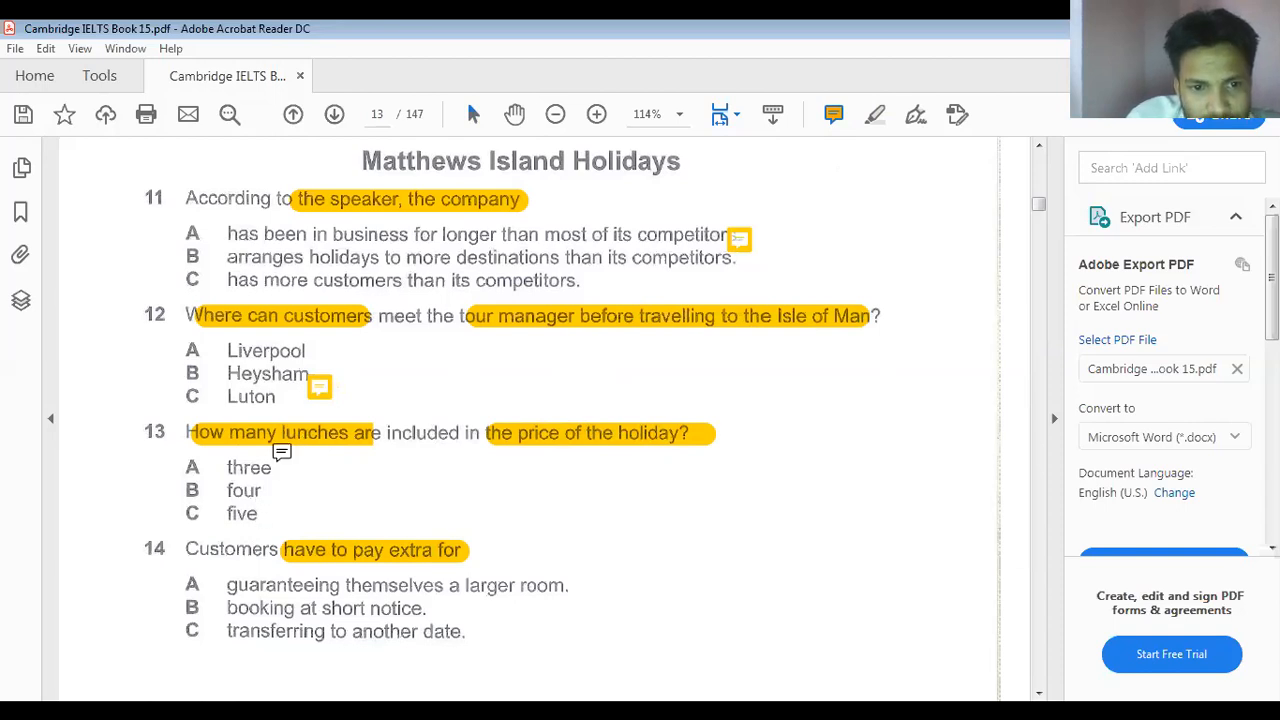
Add sticky notes beside option A of question 13 and 'C' beside option C of question 14
click(292, 468)
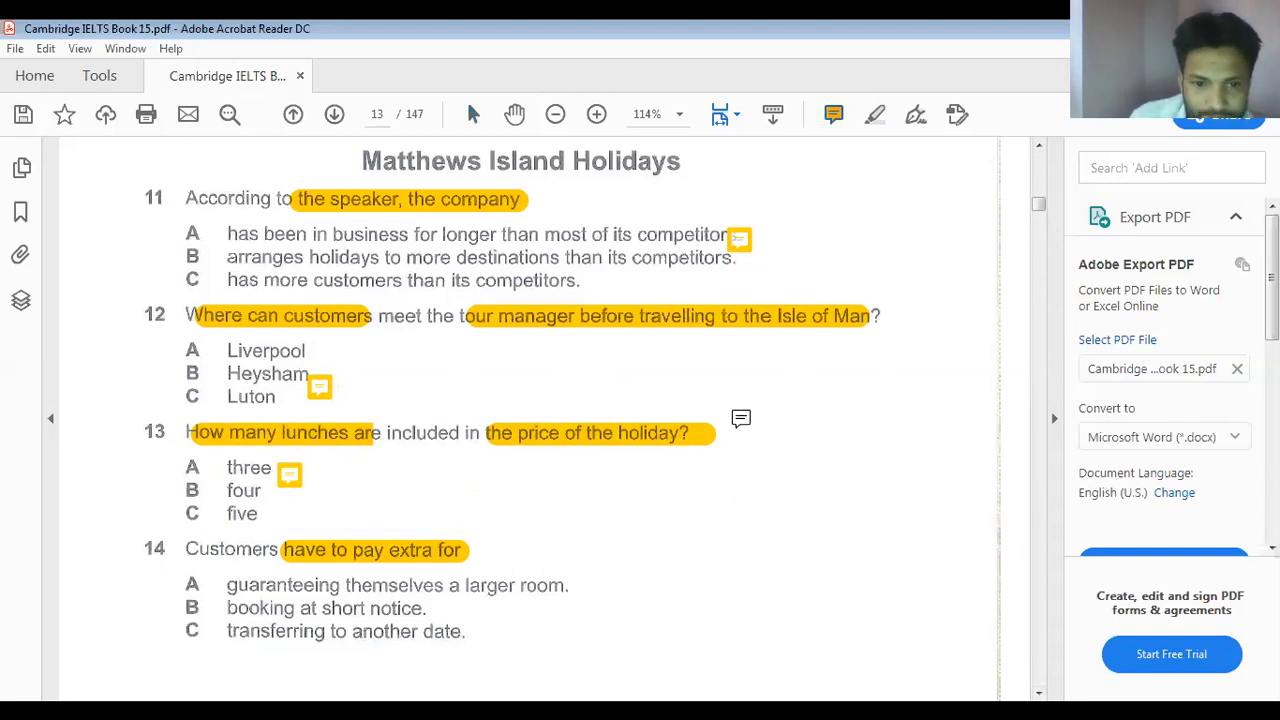
scroll(down, 3)
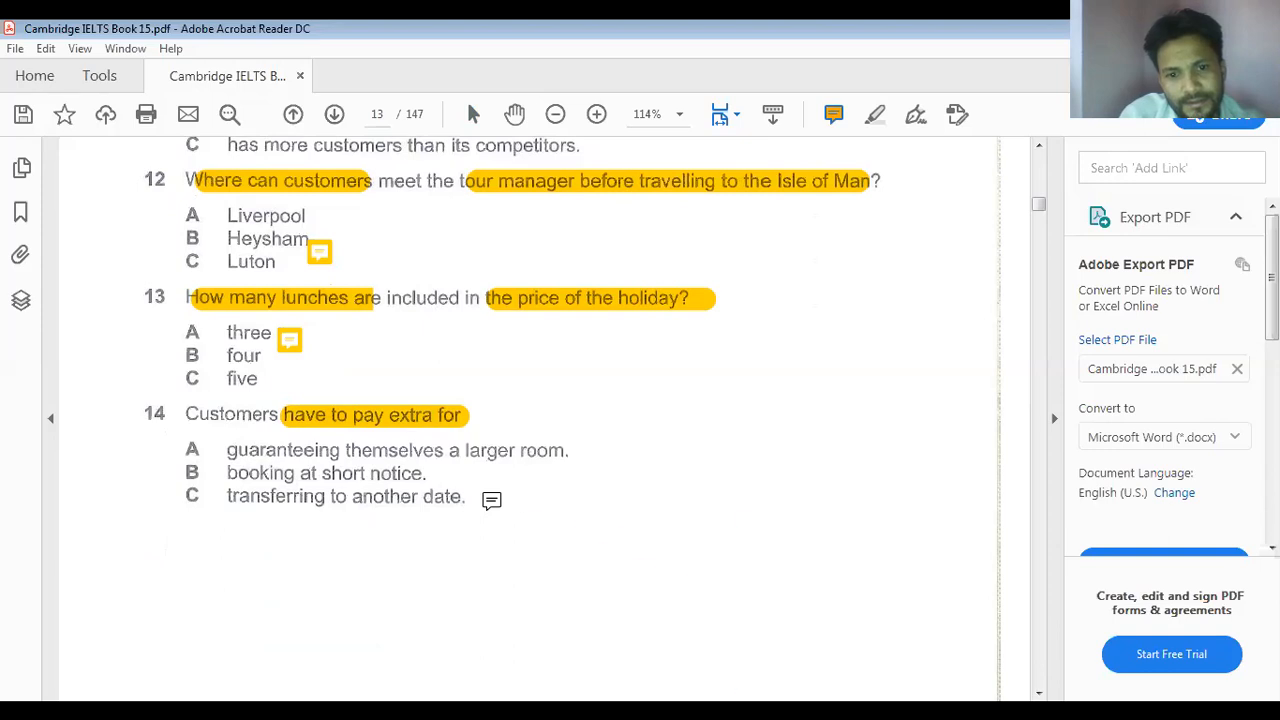
click(492, 500)
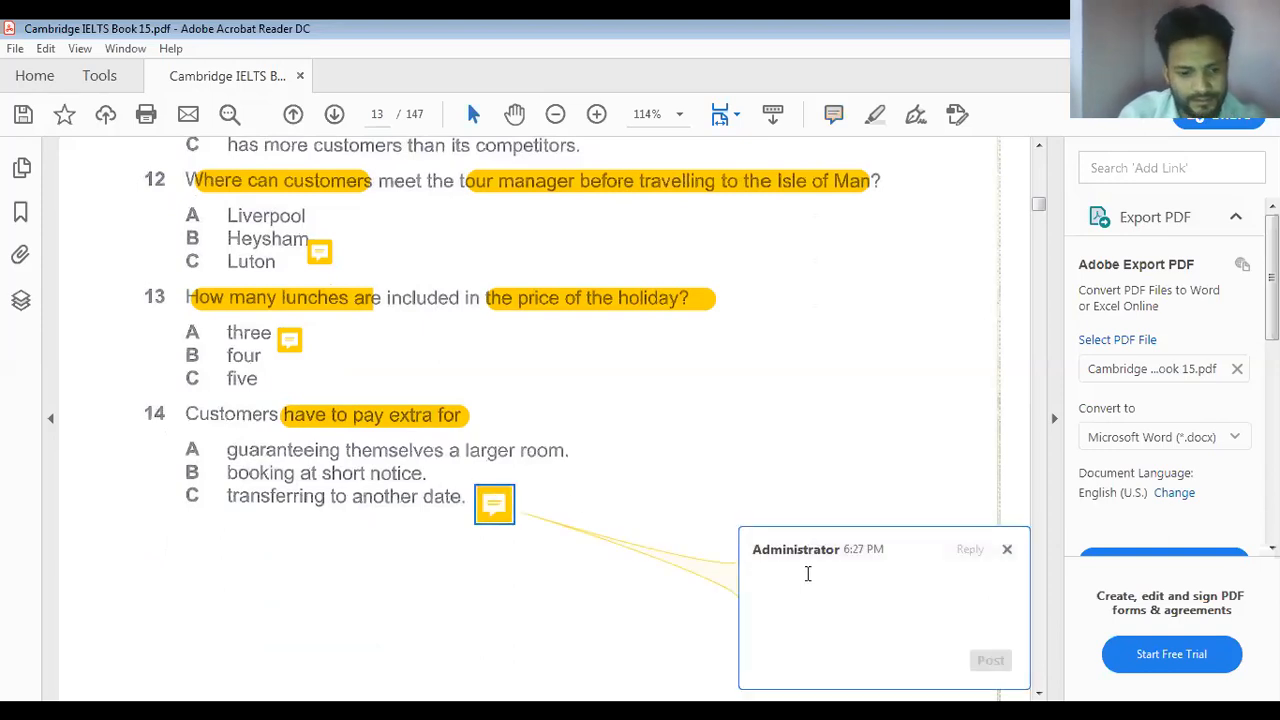
text(C)
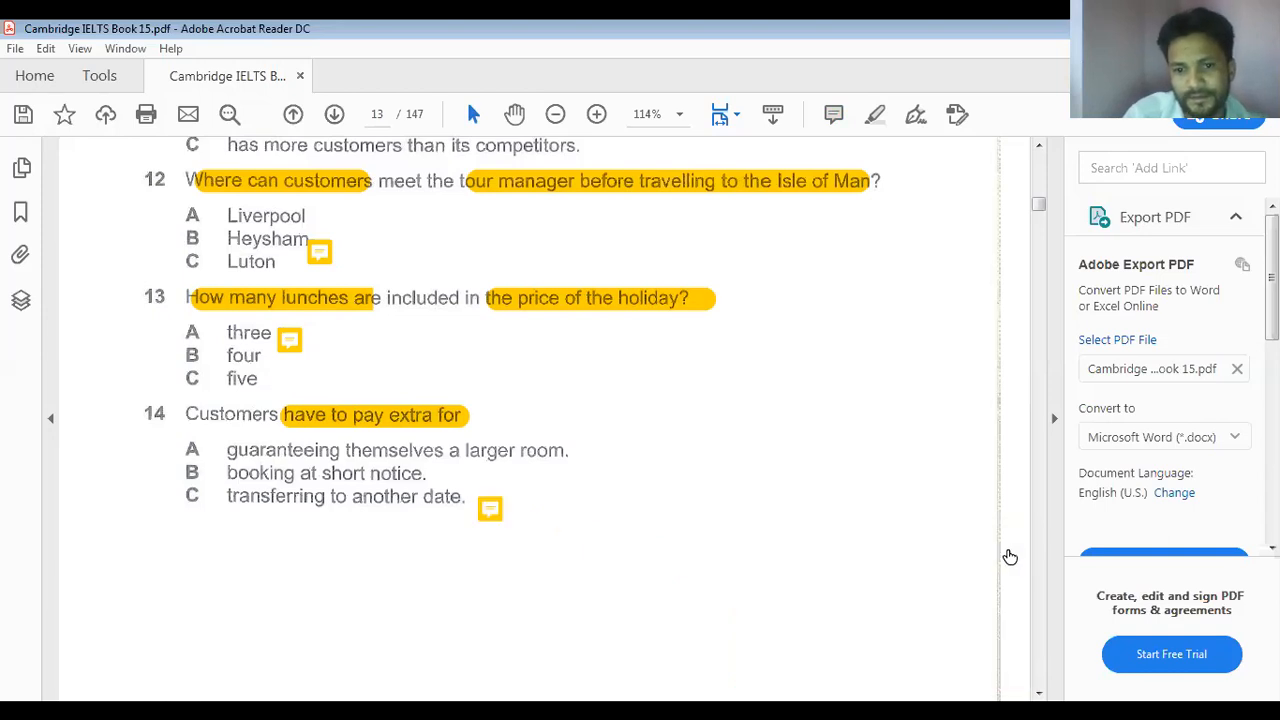
scroll(down, 3)
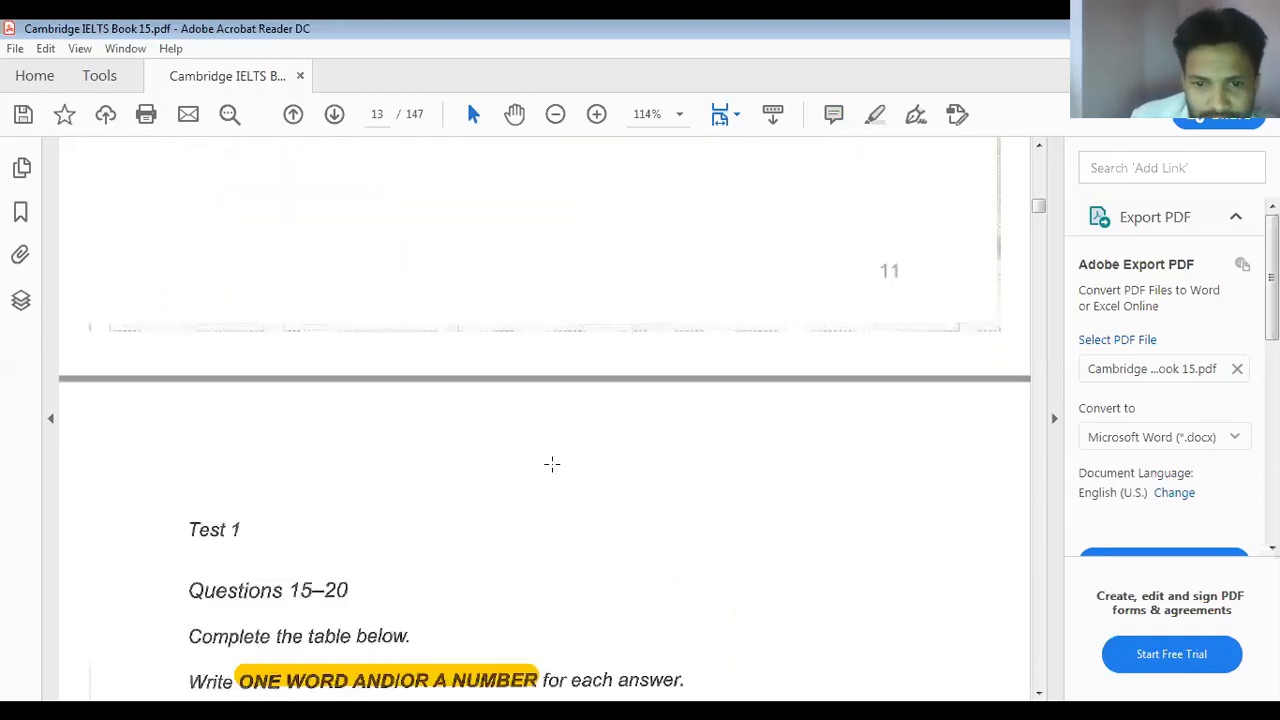
Highlight 'has view of the' and 'founded in' for gaps 15 and 16 in the Isle of Man timetable
scroll(down, 3)
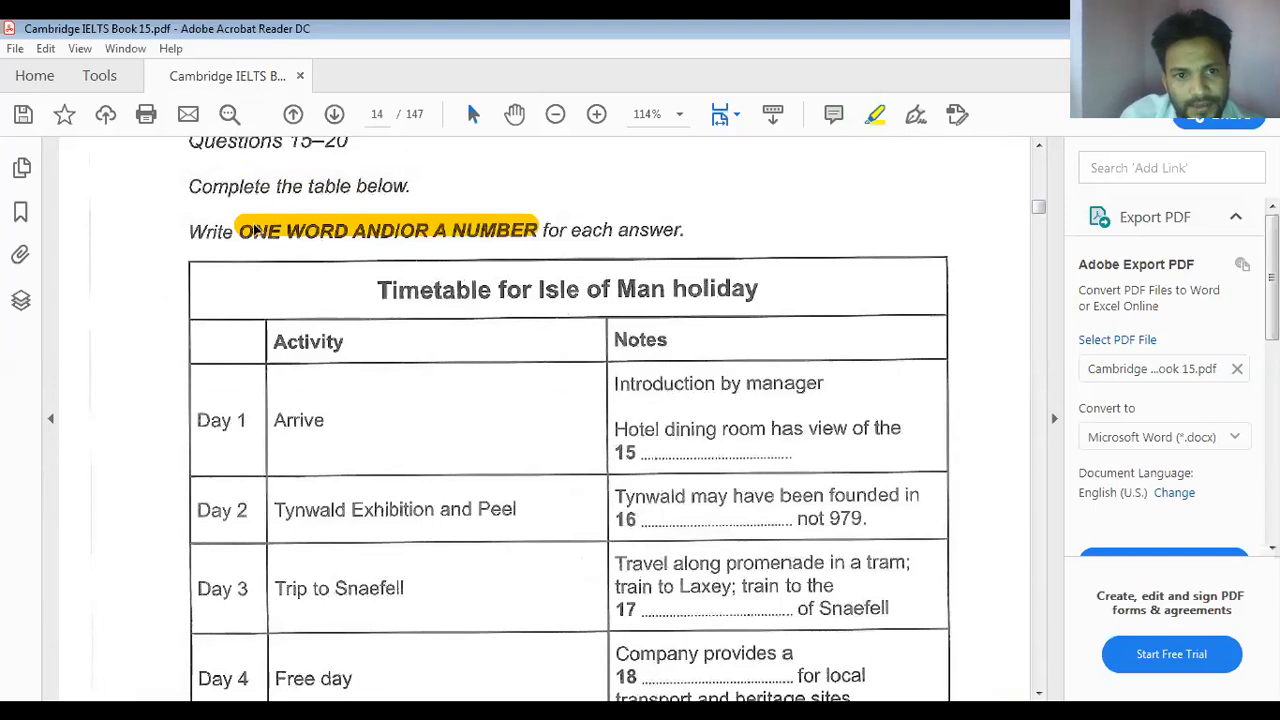
mouse_move(706, 436)
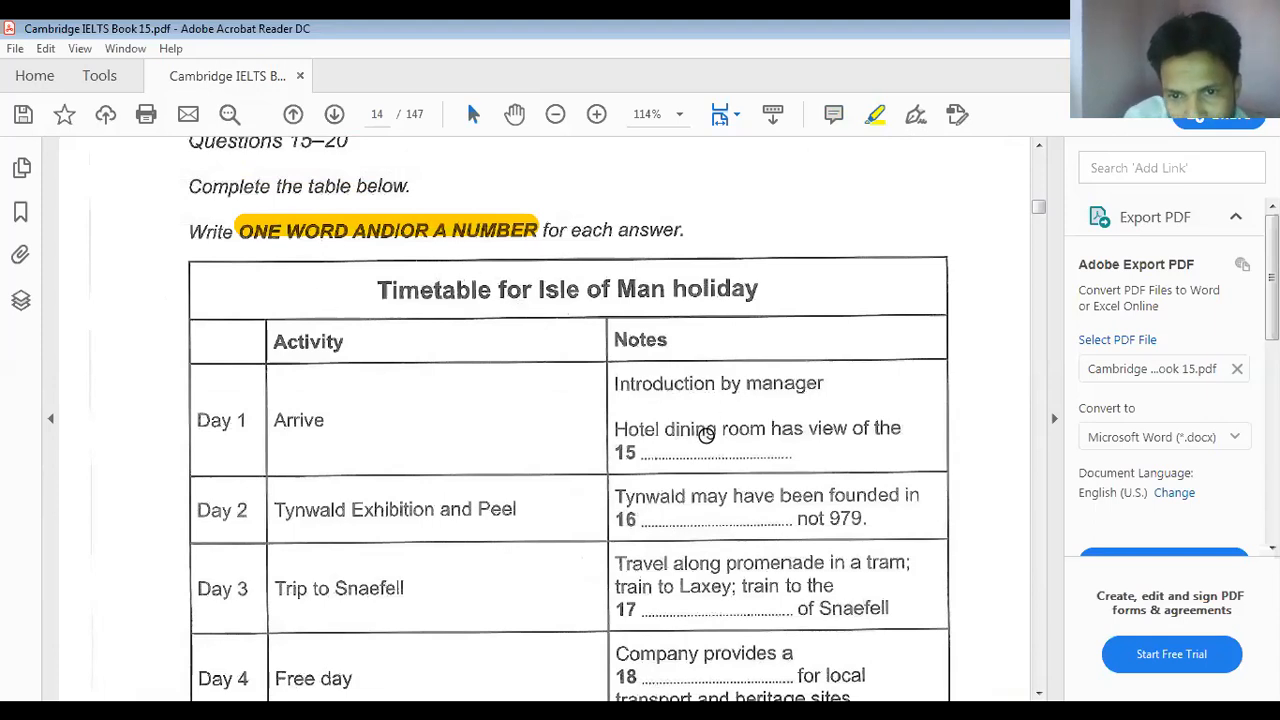
mouse_move(780, 428)
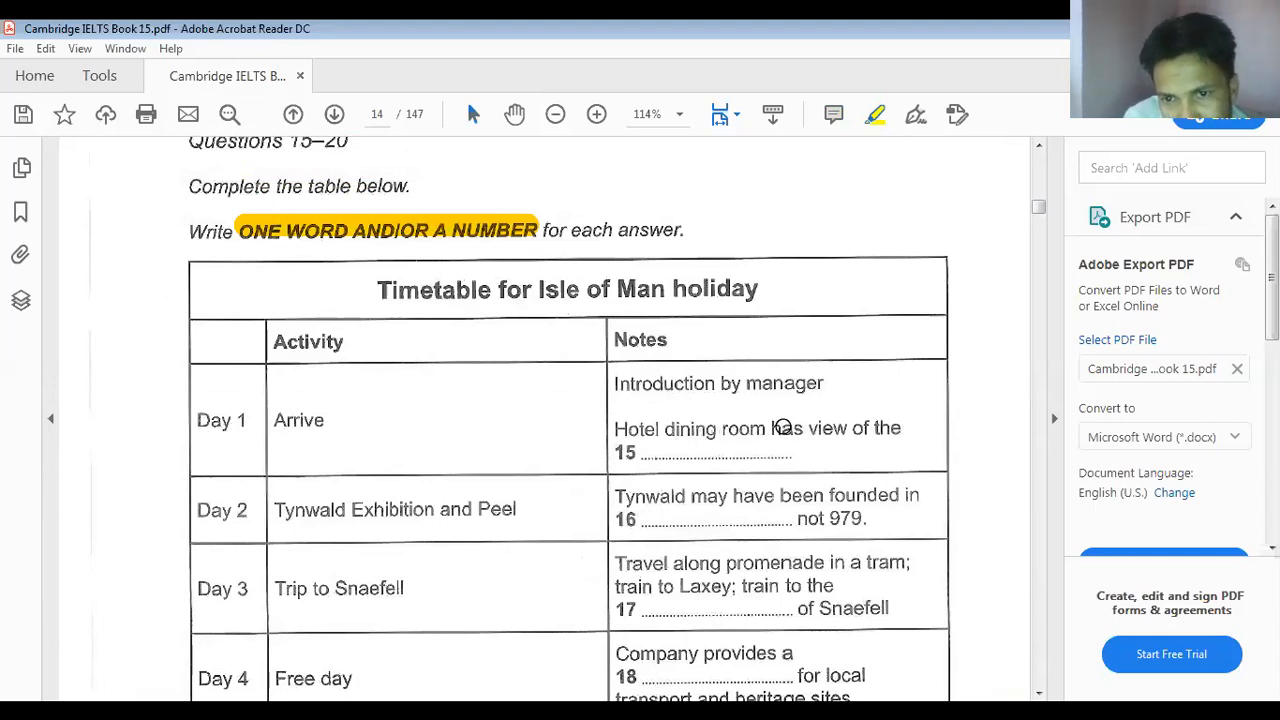
drag(772, 428, 900, 428)
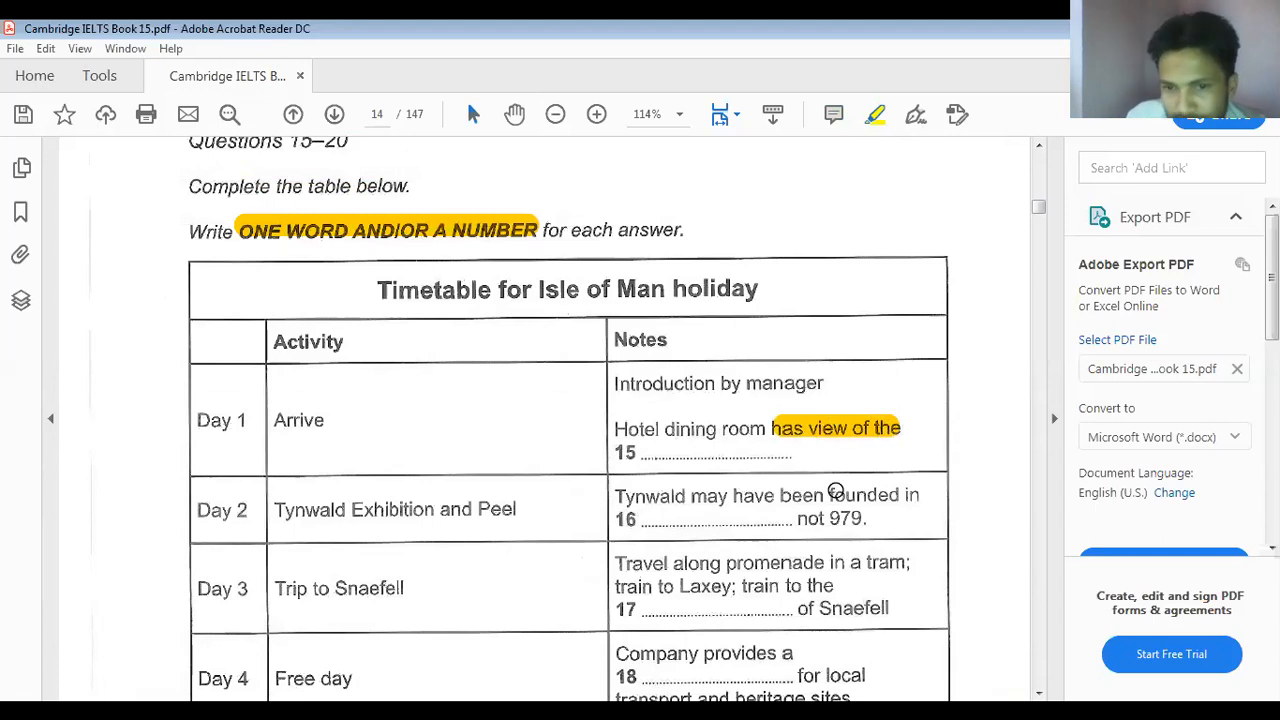
scroll(down, 3)
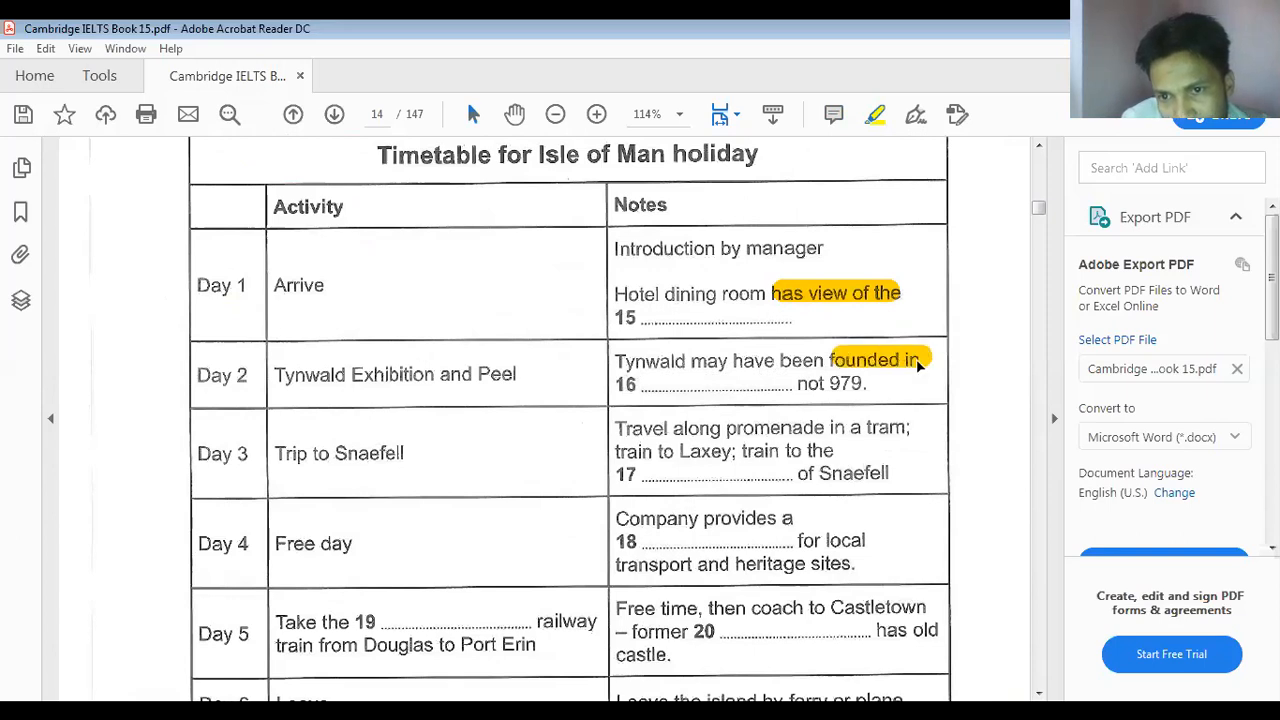
drag(796, 384, 868, 384)
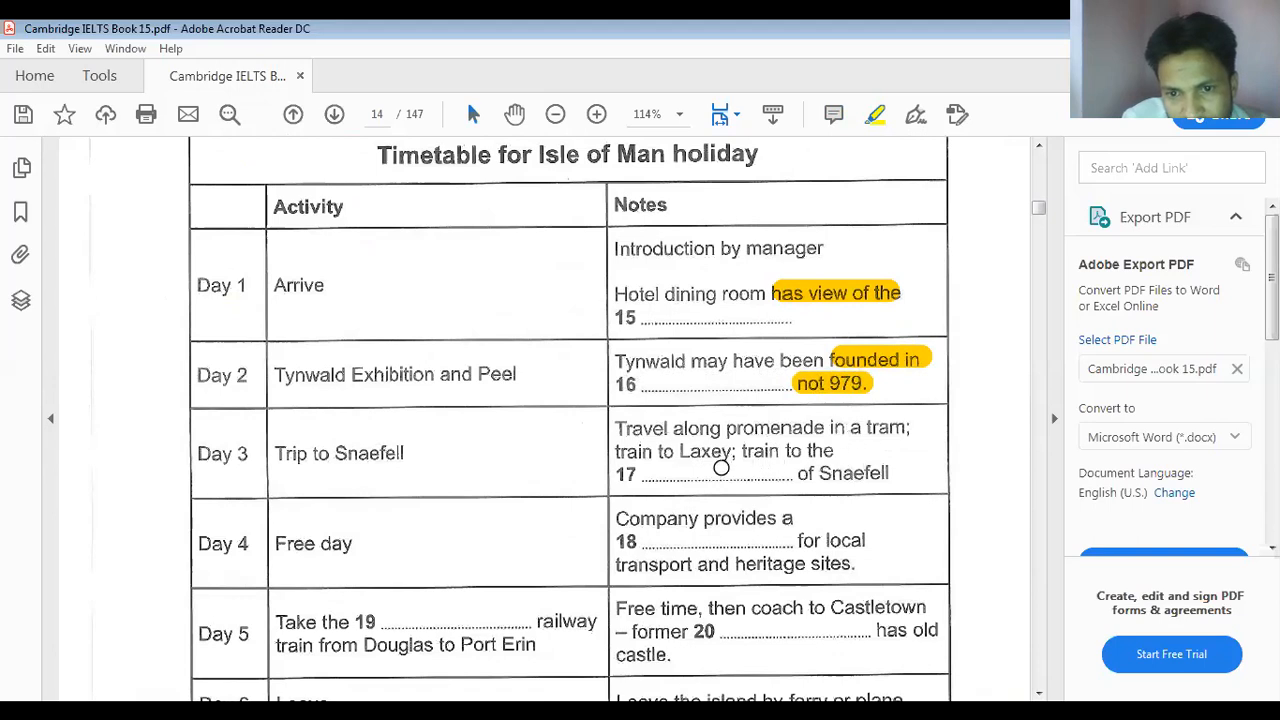
mouse_move(744, 452)
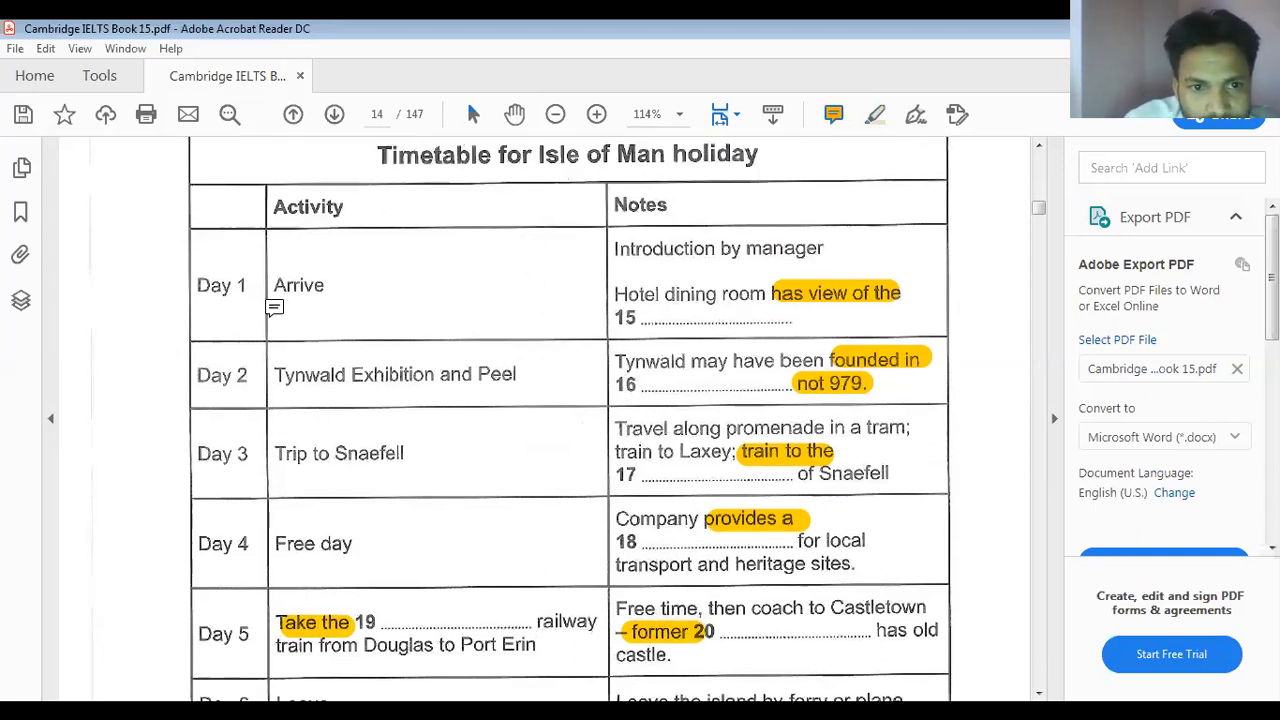
mouse_move(304, 296)
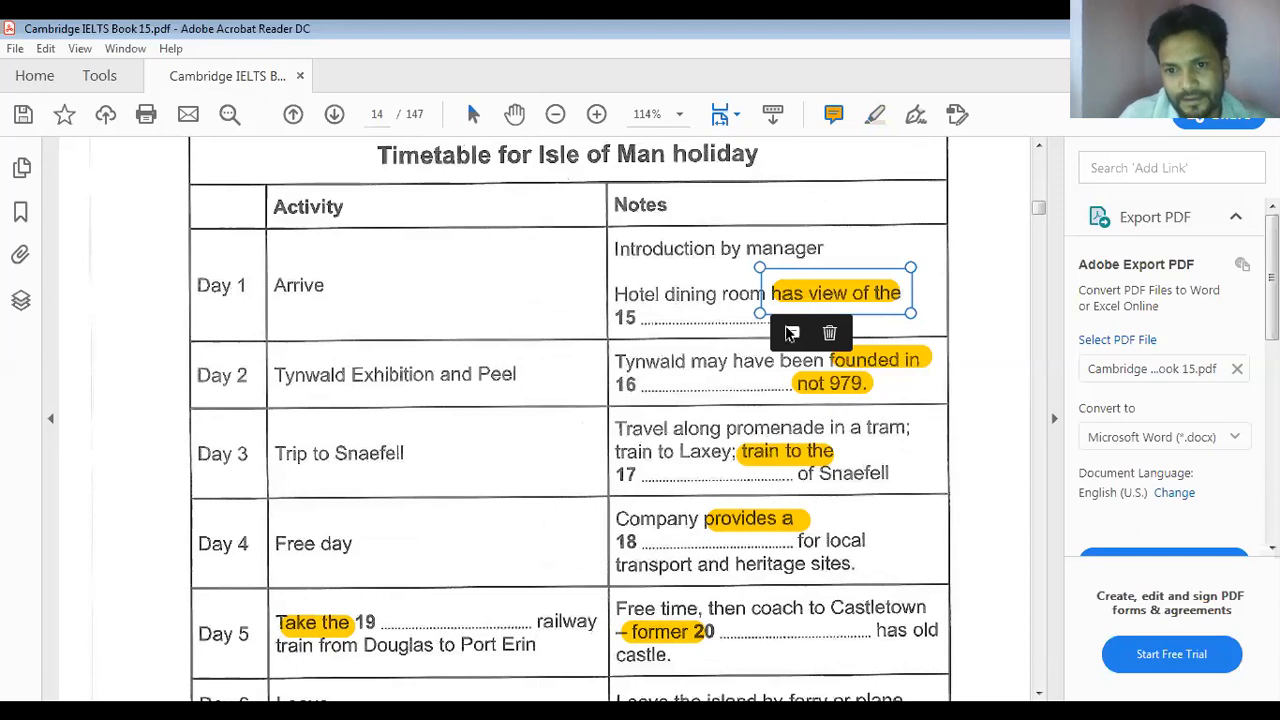
Add sticky-note answers 'river' at blank 15 and '14' at blank 16
click(792, 332)
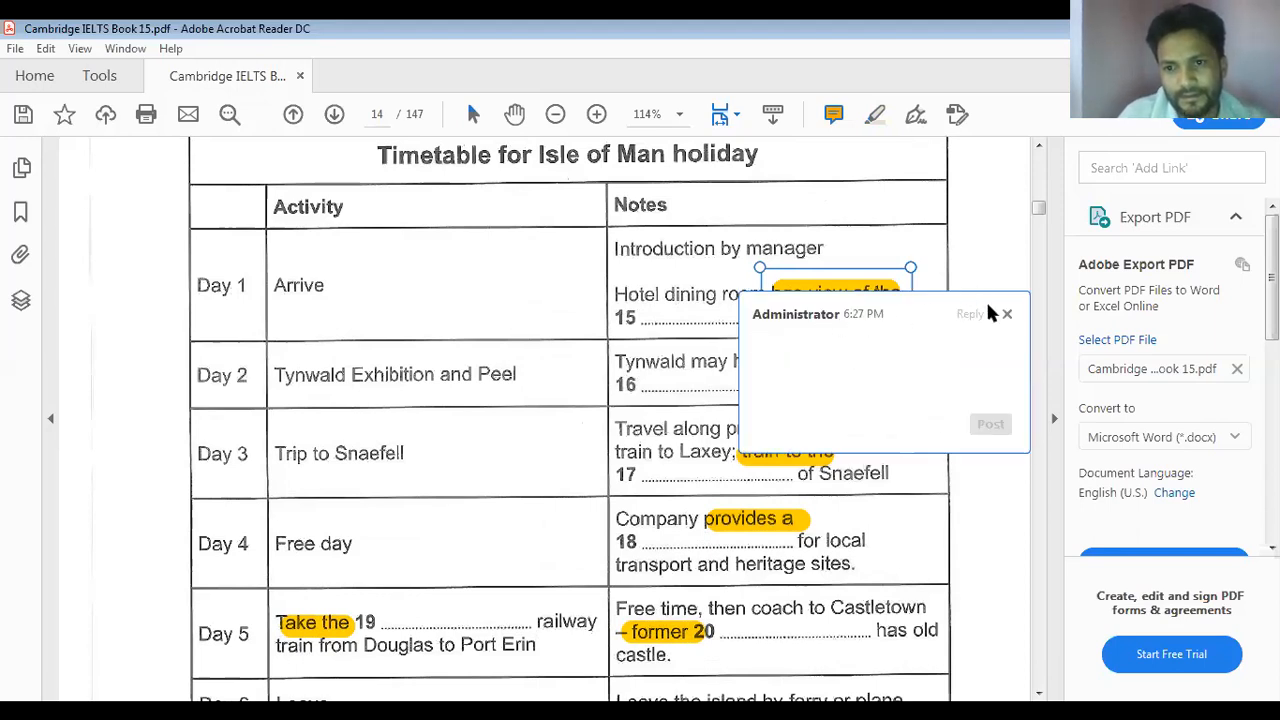
click(1008, 314)
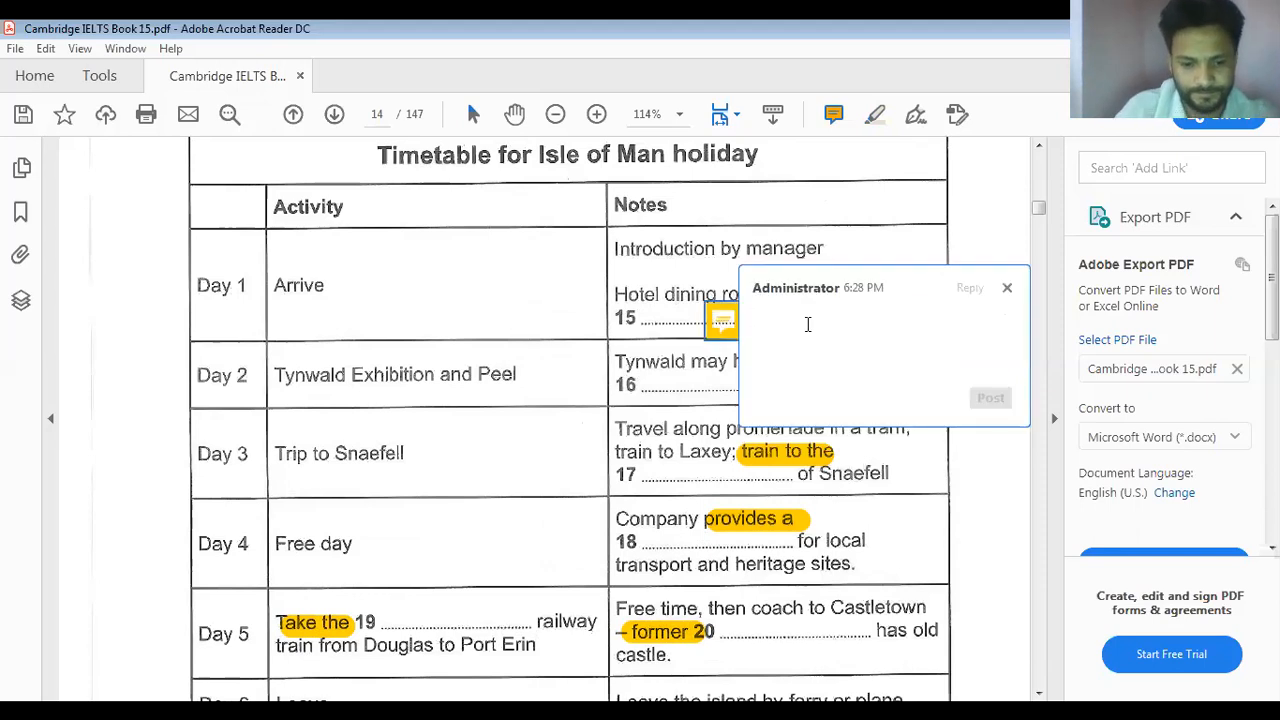
text(river)
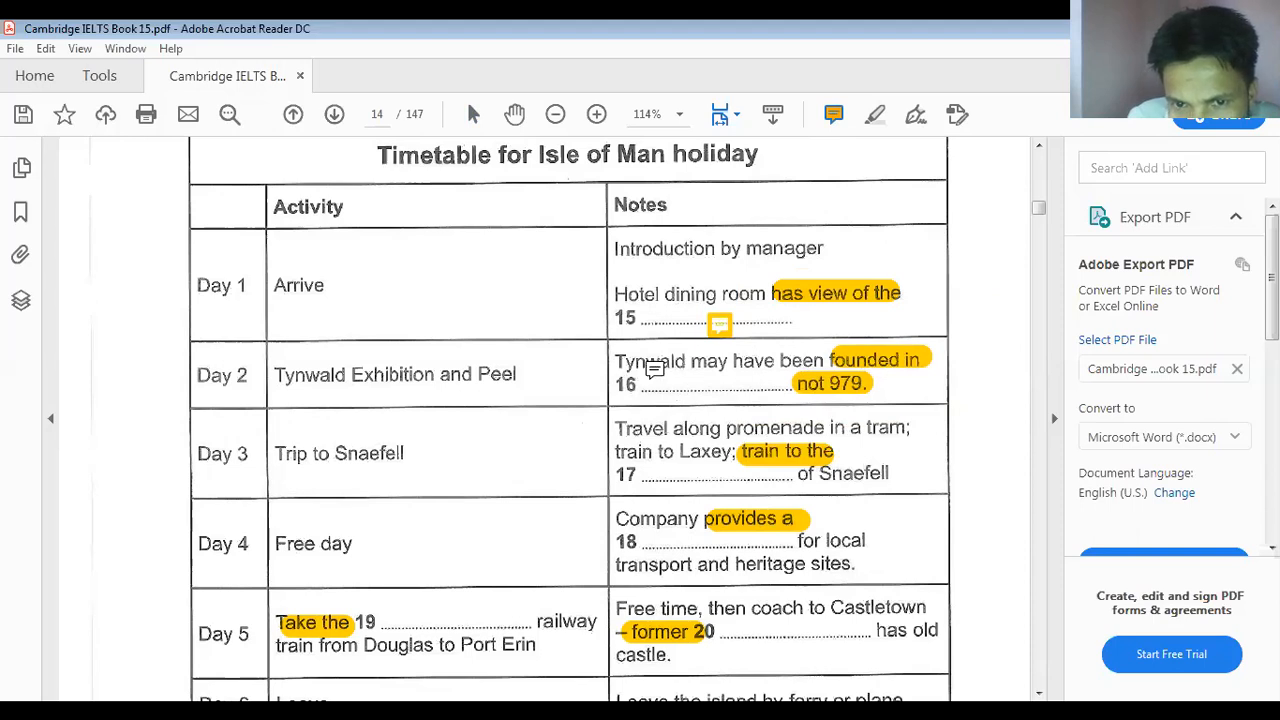
mouse_move(810, 400)
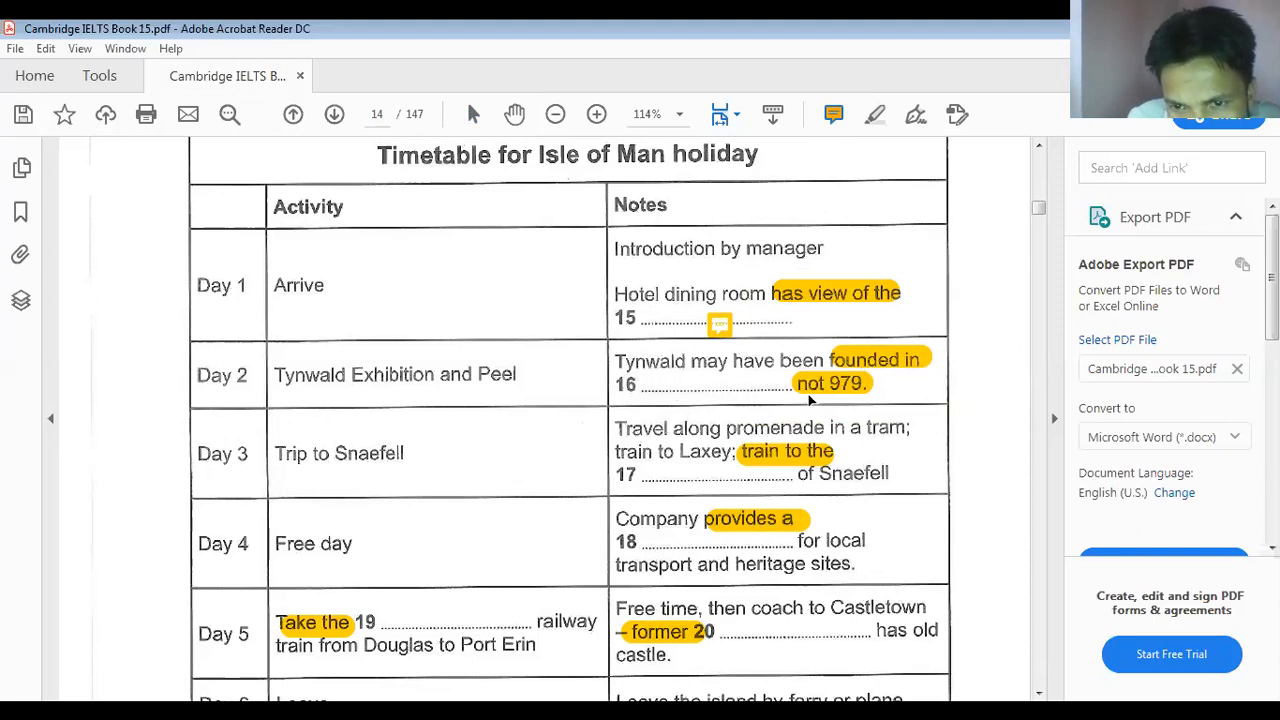
mouse_move(808, 396)
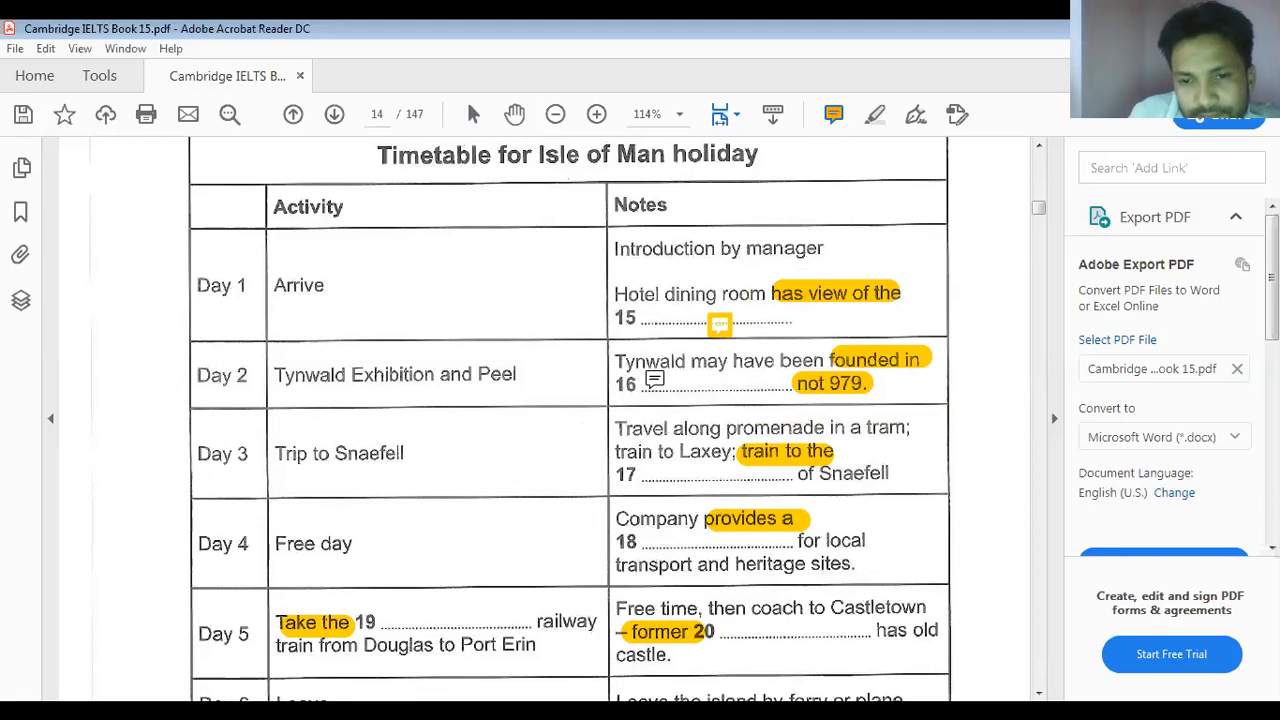
click(654, 380)
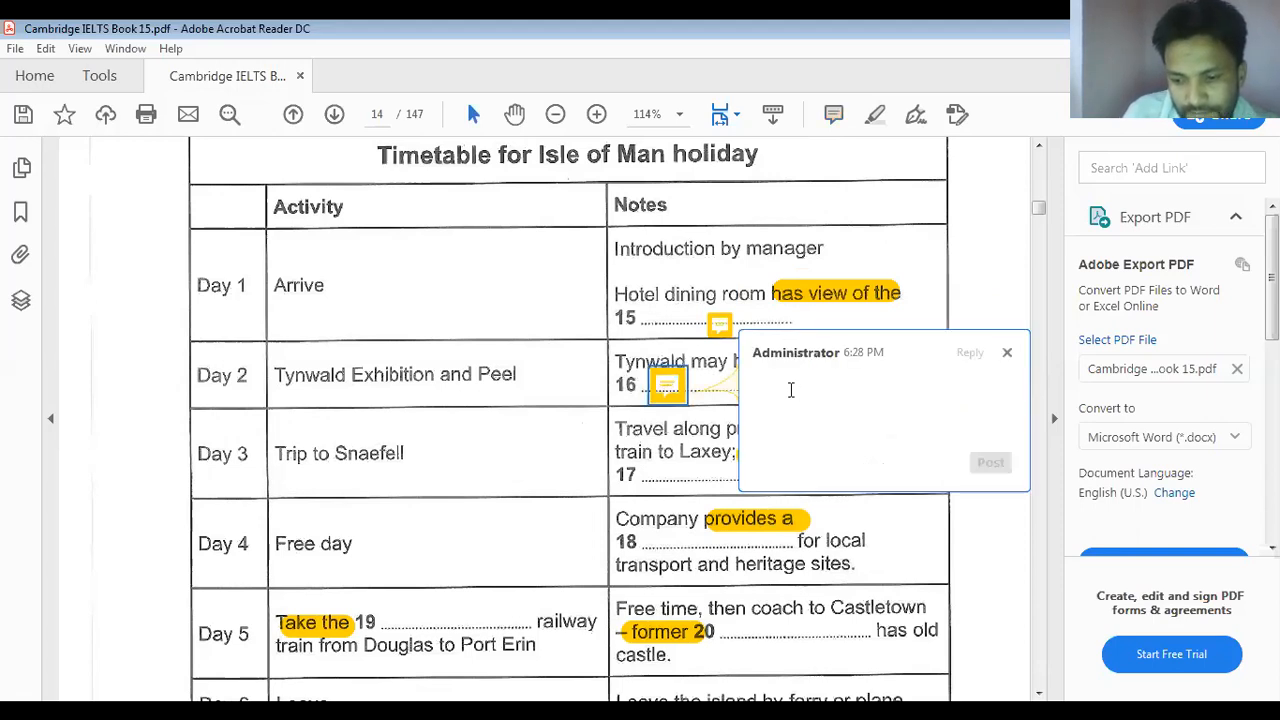
text(14)
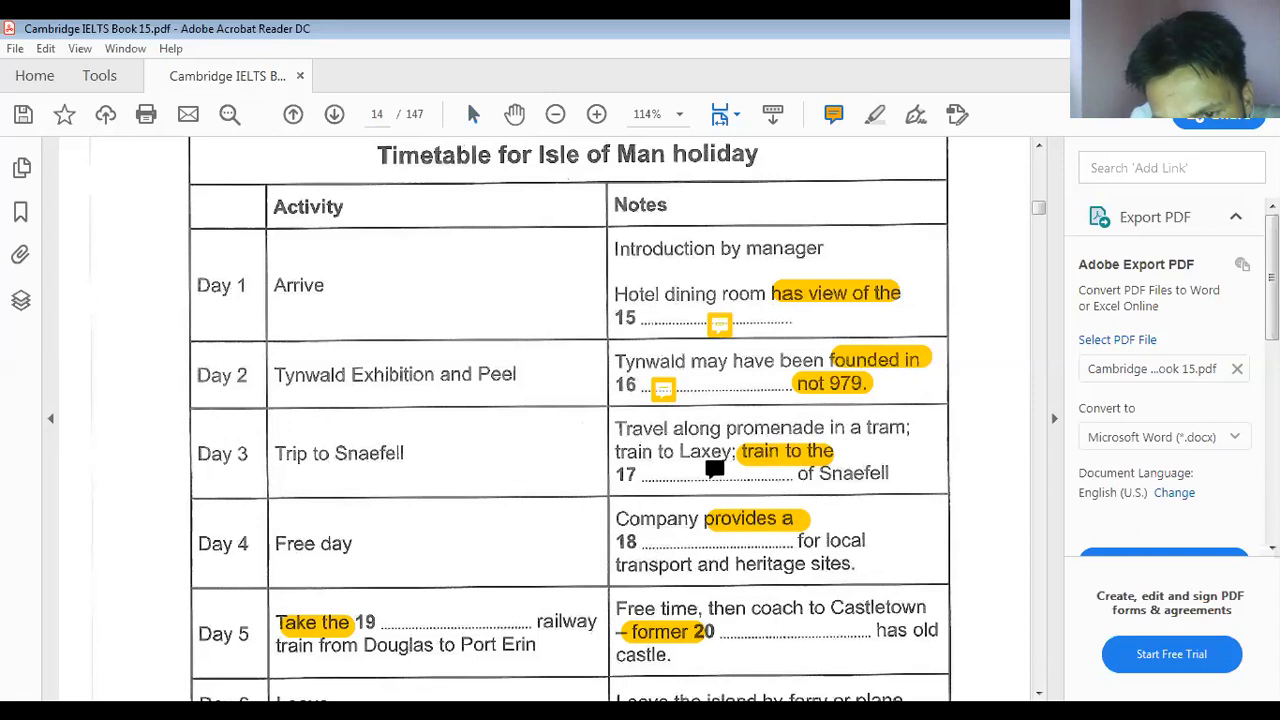
Add sticky-note answers 't' at blank 17 and 'pass' at blank 18
click(714, 470)
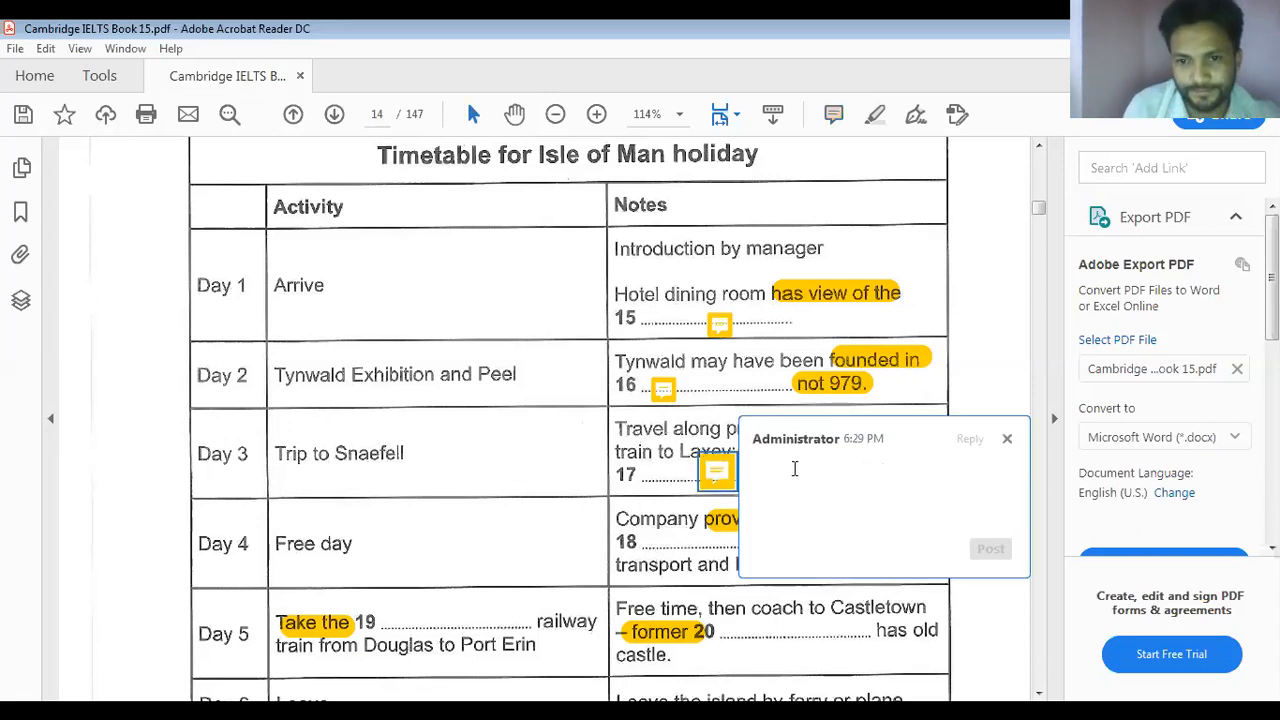
text(t)
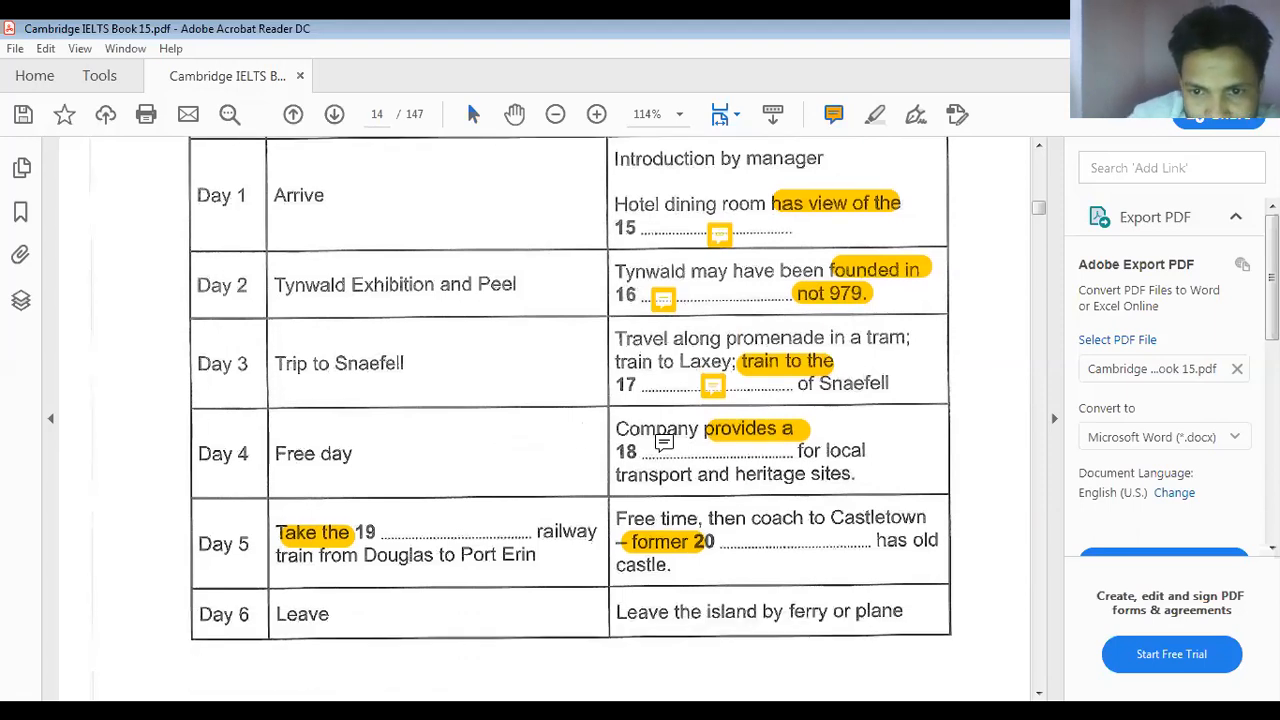
click(664, 442)
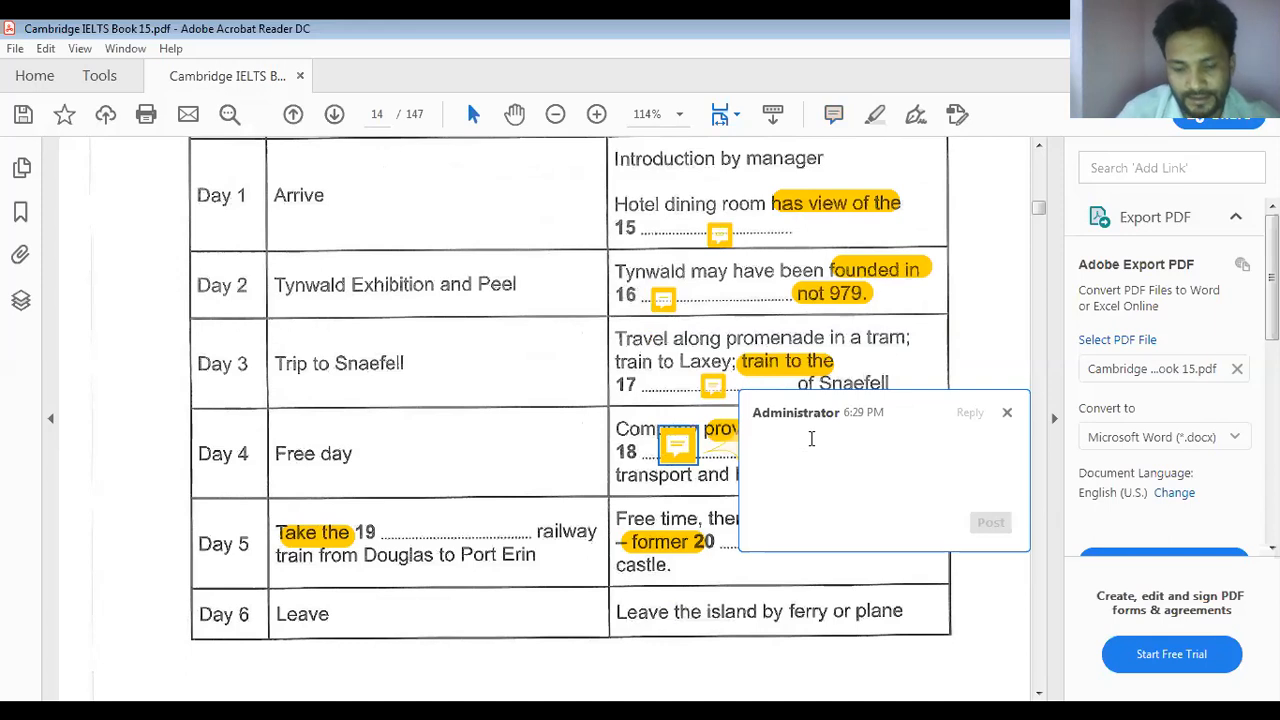
text(pass)
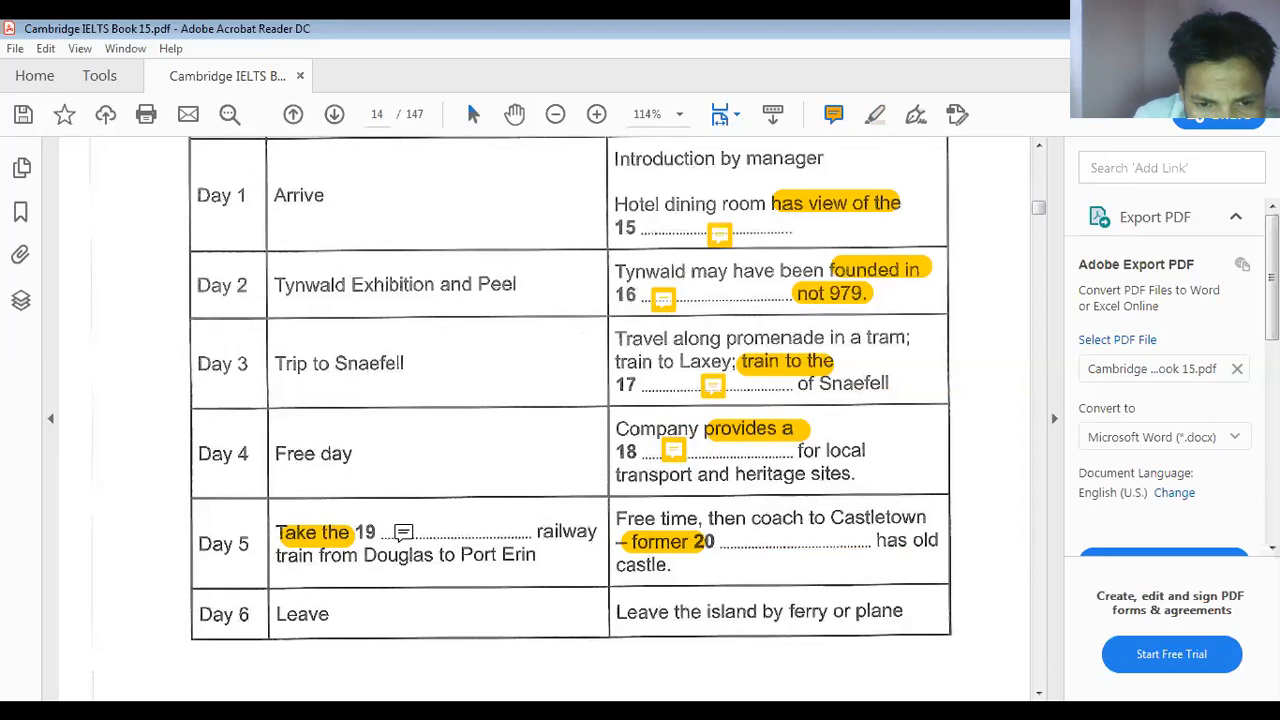
Add sticky-note answers 'Steam' at blank 19 and 'Capital' at blank 20
click(404, 532)
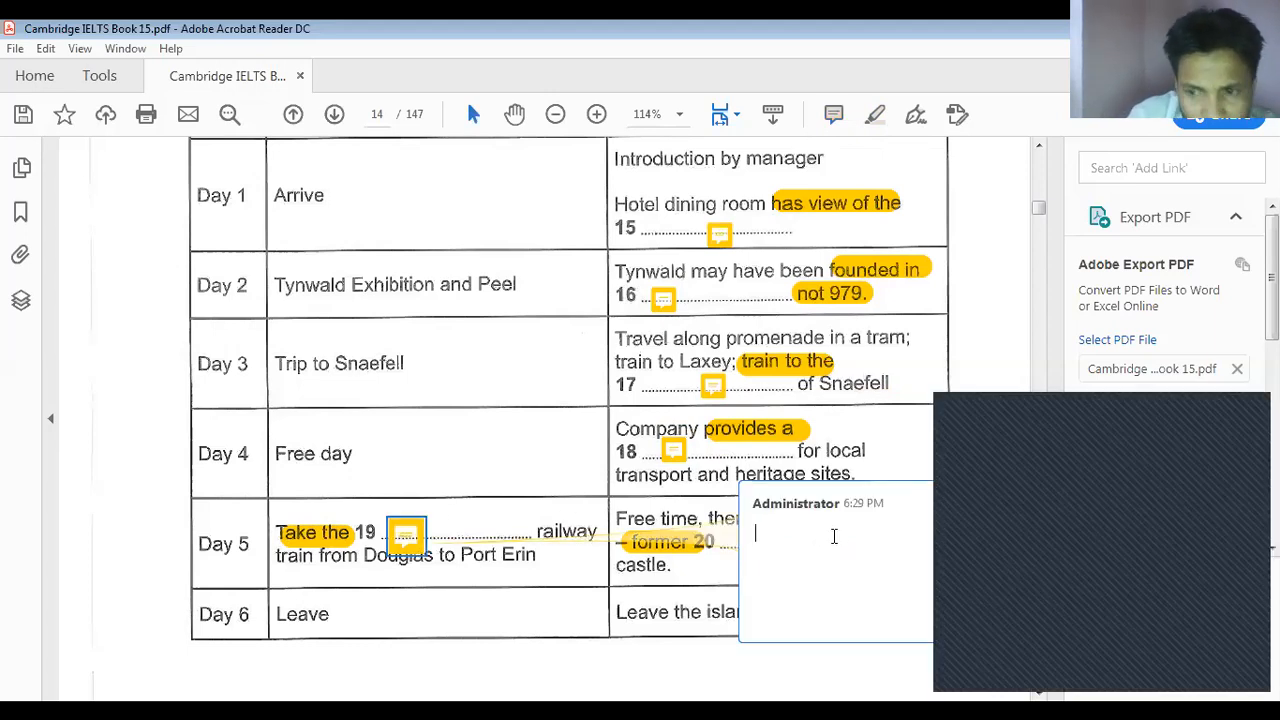
text(Stram)
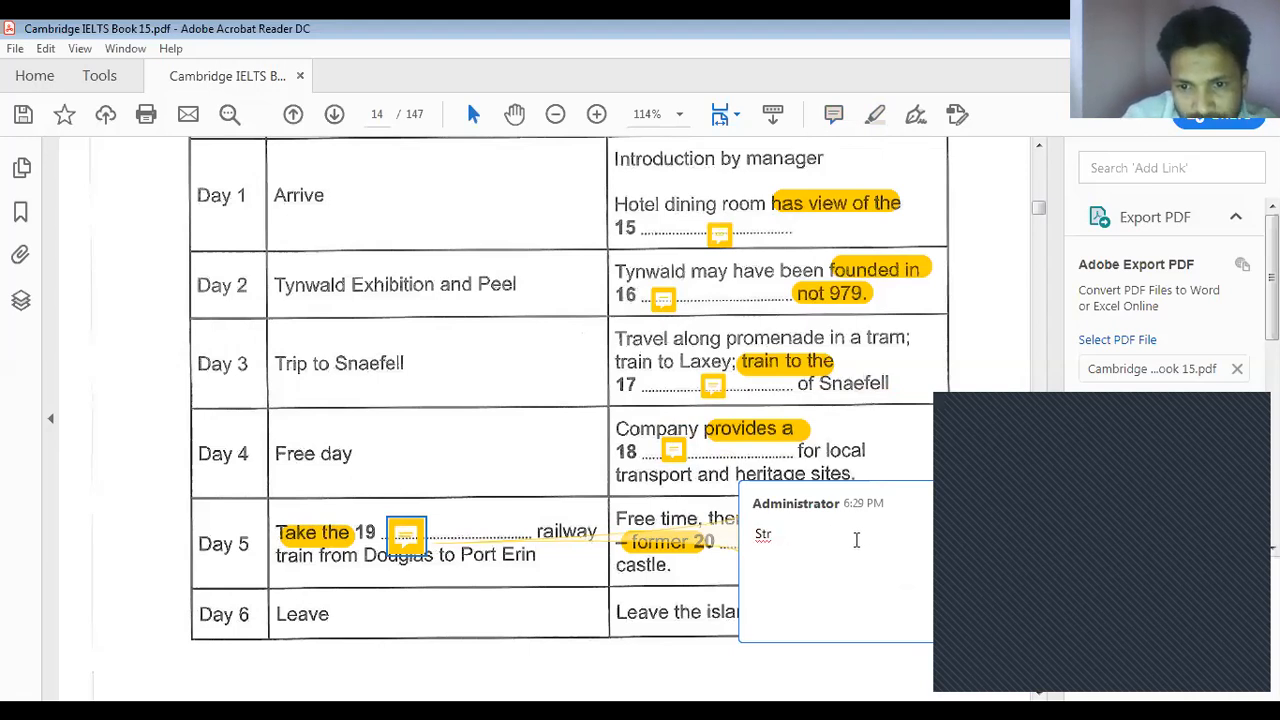
text(Steam)
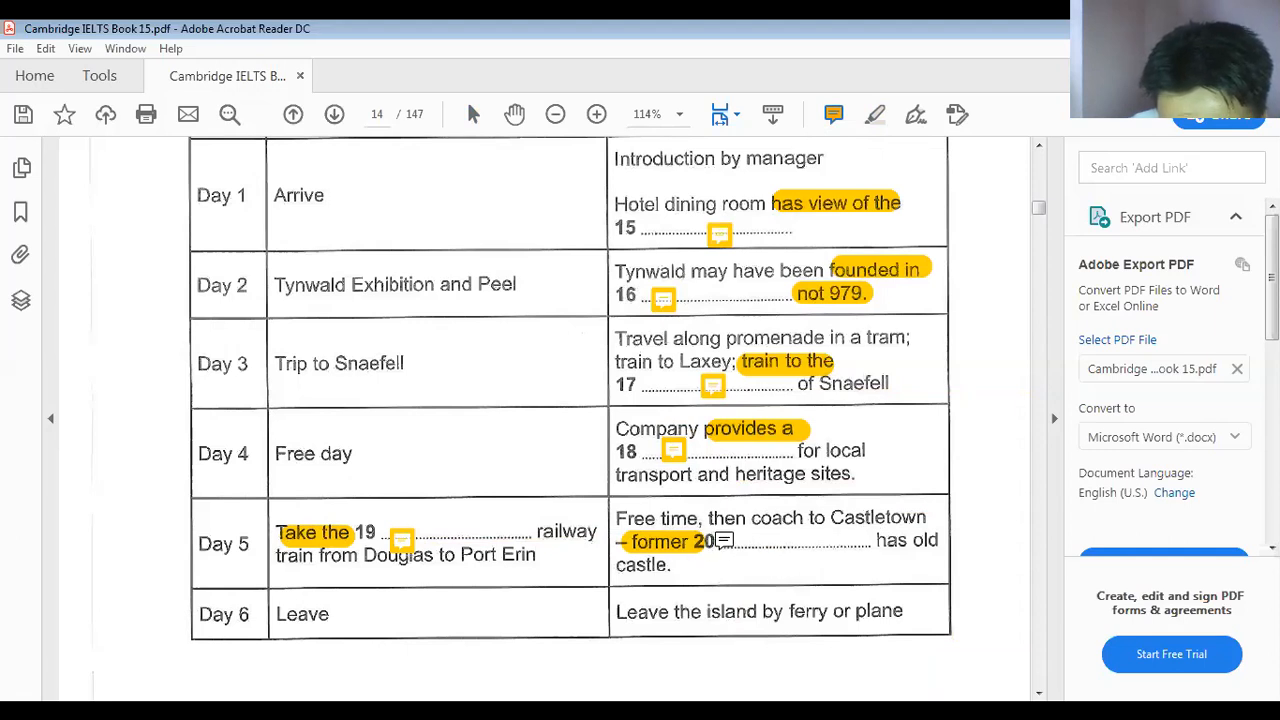
click(724, 540)
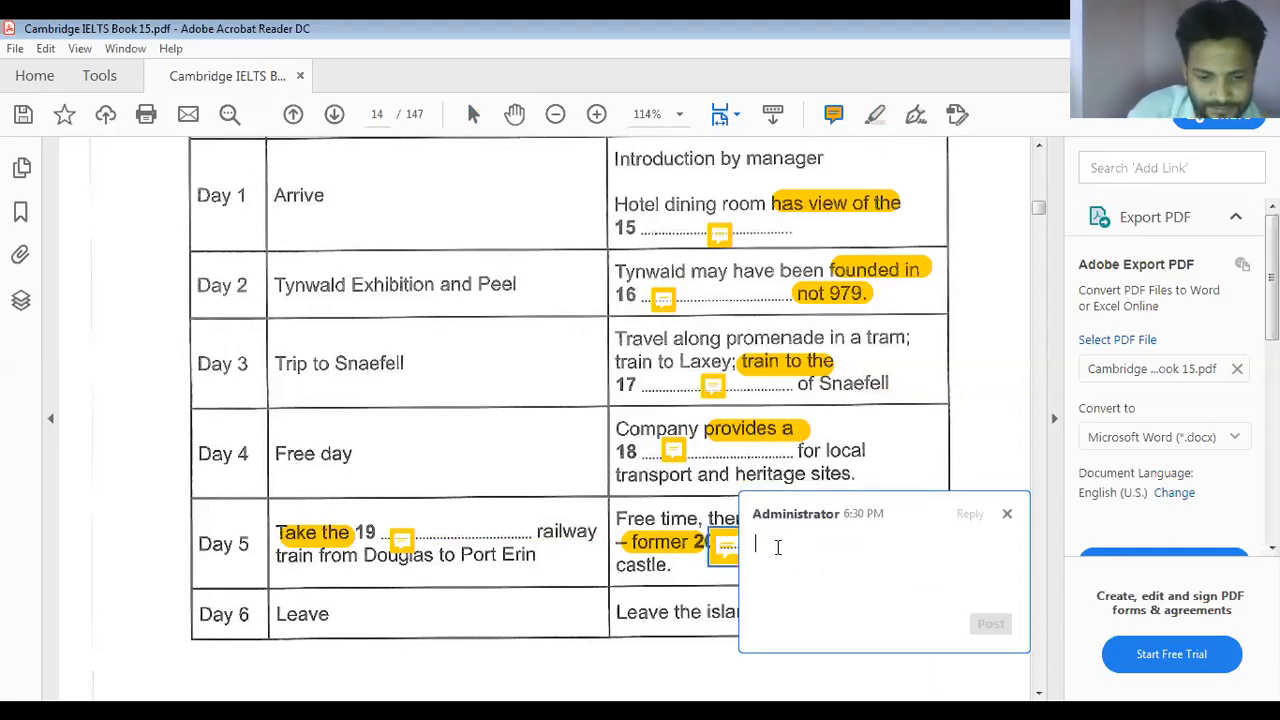
text(Capital)
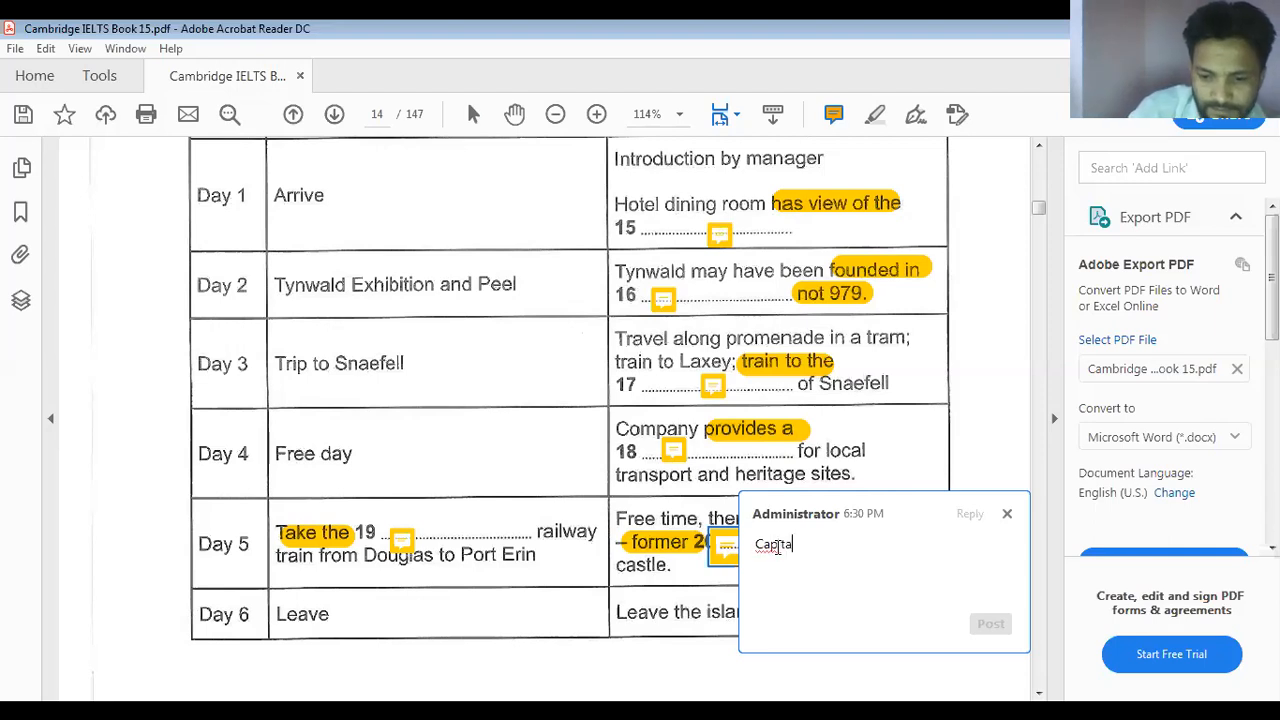
click(990, 624)
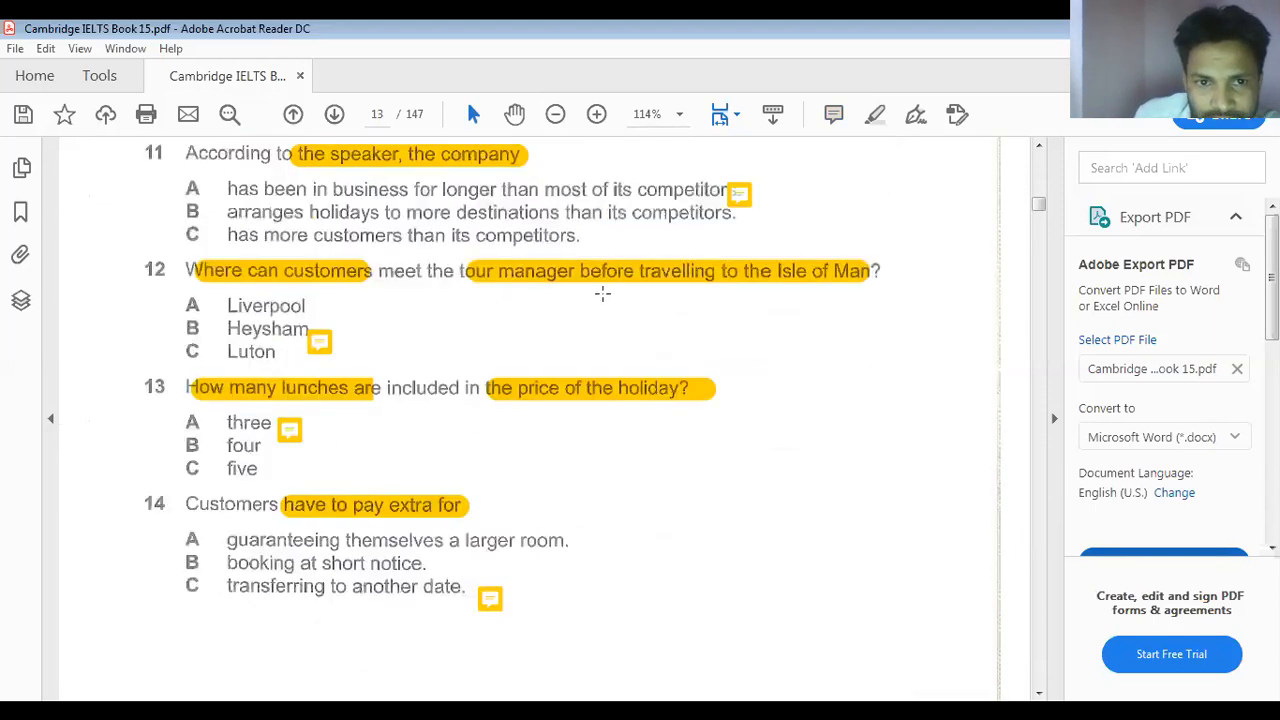
Move to the Part 3 Questions 21–26 page and set magnification to 100%
scroll(down, 3)
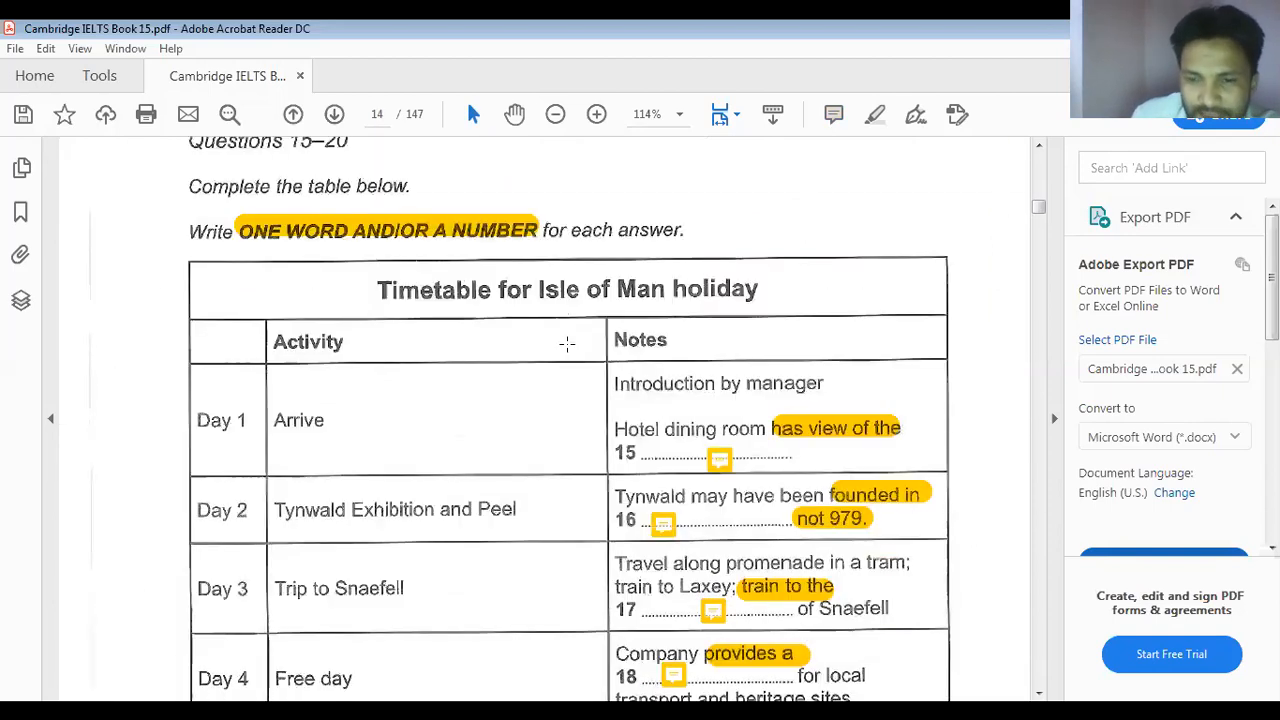
scroll(down, 3)
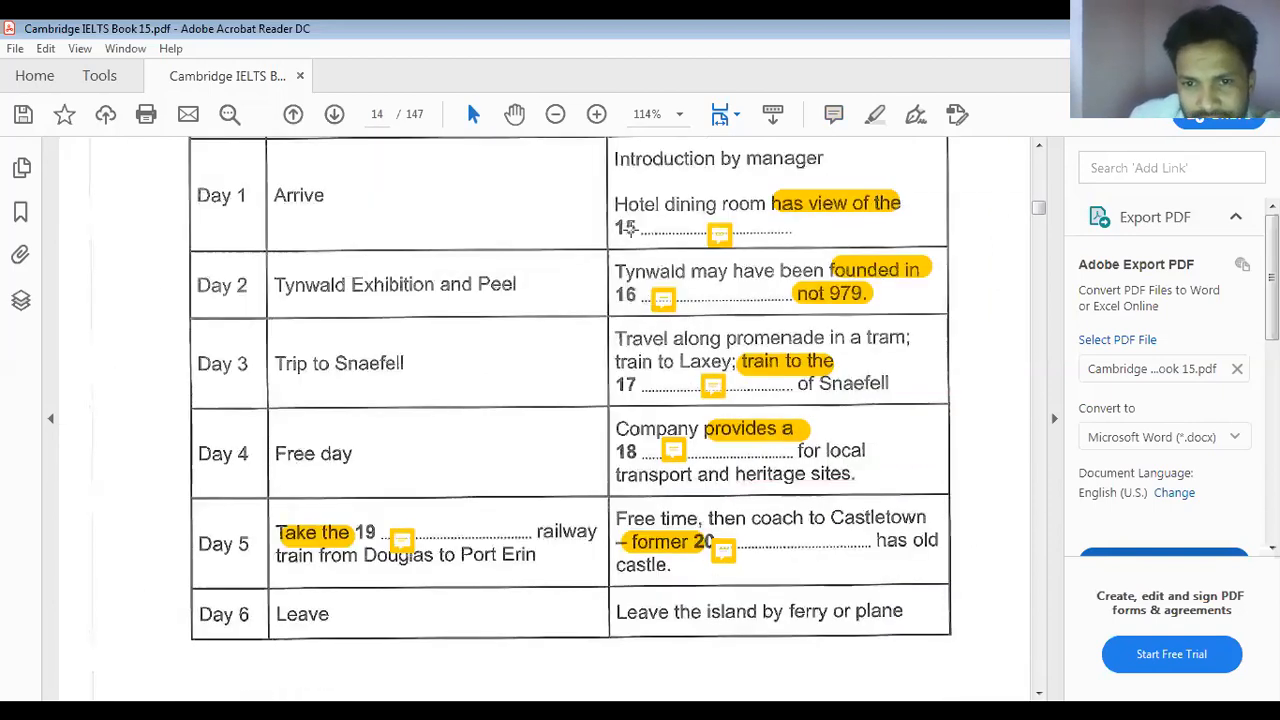
click(334, 114)
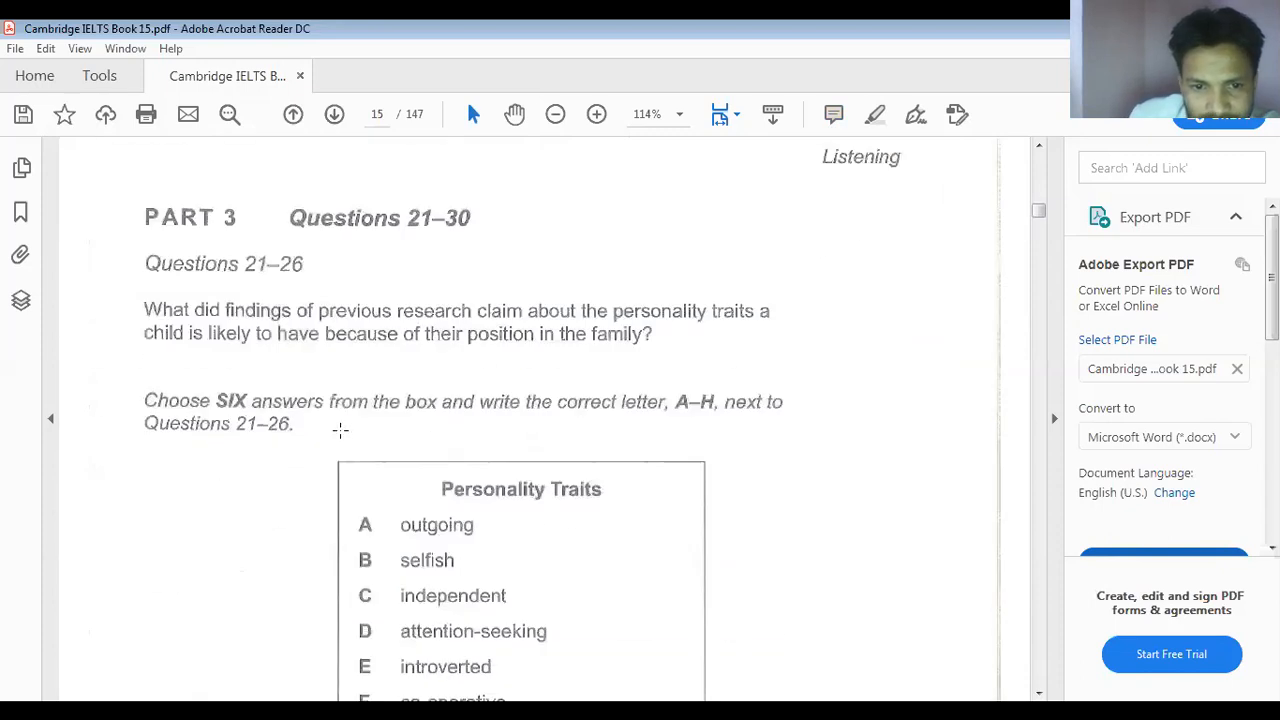
scroll(down, 3)
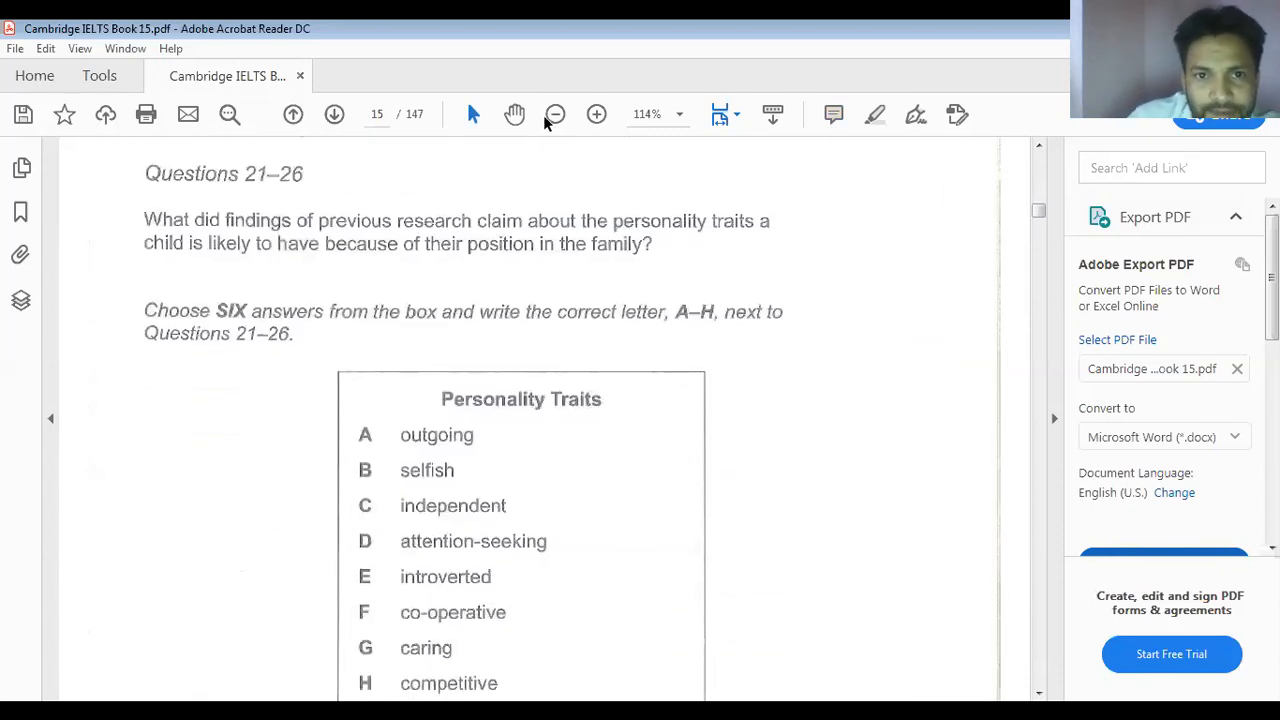
mouse_move(688, 120)
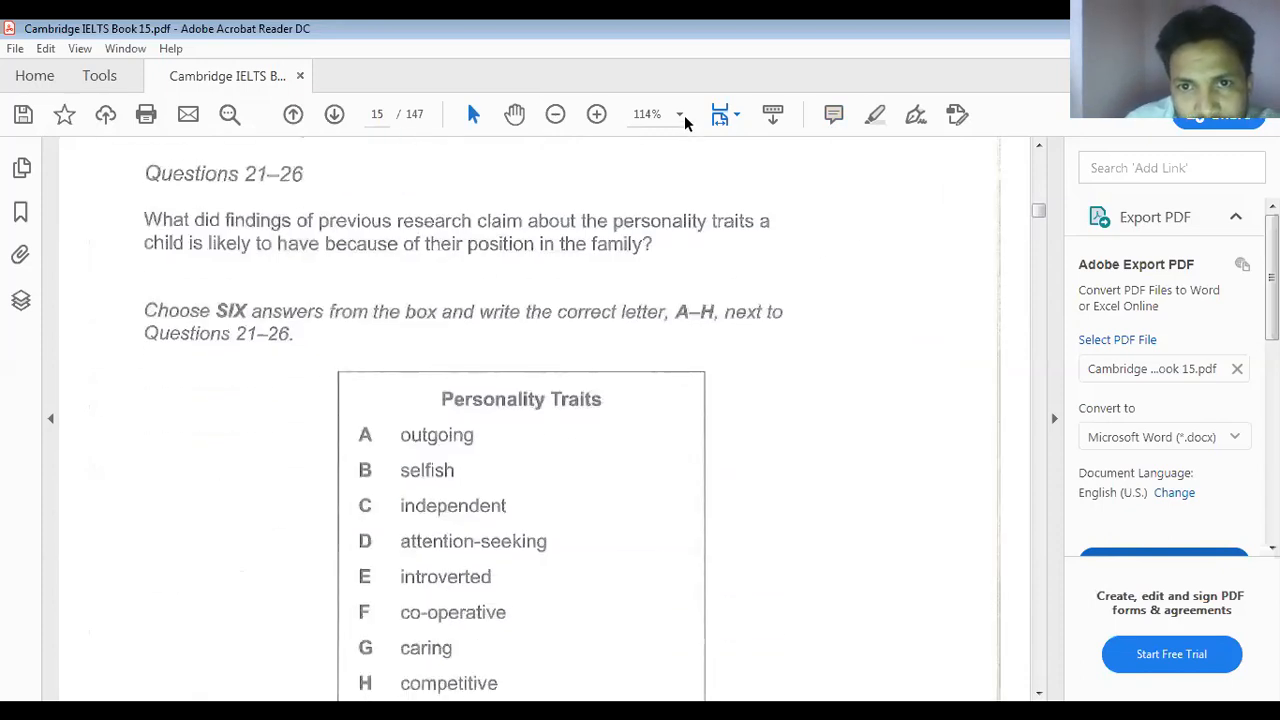
click(680, 114)
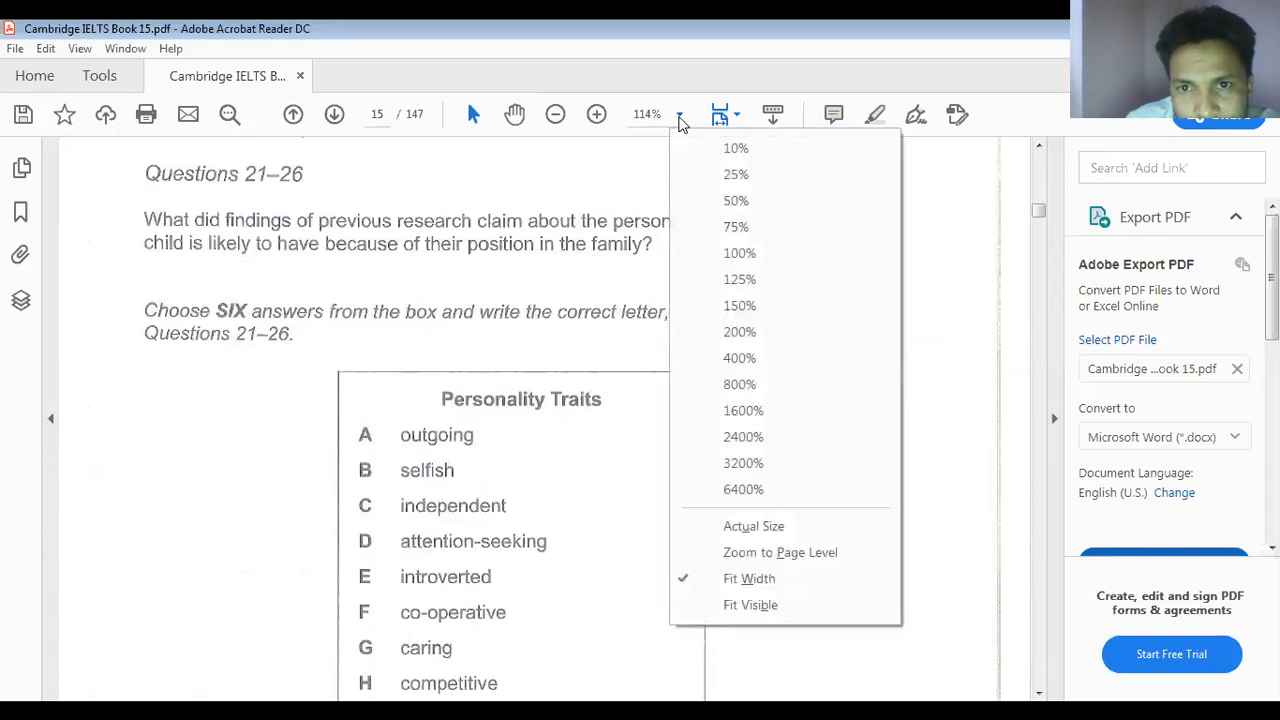
mouse_move(740, 252)
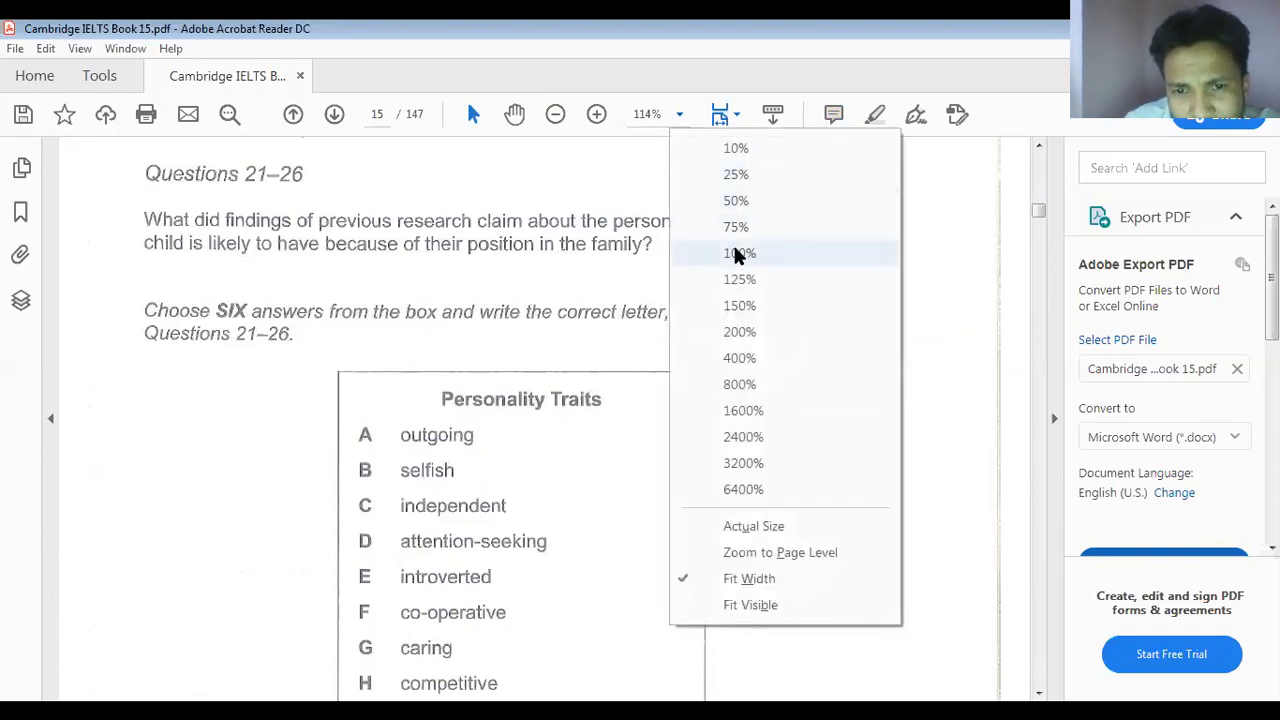
click(738, 252)
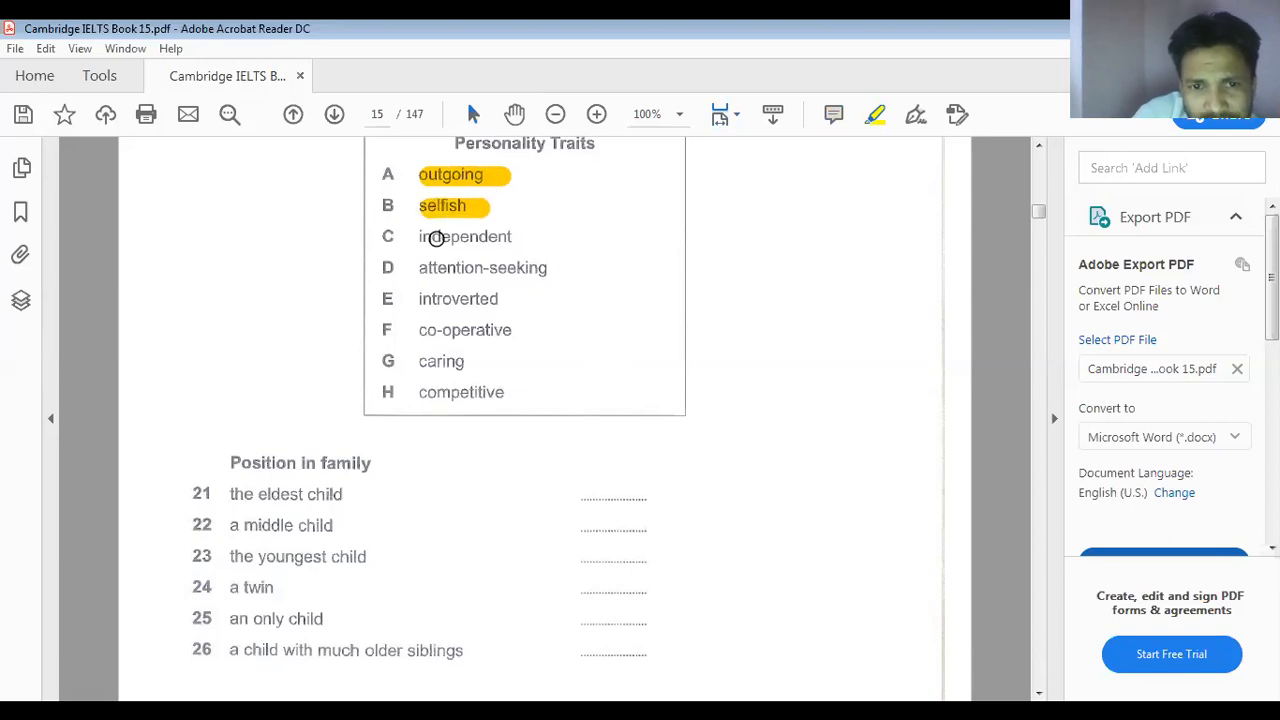
Highlight the personality traits including co-operative, caring and competitive
drag(420, 236, 510, 236)
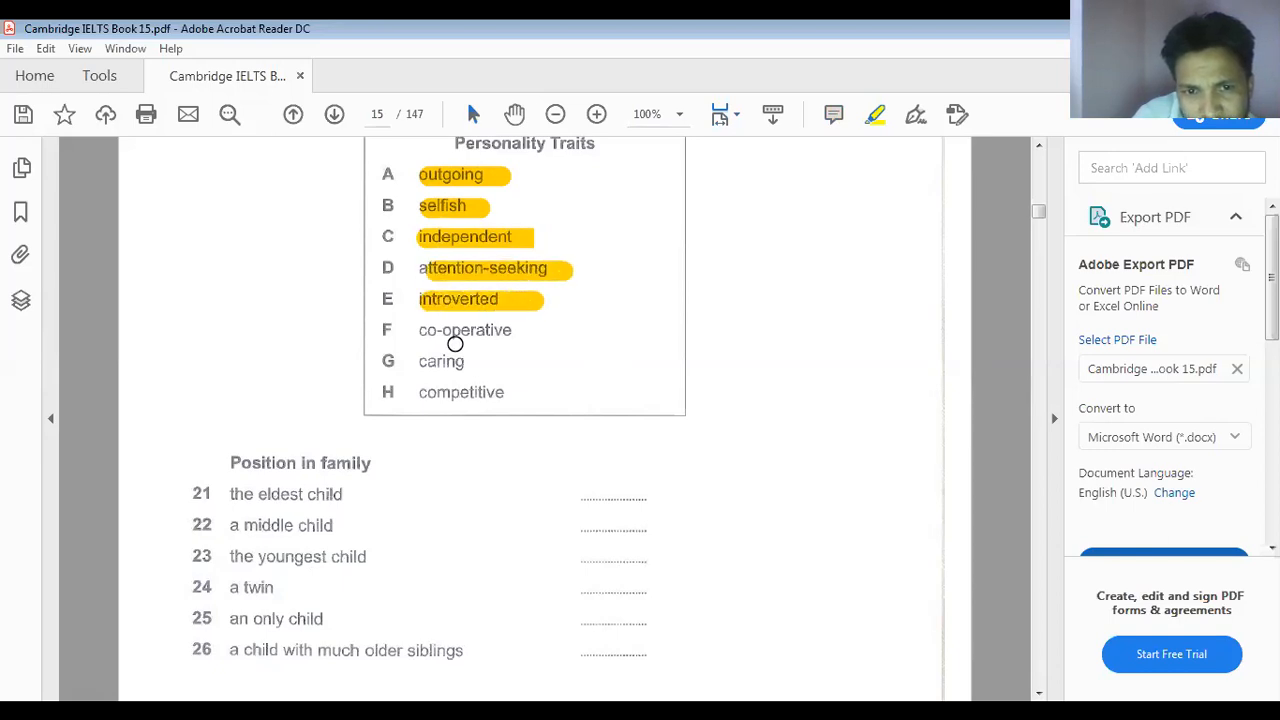
drag(420, 330, 512, 330)
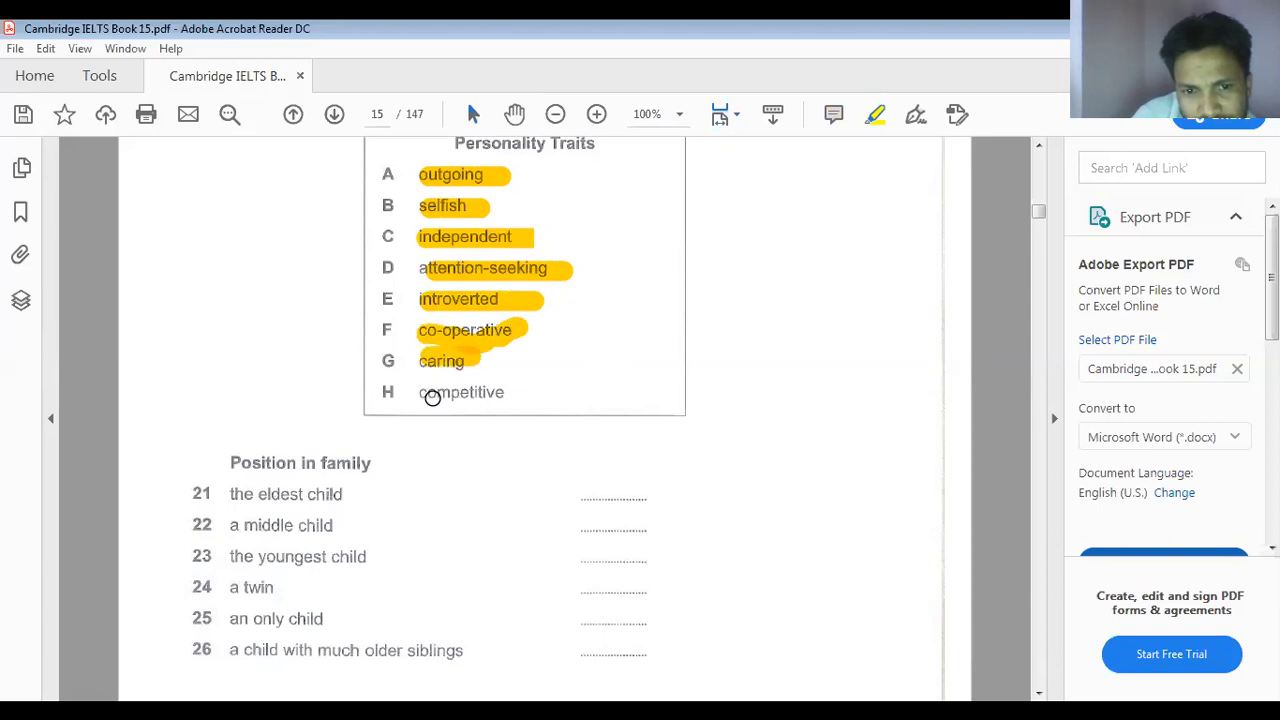
double_click(460, 390)
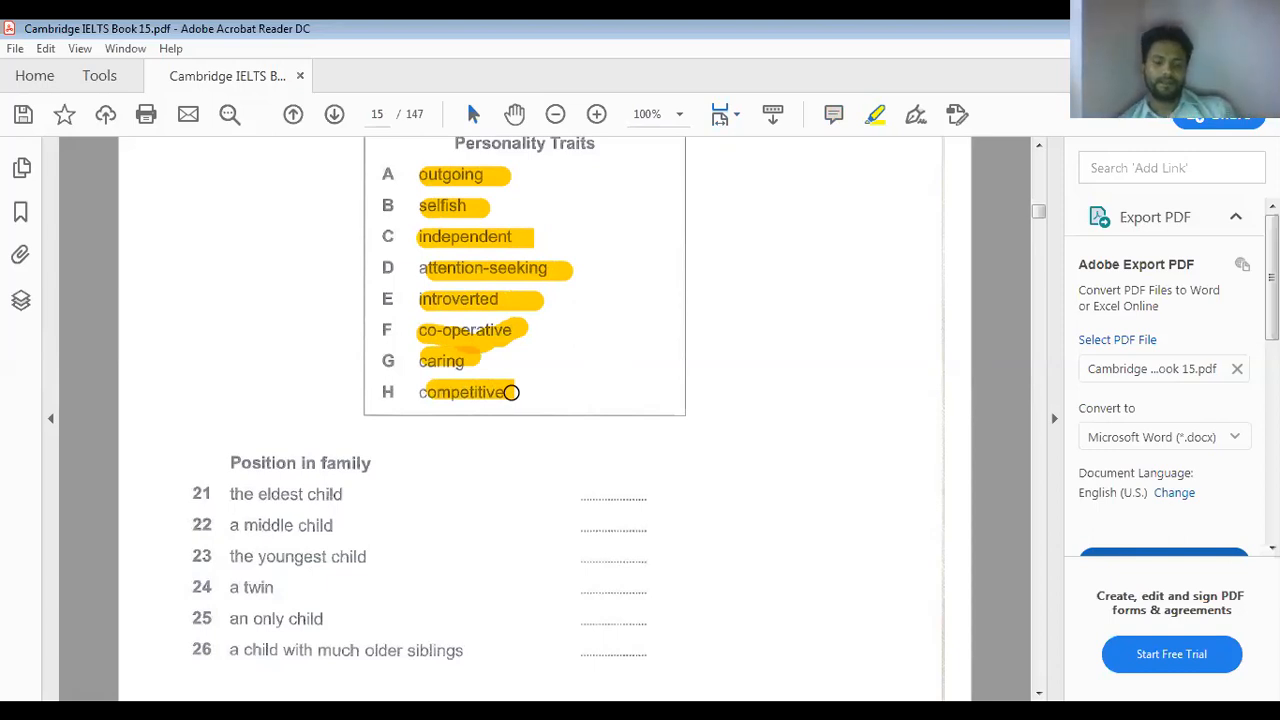
mouse_move(380, 174)
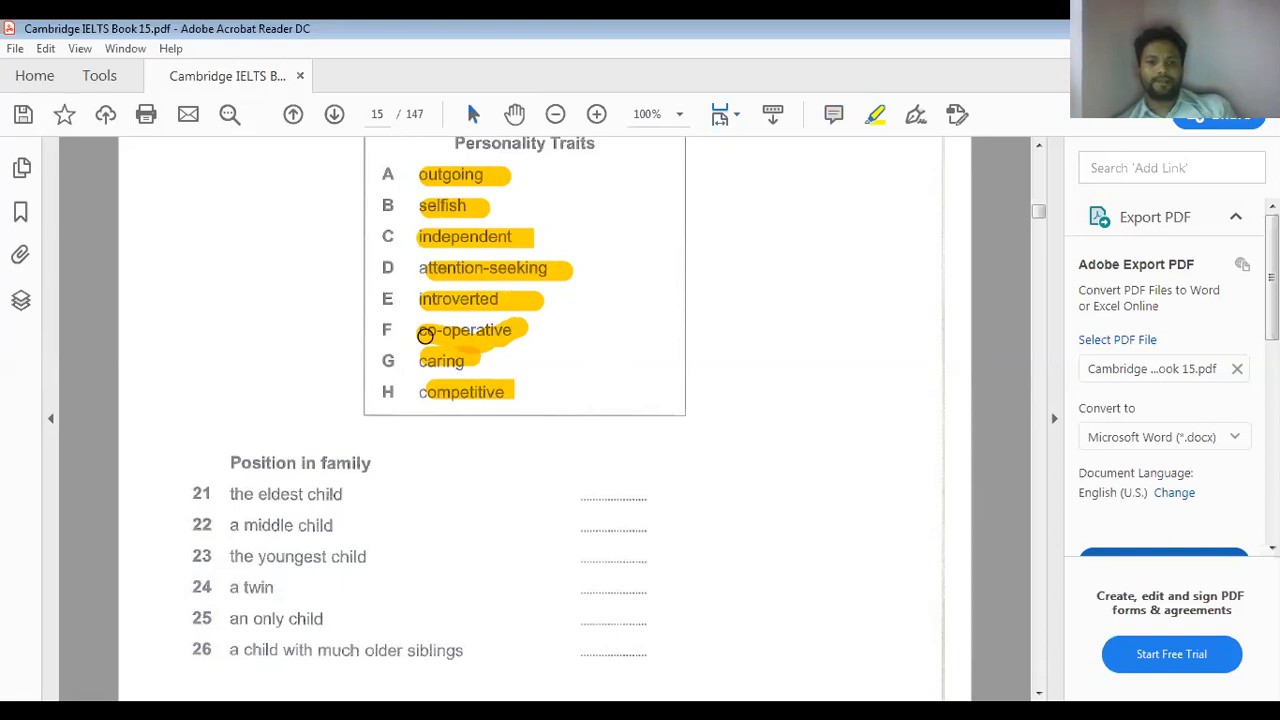
mouse_move(216, 536)
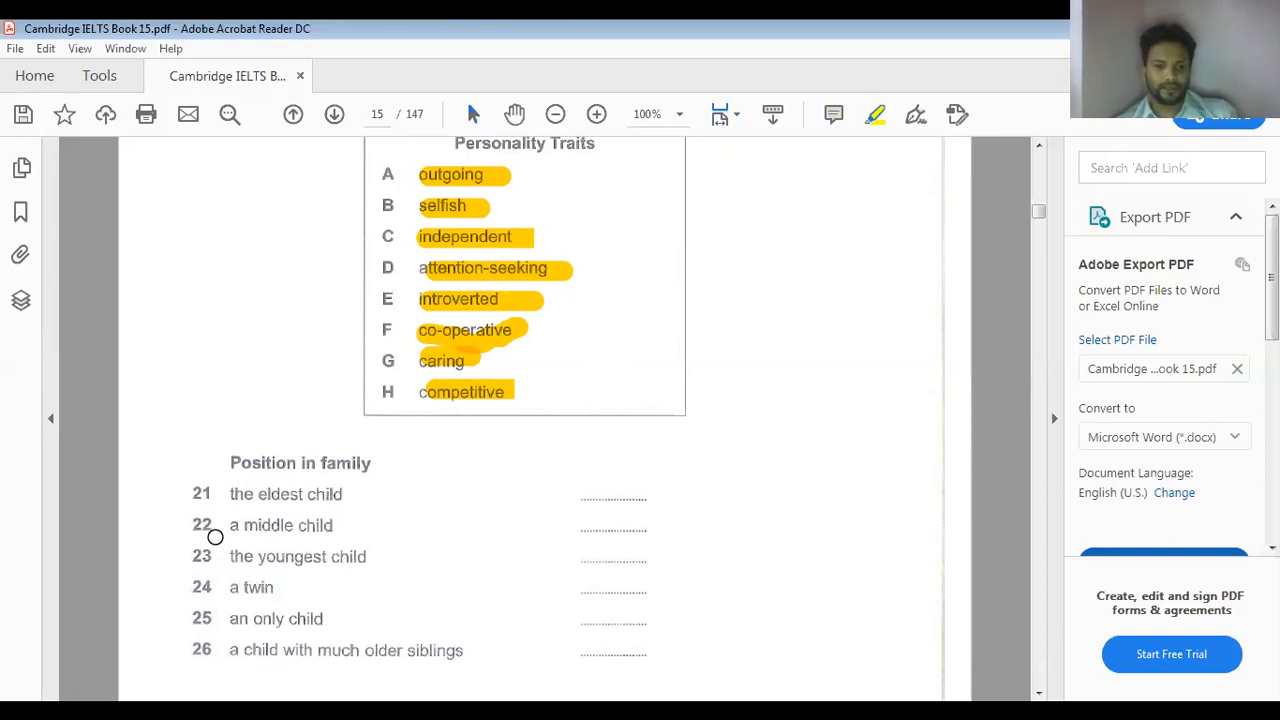
mouse_move(472, 546)
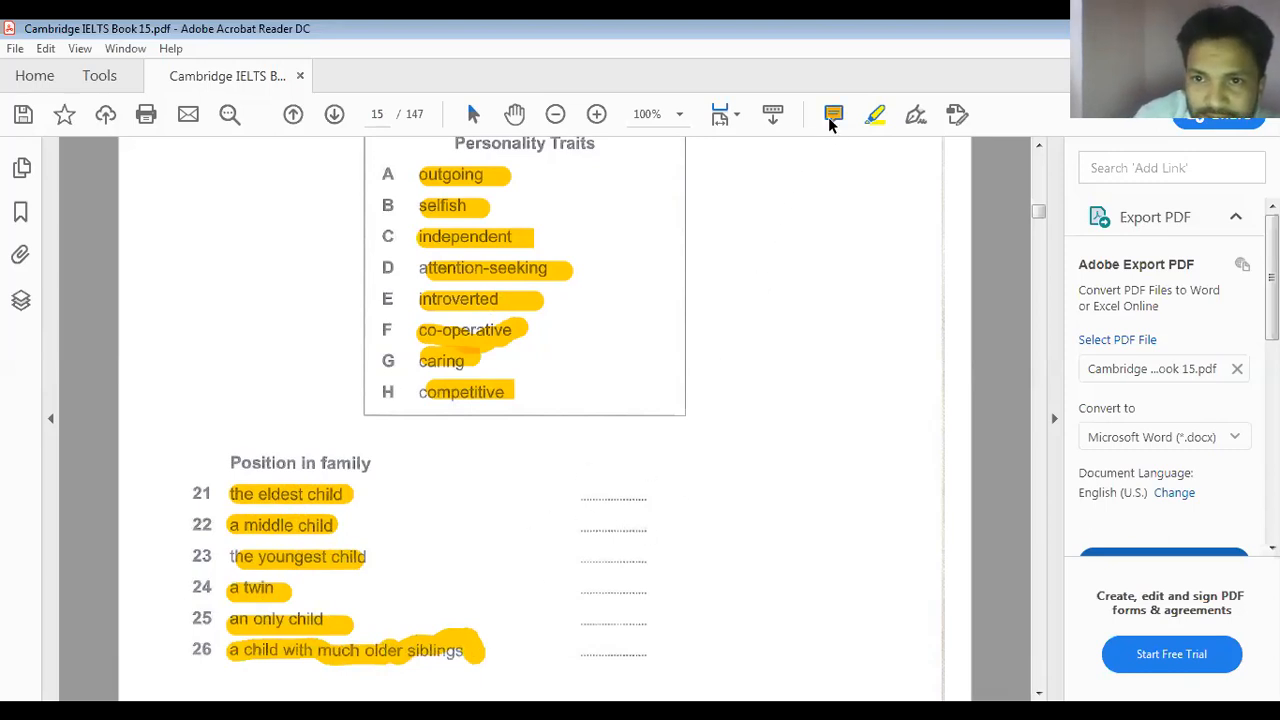
click(832, 114)
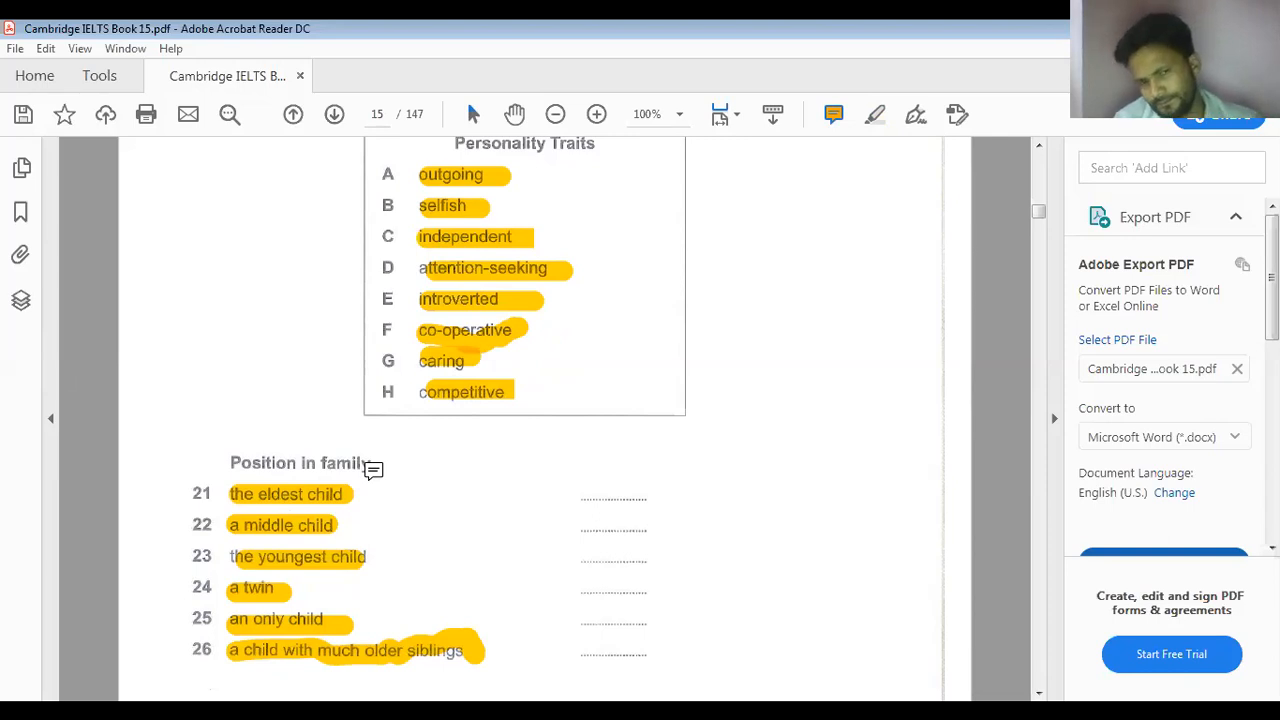
mouse_move(504, 500)
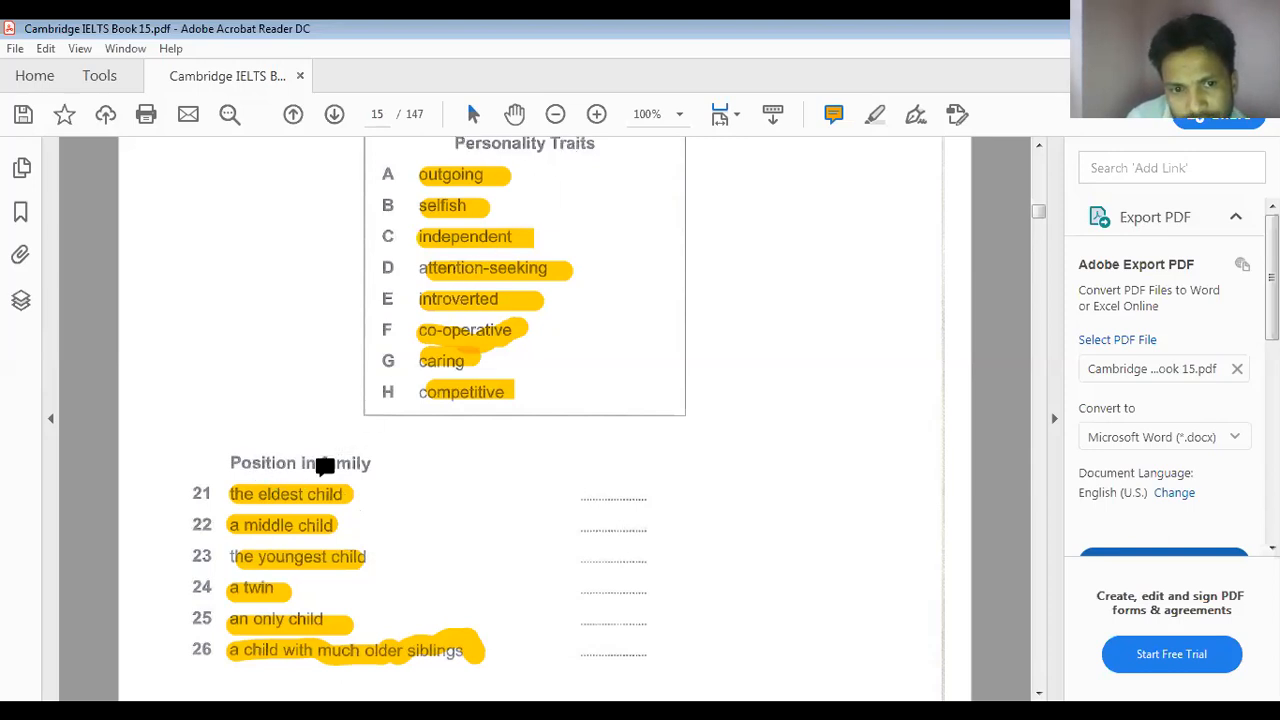
mouse_move(290, 510)
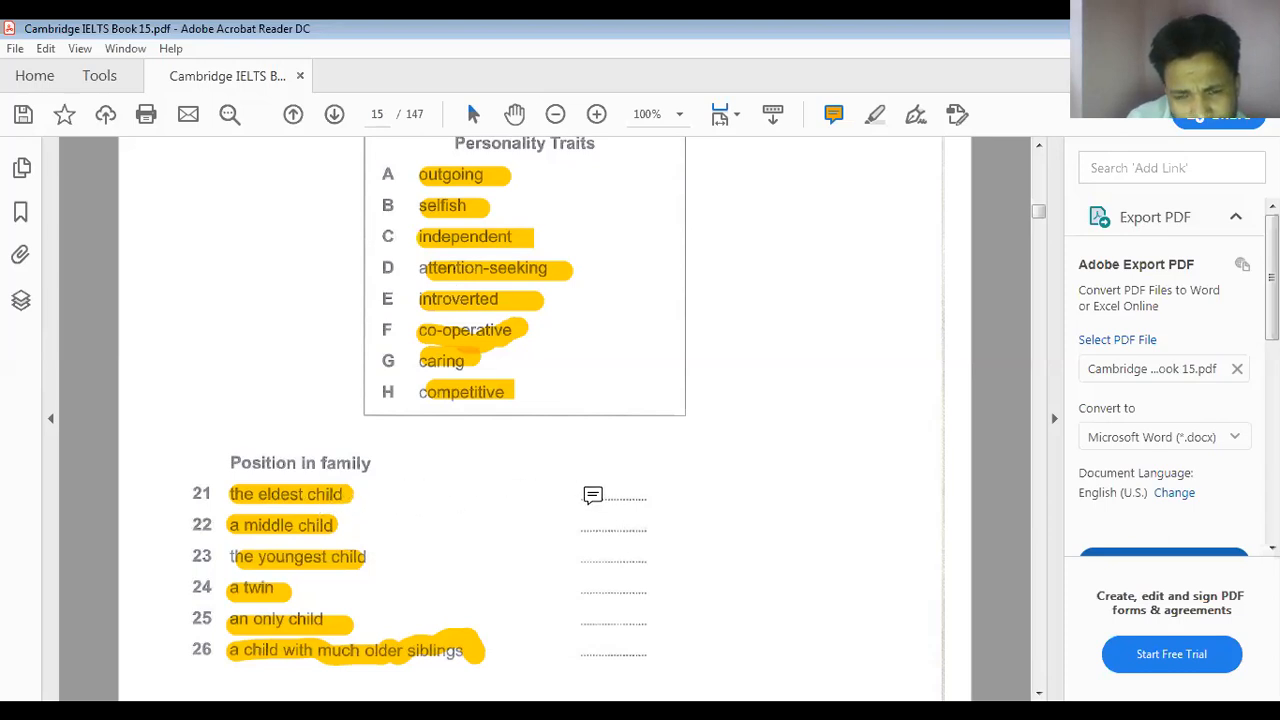
Add sticky-note answers 'G' at question 21's blank and 'F' at question 22's blank
click(592, 496)
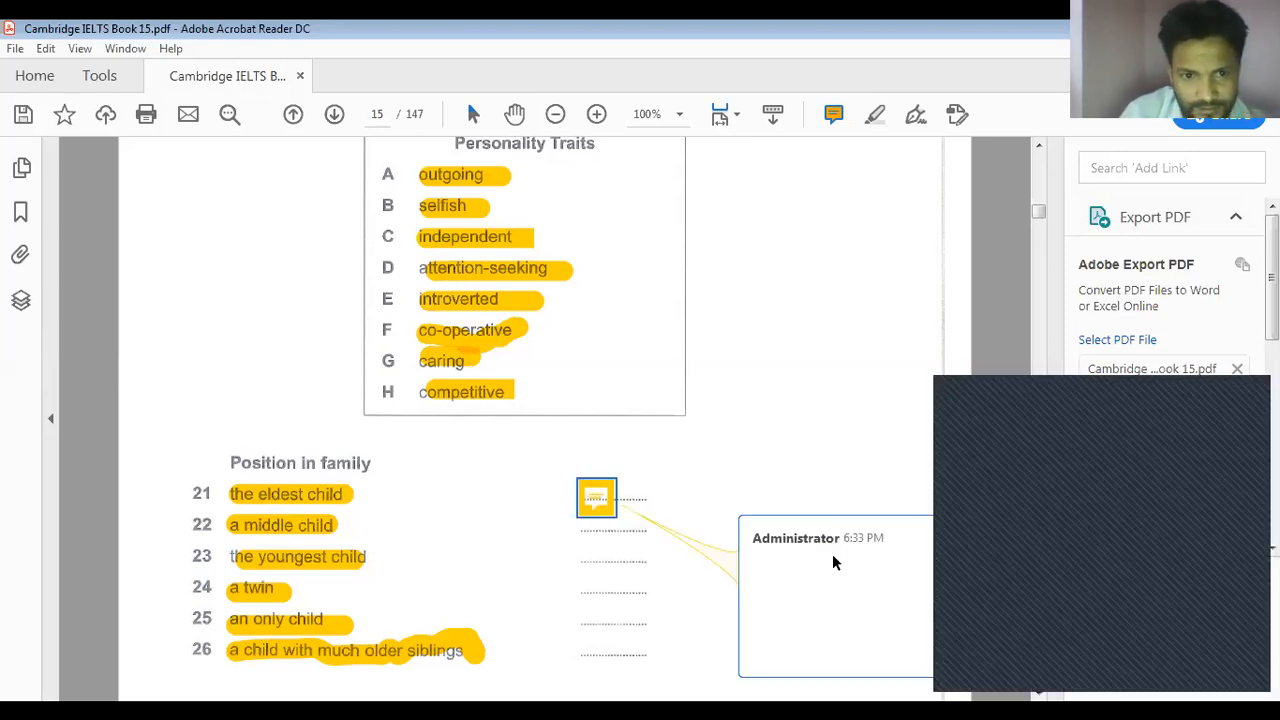
text(G)
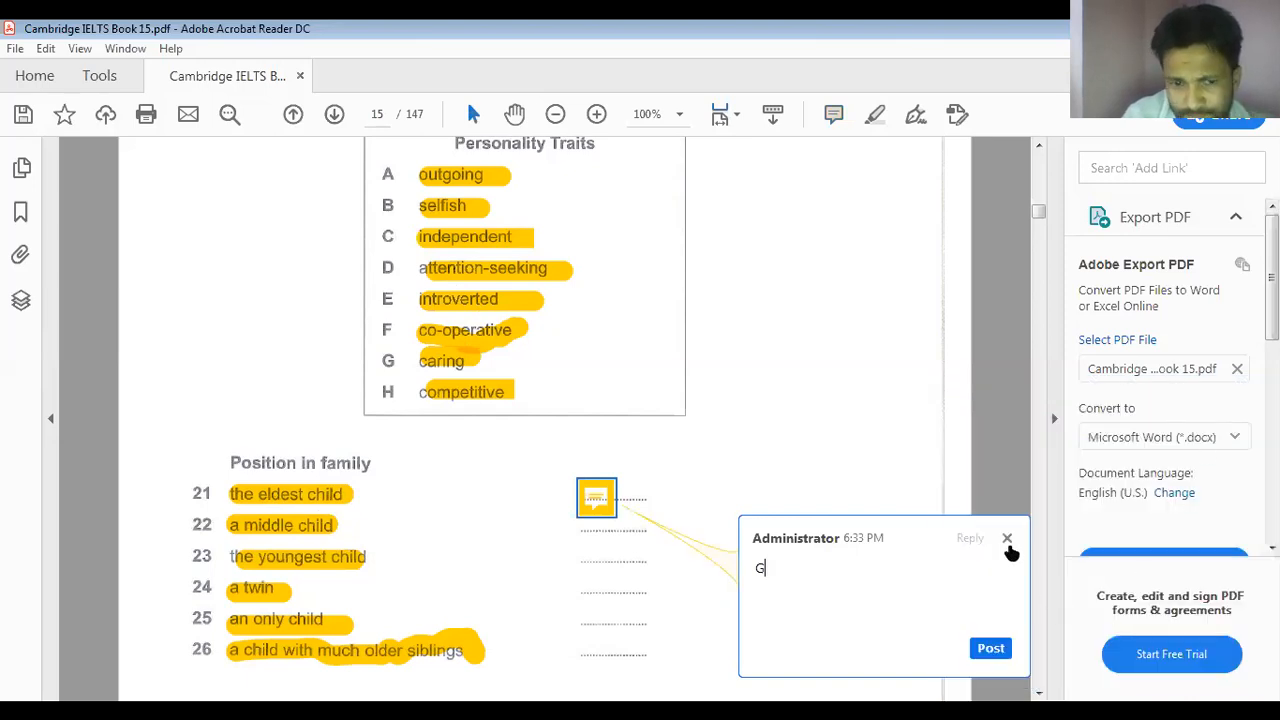
click(1008, 538)
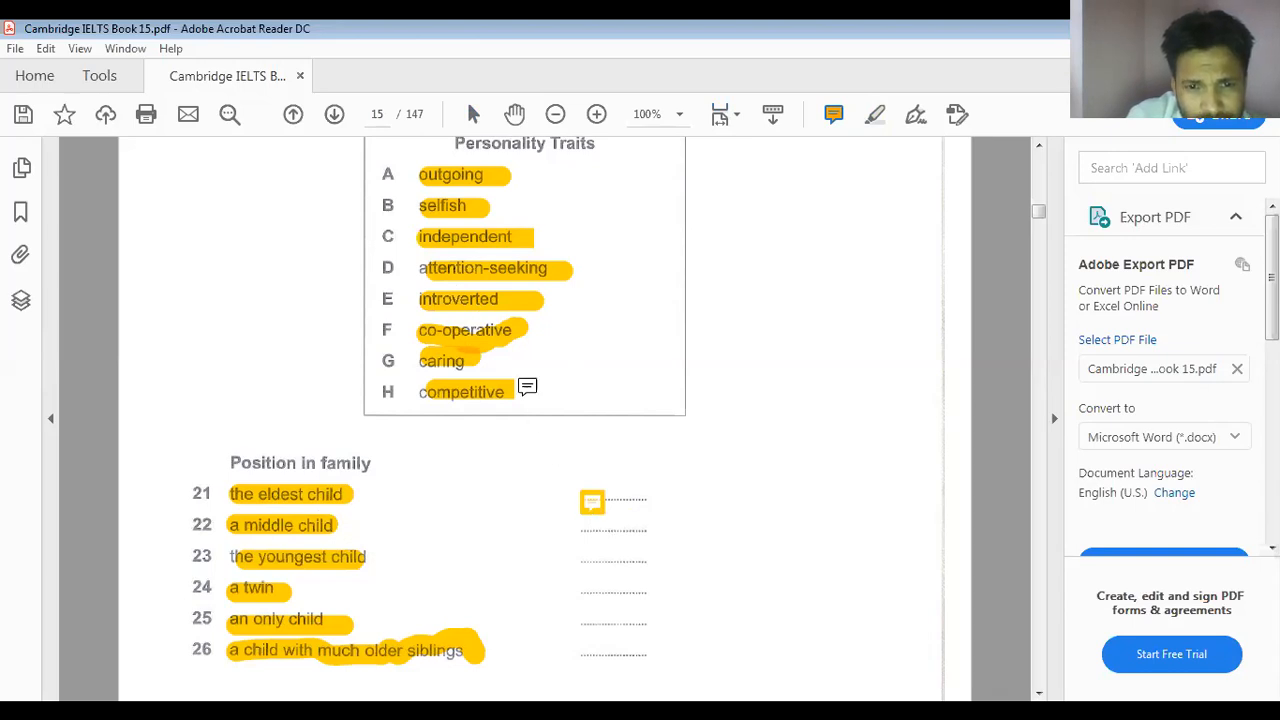
click(592, 500)
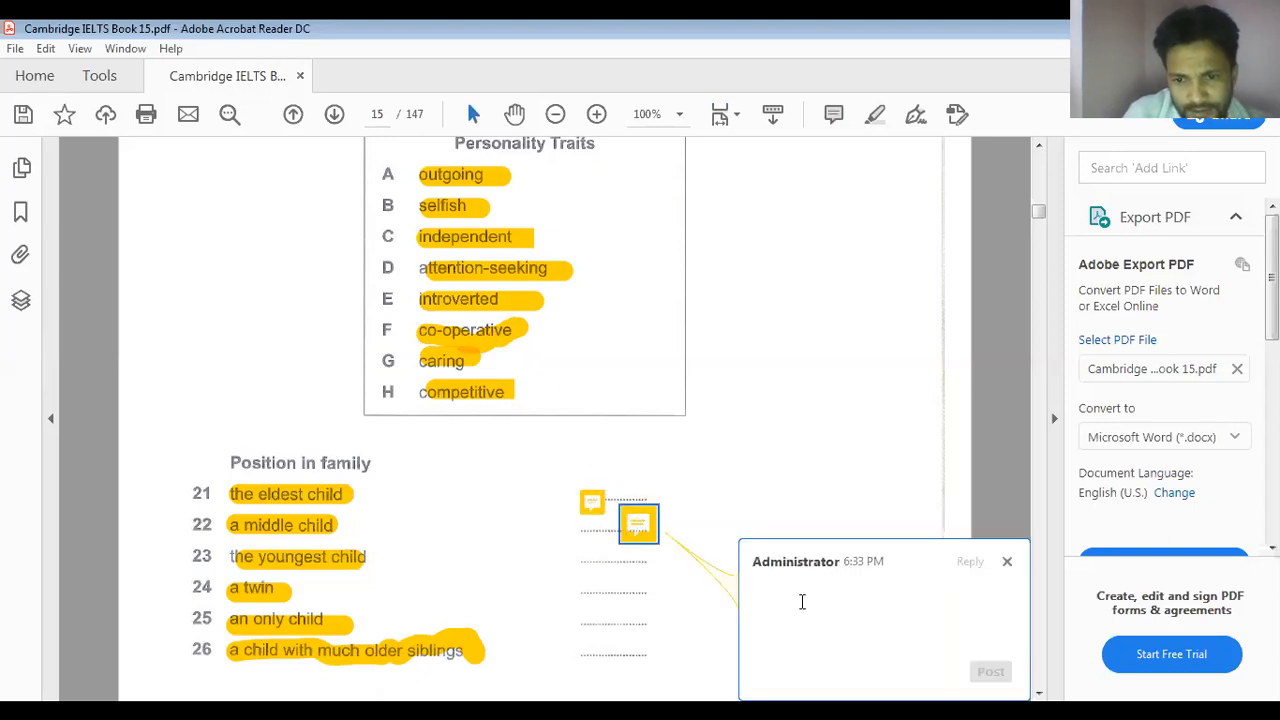
text(F)
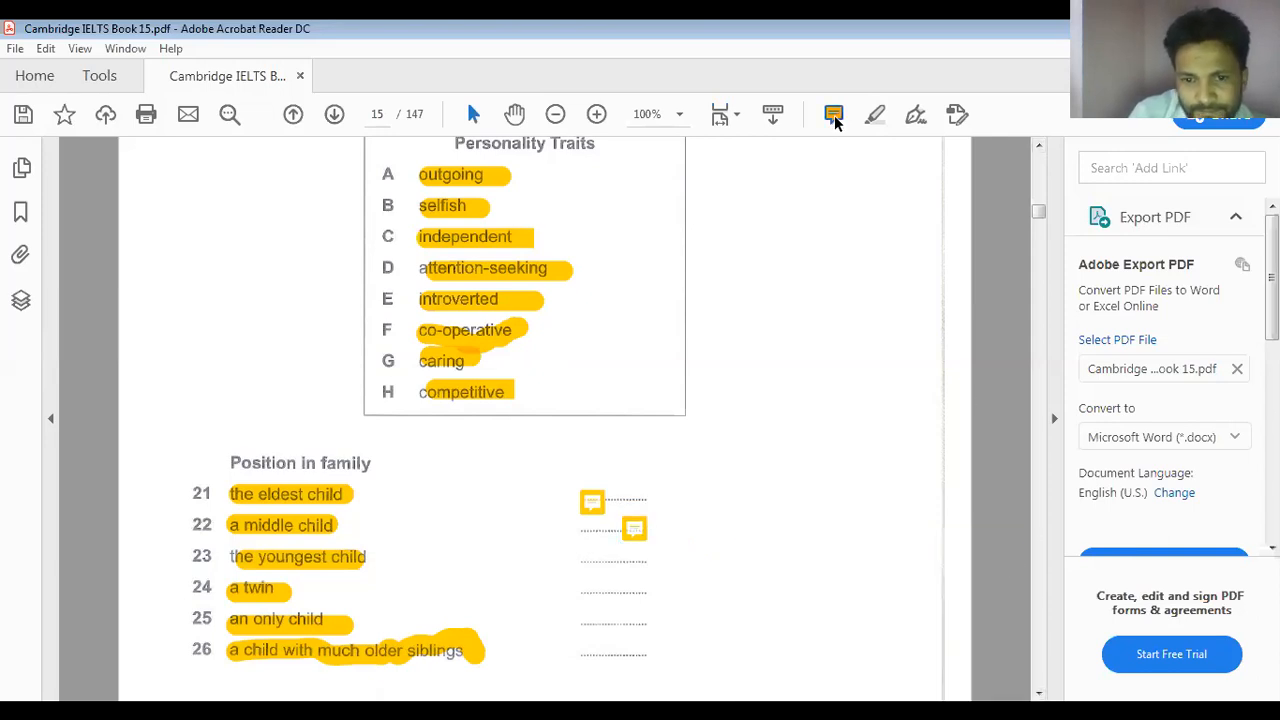
click(832, 114)
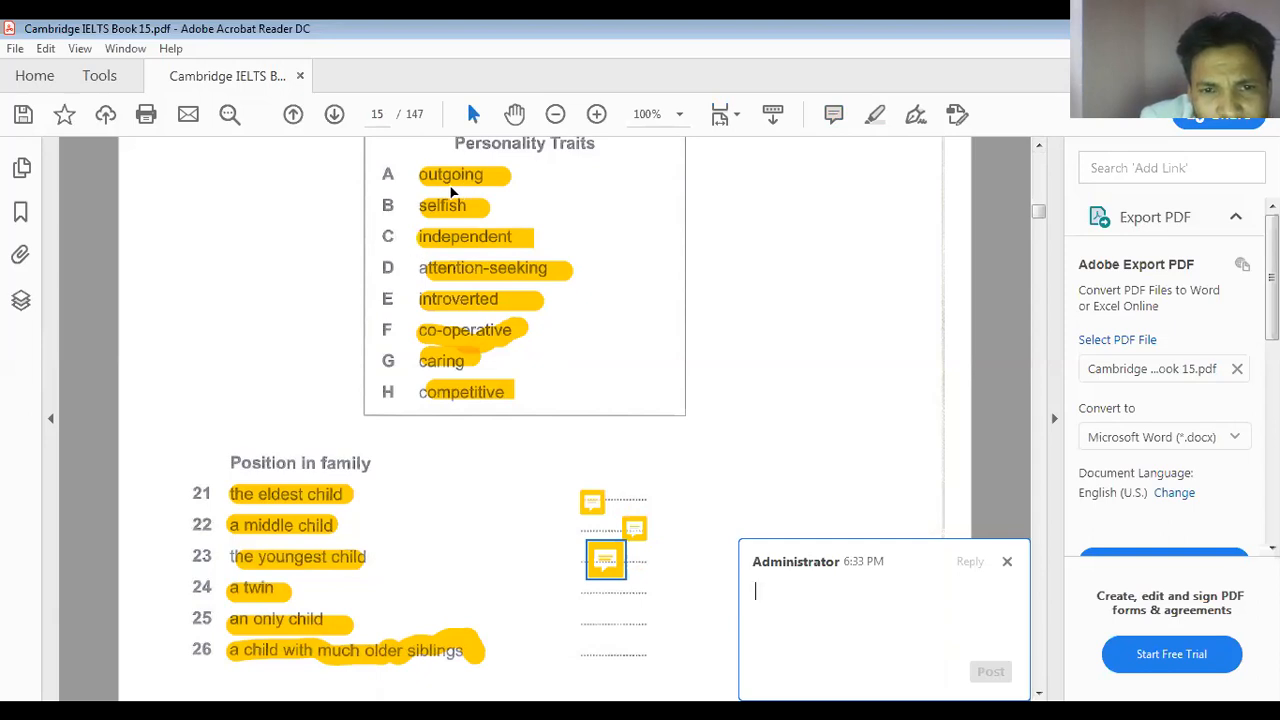
mouse_move(808, 528)
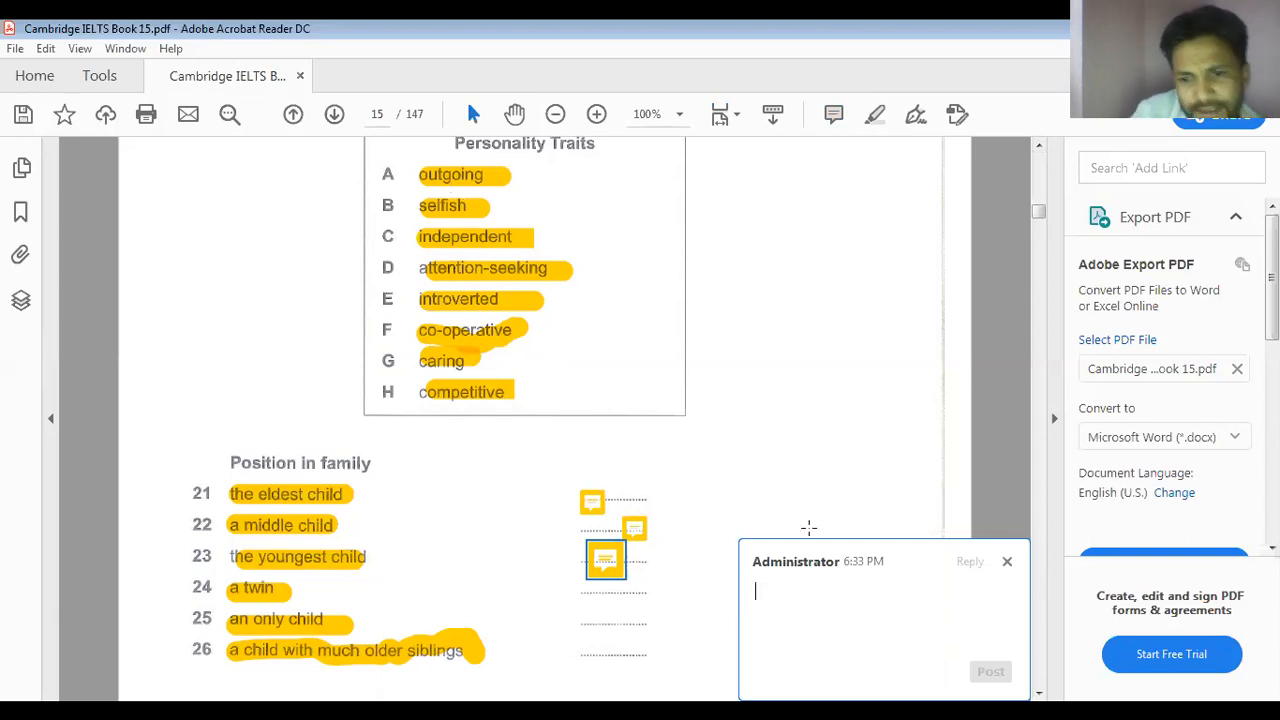
Add sticky-note answers 'A', 'B' and 'C' at the remaining blanks through question 26
text(A)
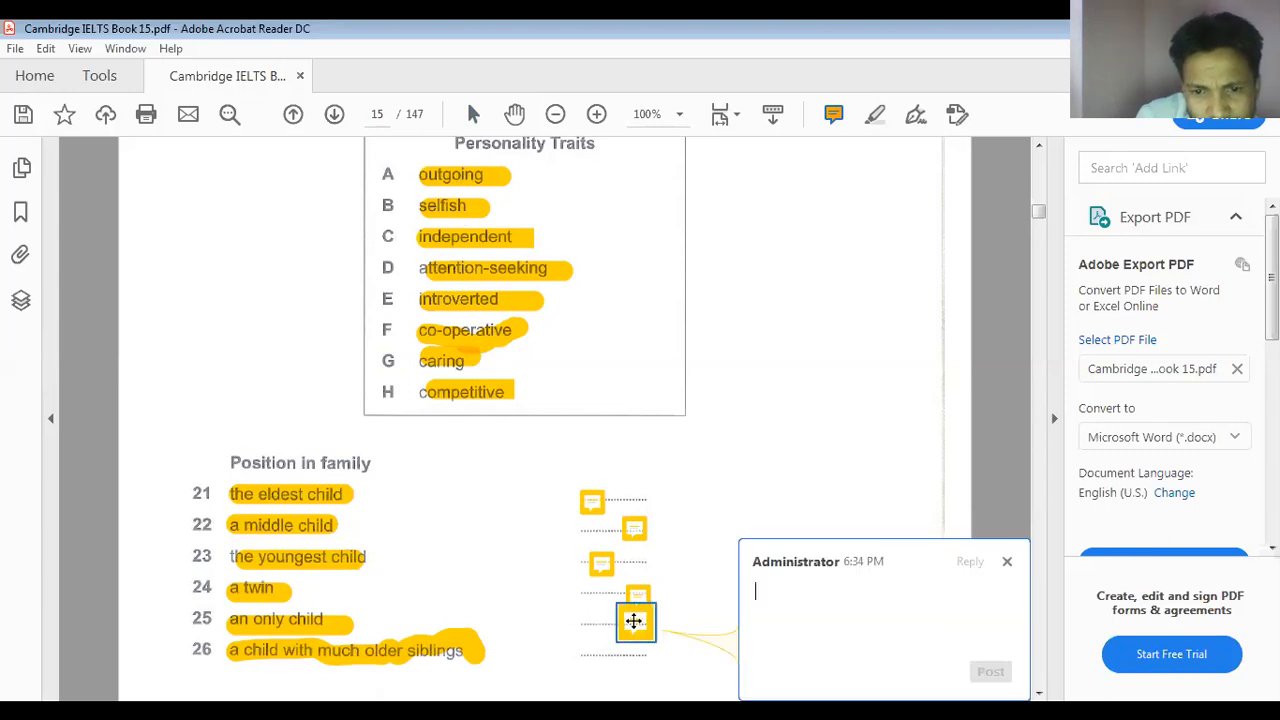
text(B)
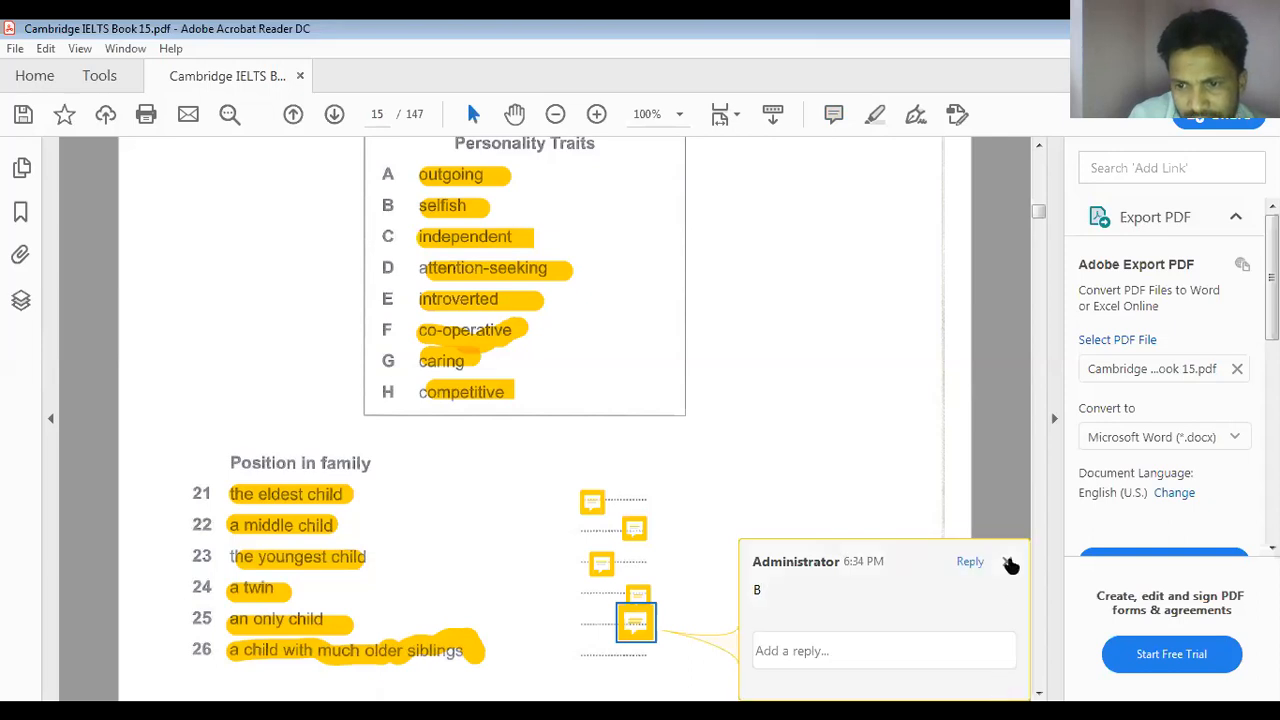
click(834, 114)
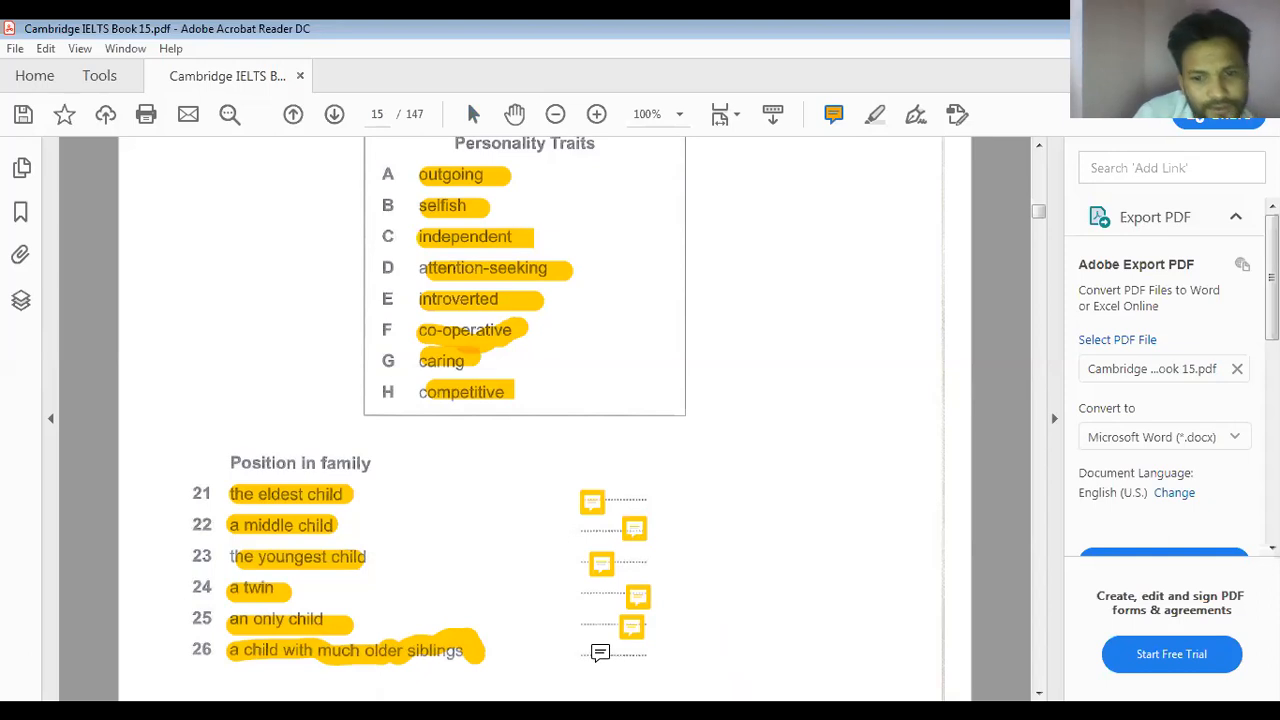
click(638, 650)
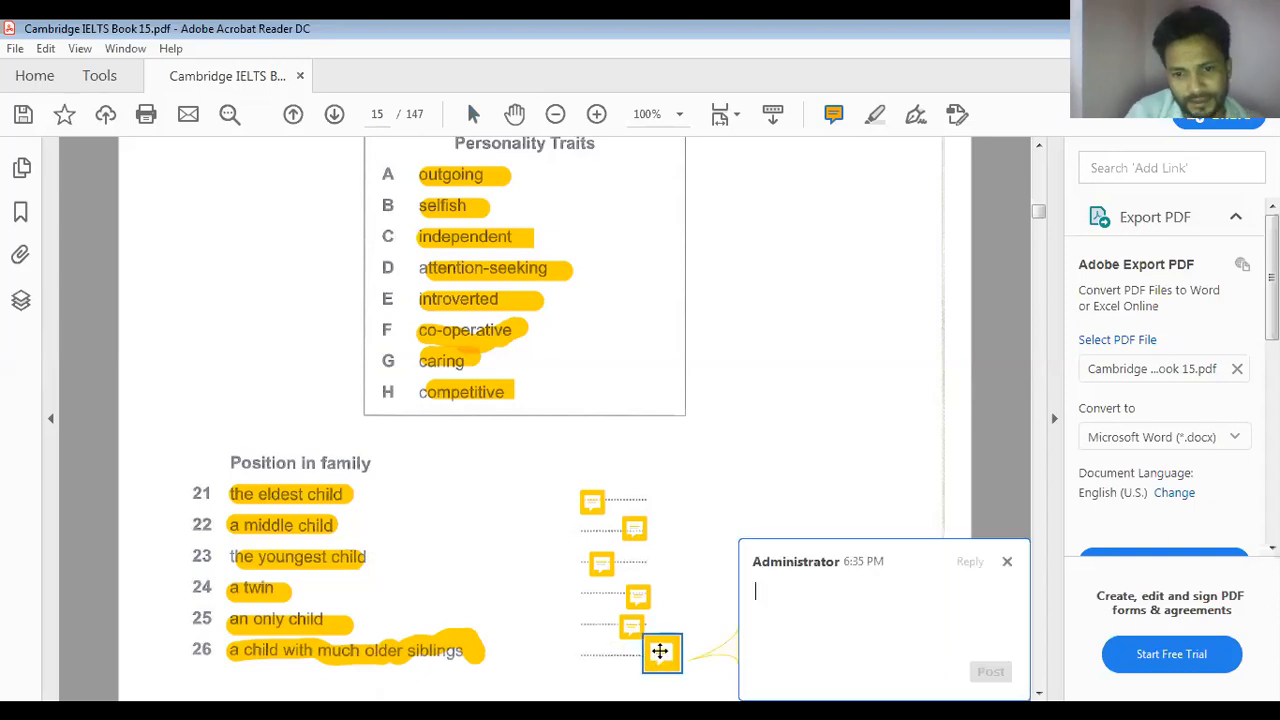
text(c)
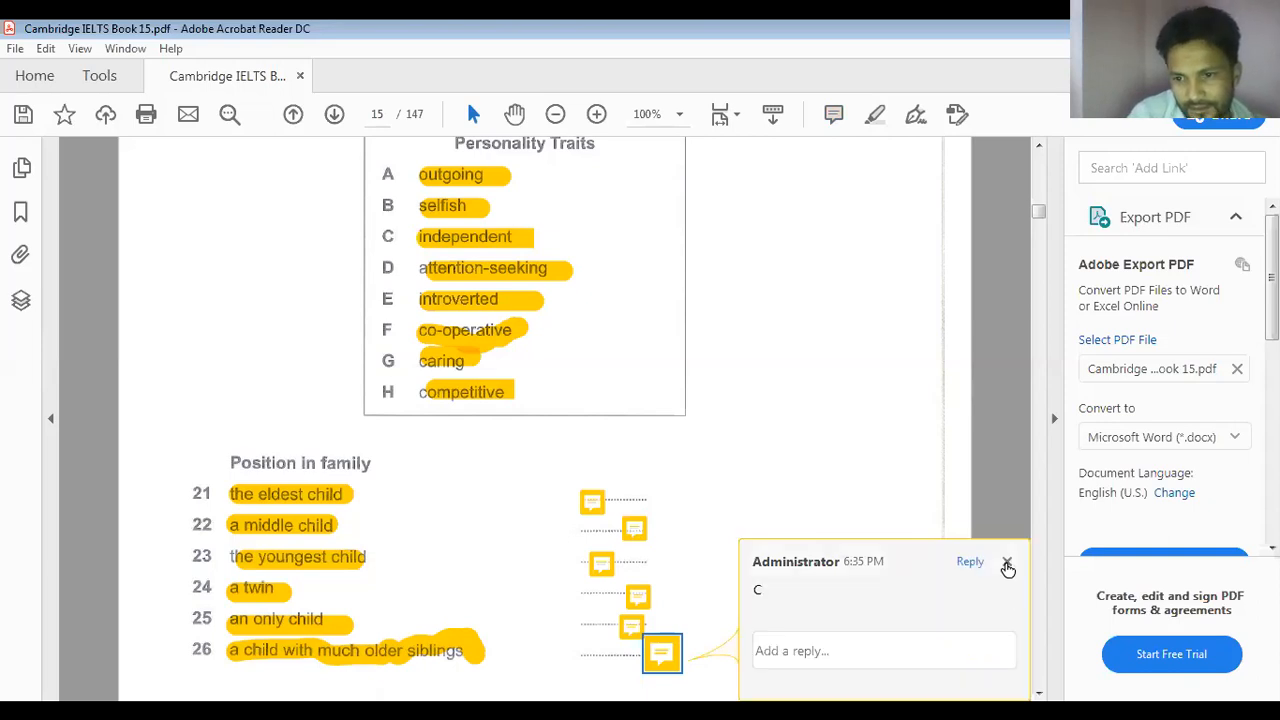
click(1008, 568)
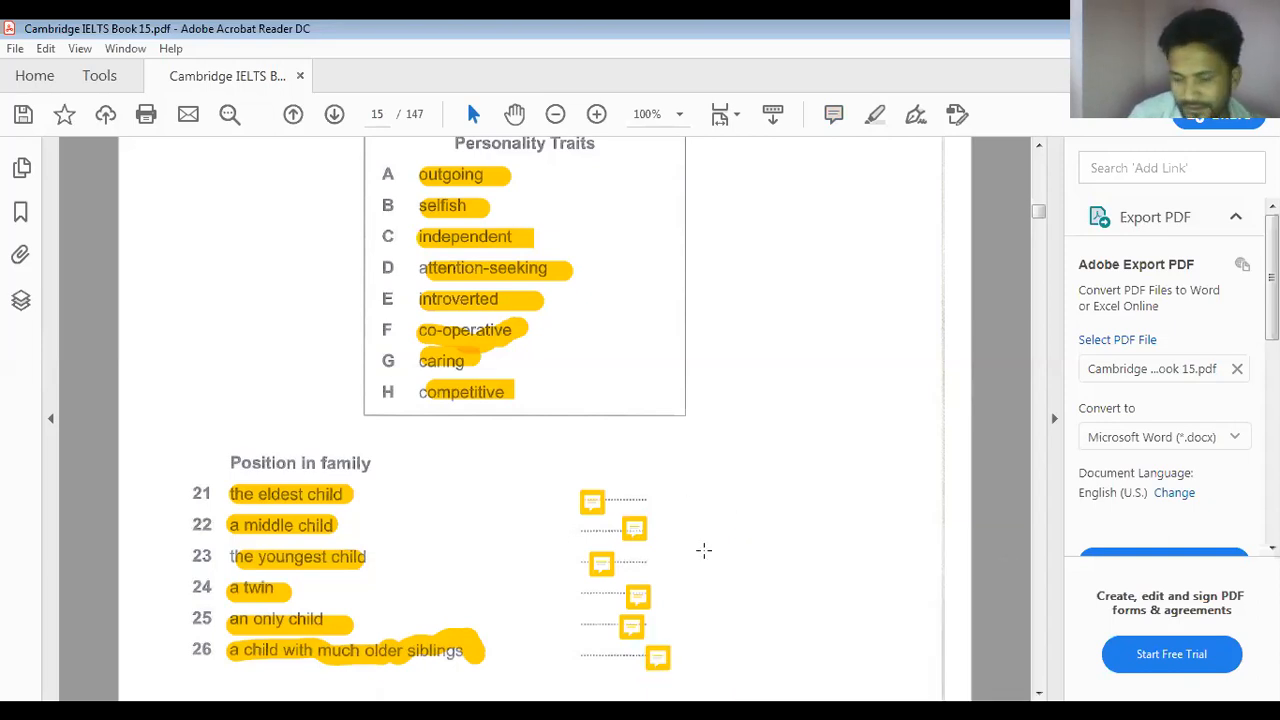
Highlight the keywords of question 27 and question 28 through 'academic performance'
scroll(down, 3)
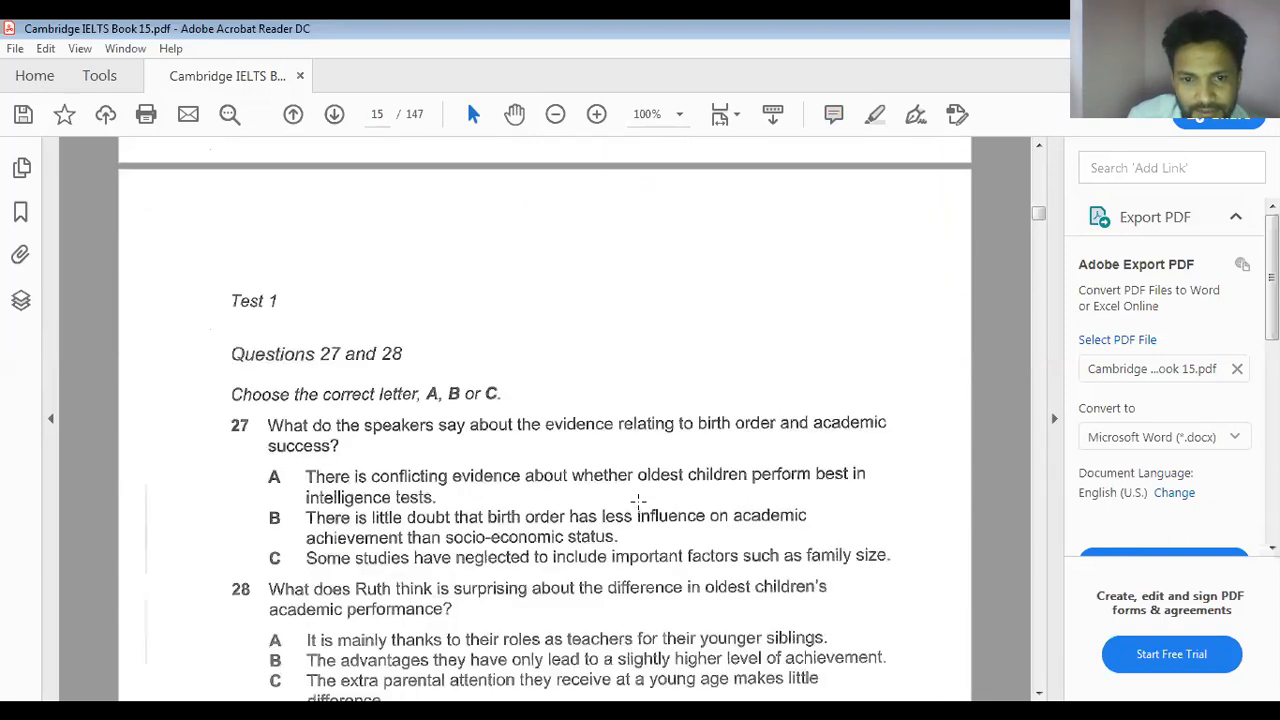
scroll(down, 3)
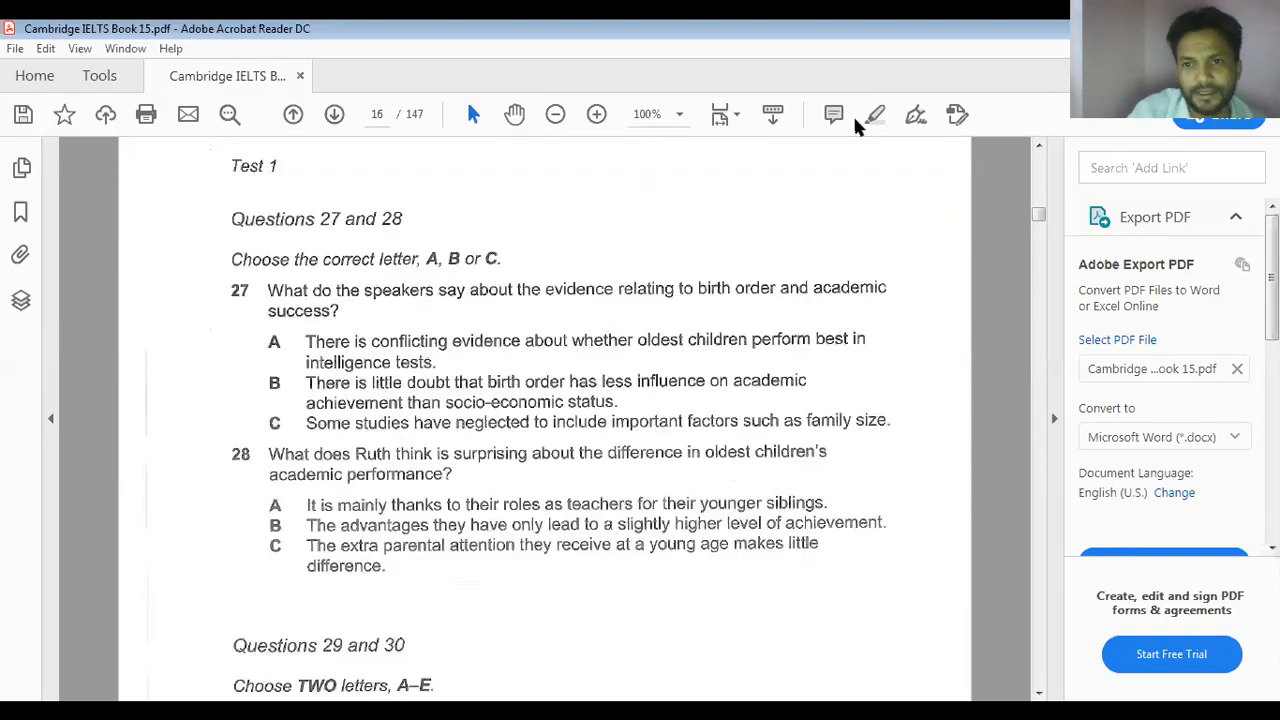
click(874, 114)
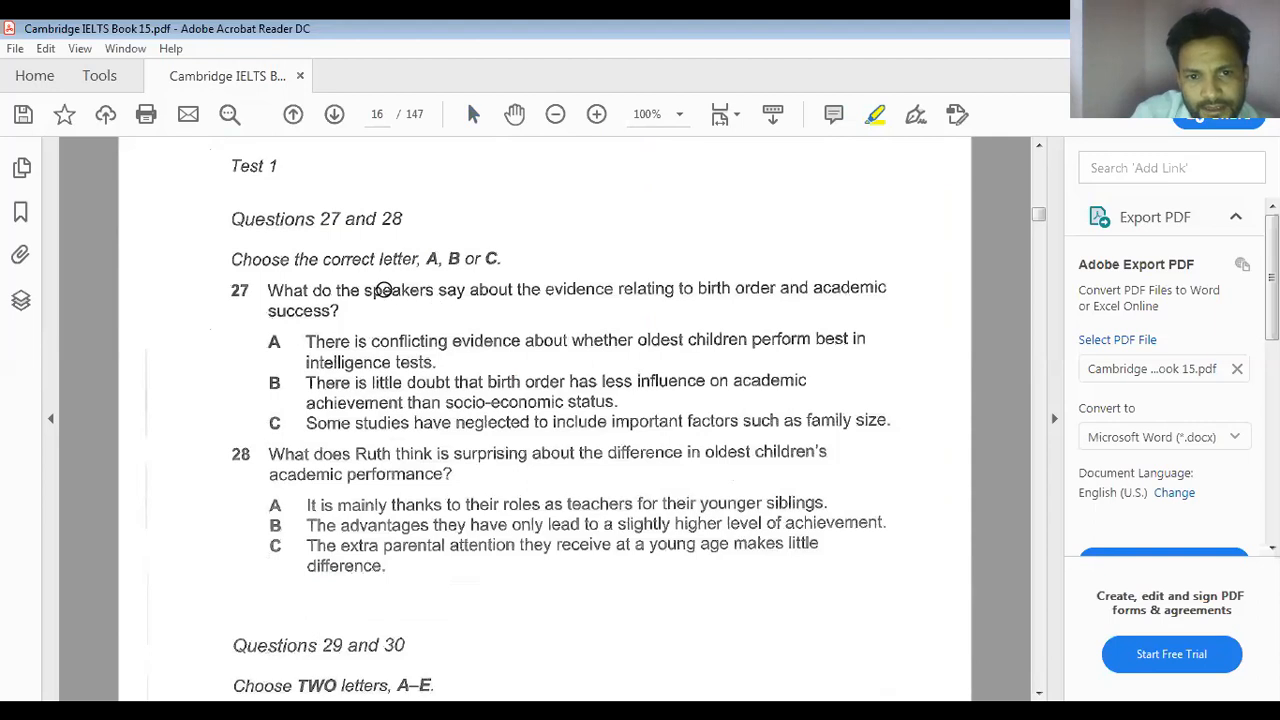
drag(378, 288, 740, 288)
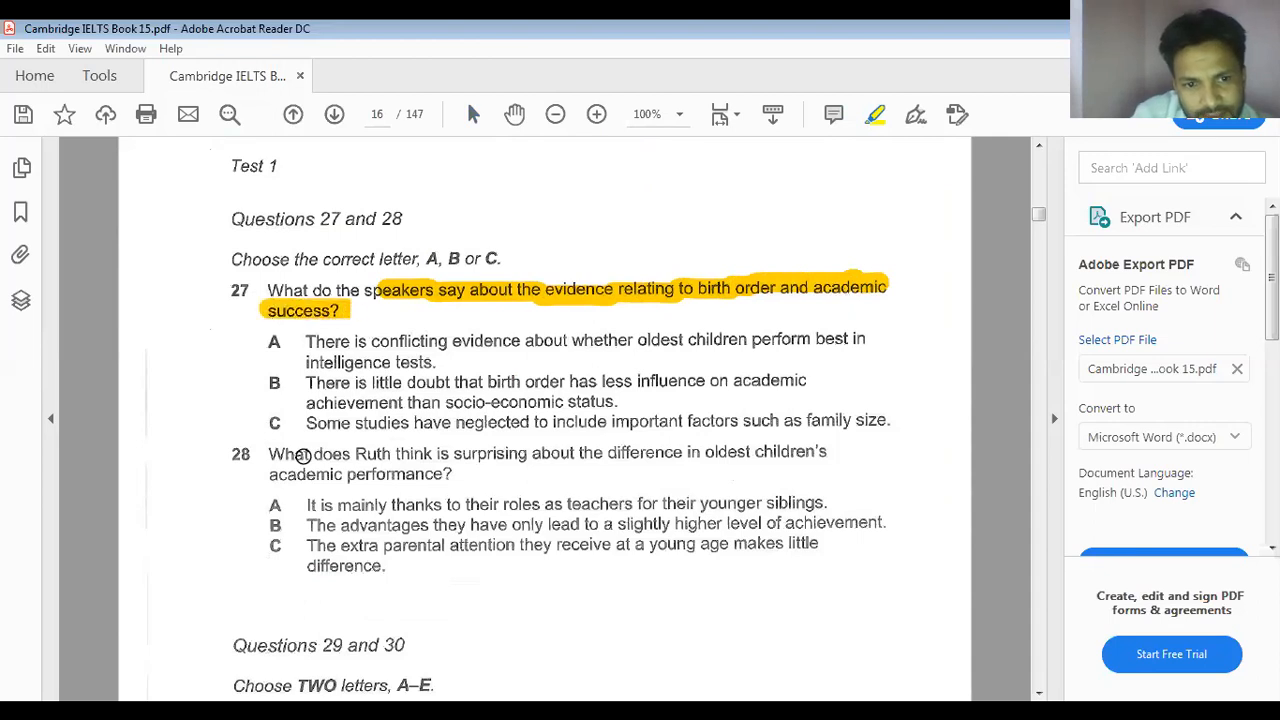
drag(304, 452, 556, 452)
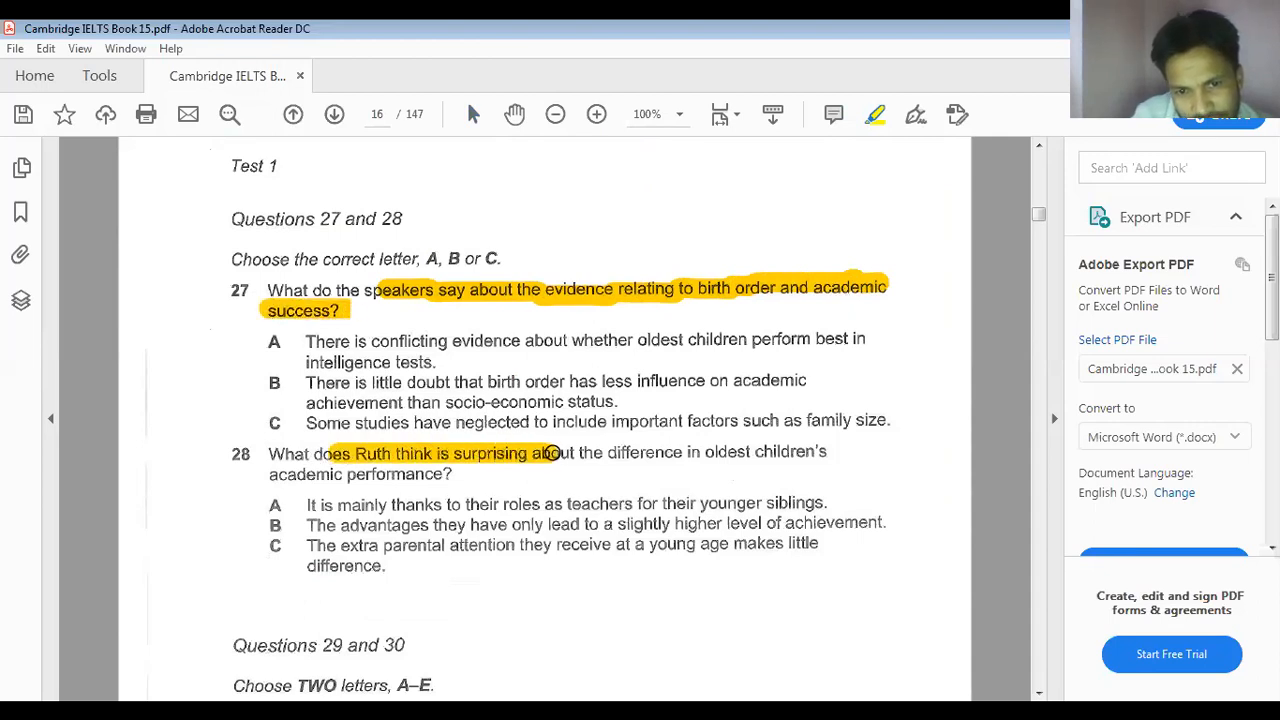
drag(548, 452, 790, 452)
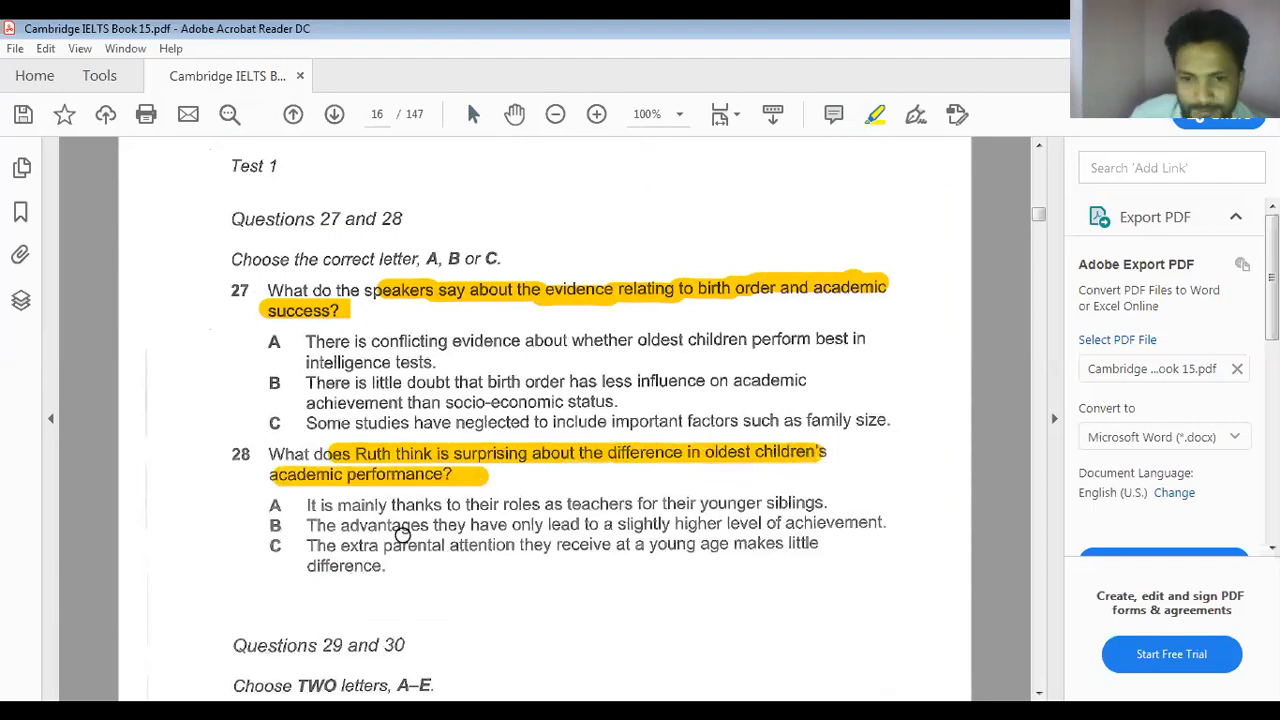
Highlight the full Questions 29–30 prompt on valuable sibling rivalry experiences
scroll(down, 3)
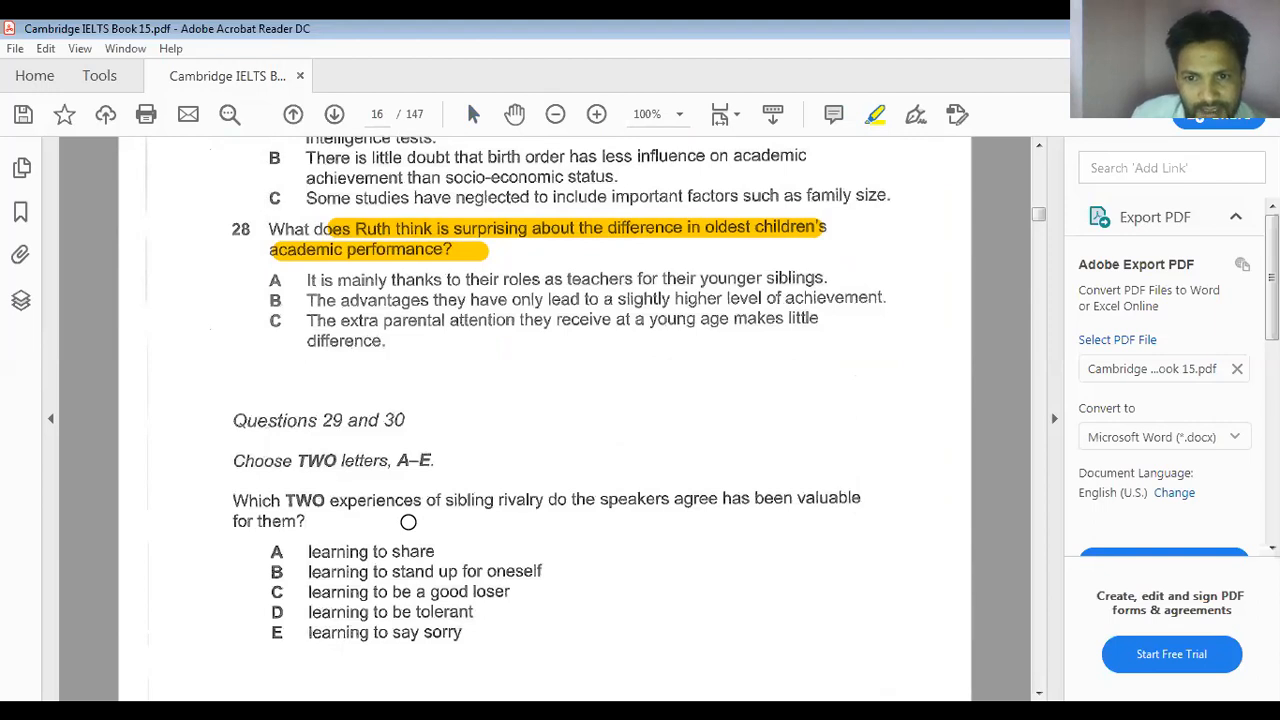
mouse_move(248, 500)
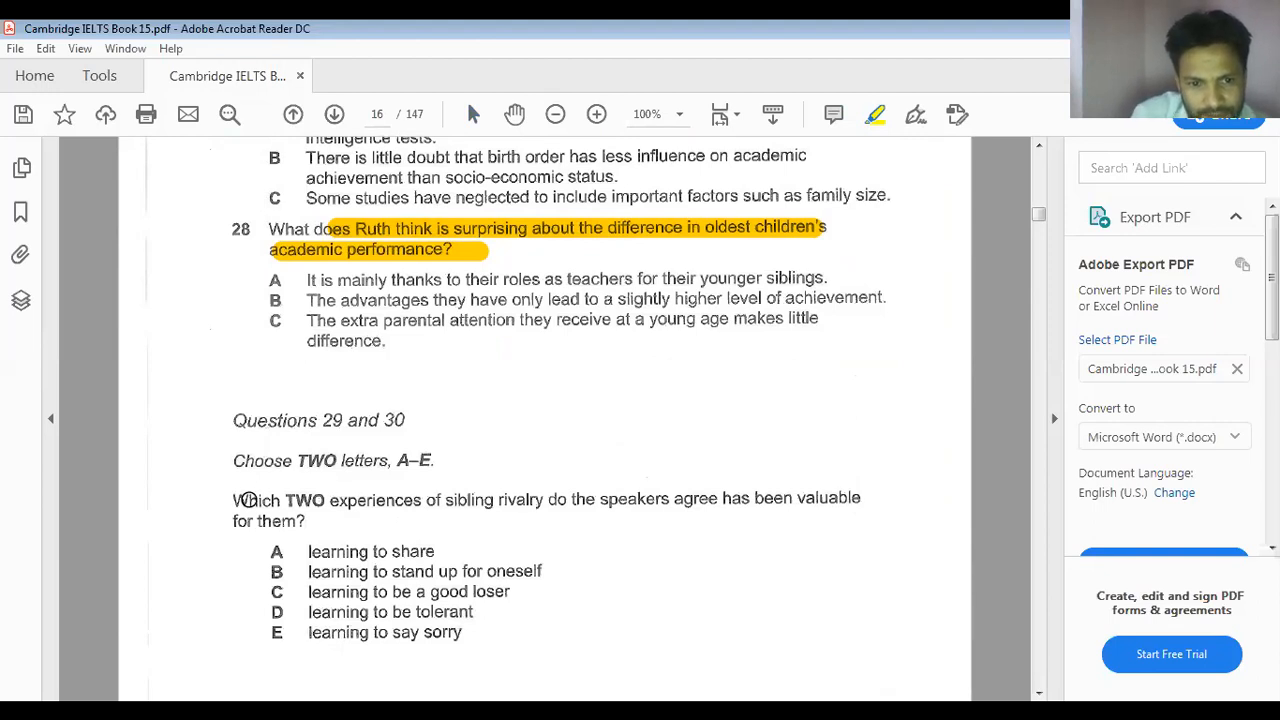
drag(232, 498, 576, 498)
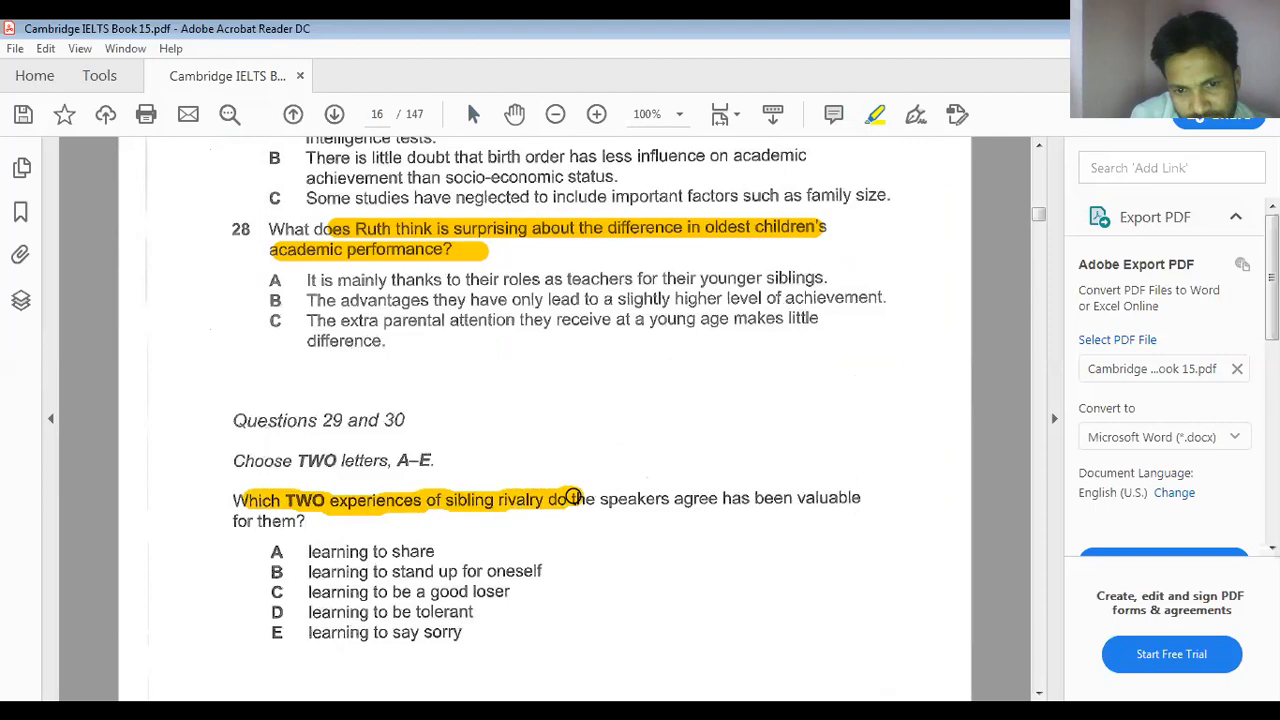
drag(572, 498, 852, 498)
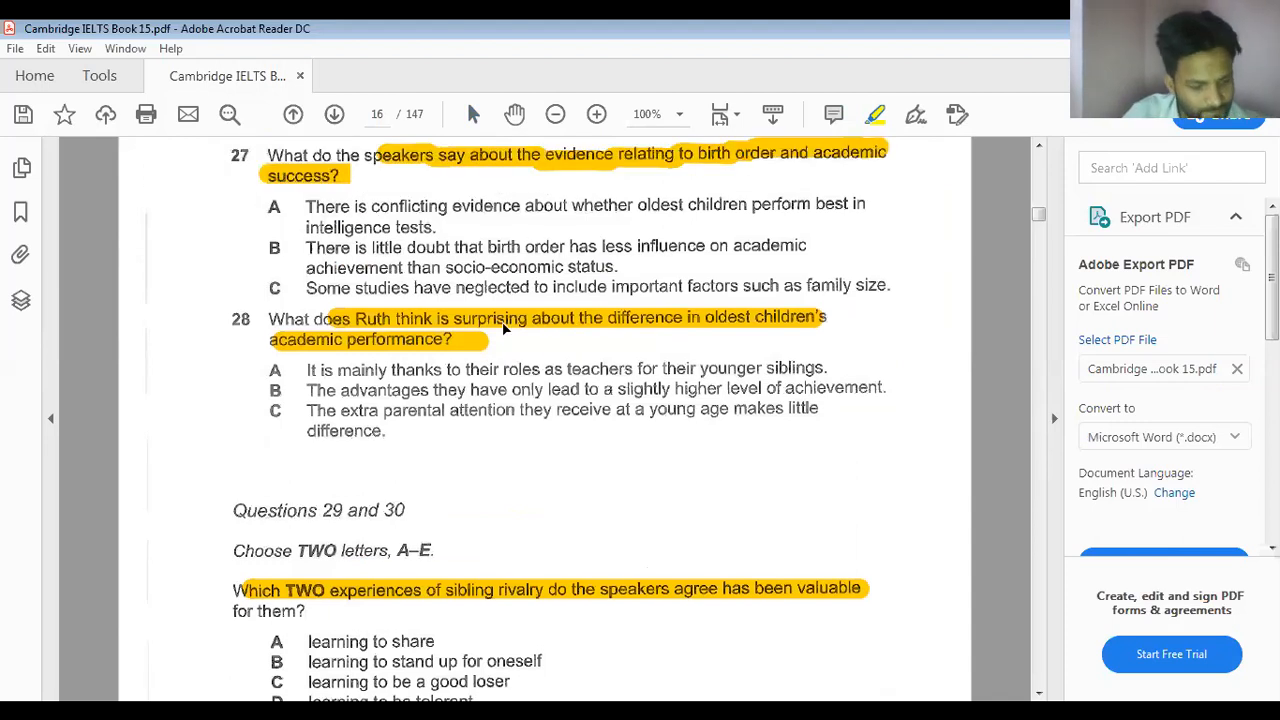
mouse_move(476, 282)
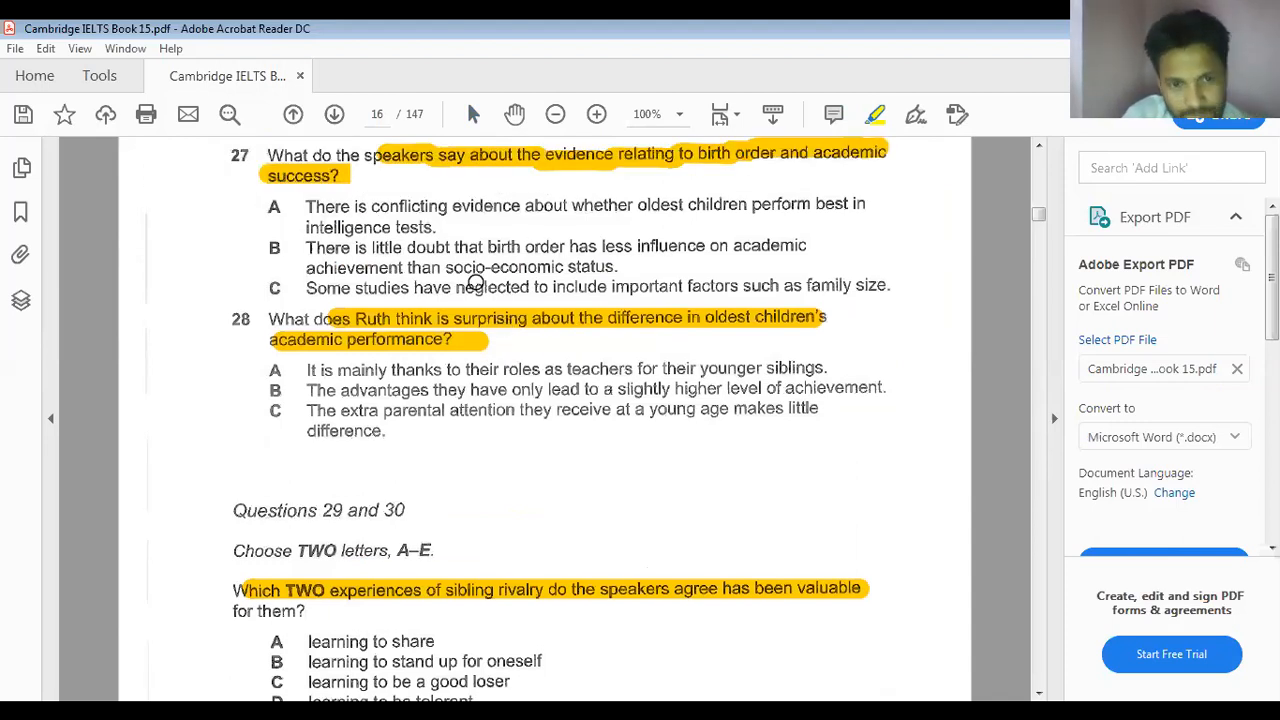
mouse_move(552, 238)
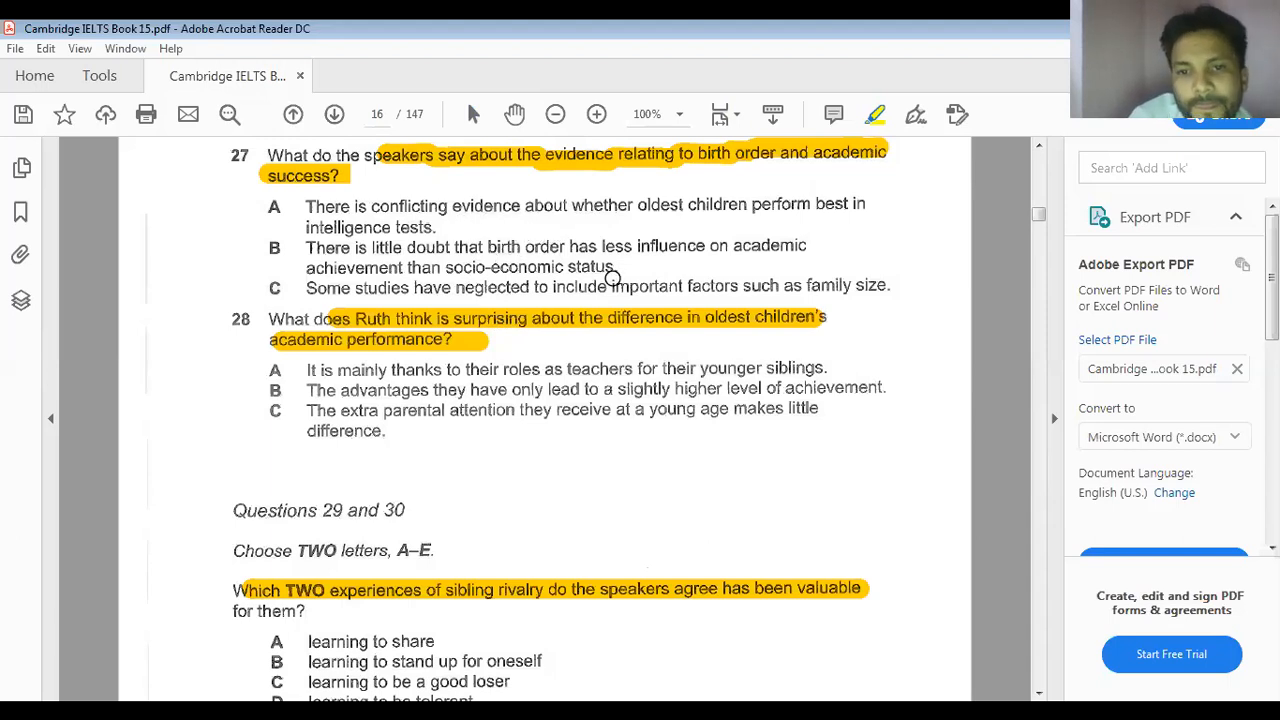
mouse_move(590, 292)
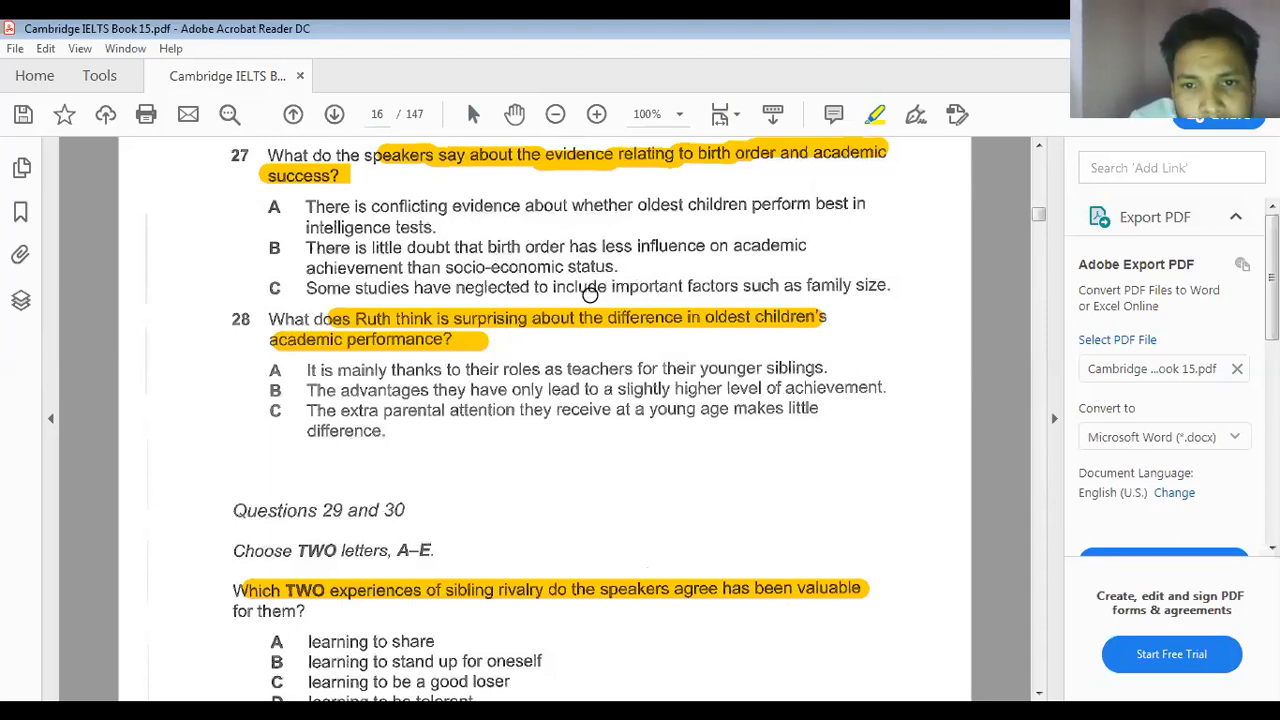
mouse_move(812, 280)
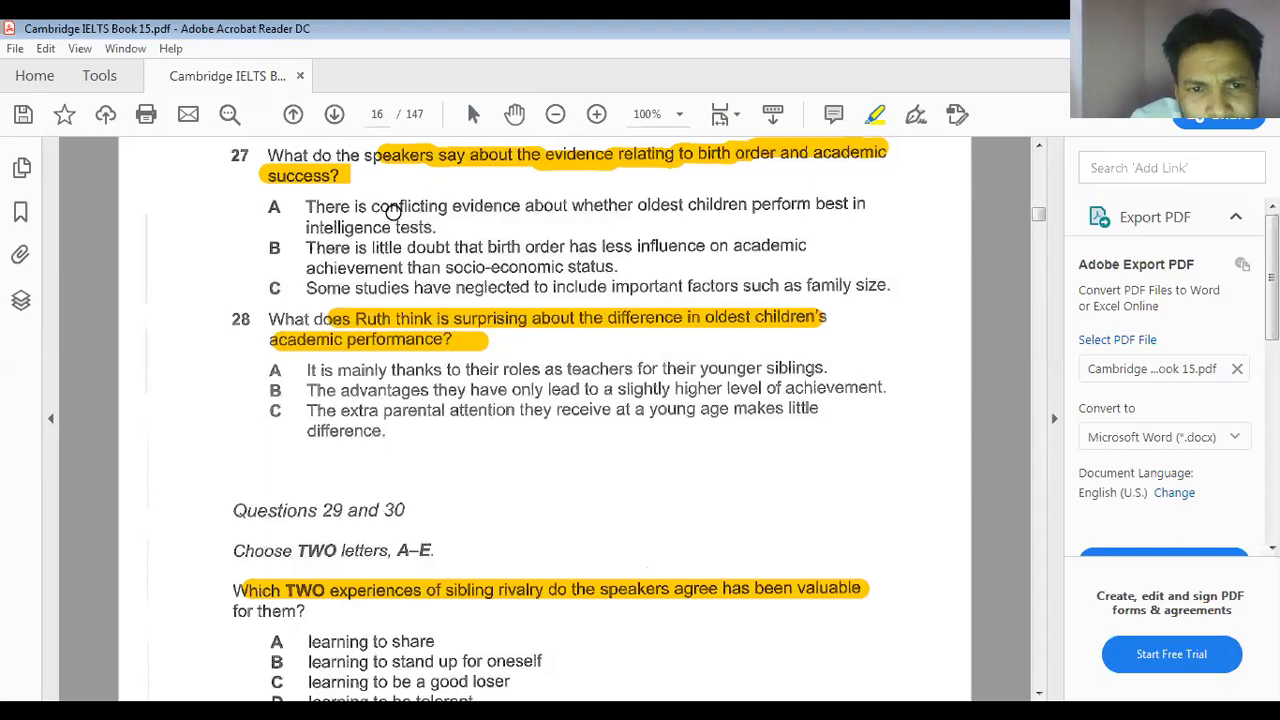
mouse_move(404, 220)
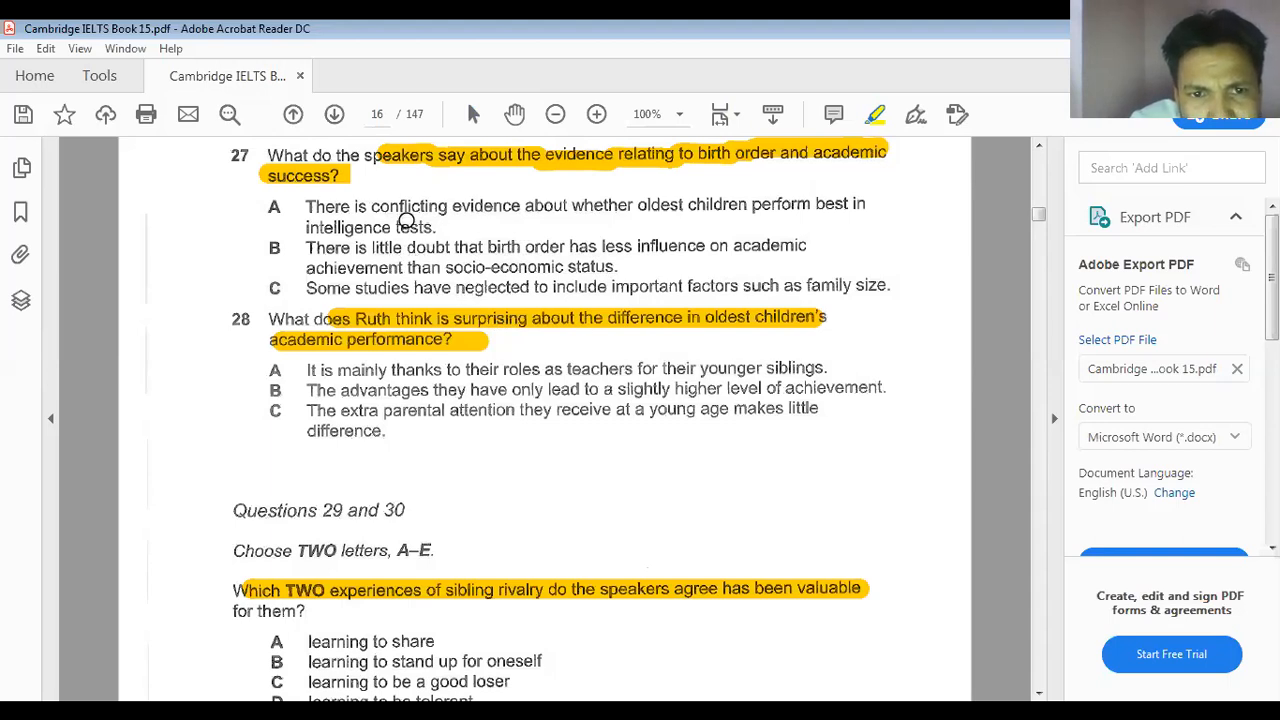
mouse_move(780, 124)
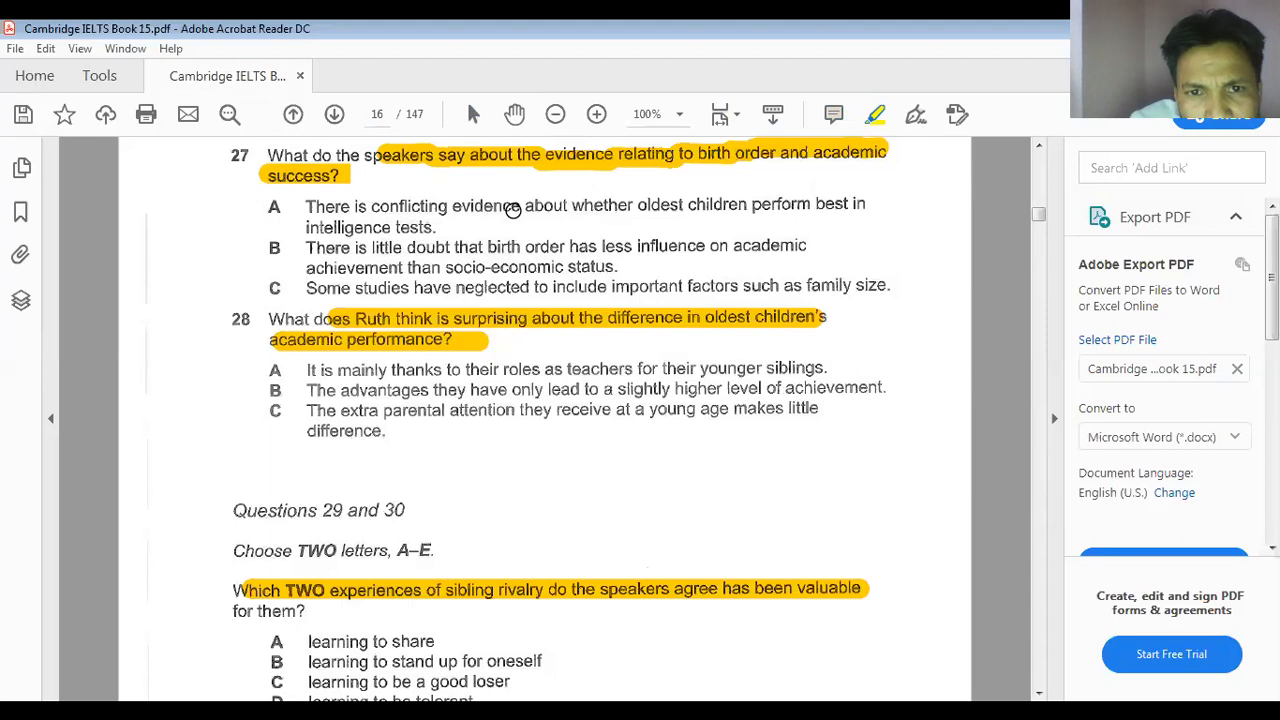
mouse_move(460, 224)
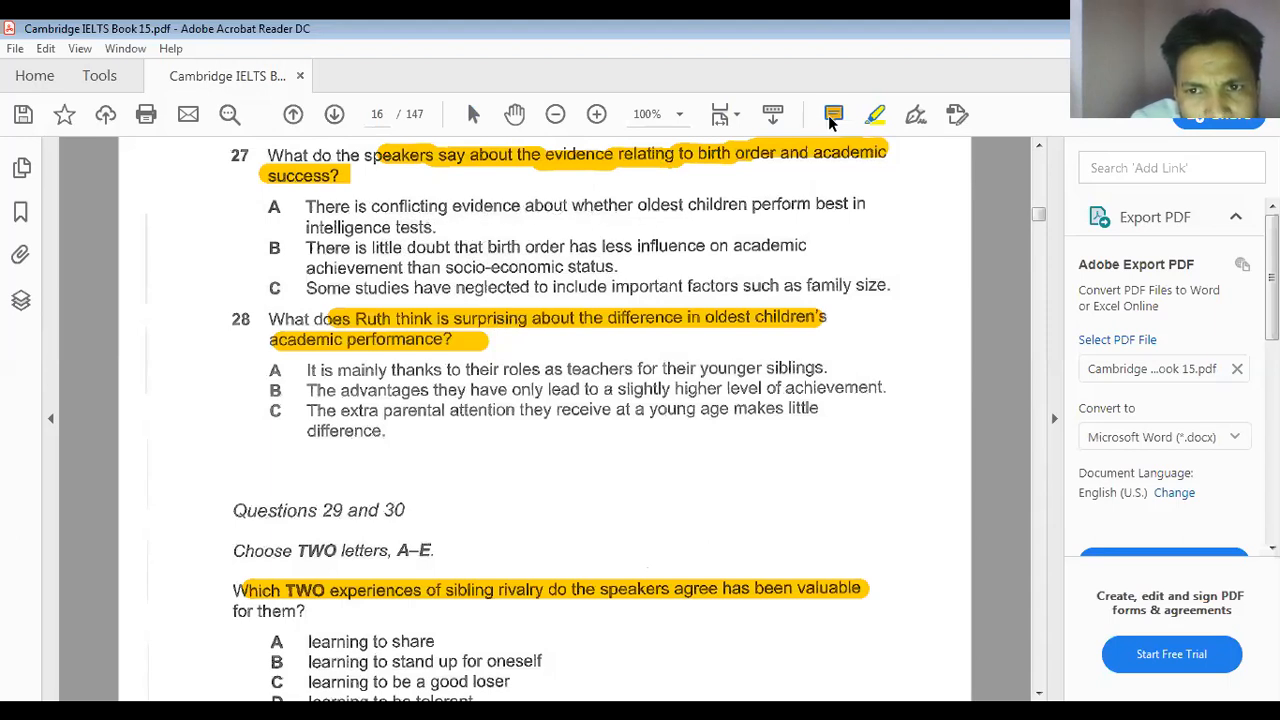
Post a sticky note 'A' beside option A of question 27
click(832, 114)
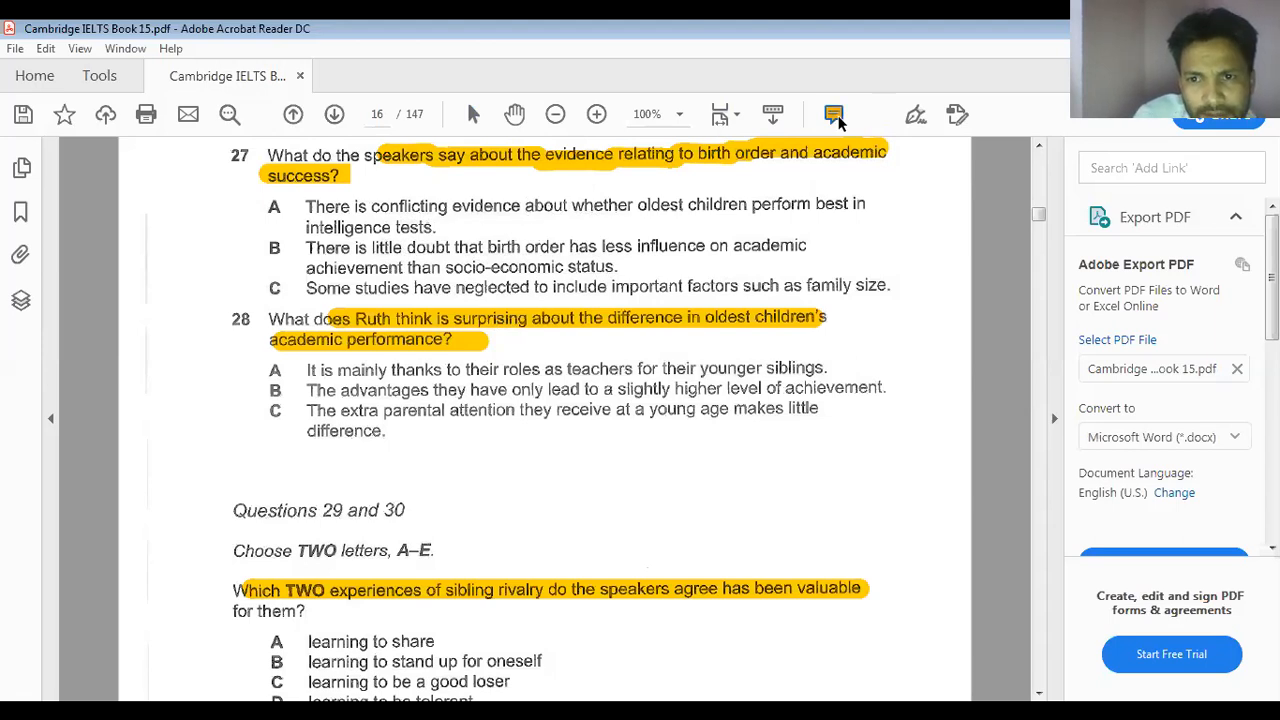
click(834, 114)
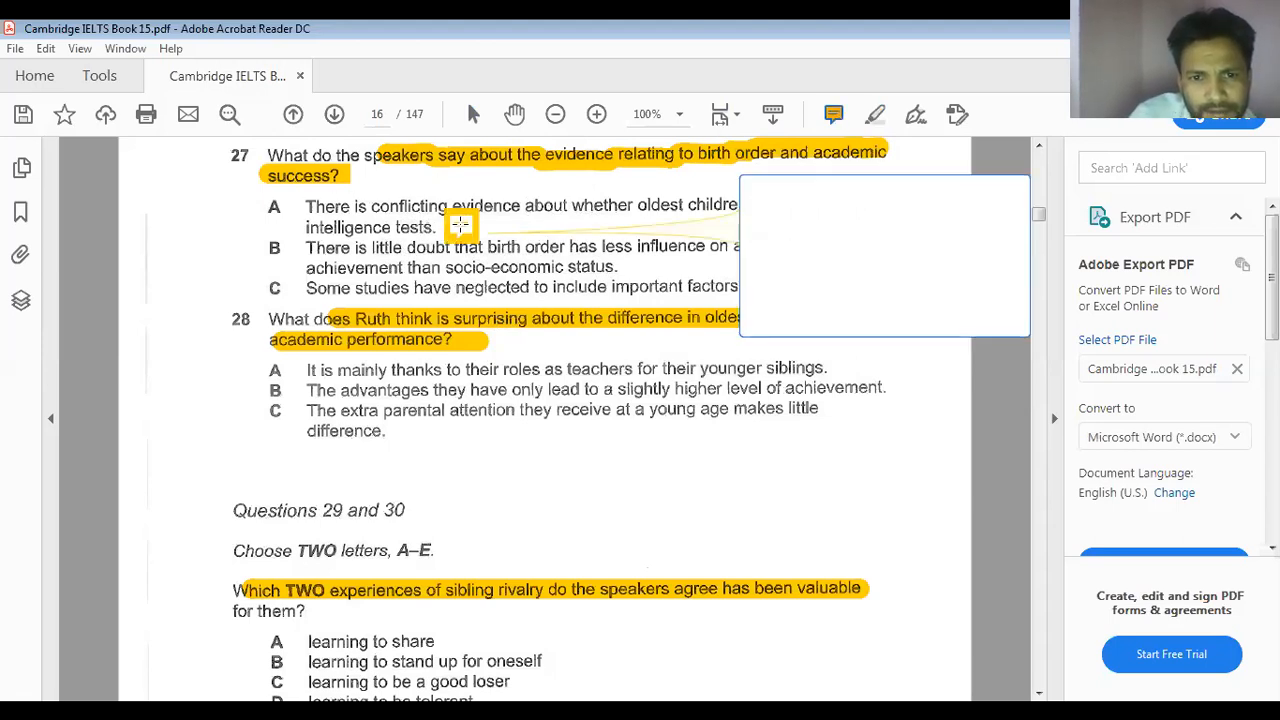
click(460, 224)
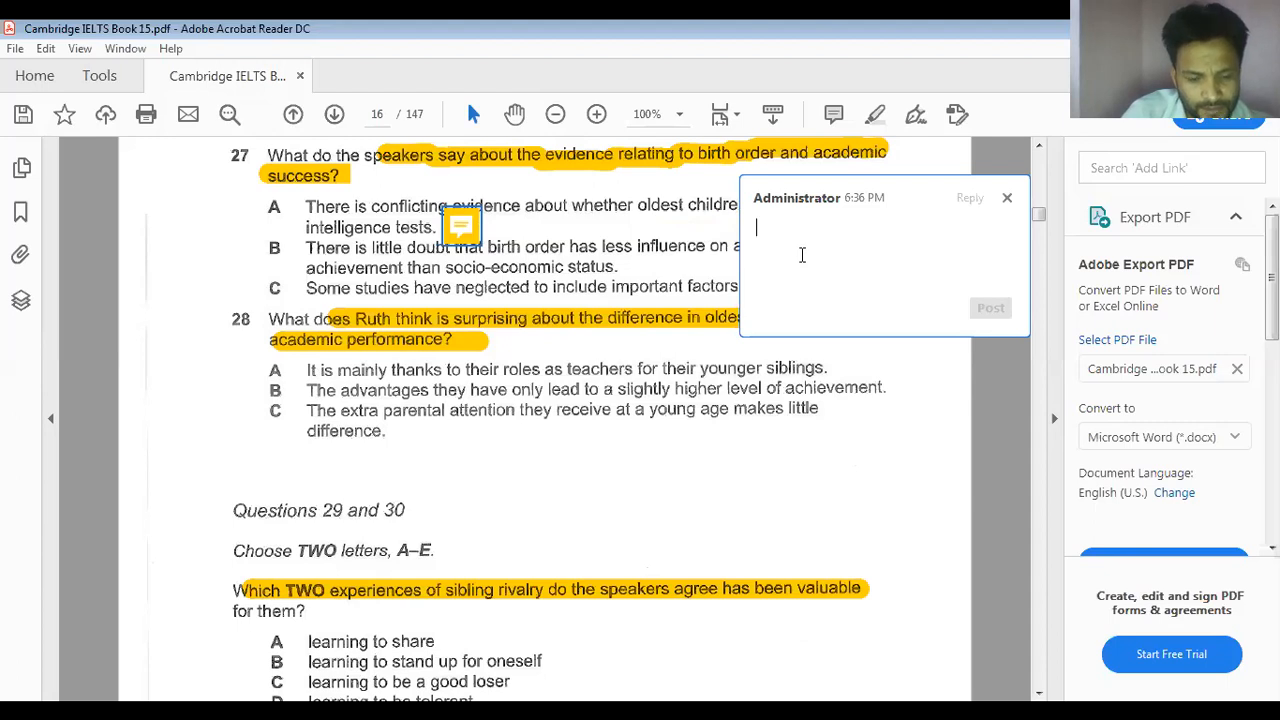
text(A)
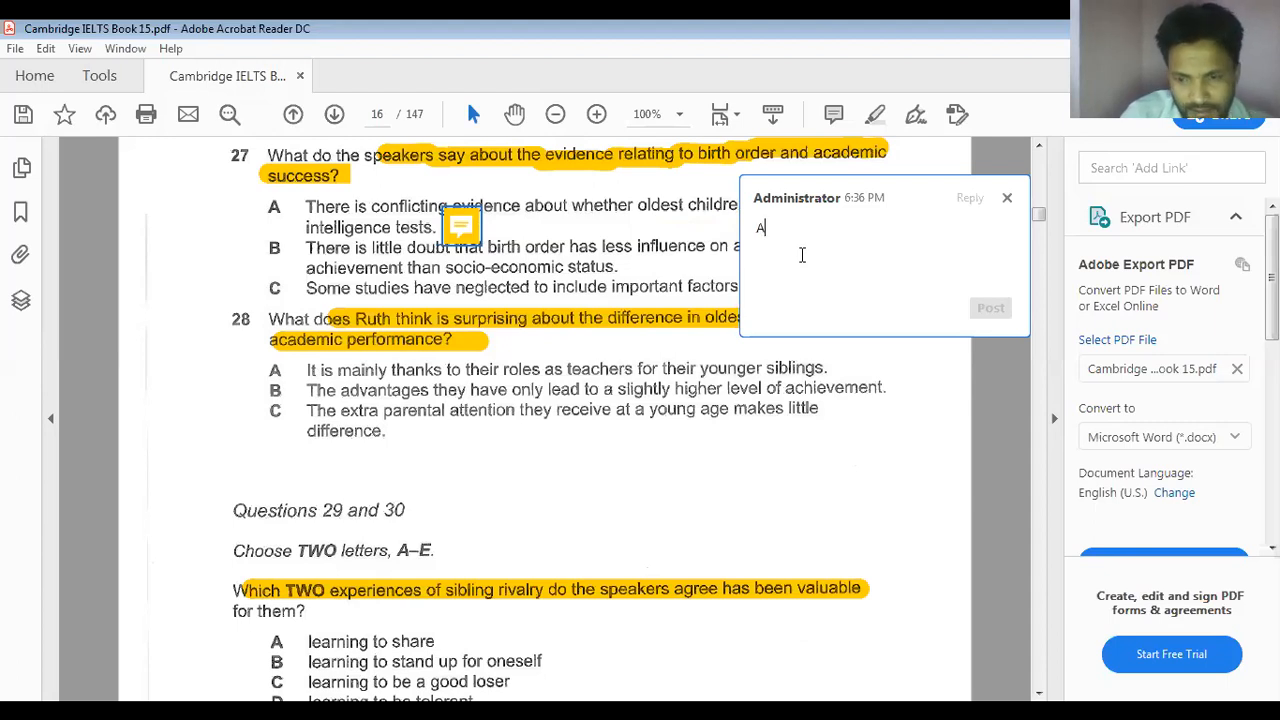
click(988, 308)
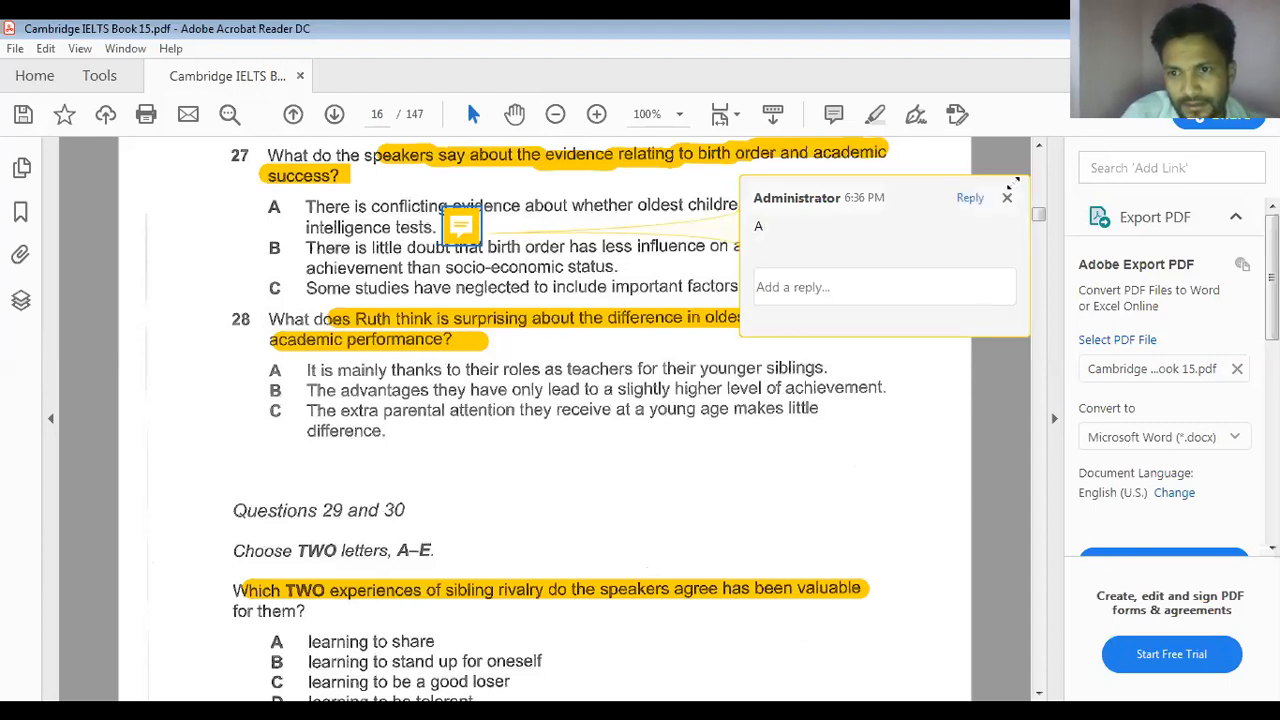
click(1008, 198)
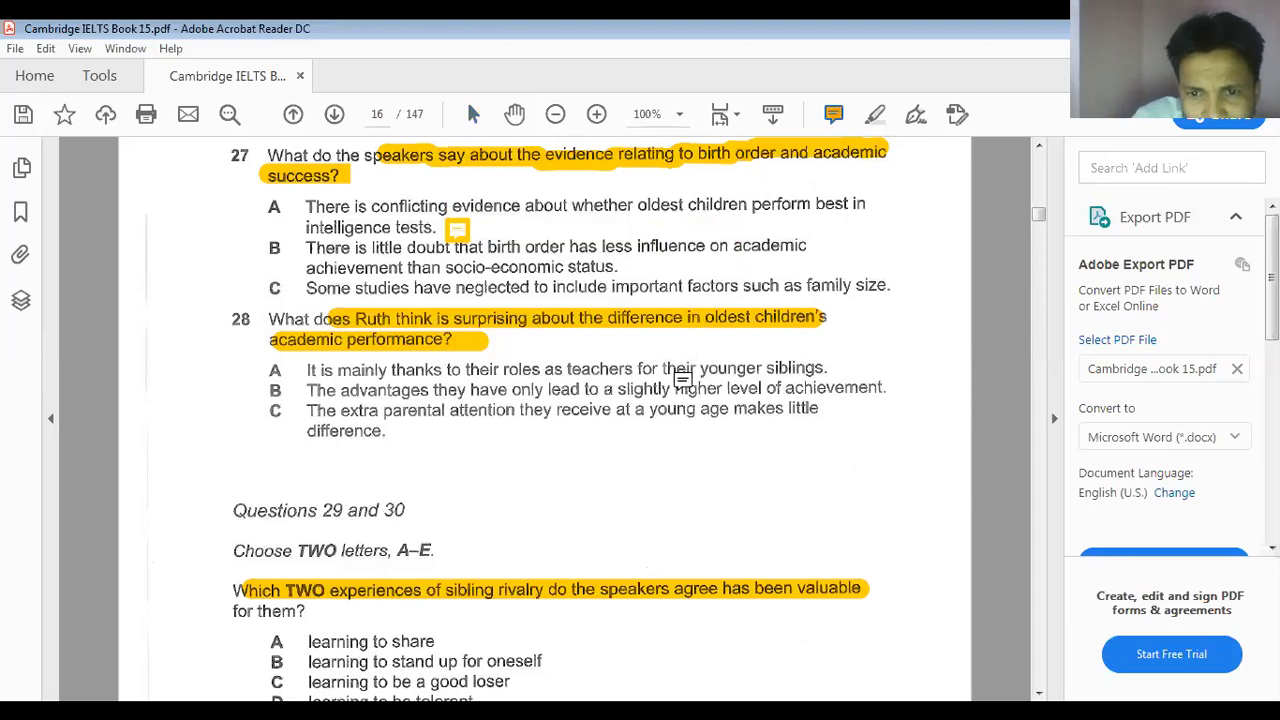
mouse_move(436, 384)
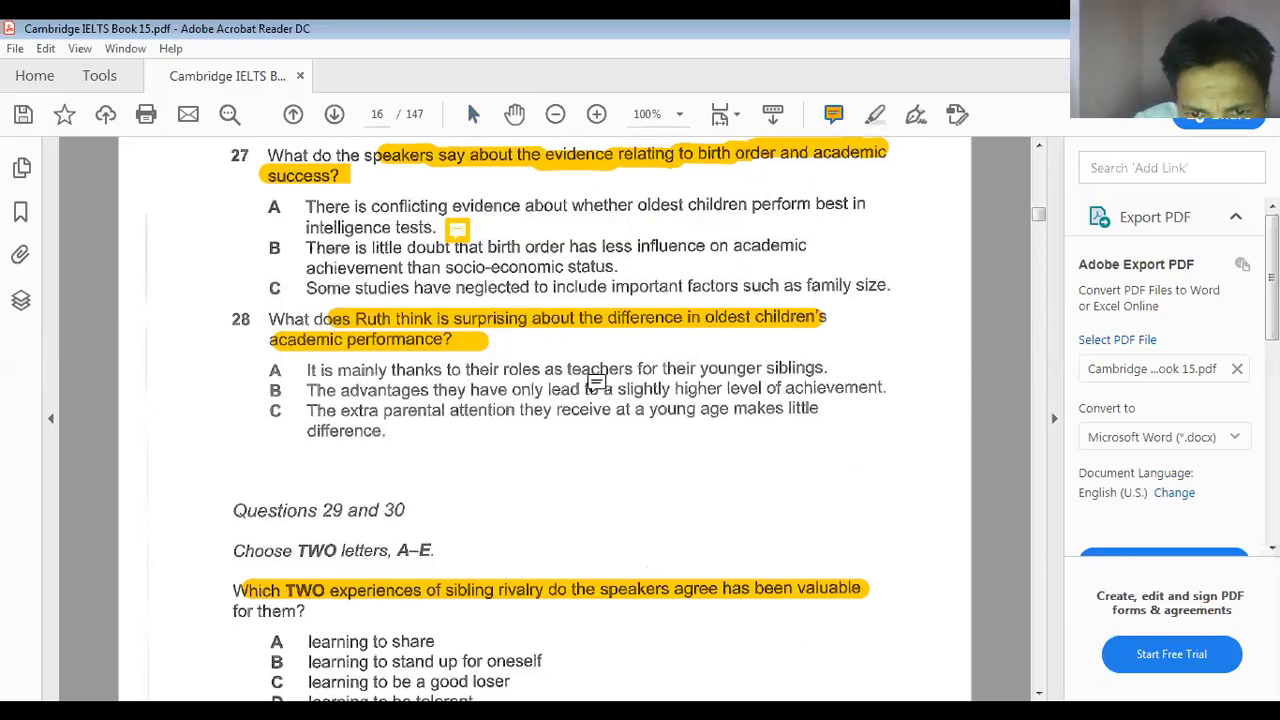
mouse_move(772, 376)
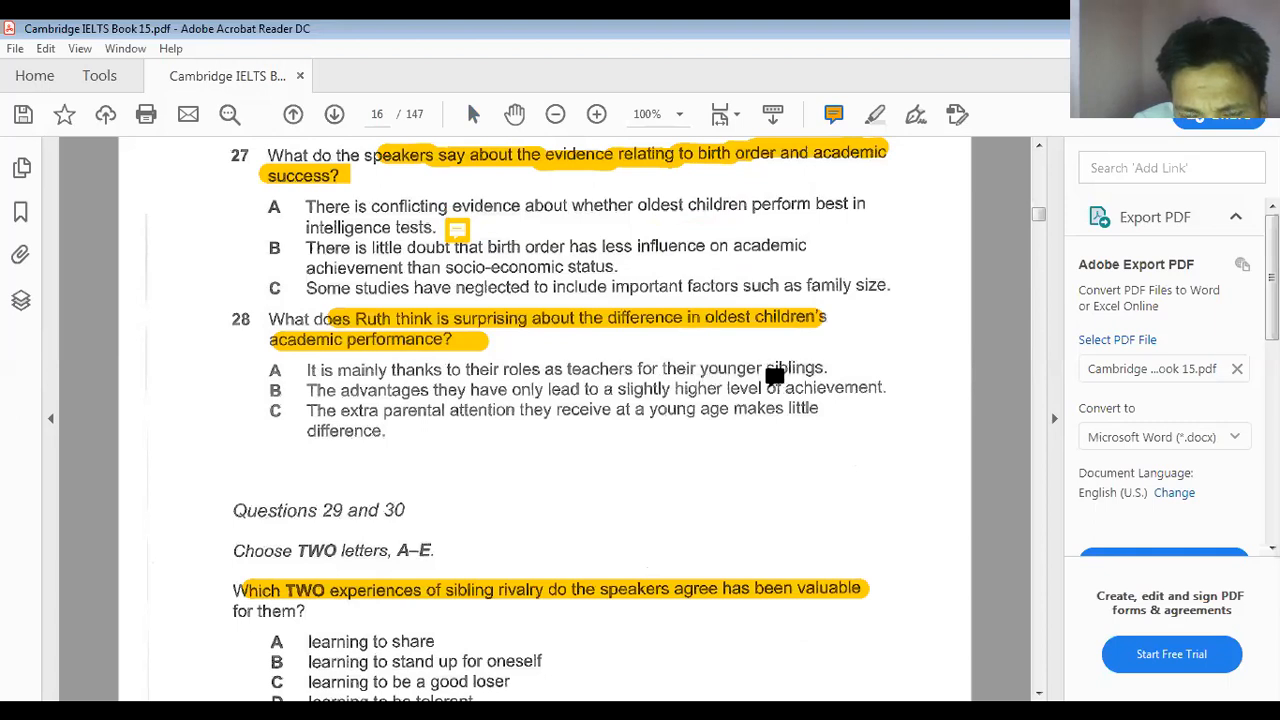
mouse_move(480, 336)
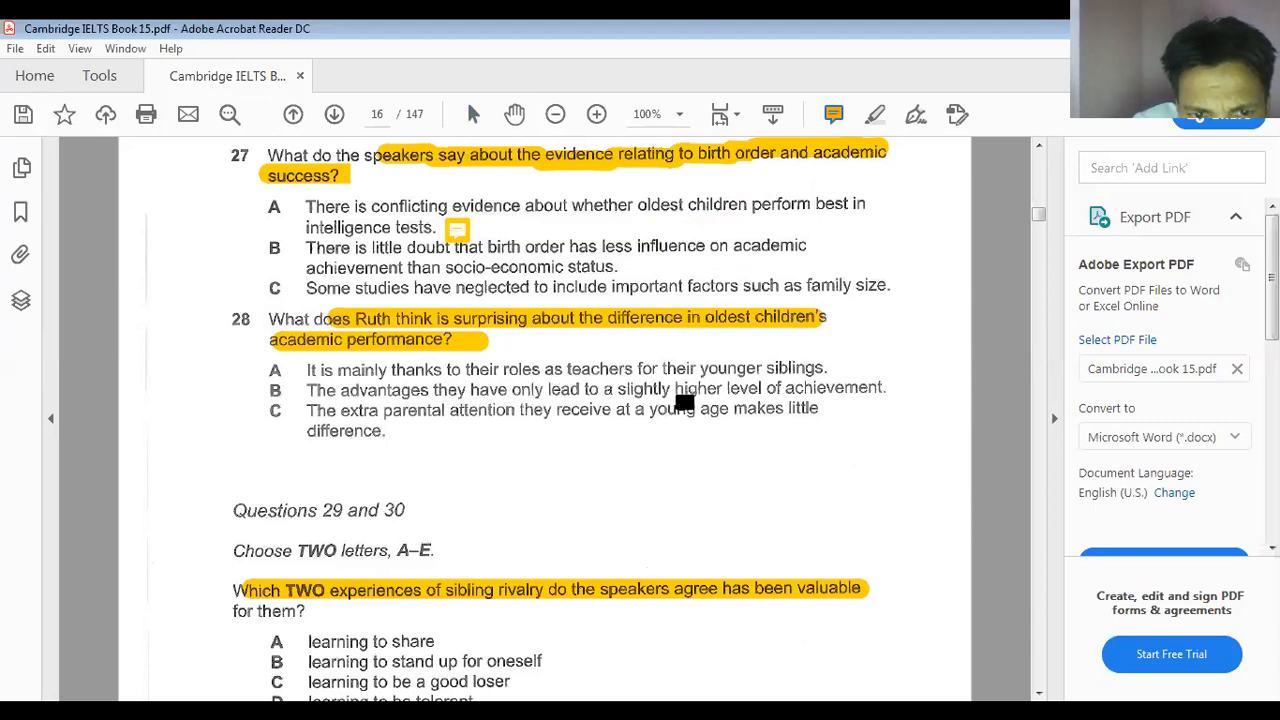
mouse_move(572, 378)
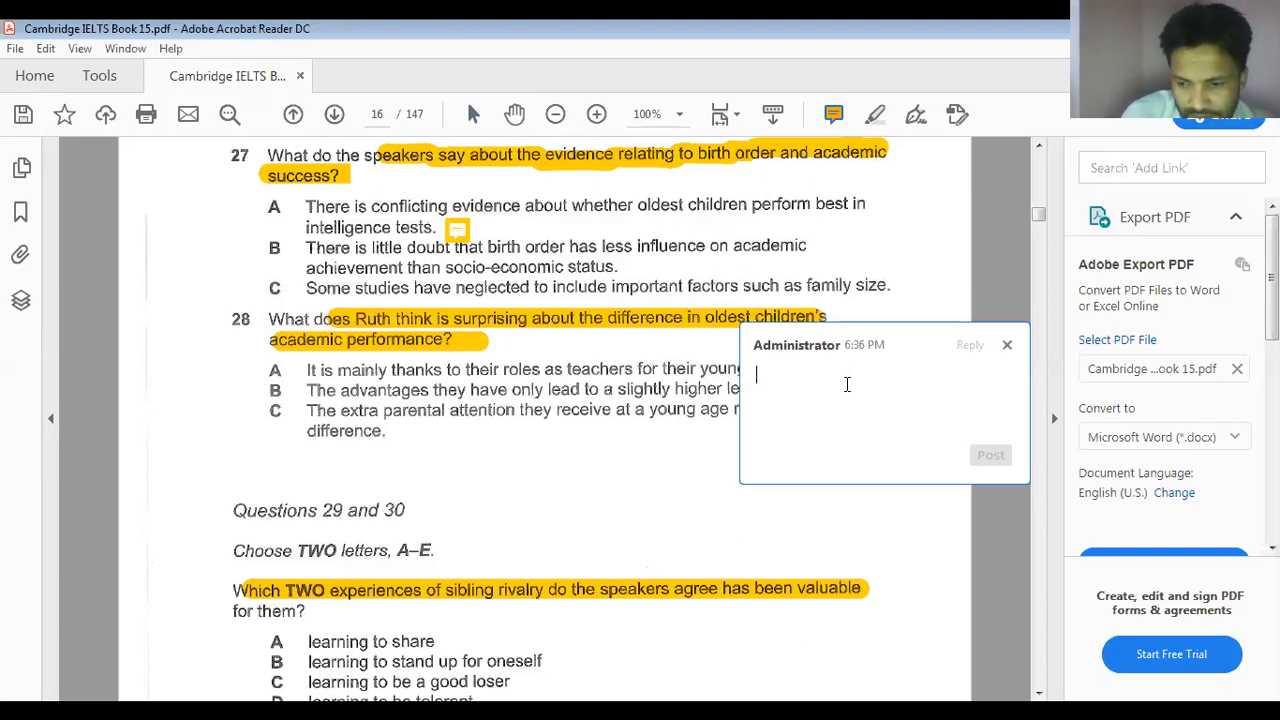
Post a sticky note 'A' beside option A of question 28
text(A)
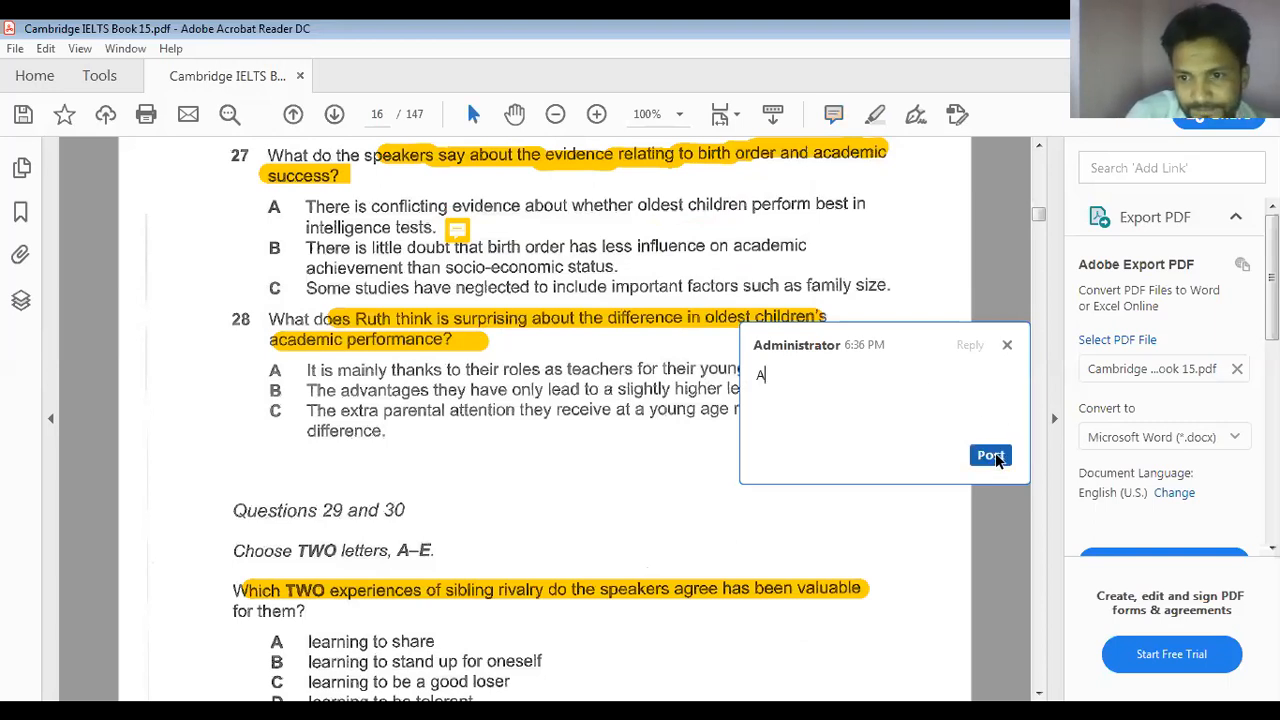
click(988, 456)
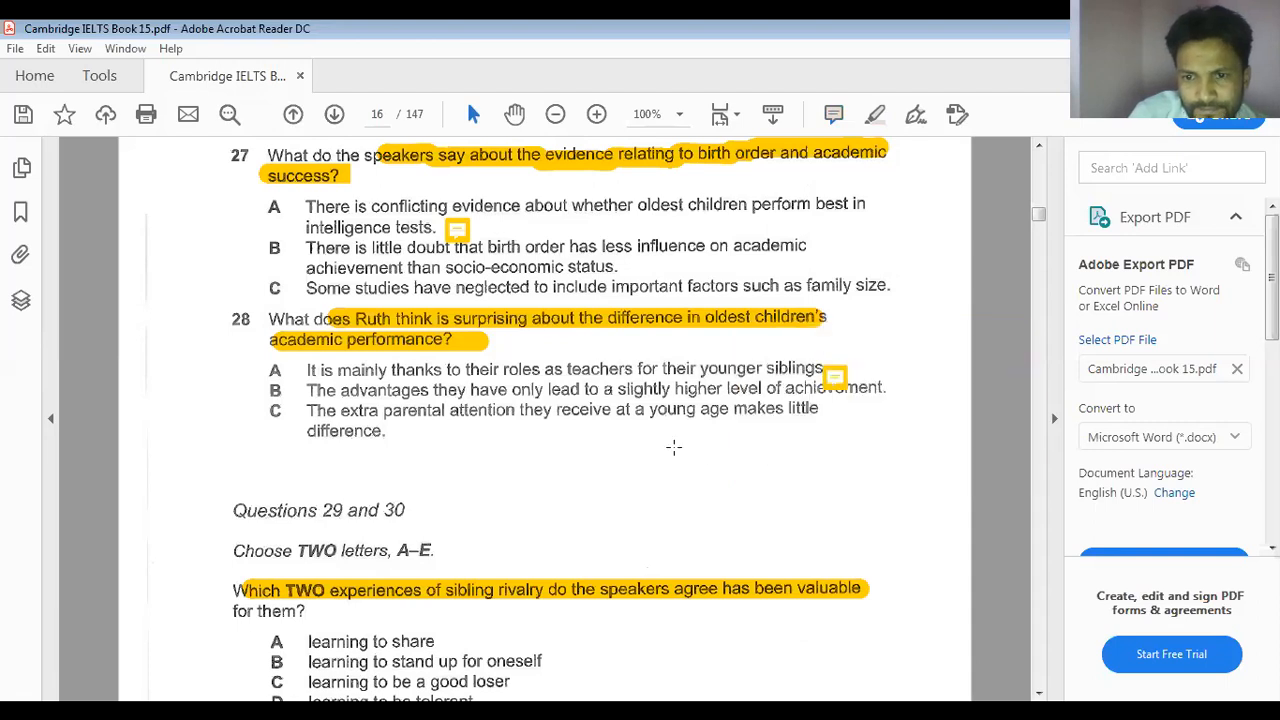
Post a sticky note 'D' beside option D, learning to be tolerant, for Questions 29–30
scroll(down, 3)
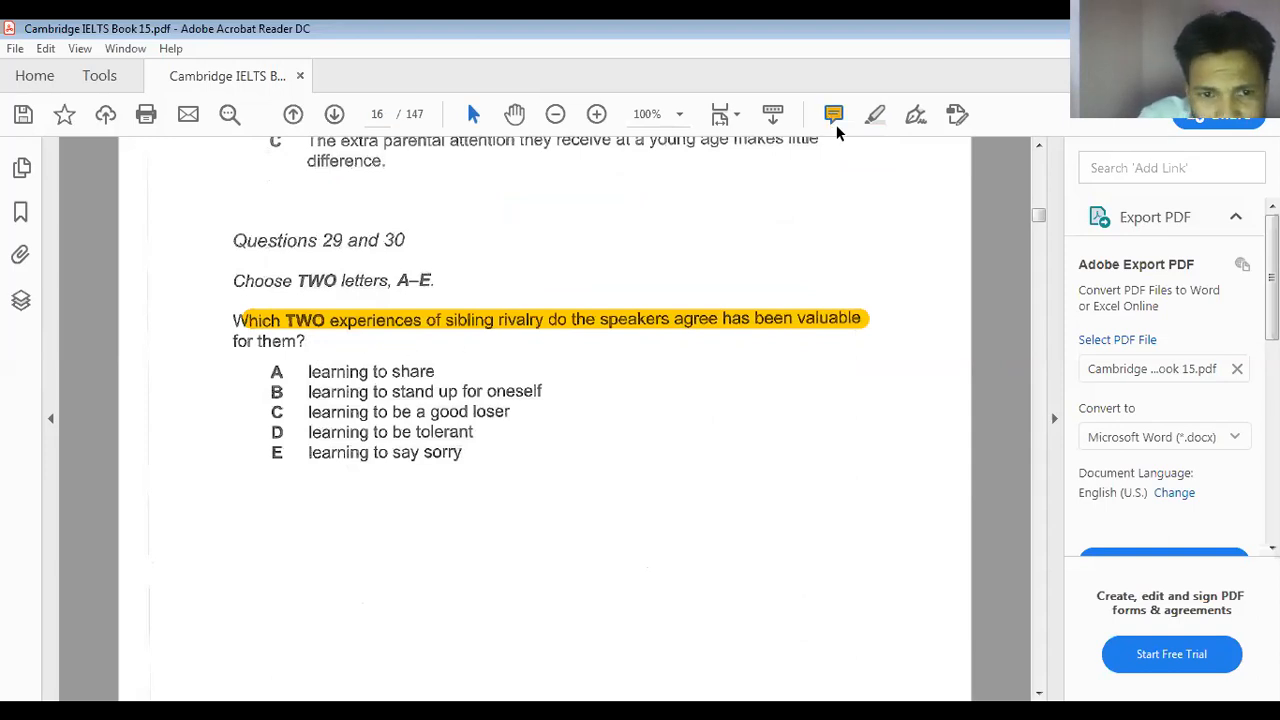
mouse_move(576, 288)
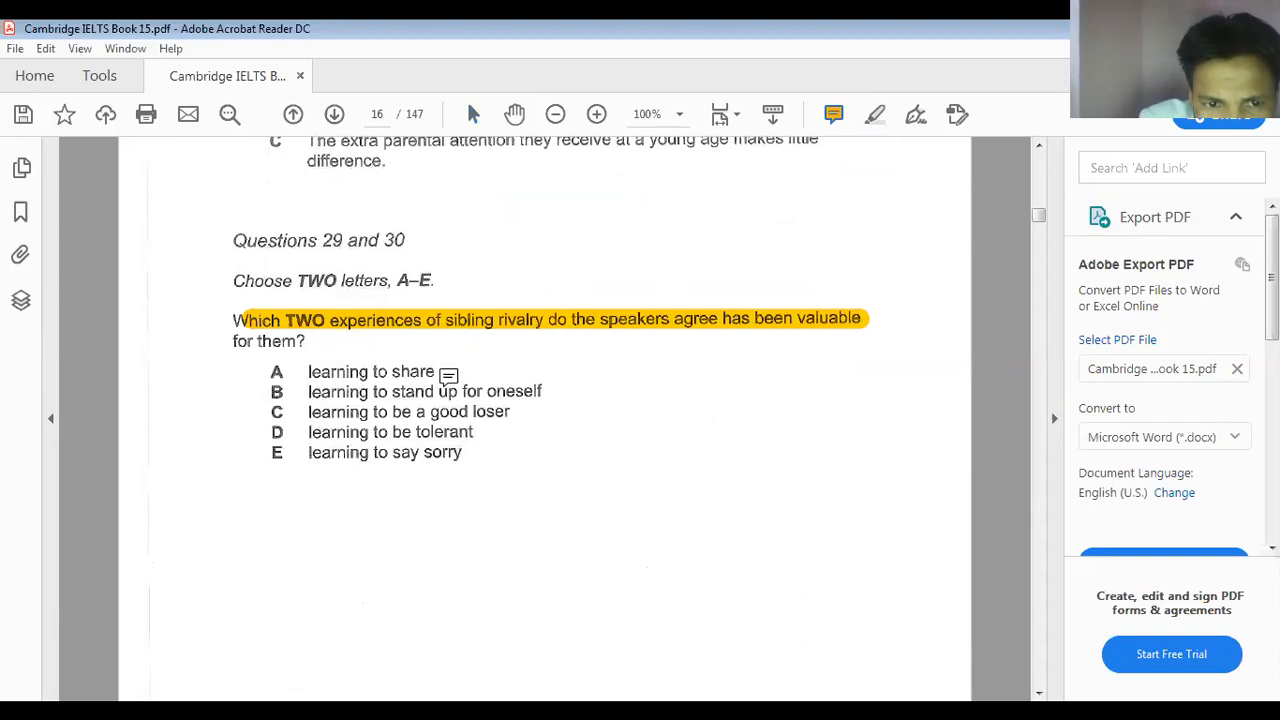
mouse_move(488, 420)
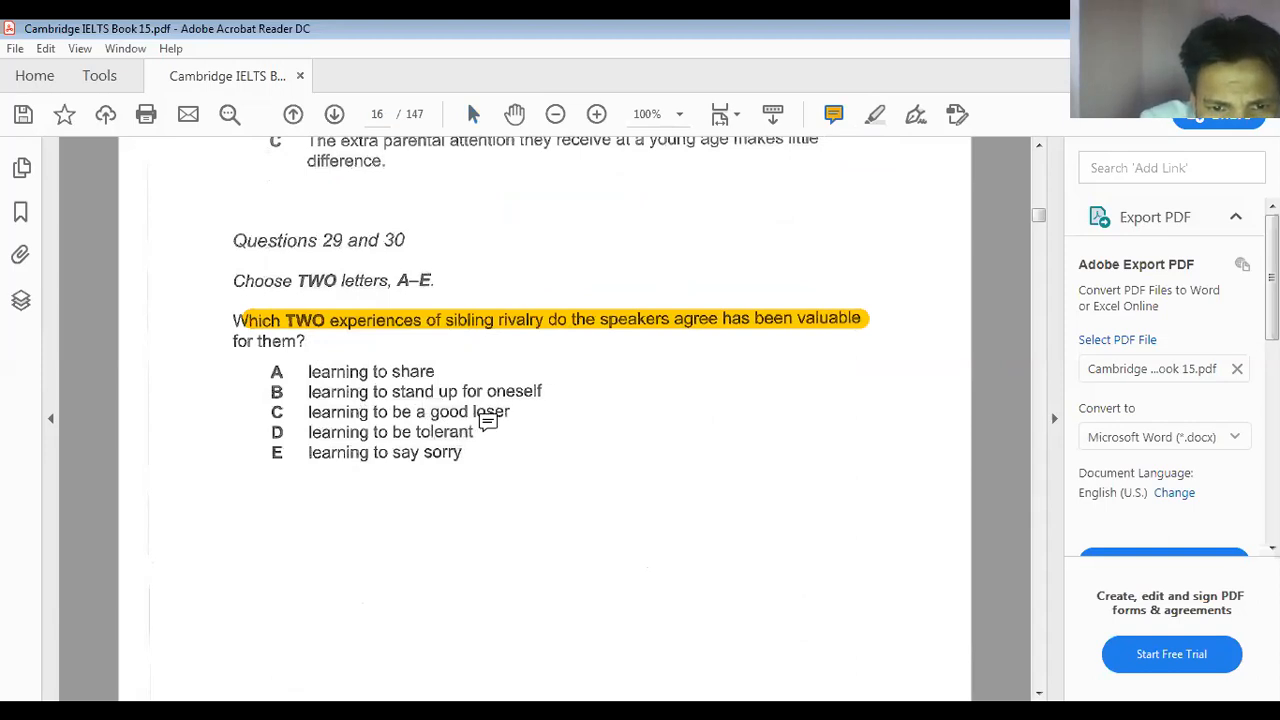
mouse_move(468, 436)
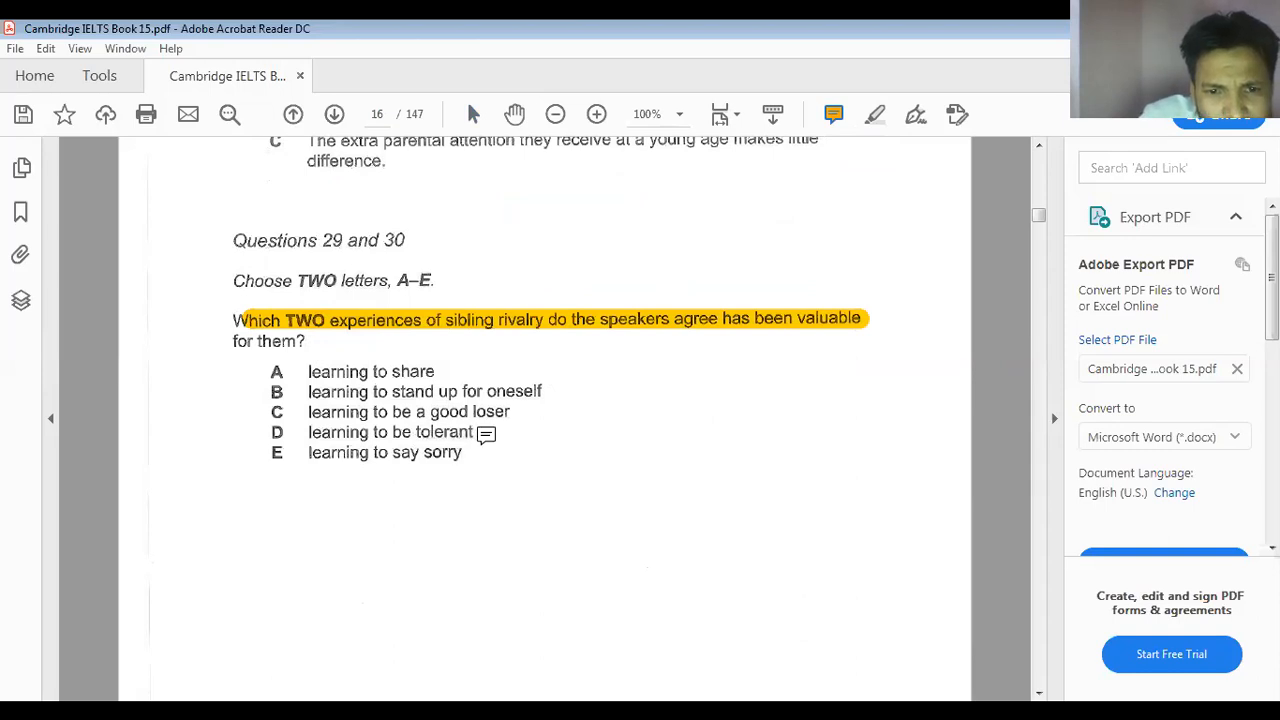
click(486, 434)
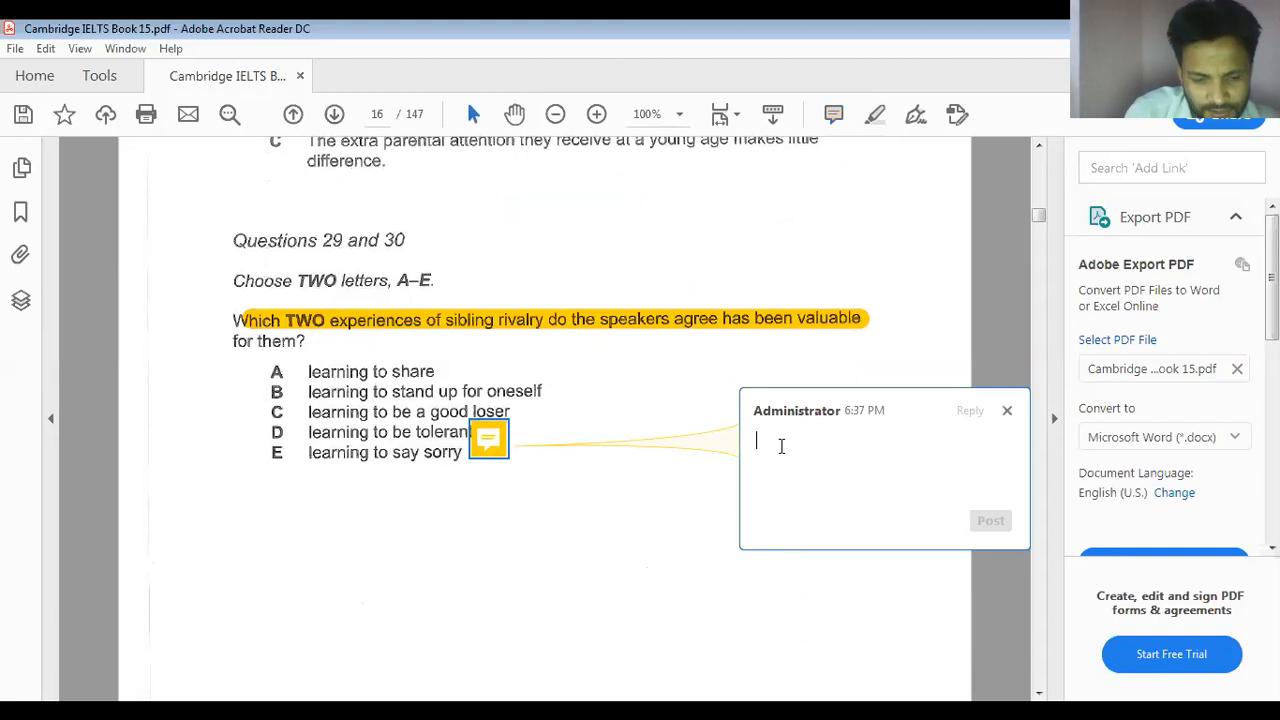
text(D)
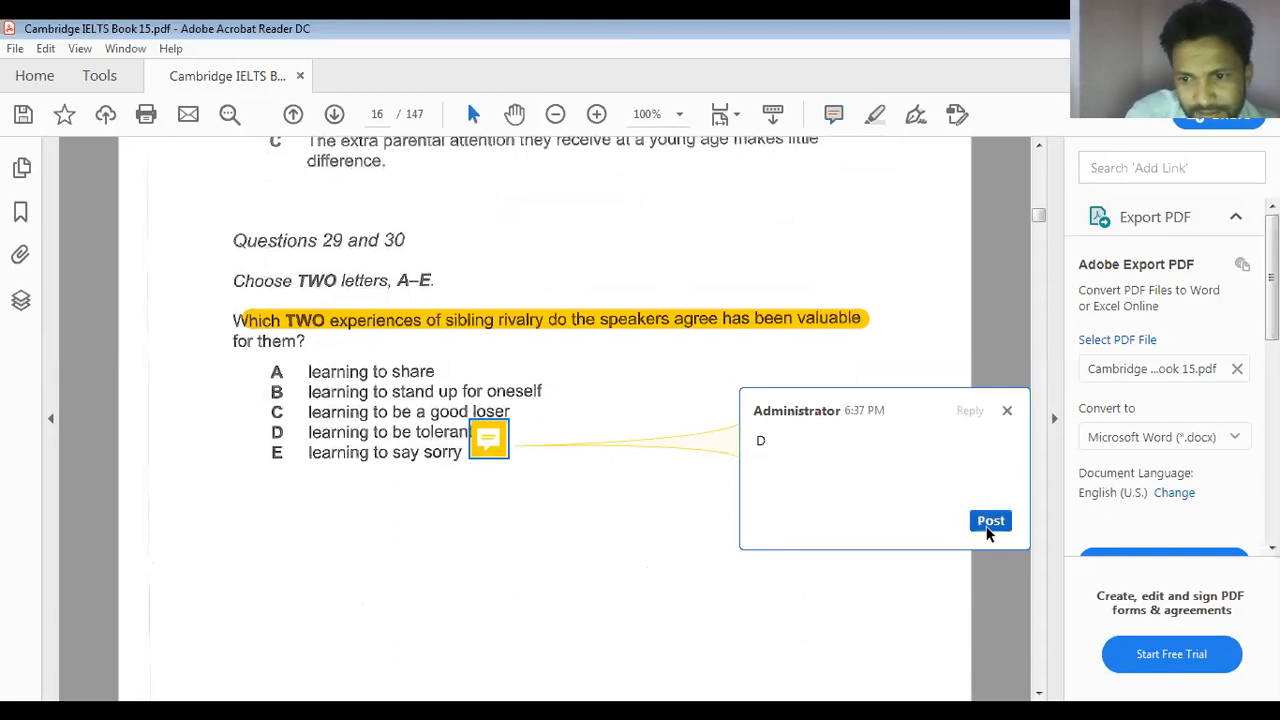
click(990, 520)
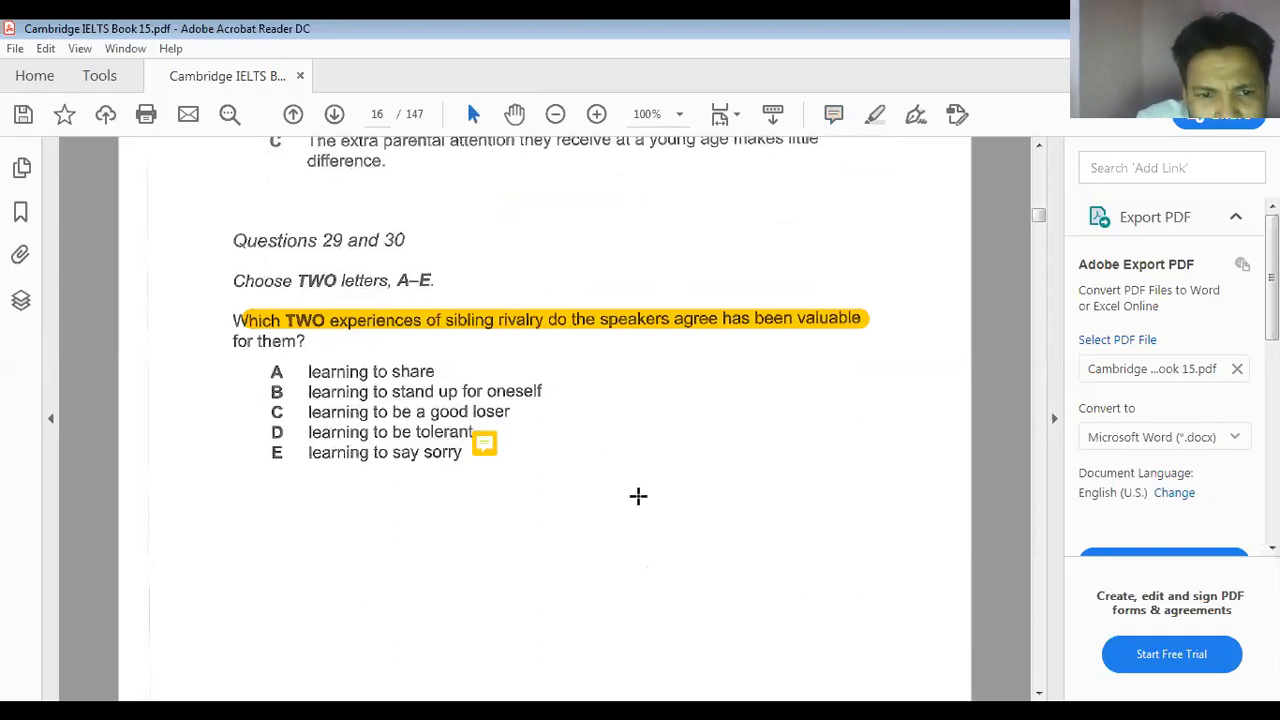
Place a second sticky note beside the Questions 29–30 options and move on to Part 4
click(832, 114)
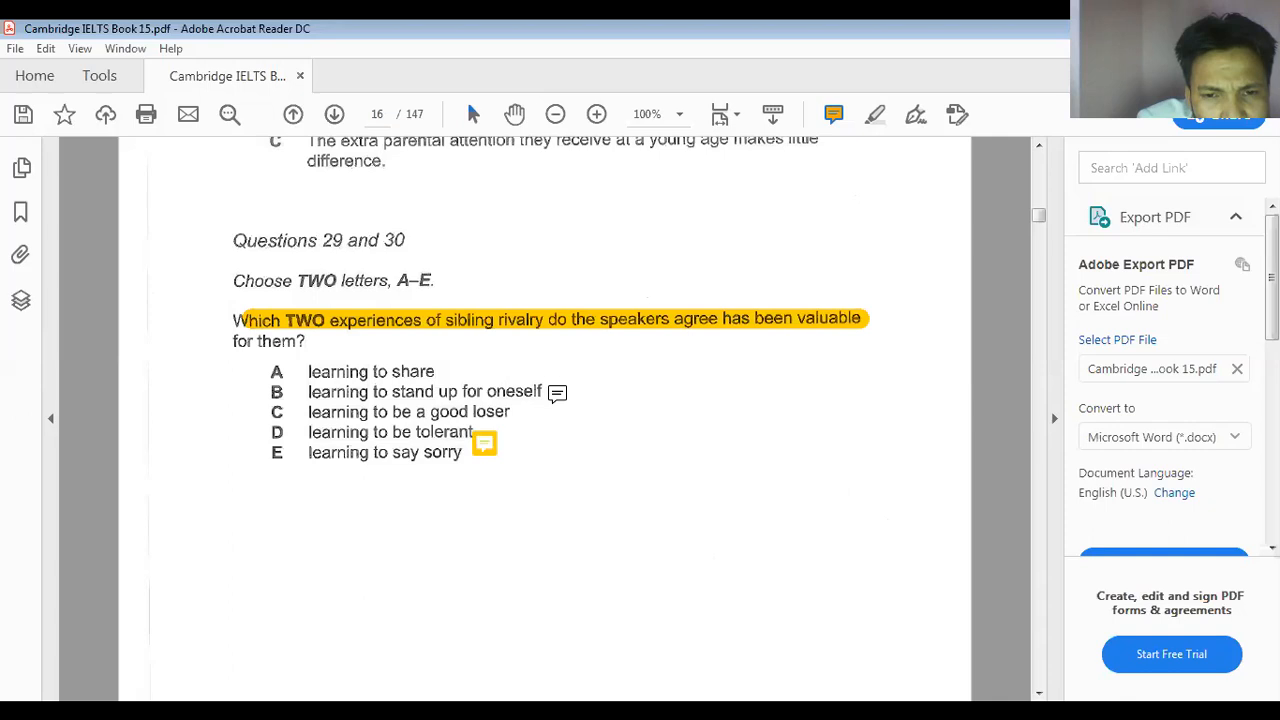
click(556, 390)
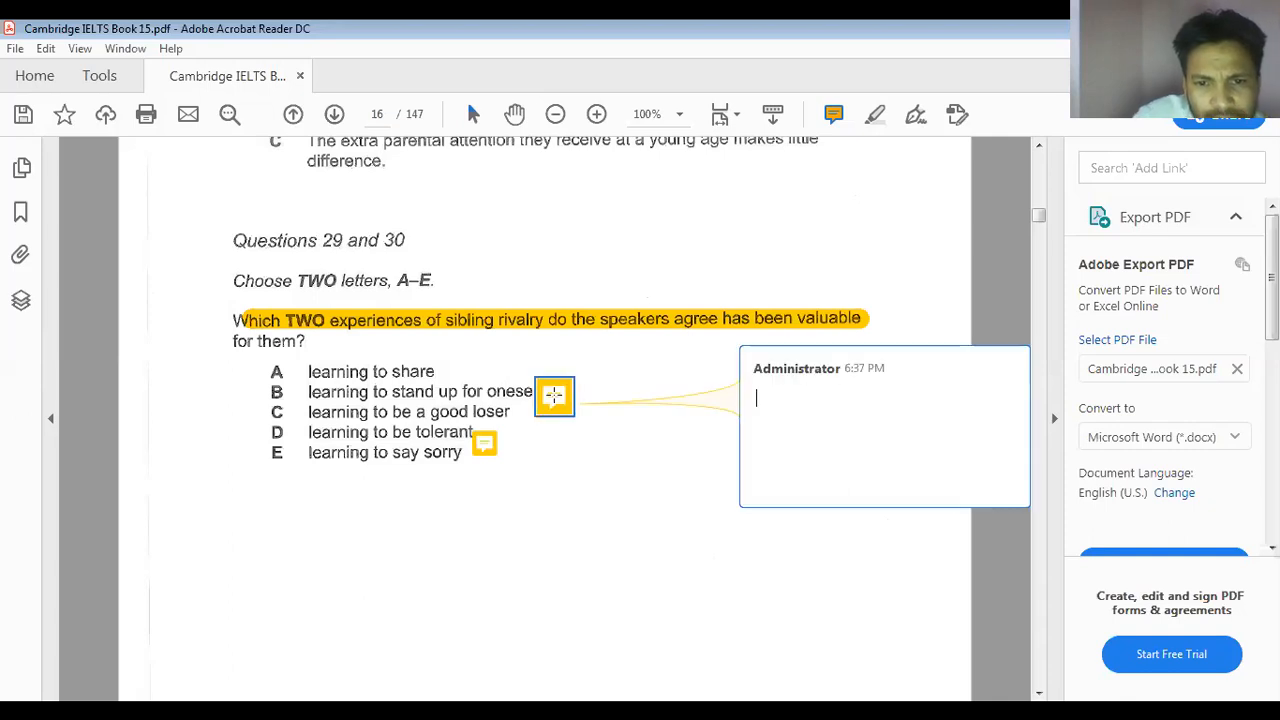
click(780, 398)
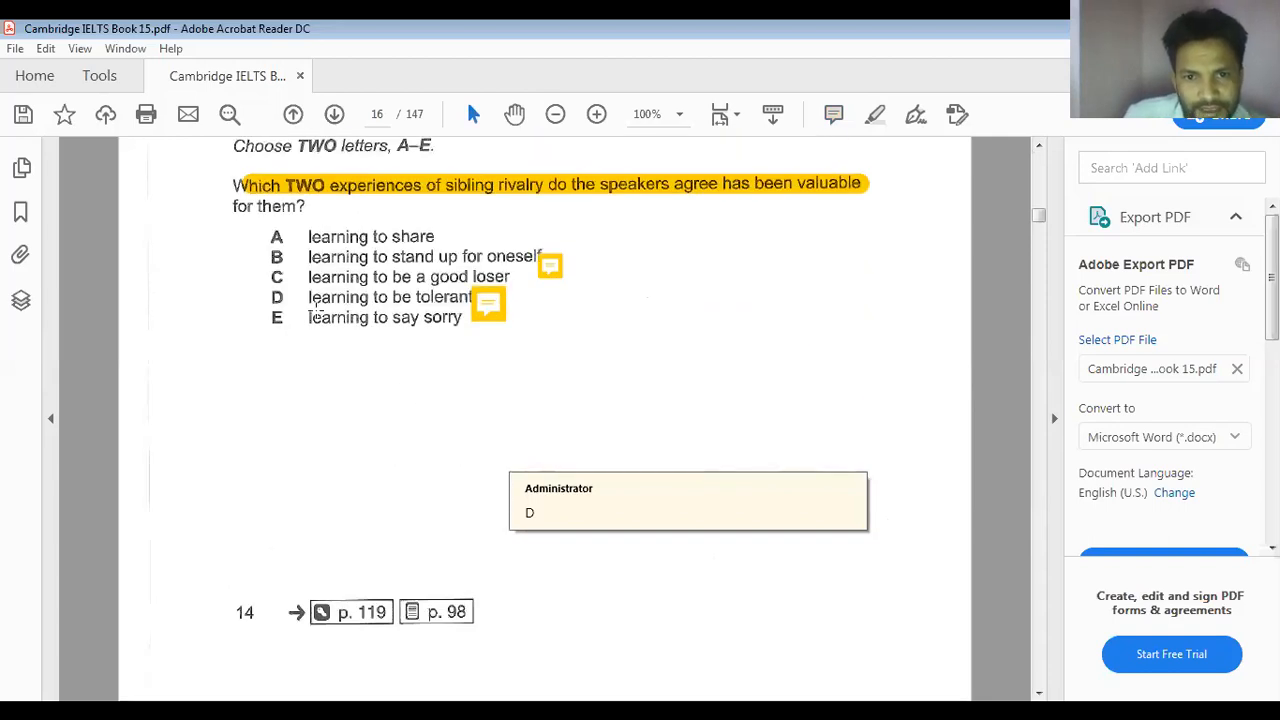
scroll(down, 3)
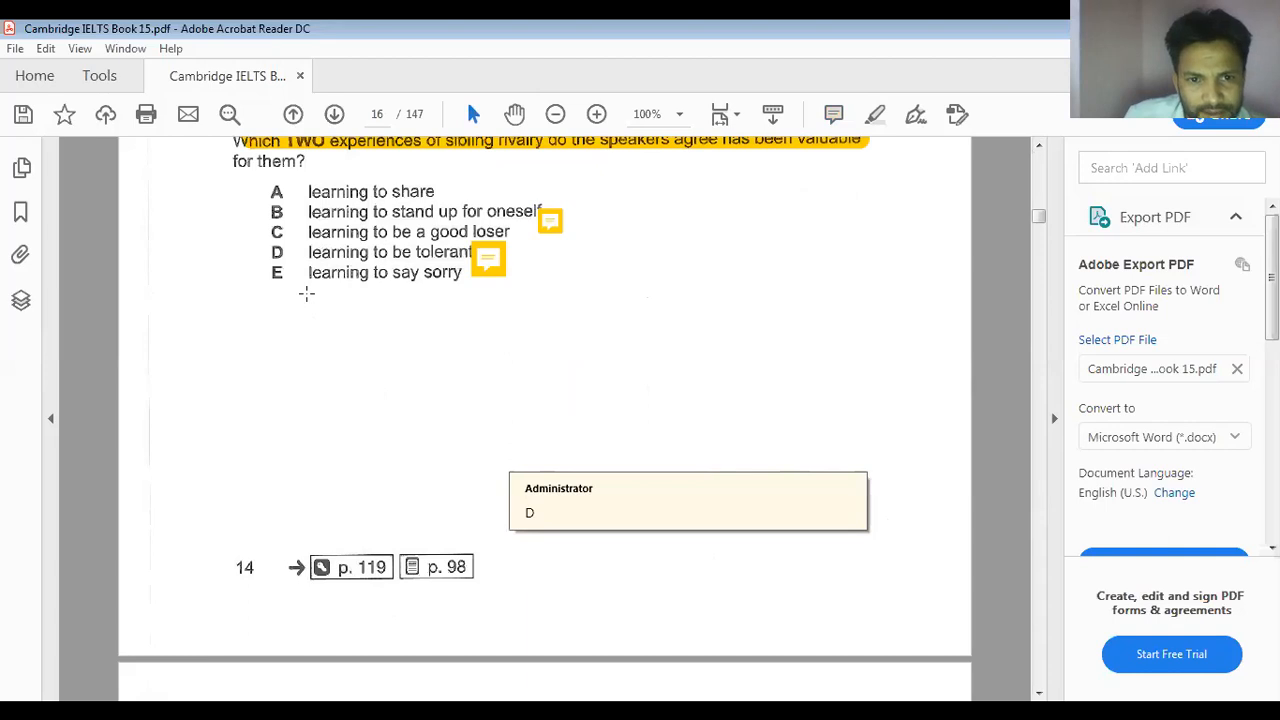
scroll(down, 3)
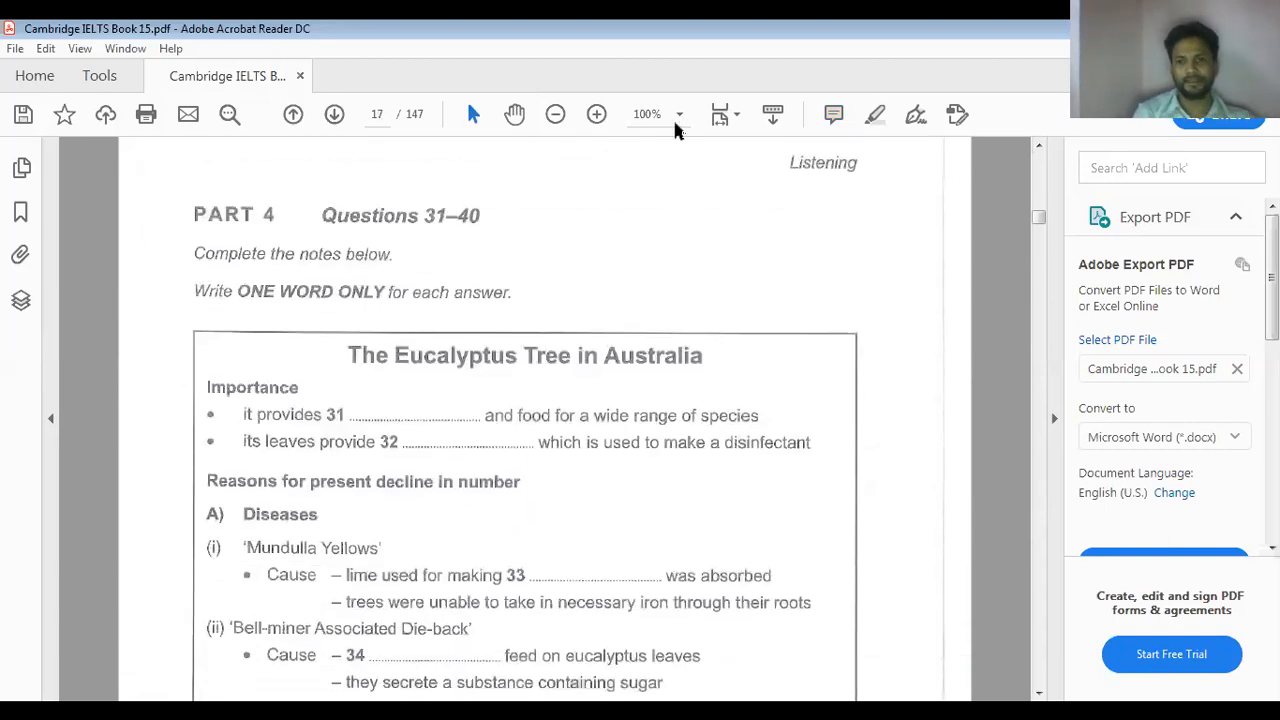
Highlight the instruction 'ONE WORD ONLY' in the Part 4 notes and zoom the page to 125%
click(872, 114)
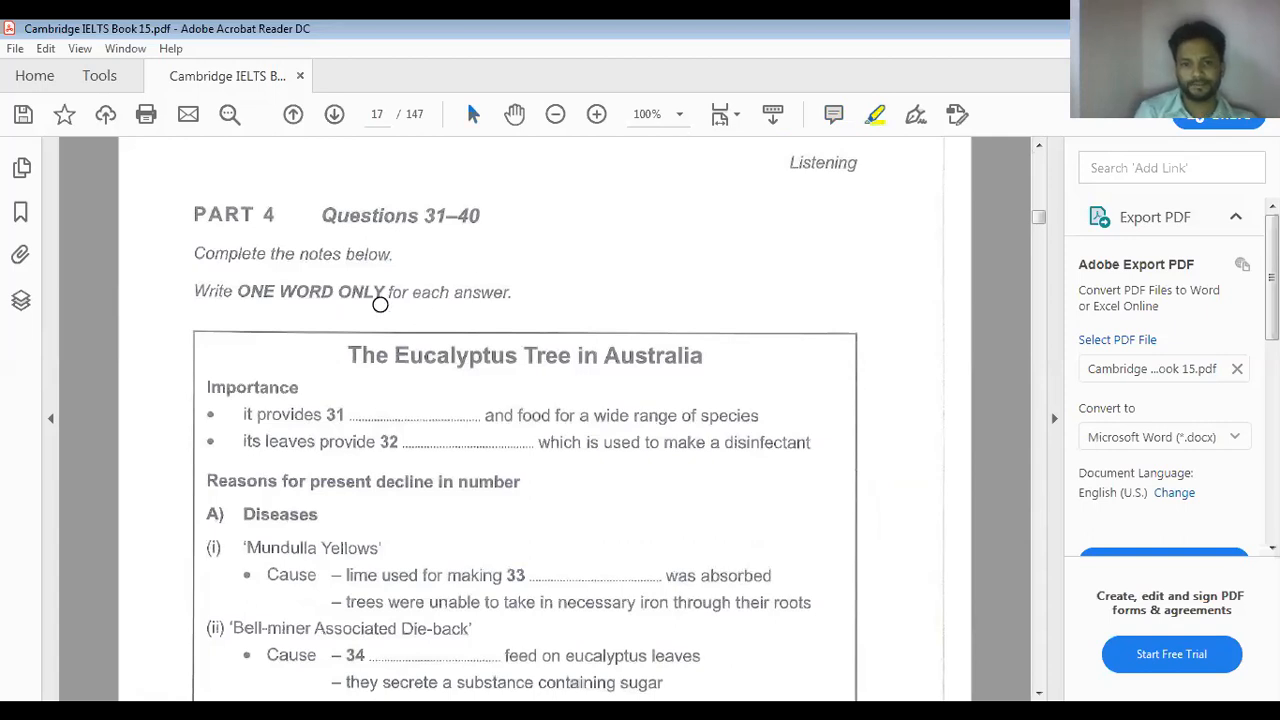
drag(238, 292, 340, 292)
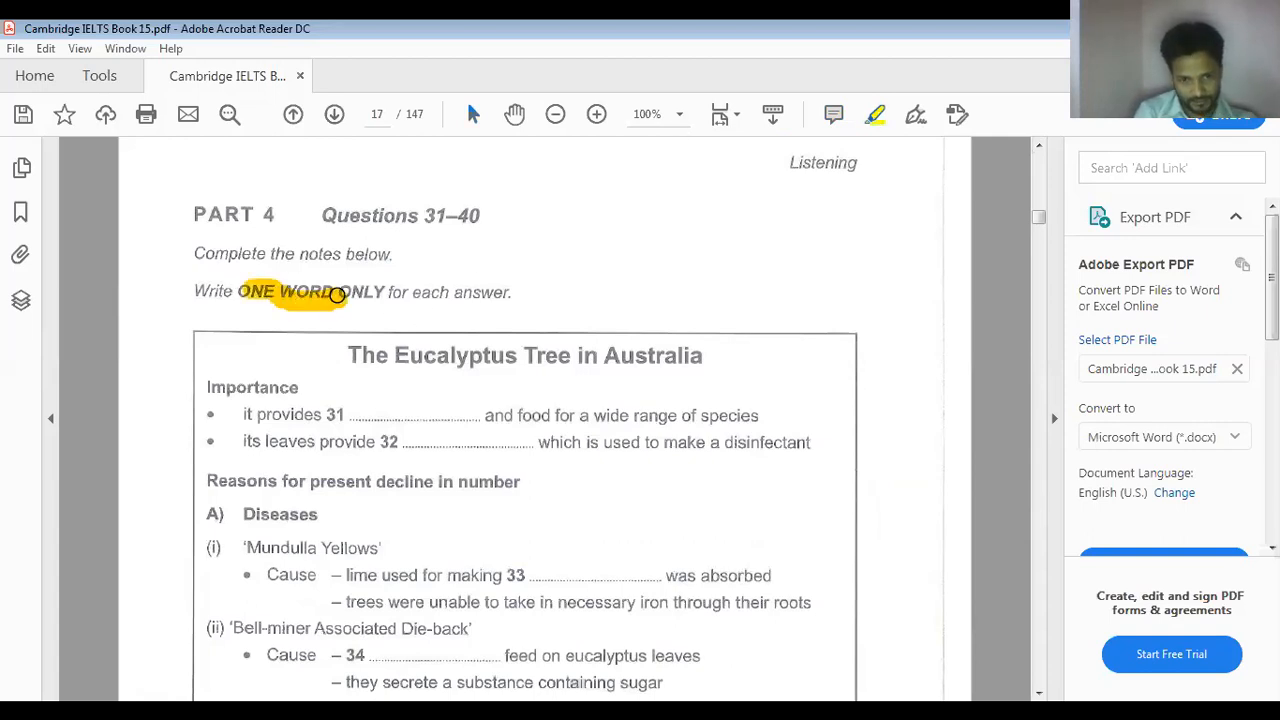
drag(240, 292, 382, 292)
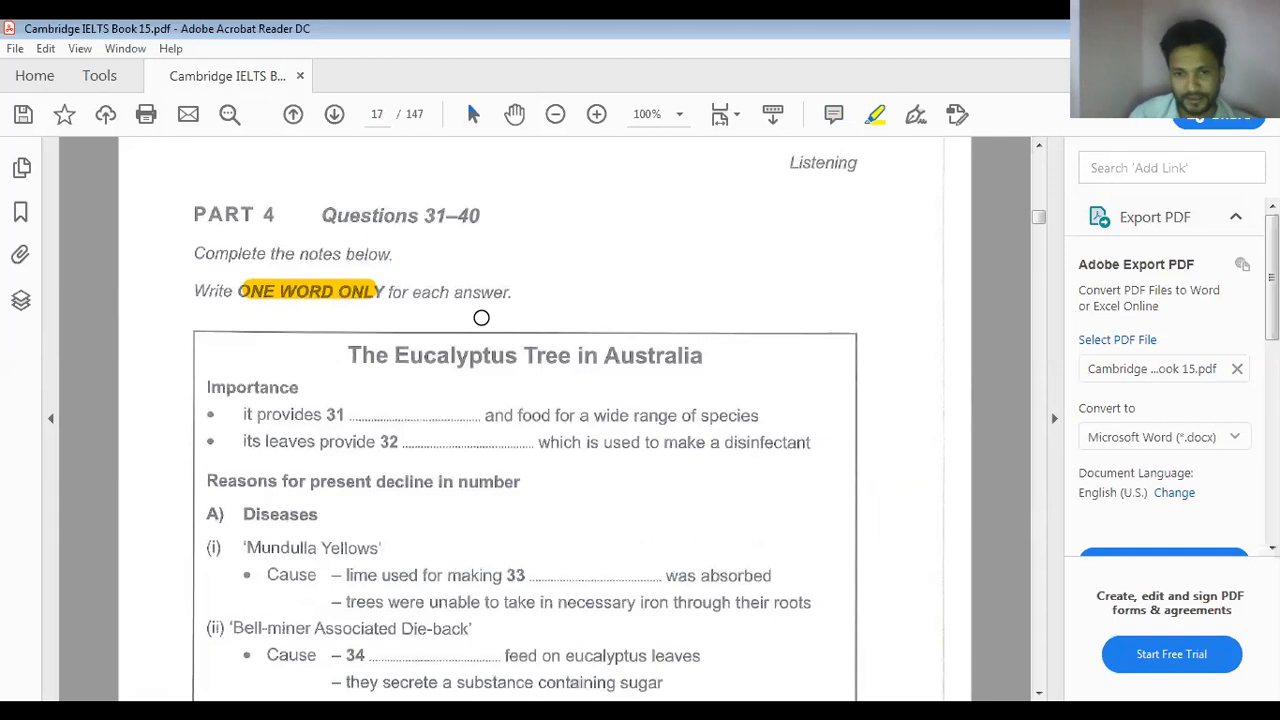
scroll(down, 3)
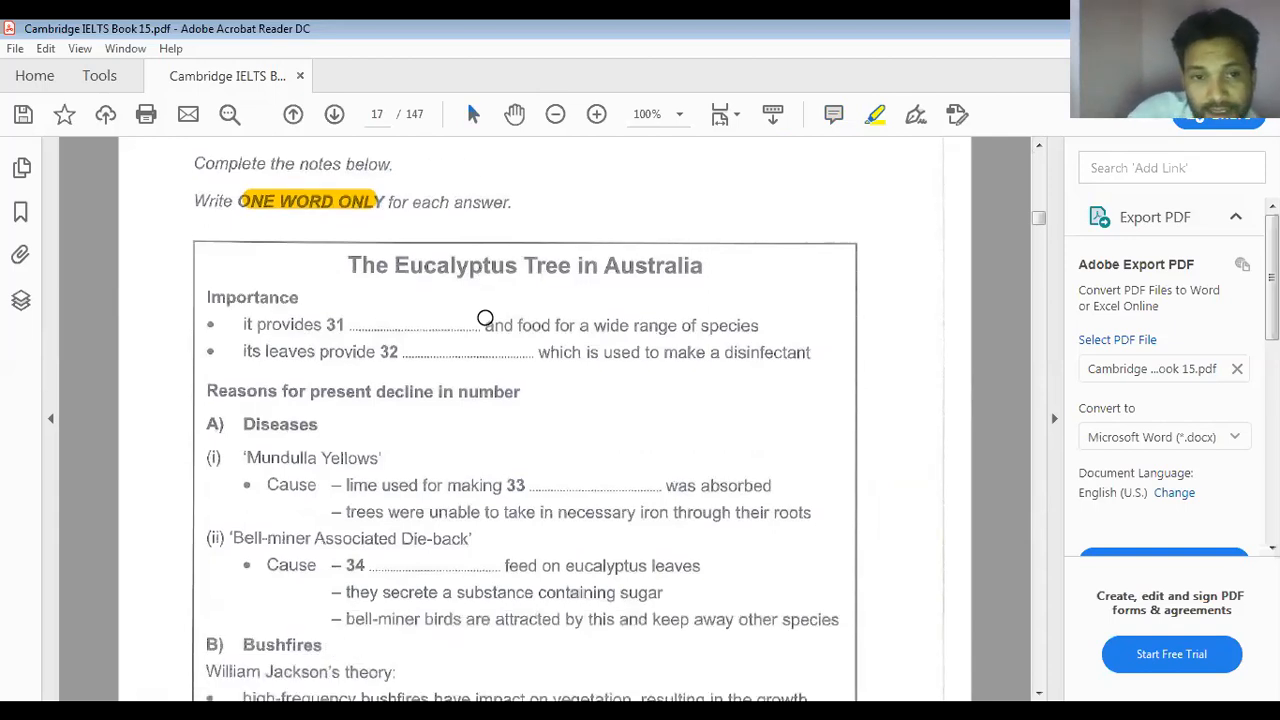
mouse_move(248, 322)
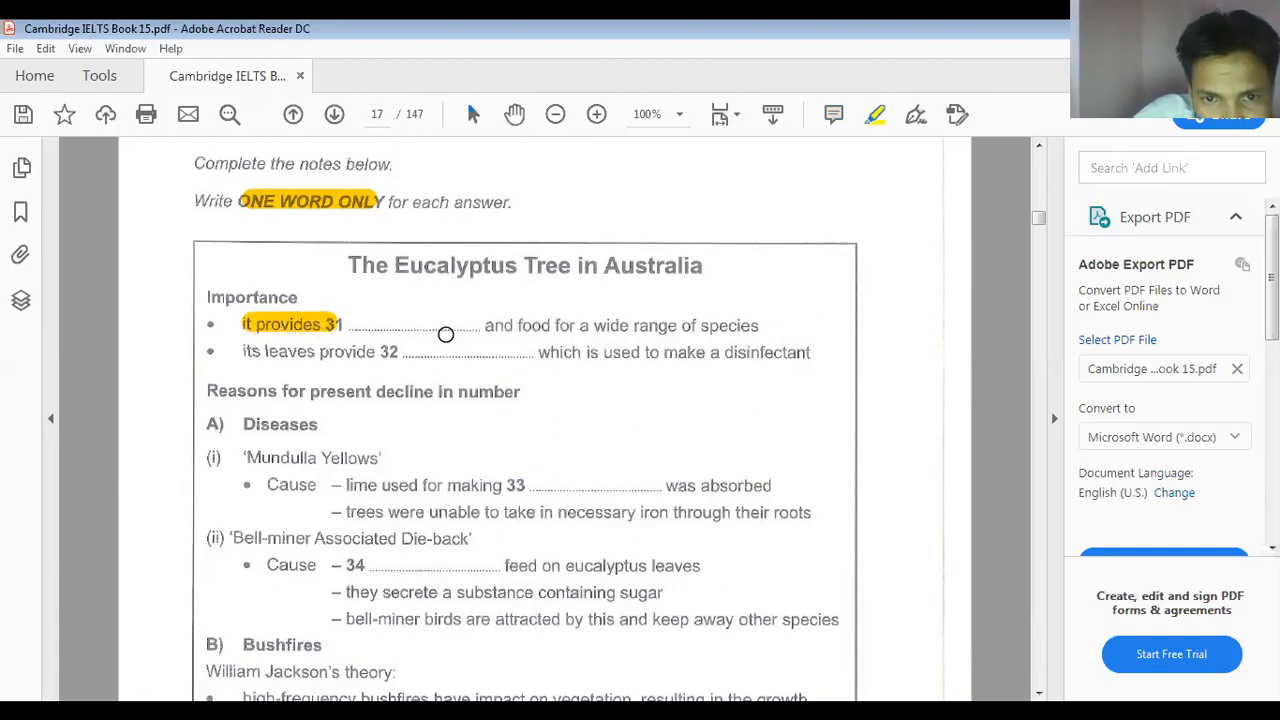
mouse_move(298, 356)
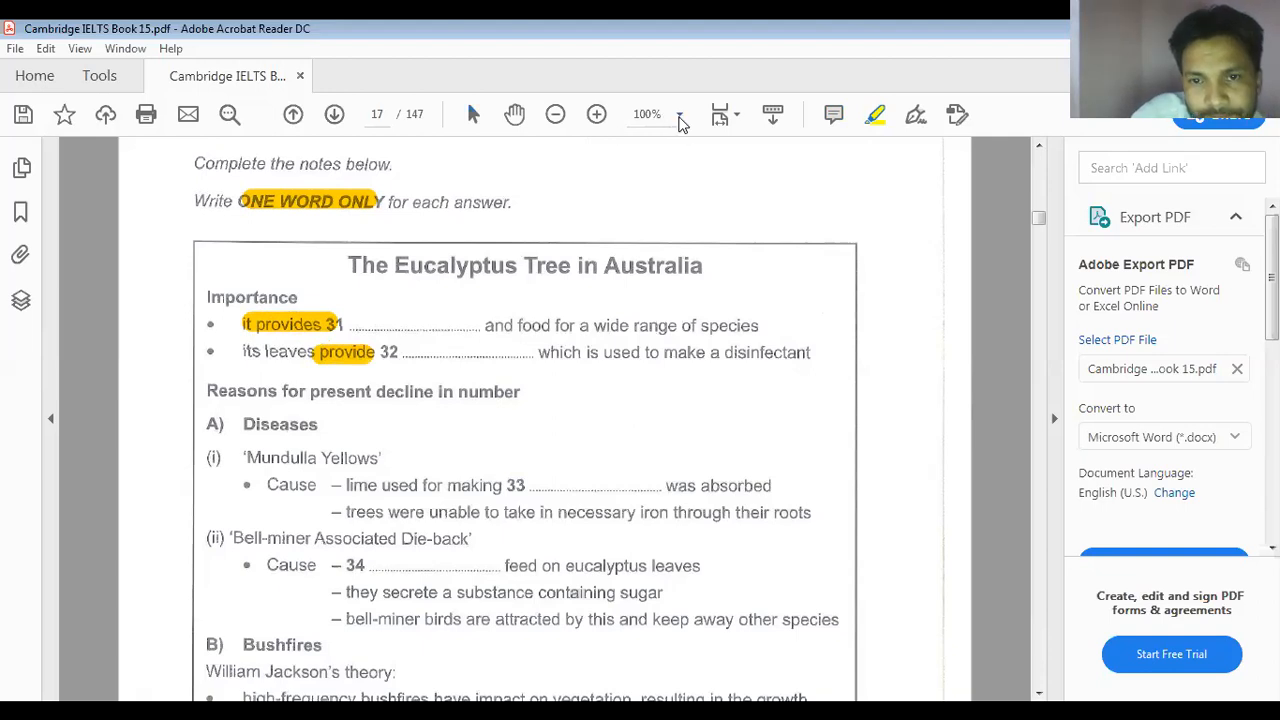
click(680, 114)
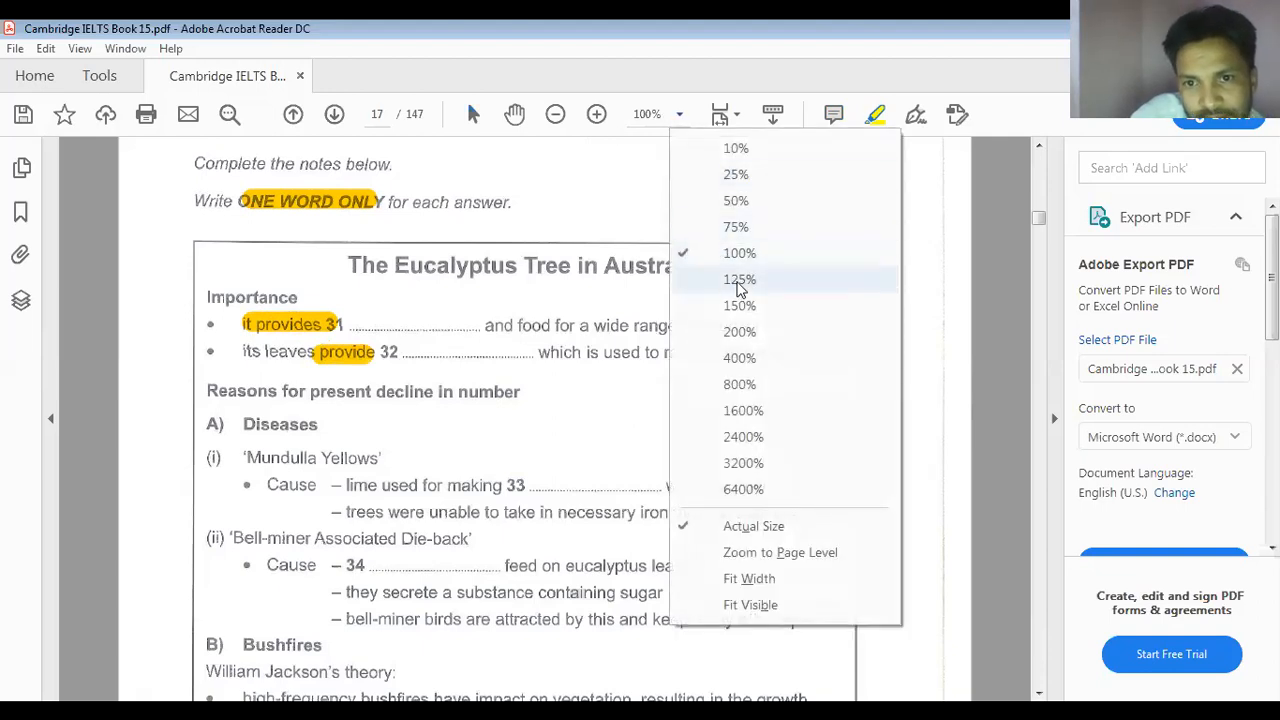
click(740, 280)
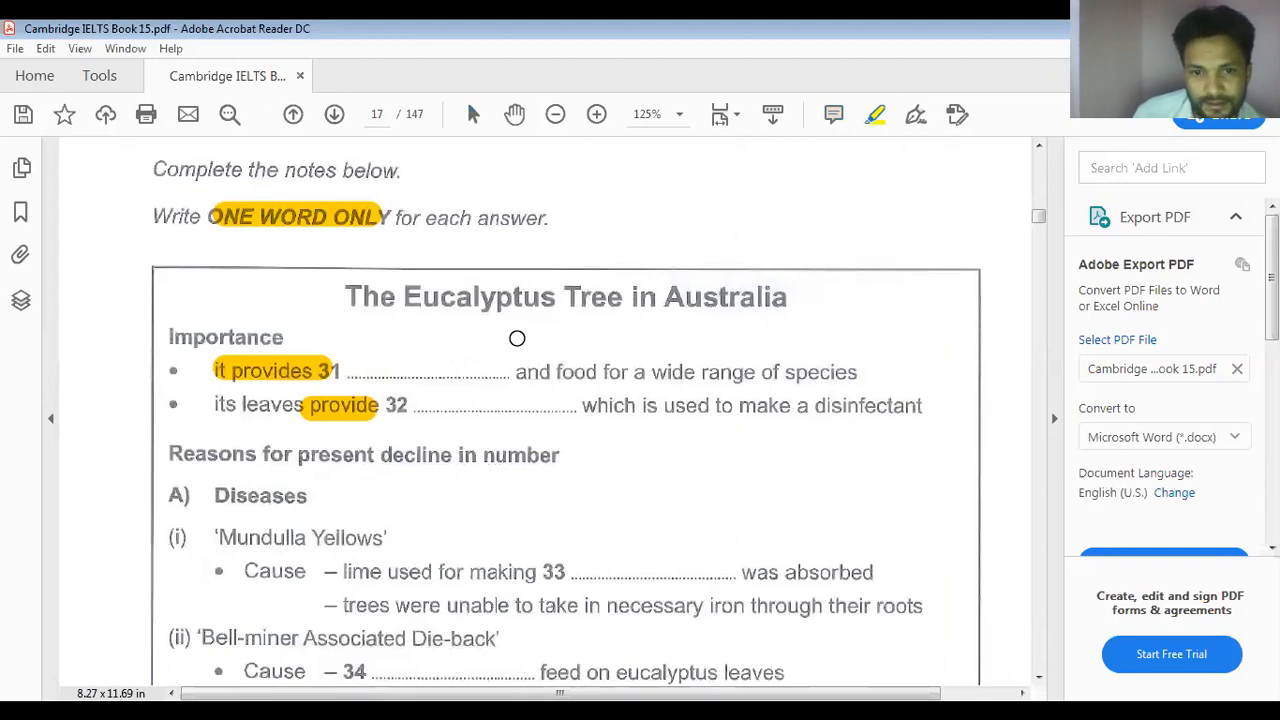
Highlight 'used for making', 'Cause' and 'feed on' around gaps 33 and 34
scroll(down, 3)
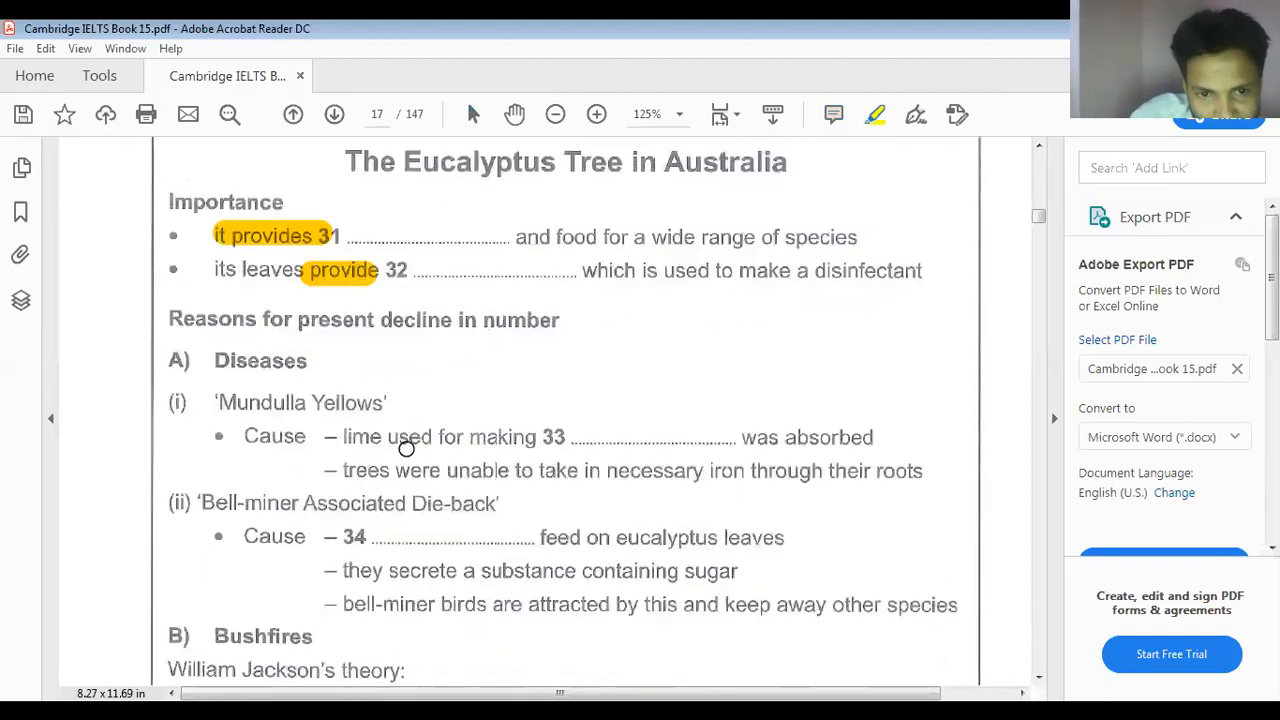
drag(396, 436, 500, 436)
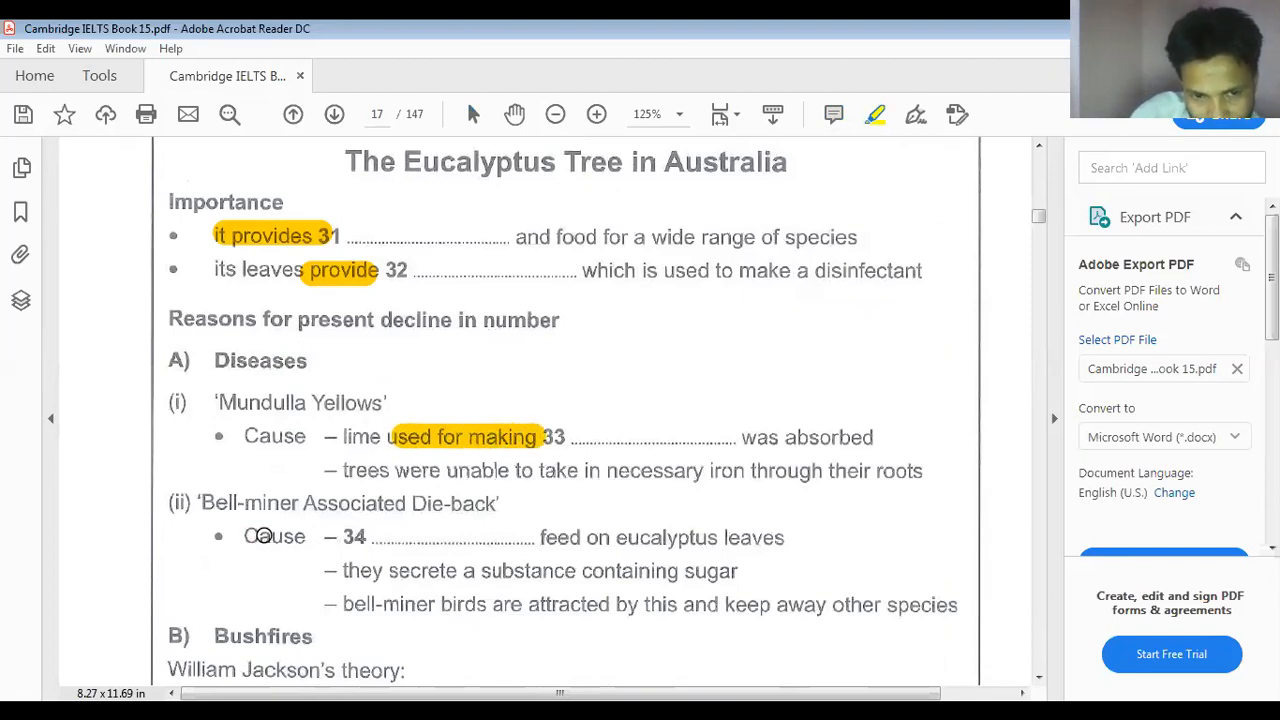
double_click(274, 536)
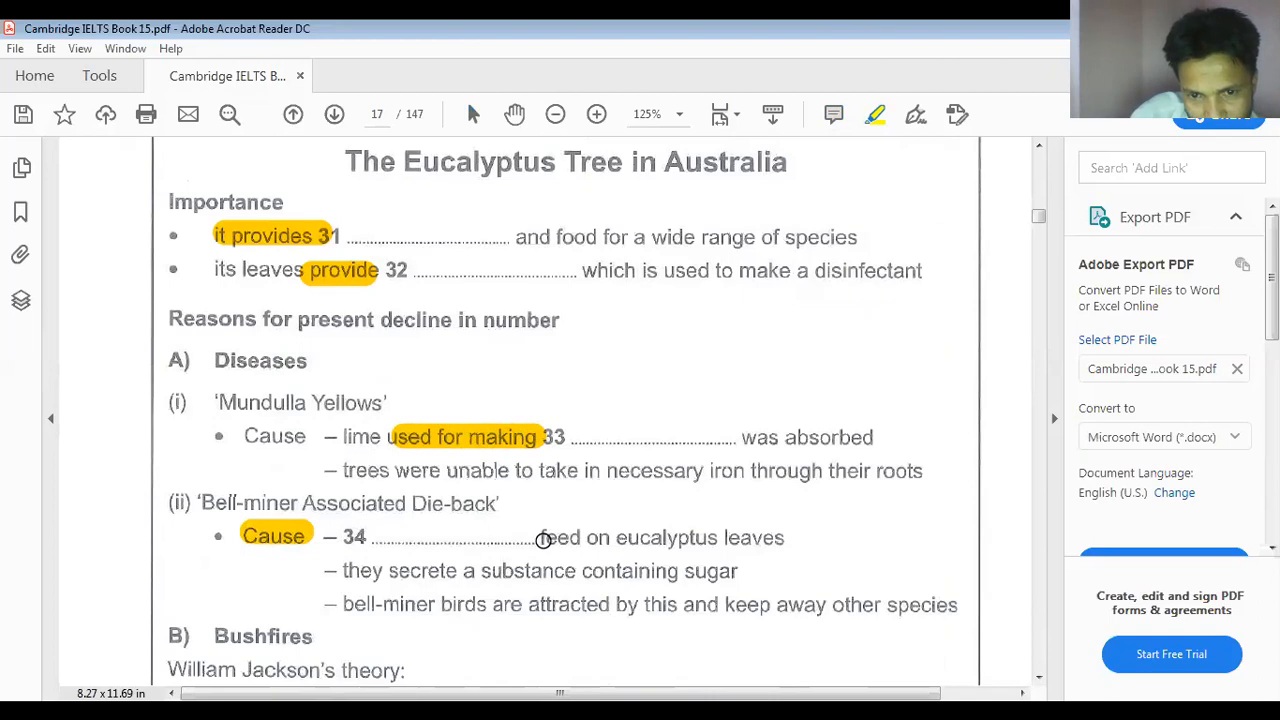
double_click(570, 536)
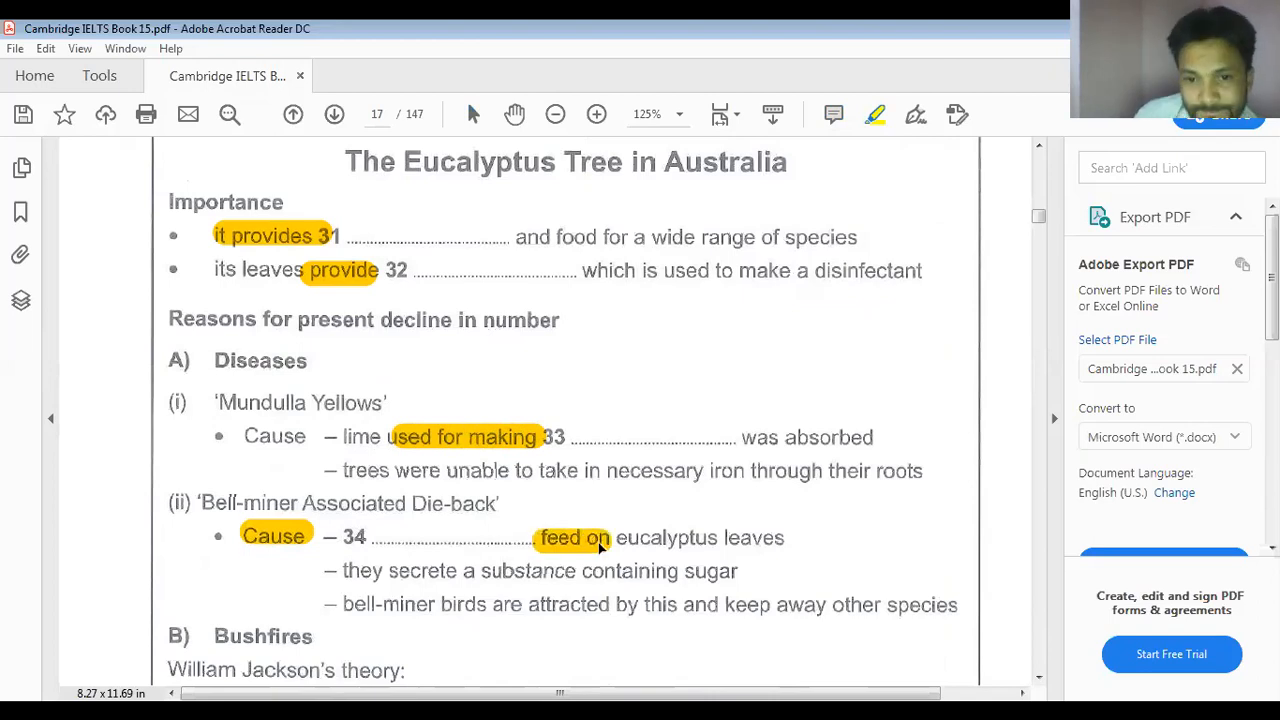
scroll(down, 3)
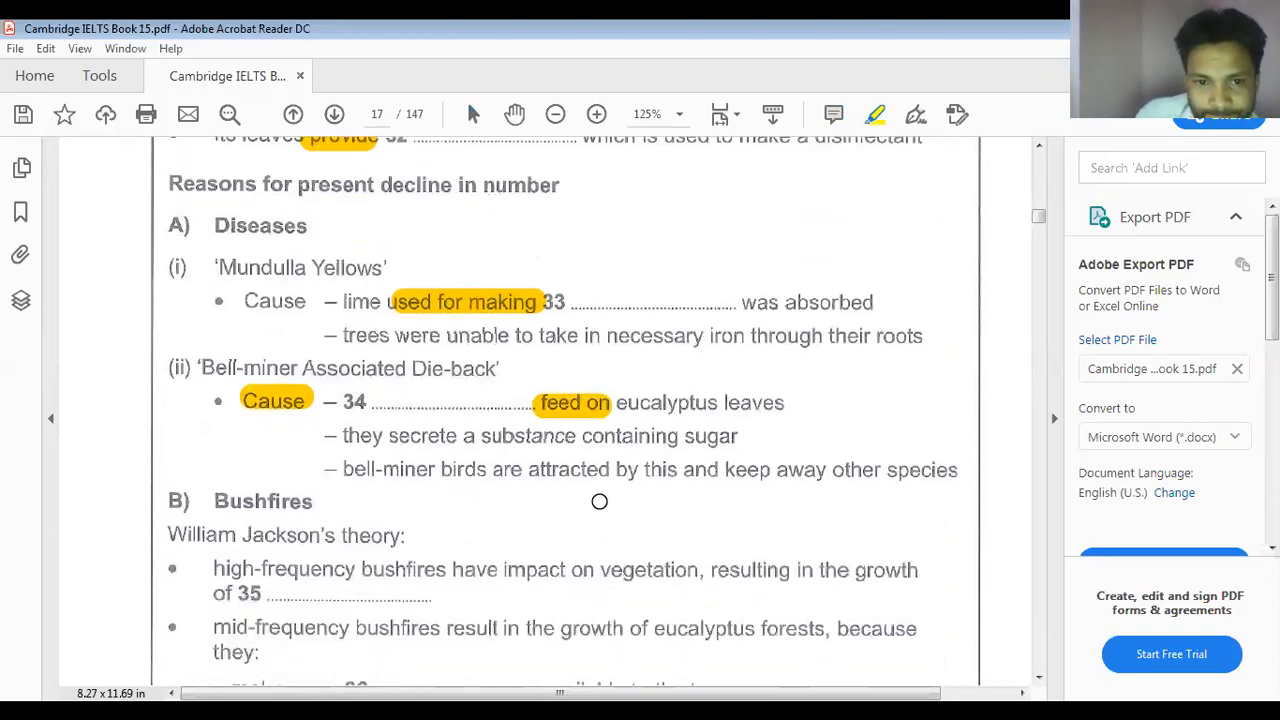
scroll(down, 3)
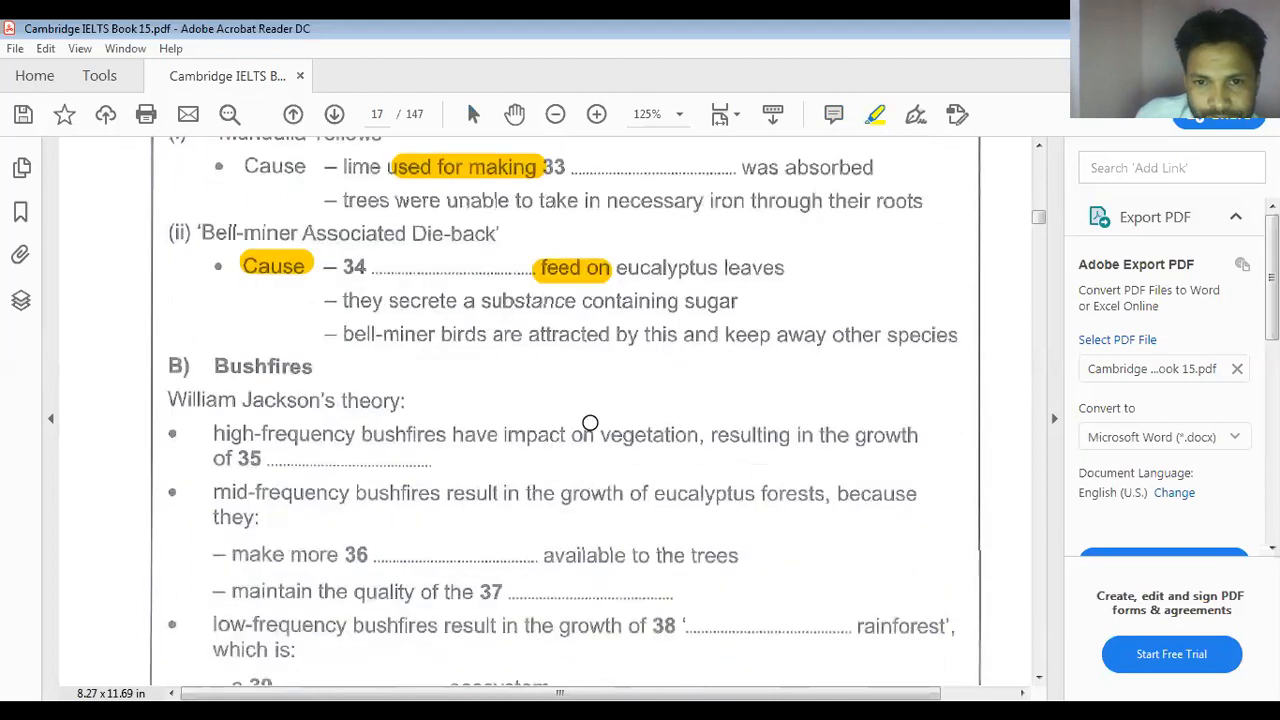
scroll(down, 3)
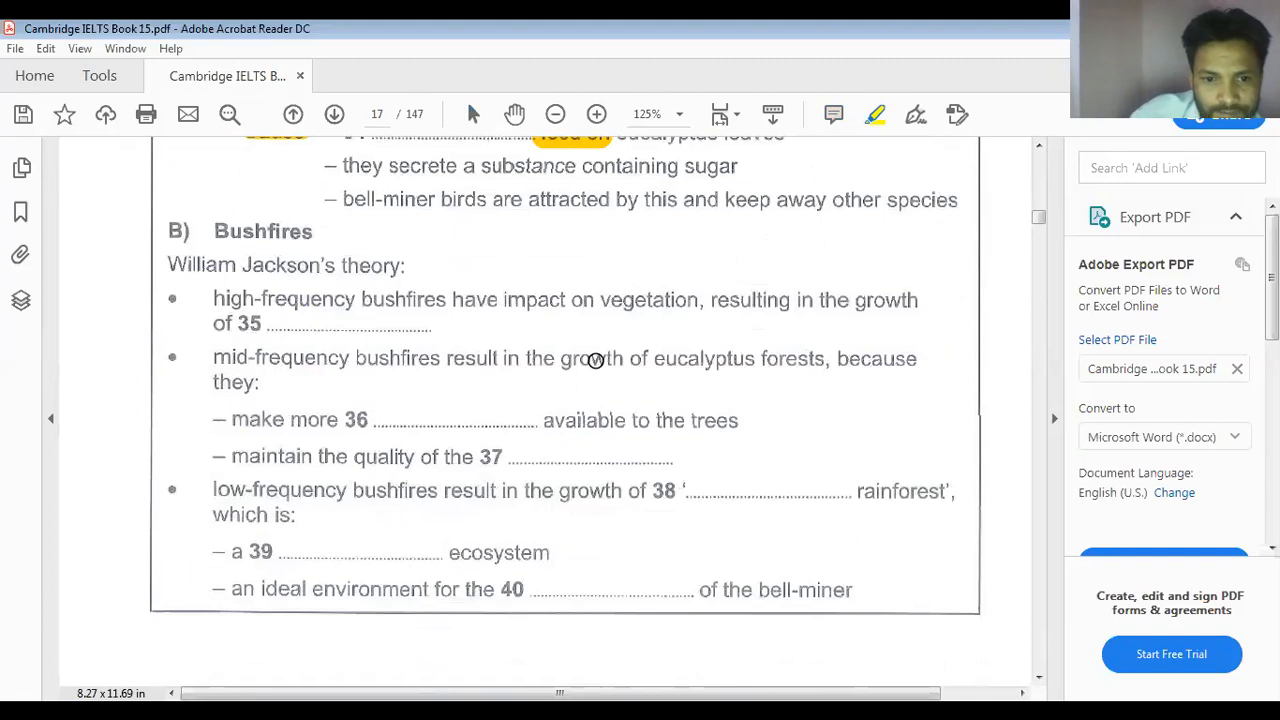
mouse_move(332, 316)
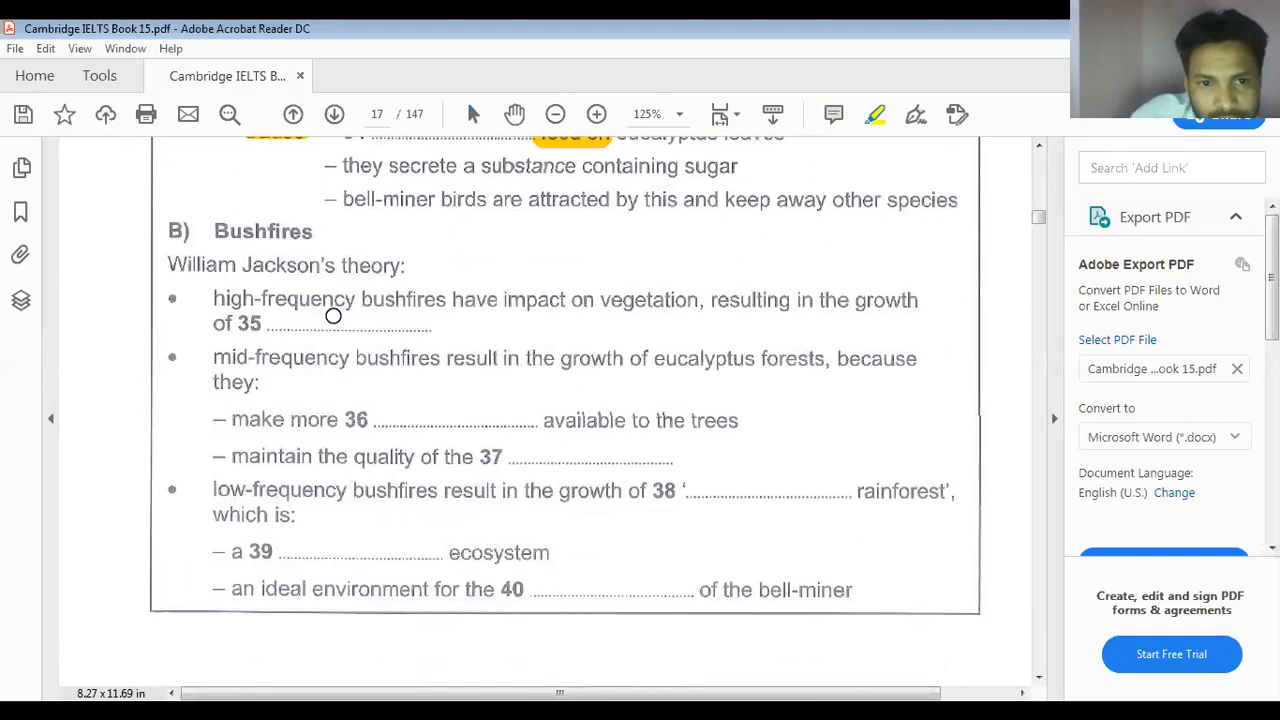
mouse_move(460, 314)
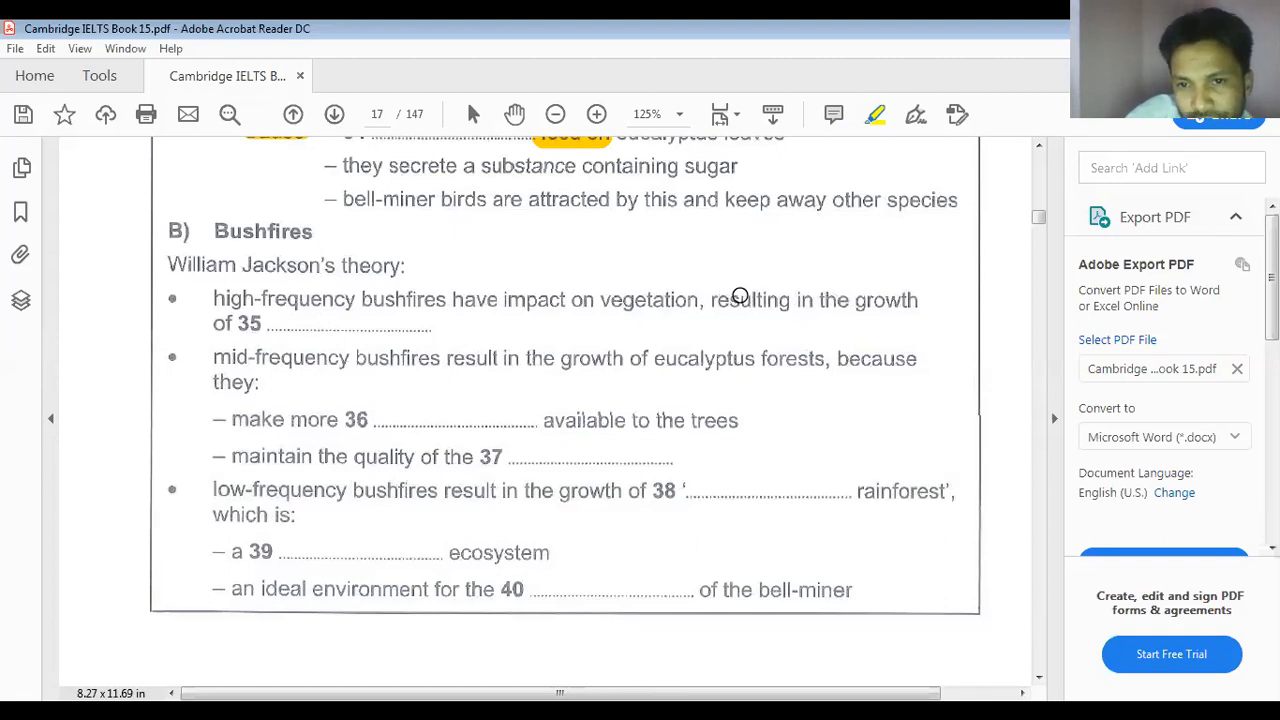
Highlight the Bushfires keywords around gaps 35–40, including 'growth of' and 'environment for the'
drag(712, 300, 916, 300)
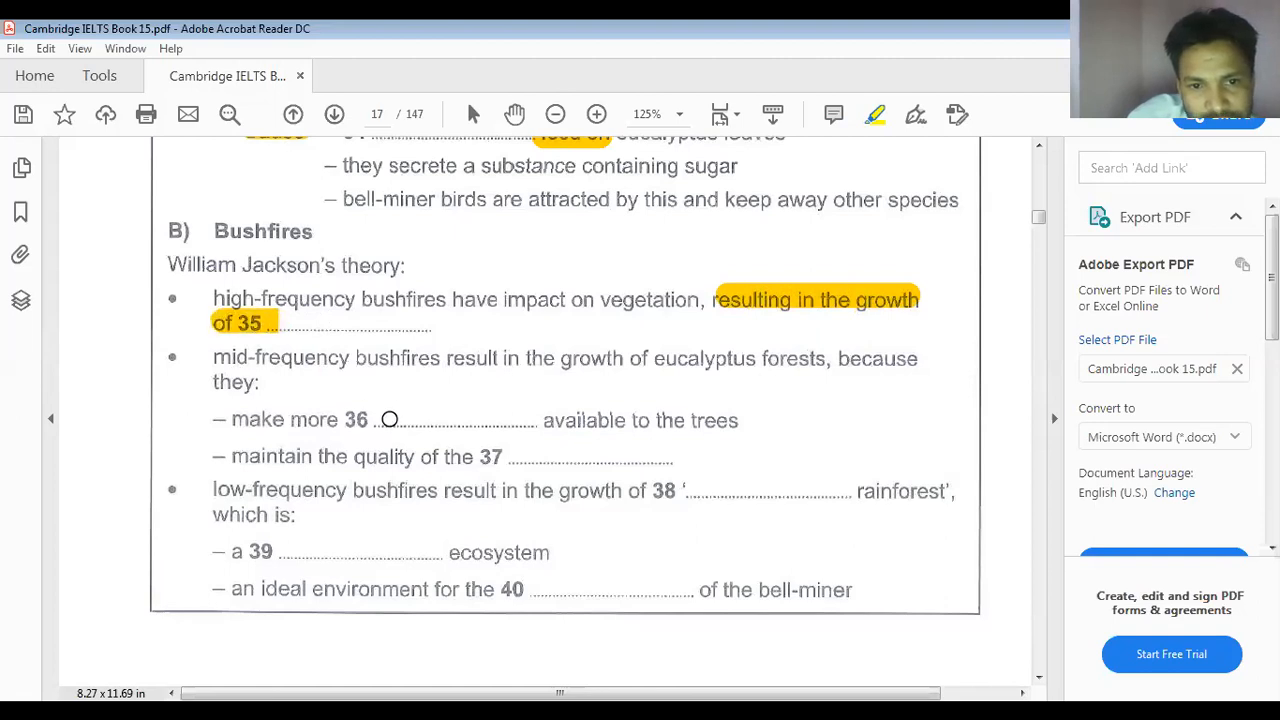
drag(212, 420, 370, 420)
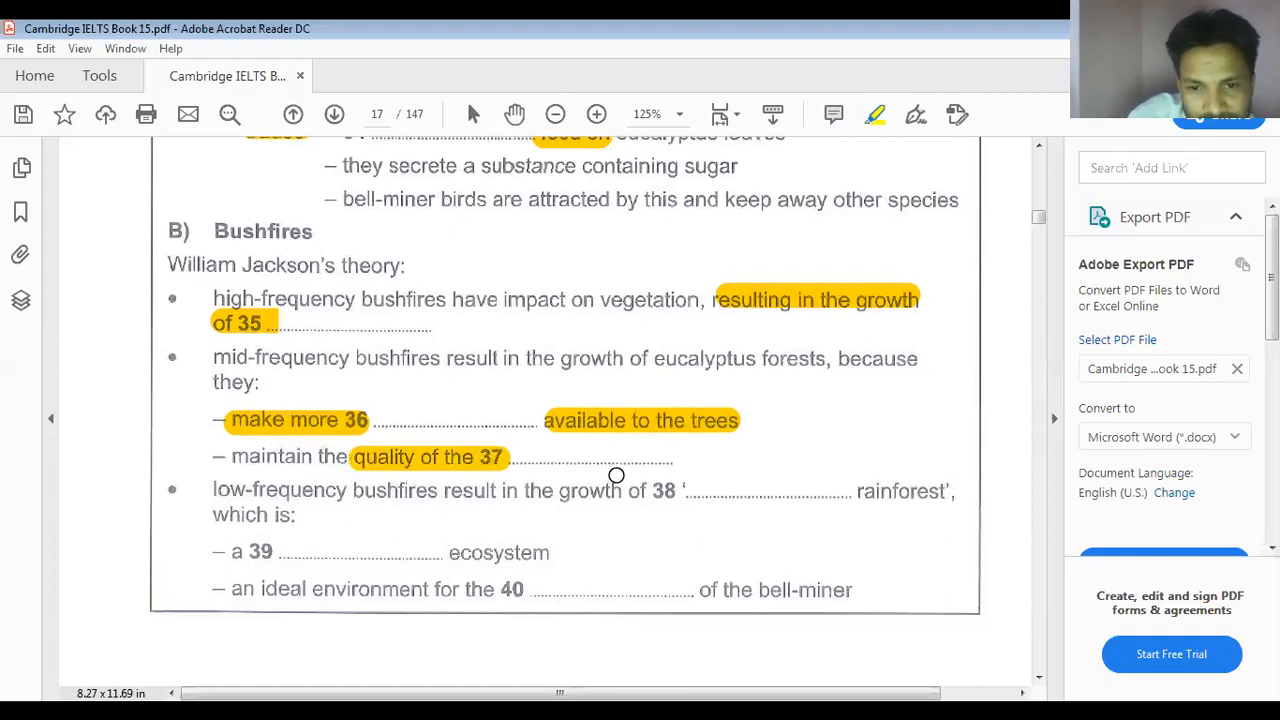
mouse_move(480, 496)
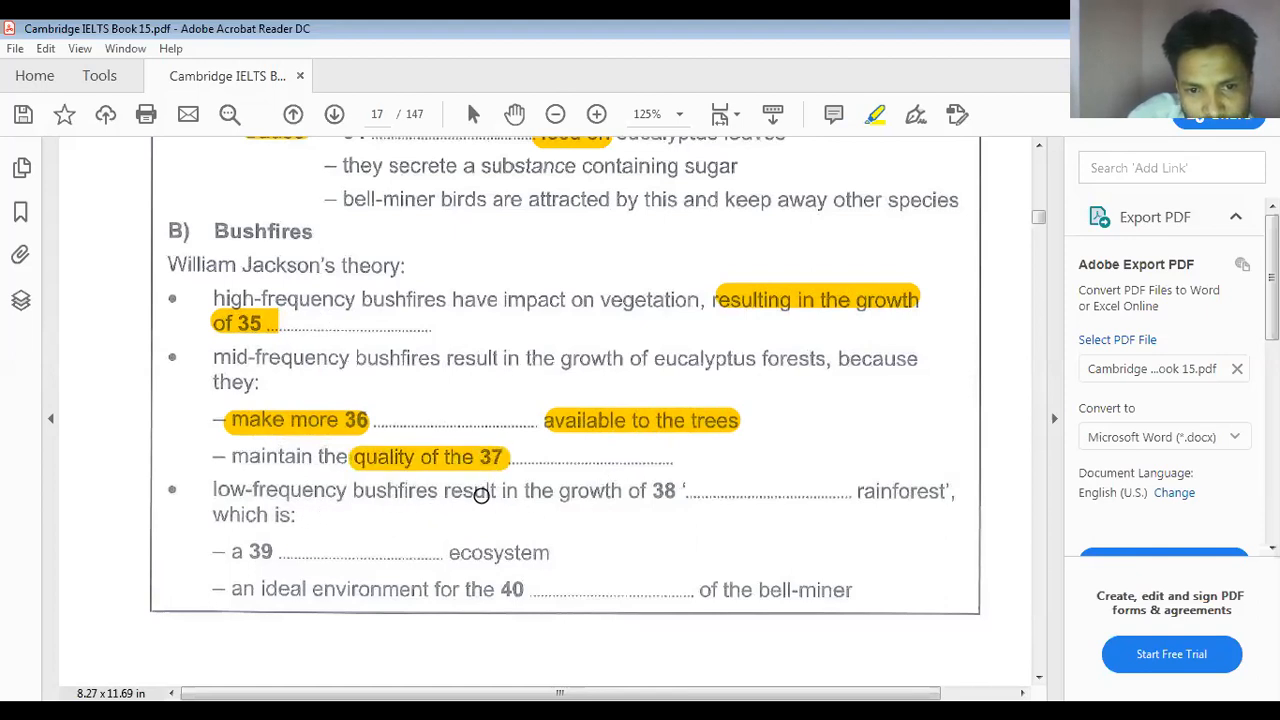
drag(530, 490, 678, 486)
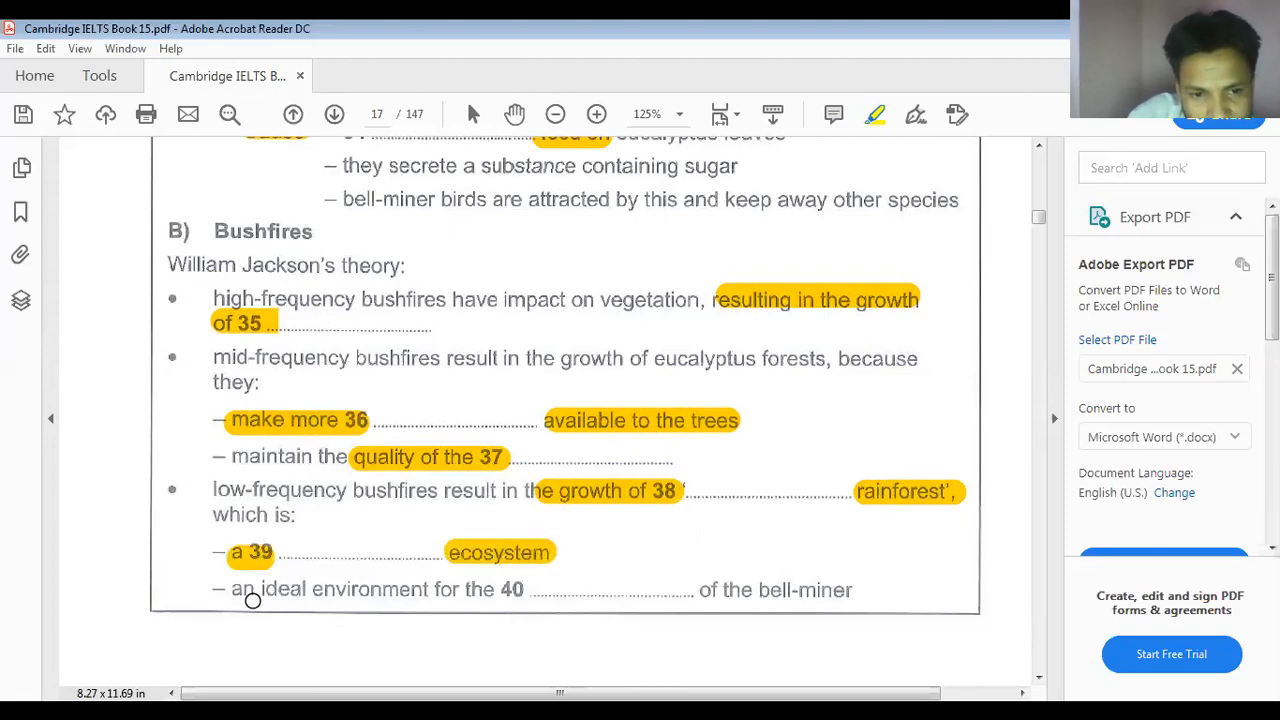
mouse_move(310, 592)
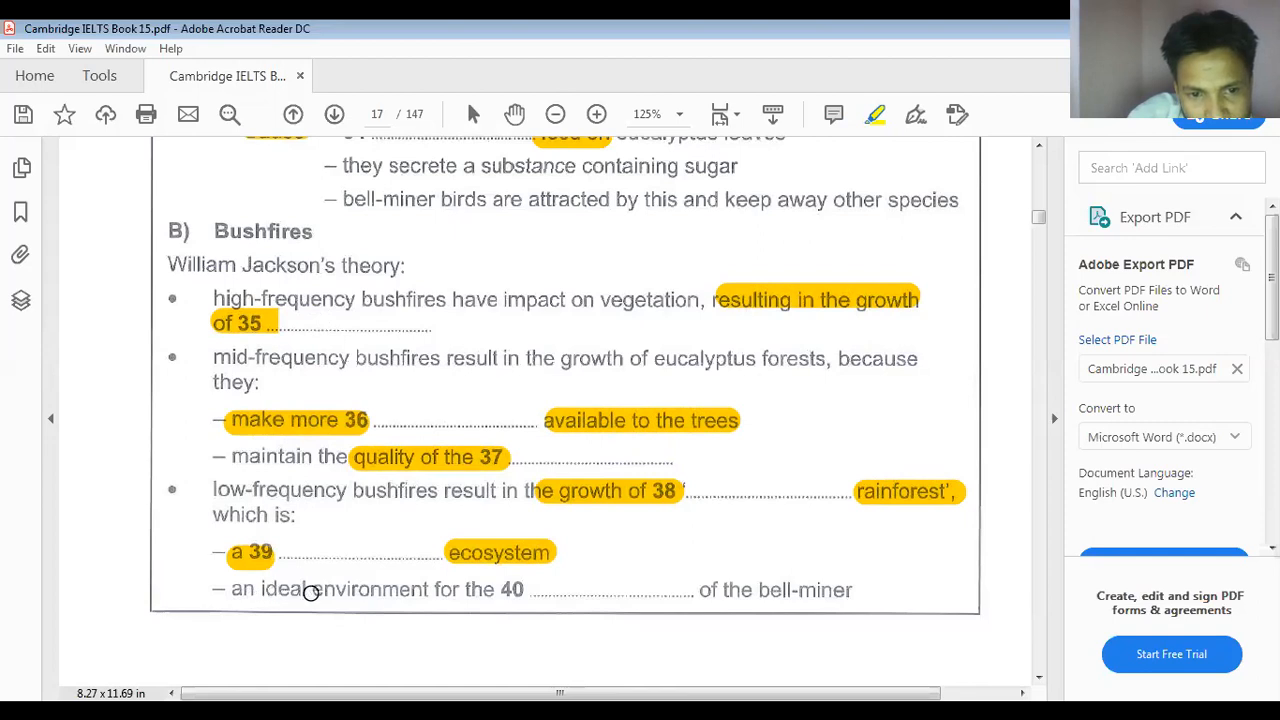
mouse_move(328, 588)
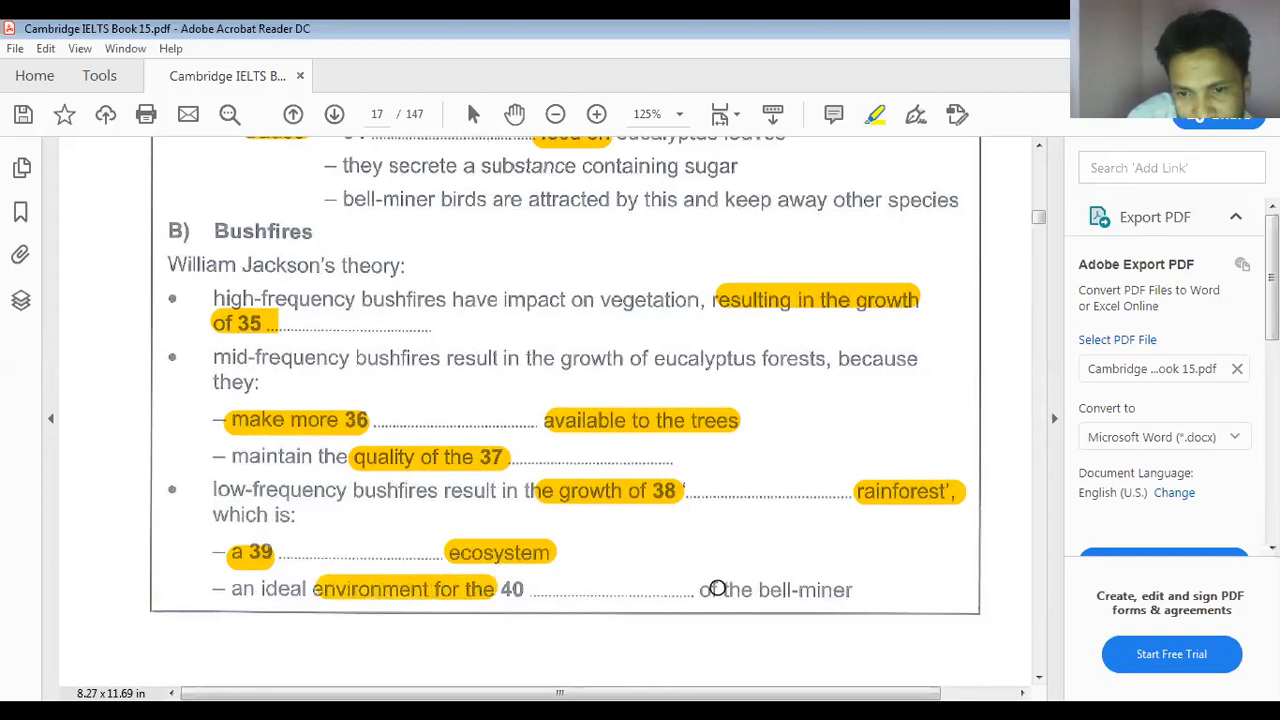
drag(700, 588, 852, 588)
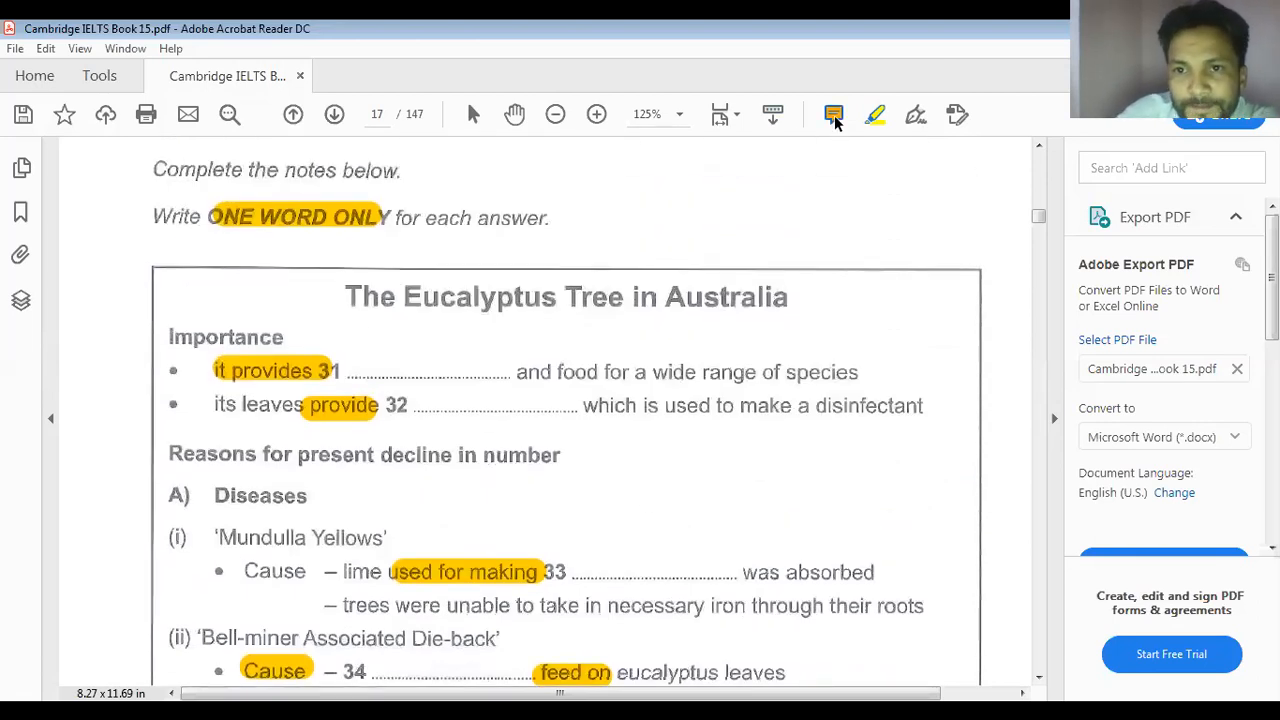
Place a sticky note at gap 31 and start typing its answer 'sh'
click(832, 114)
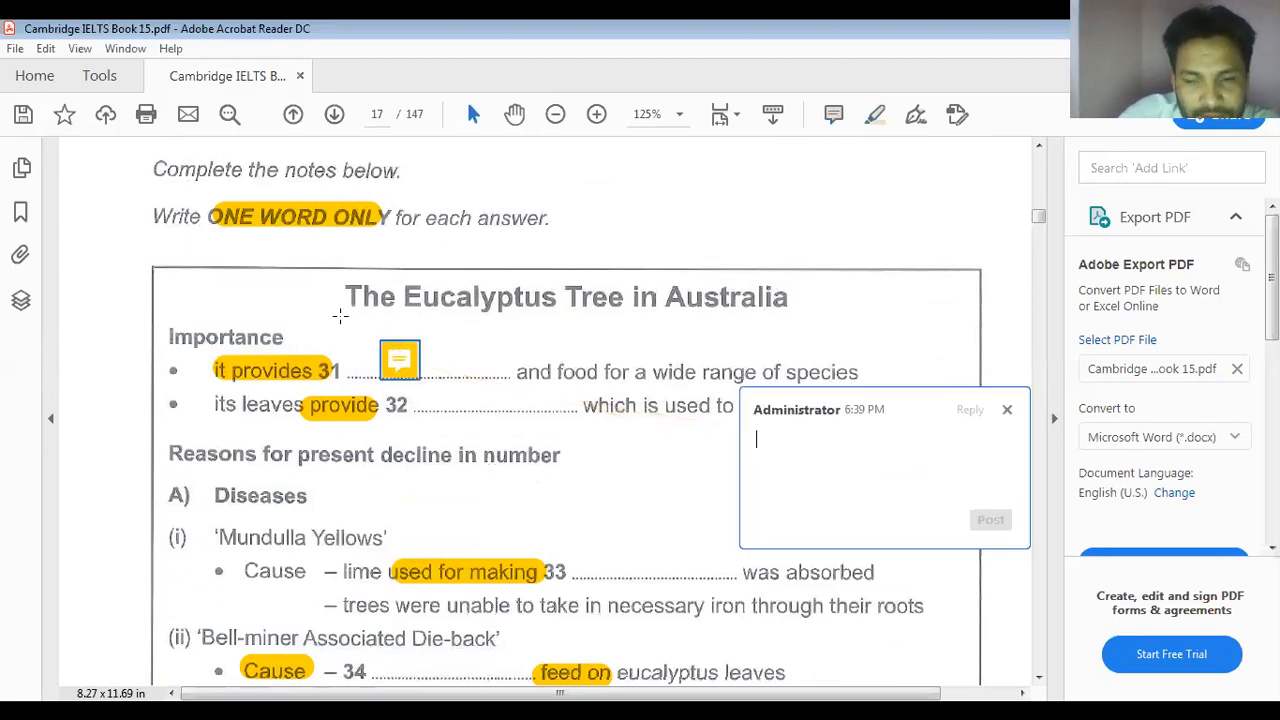
click(1008, 408)
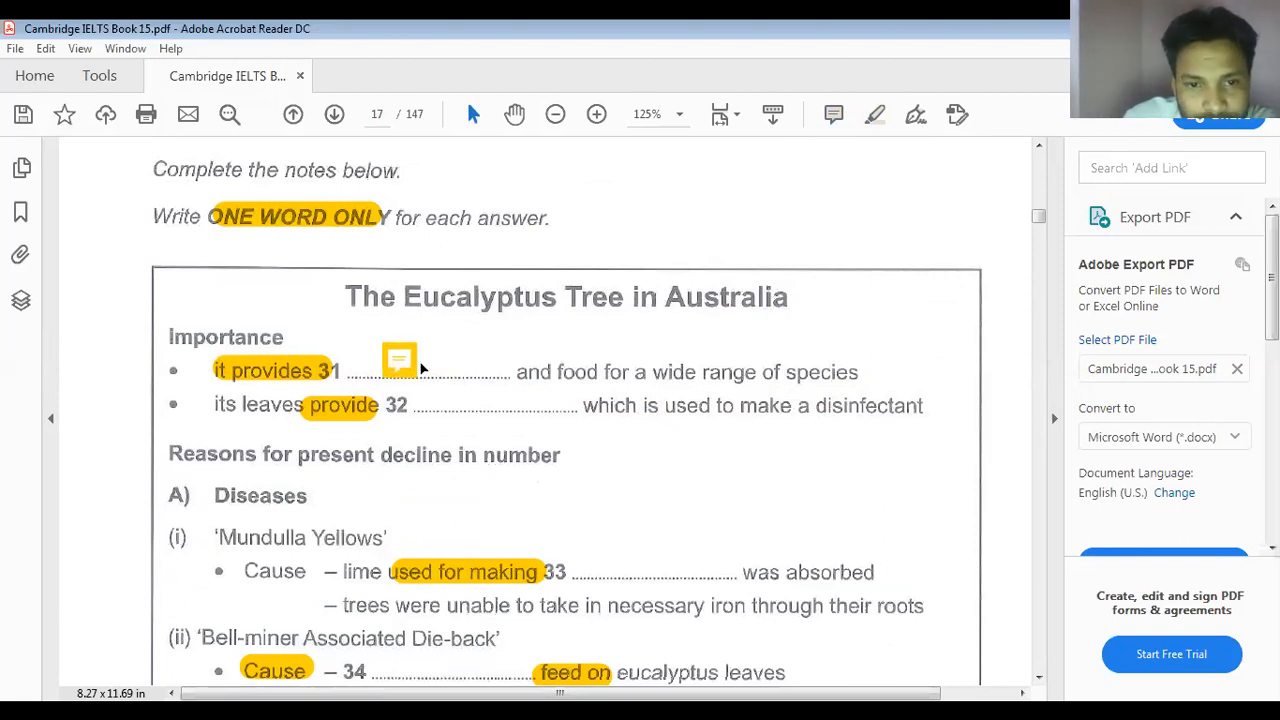
mouse_move(468, 320)
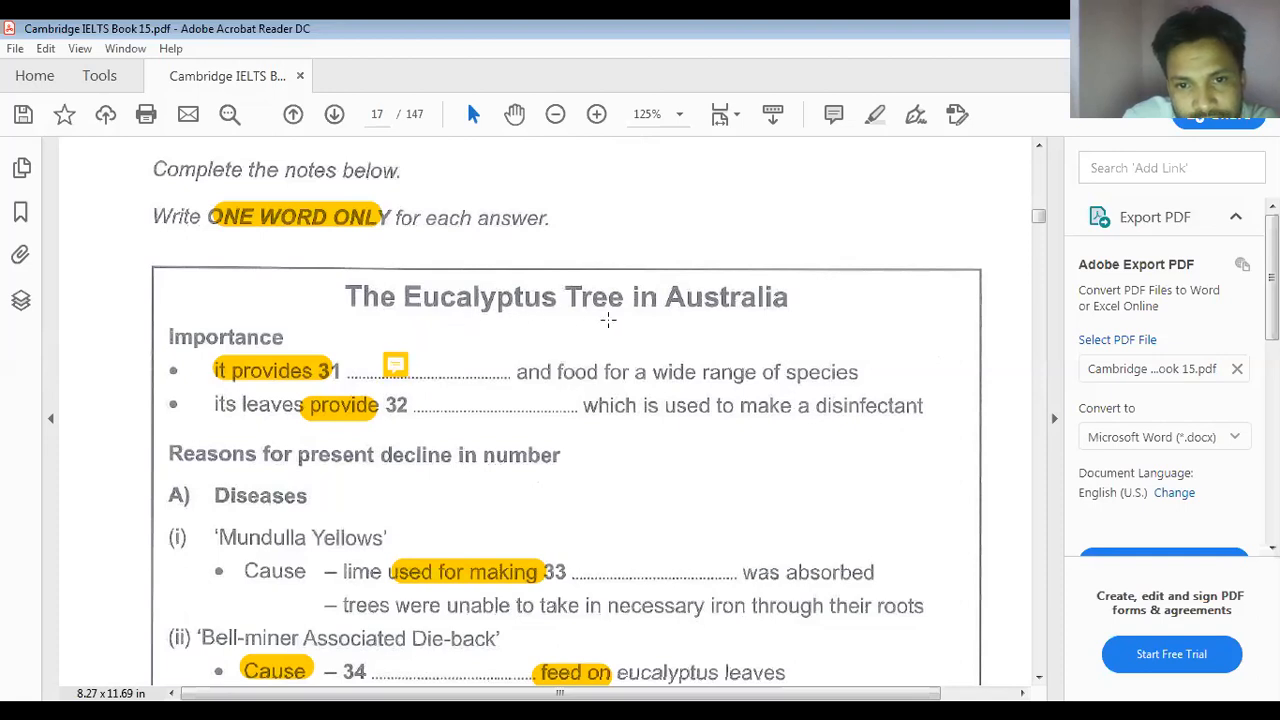
mouse_move(838, 128)
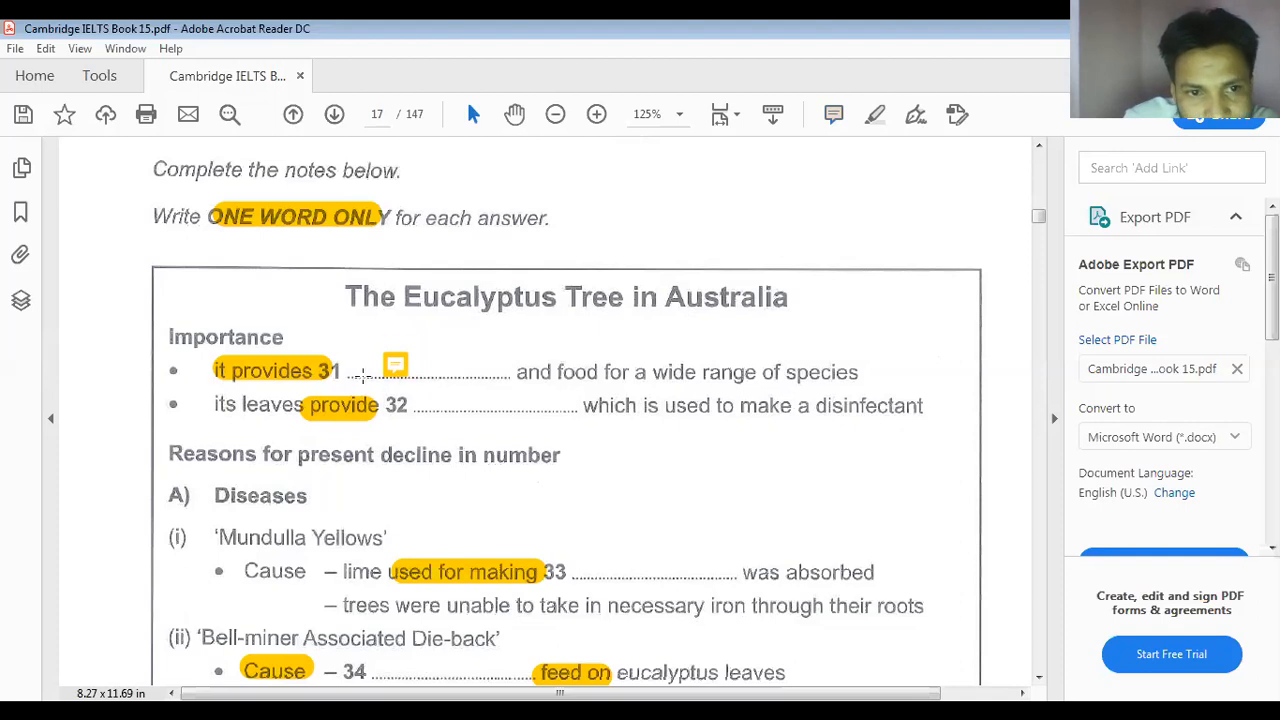
mouse_move(290, 376)
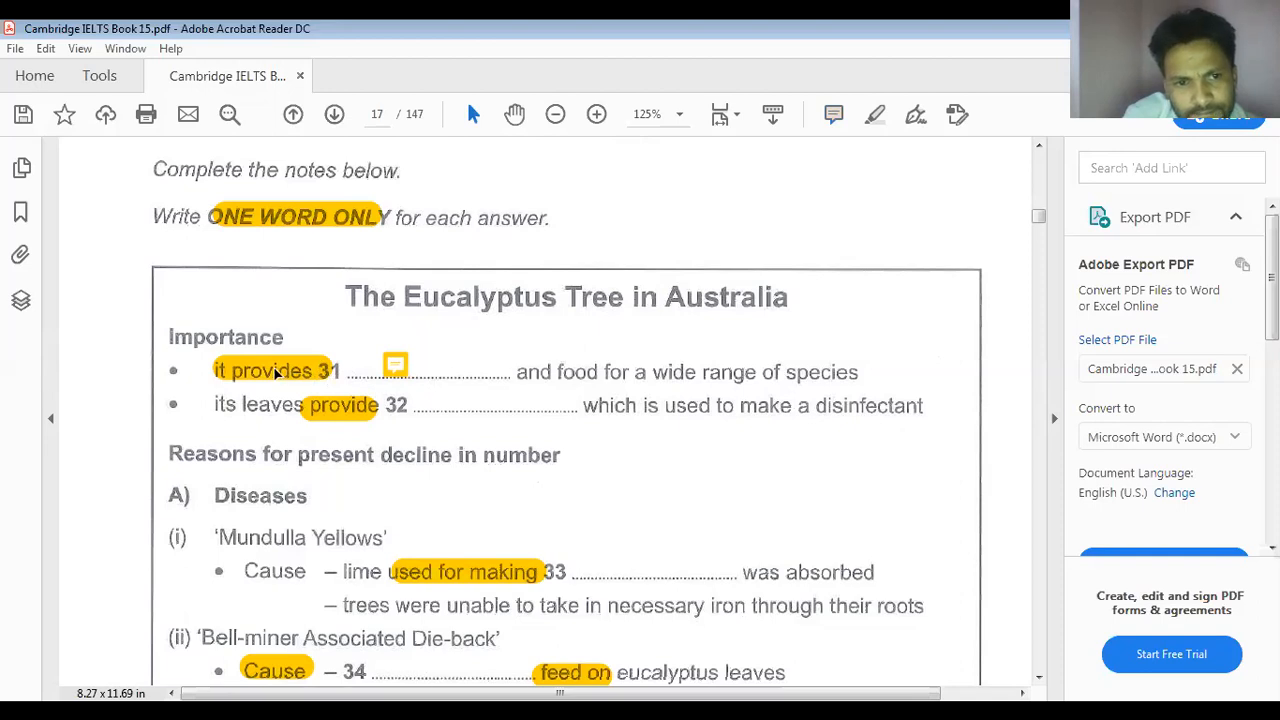
mouse_move(278, 468)
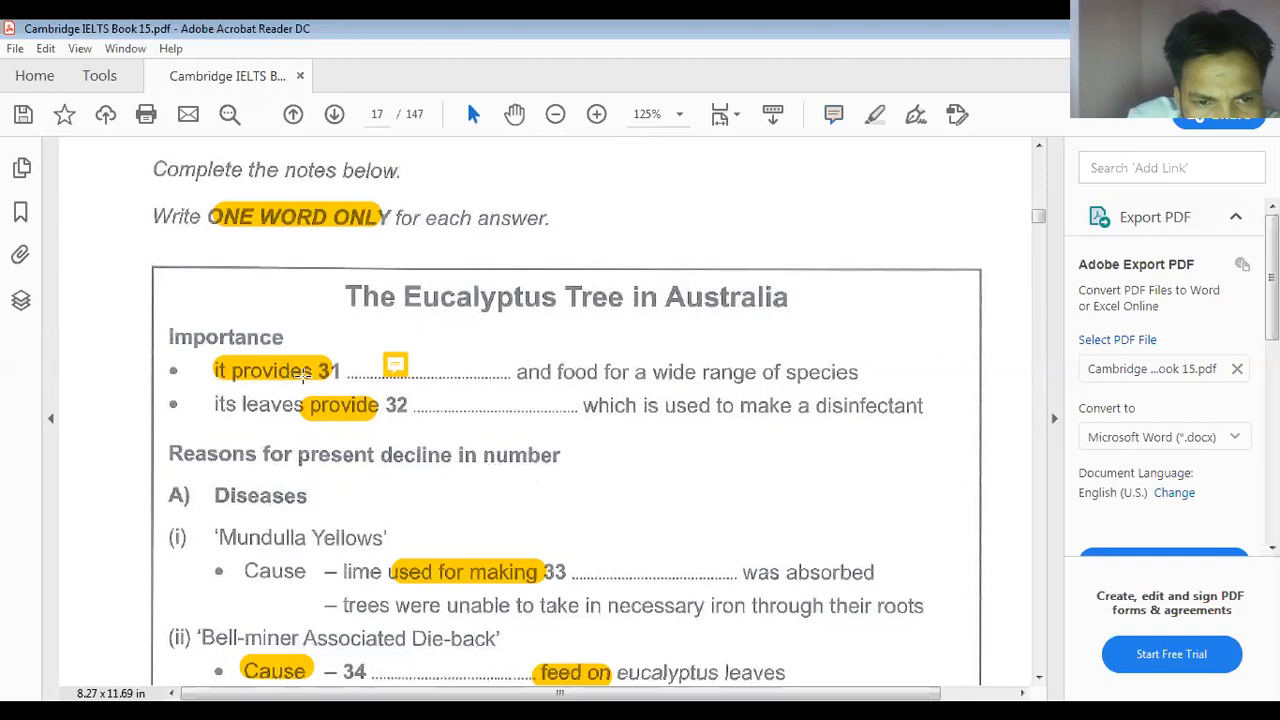
click(396, 362)
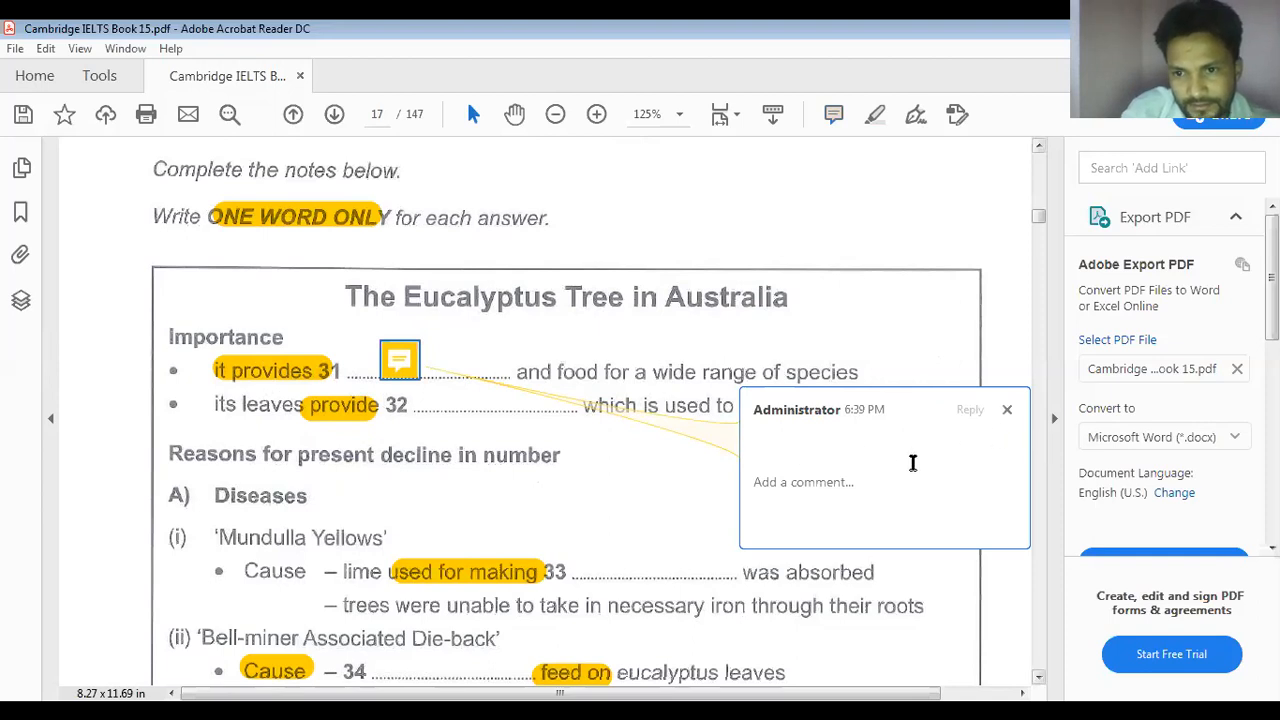
text(sh)
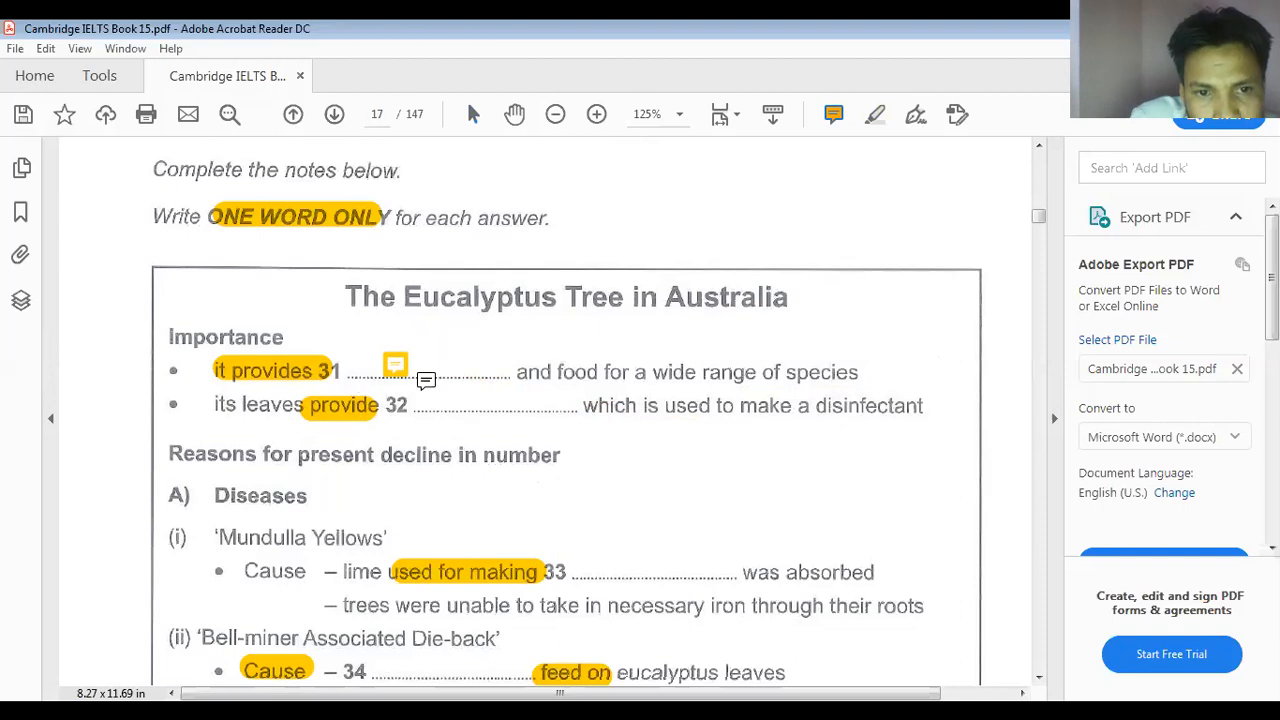
Post a sticky-note answer 'oil' beside question 32
click(444, 404)
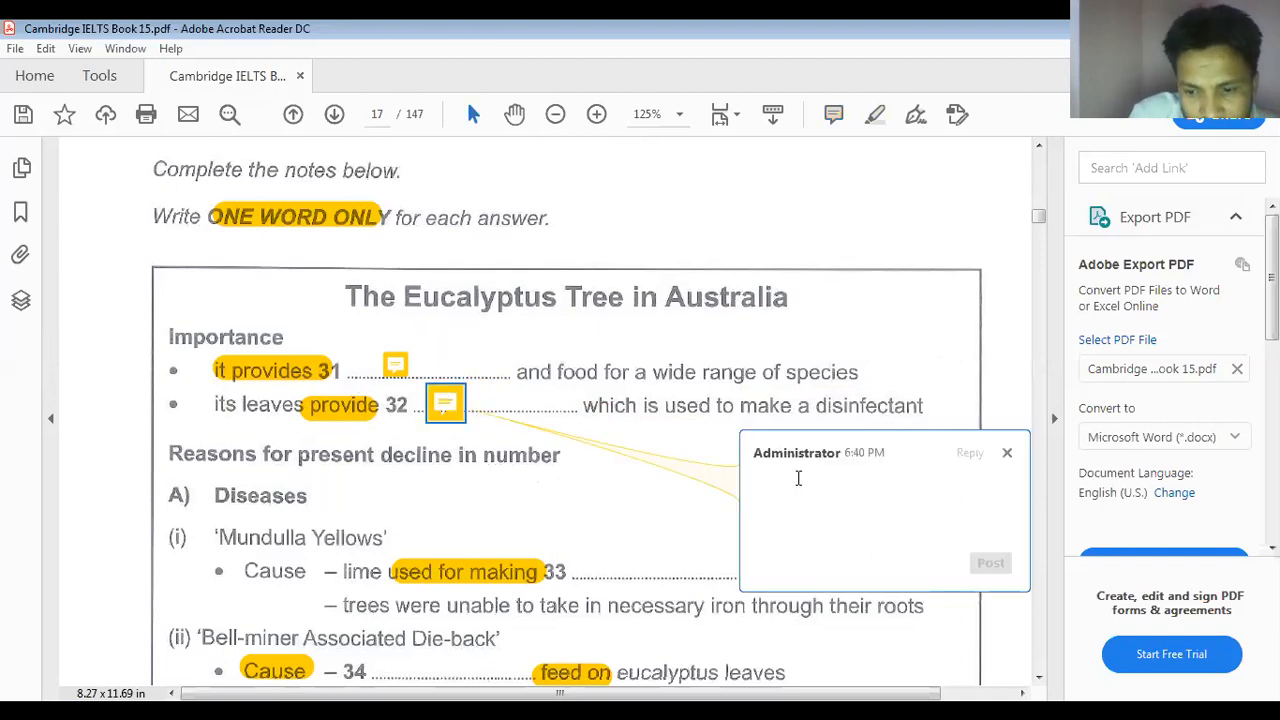
text(oil)
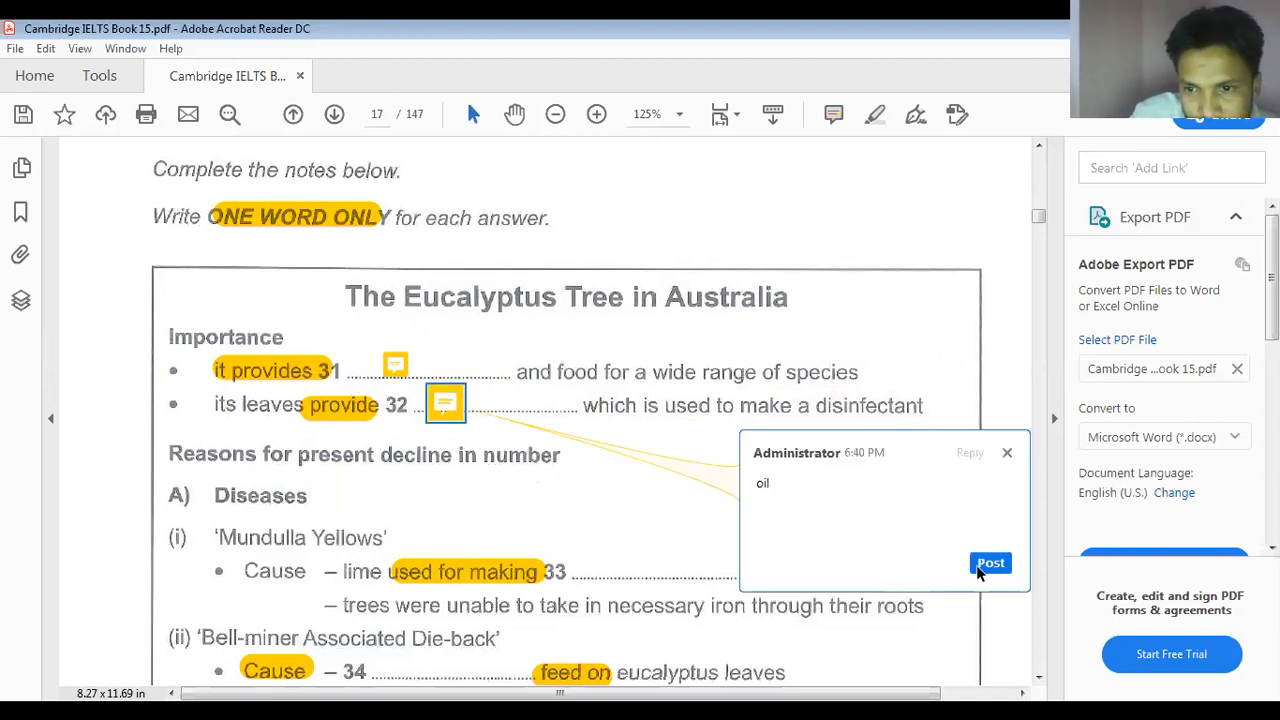
click(1008, 452)
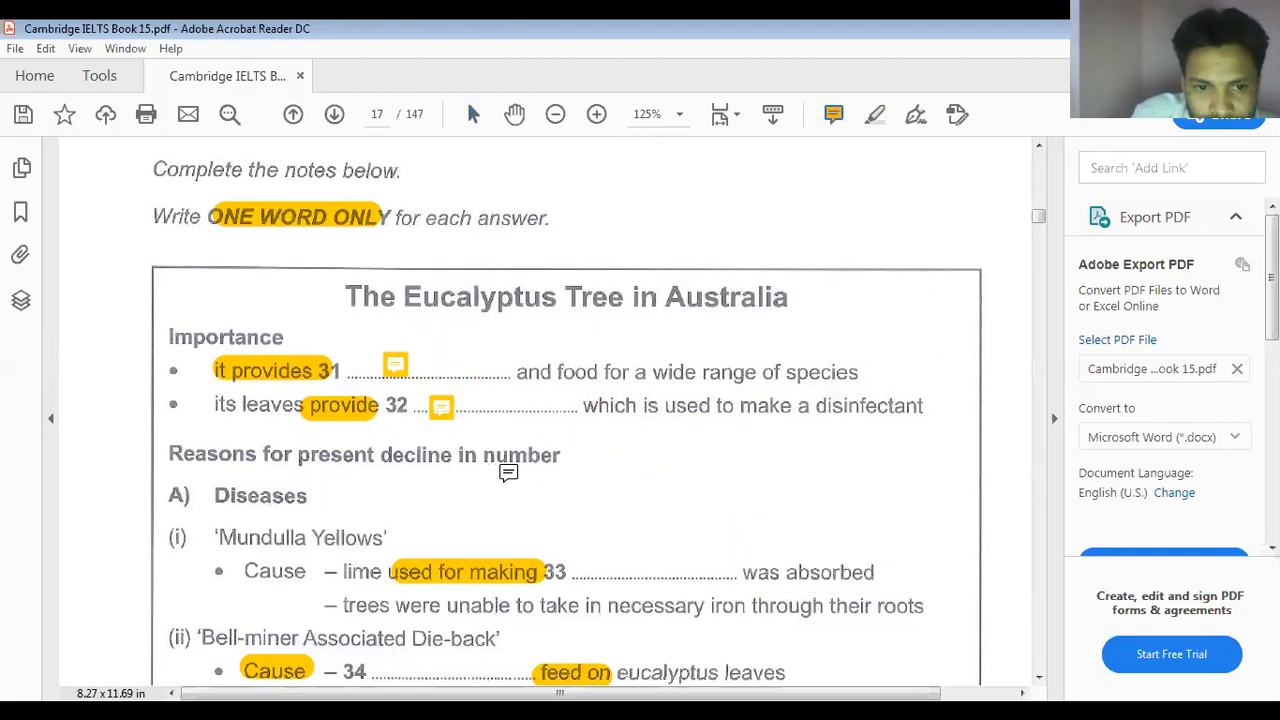
scroll(down, 3)
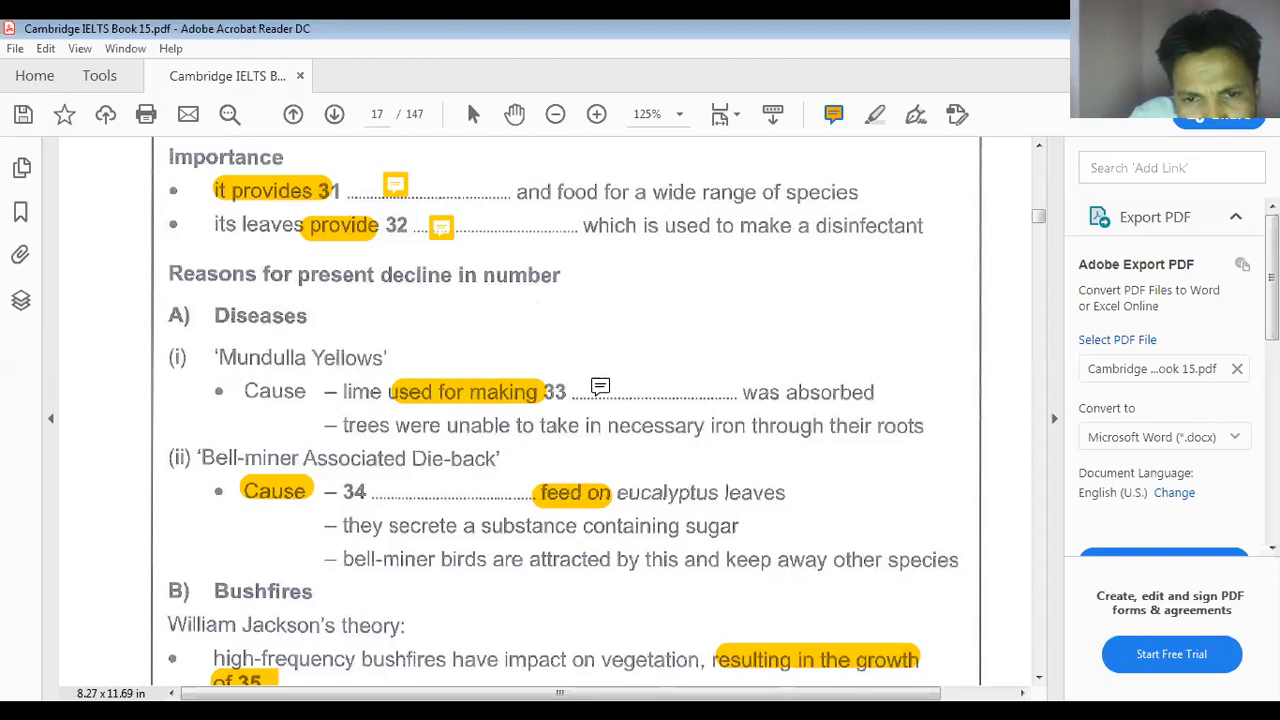
Post a sticky-note answer 'road' beside question 33 about Mundulla Yellows
click(600, 390)
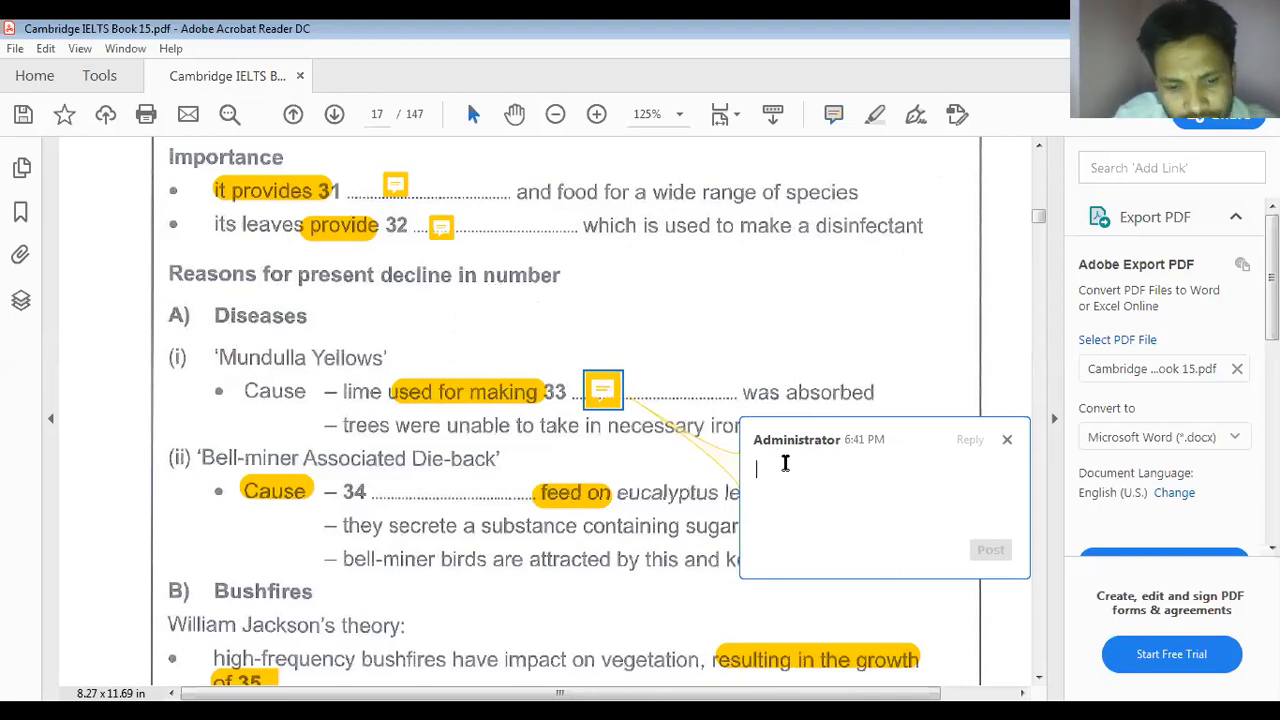
text(r)
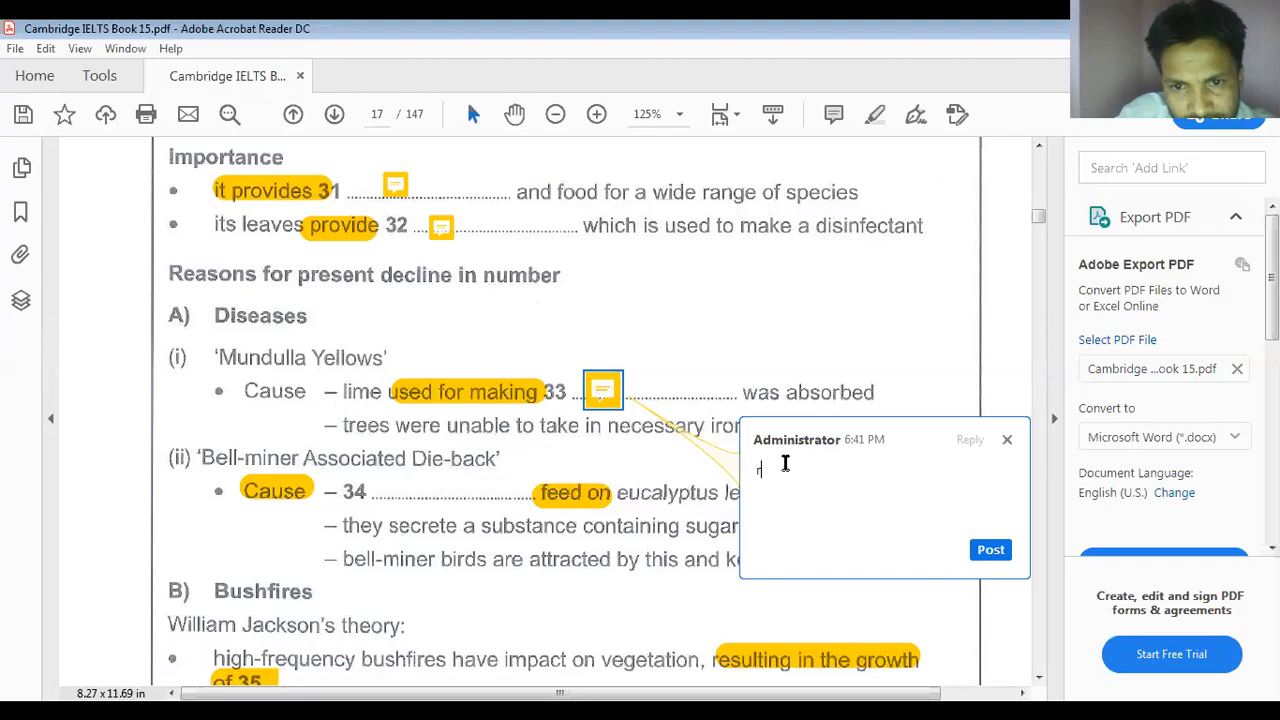
text(roads)
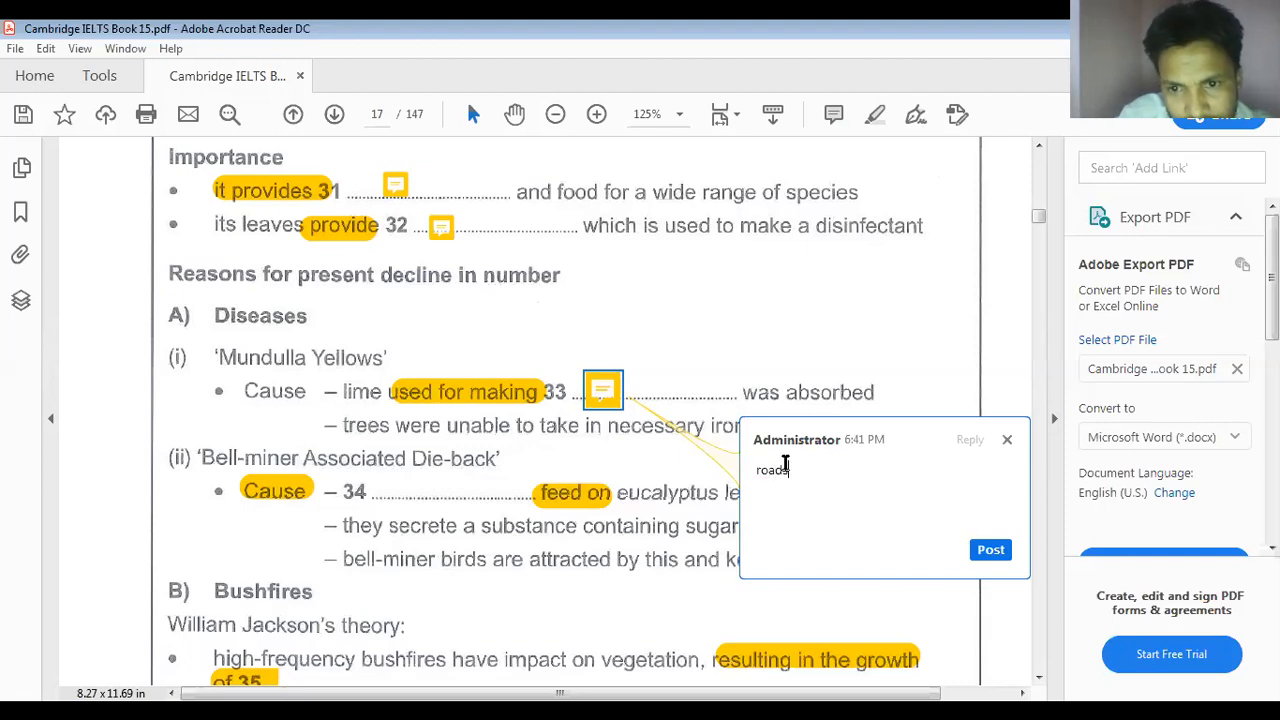
click(990, 548)
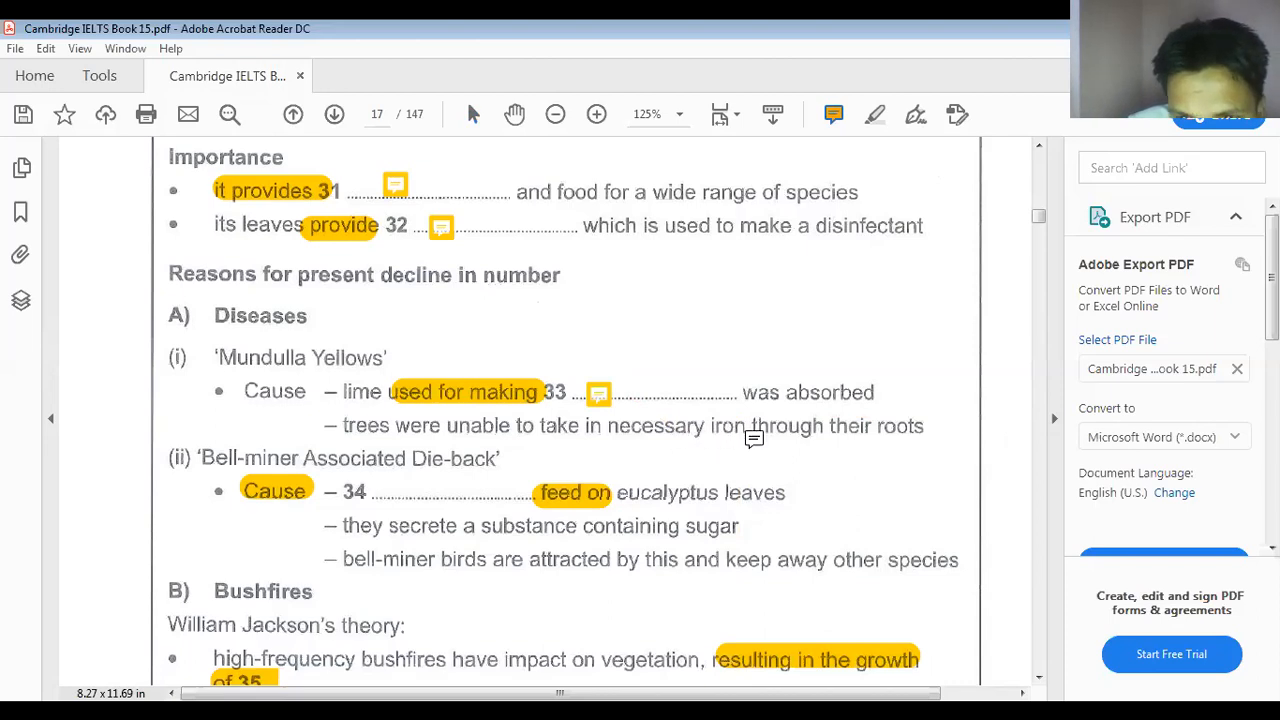
mouse_move(862, 428)
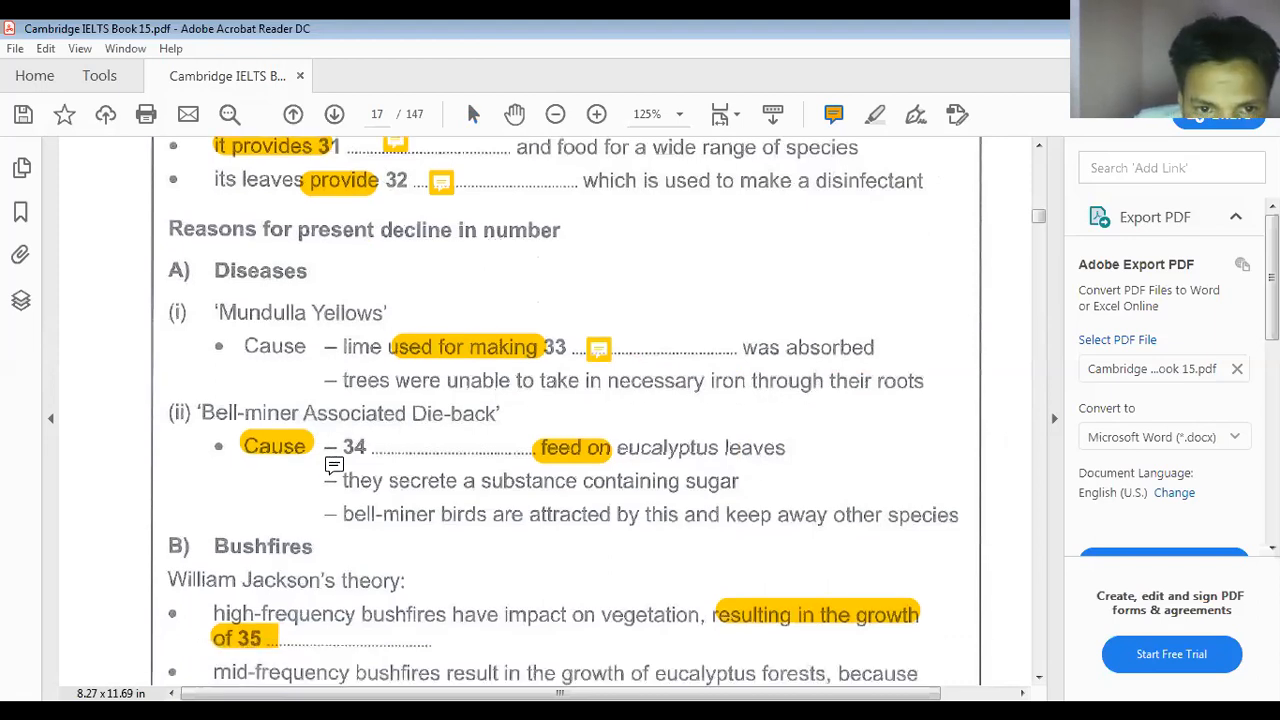
scroll(down, 3)
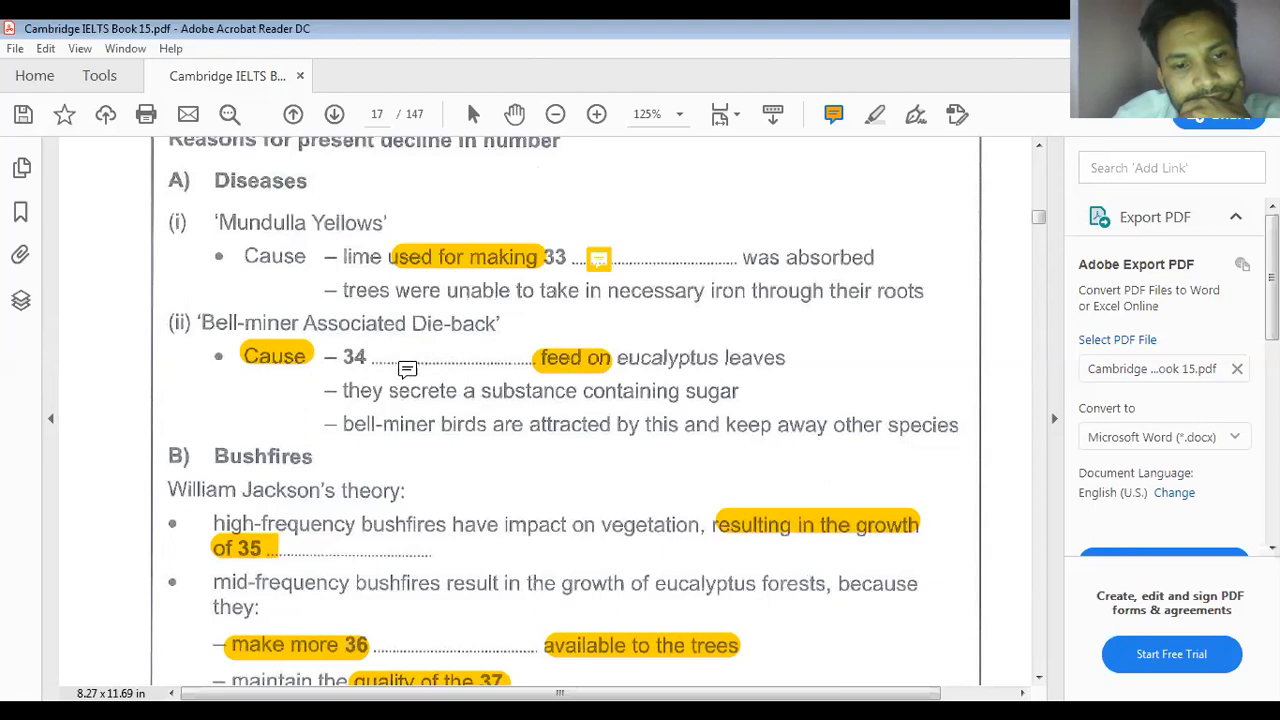
Post a sticky-note answer 'insects' beside question 34 and move to the Bushfires section
click(402, 362)
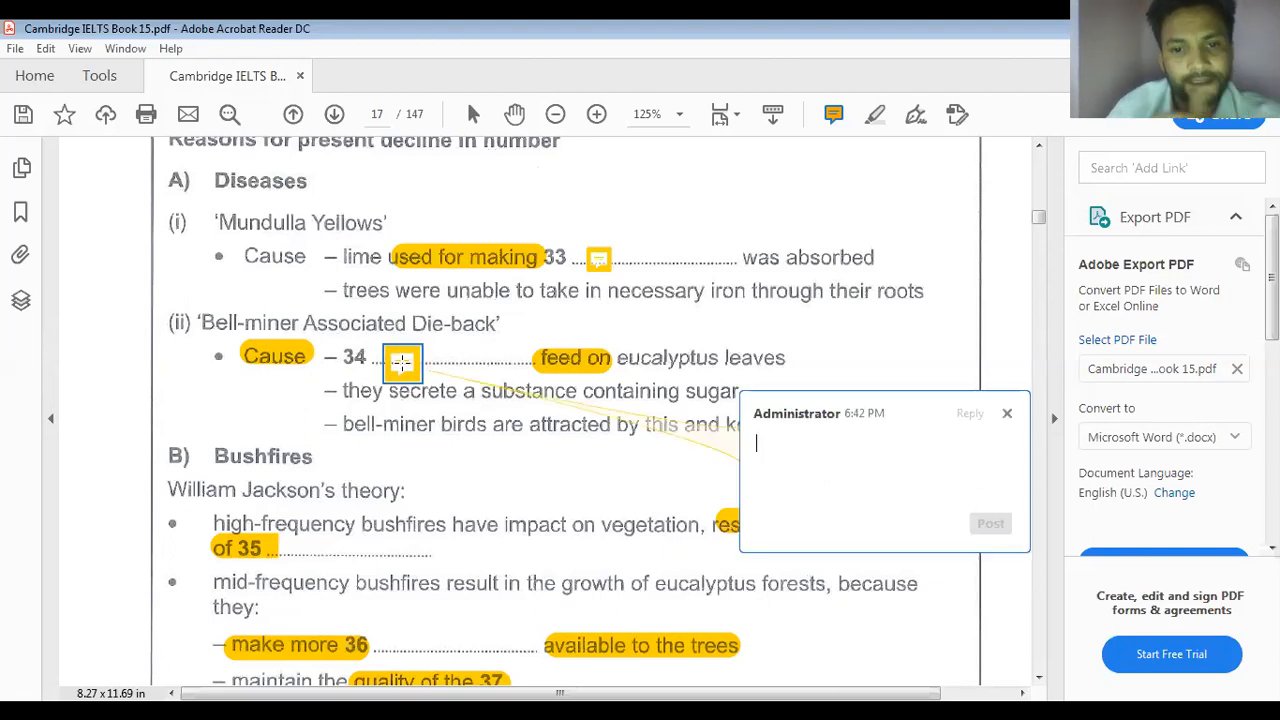
text(insects)
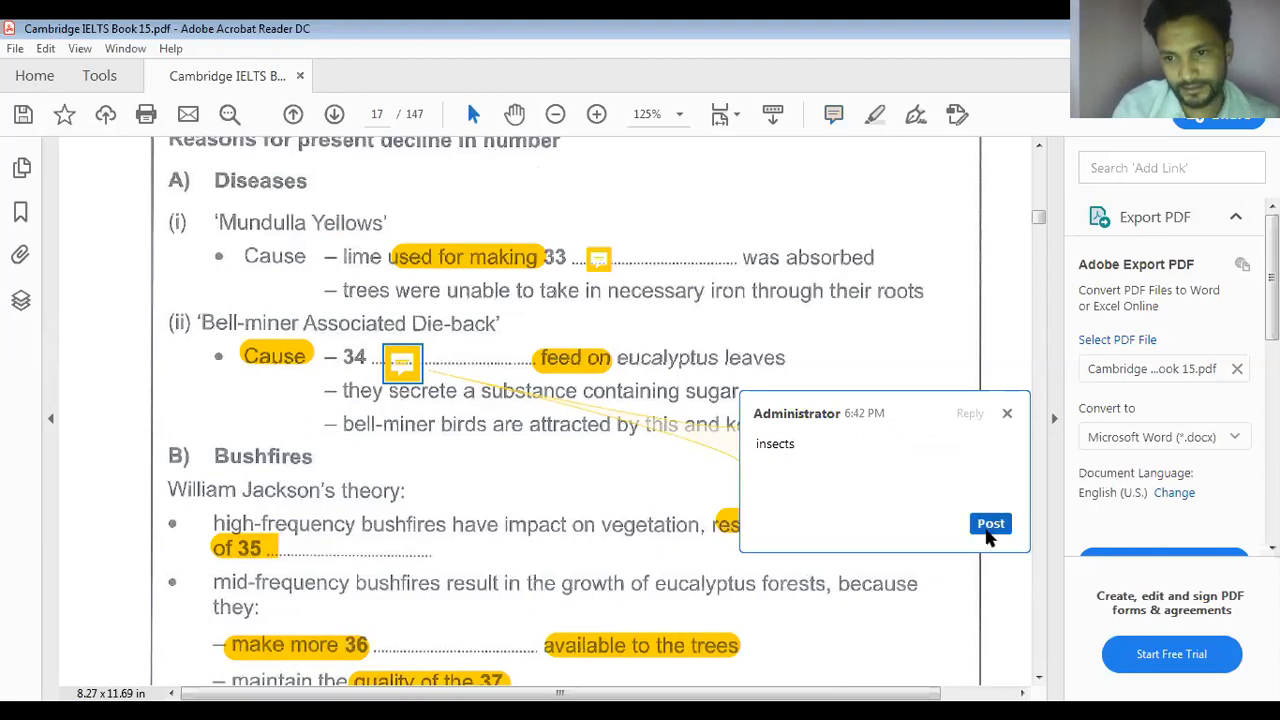
click(990, 524)
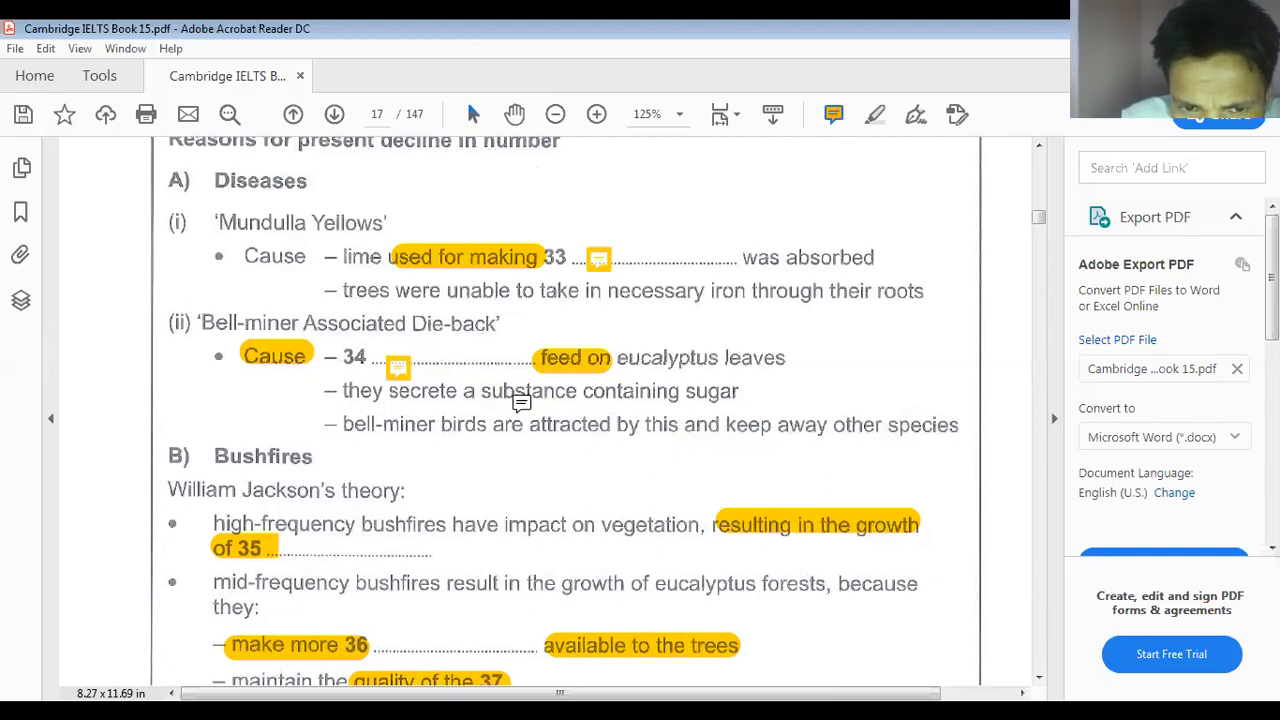
mouse_move(588, 436)
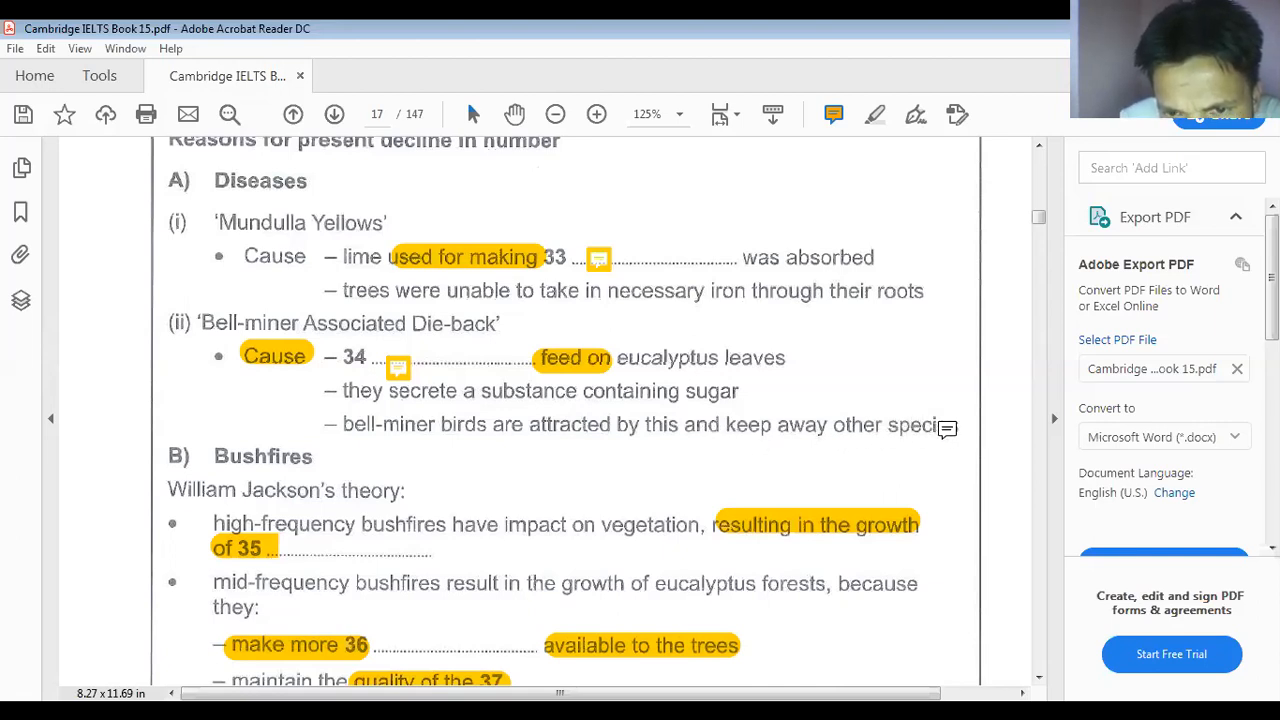
scroll(down, 3)
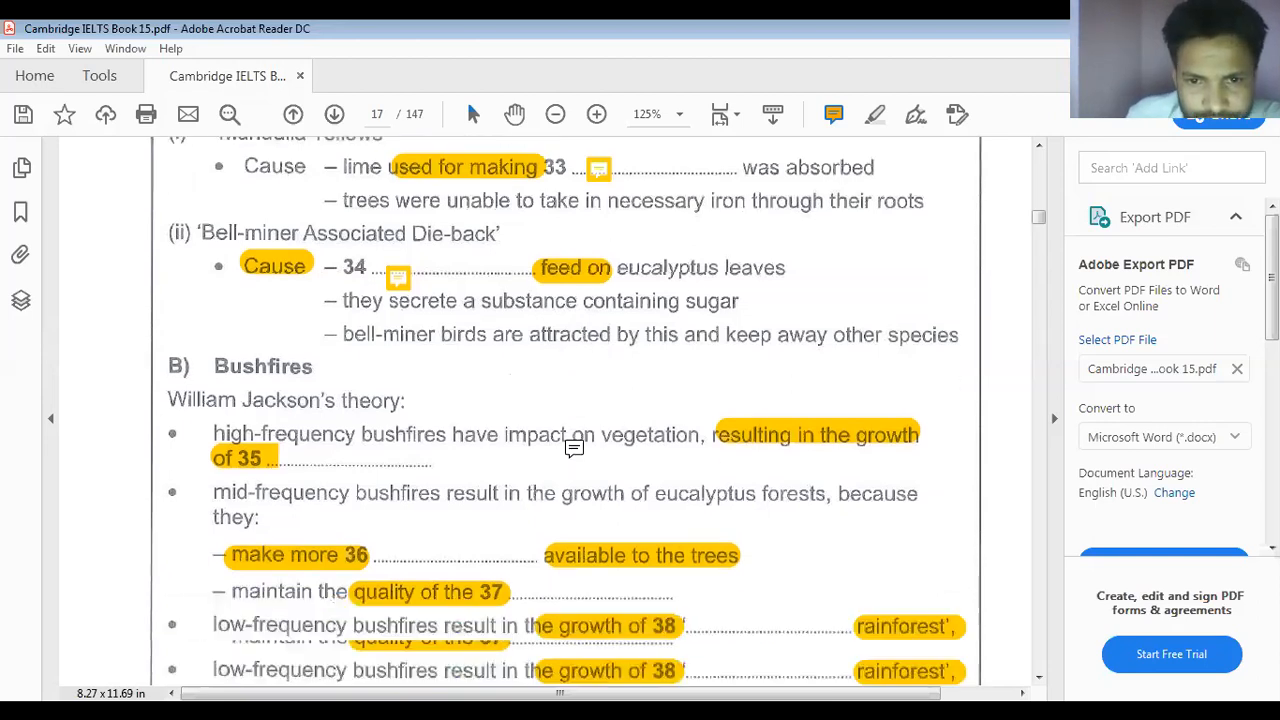
scroll(down, 3)
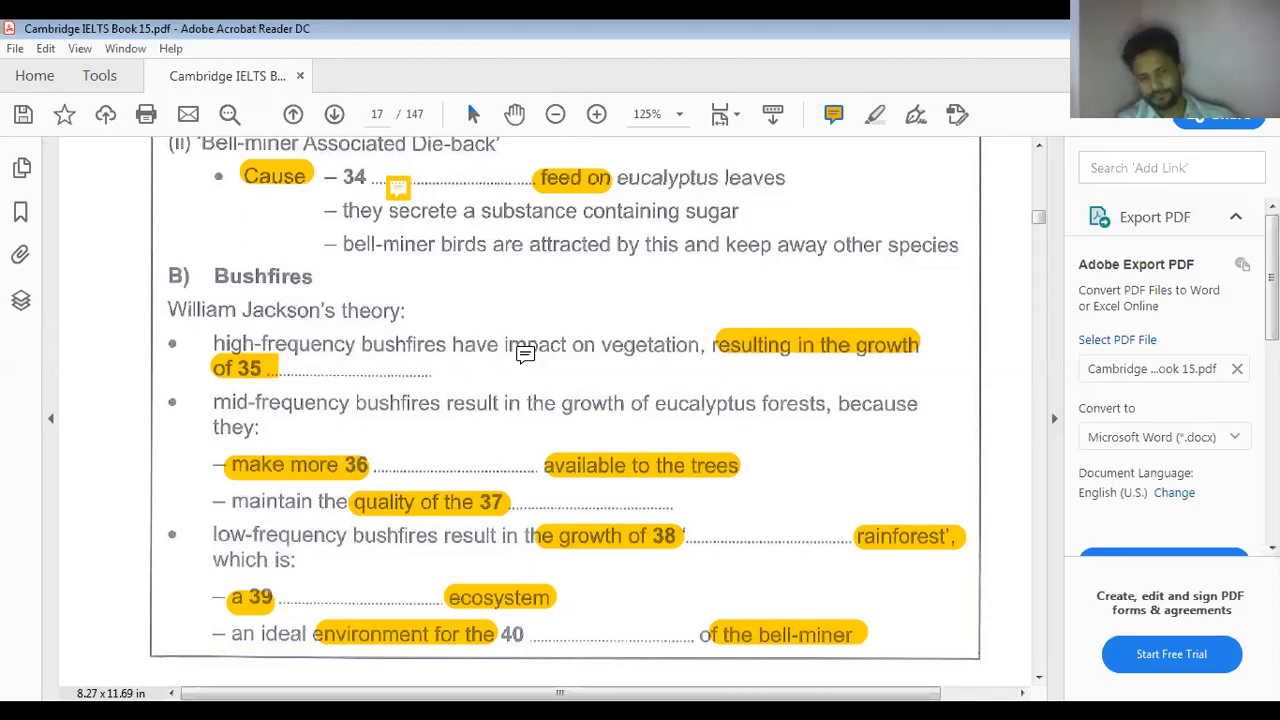
mouse_move(658, 360)
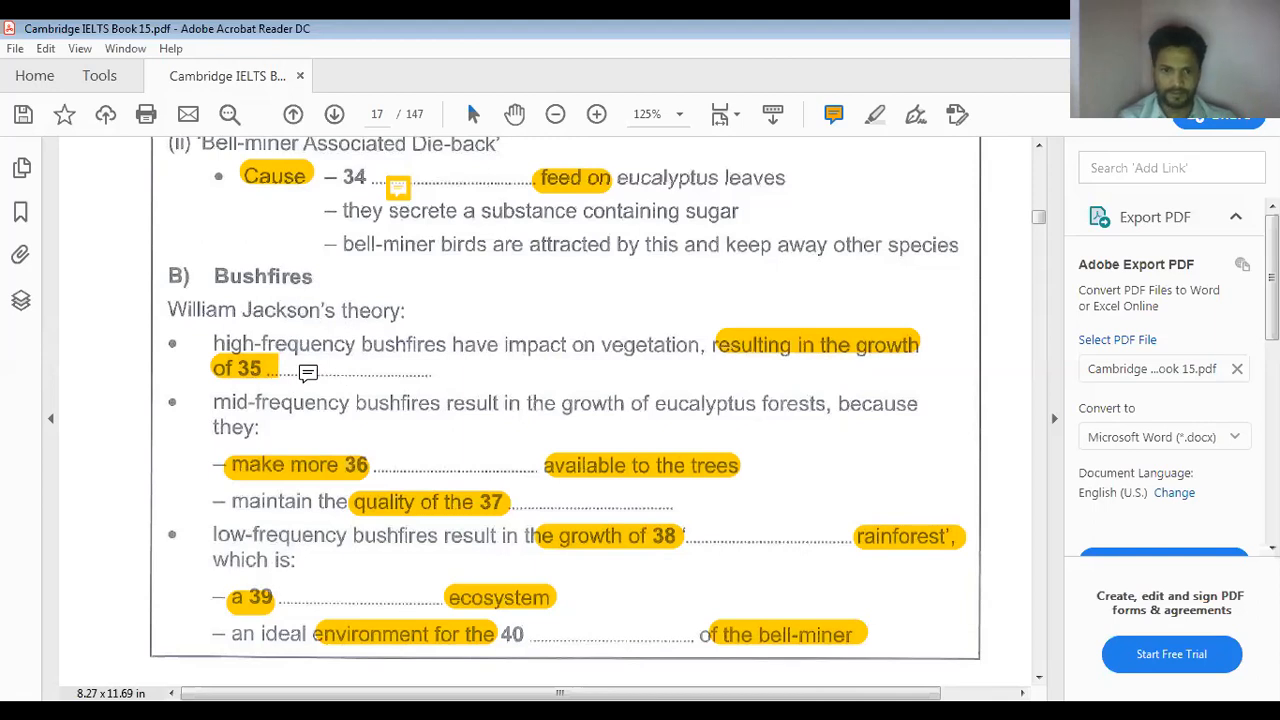
Post the sticky-note answer 'grass' for question 35
text(gra)
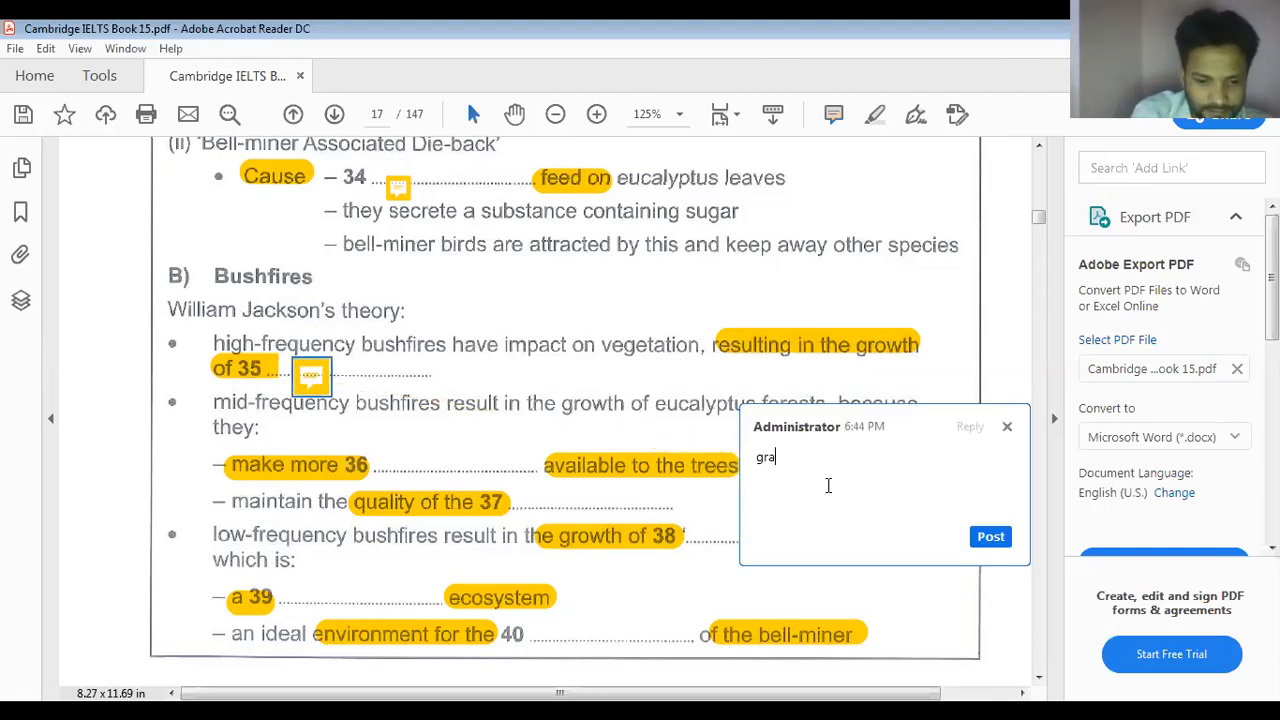
click(990, 536)
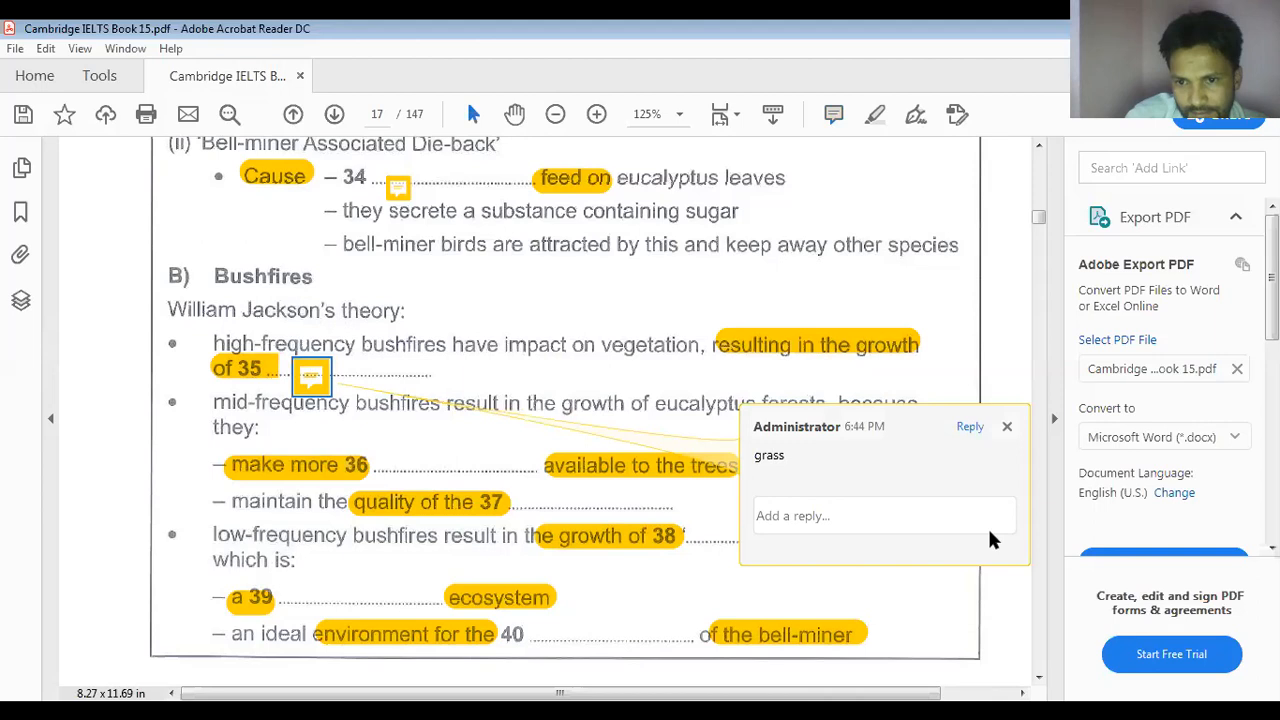
click(1008, 426)
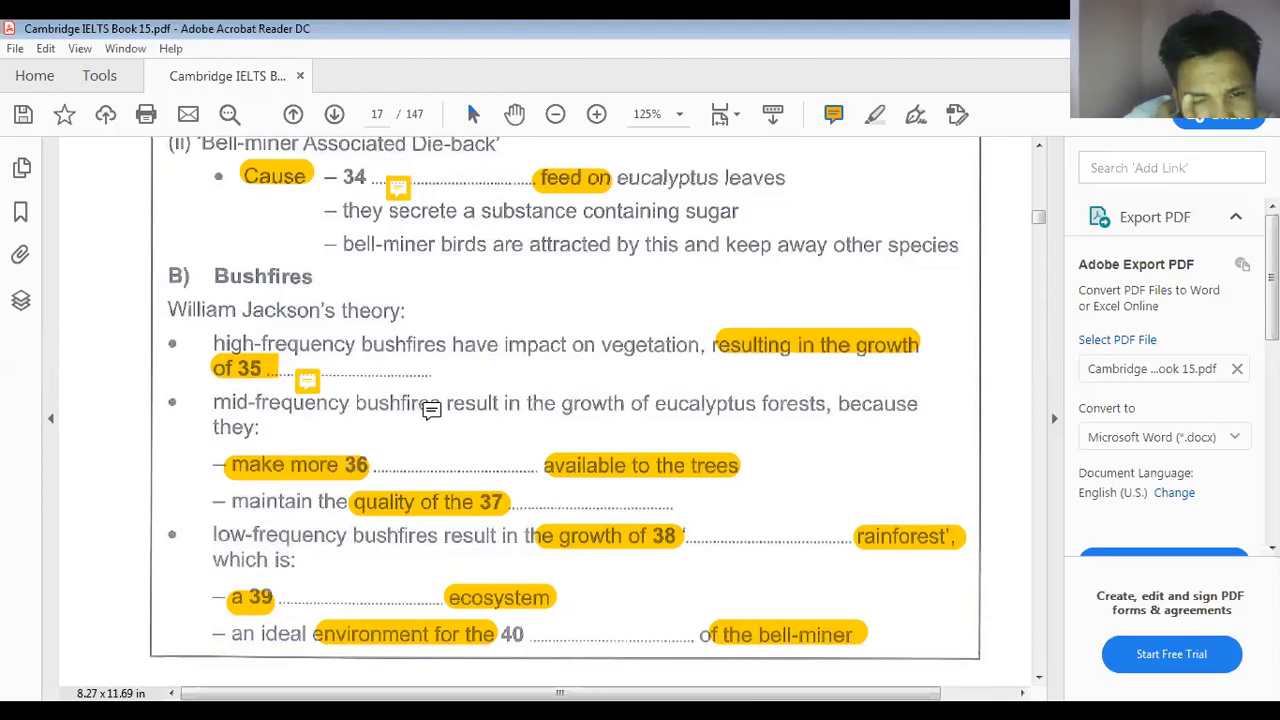
mouse_move(804, 420)
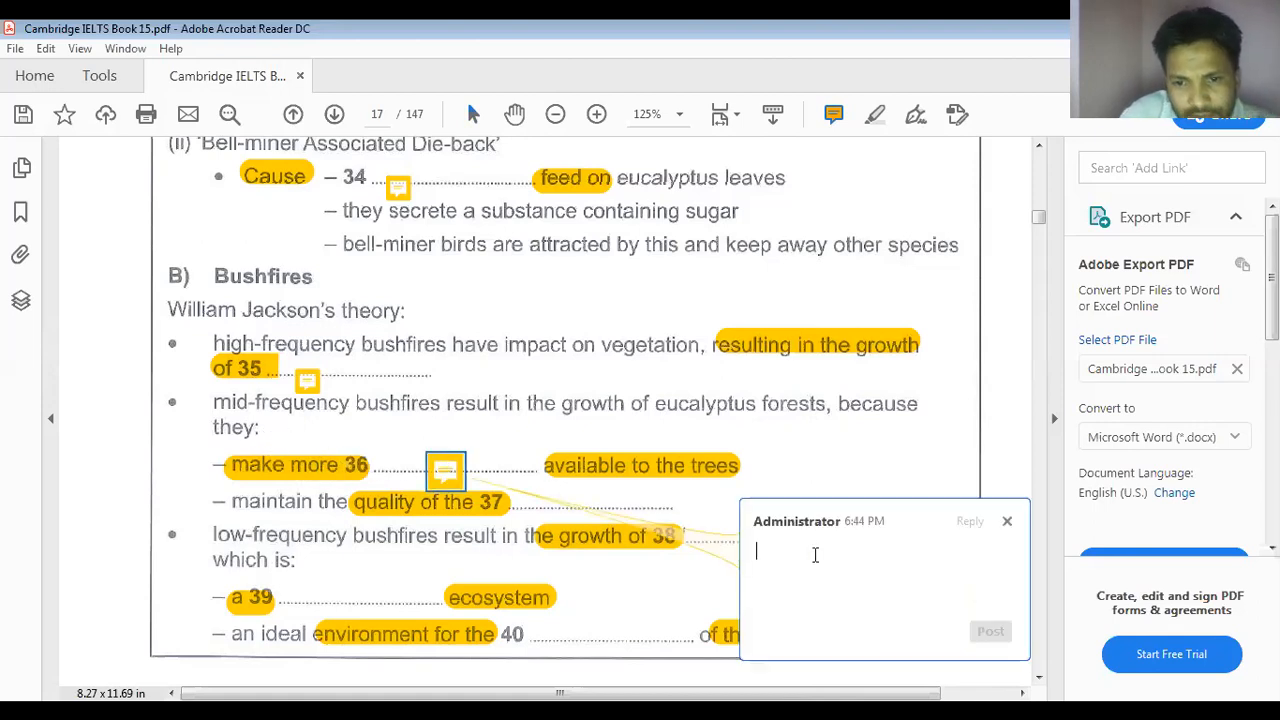
Post 'water' for question 36 and type 'soil' for question 37
text(water)
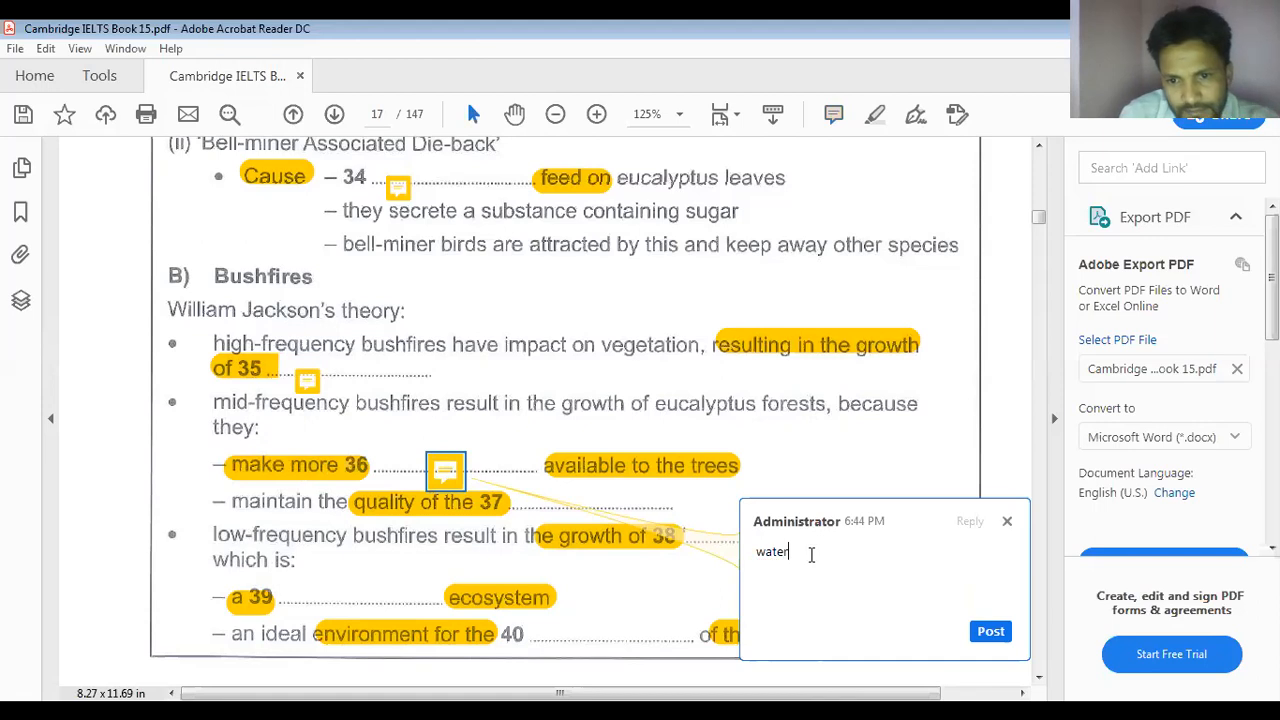
click(990, 632)
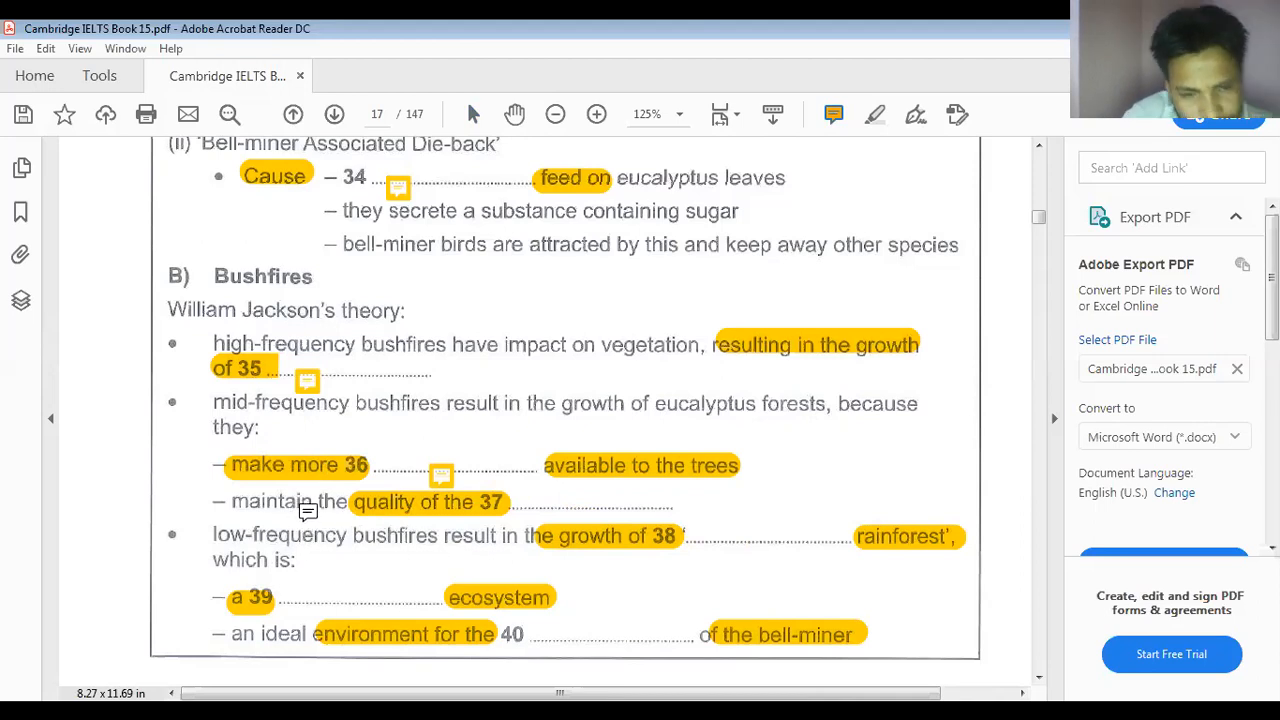
mouse_move(420, 518)
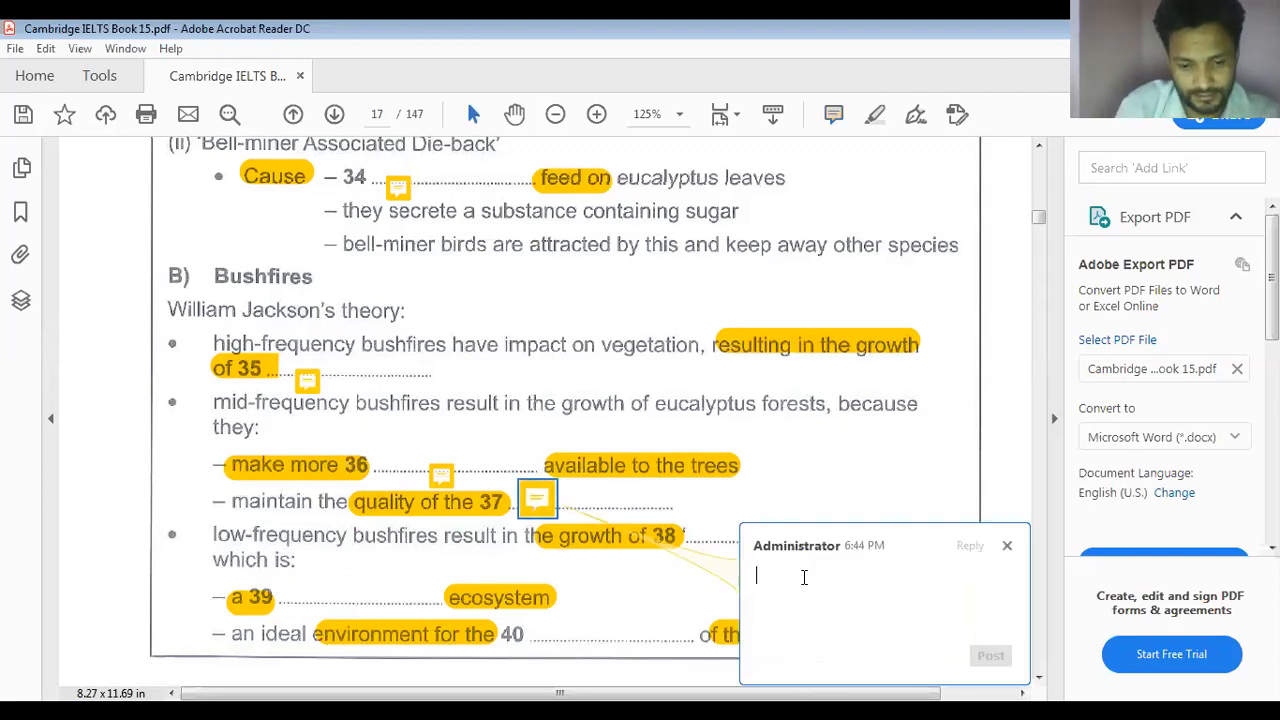
text(soil)
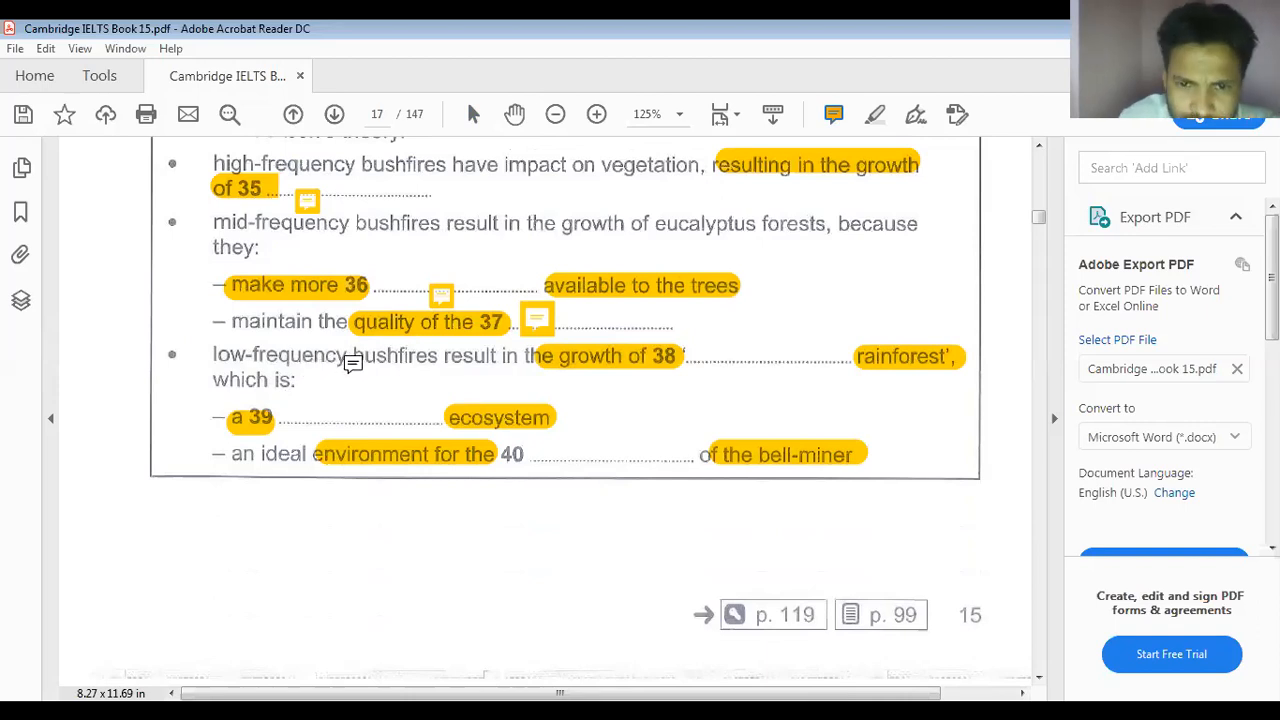
mouse_move(600, 358)
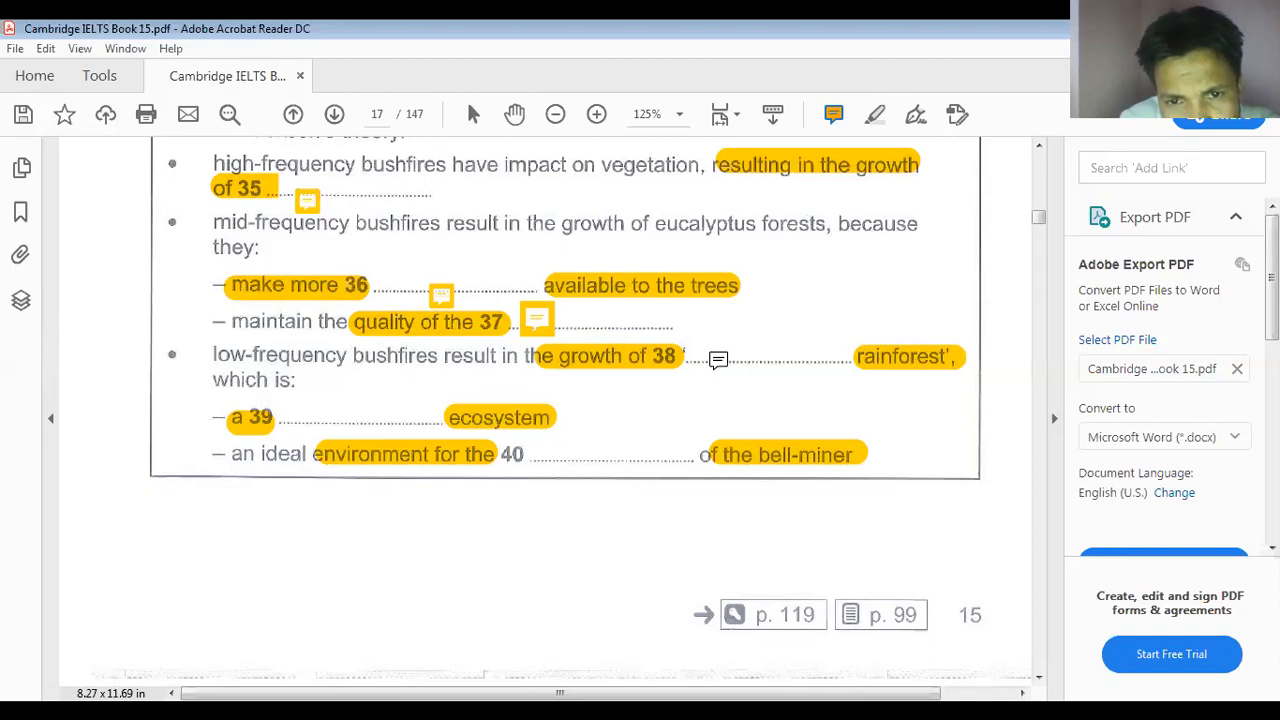
Type 'dry' in the note for question 38 and post 'simple' for question 40
click(718, 356)
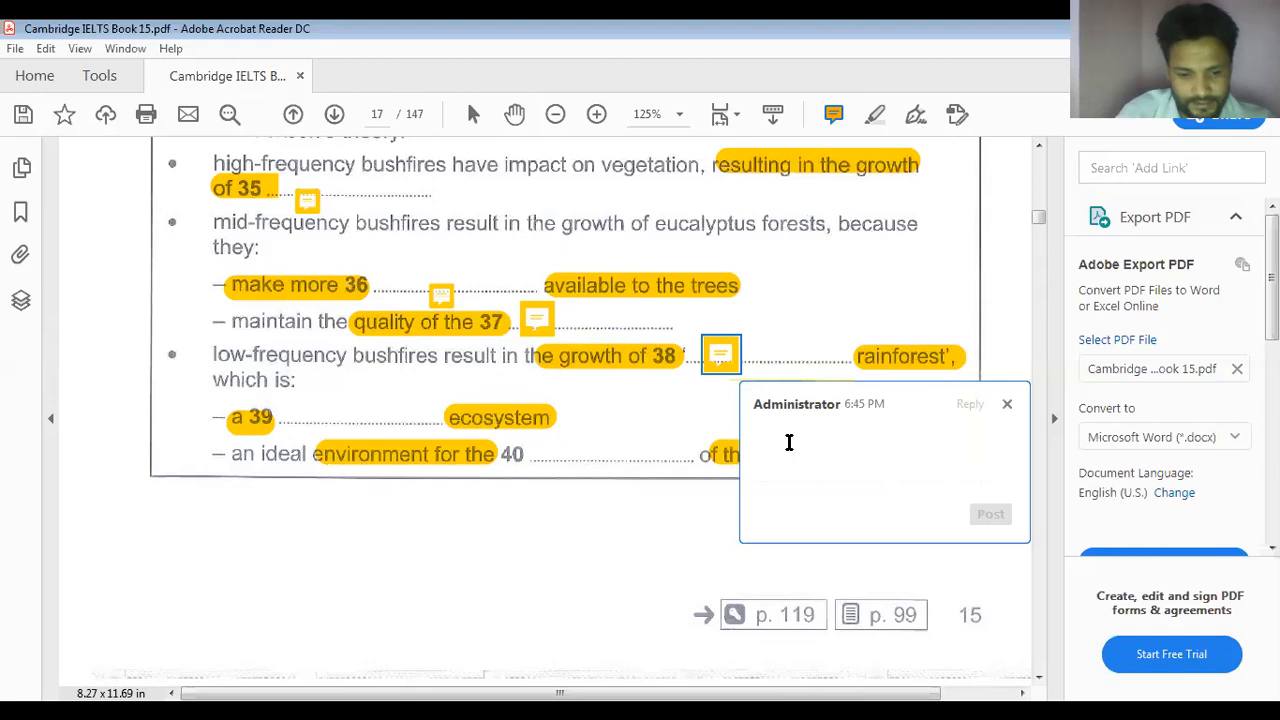
text(dry)
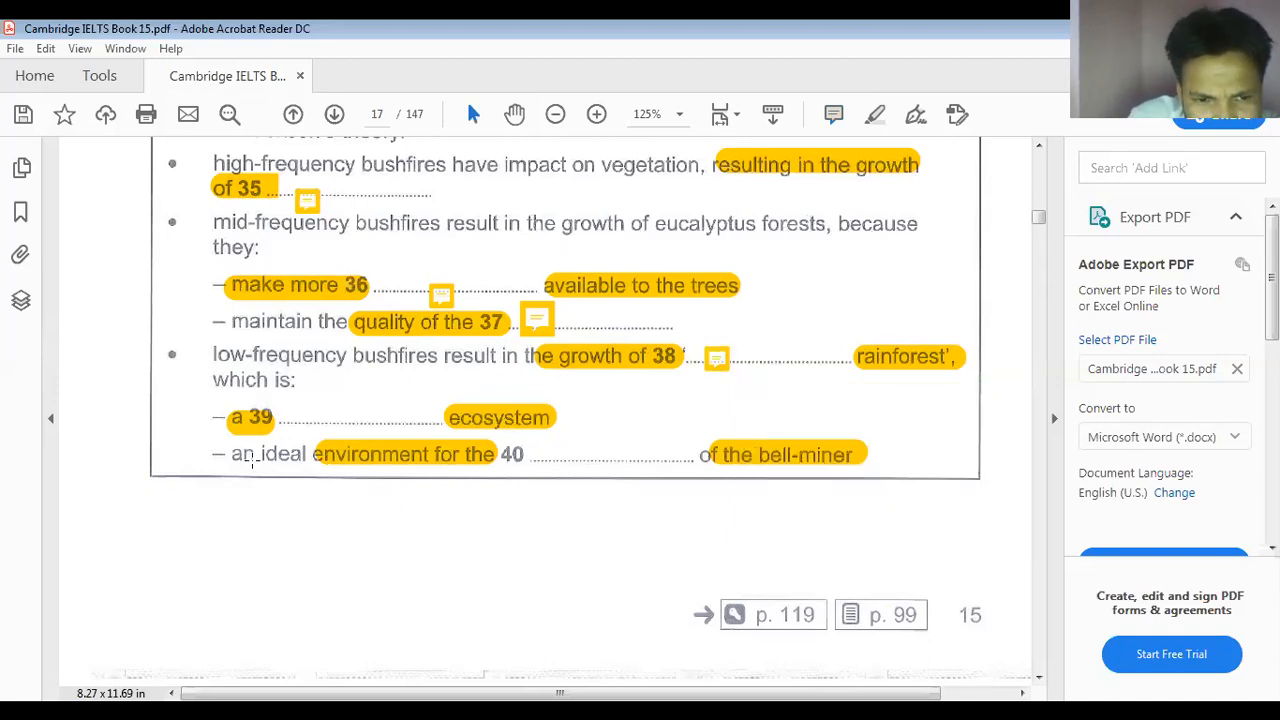
mouse_move(264, 464)
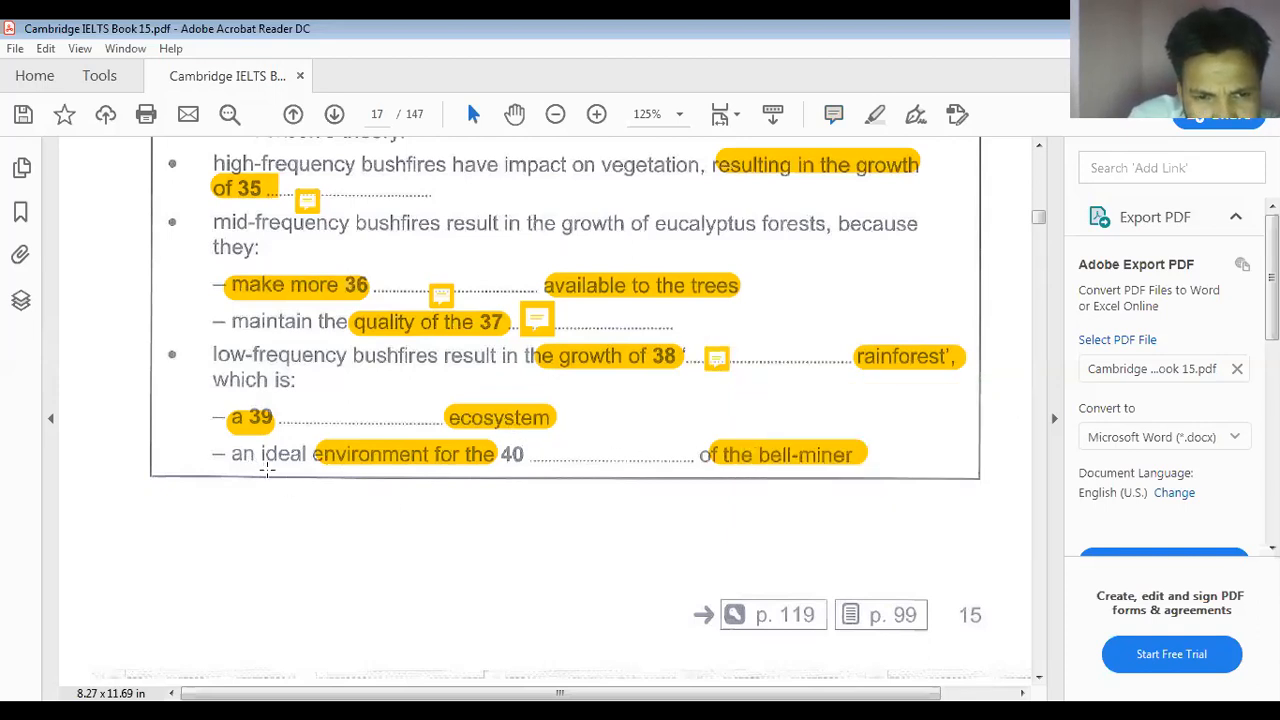
mouse_move(436, 470)
text(s)
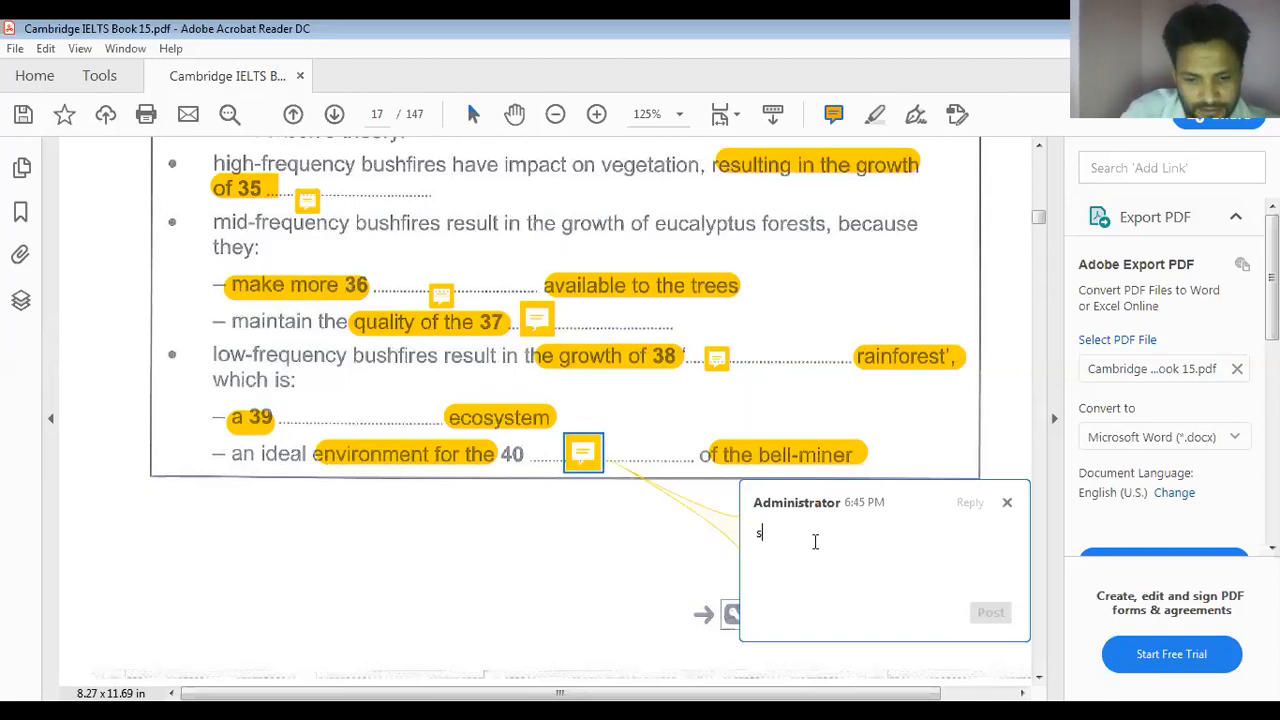
text(imple)
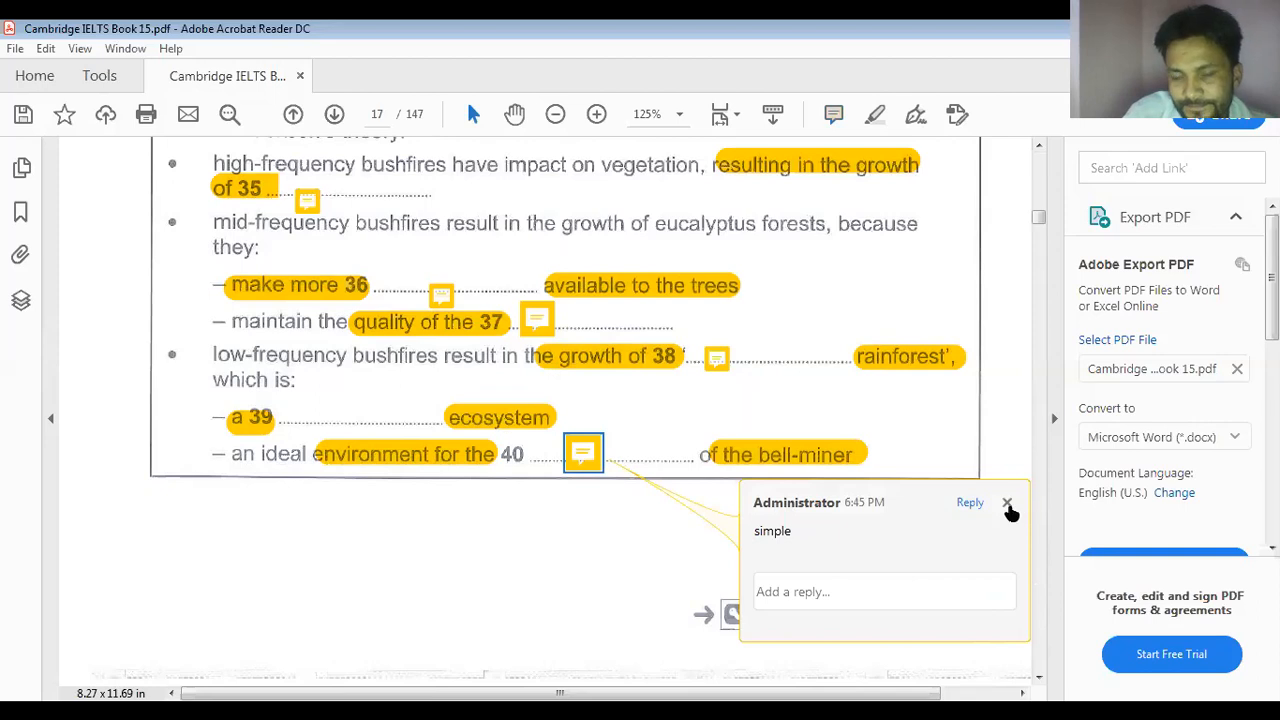
click(1008, 502)
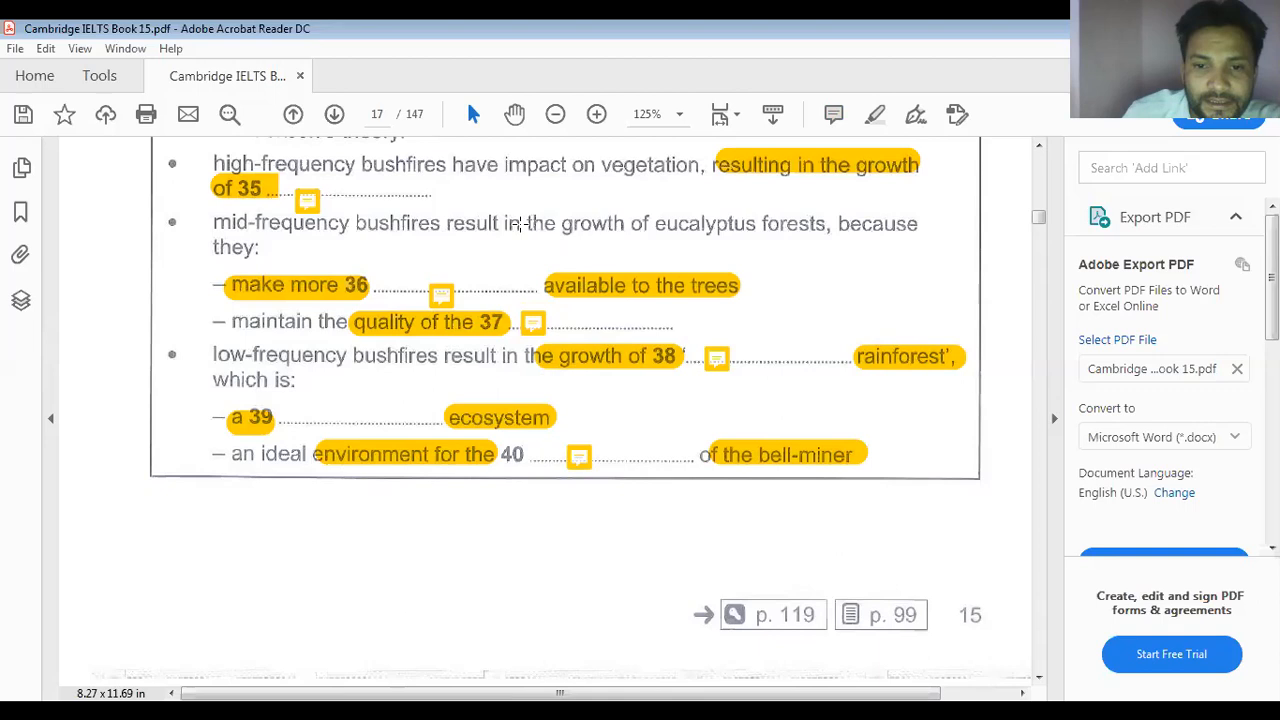
mouse_move(428, 364)
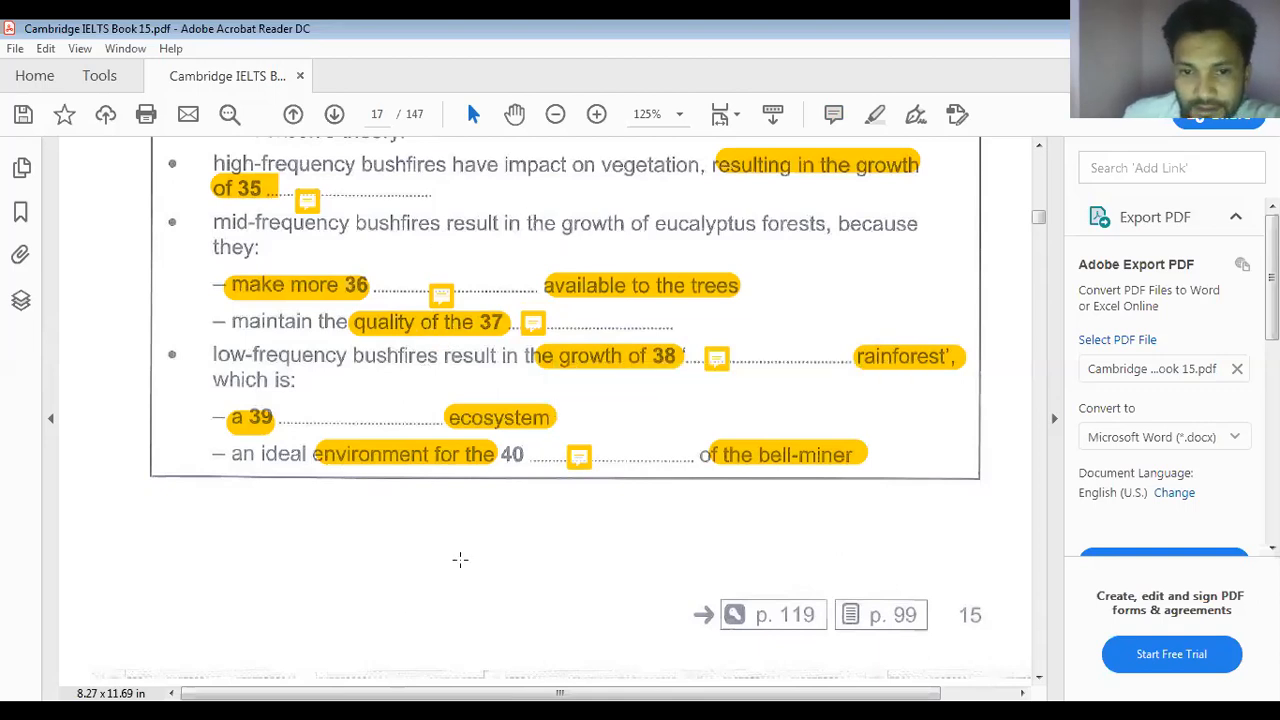
Scroll down to the Test 1 Listening answer key near the back of the book
scroll(down, 3)
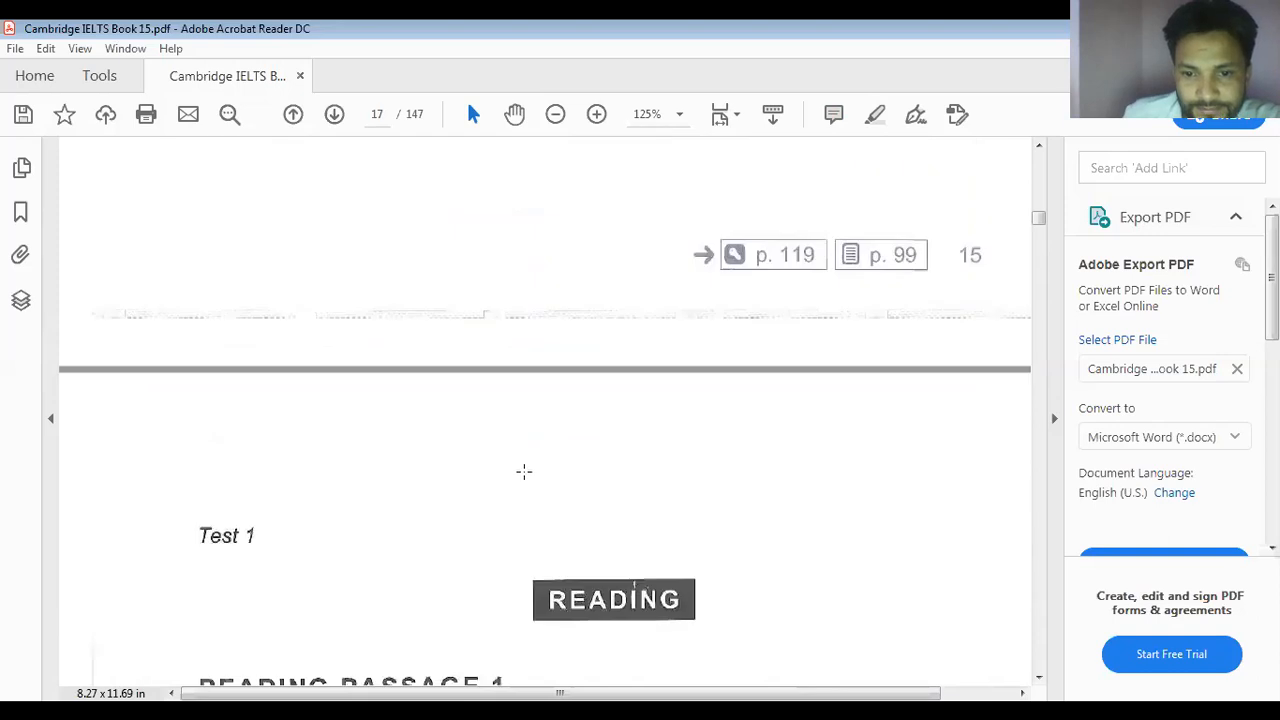
scroll(down, 3)
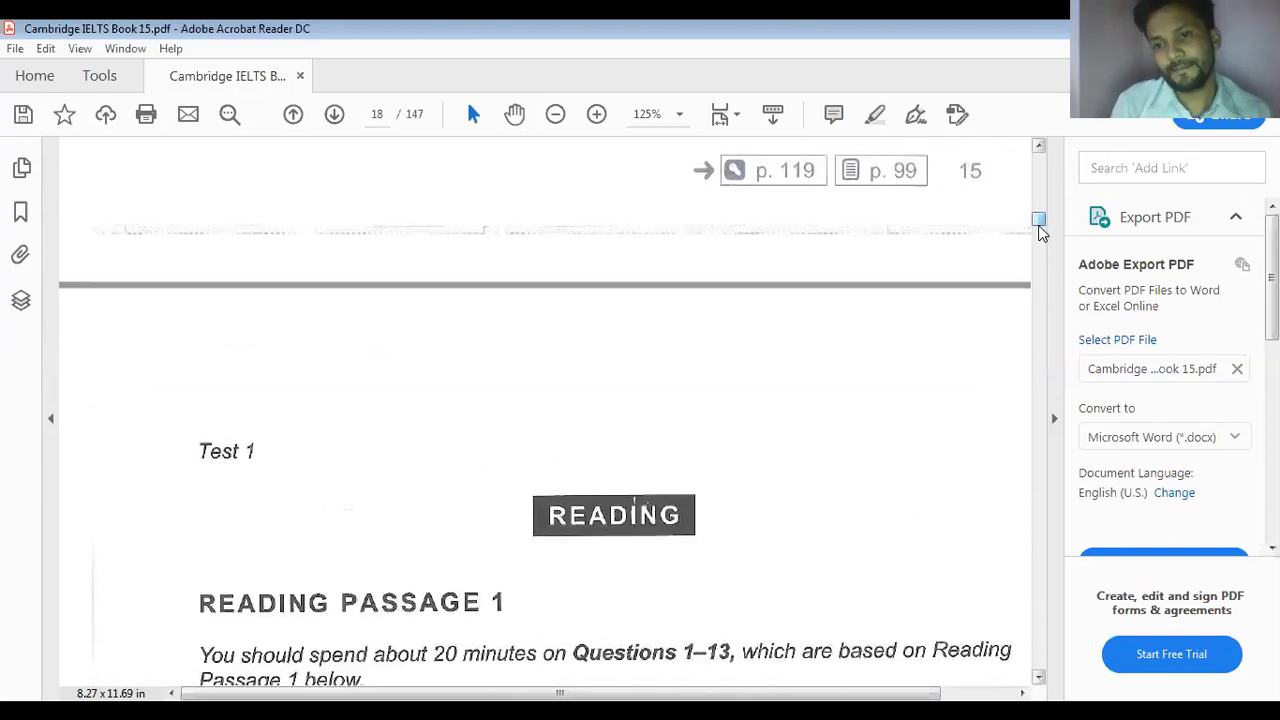
scroll(down, 3)
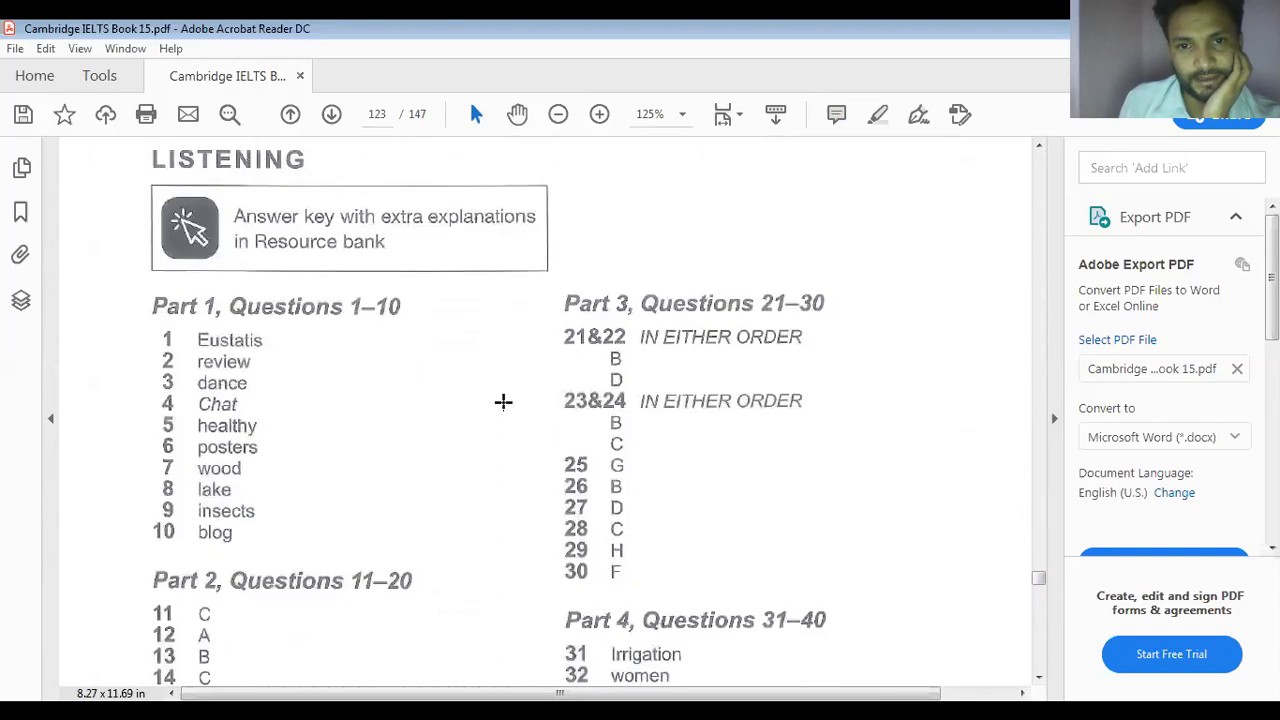
scroll(up, 3)
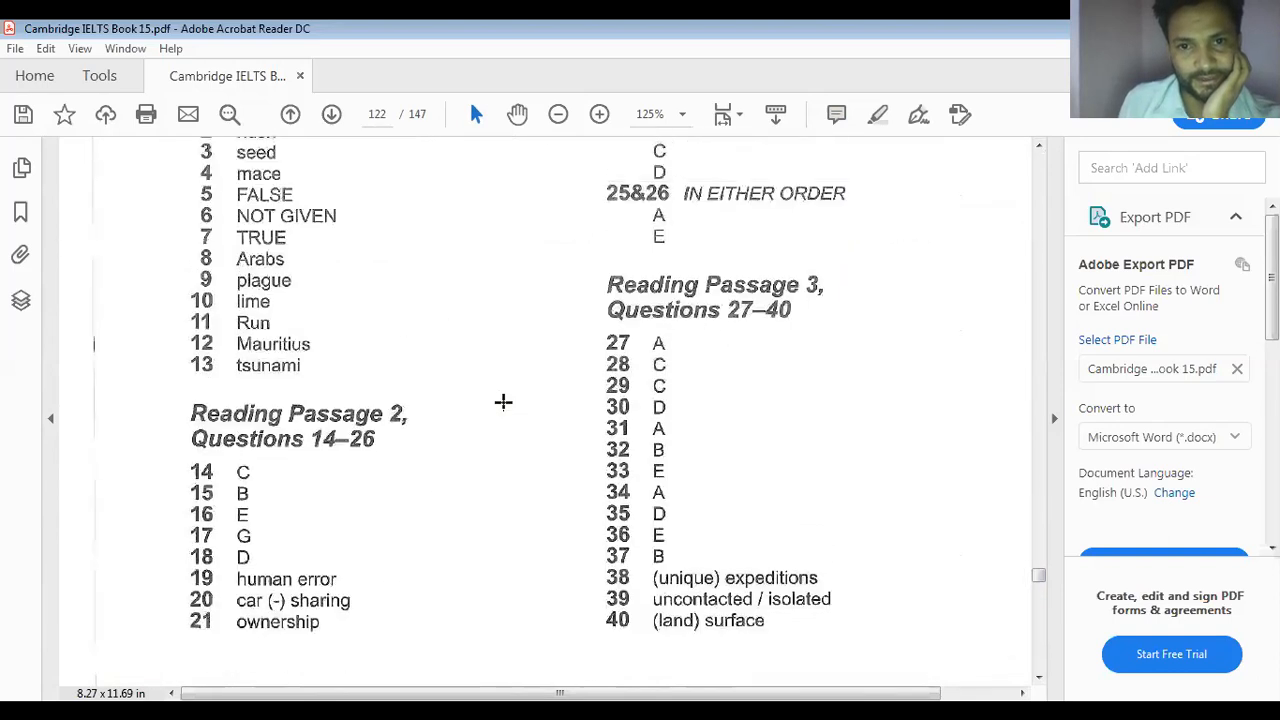
scroll(down, 3)
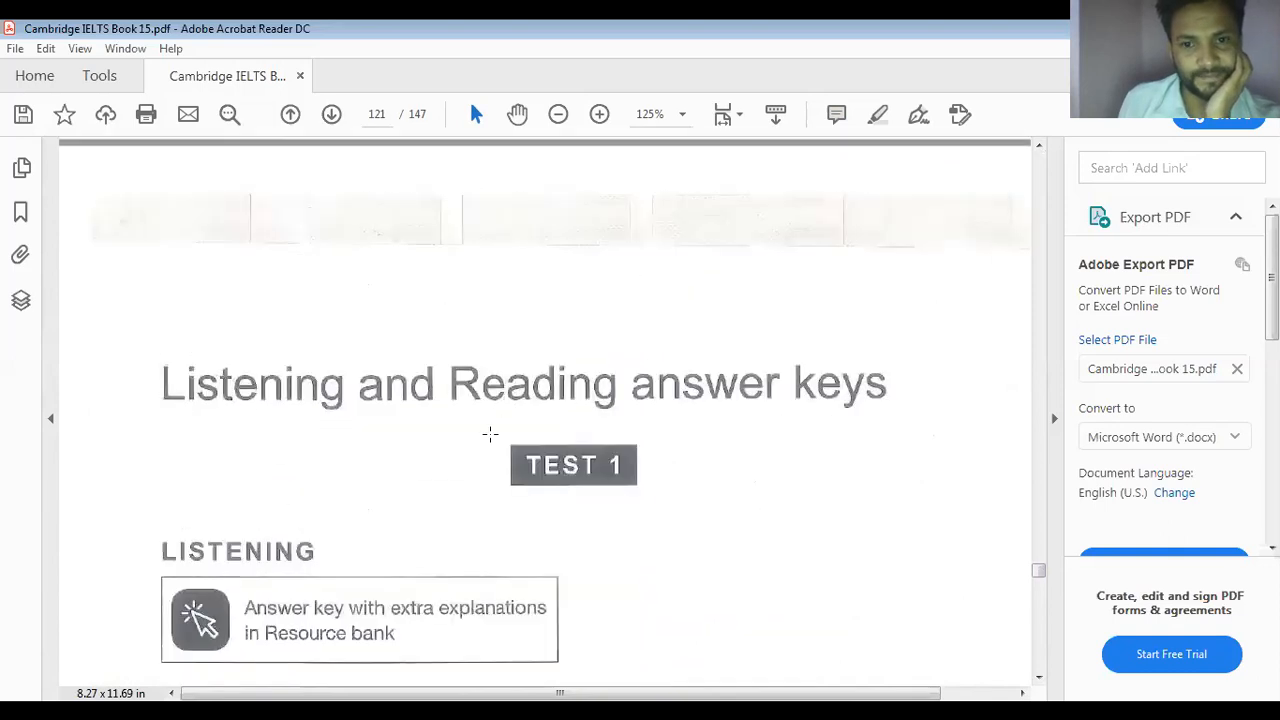
scroll(down, 3)
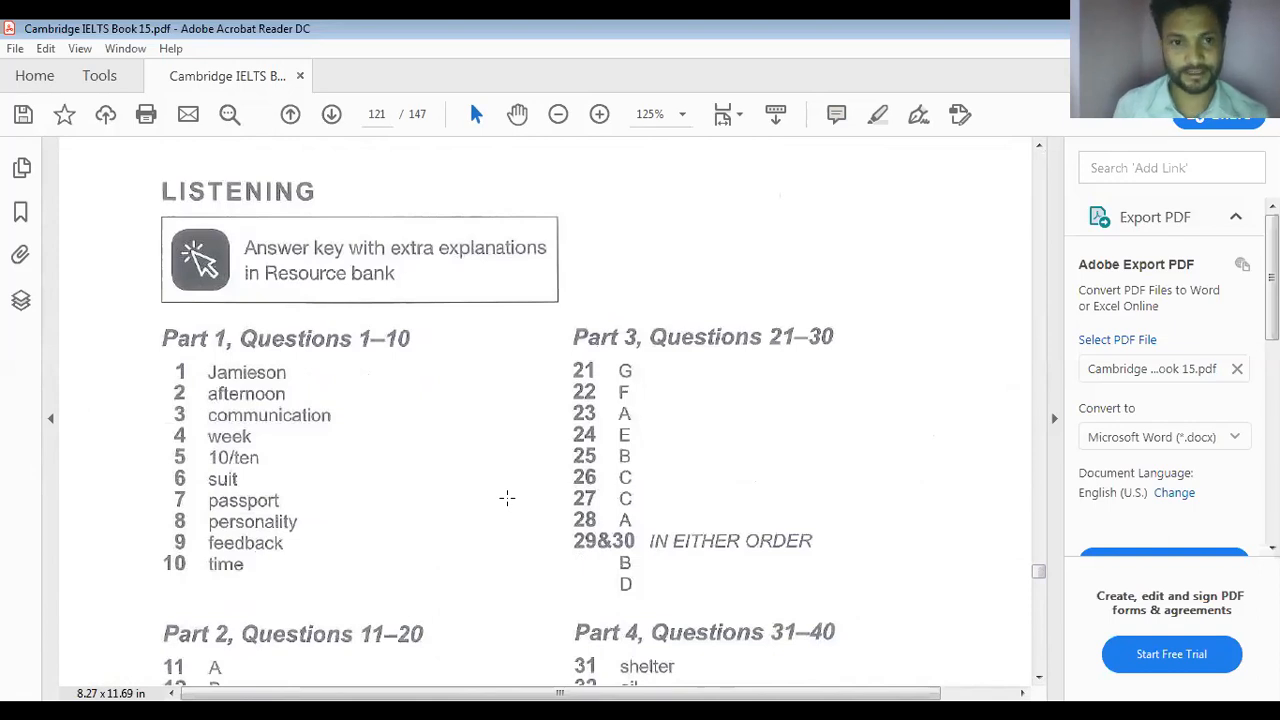
scroll(down, 3)
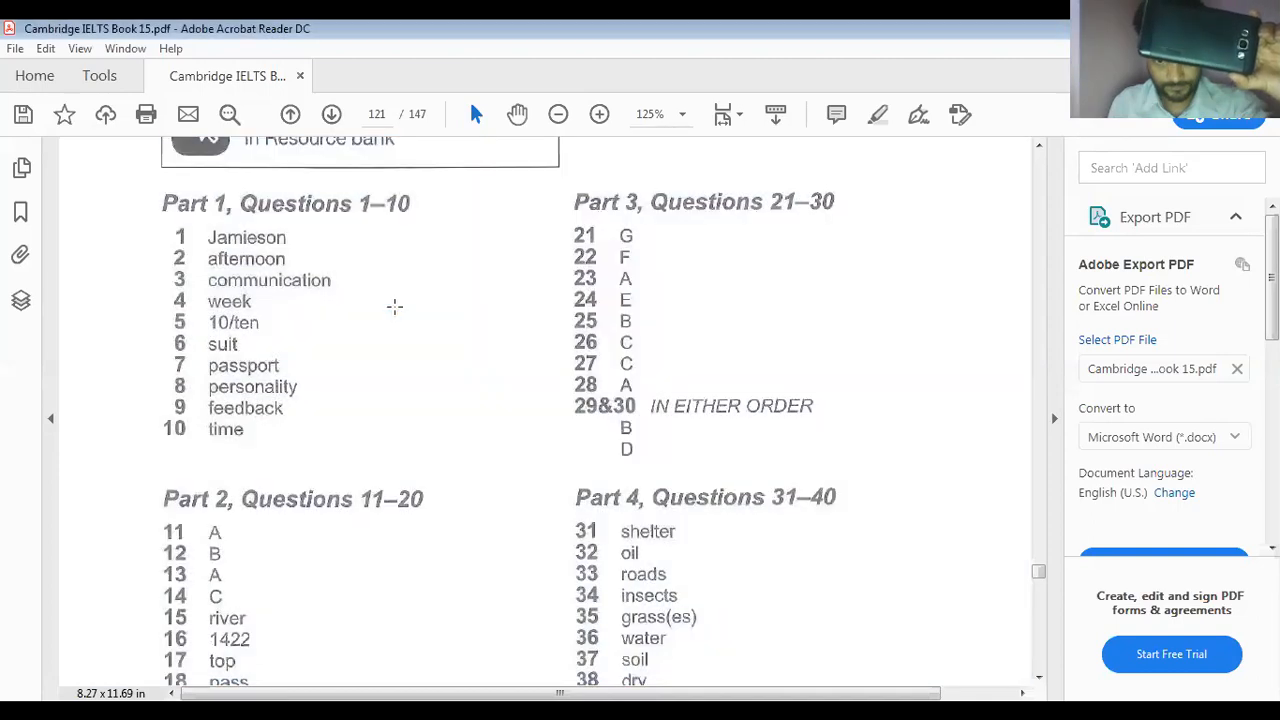
scroll(down, 3)
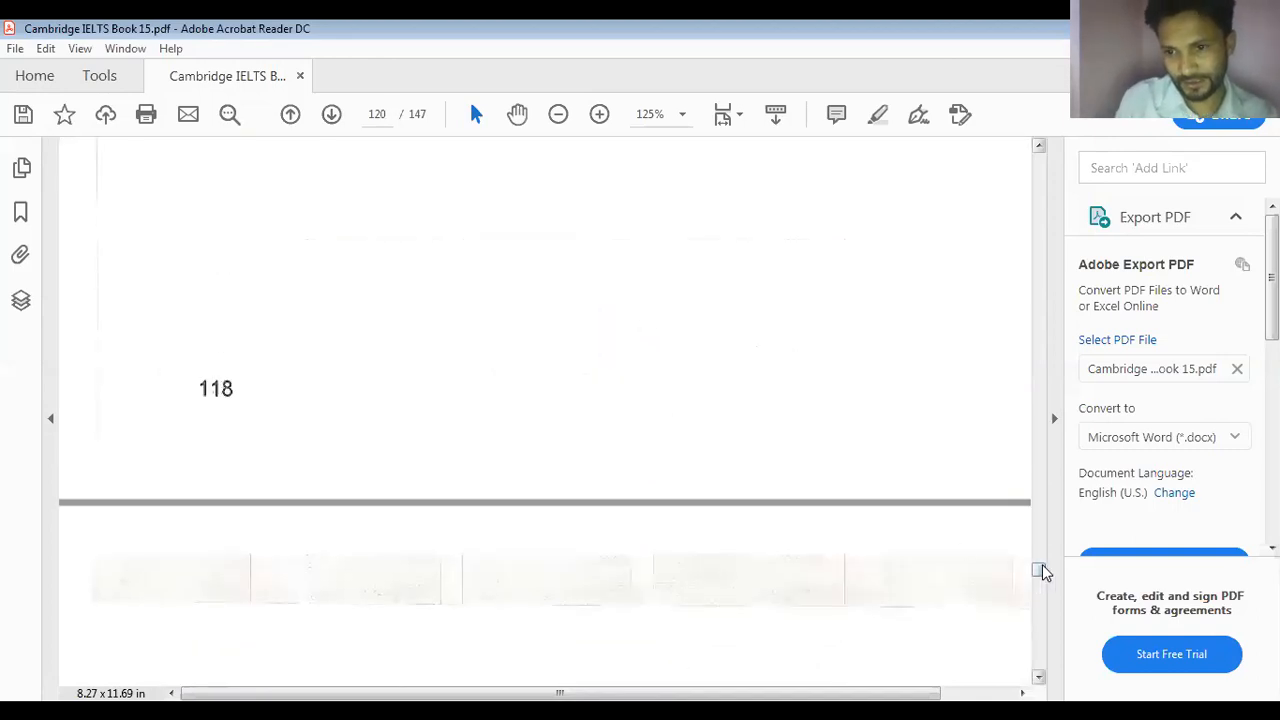
Scroll back to the Part 1 Bankside Recruitment Agency notes to check gap 4's note 'week'
scroll(down, 3)
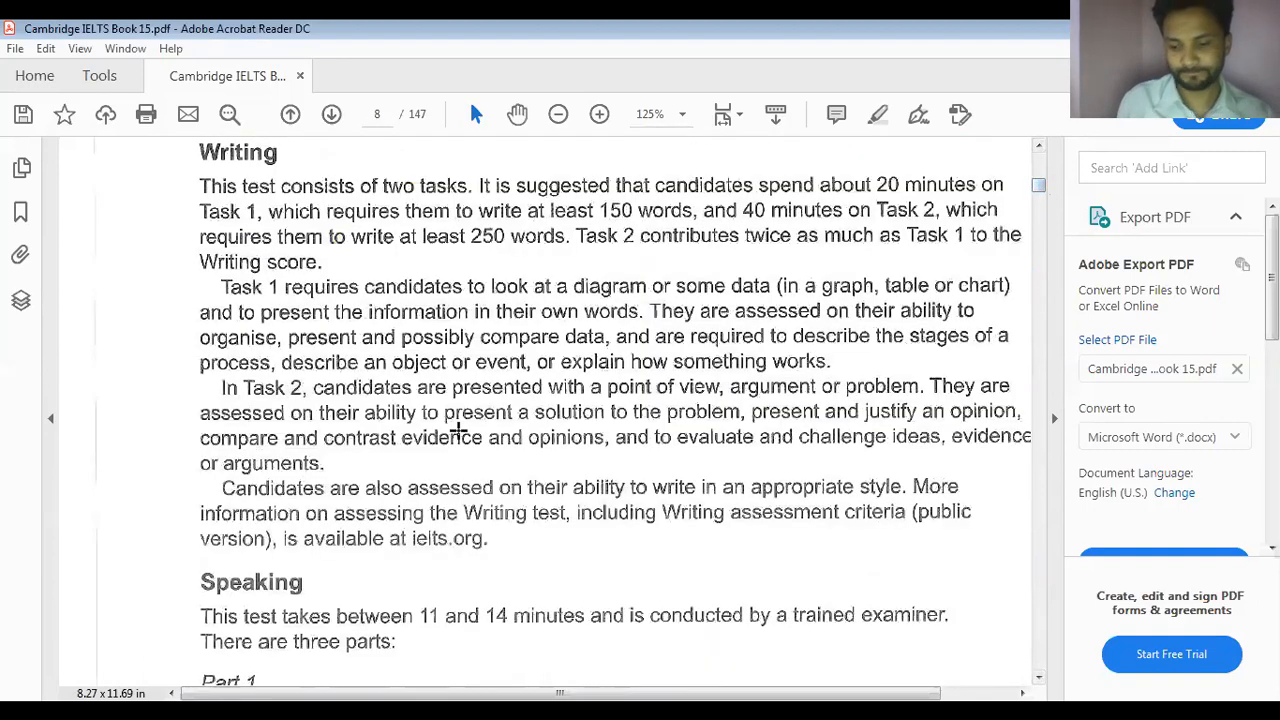
scroll(down, 3)
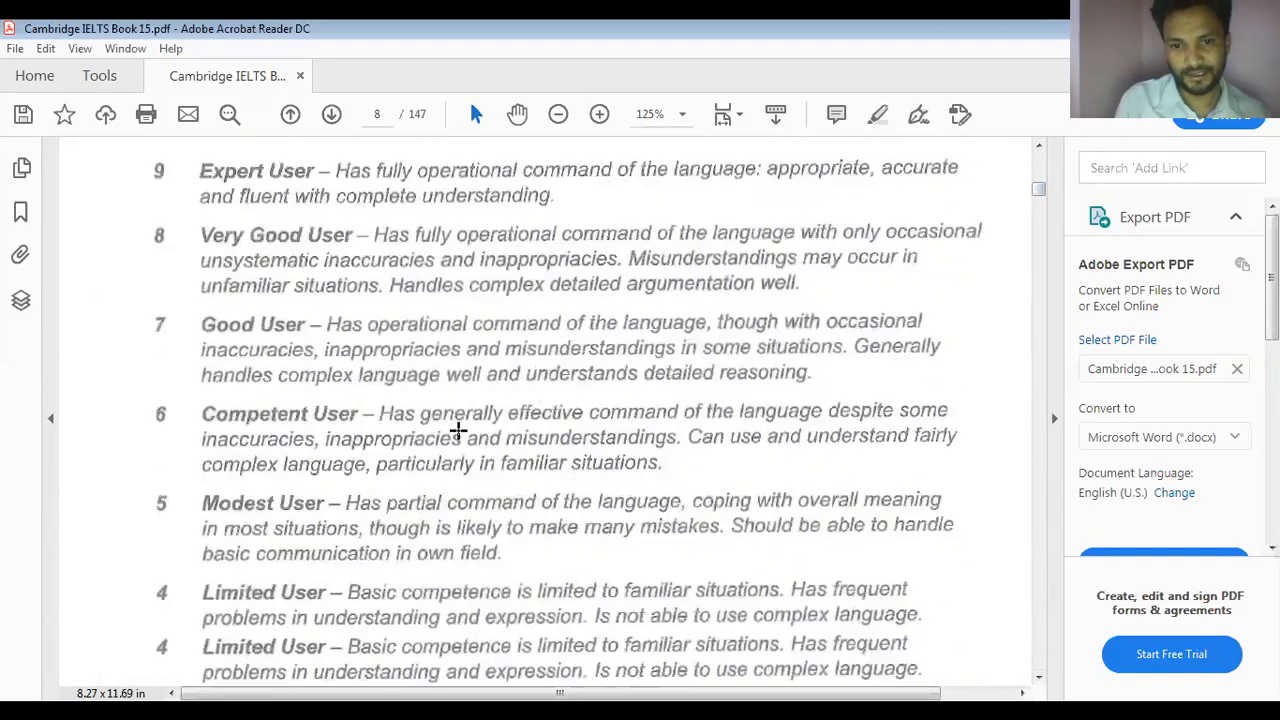
scroll(down, 3)
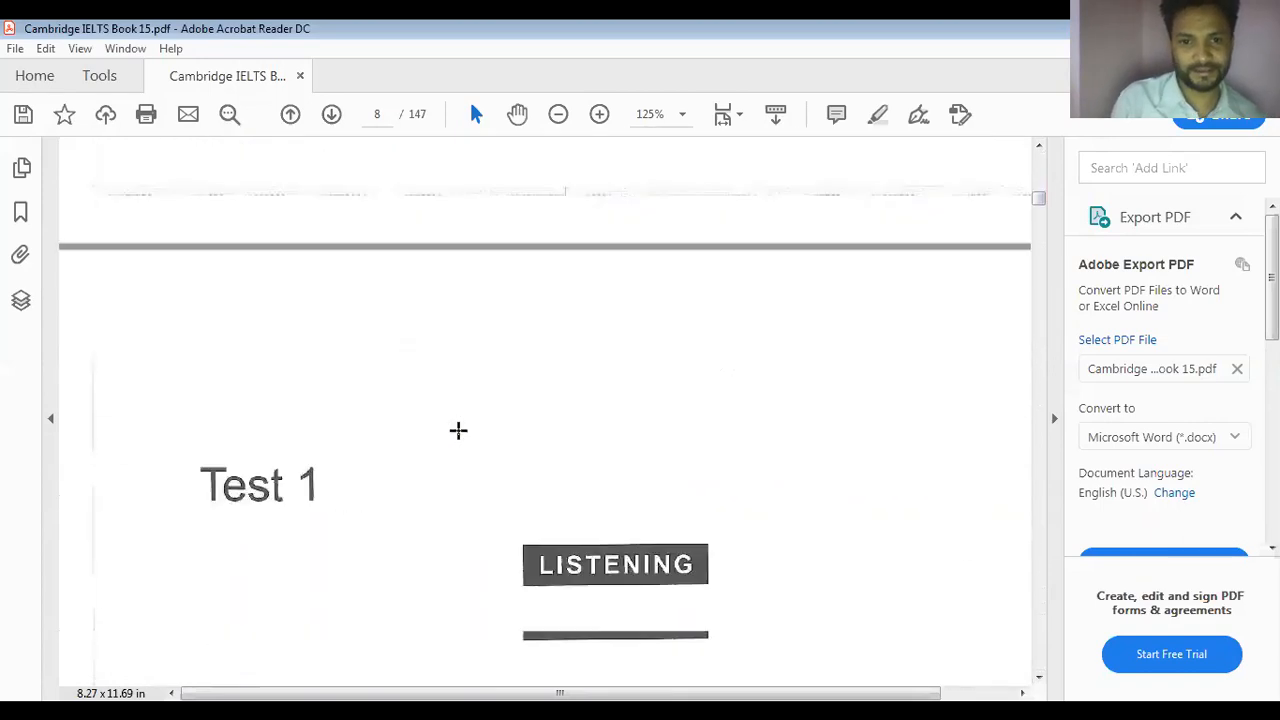
scroll(down, 3)
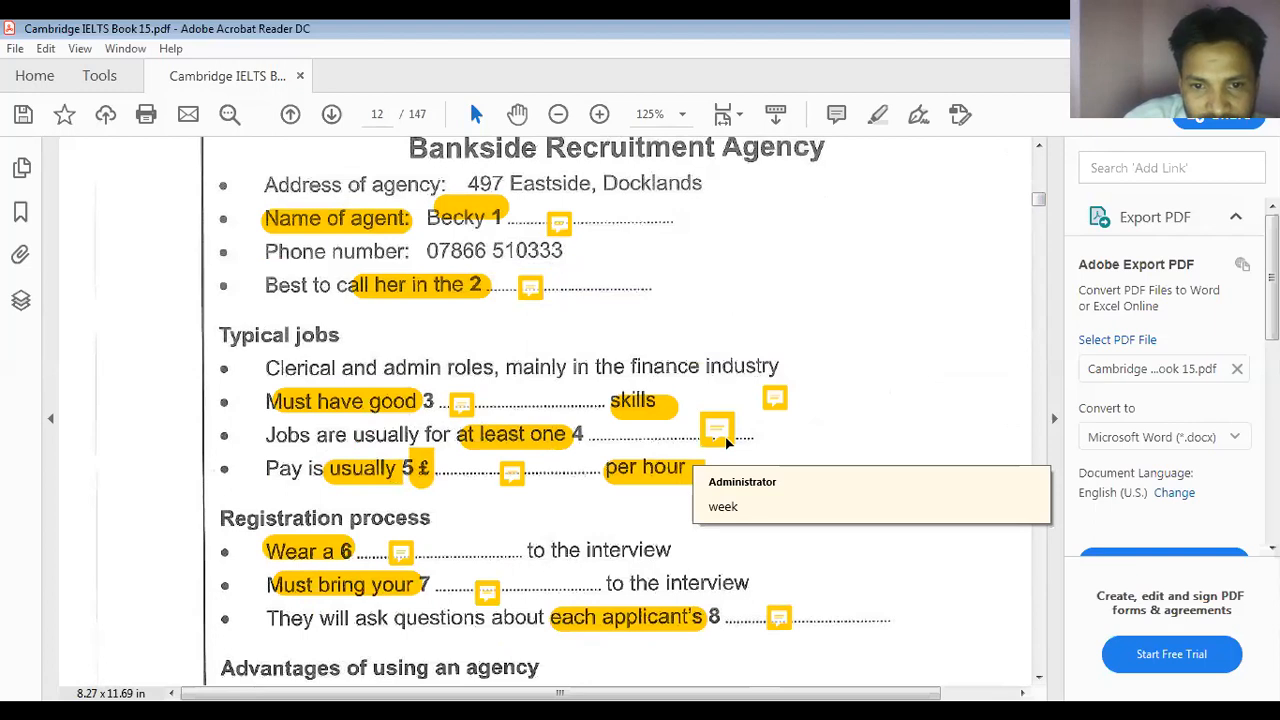
mouse_move(516, 470)
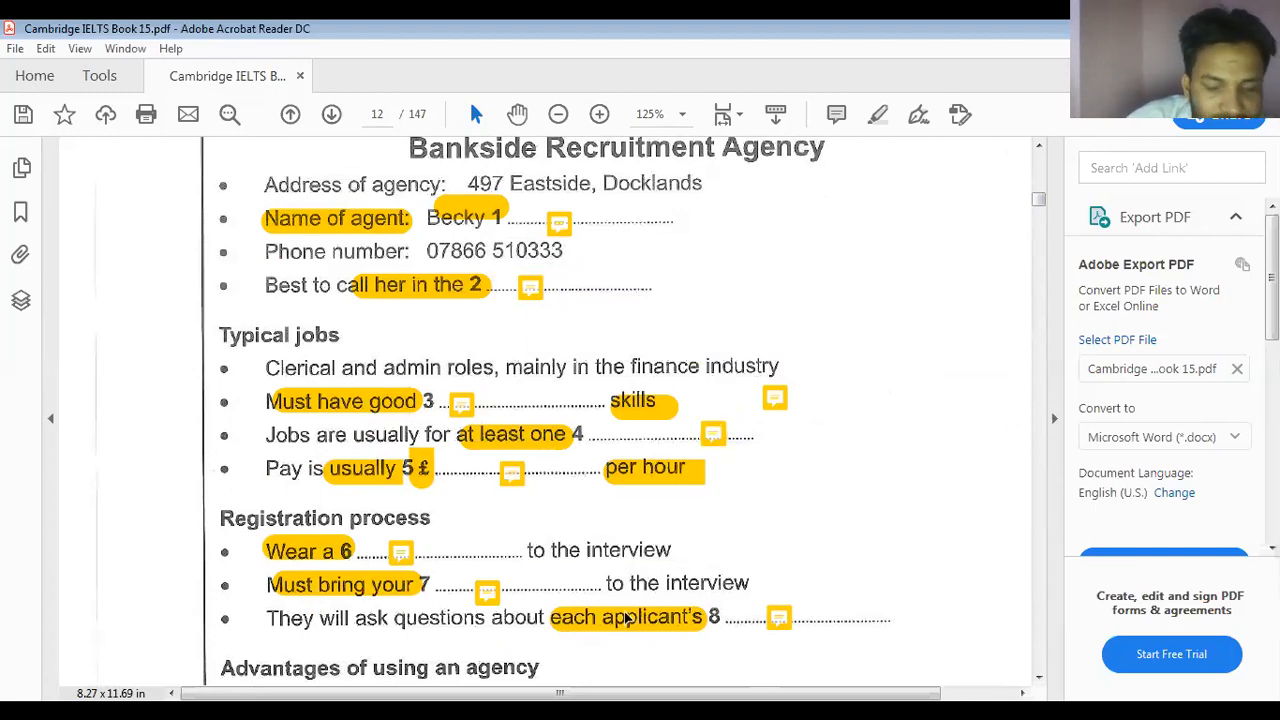
Scroll down past the Advantages section to the end of the Part 1 notes
scroll(down, 3)
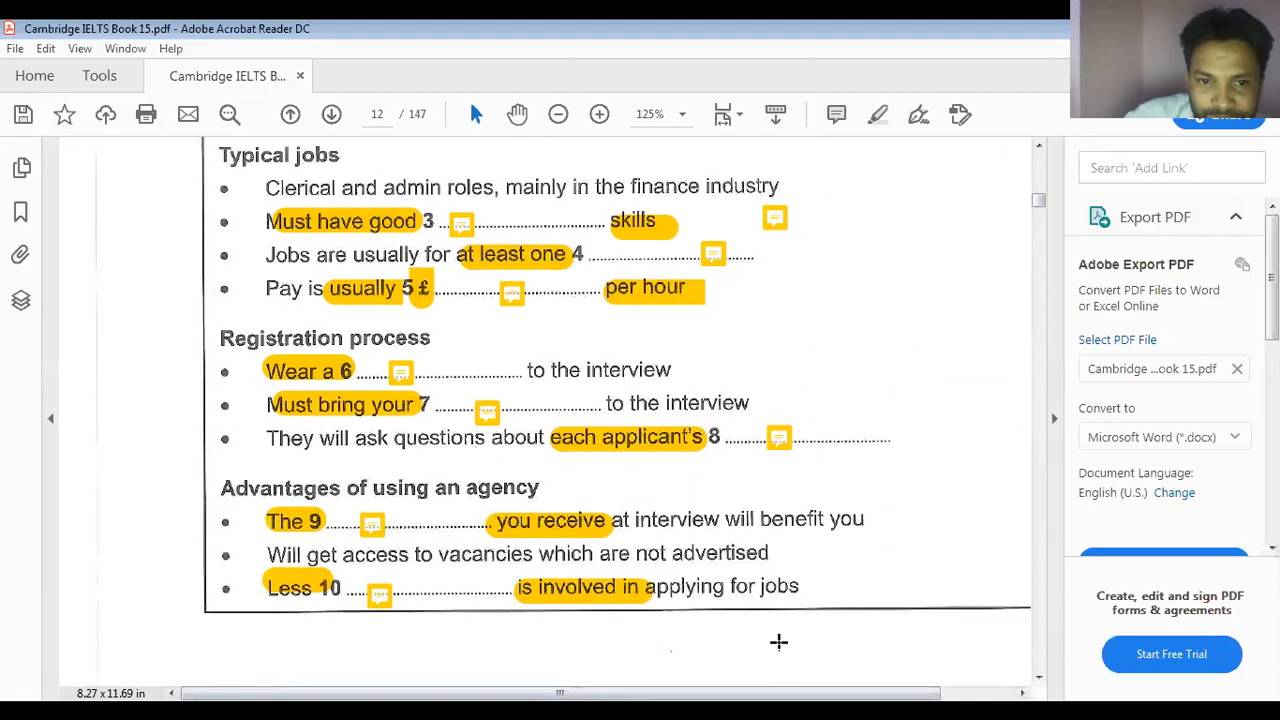
mouse_move(404, 368)
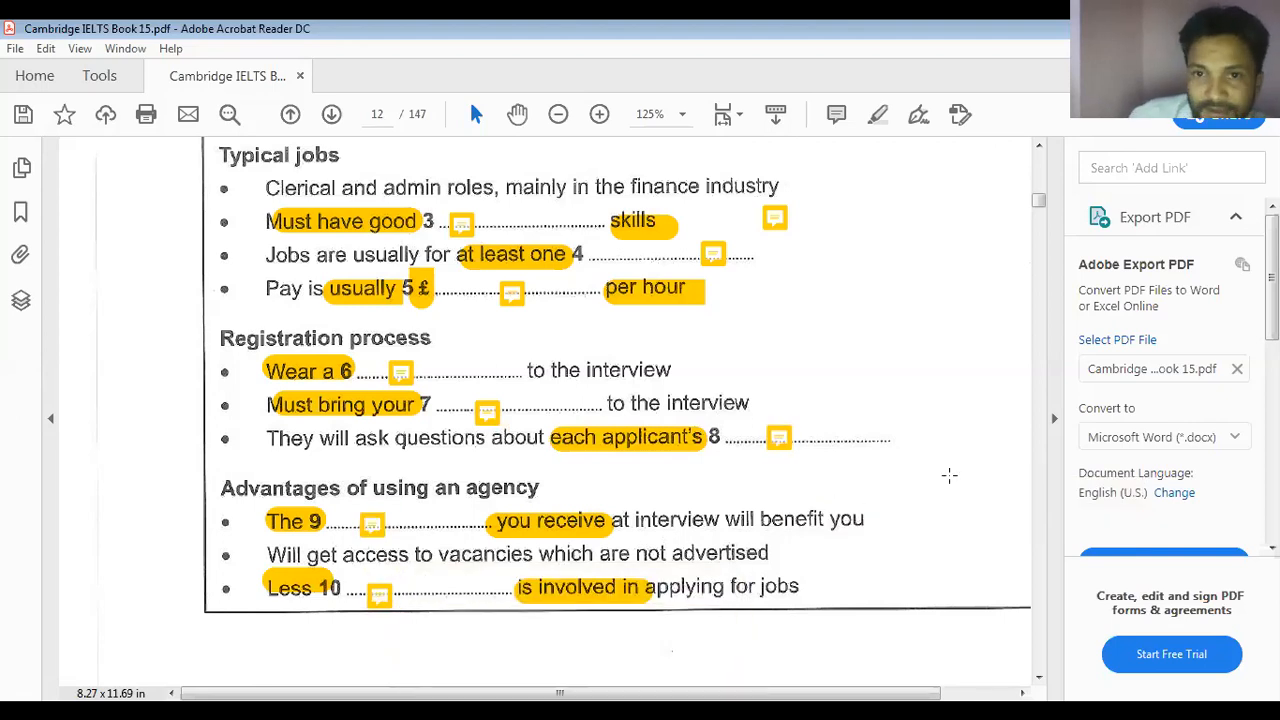
scroll(down, 3)
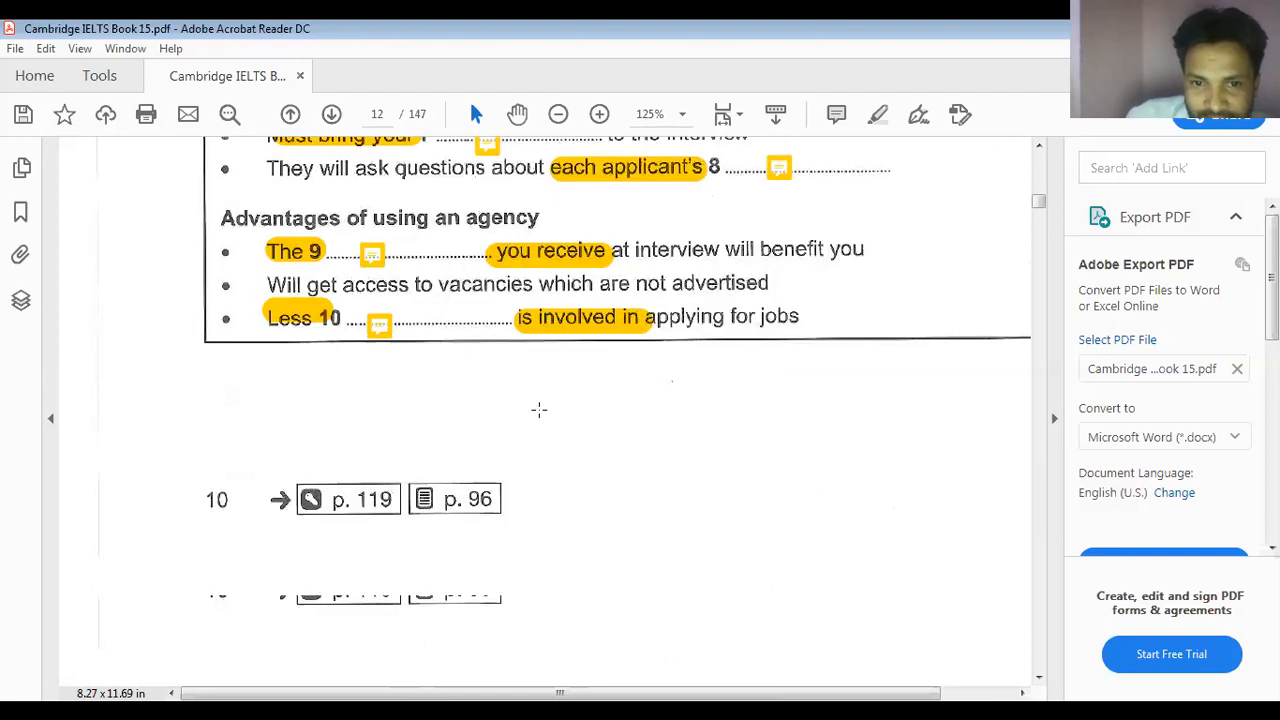
Scroll through Part 2 questions 11–14 to the Isle of Man holiday timetable for gaps 15–18
scroll(down, 3)
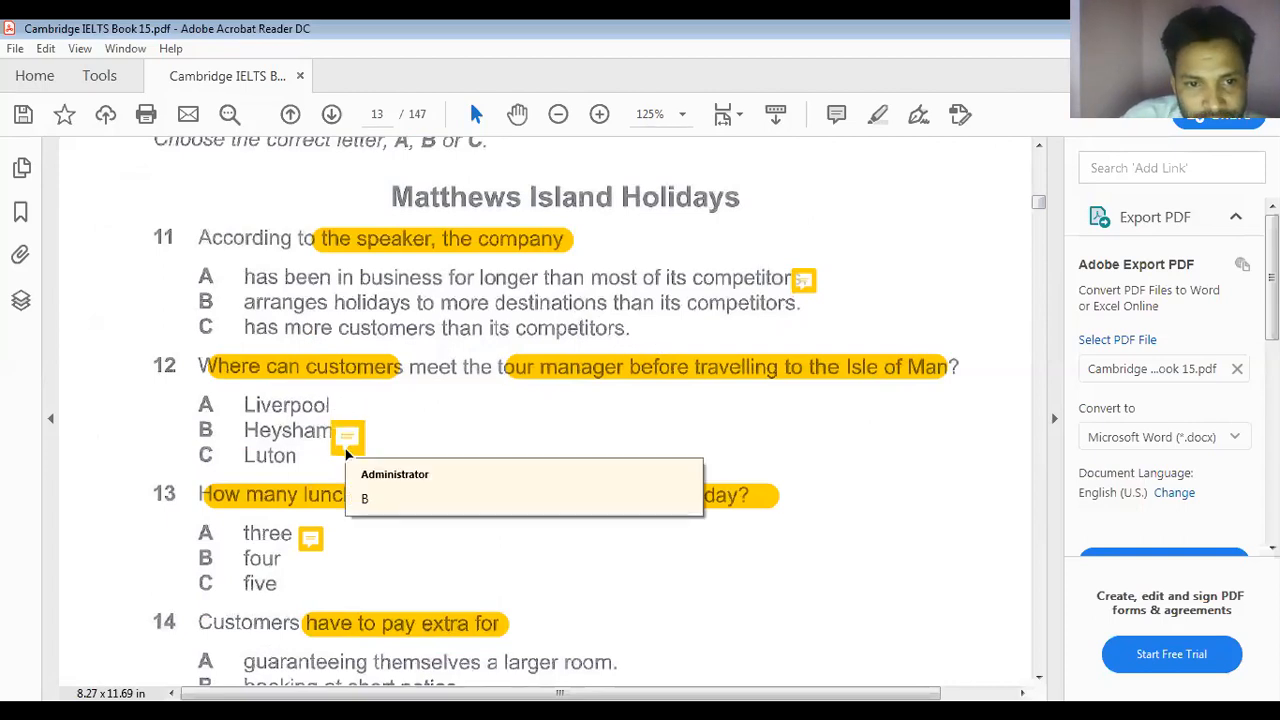
mouse_move(350, 442)
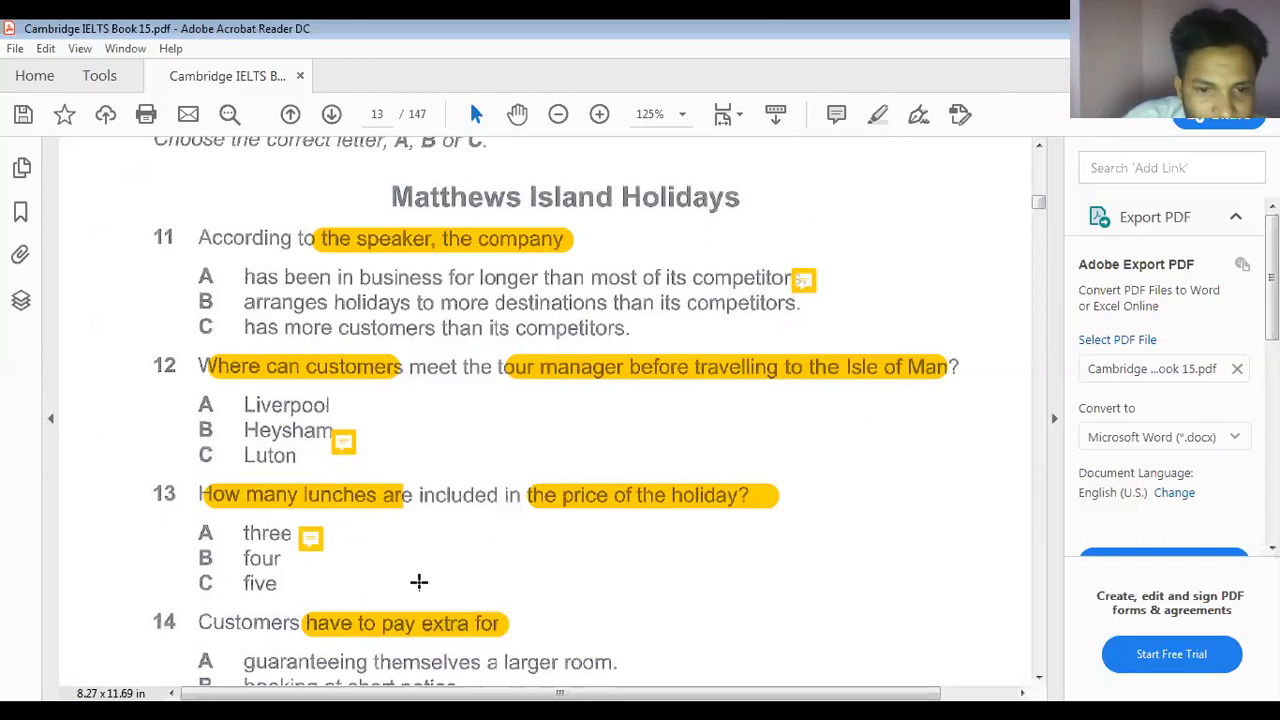
scroll(down, 3)
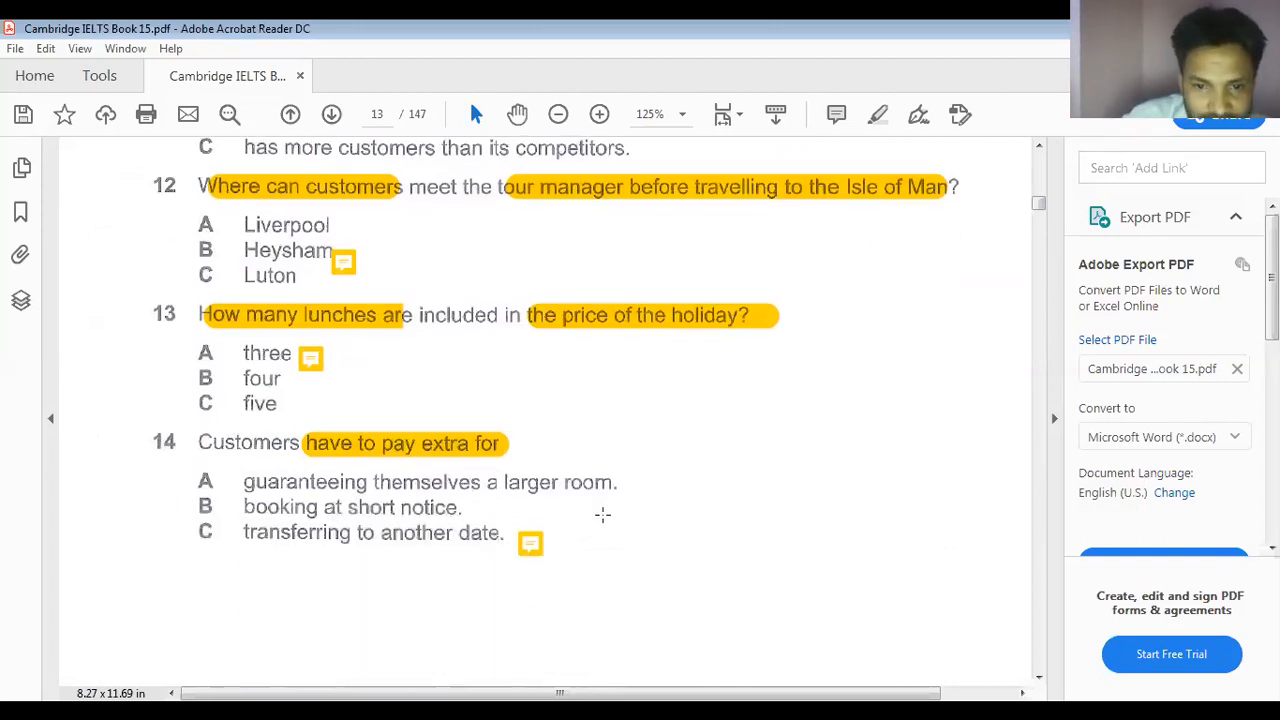
scroll(down, 3)
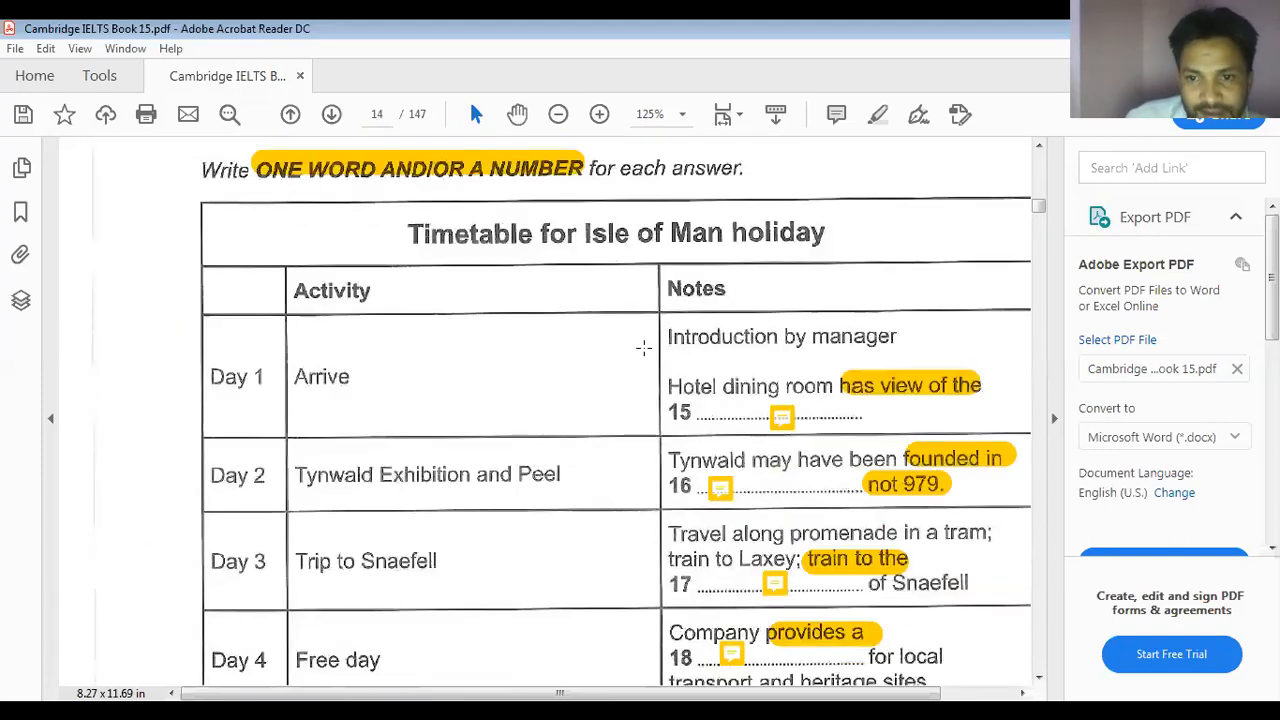
Scroll past the Isle of Man tour timetable until Part 3 Questions 21–26 is on screen
scroll(down, 3)
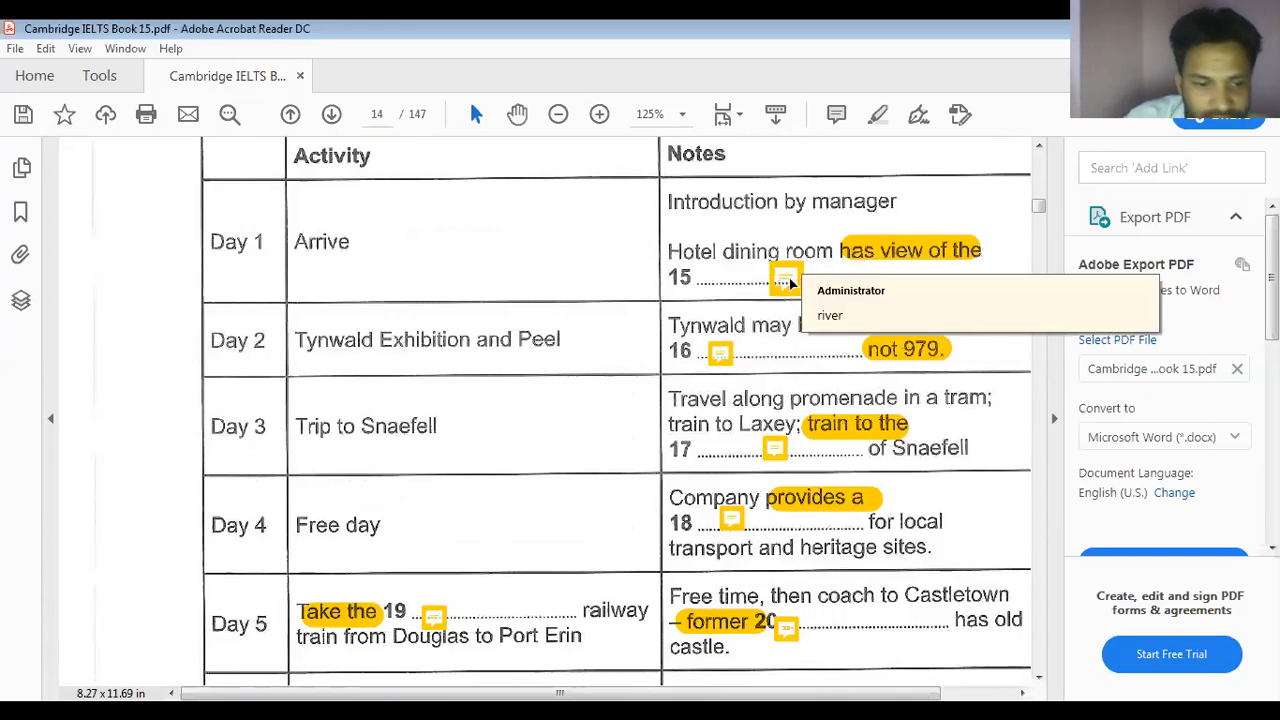
mouse_move(796, 276)
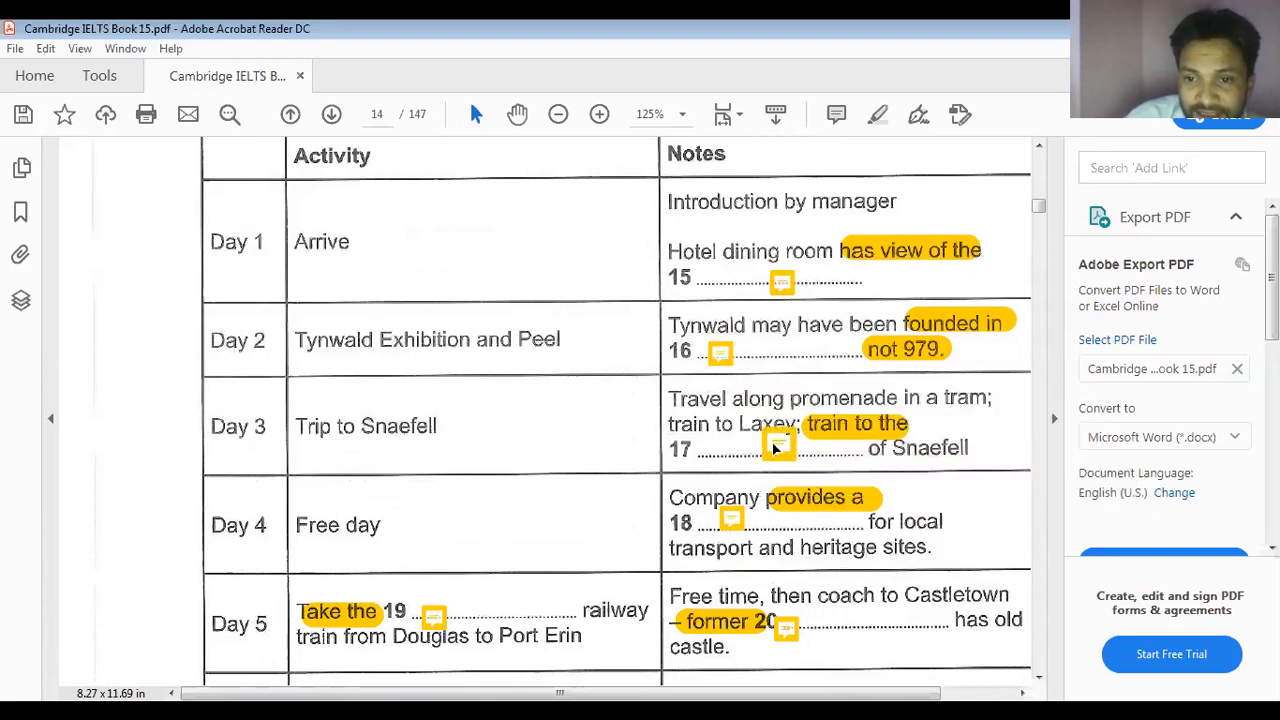
mouse_move(780, 444)
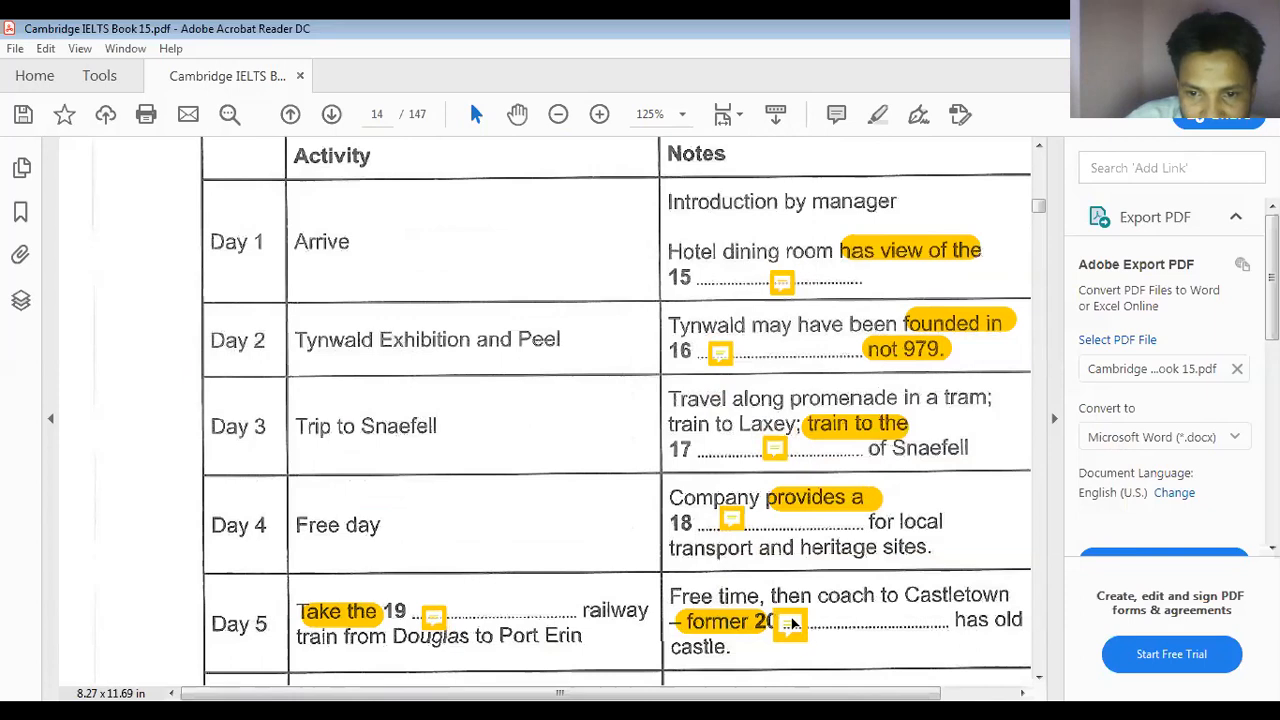
scroll(down, 3)
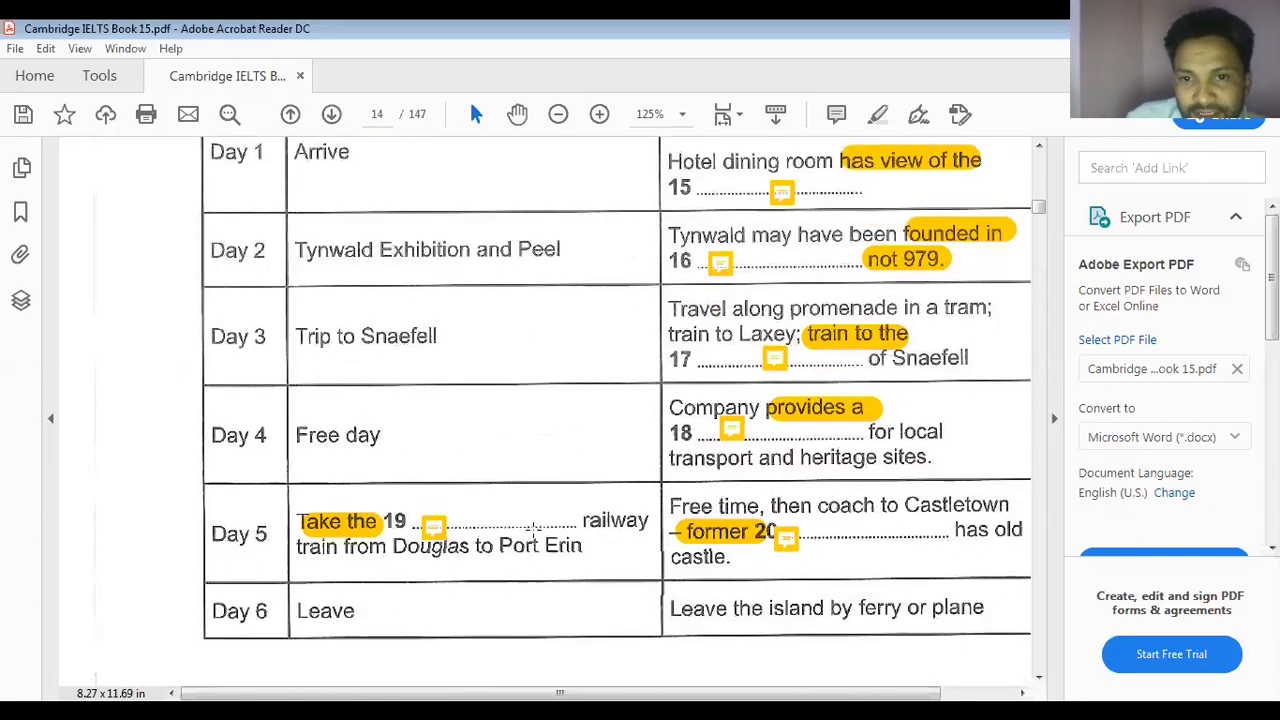
scroll(down, 3)
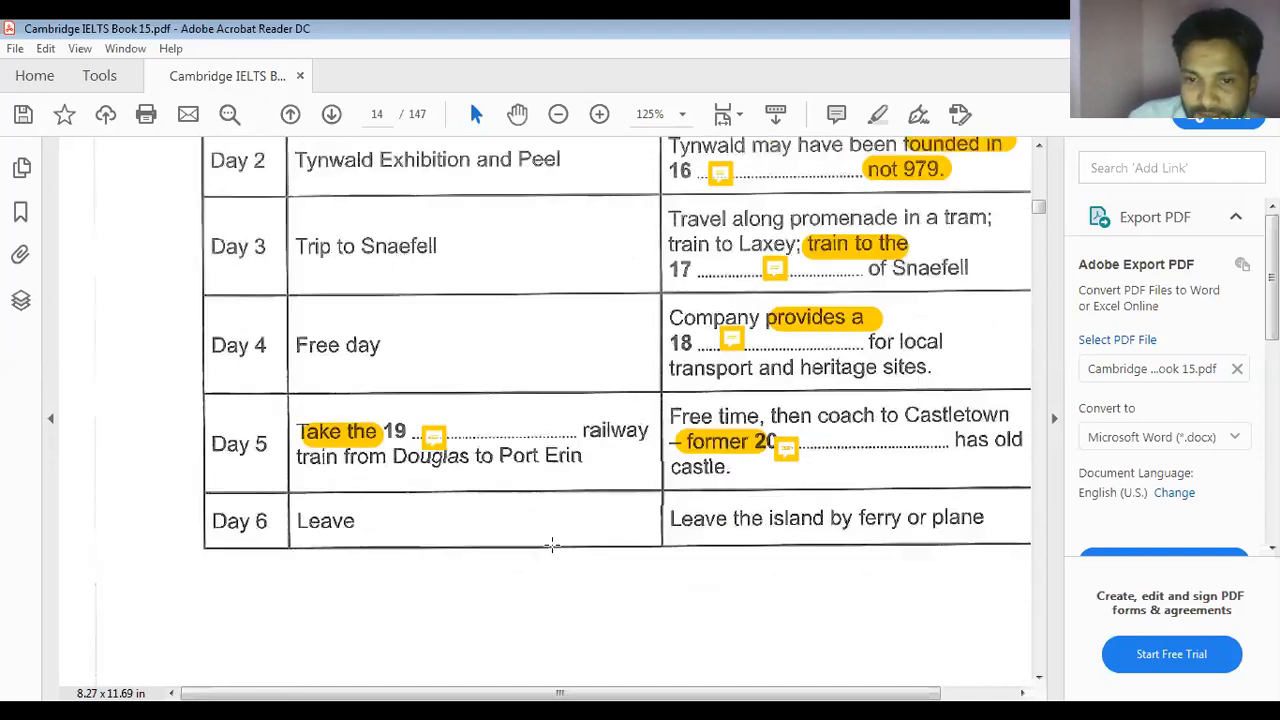
scroll(down, 3)
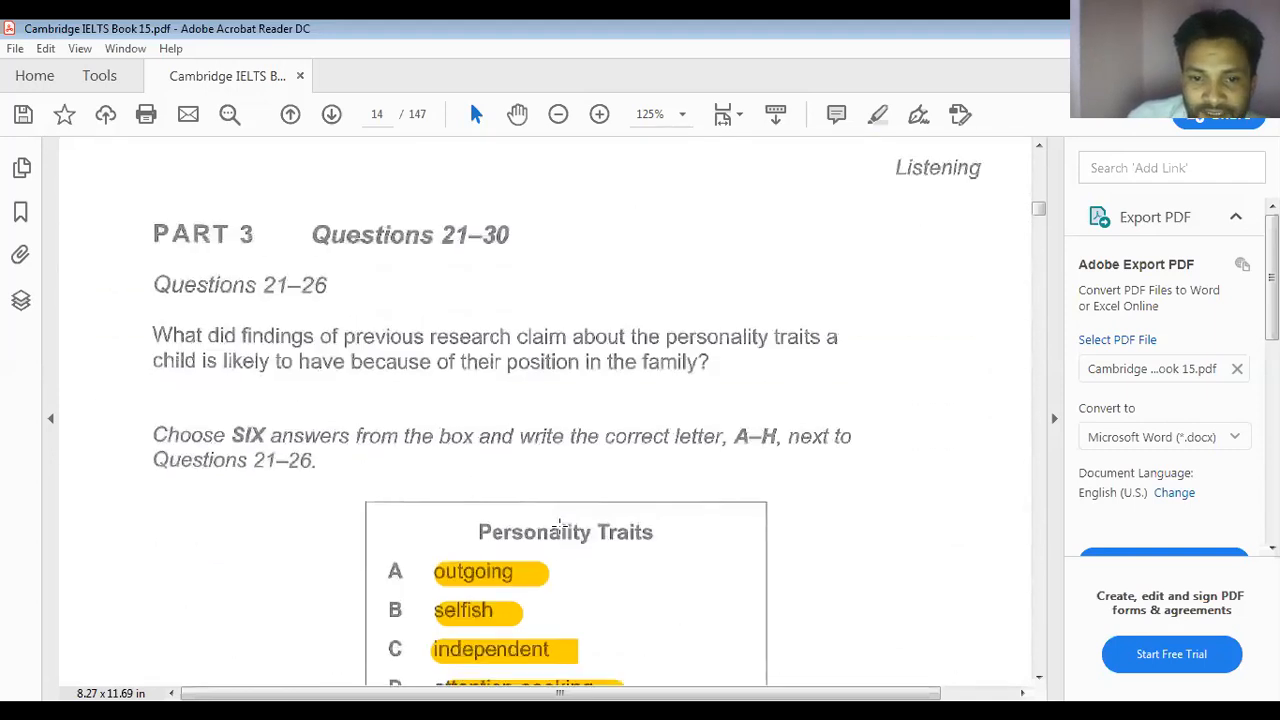
View the sticky-note answers for gaps 24 ('E') and 25 in the family-positions questions
scroll(down, 3)
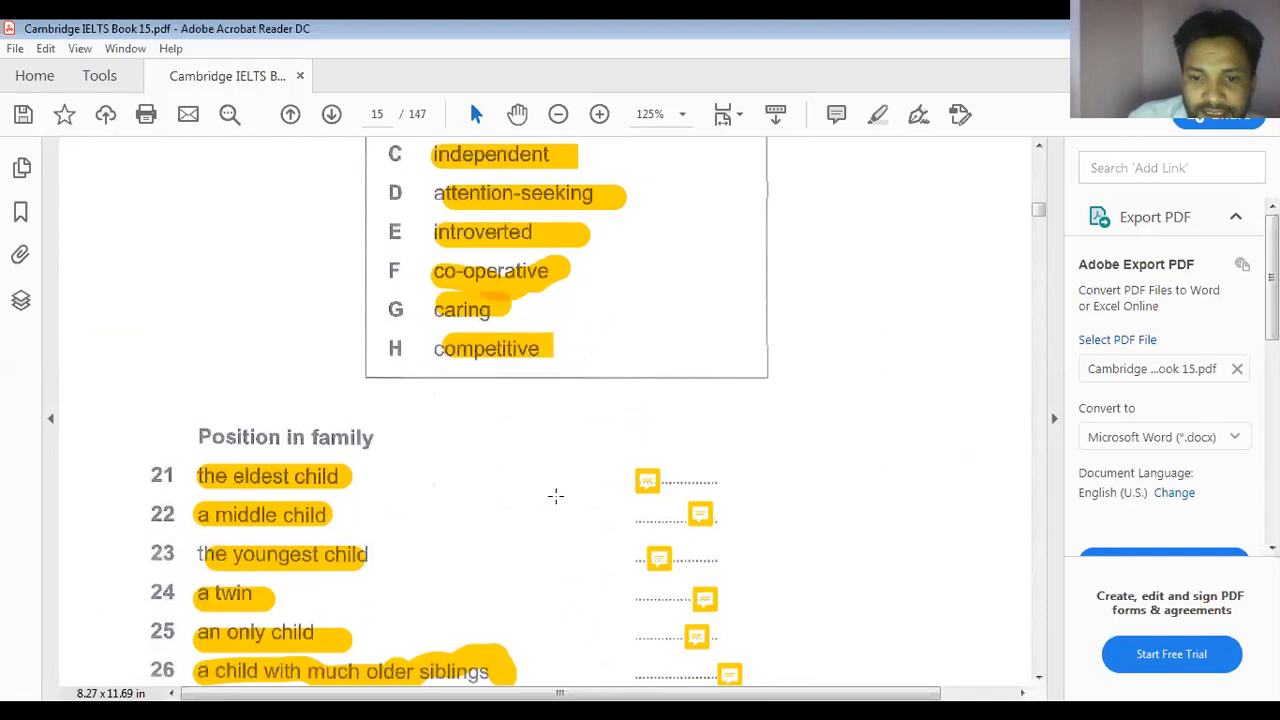
scroll(down, 3)
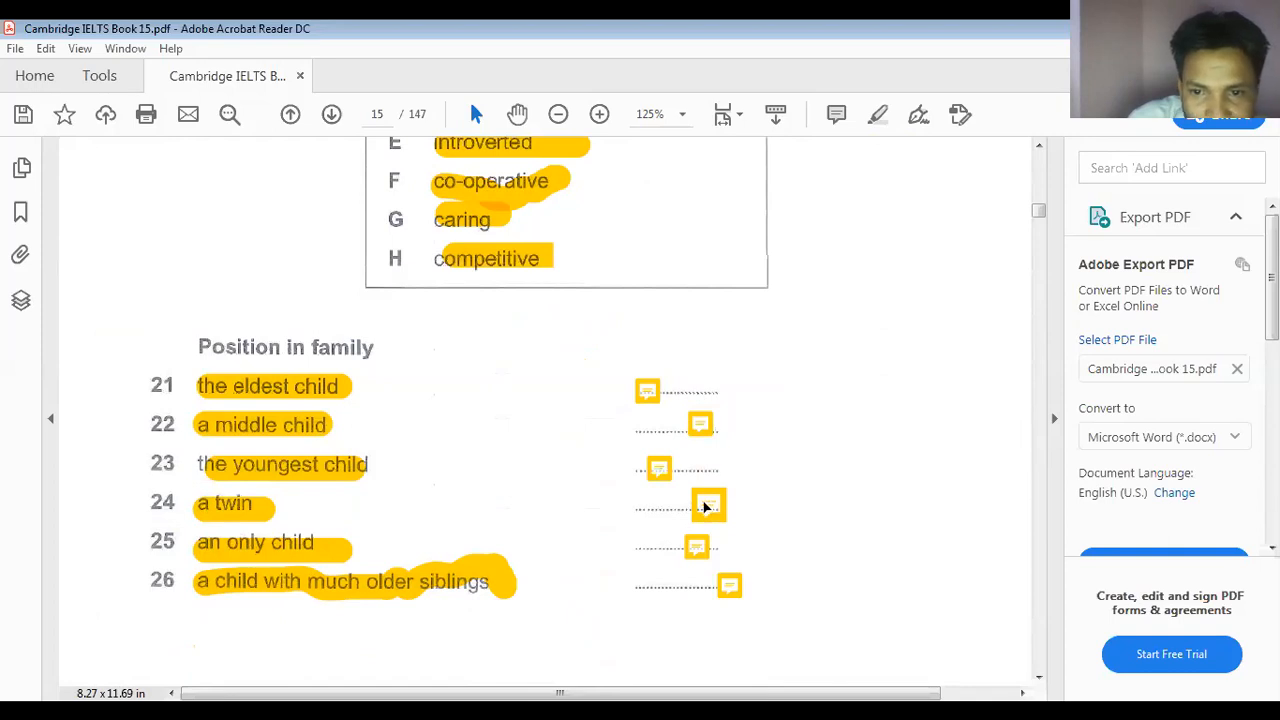
click(708, 504)
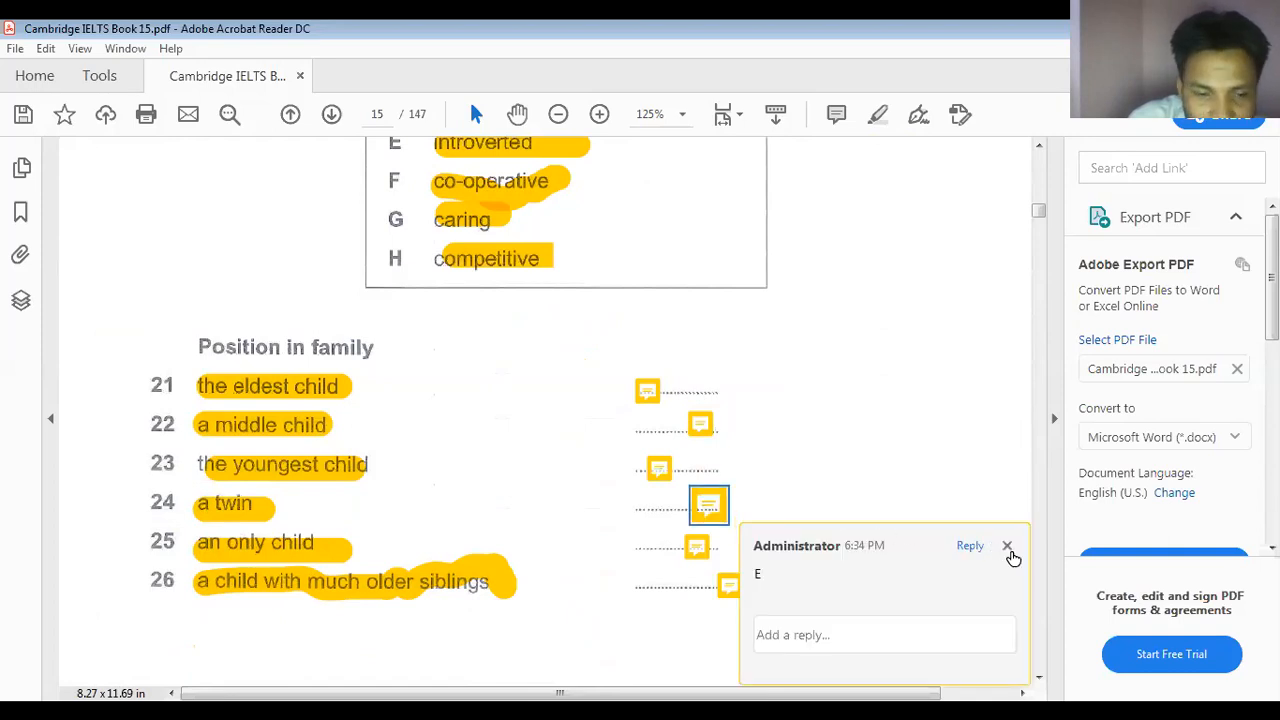
click(1008, 546)
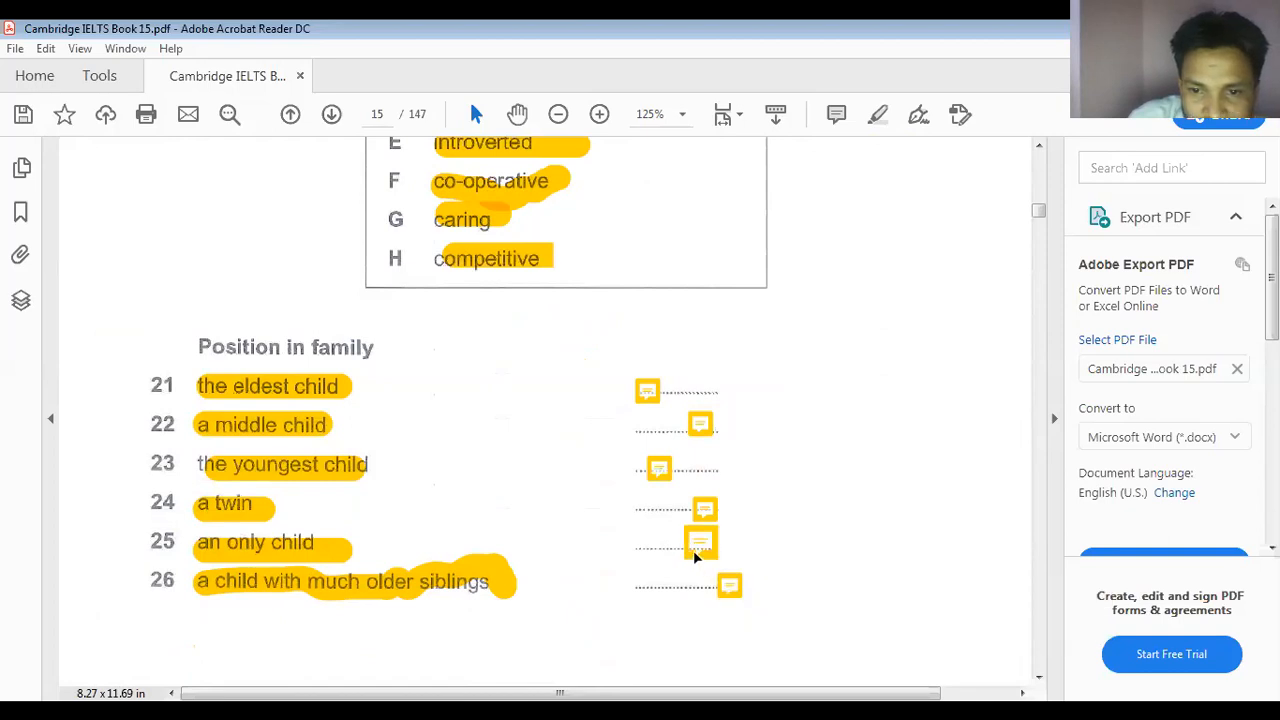
mouse_move(700, 548)
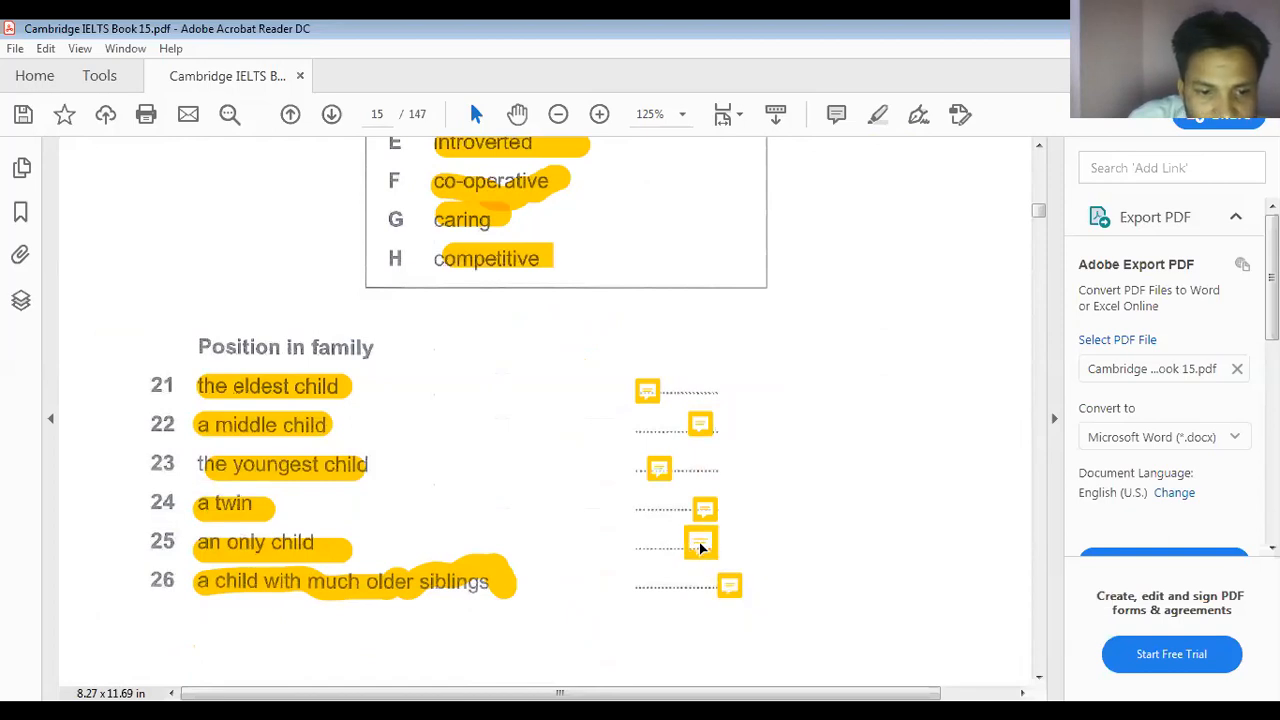
click(700, 540)
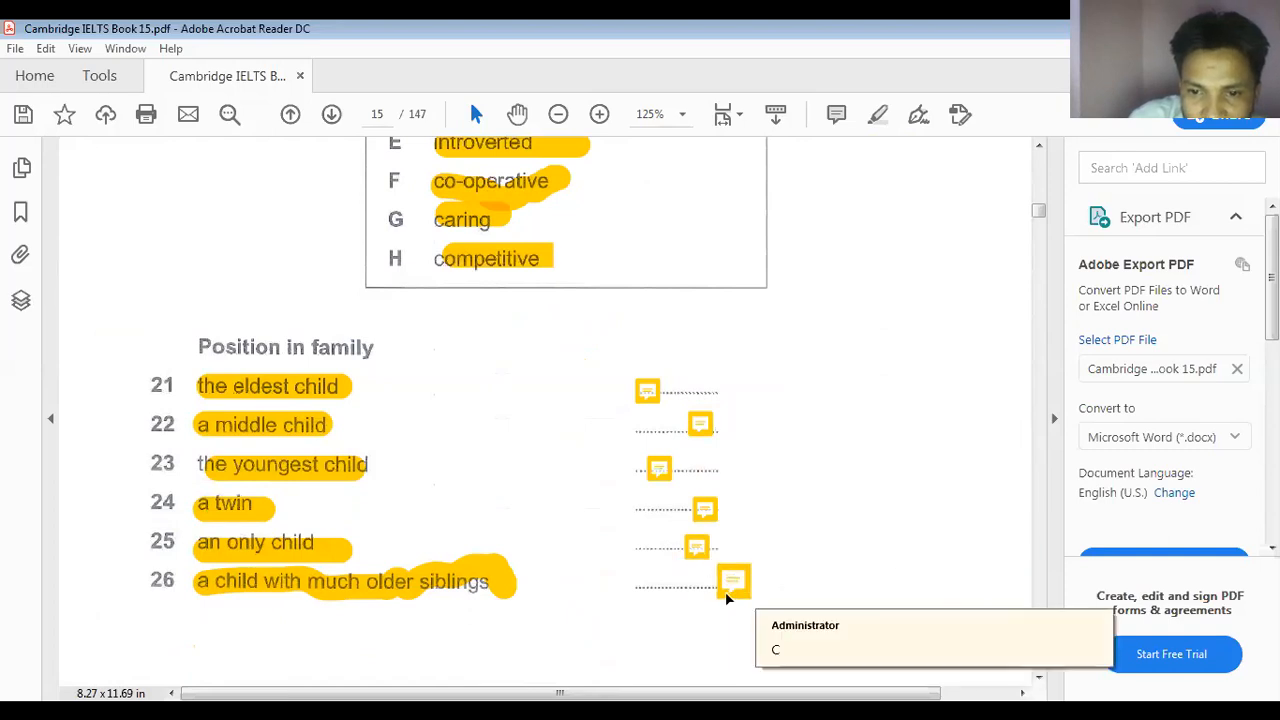
mouse_move(732, 596)
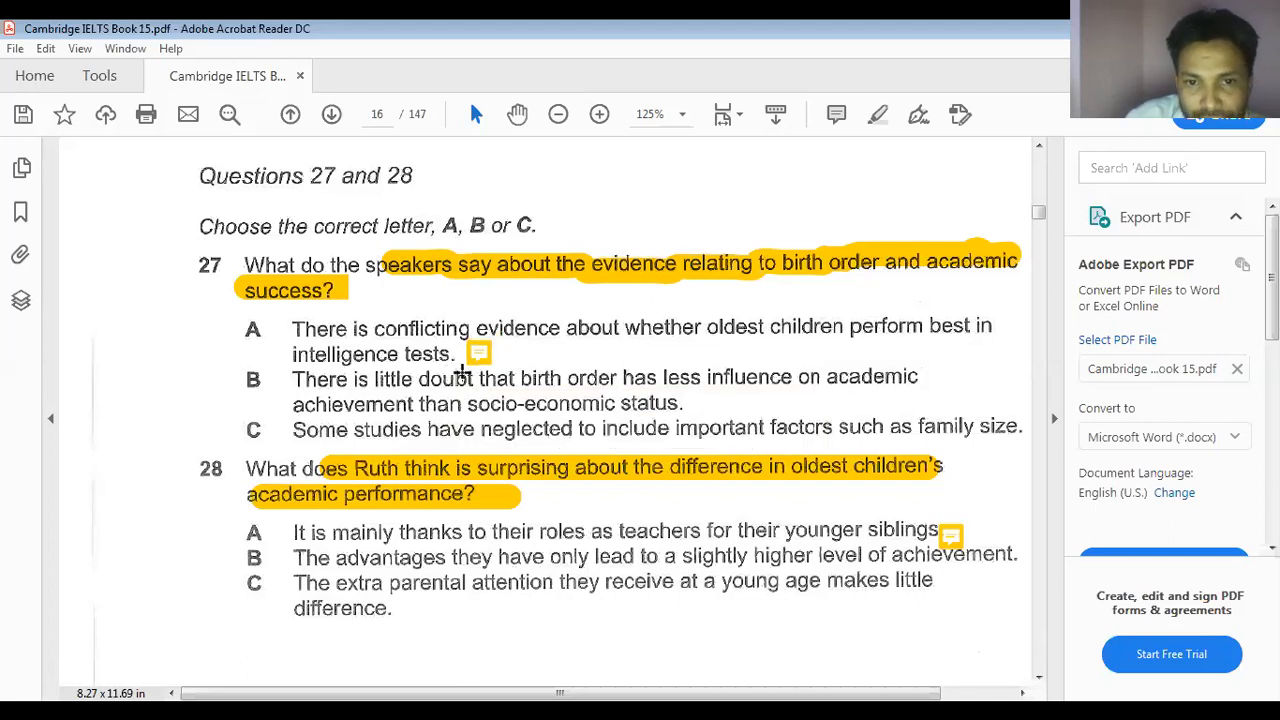
Scroll through Questions 27–30 to the top of Part 4, the eucalyptus notes with gaps 31–32
scroll(down, 3)
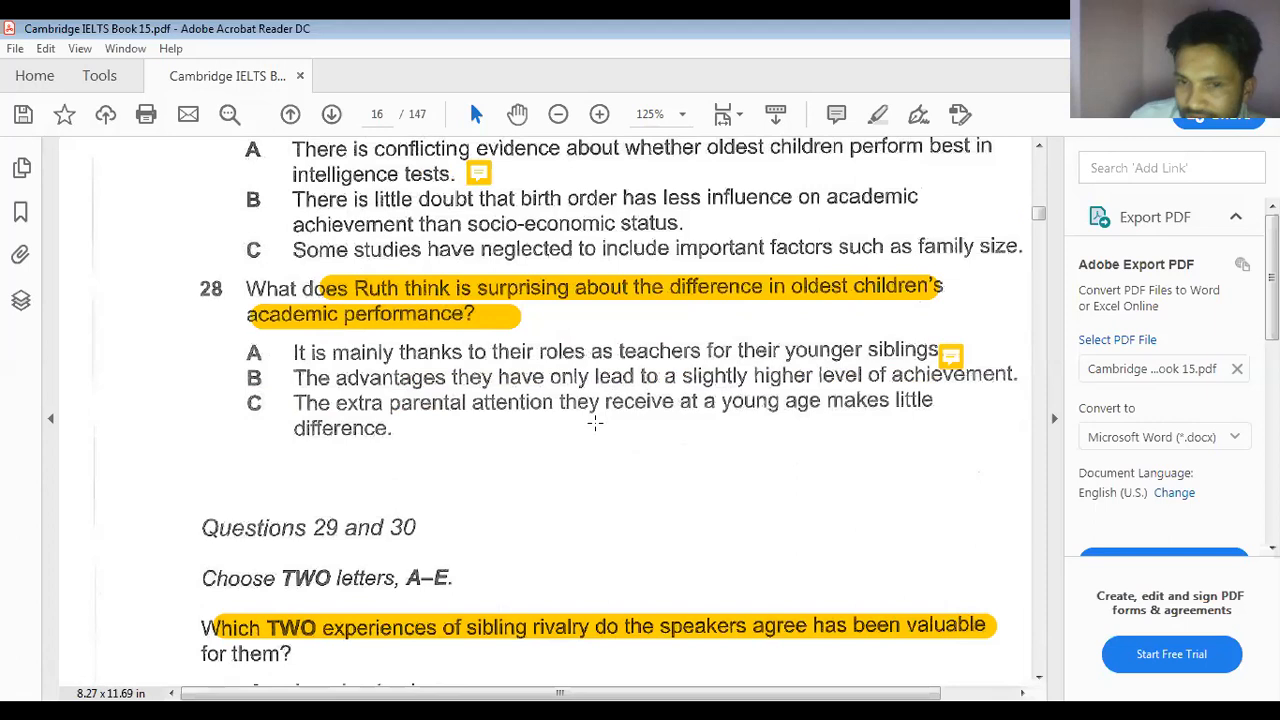
scroll(down, 3)
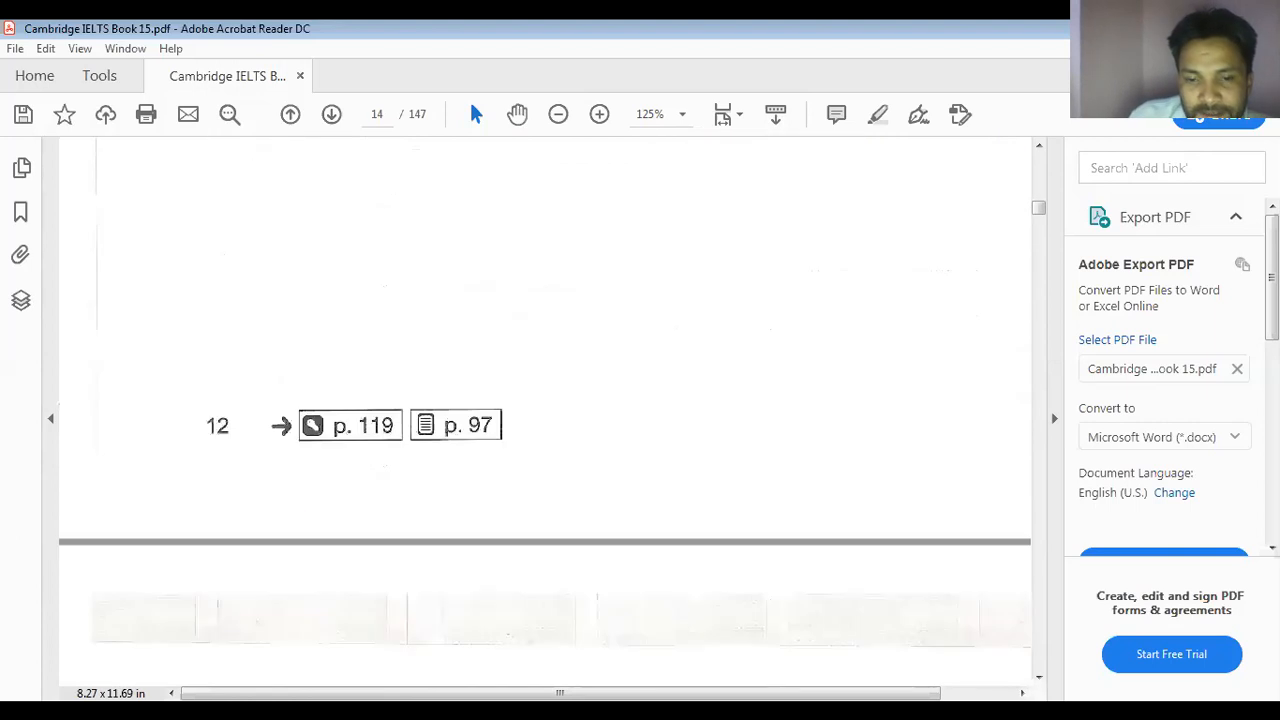
scroll(down, 3)
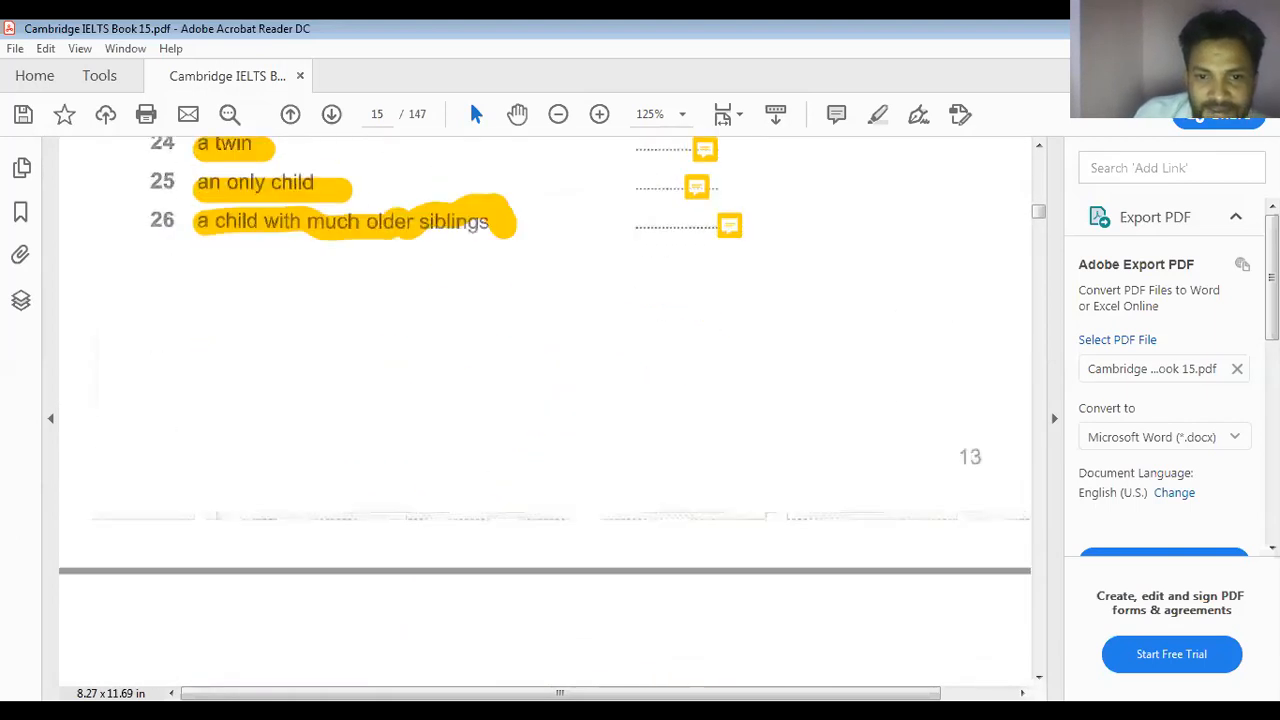
scroll(down, 3)
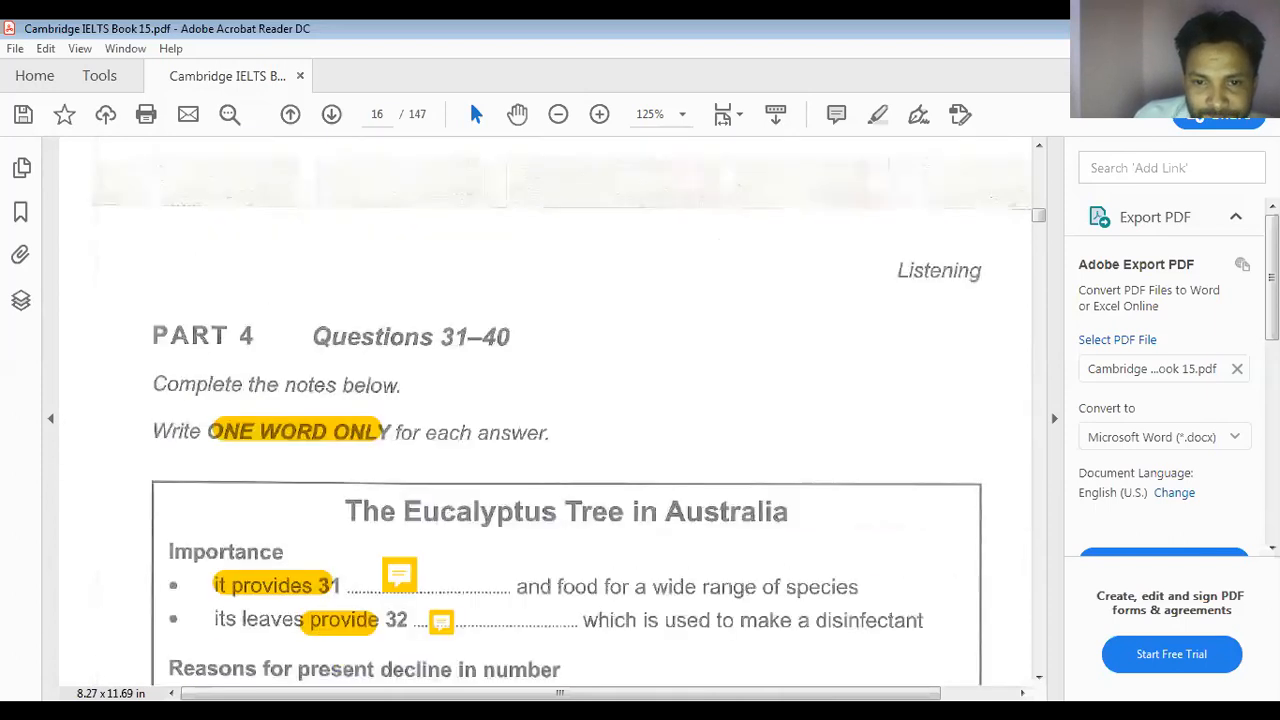
Scroll down the eucalyptus notes to gap 40 and the end of Part 4
scroll(down, 3)
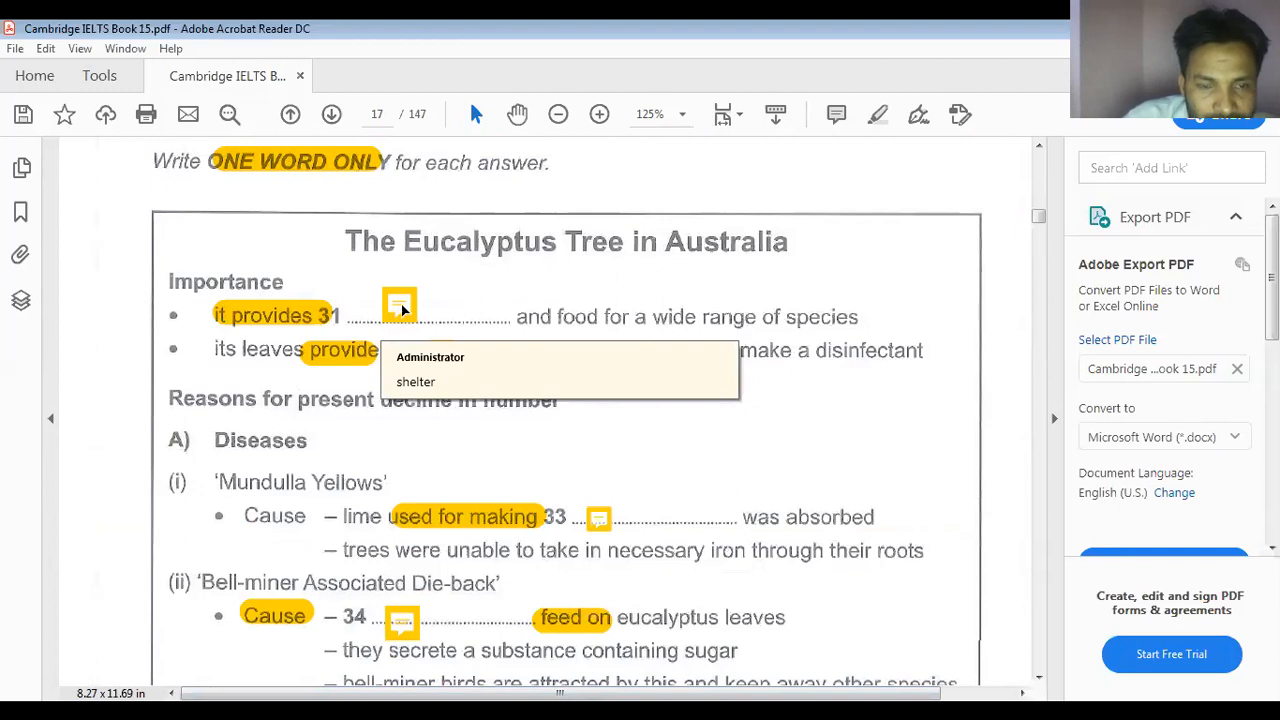
mouse_move(398, 320)
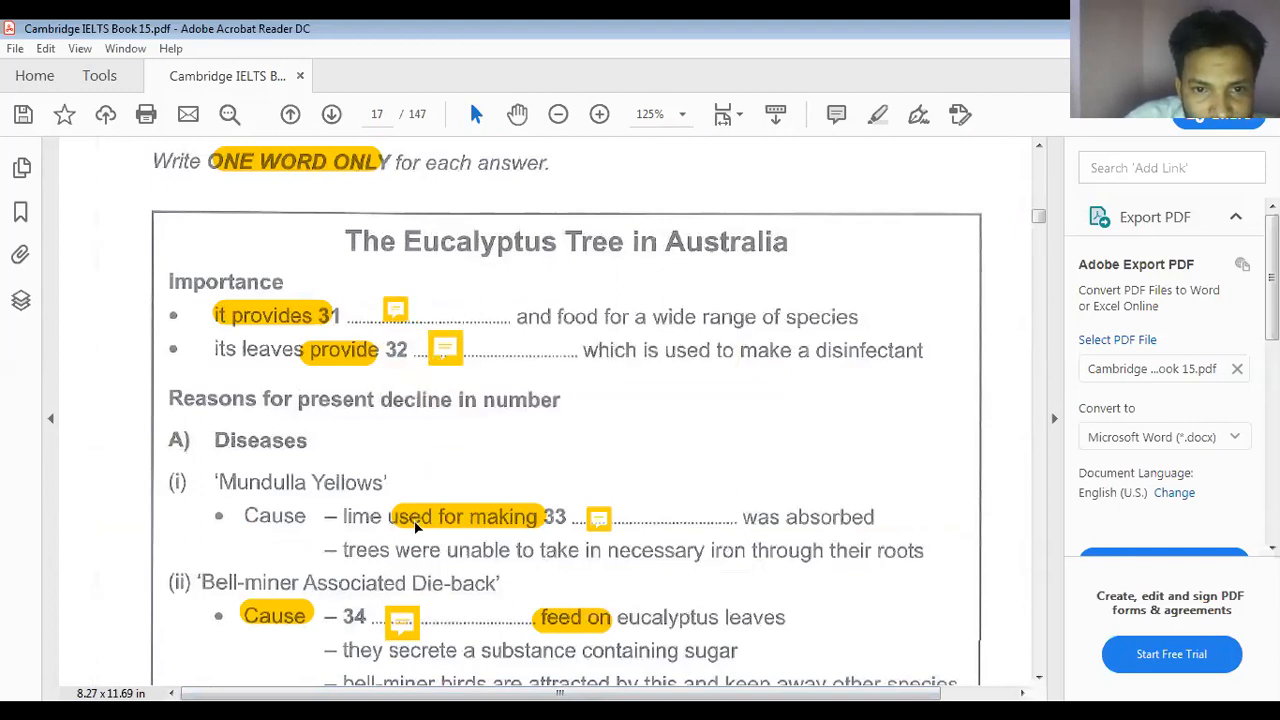
mouse_move(600, 516)
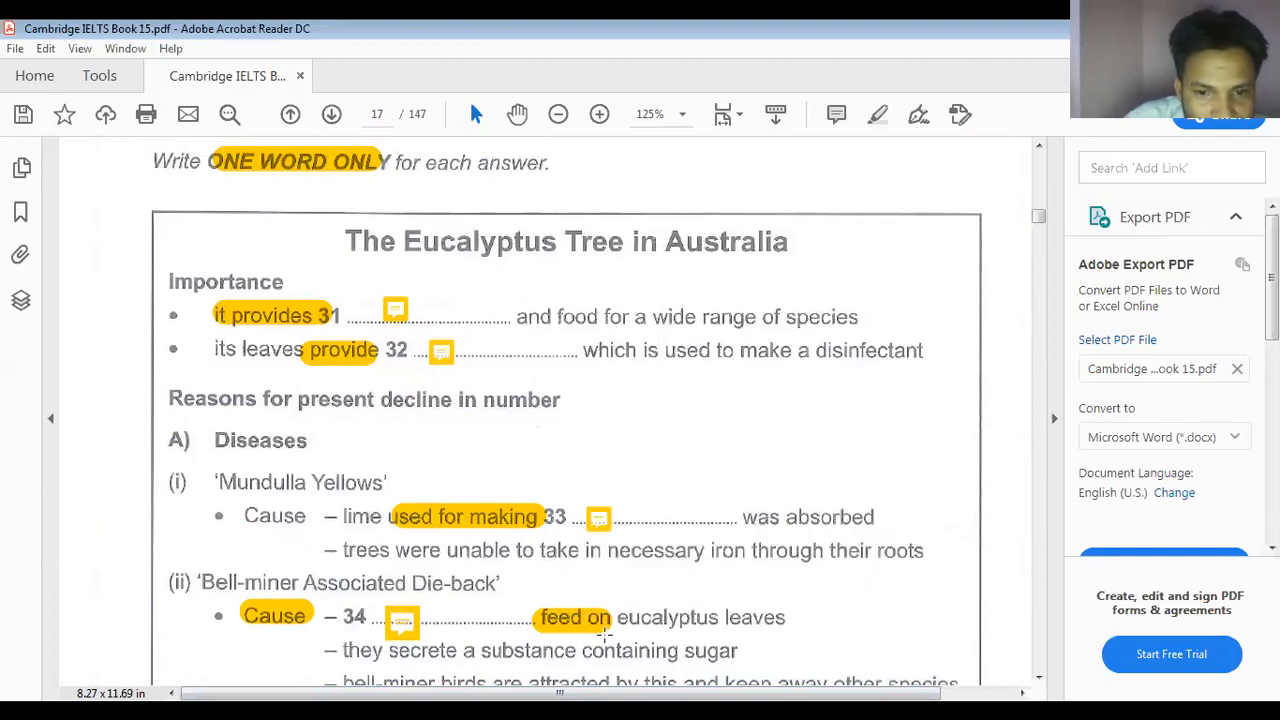
scroll(down, 3)
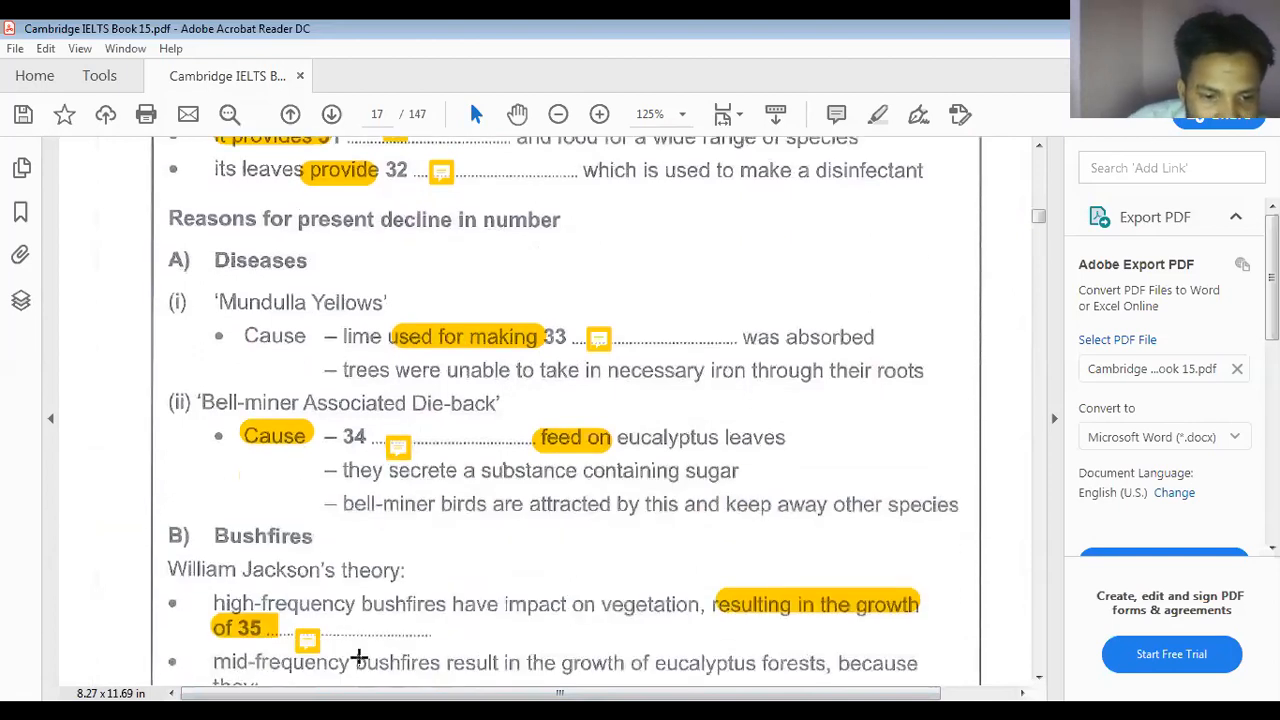
scroll(down, 3)
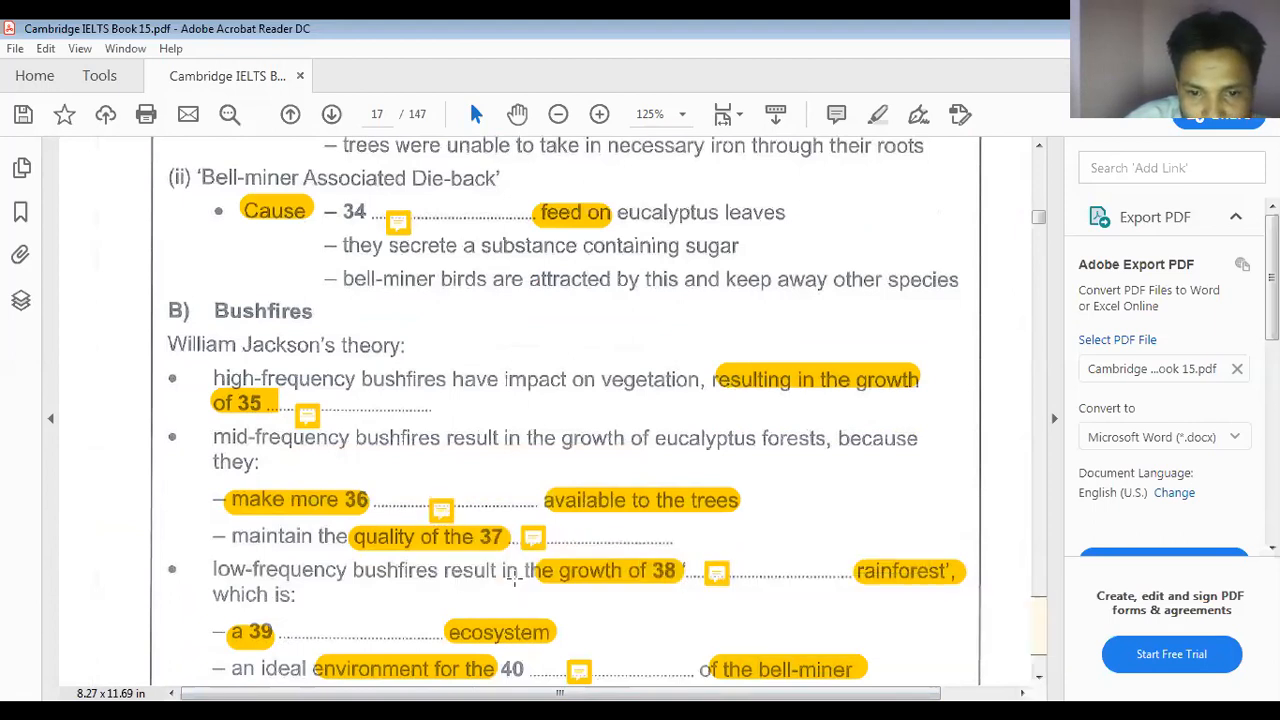
scroll(down, 3)
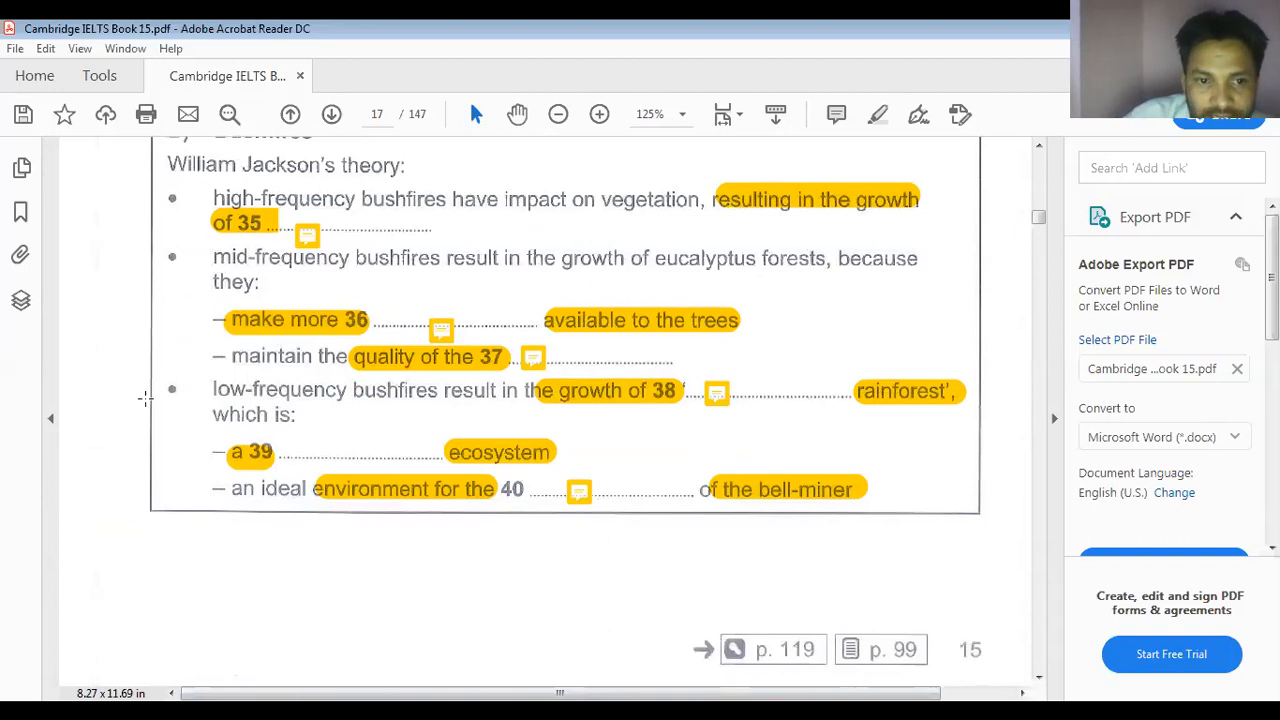
mouse_move(332, 440)
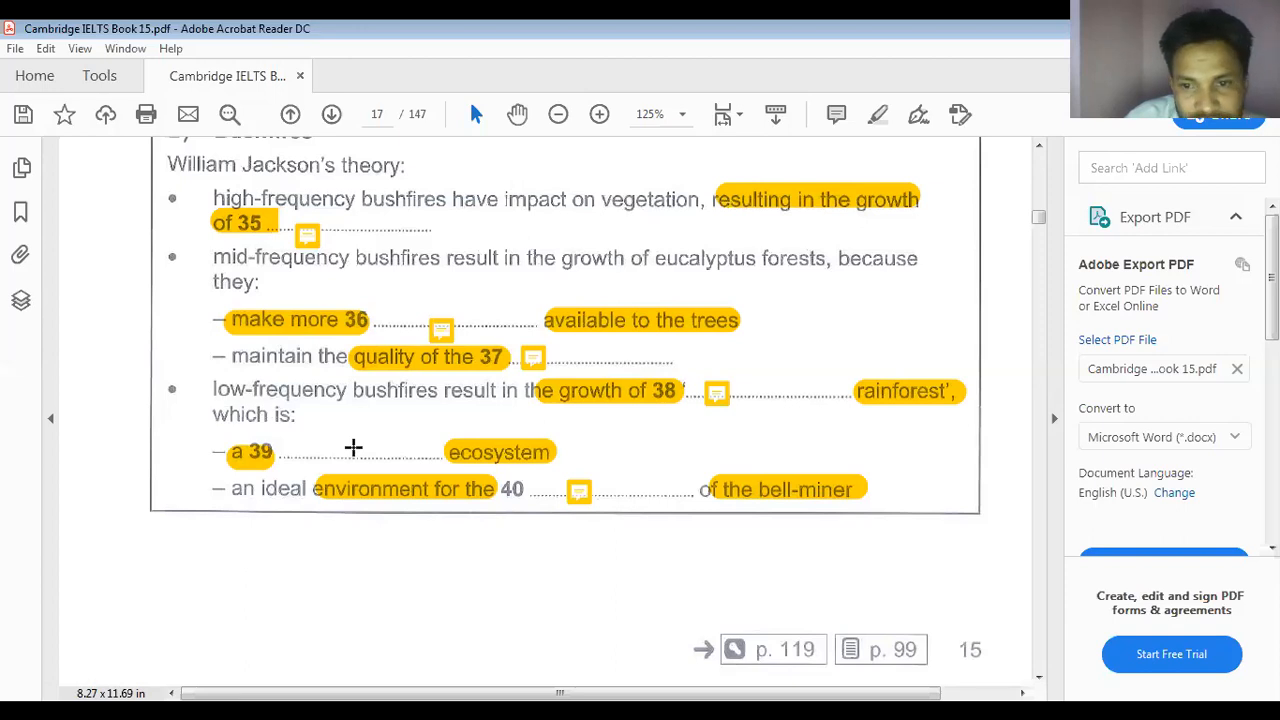
mouse_move(388, 446)
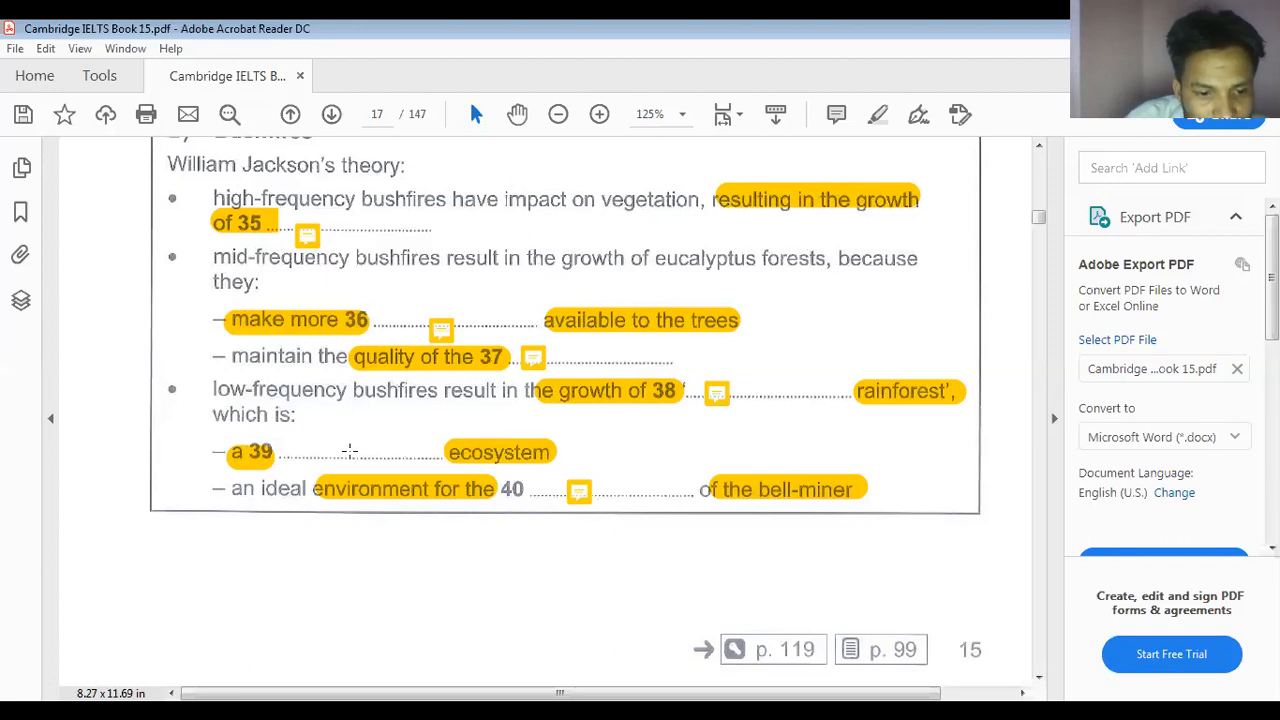
mouse_move(444, 452)
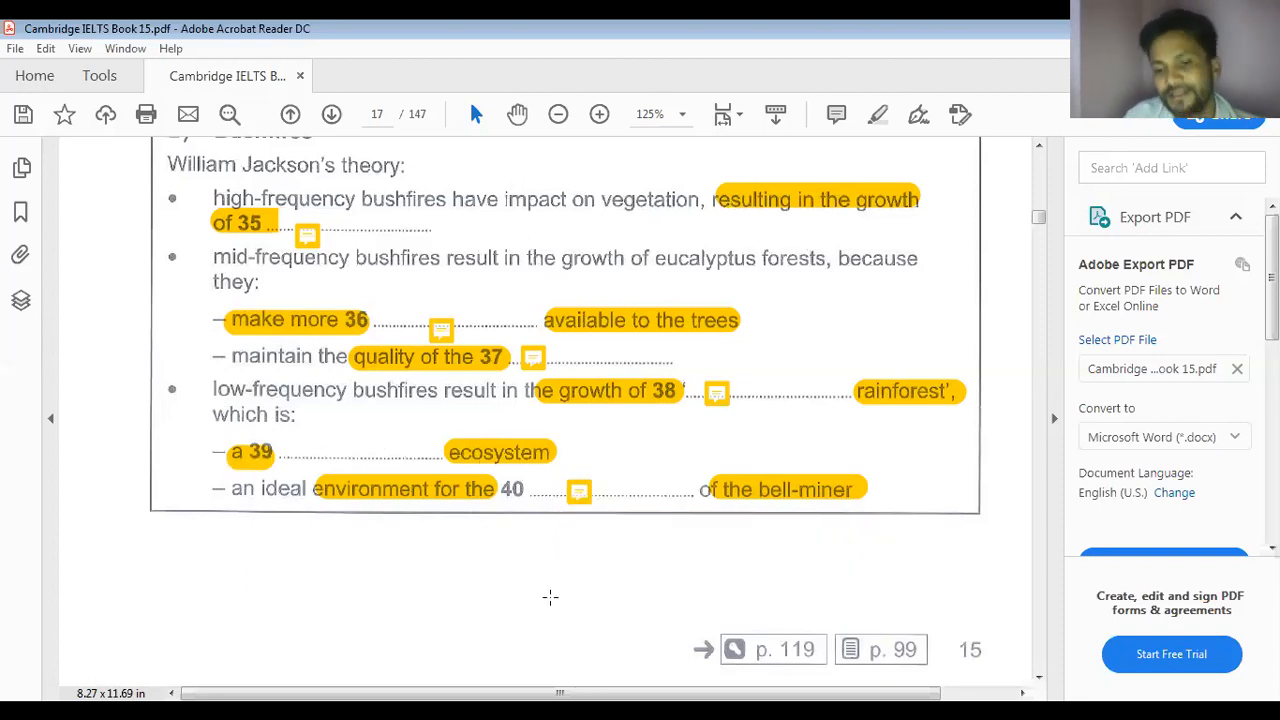
scroll(down, 3)
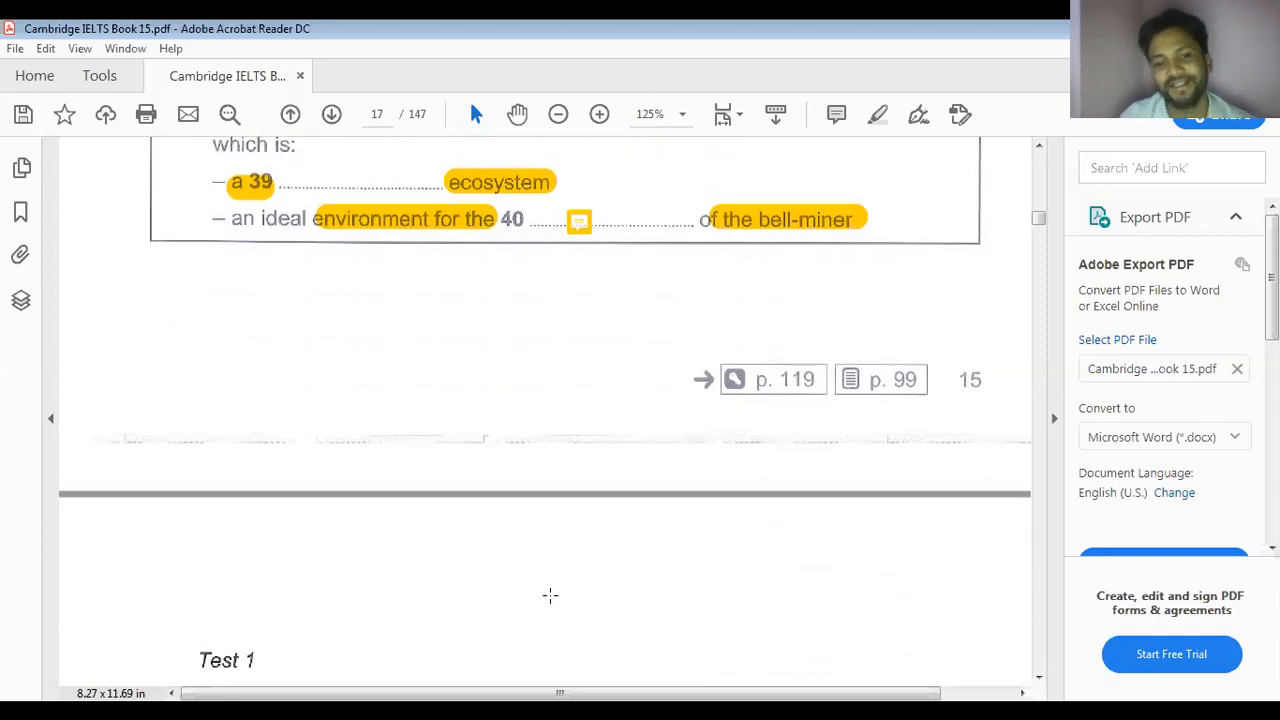
scroll(down, 3)
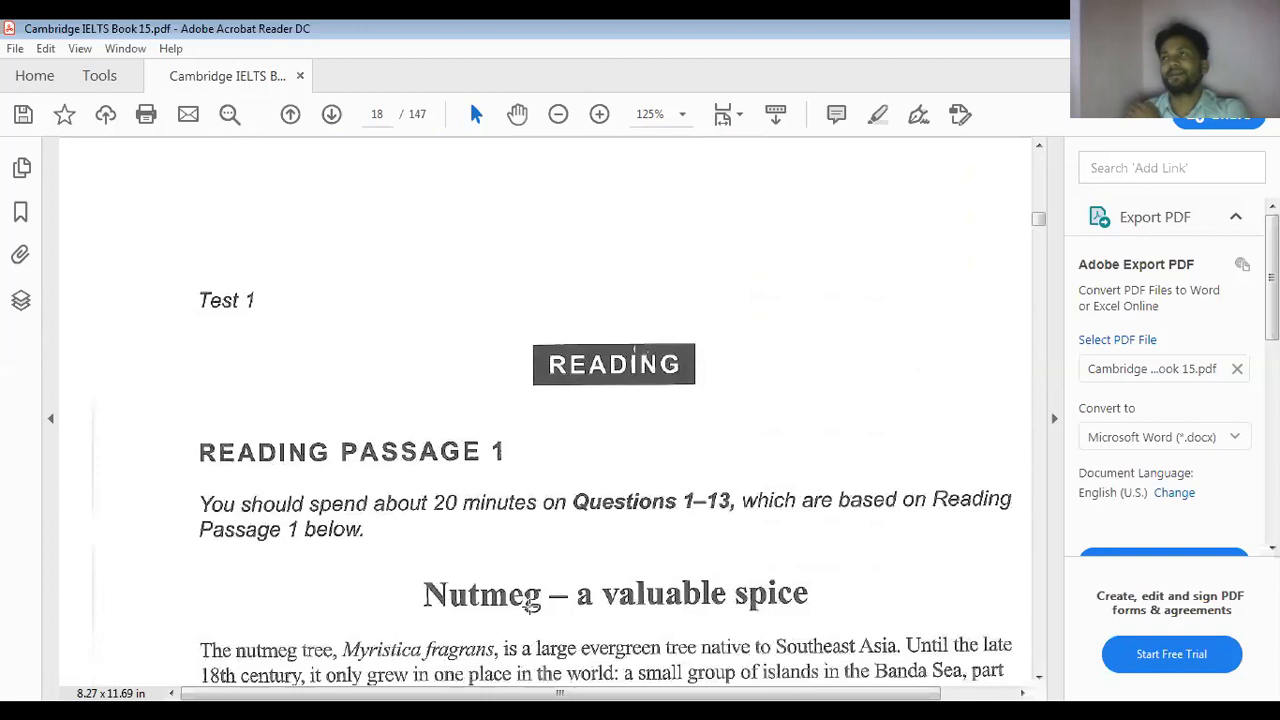
scroll(down, 3)
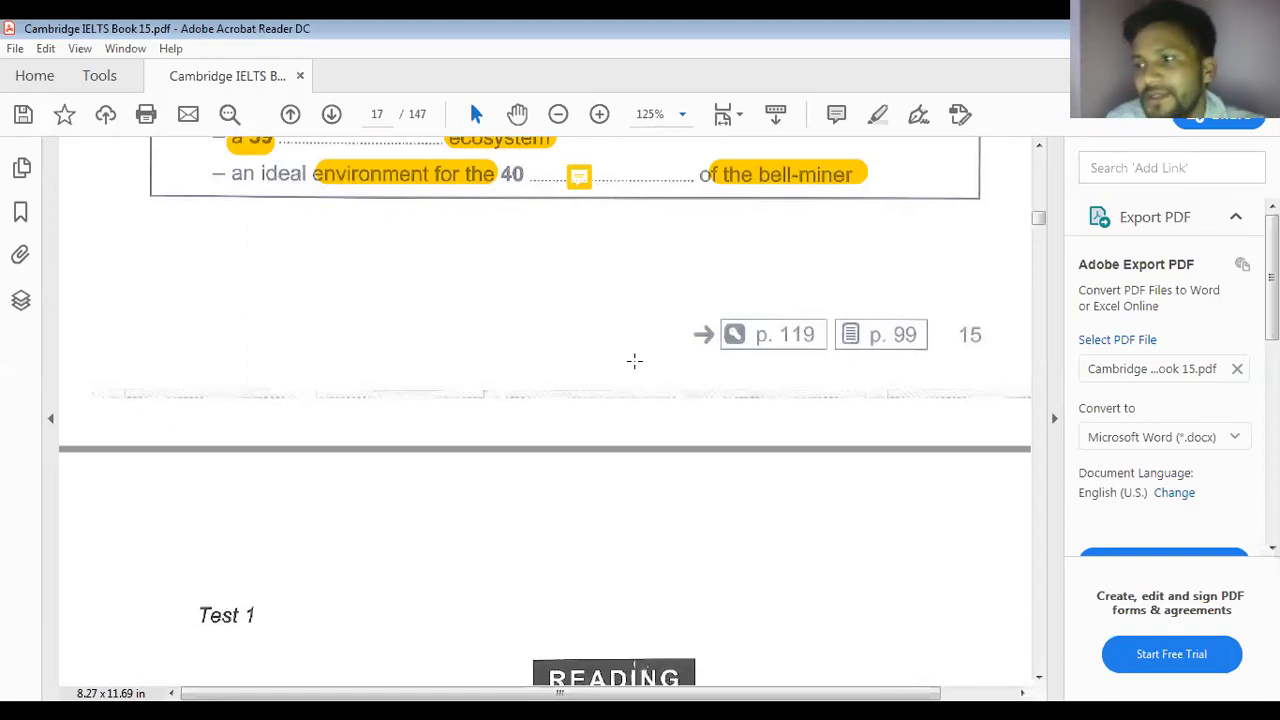
mouse_move(730, 168)
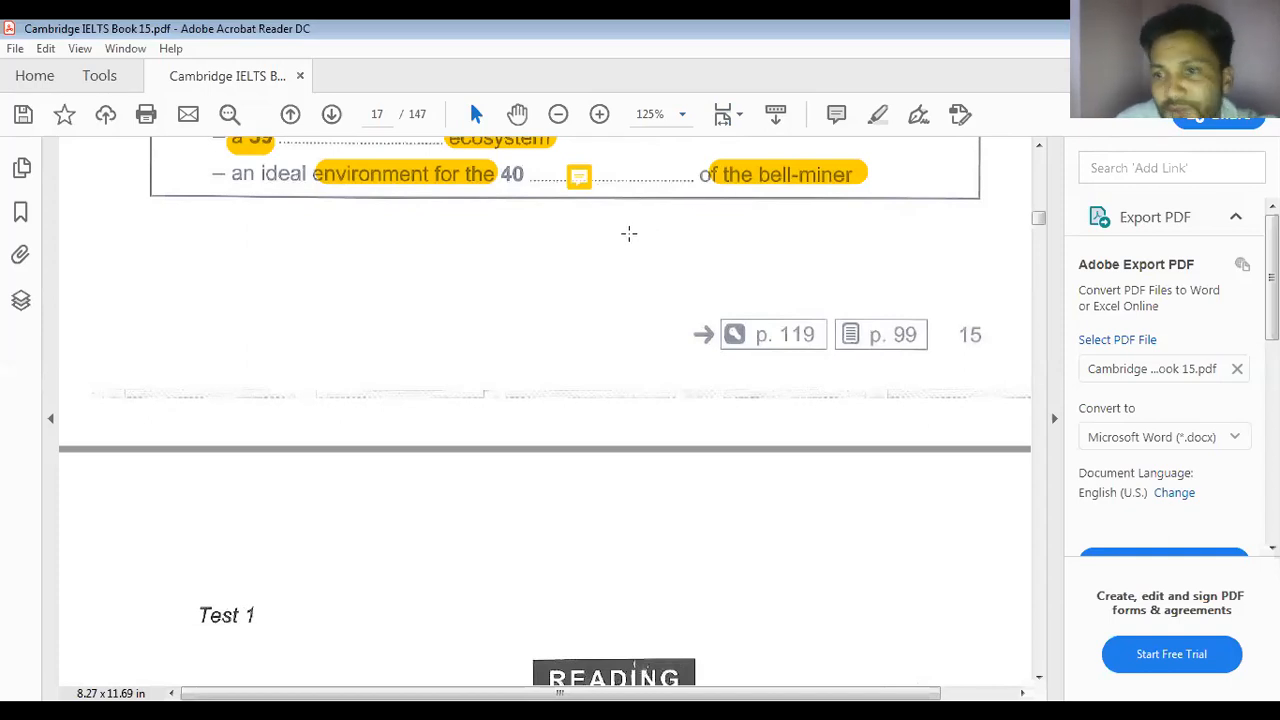
mouse_move(690, 156)
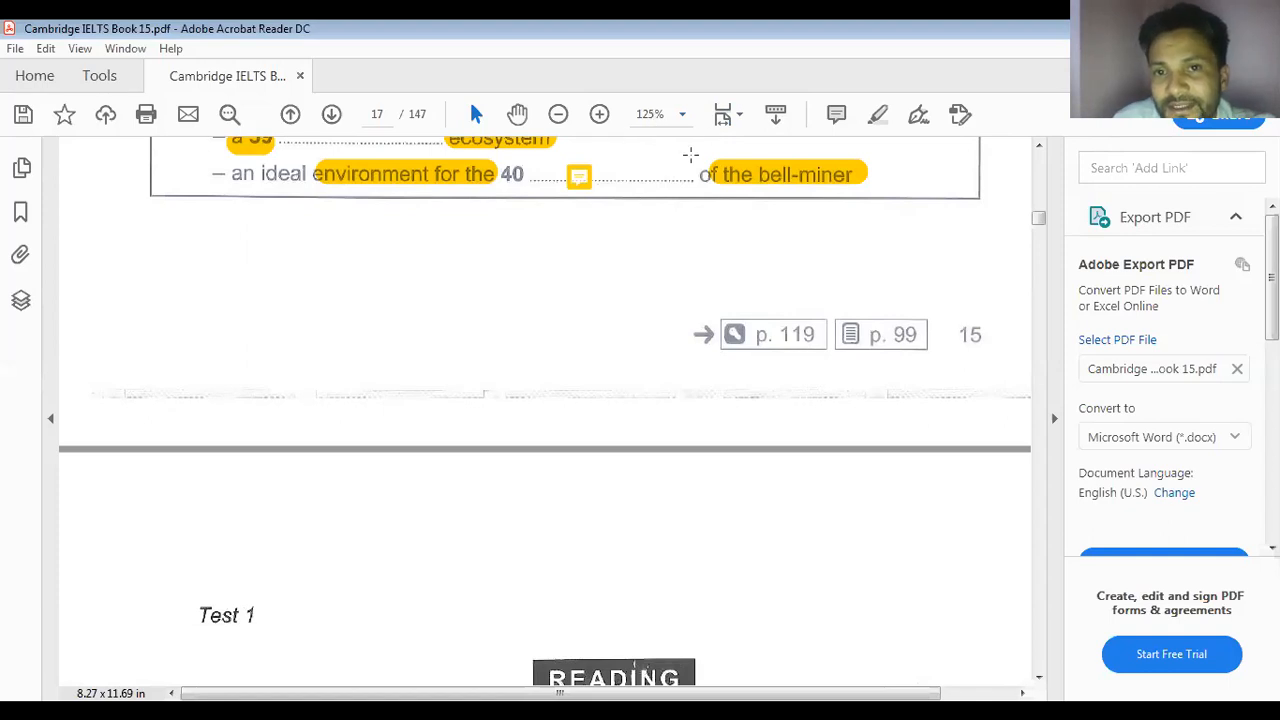